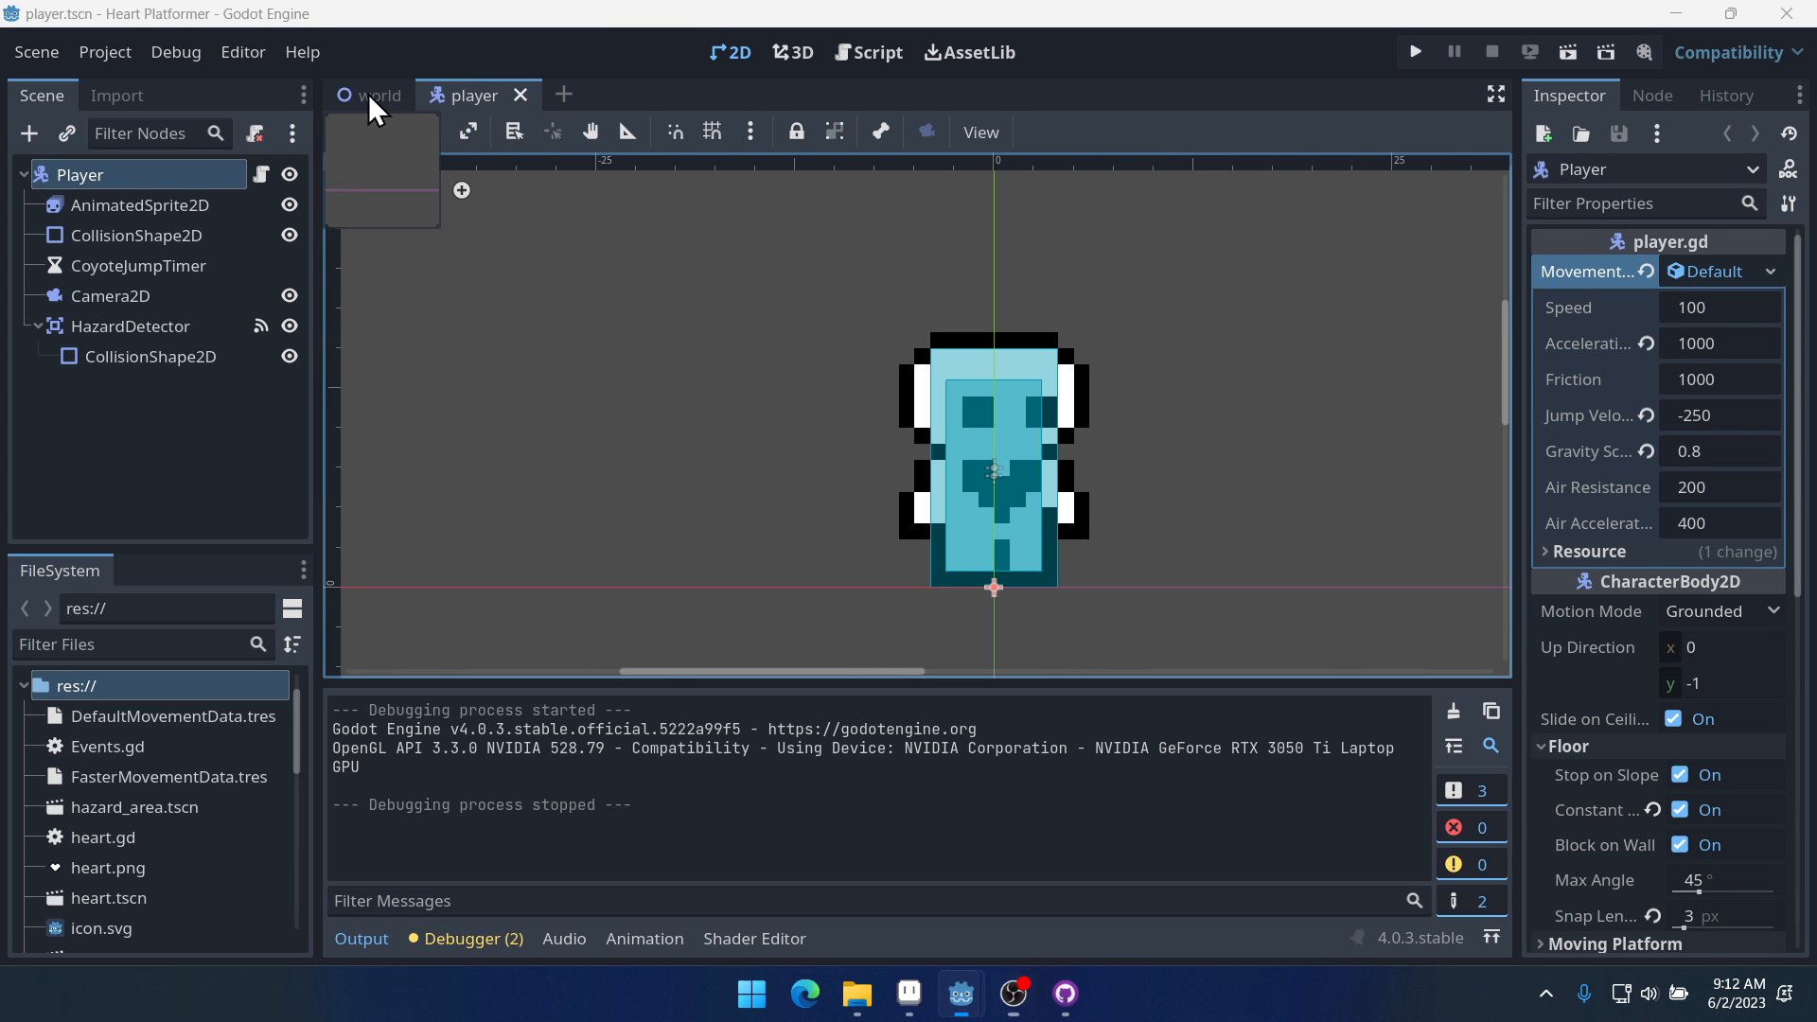
Switch to the world scene before creating a new empty scene
left_click(379, 95)
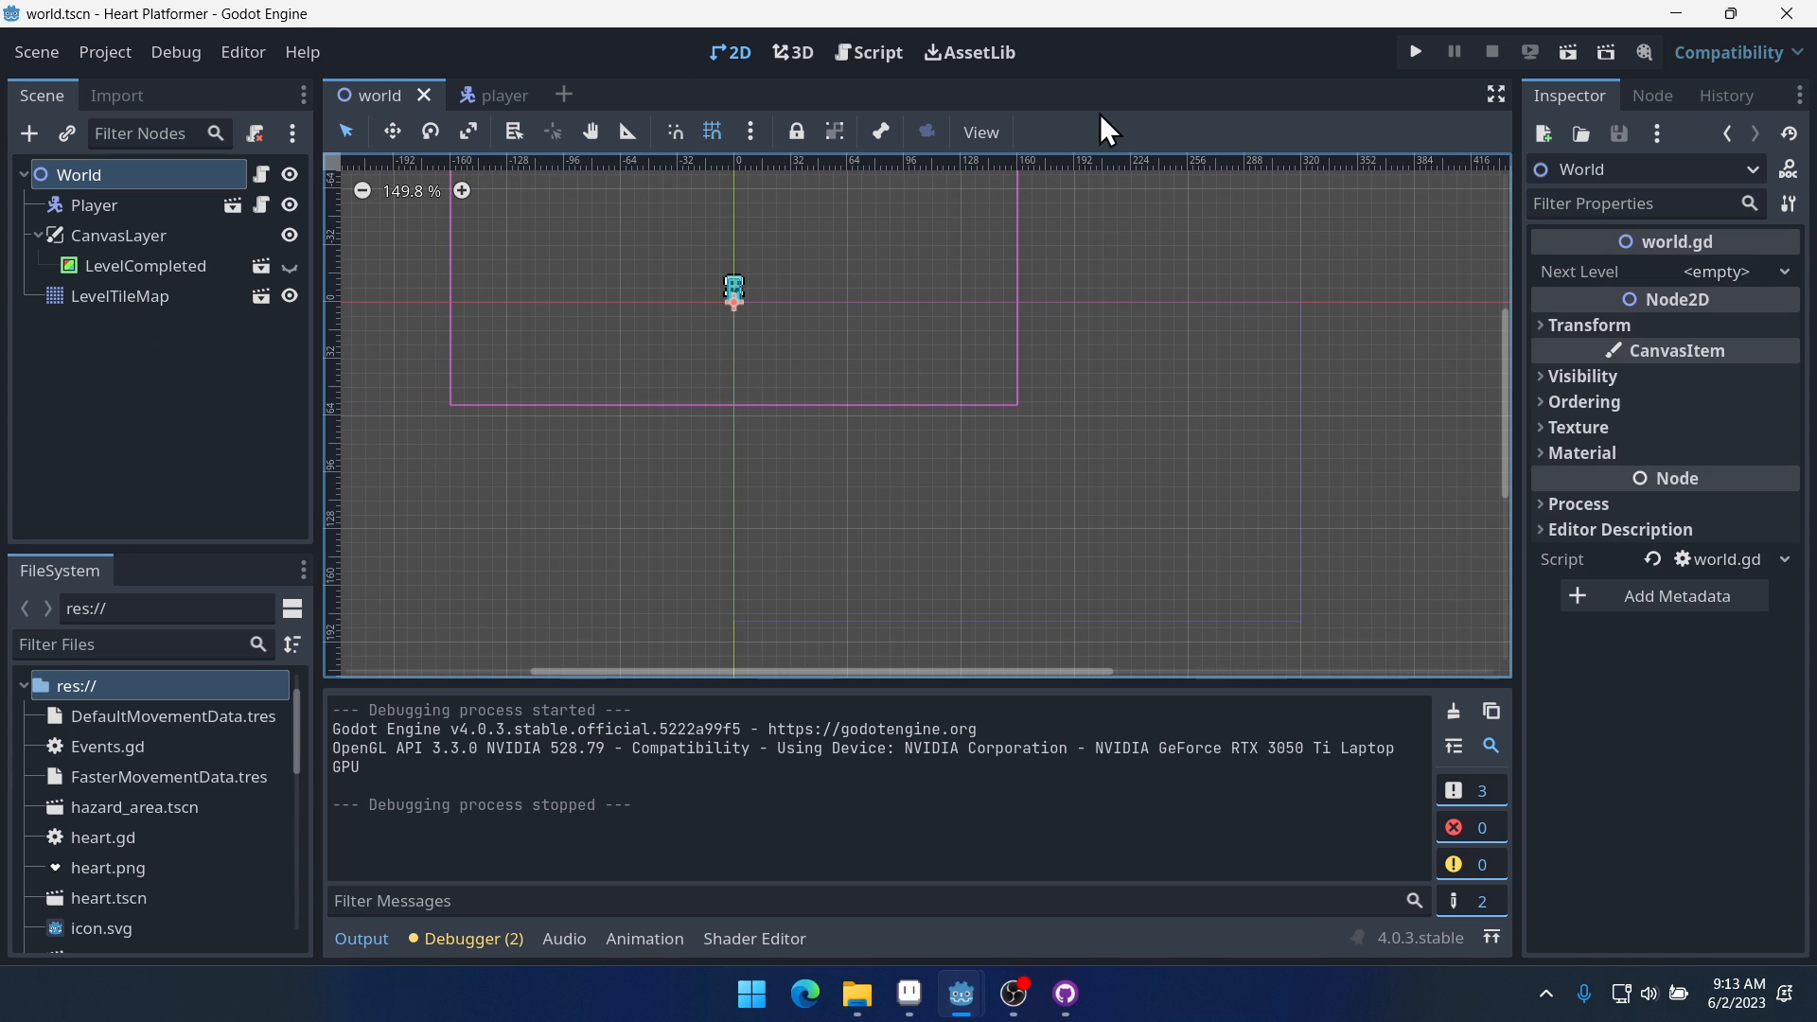
mouse_move(1175, 91)
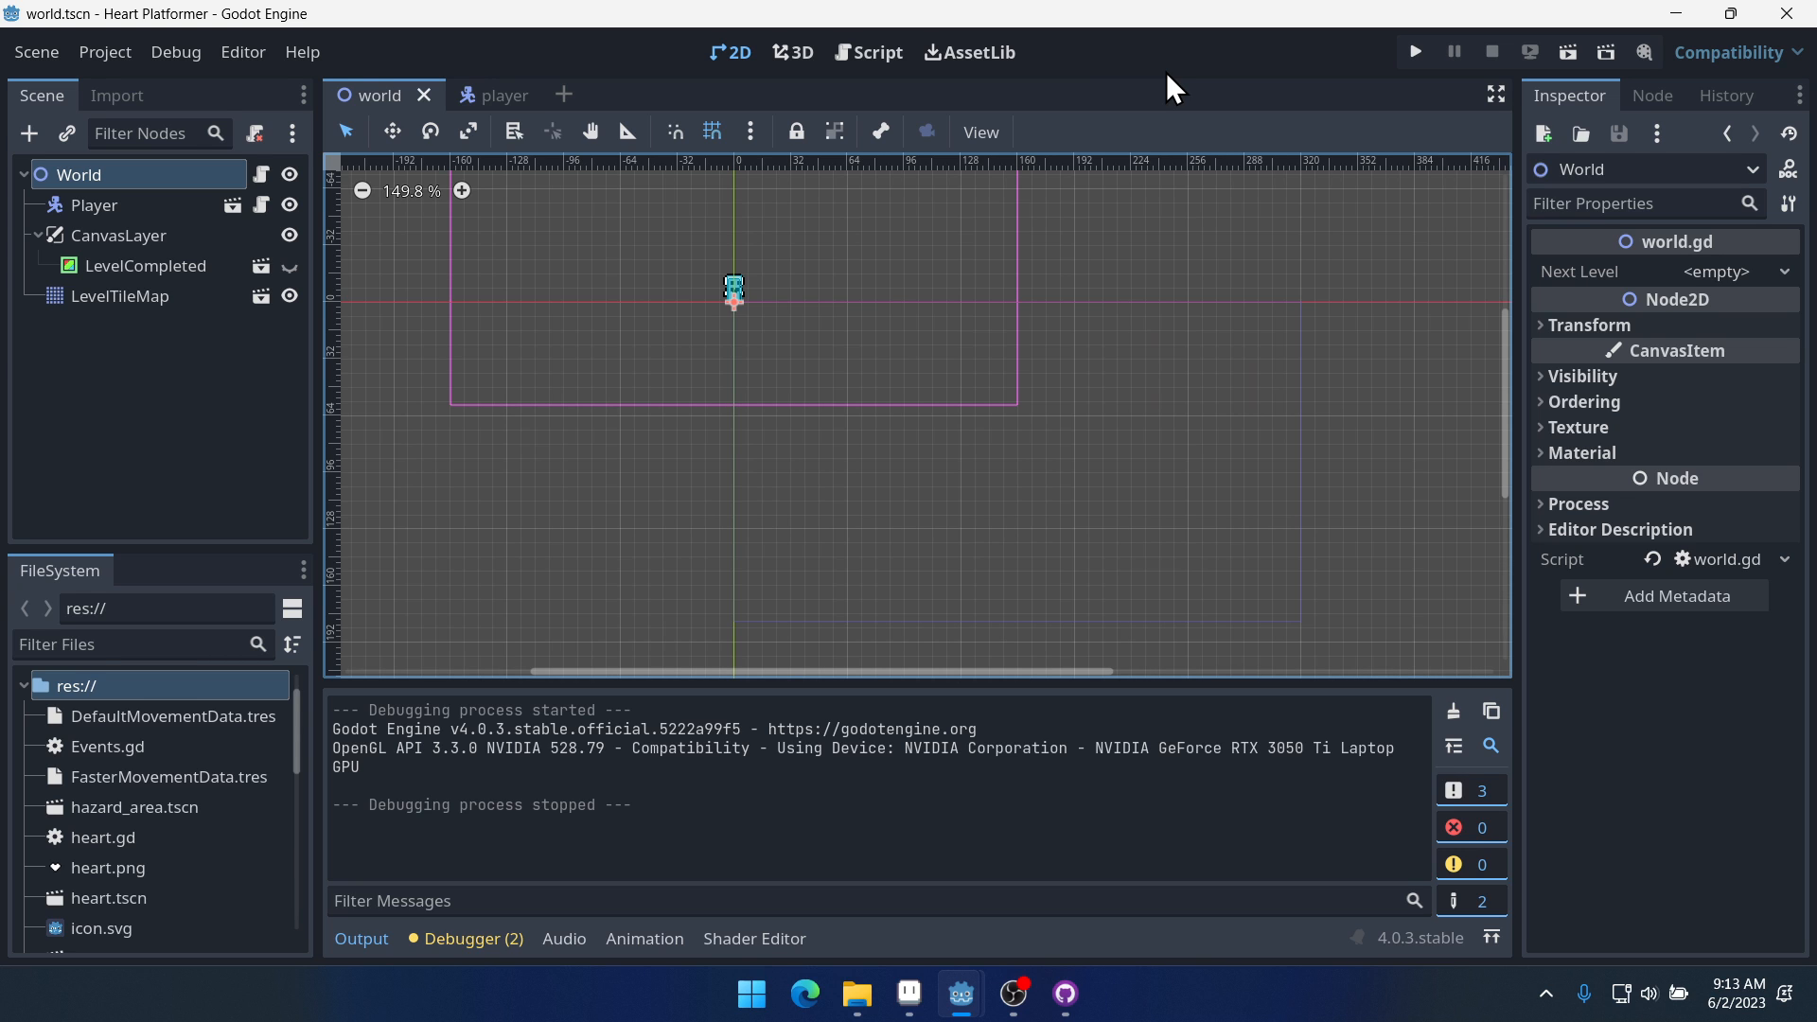
mouse_move(592, 110)
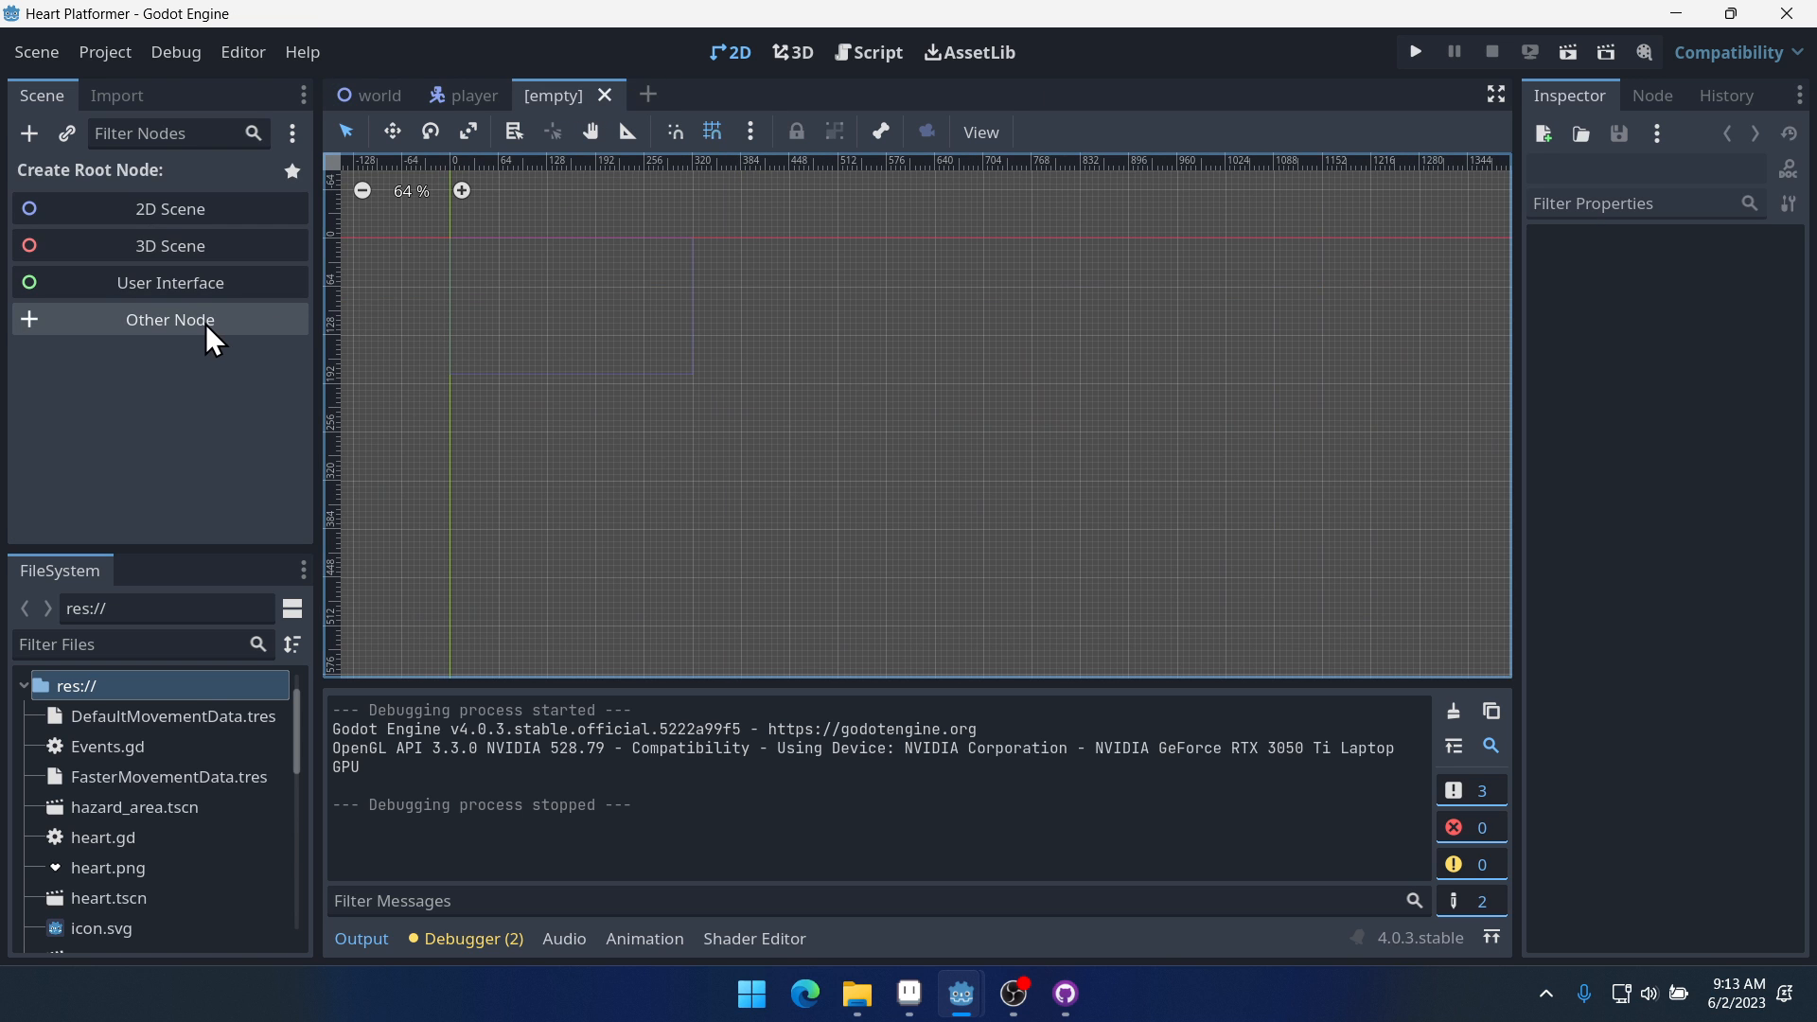
Choose Other Node as root type and search for MarginContainer
left_click(169, 318)
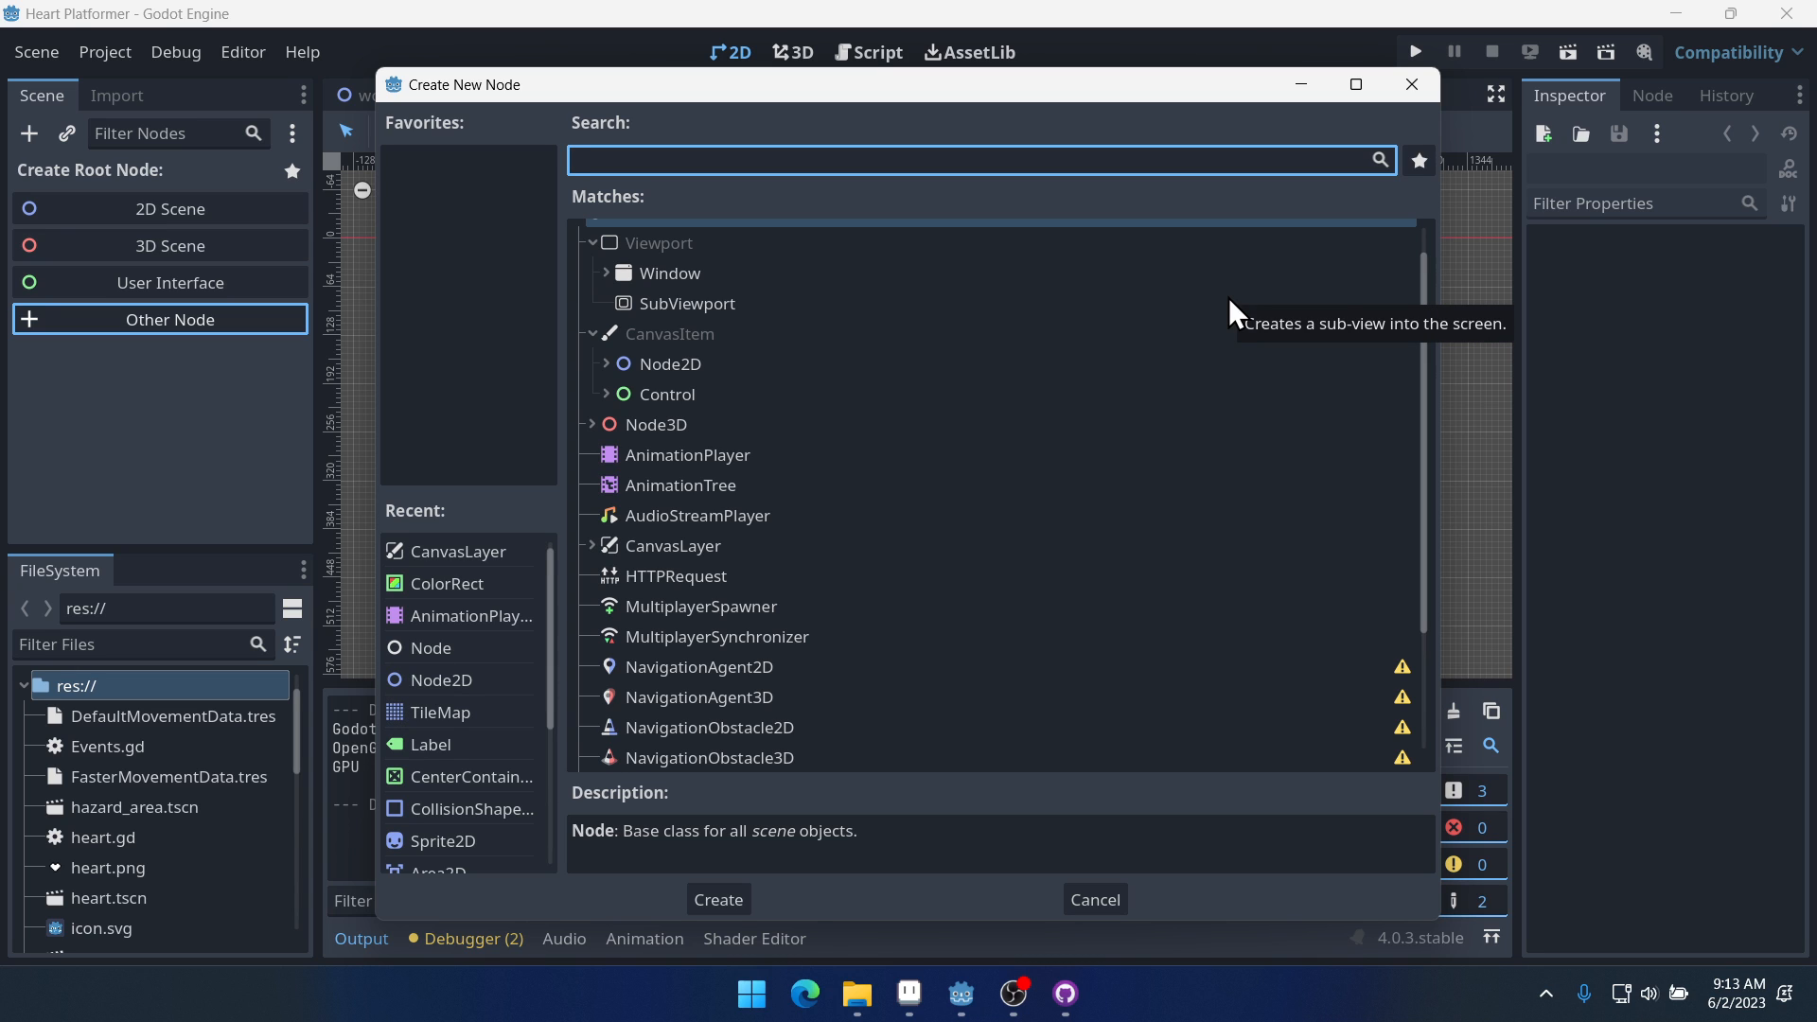
type("margin")
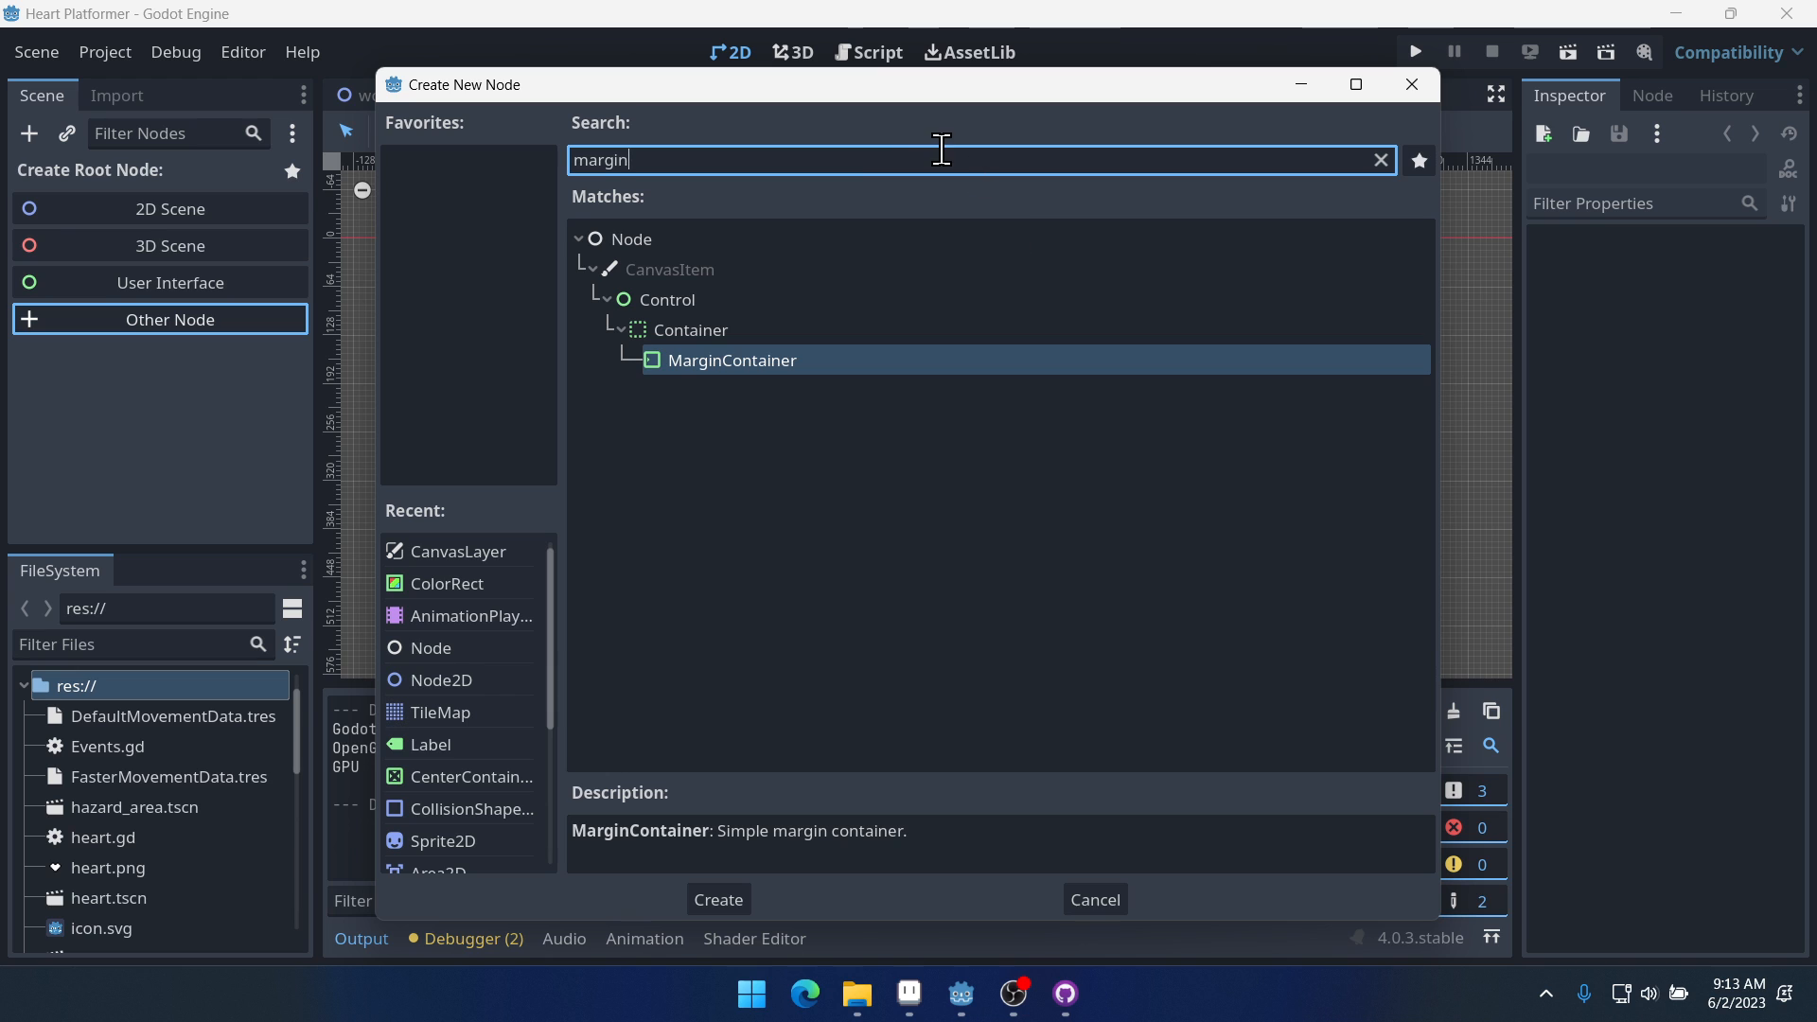
mouse_move(664, 328)
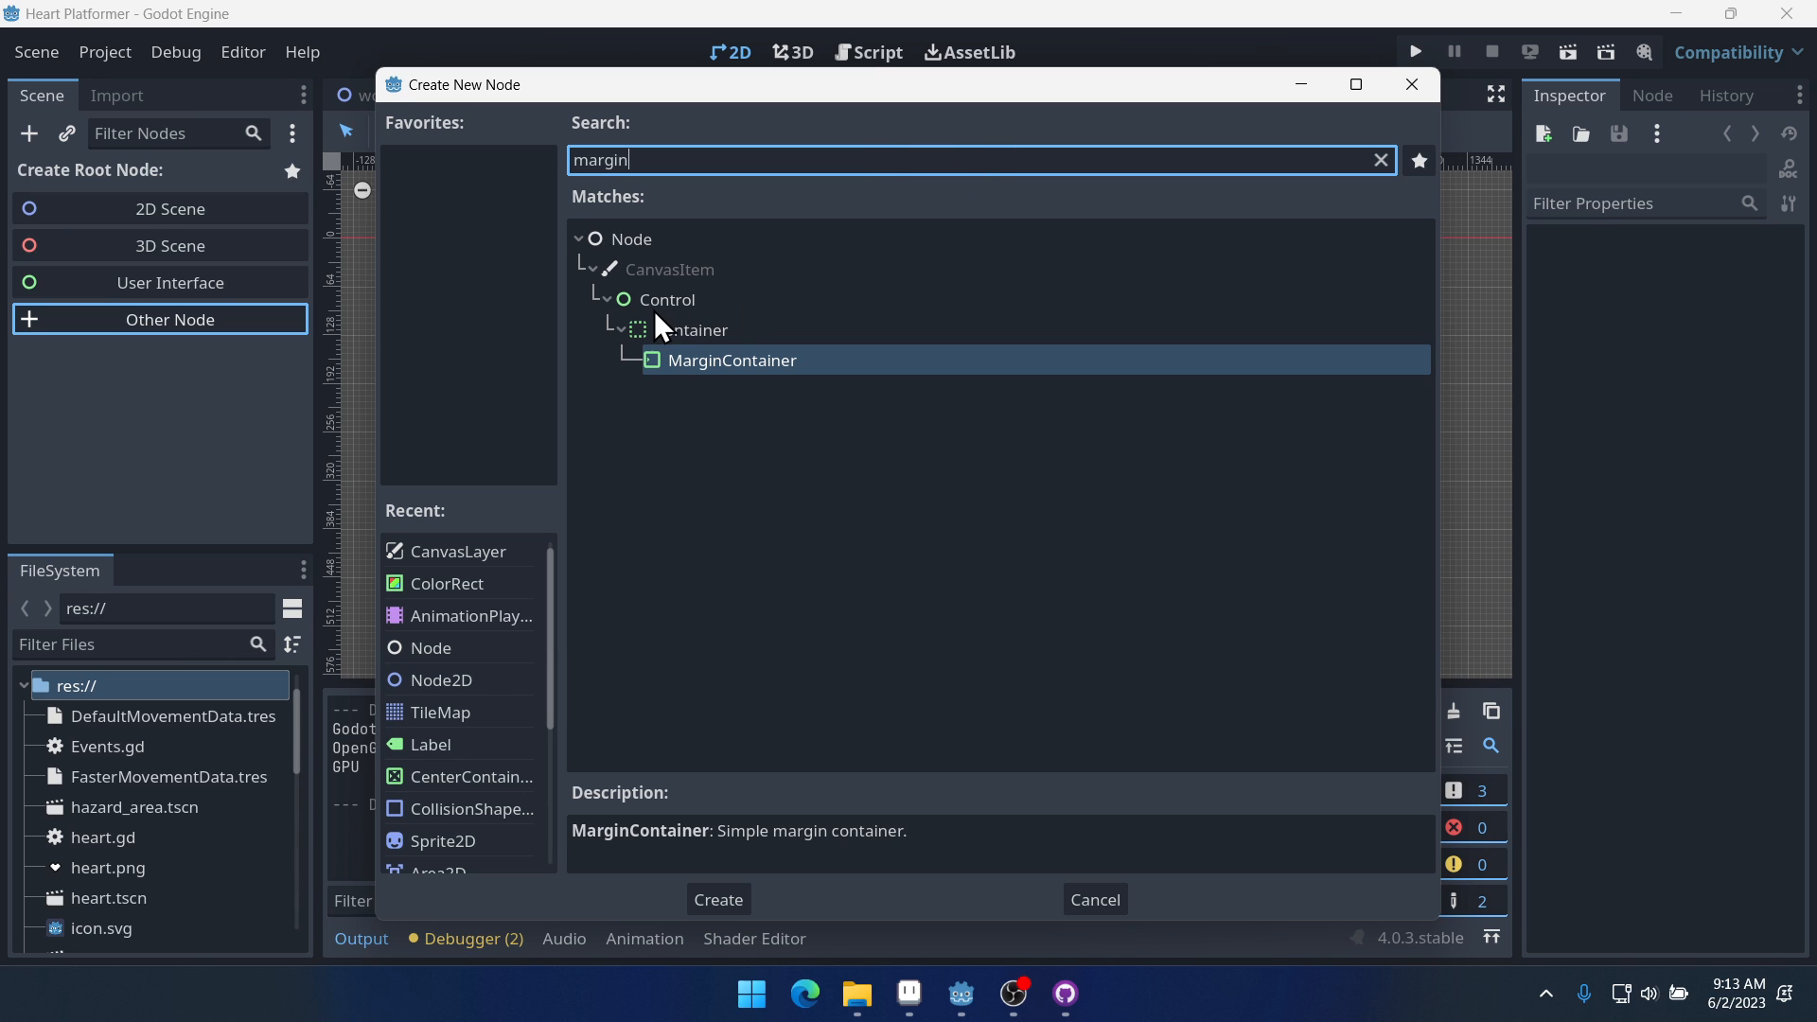
mouse_move(666, 299)
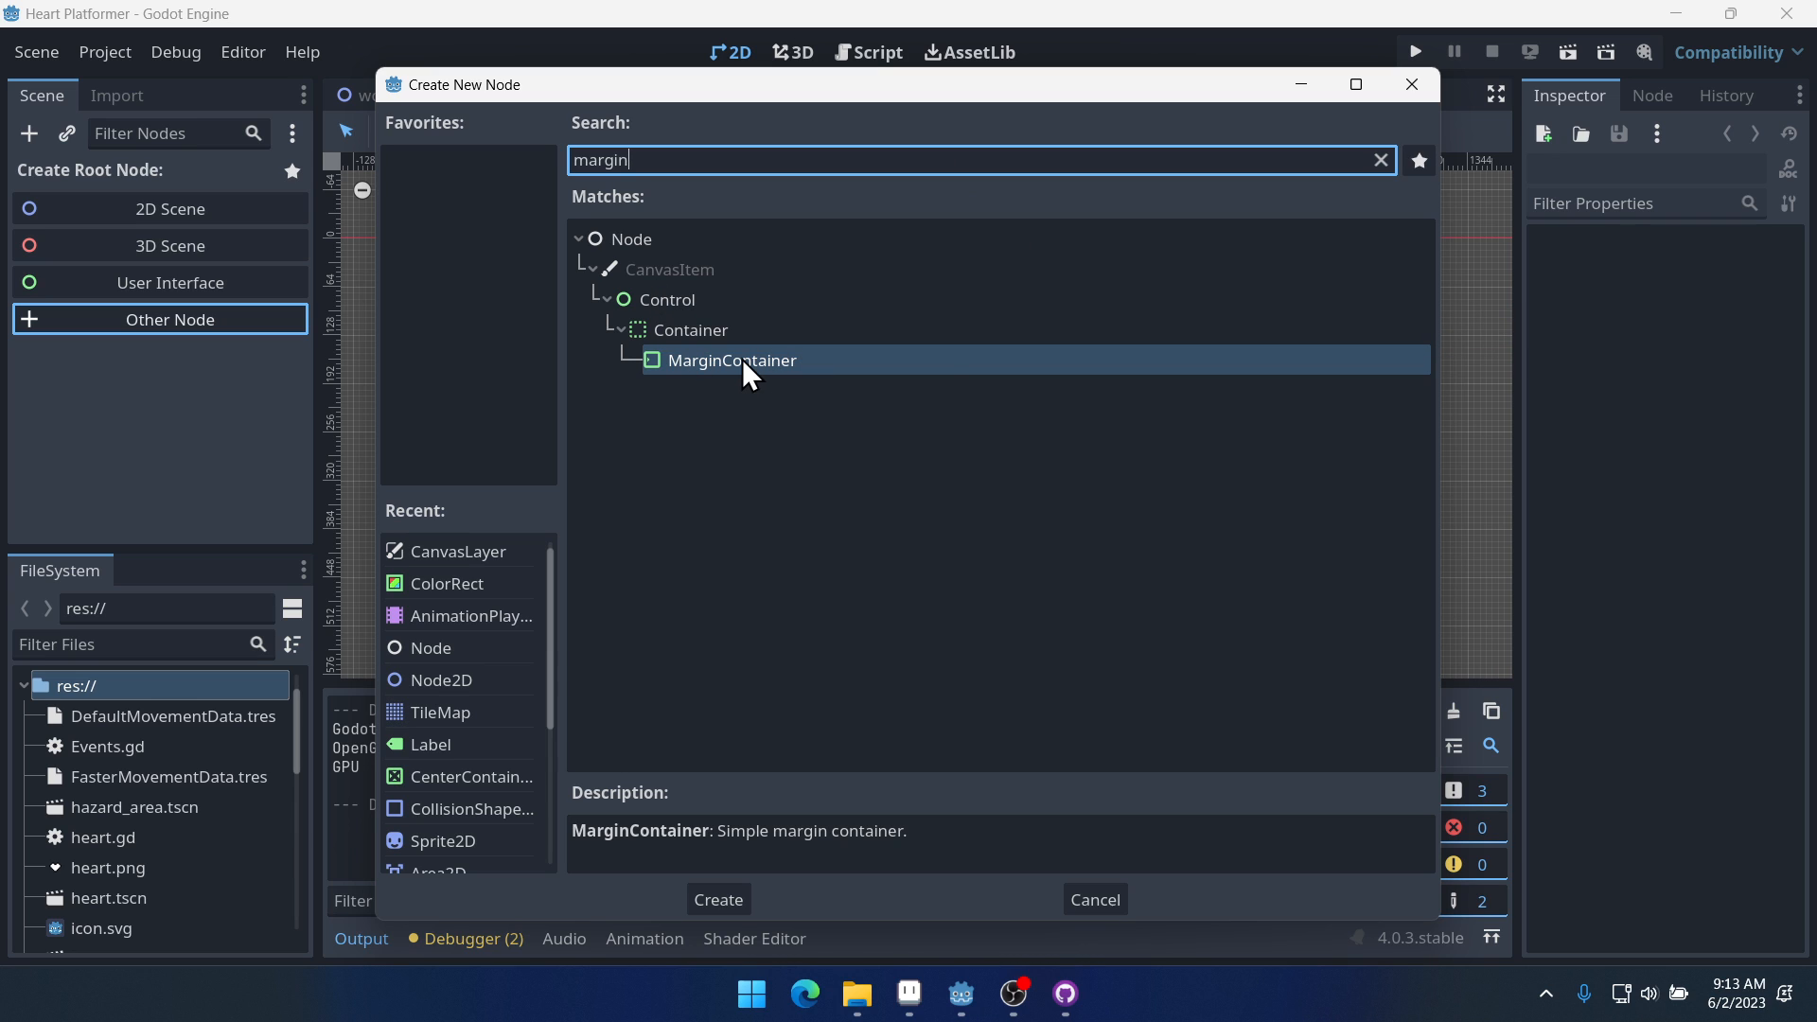
mouse_move(730, 360)
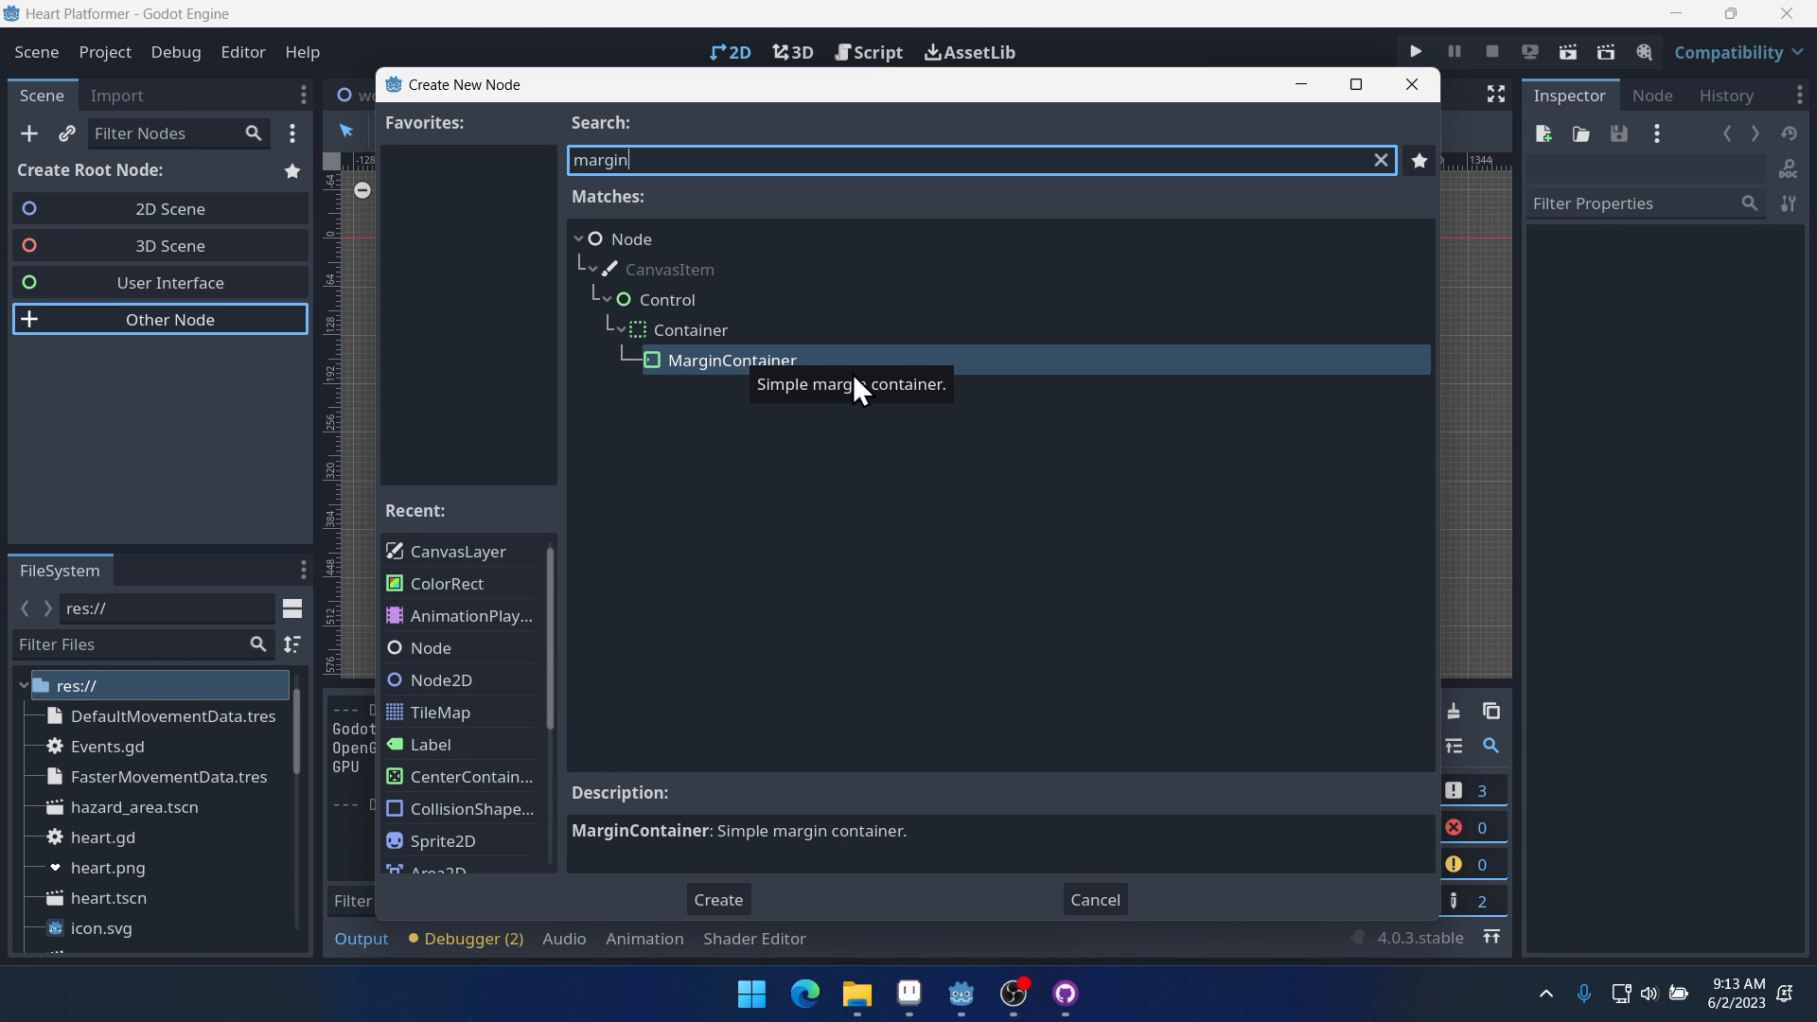
mouse_move(807, 384)
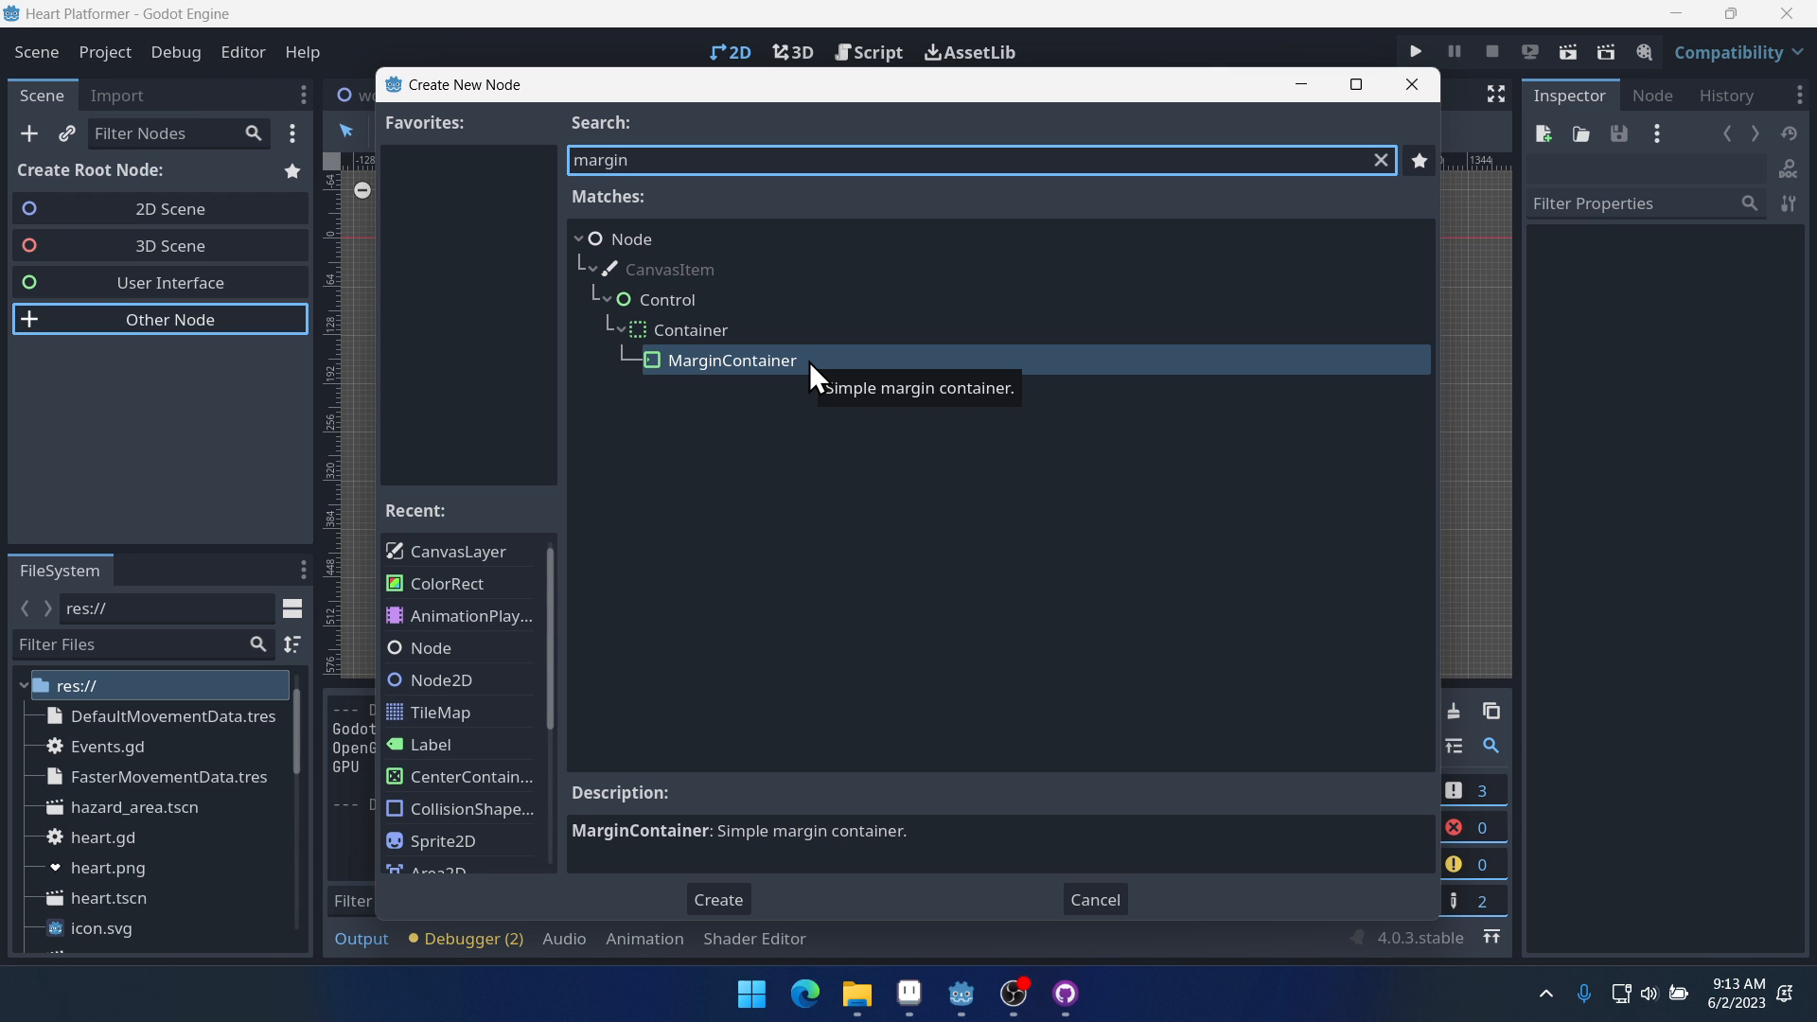
mouse_move(777, 380)
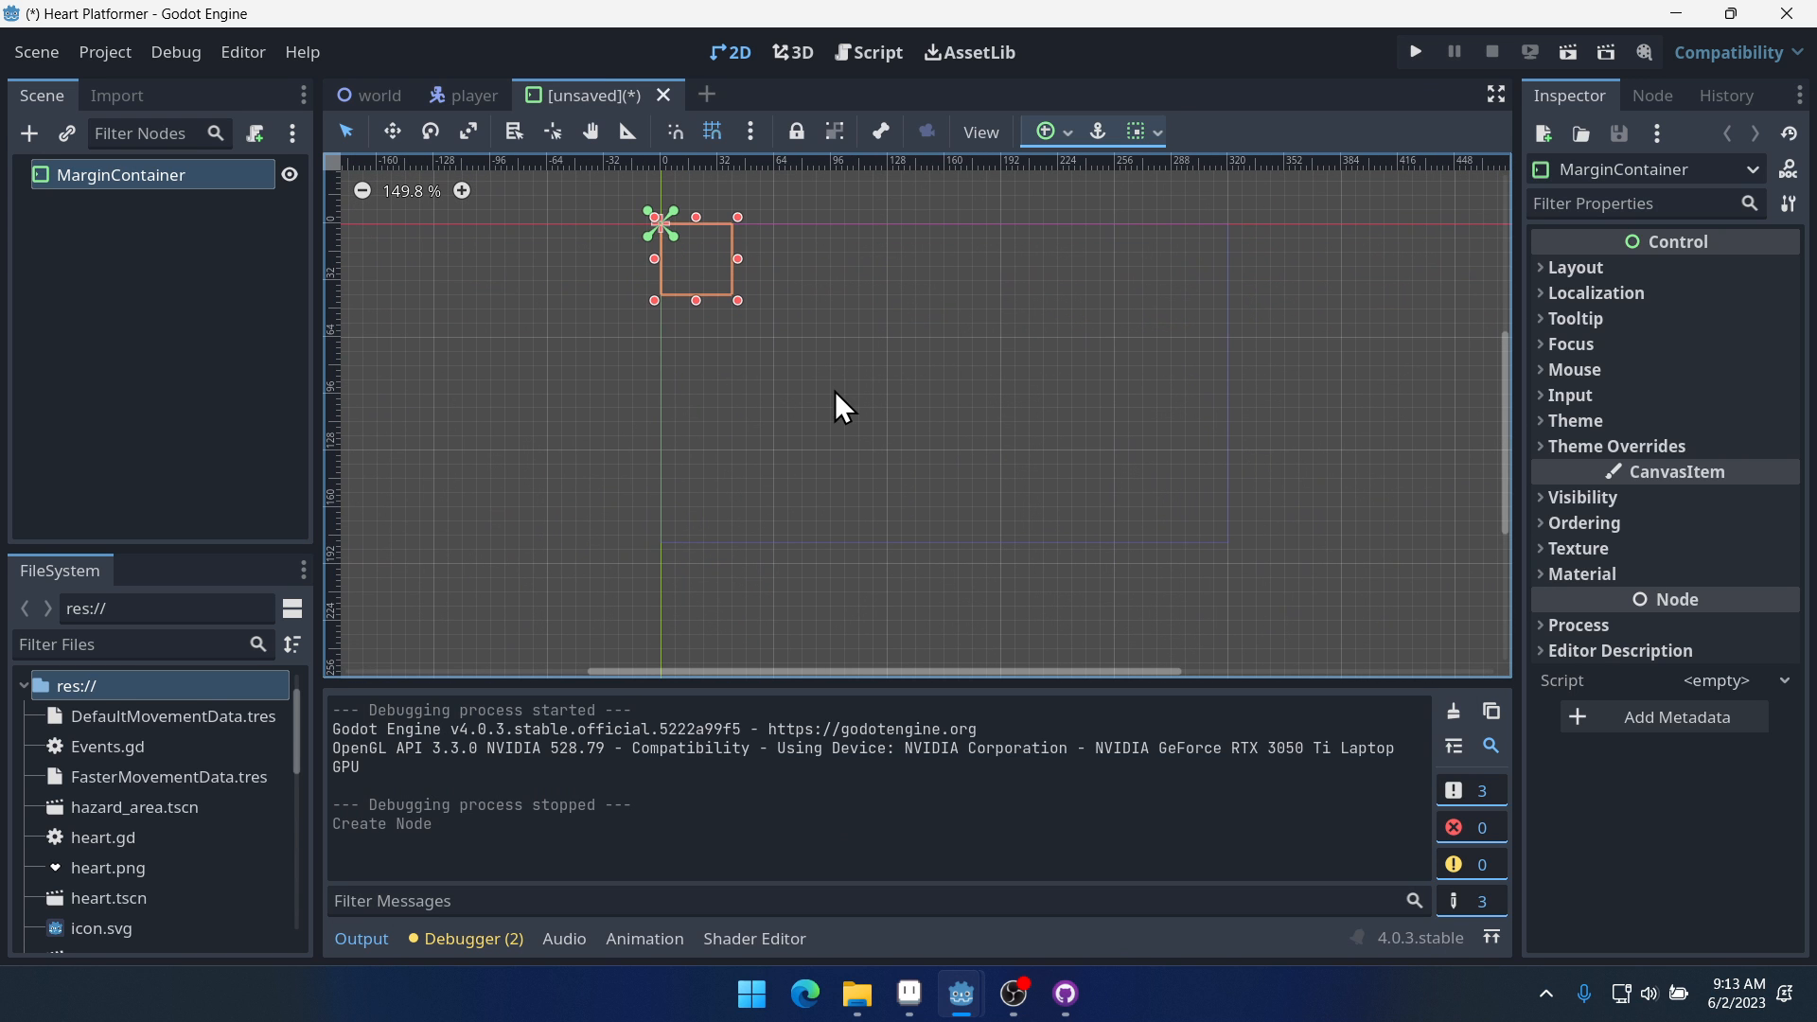
mouse_move(1097, 378)
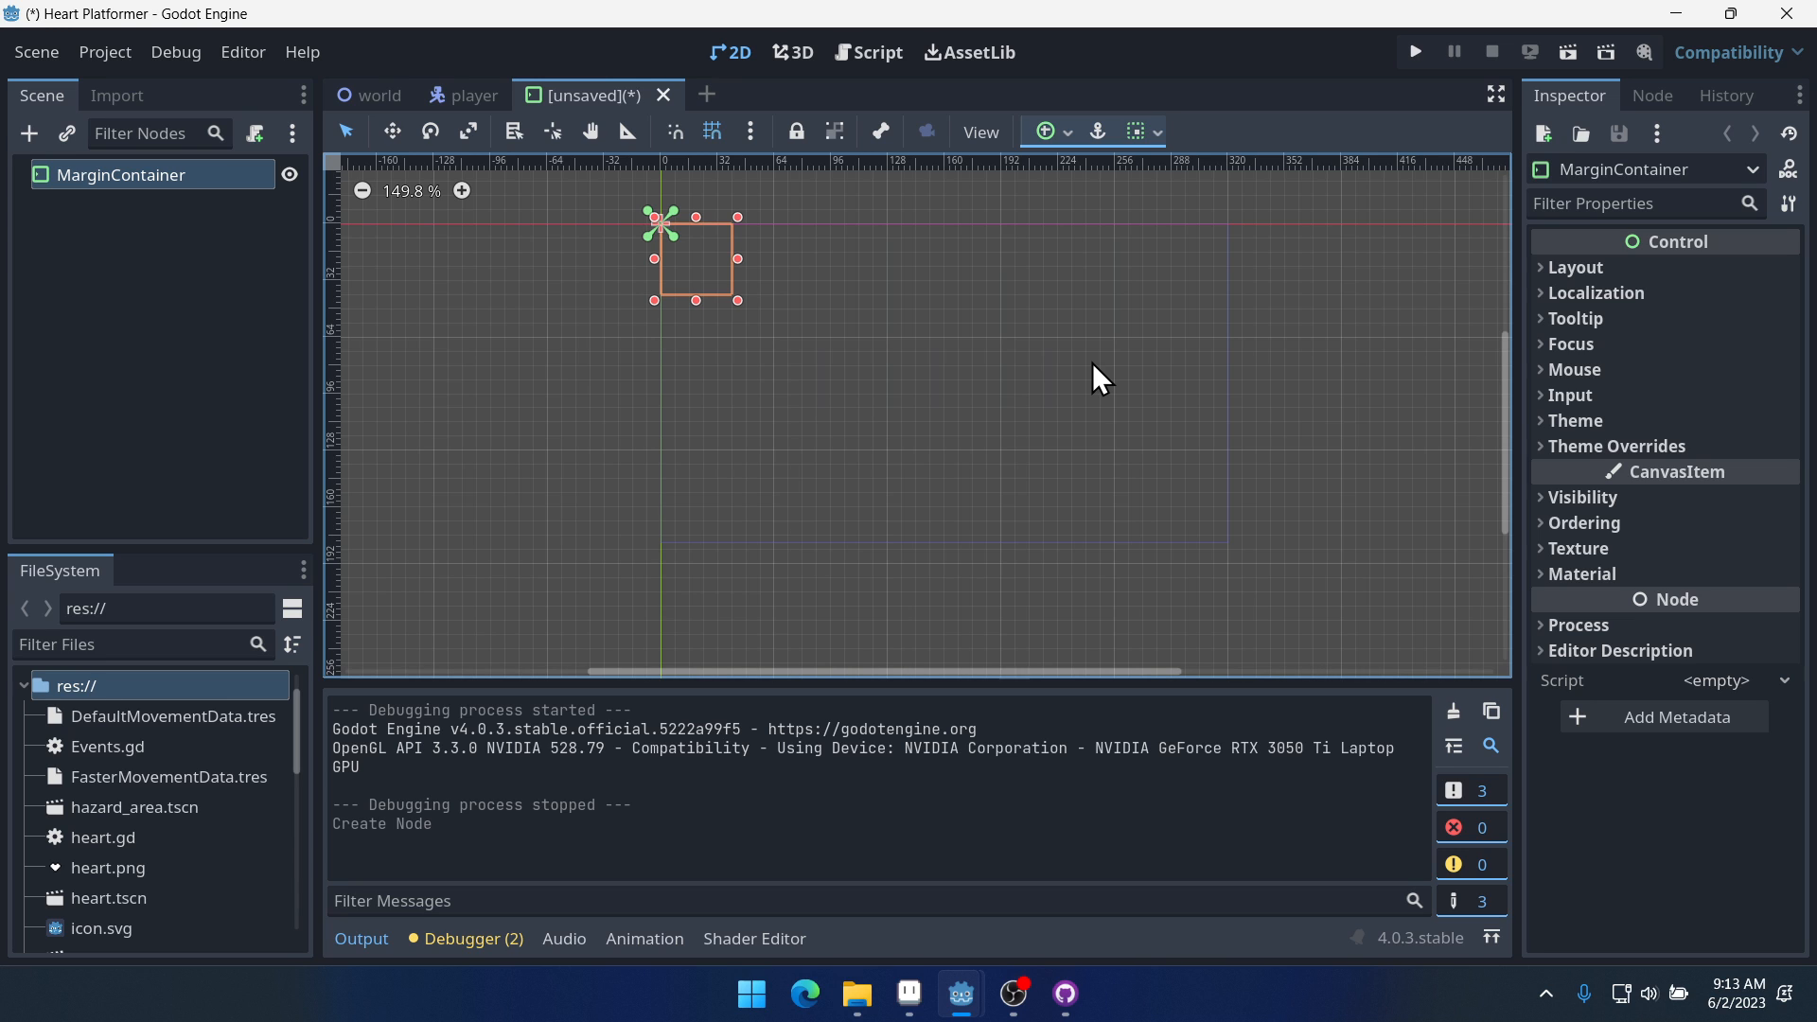
mouse_move(994, 393)
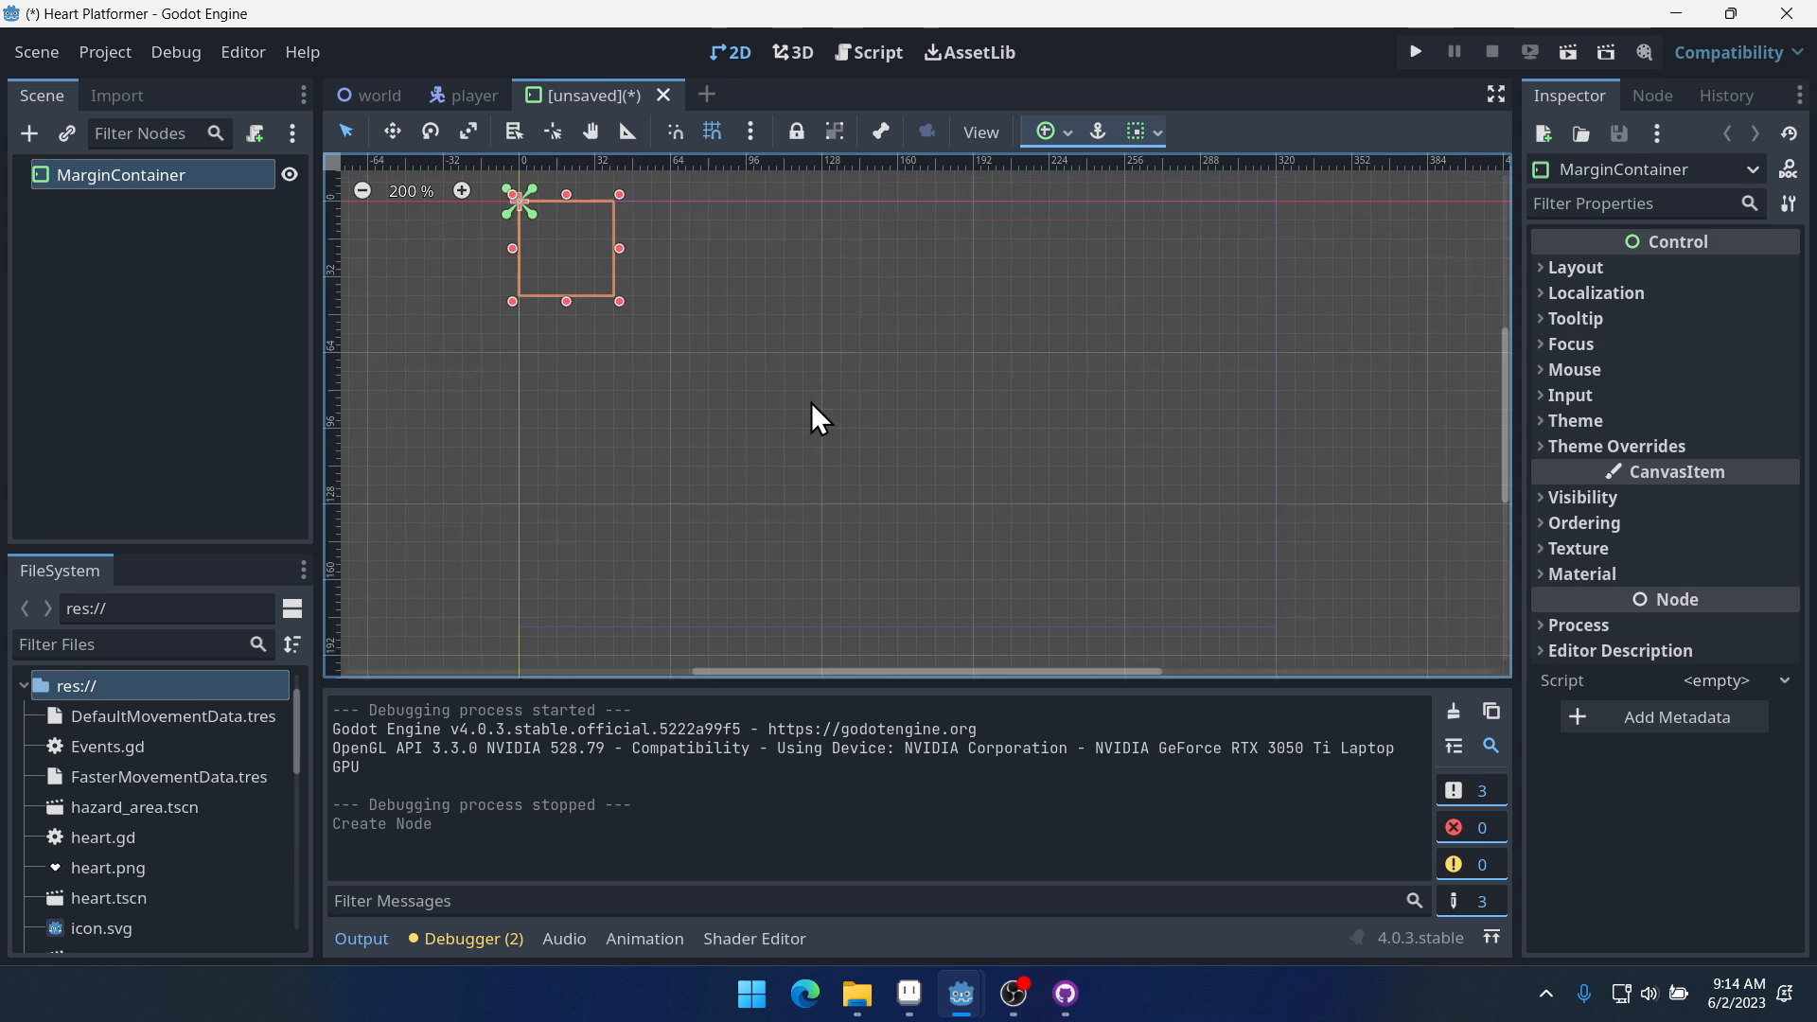
Anchor the MarginContainer root to Full Rect so it fills the whole viewport
scroll("down", 3)
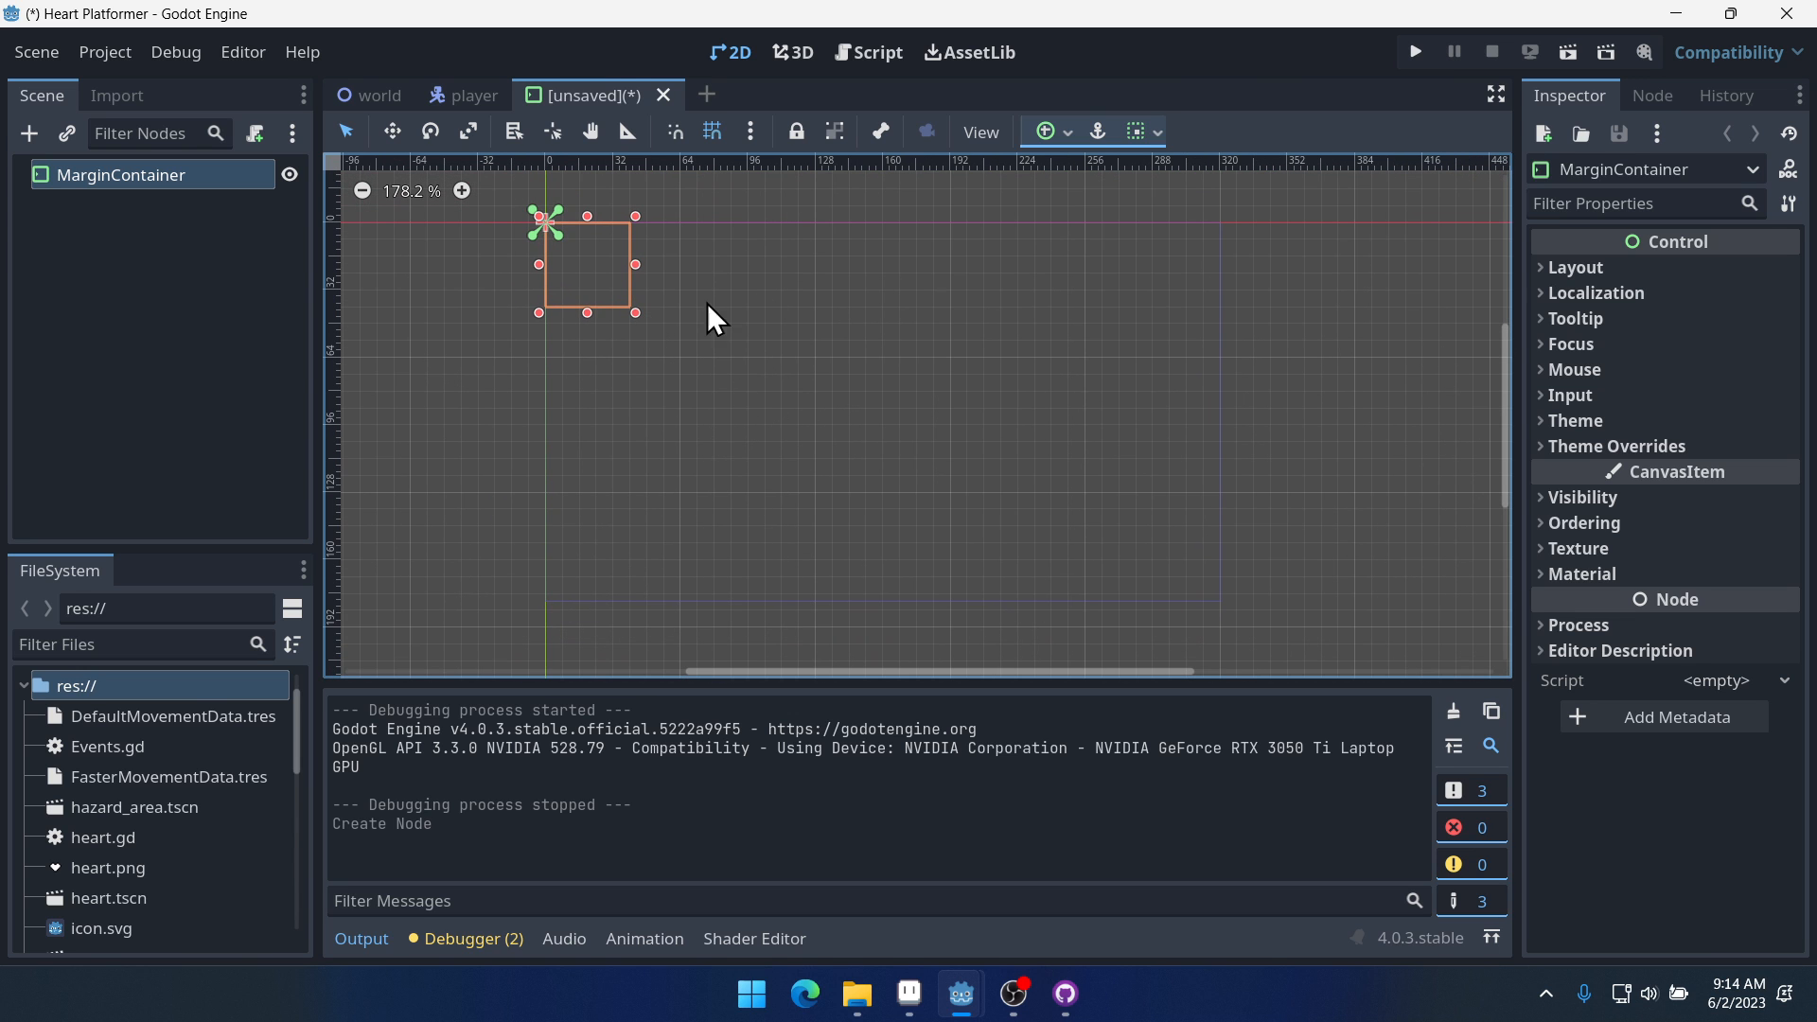
mouse_move(755, 333)
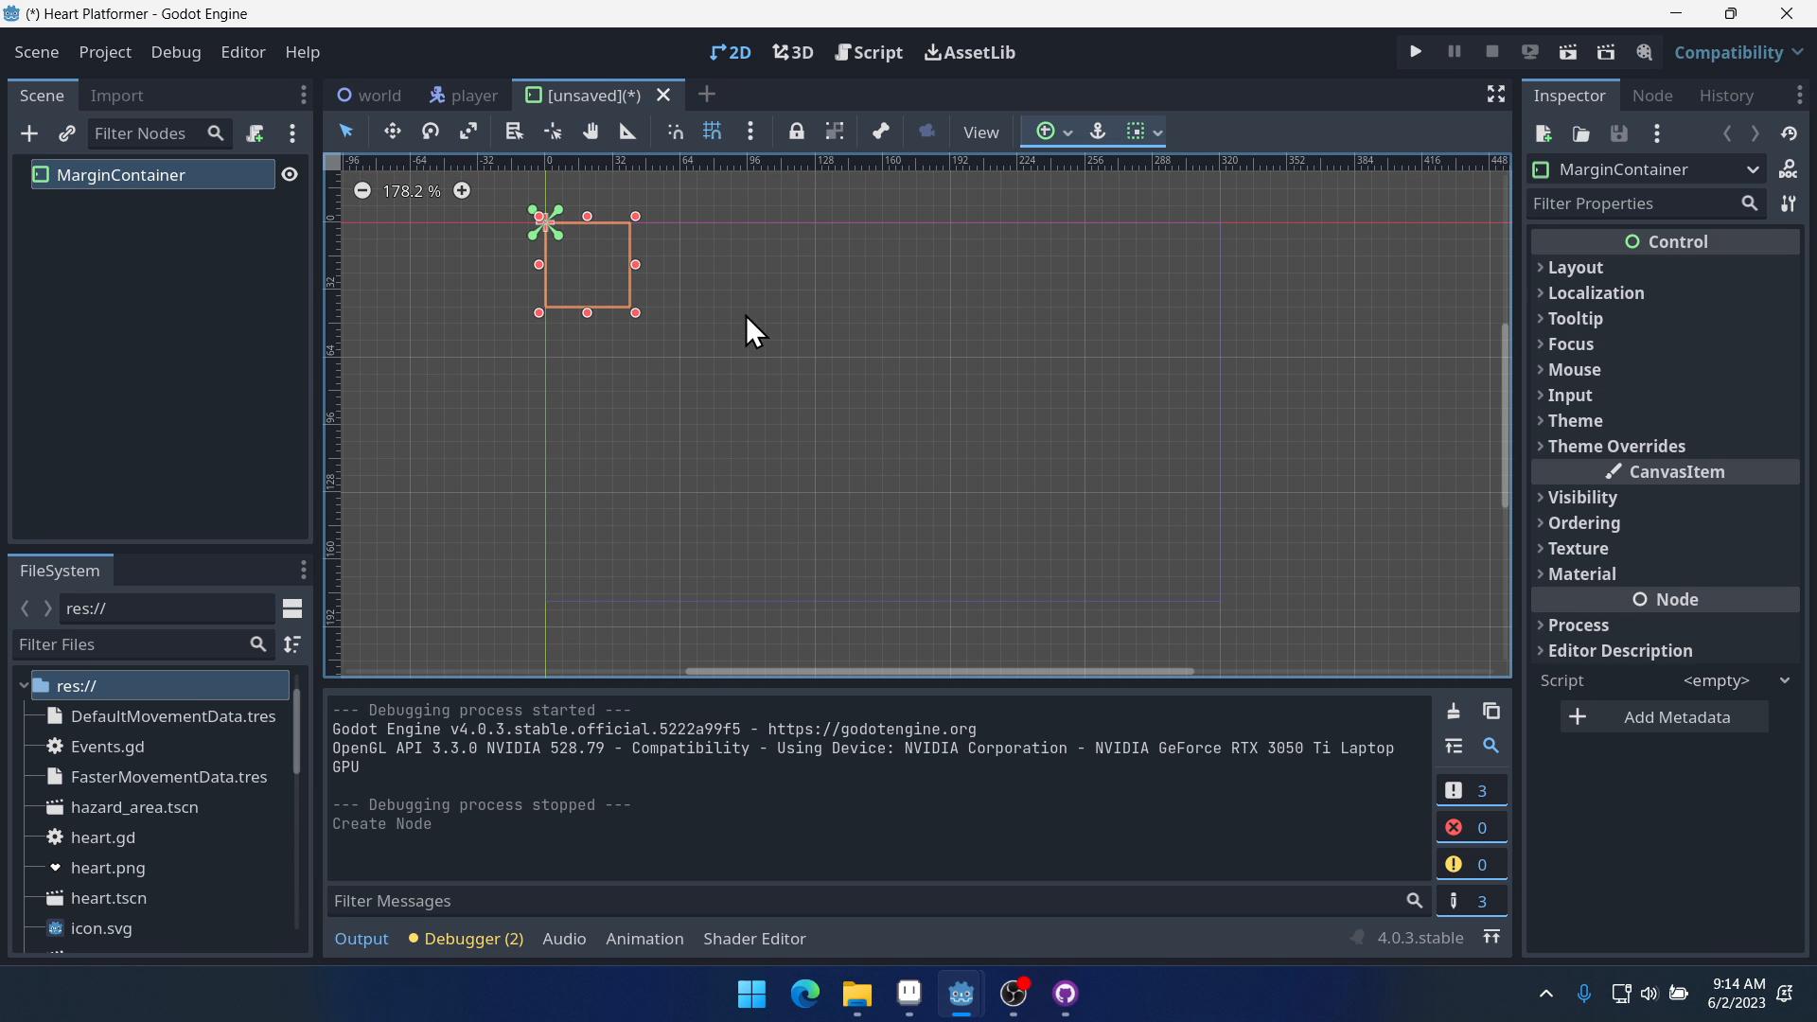
mouse_move(1008, 172)
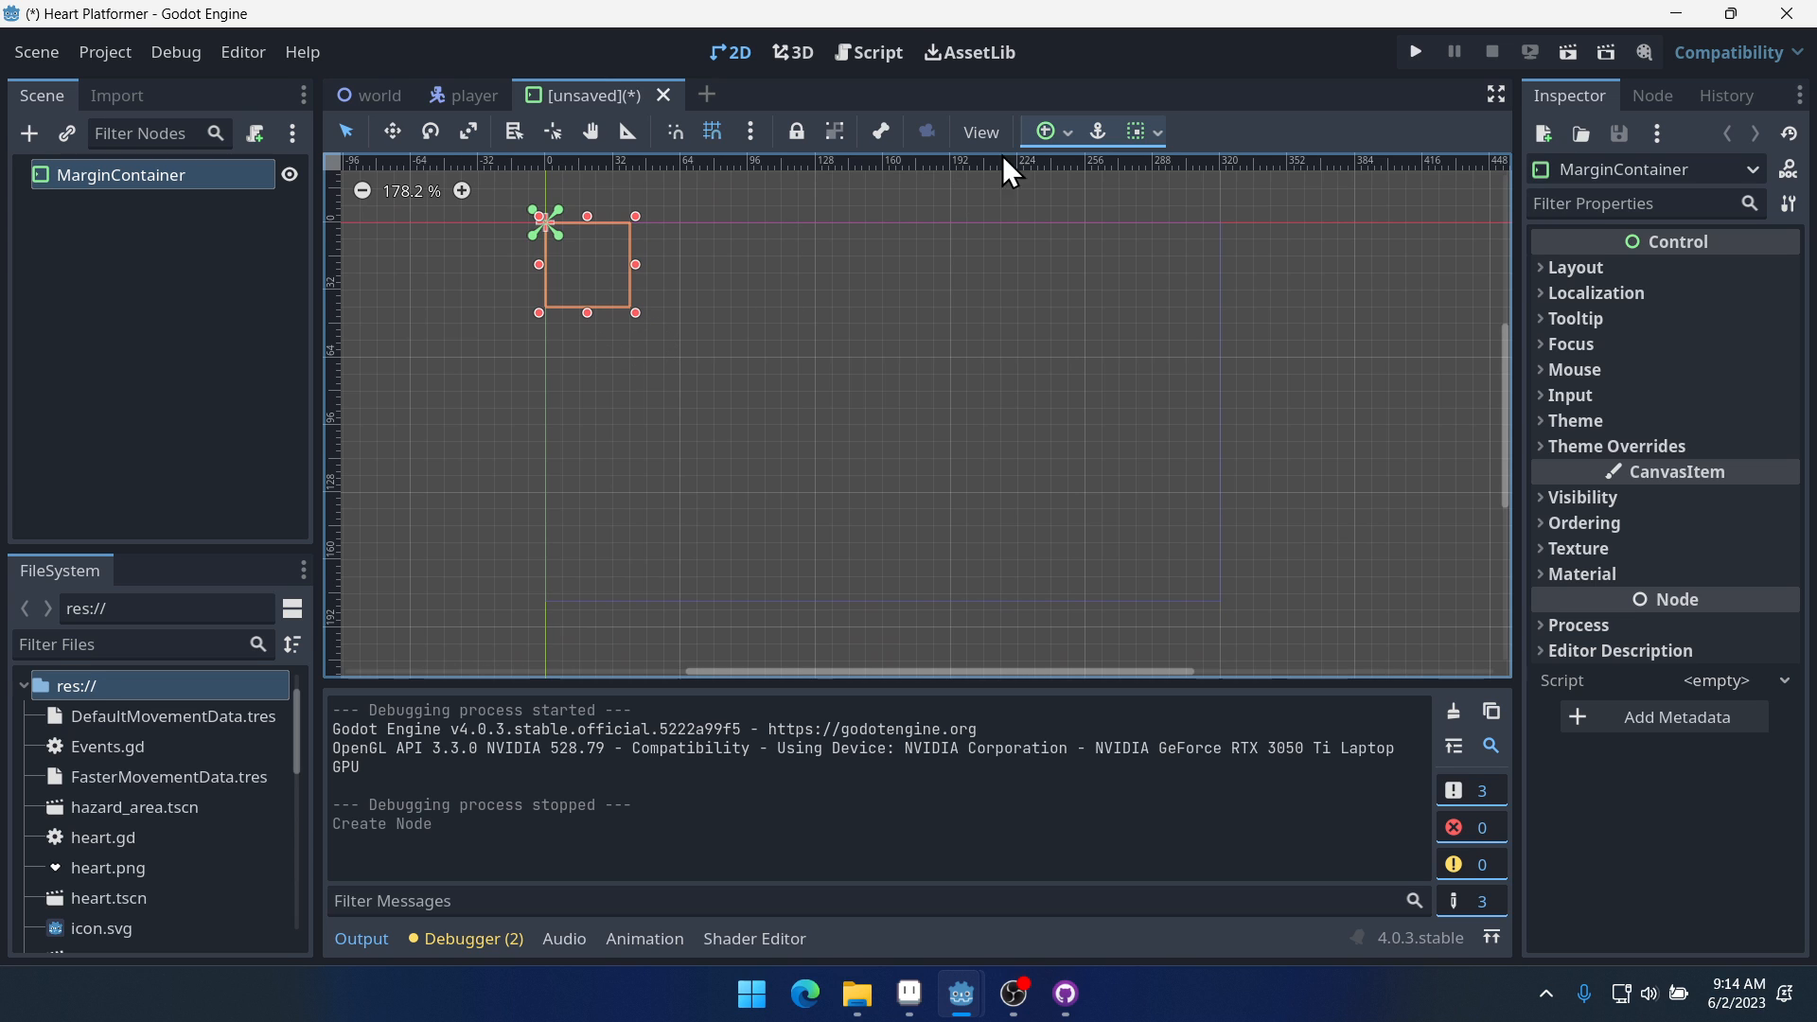
left_click(1044, 130)
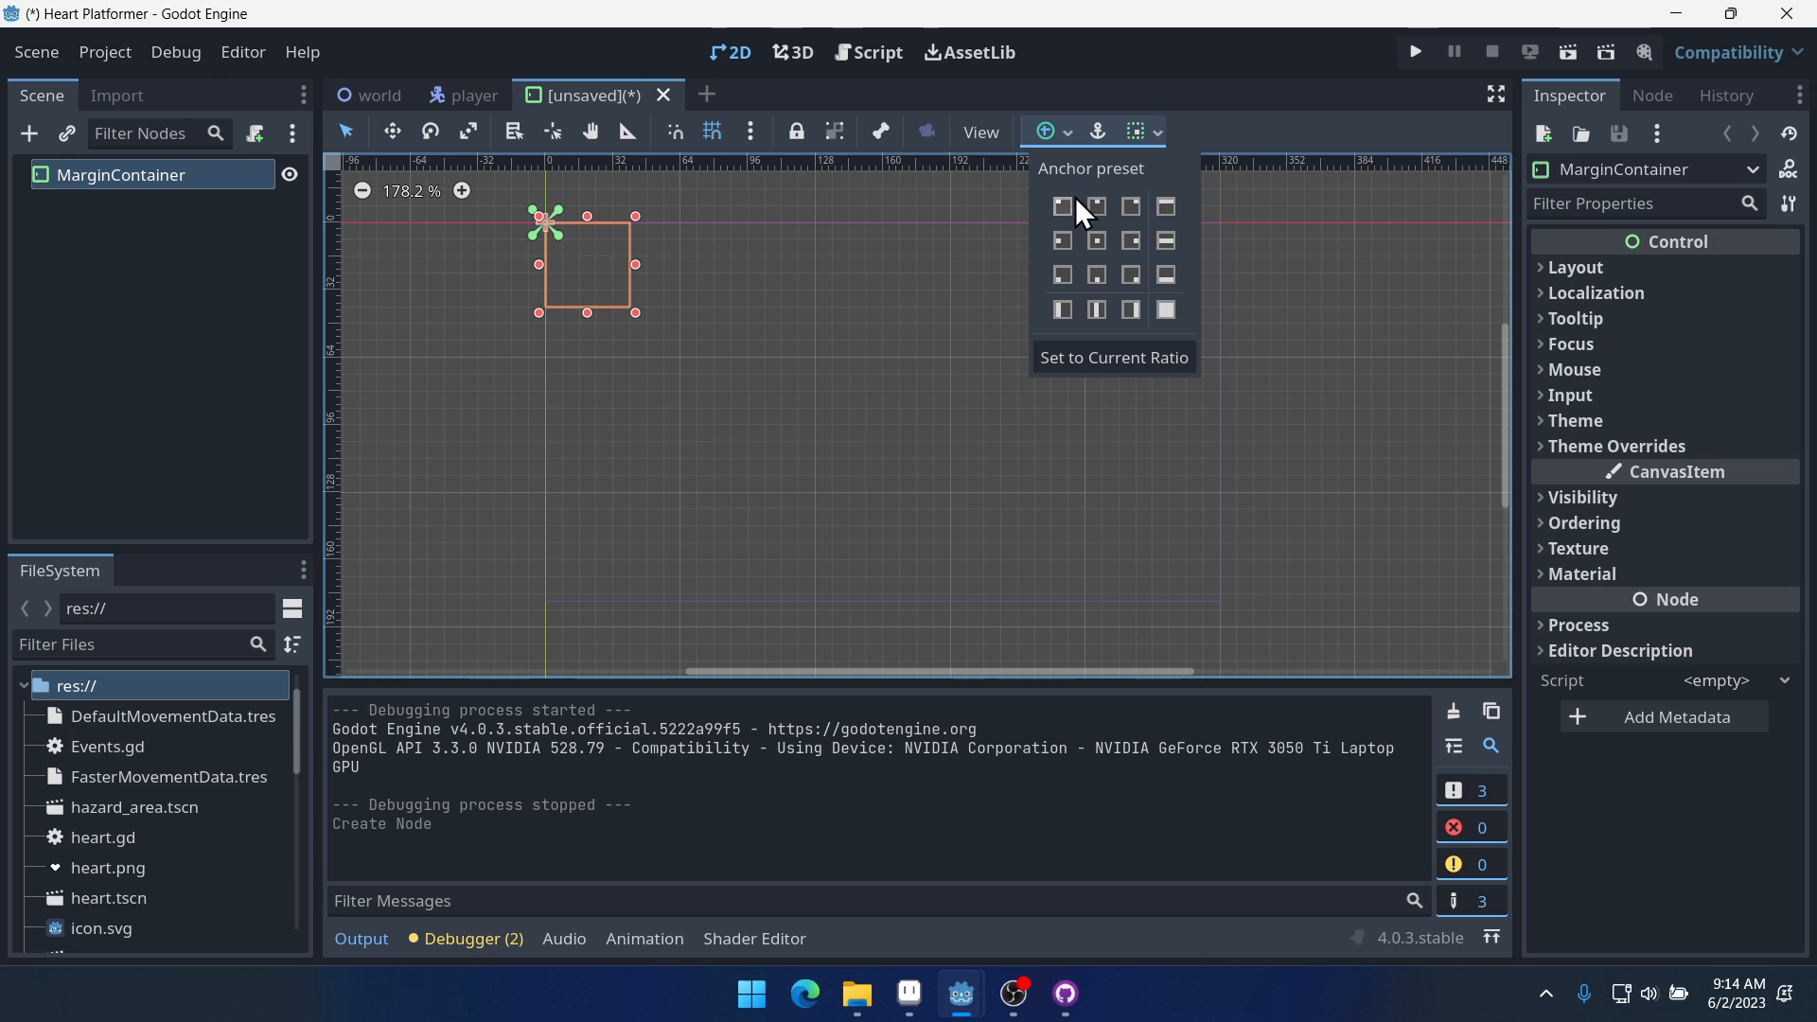
left_click(1164, 308)
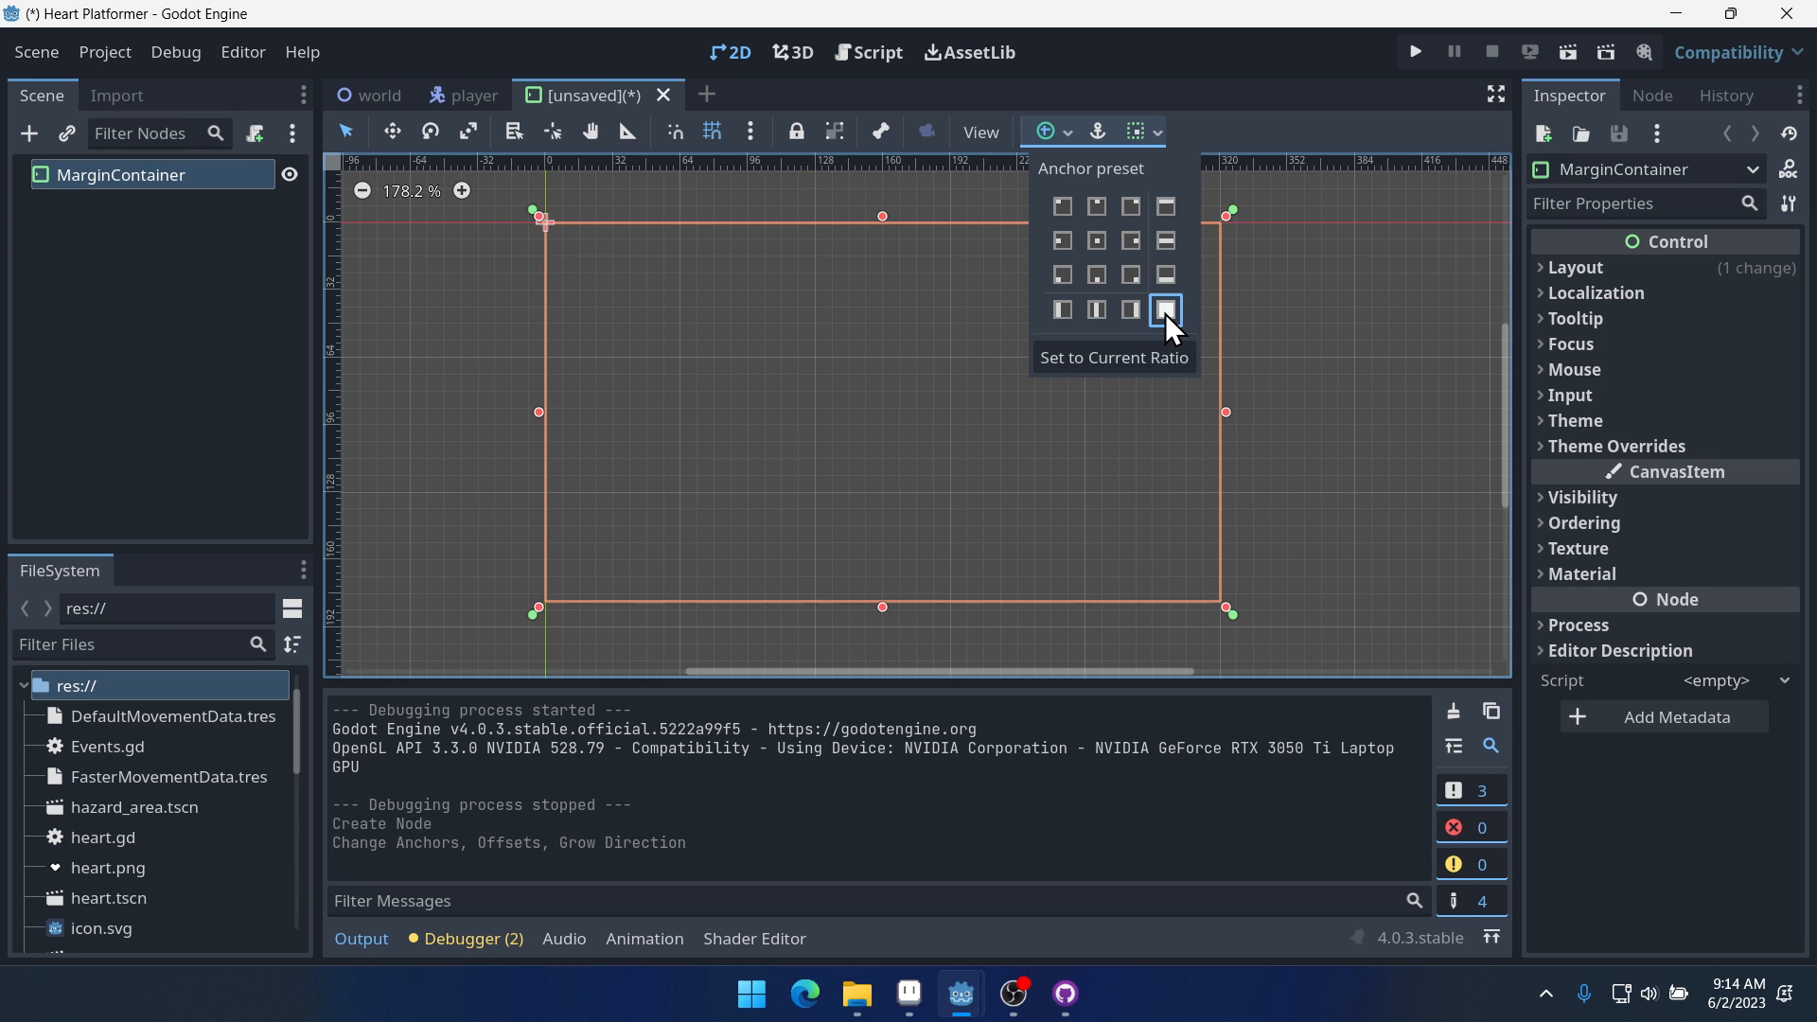
left_click(1164, 308)
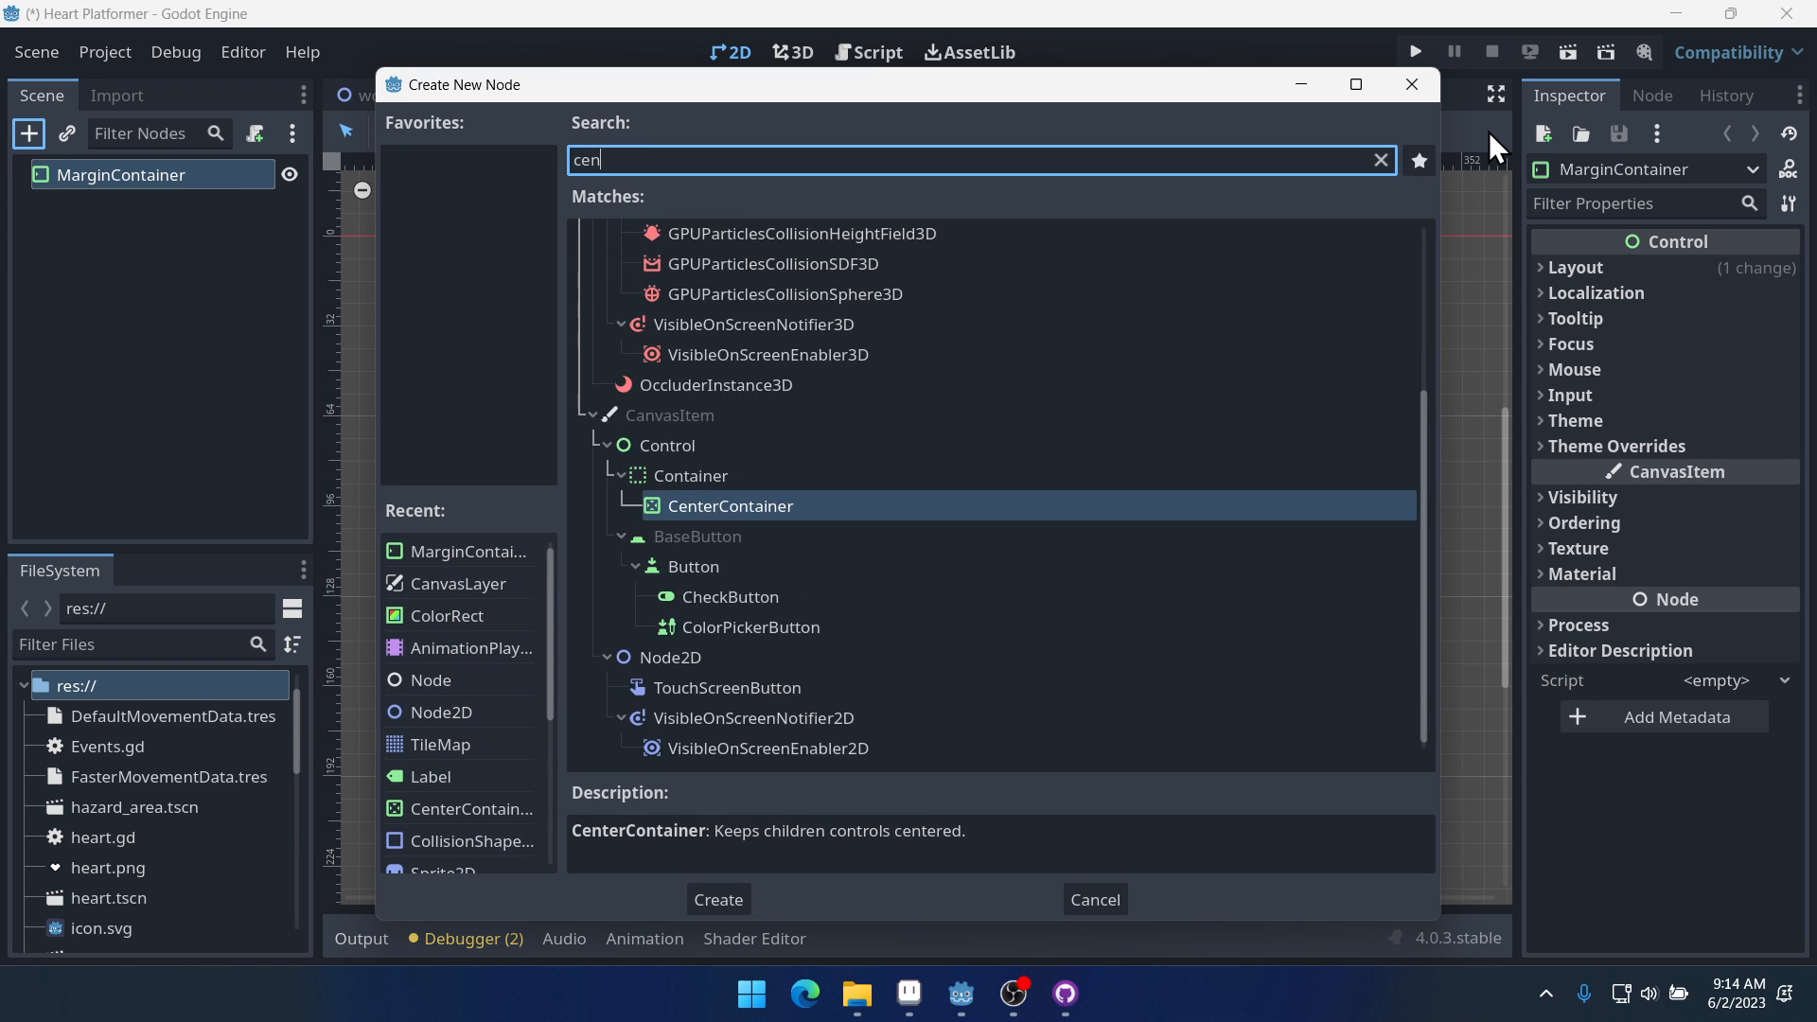
Add a CenterContainer child under the MarginContainer and inspect both nodes
left_click(718, 899)
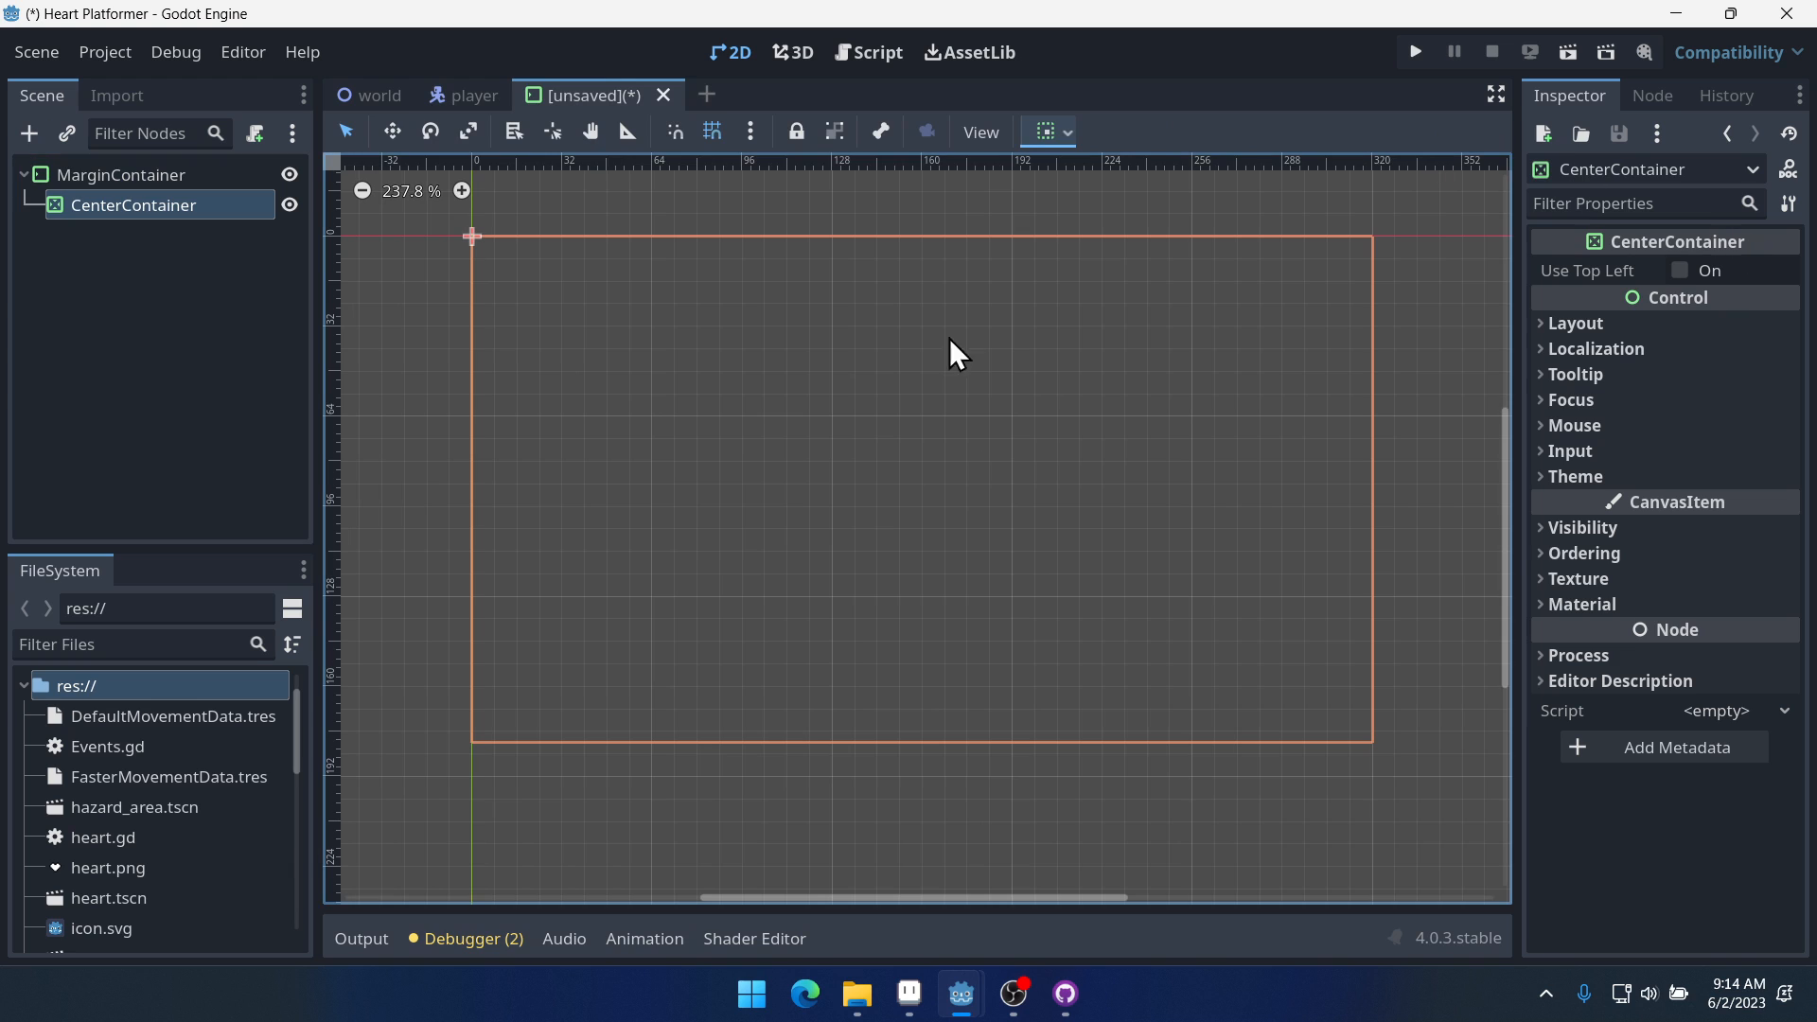
left_click(117, 174)
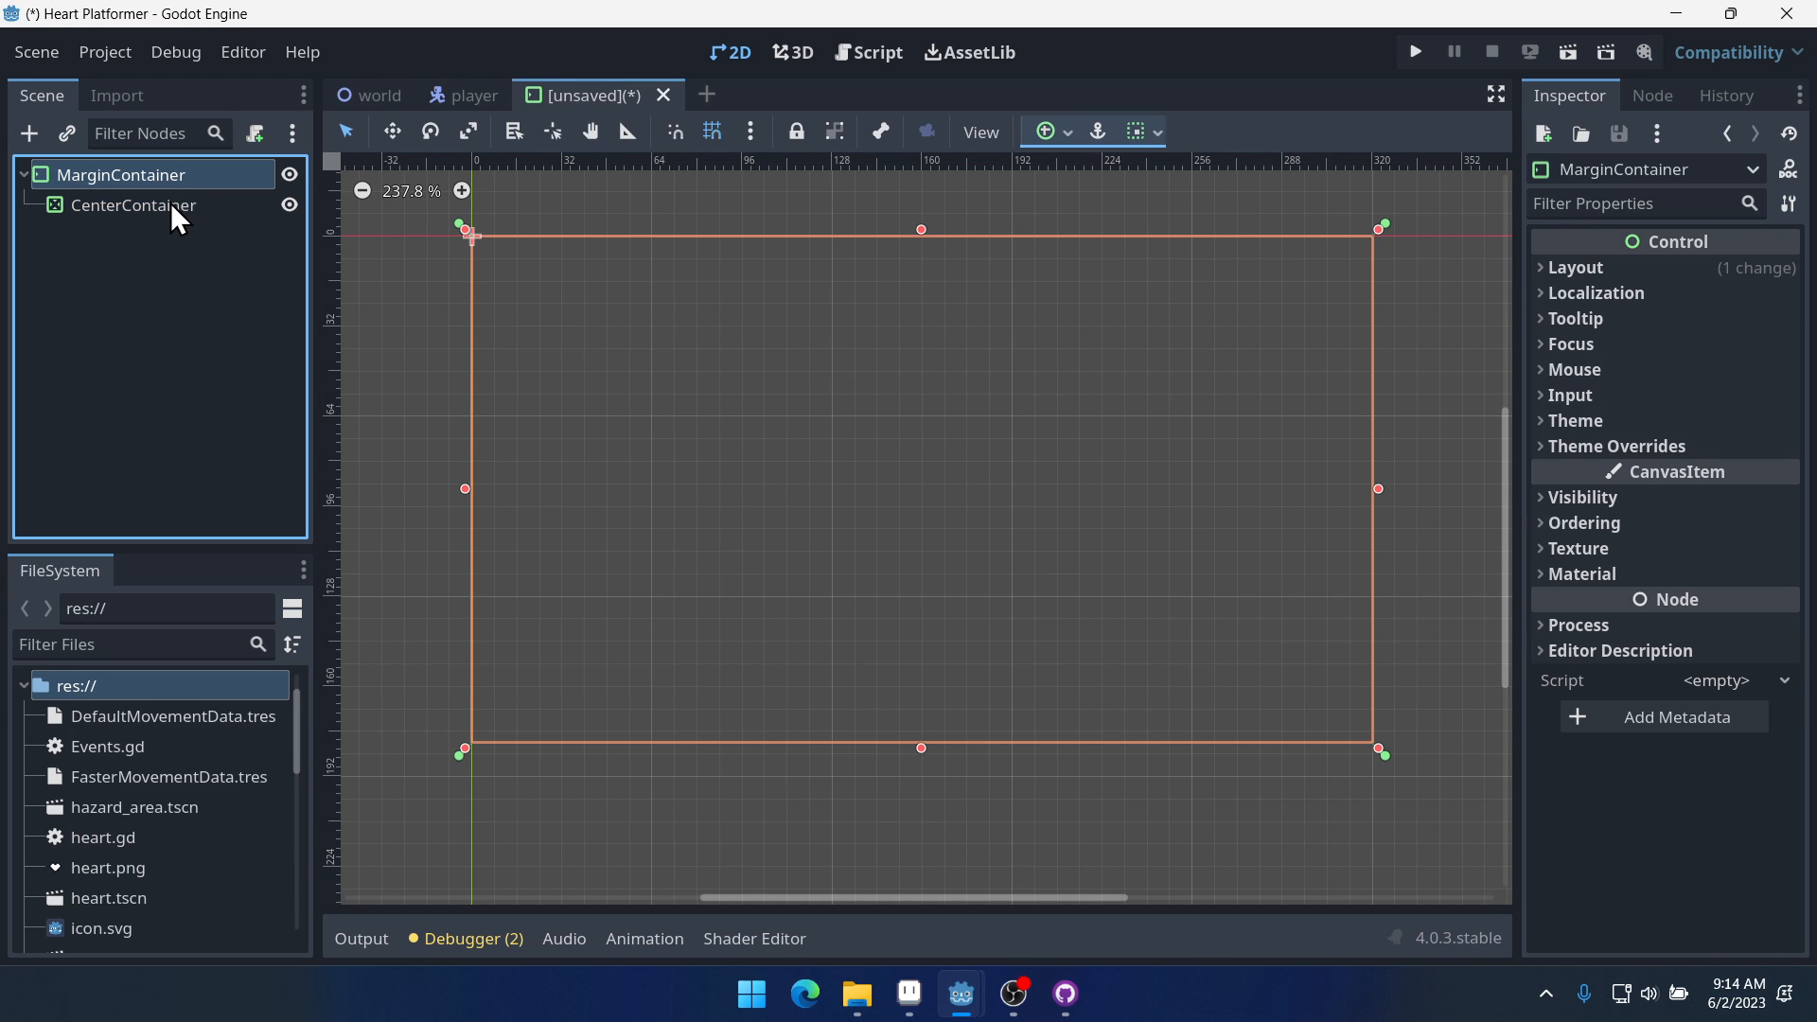
left_click(132, 204)
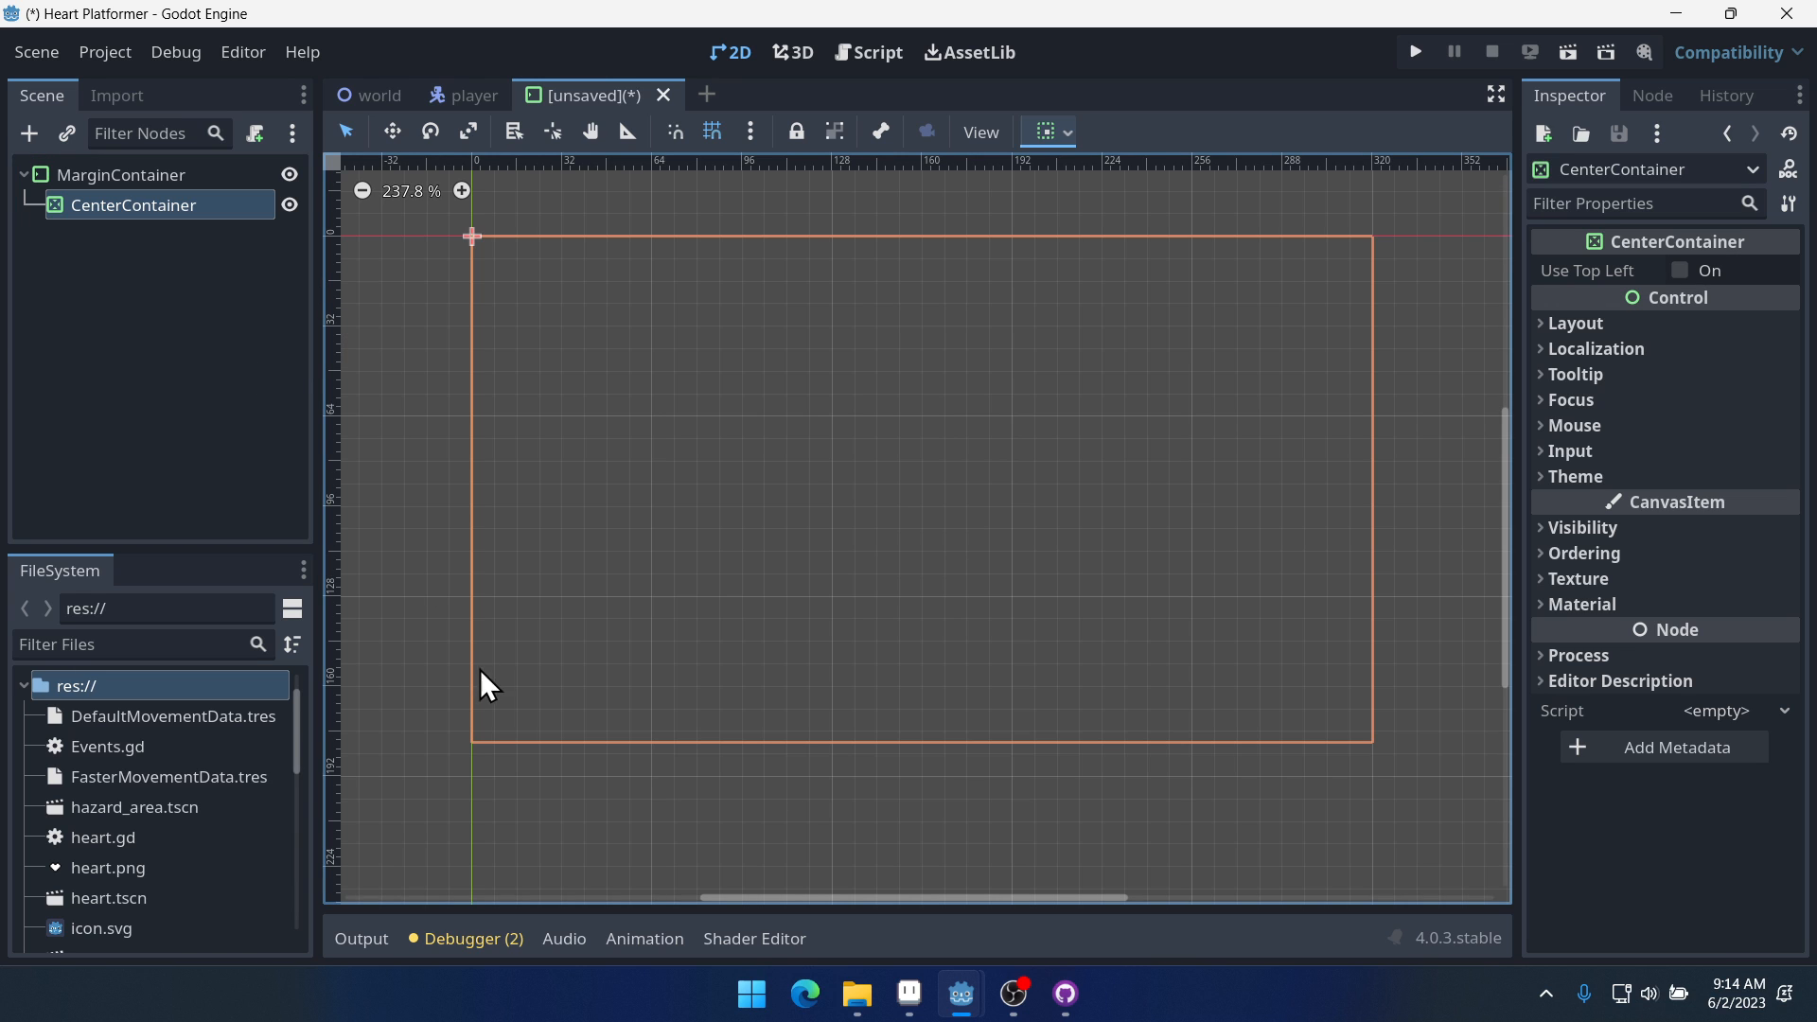
mouse_move(1369, 257)
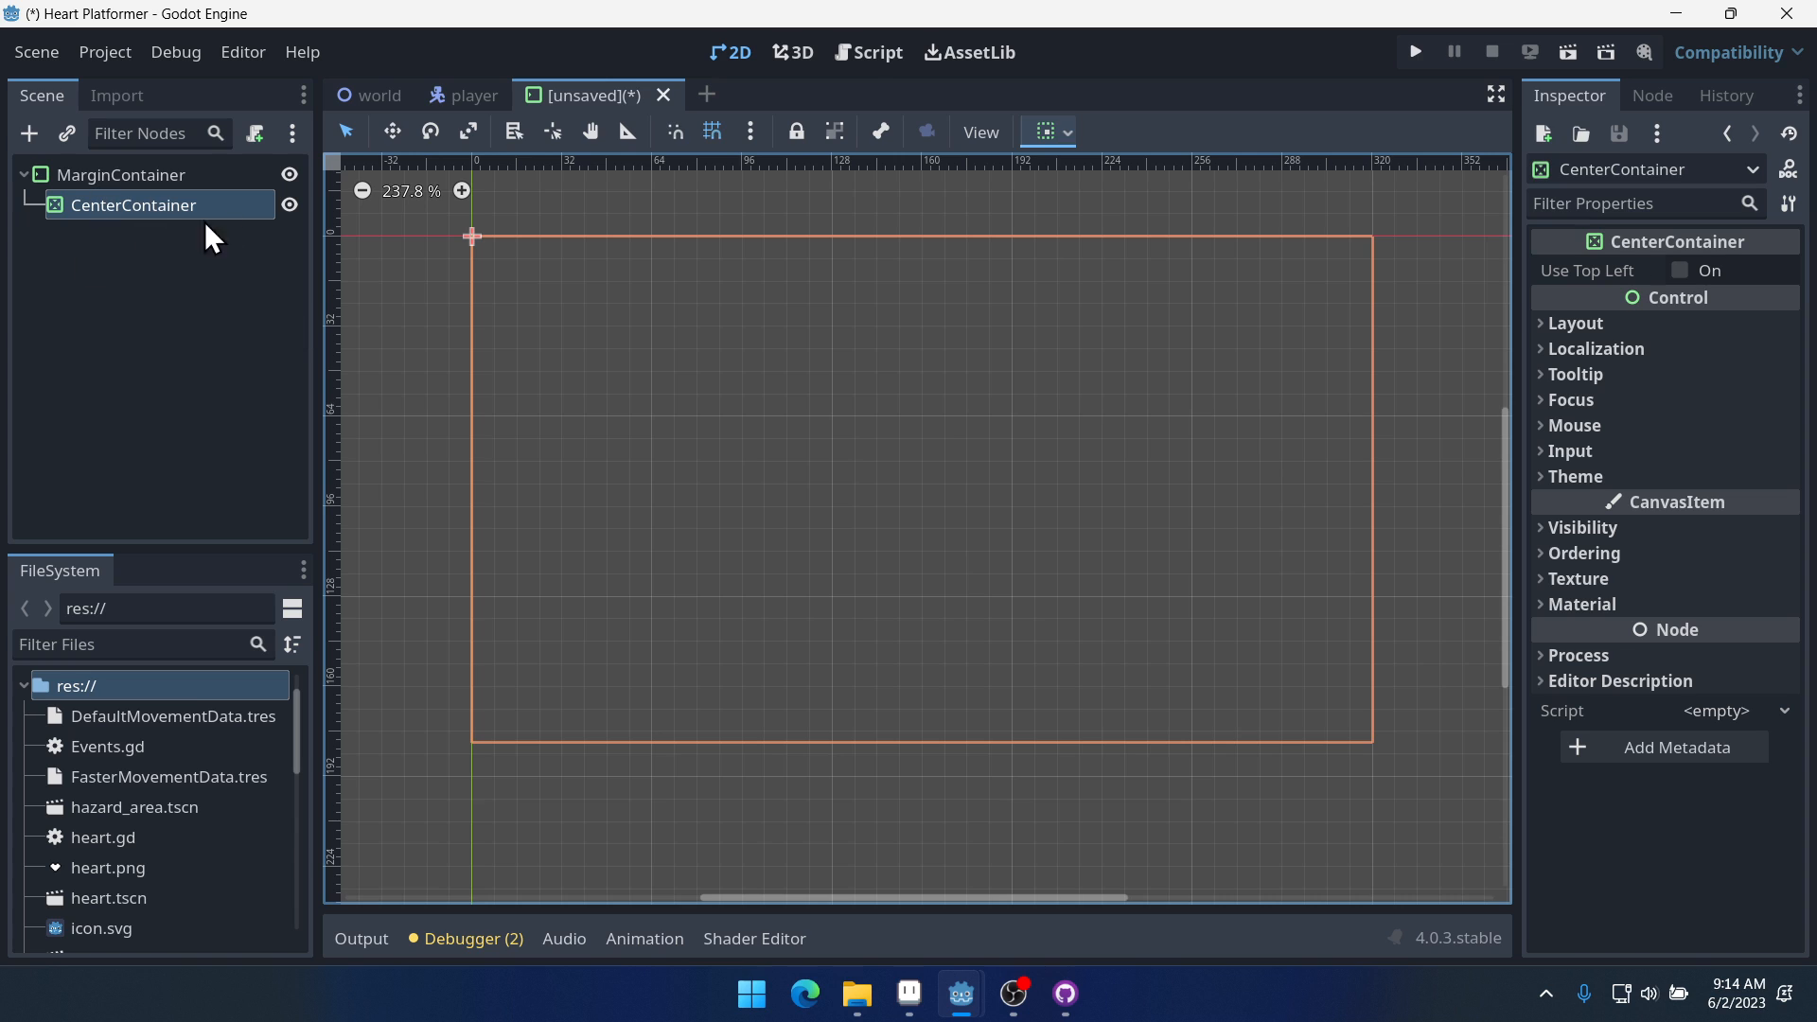
mouse_move(500, 246)
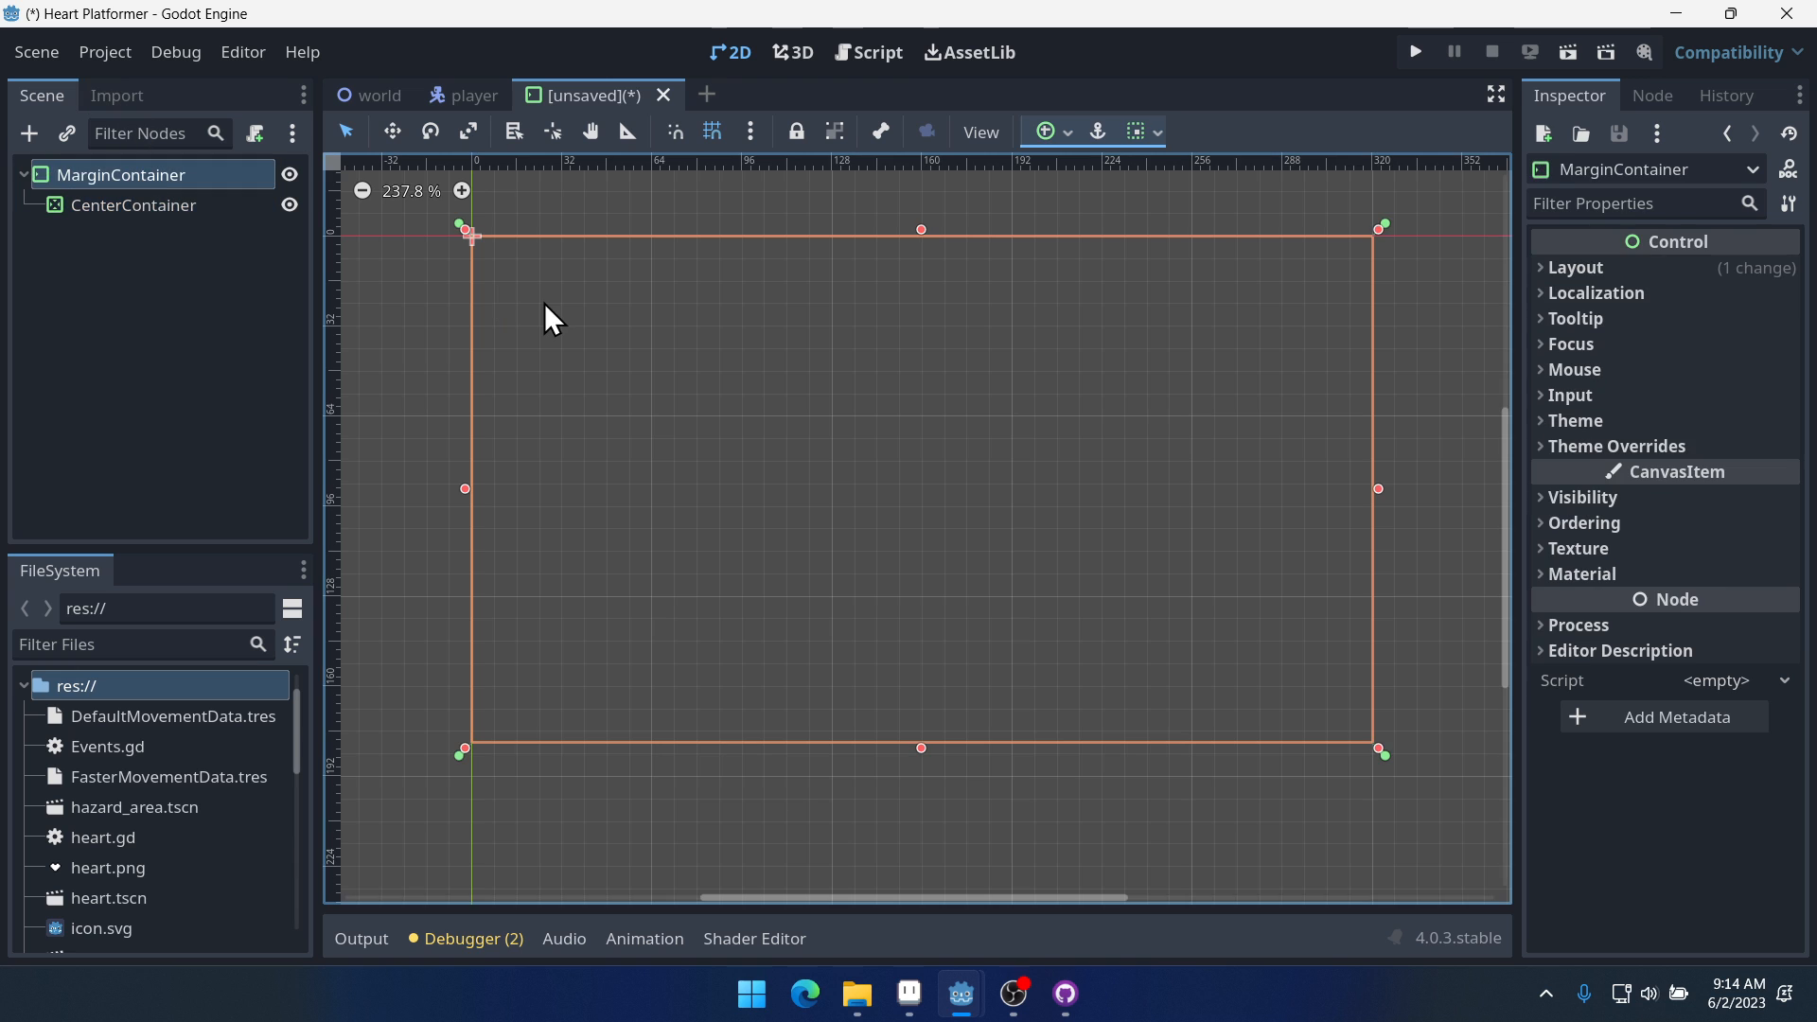
Set the MarginContainer's theme-override margin constants to 16
left_click(1614, 446)
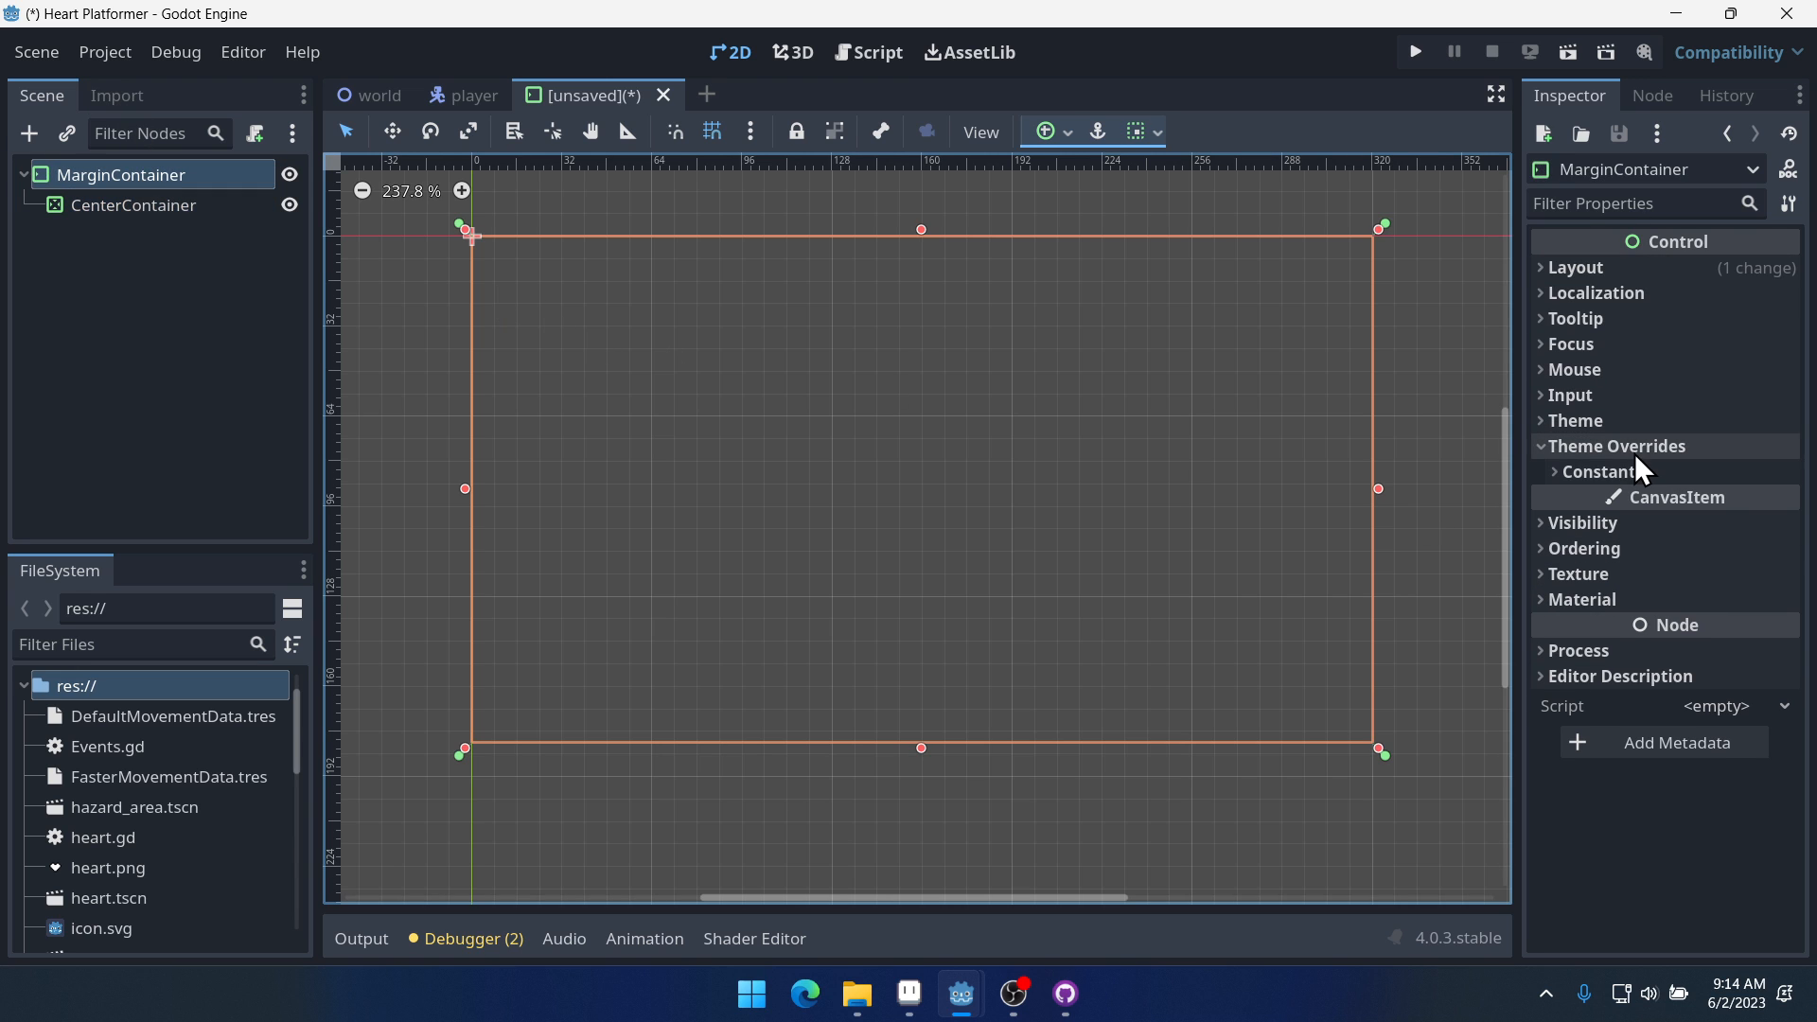
left_click(1603, 471)
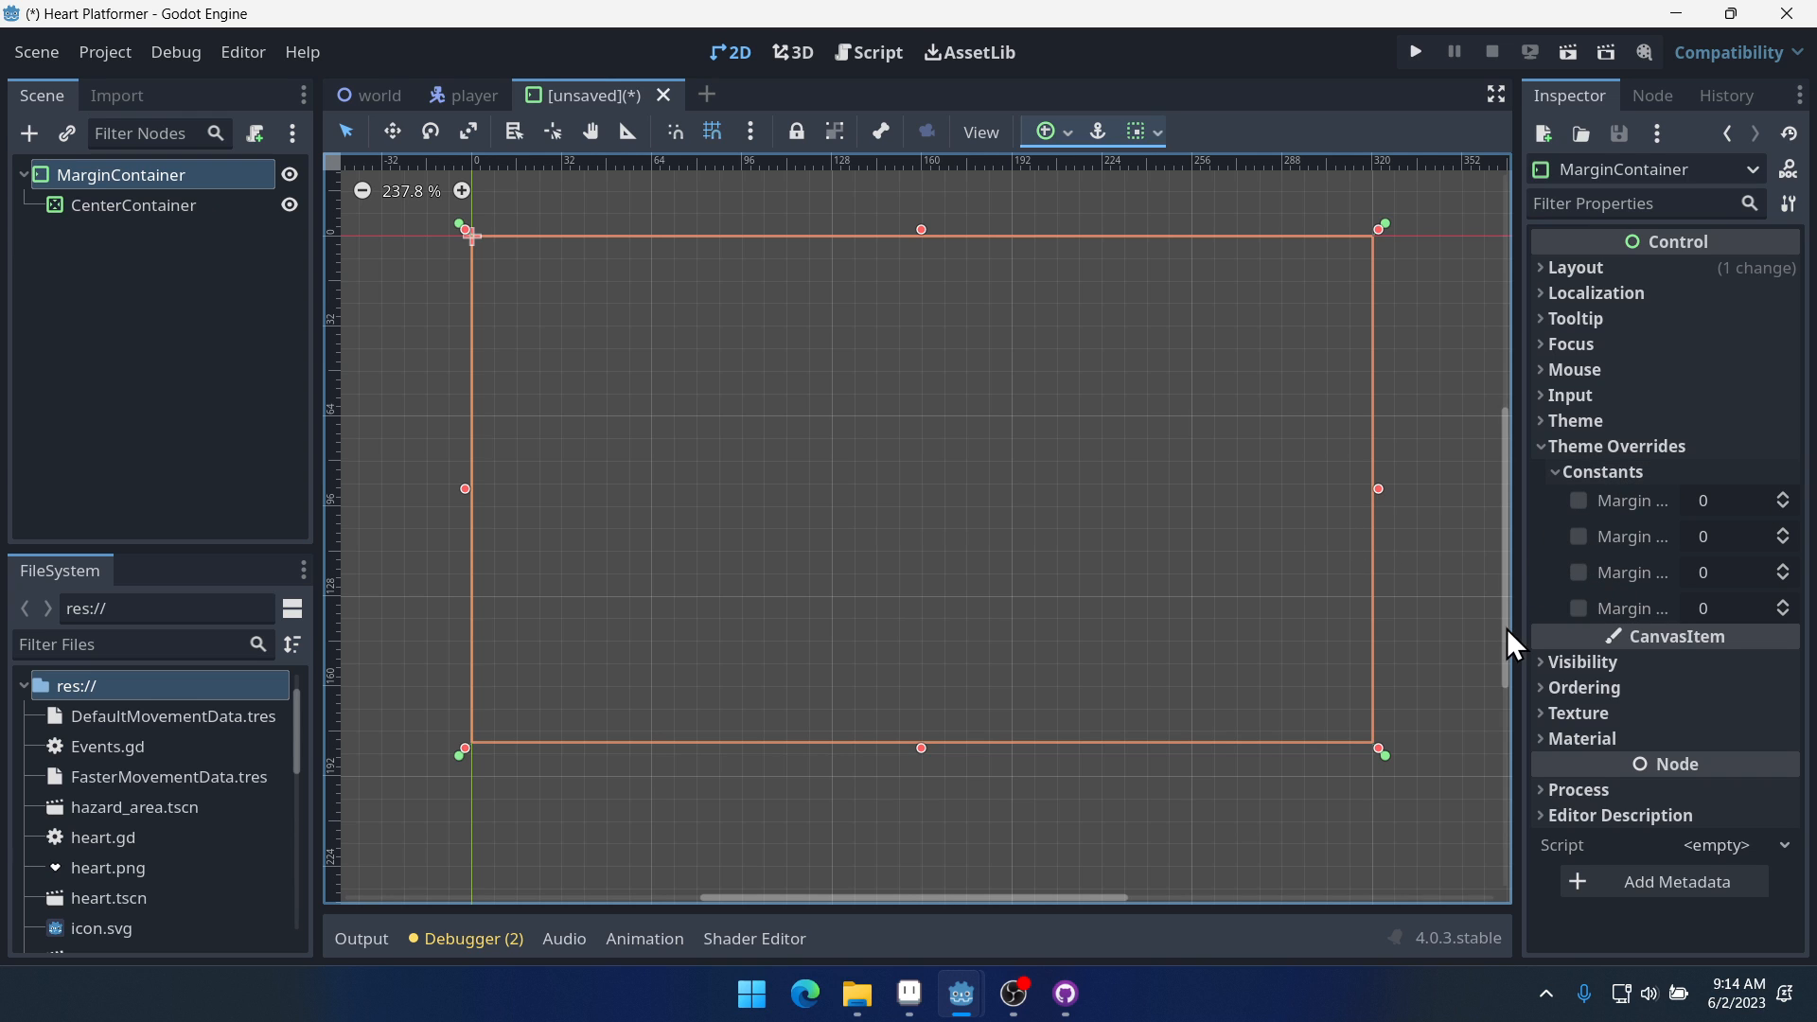
mouse_move(1624, 535)
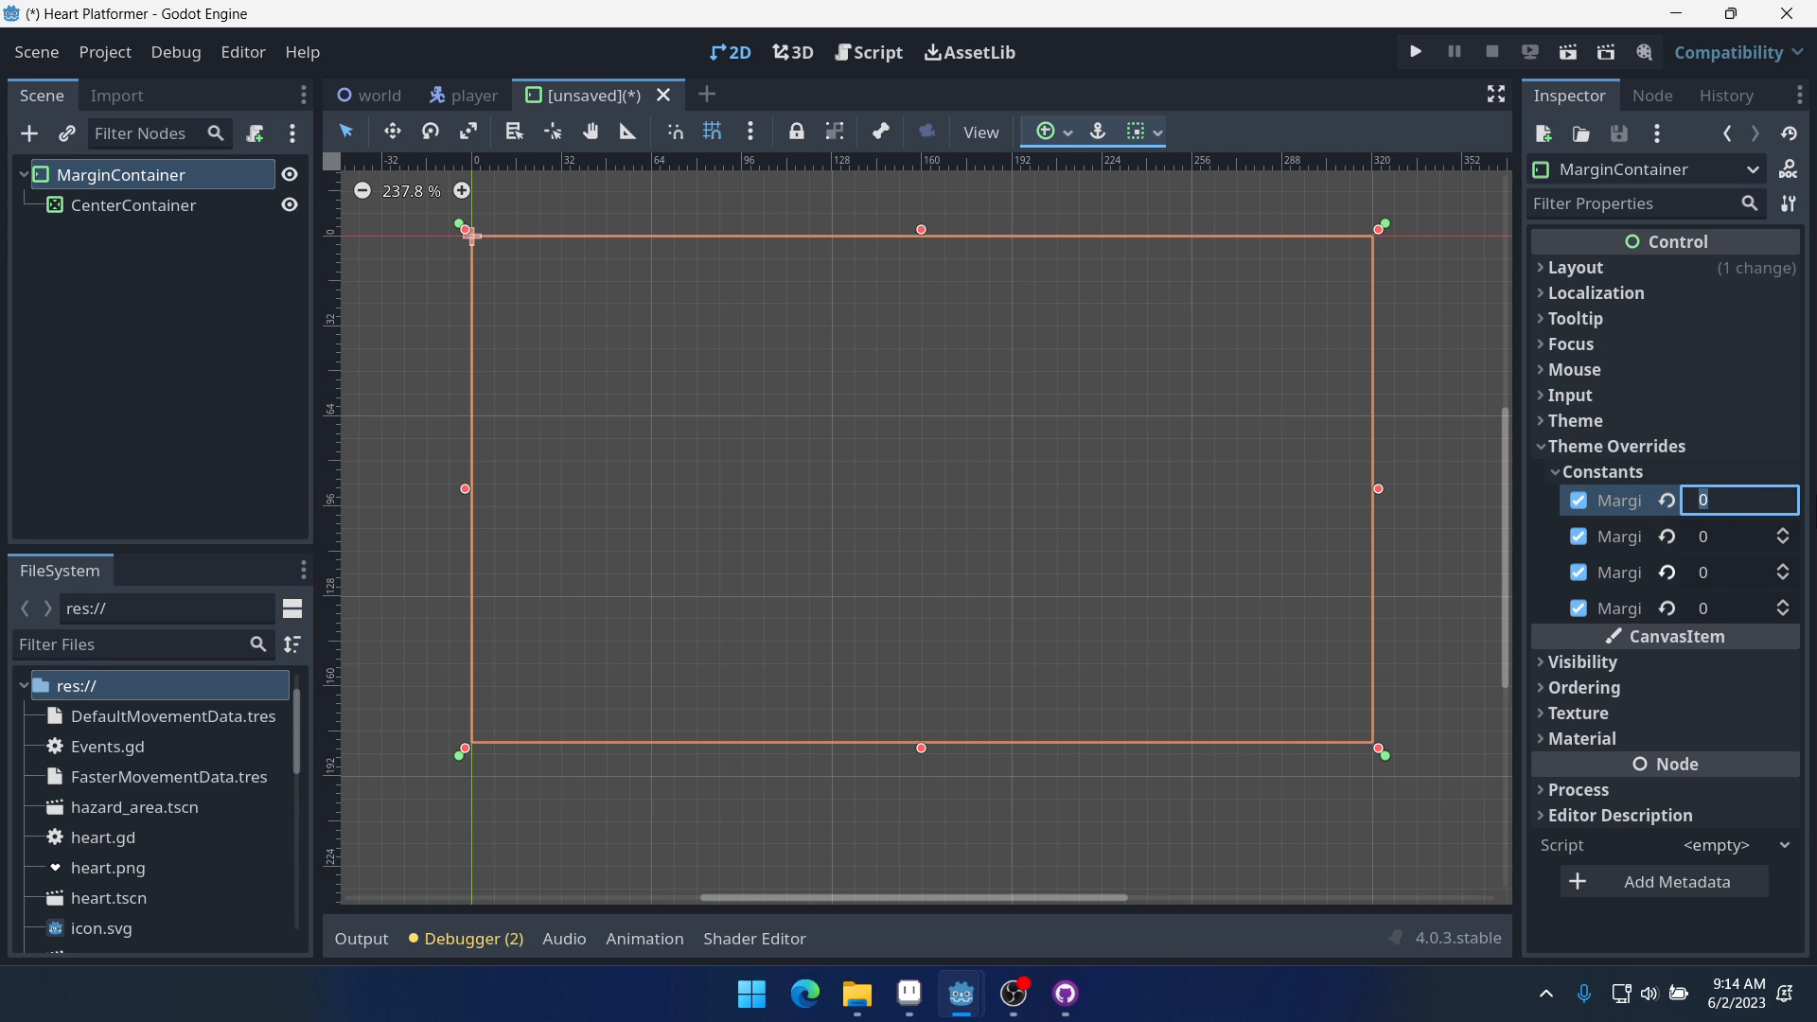
type("16")
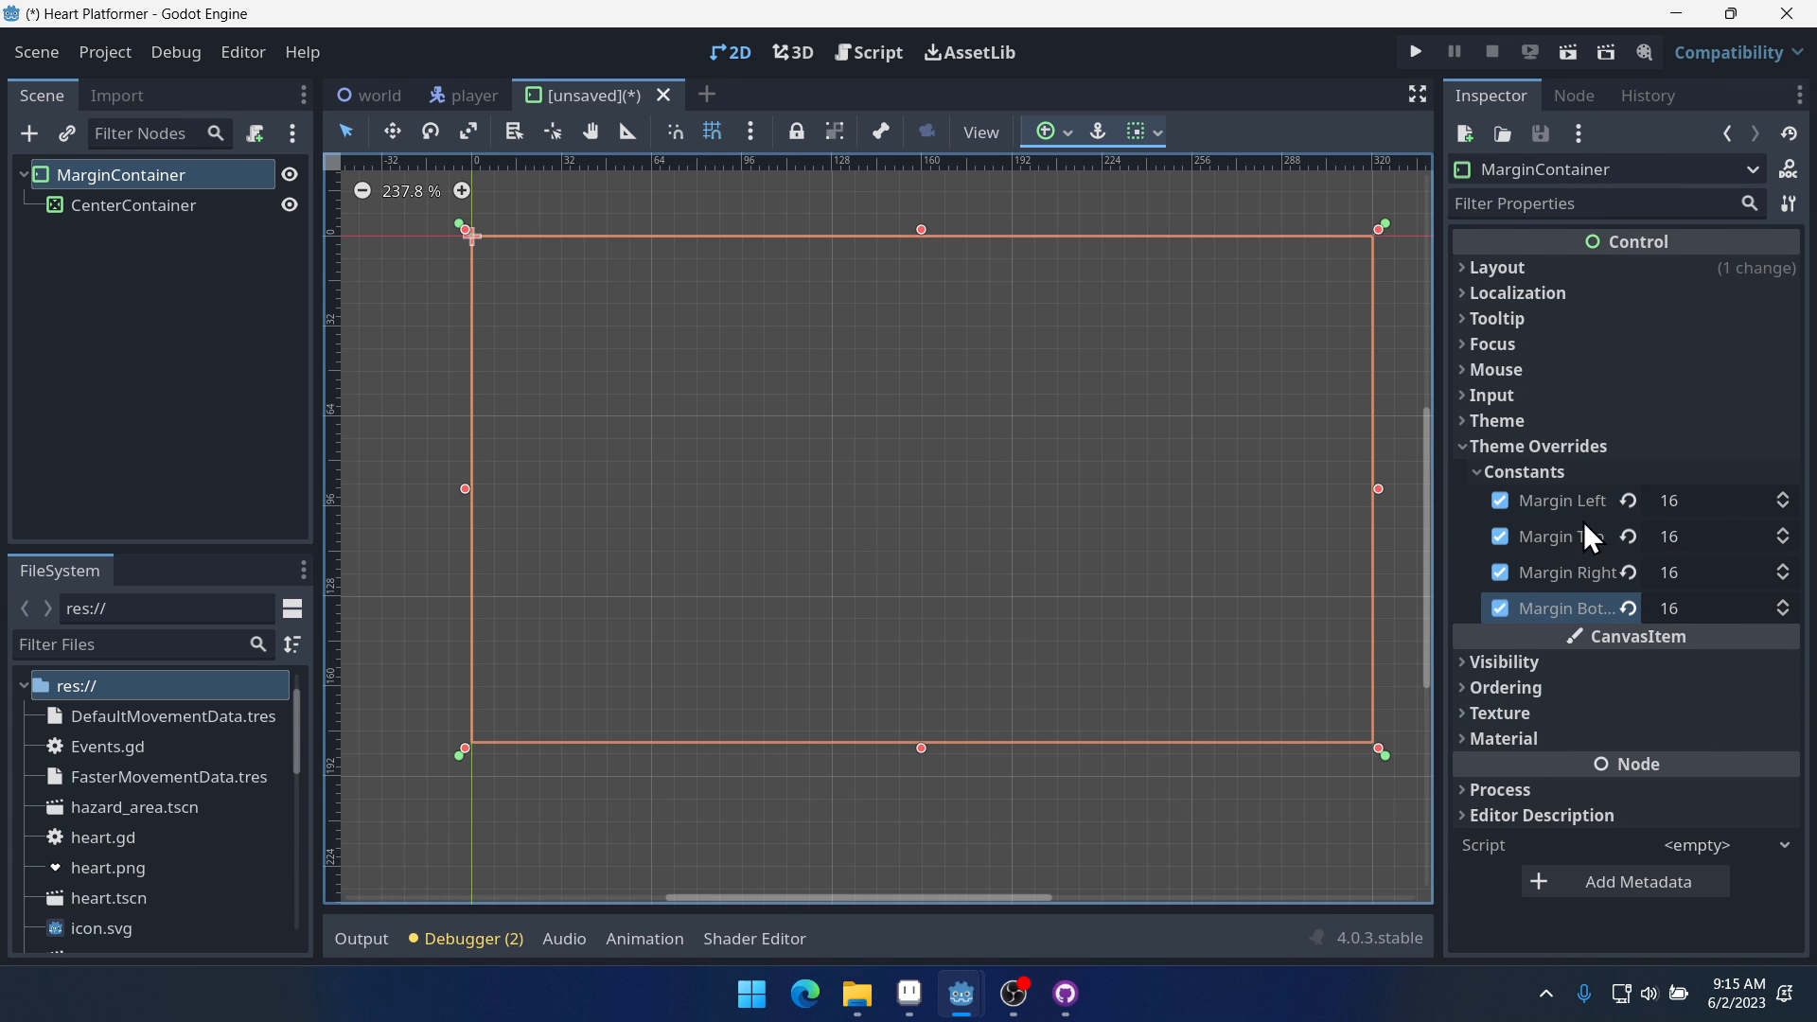
mouse_move(1440, 613)
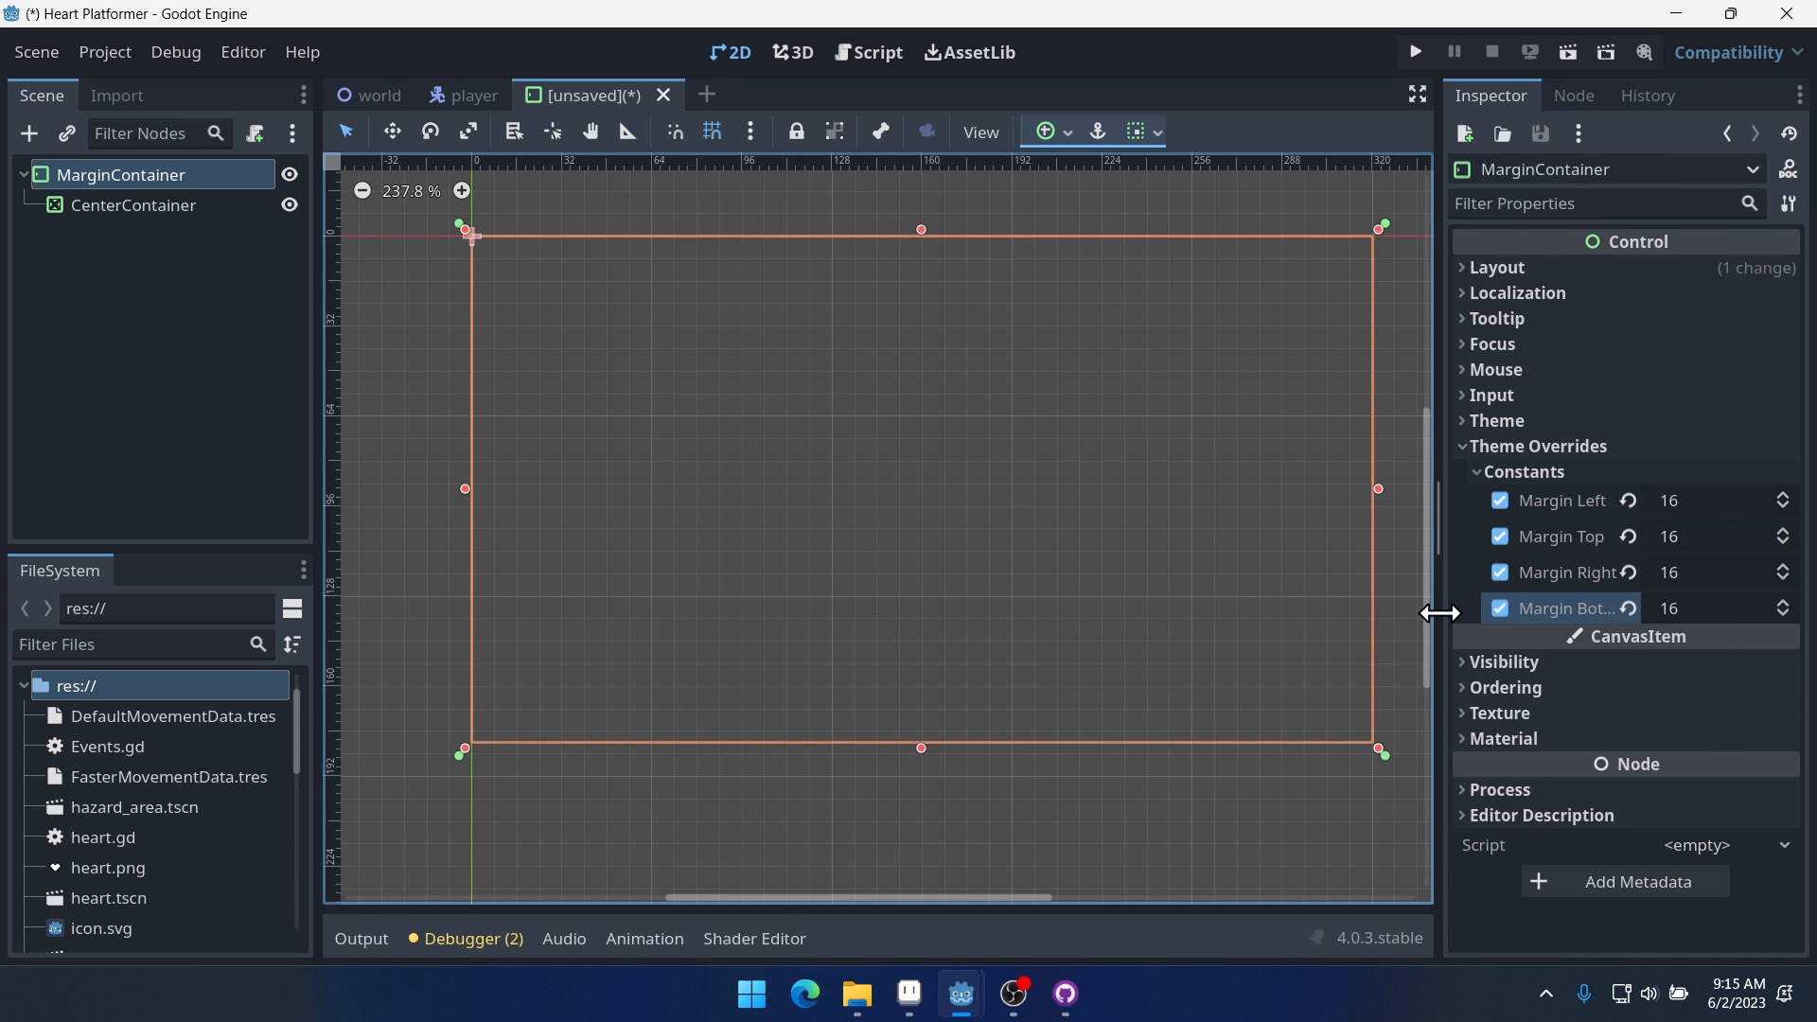
left_click(133, 204)
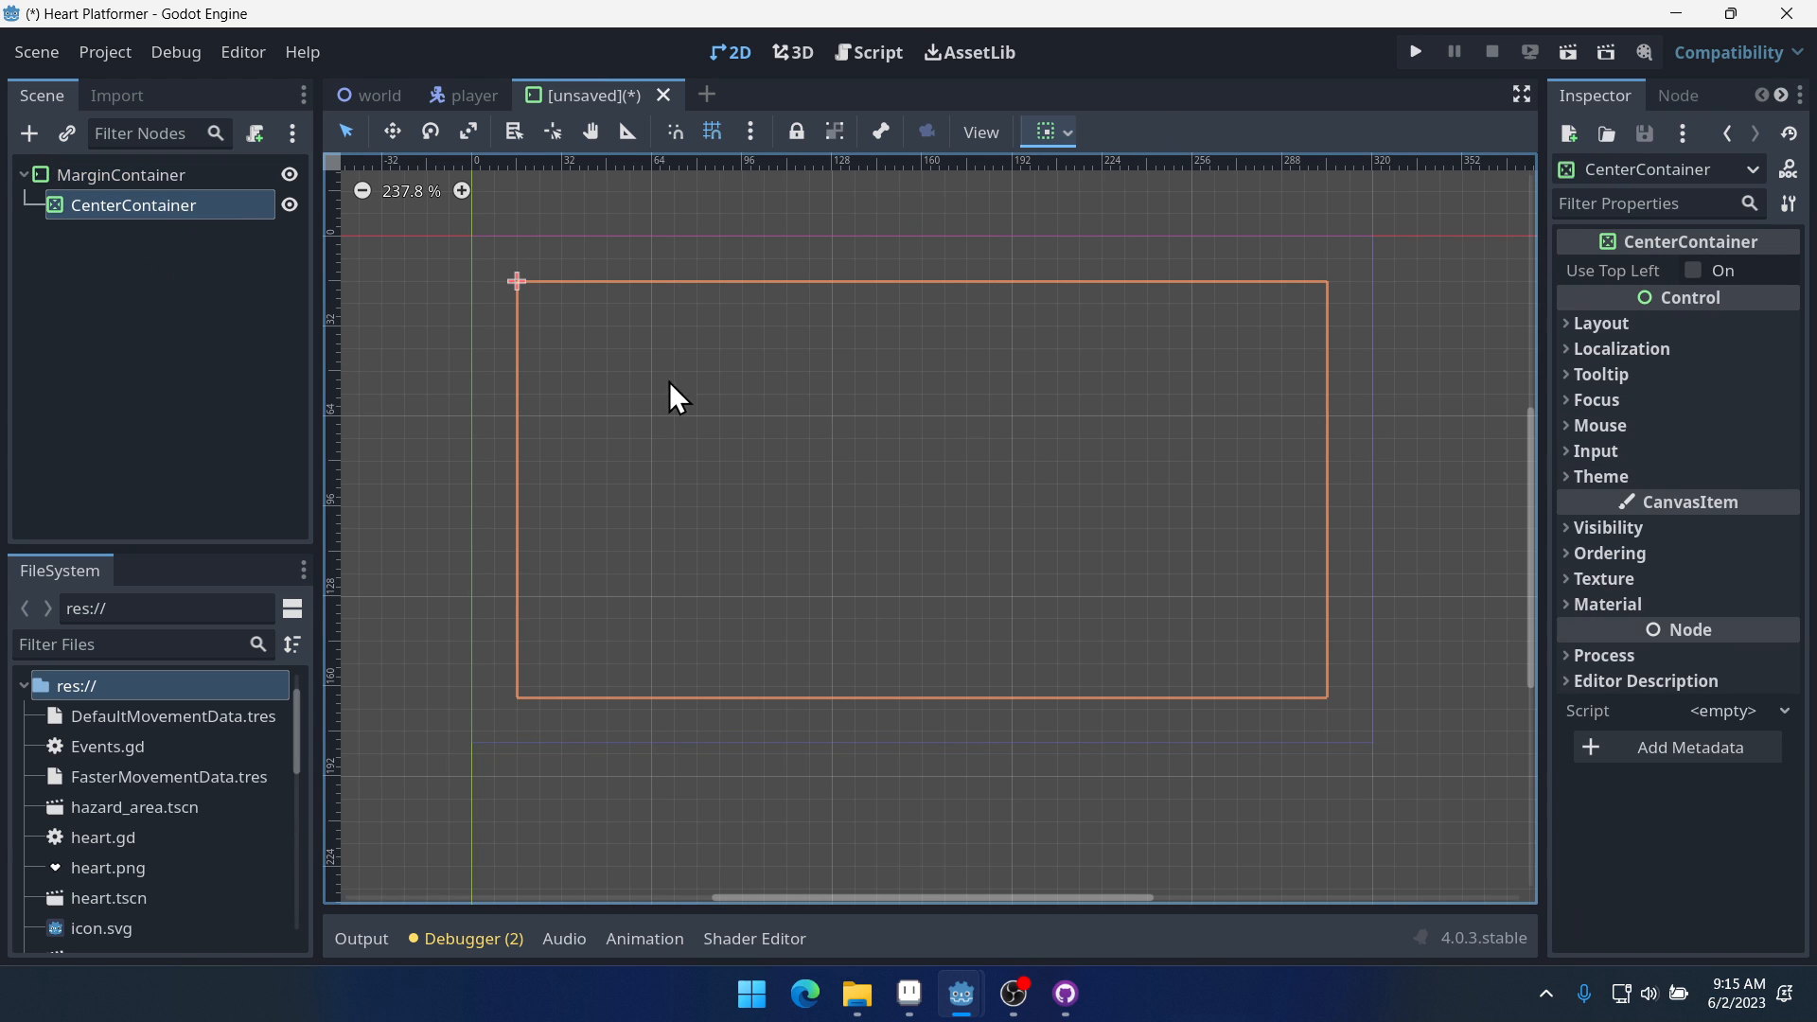
mouse_move(891, 290)
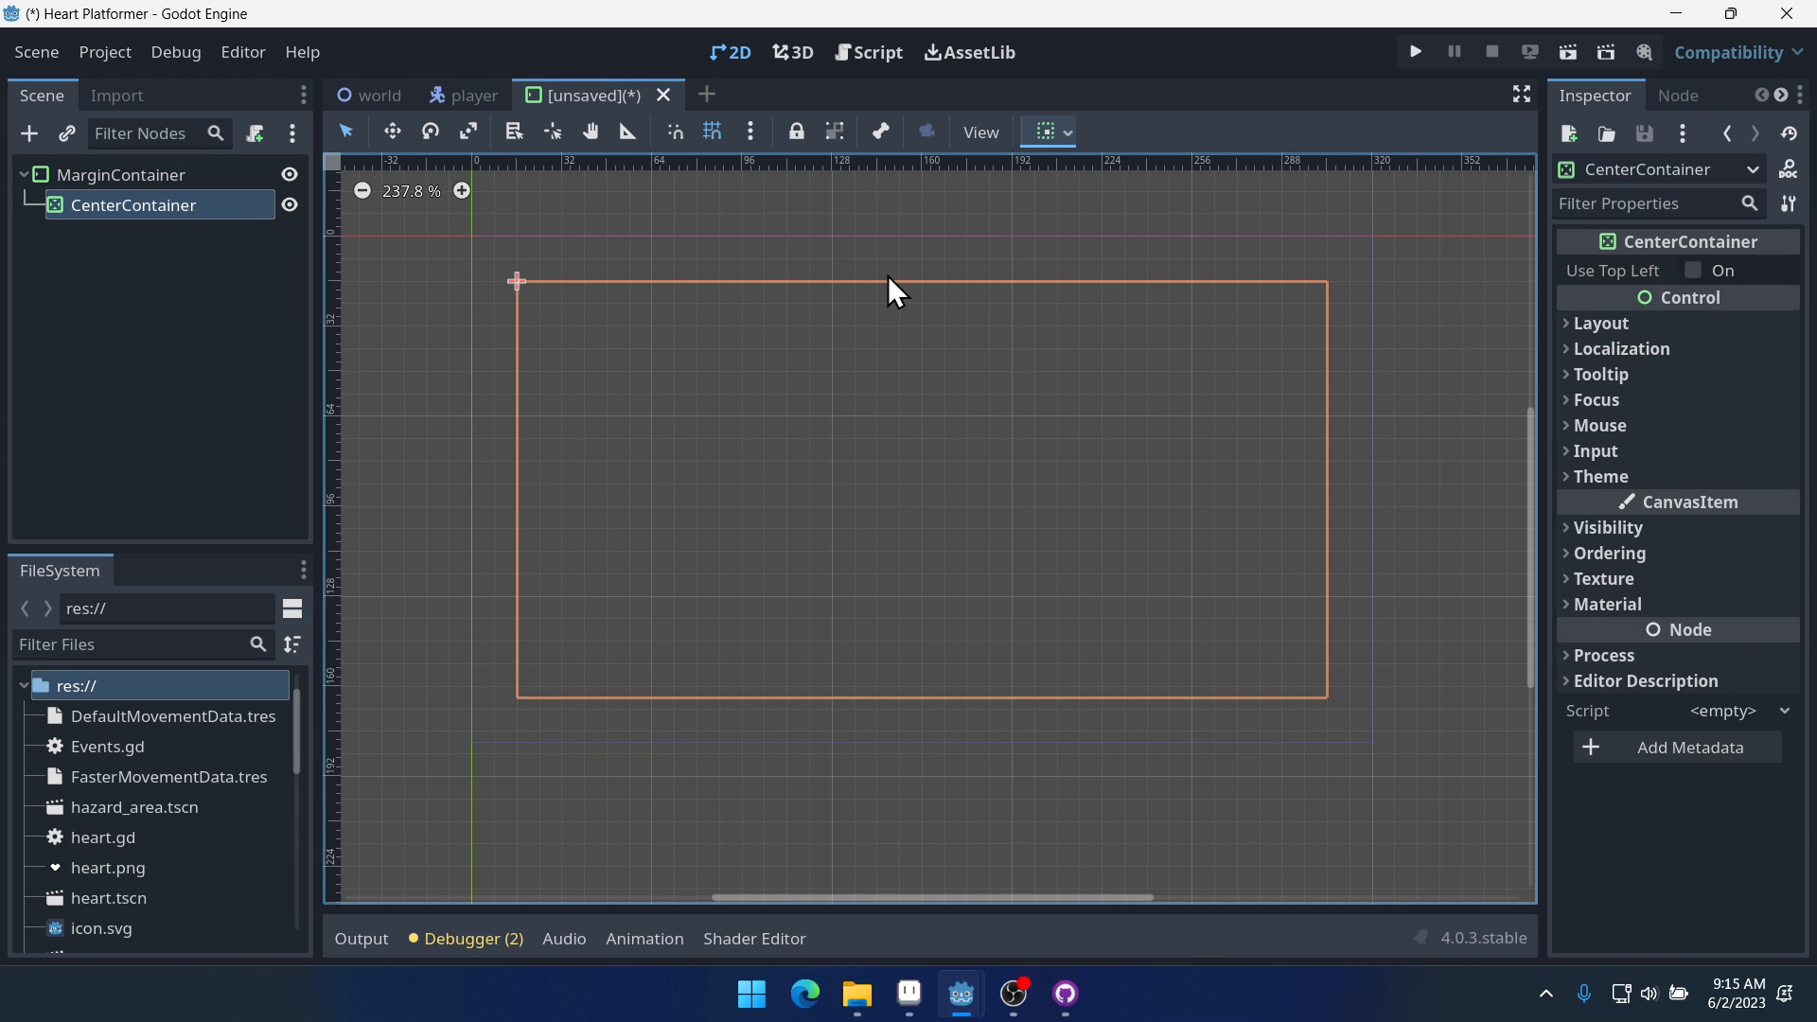
mouse_move(564, 694)
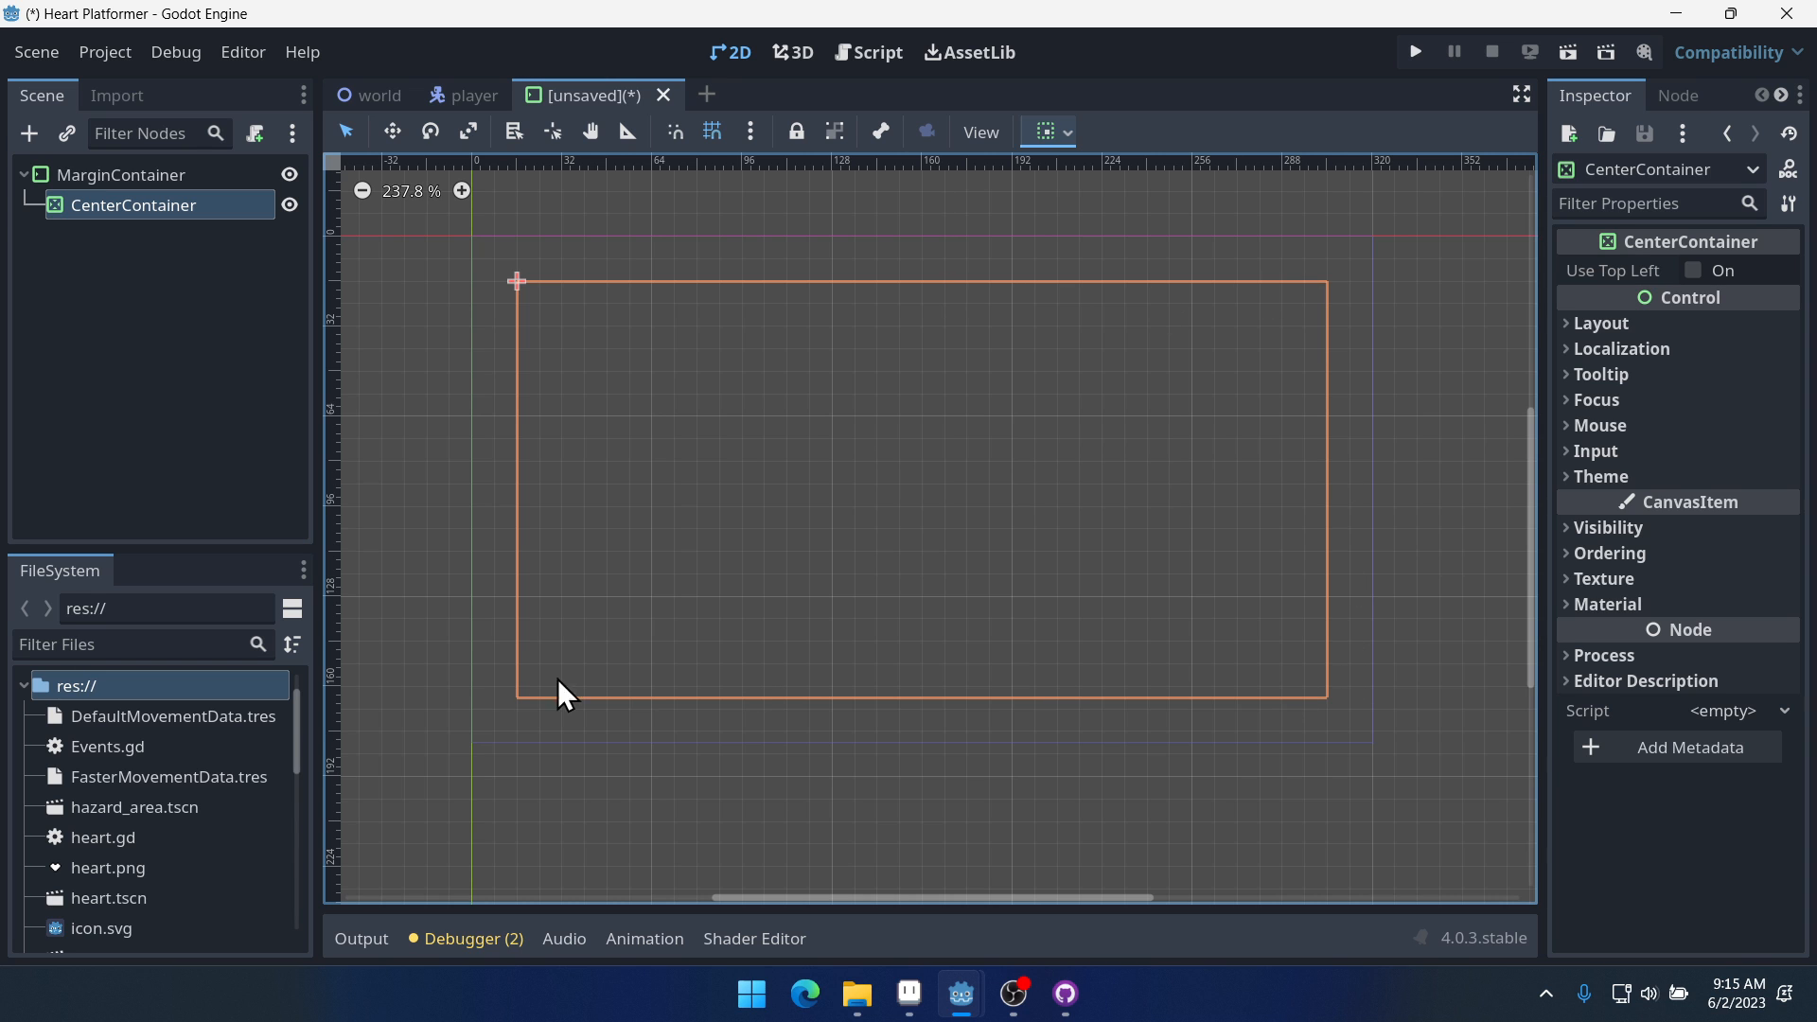
mouse_move(202, 261)
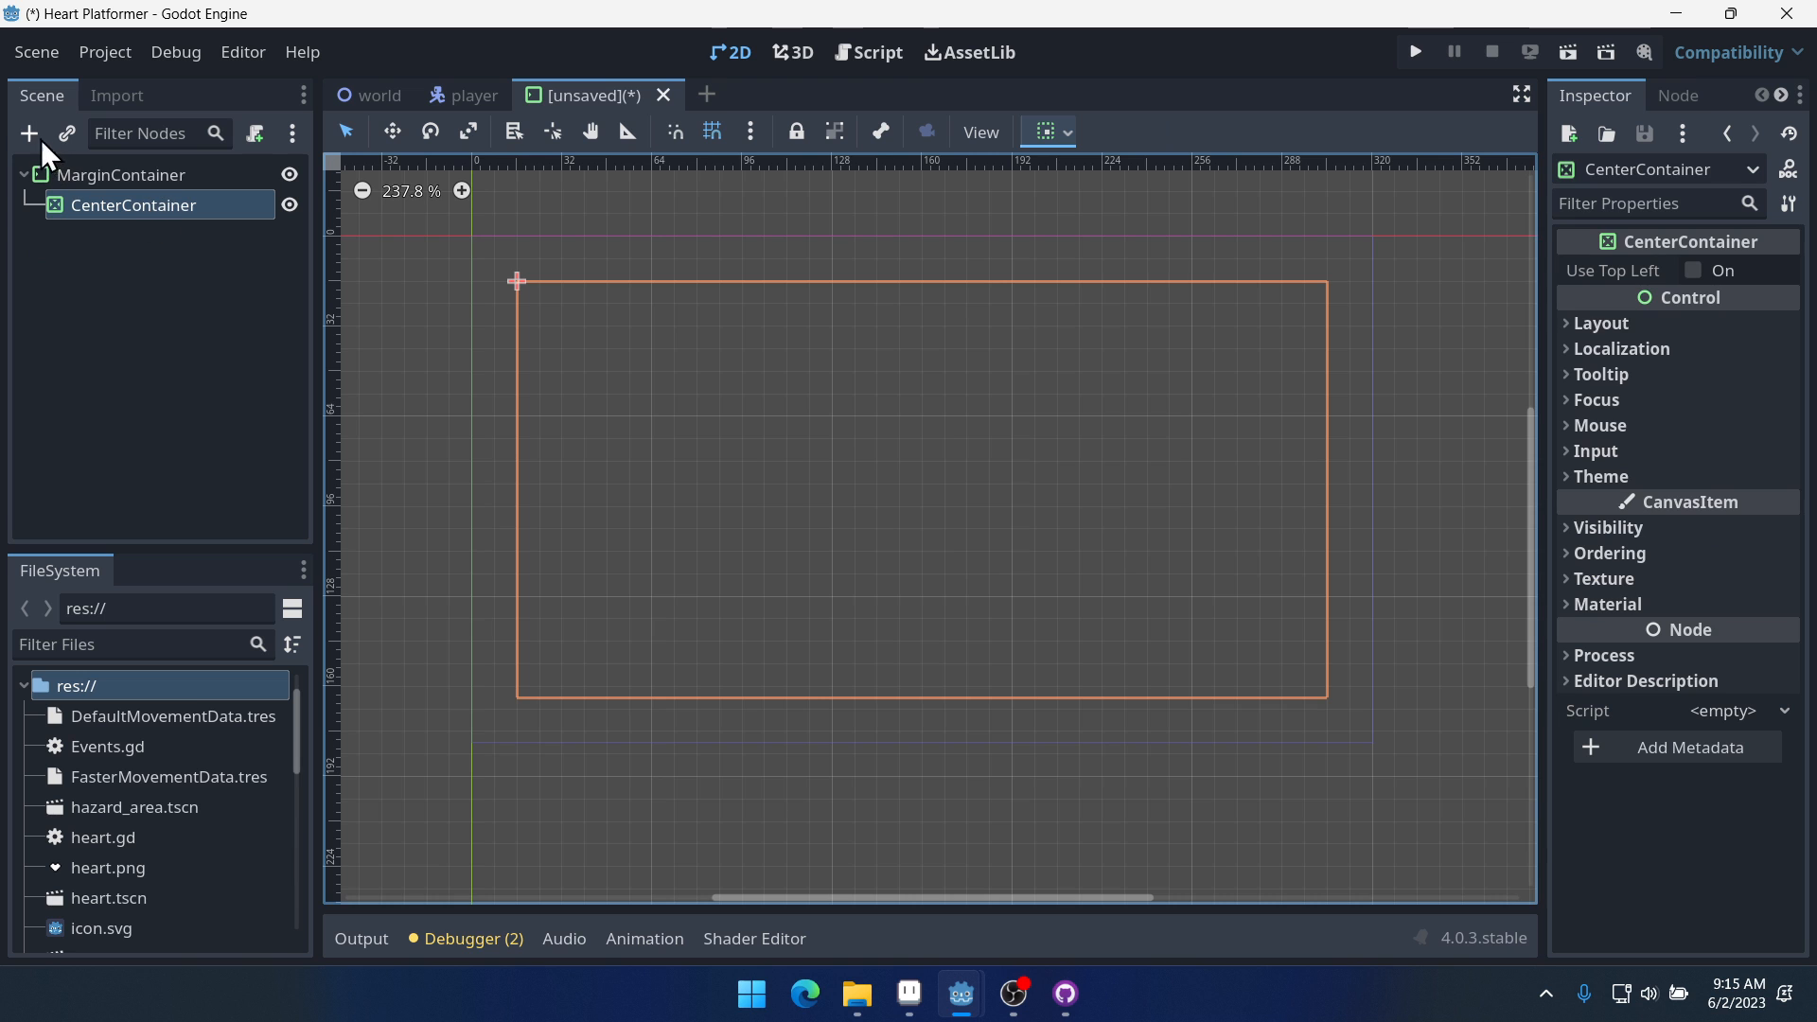
Add a VBoxContainer child inside the CenterContainer
left_click(28, 132)
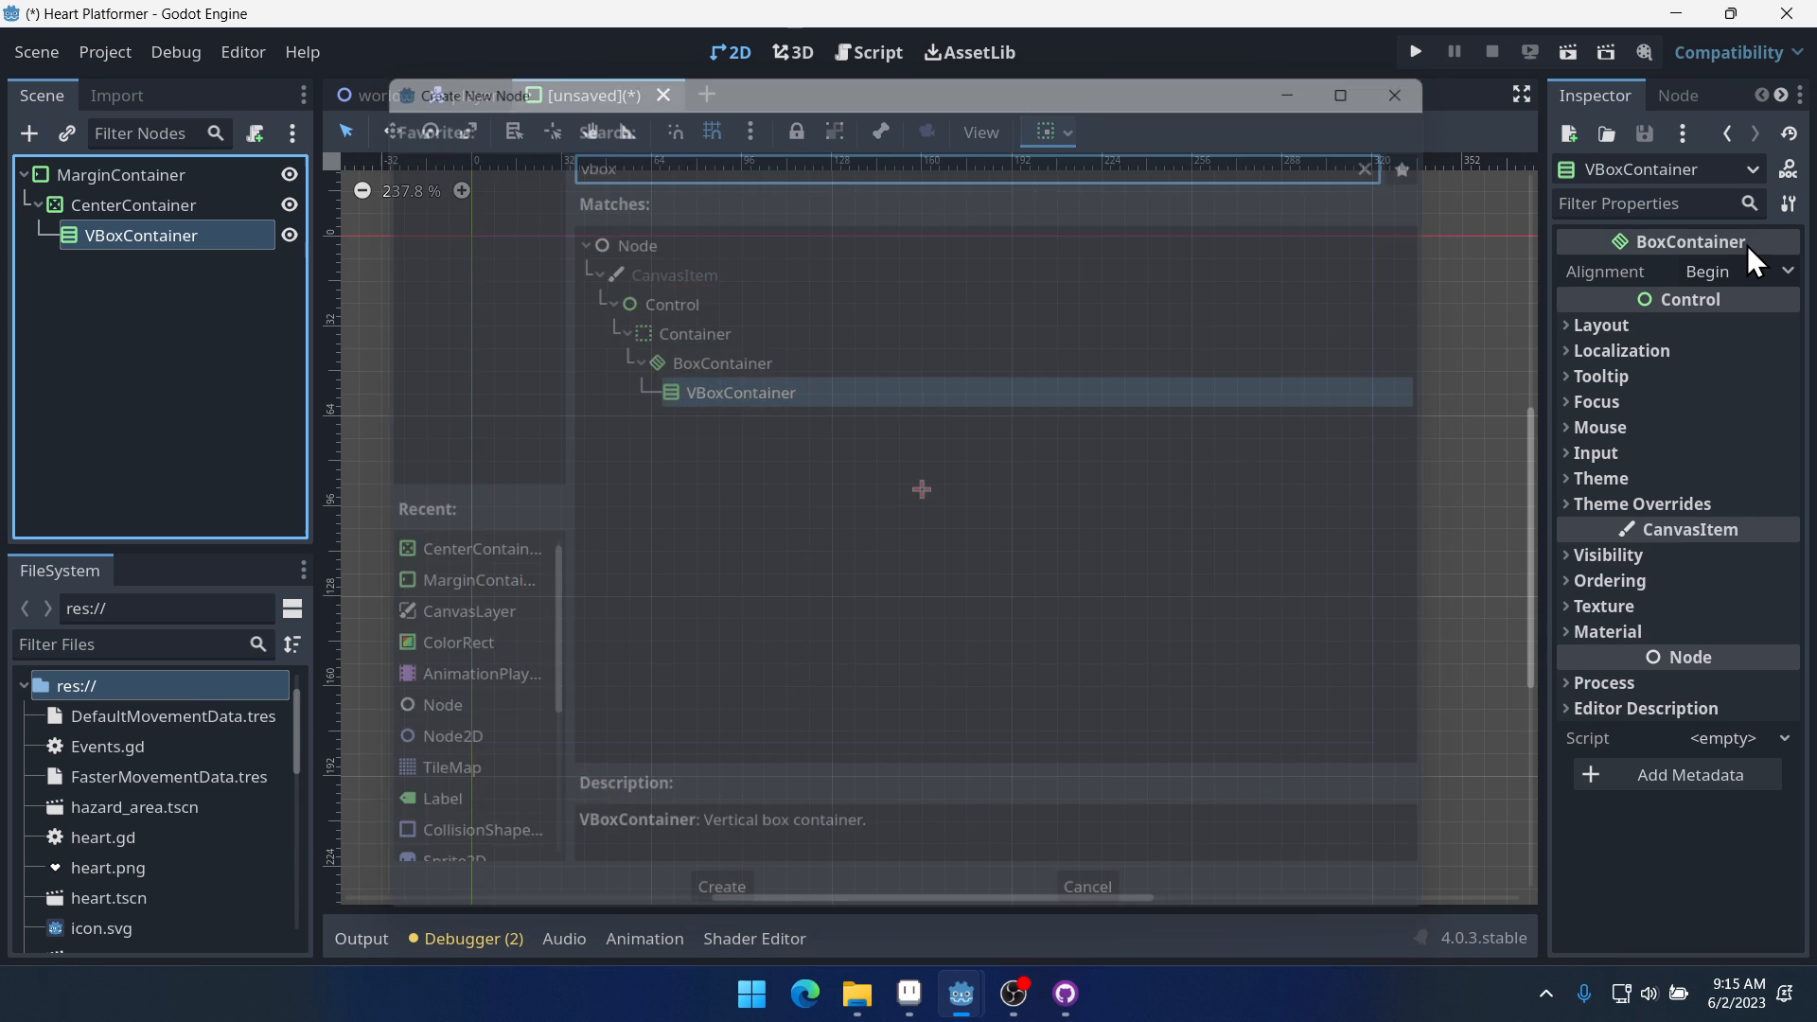
left_click(1084, 886)
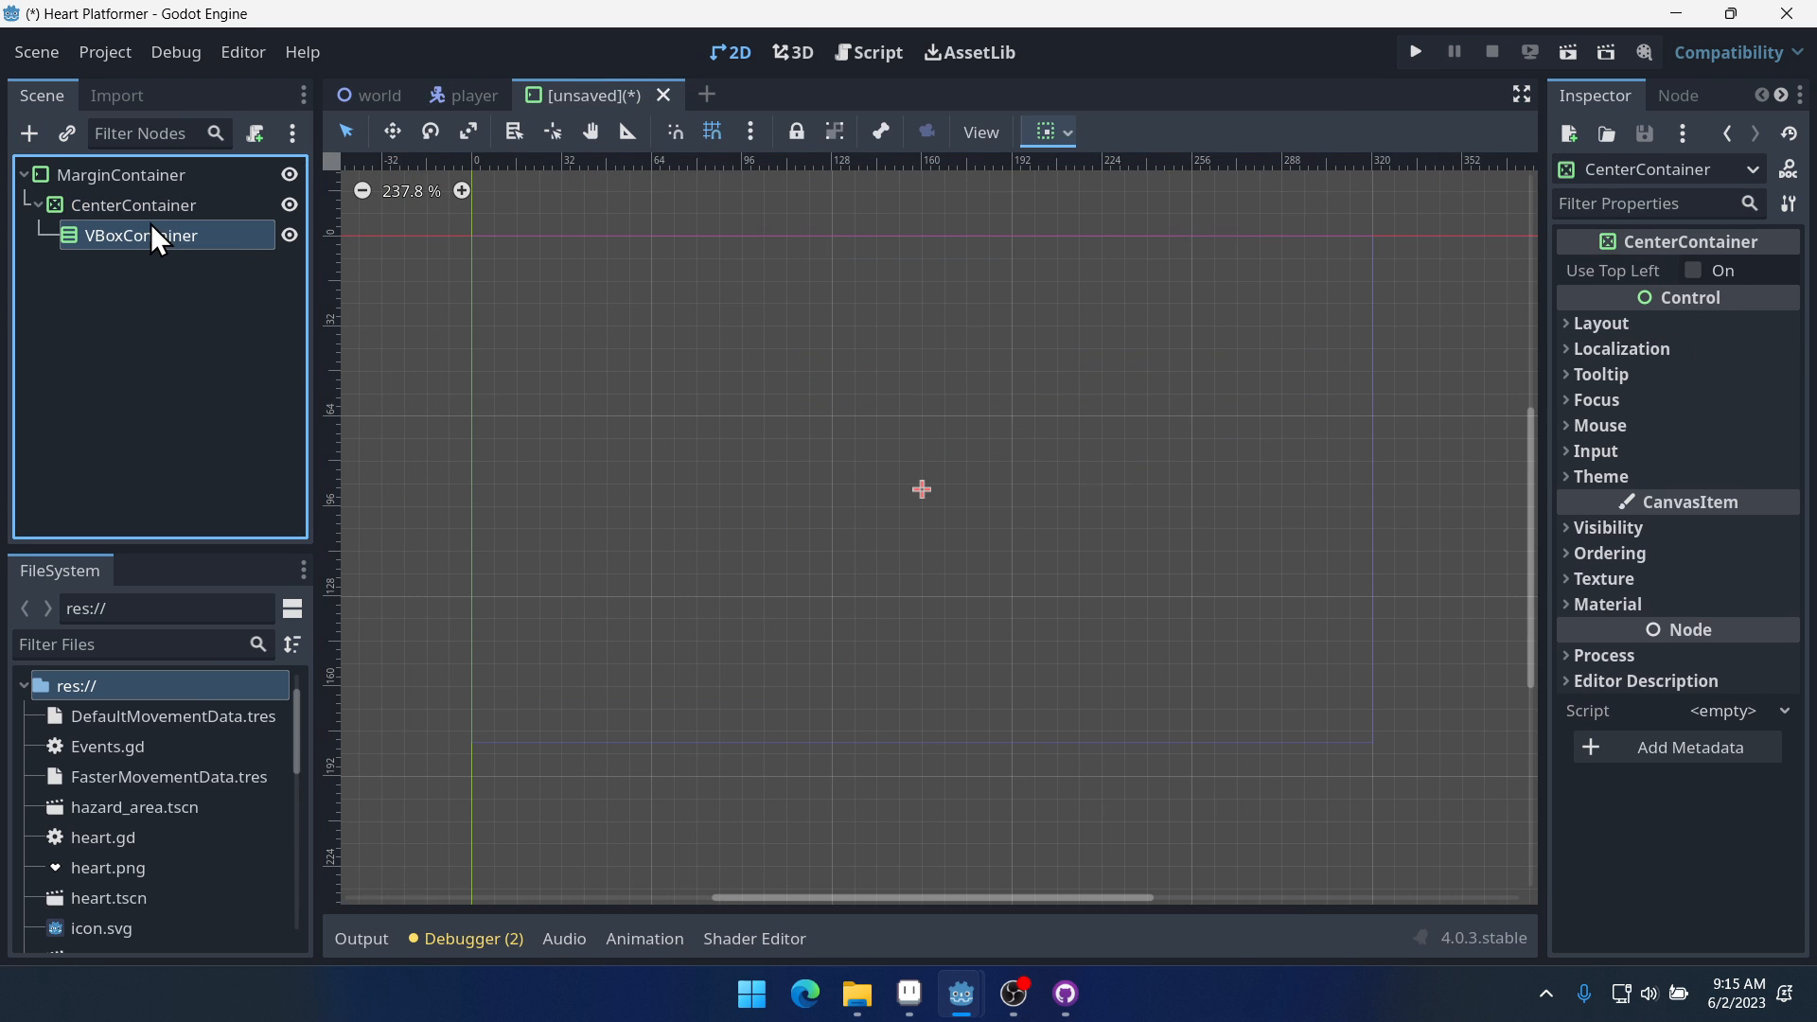
left_click(139, 235)
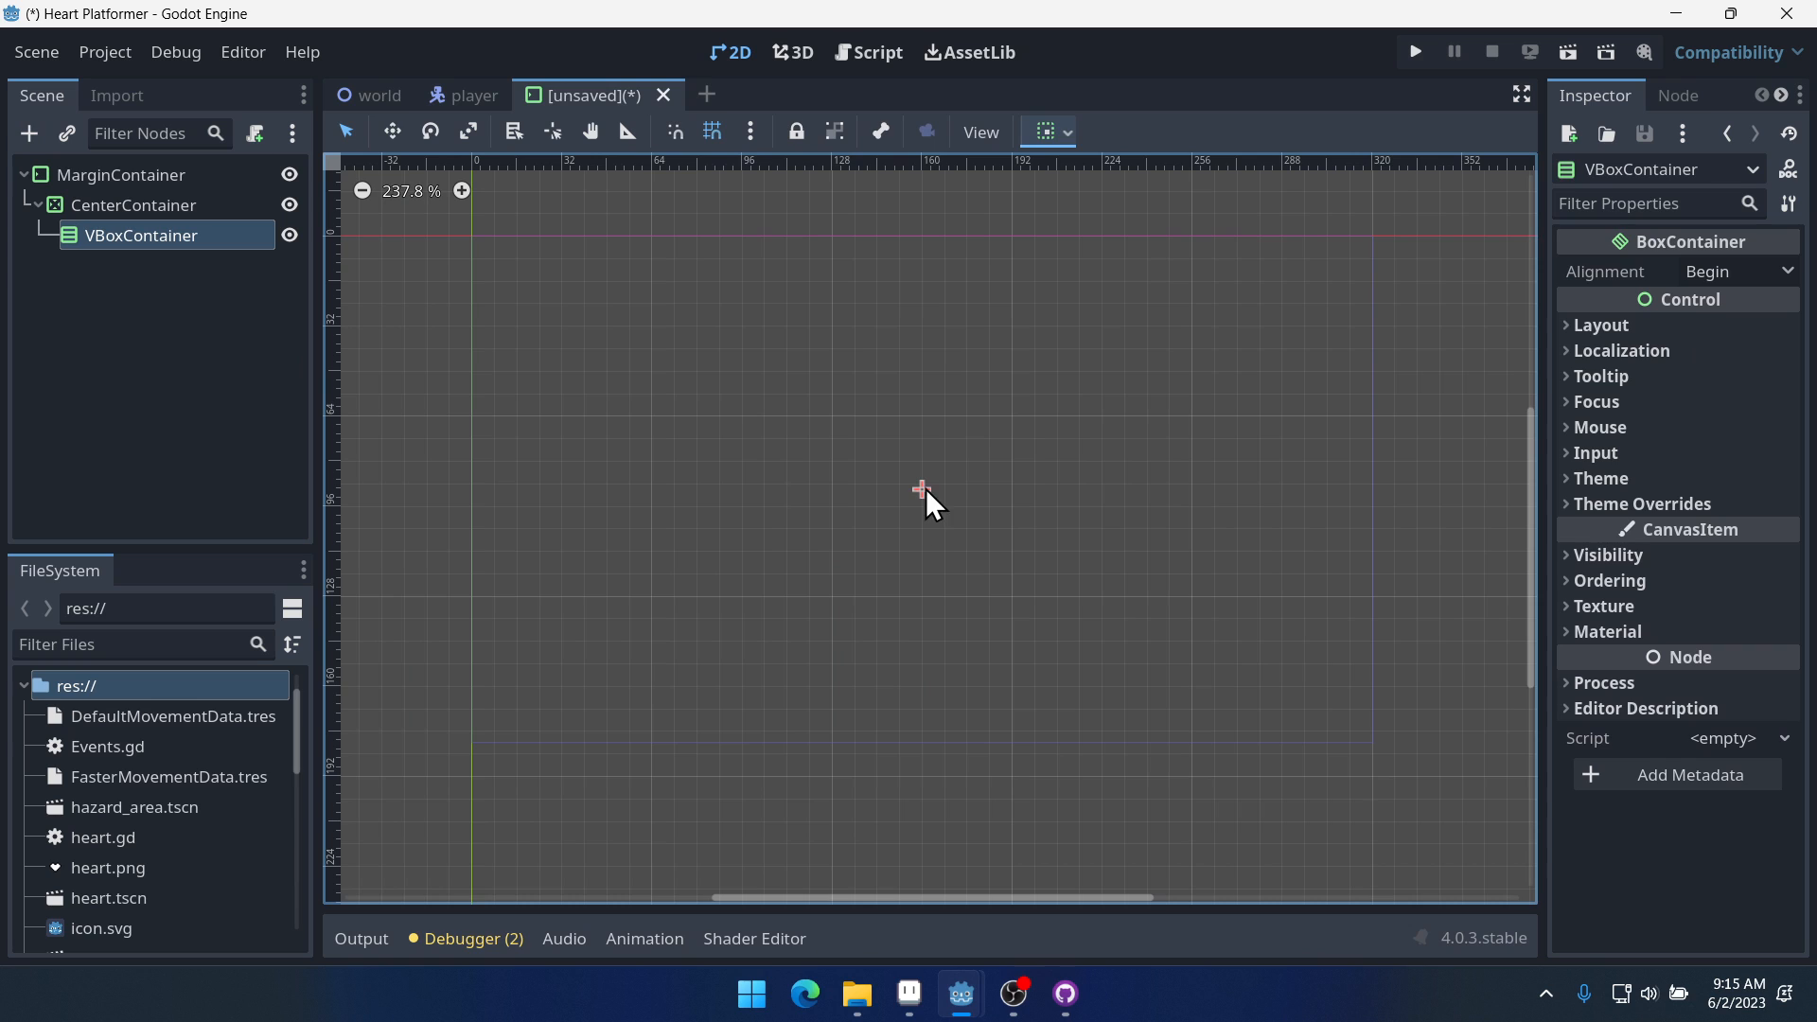
left_click(134, 205)
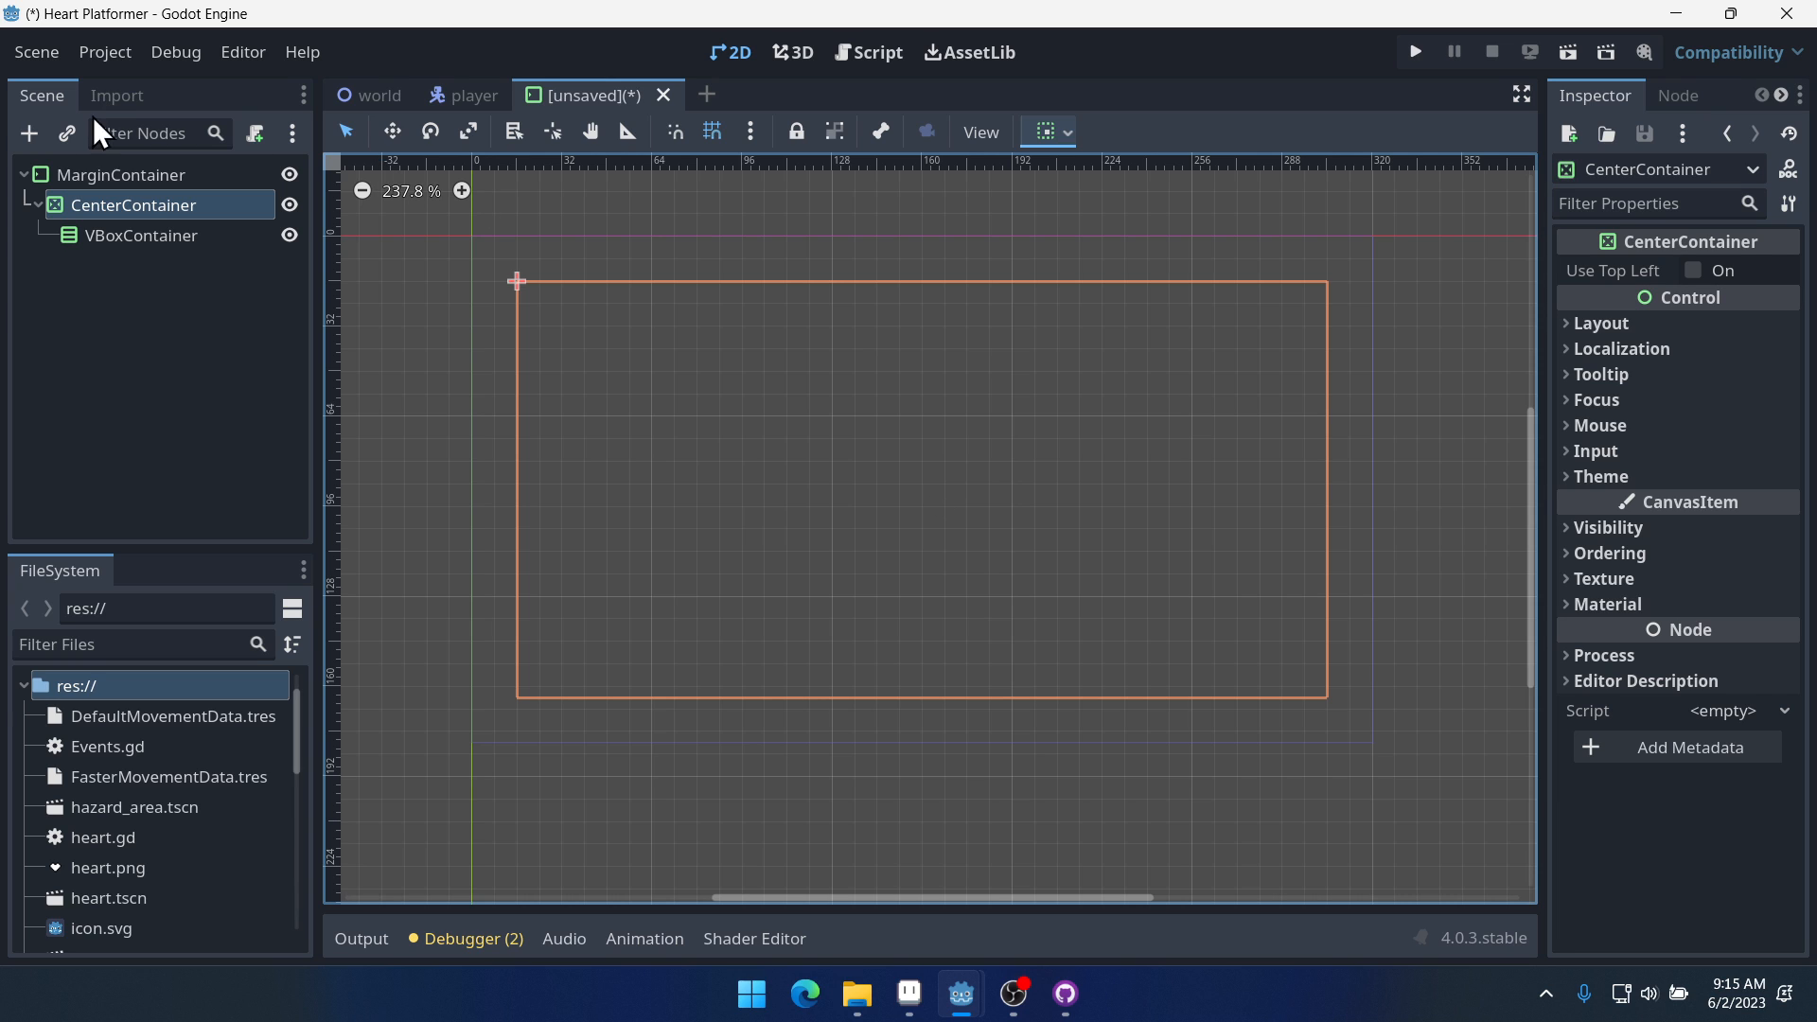
left_click(139, 235)
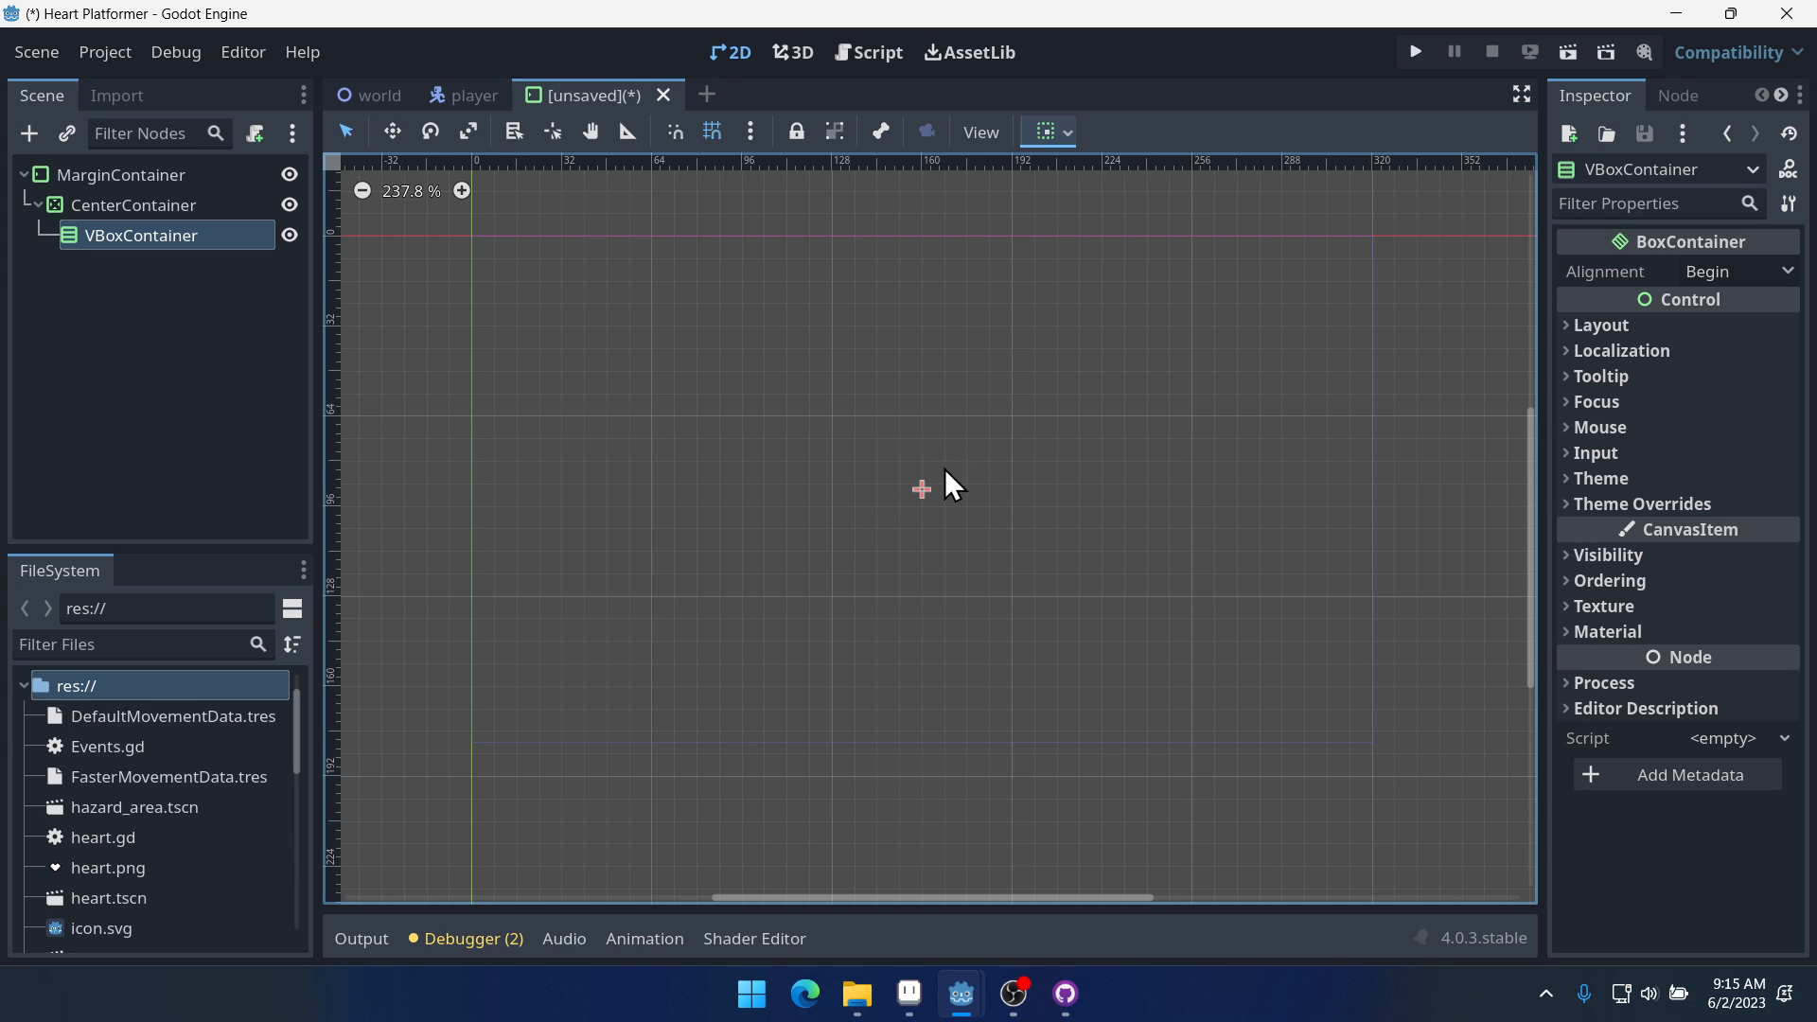
mouse_move(950, 484)
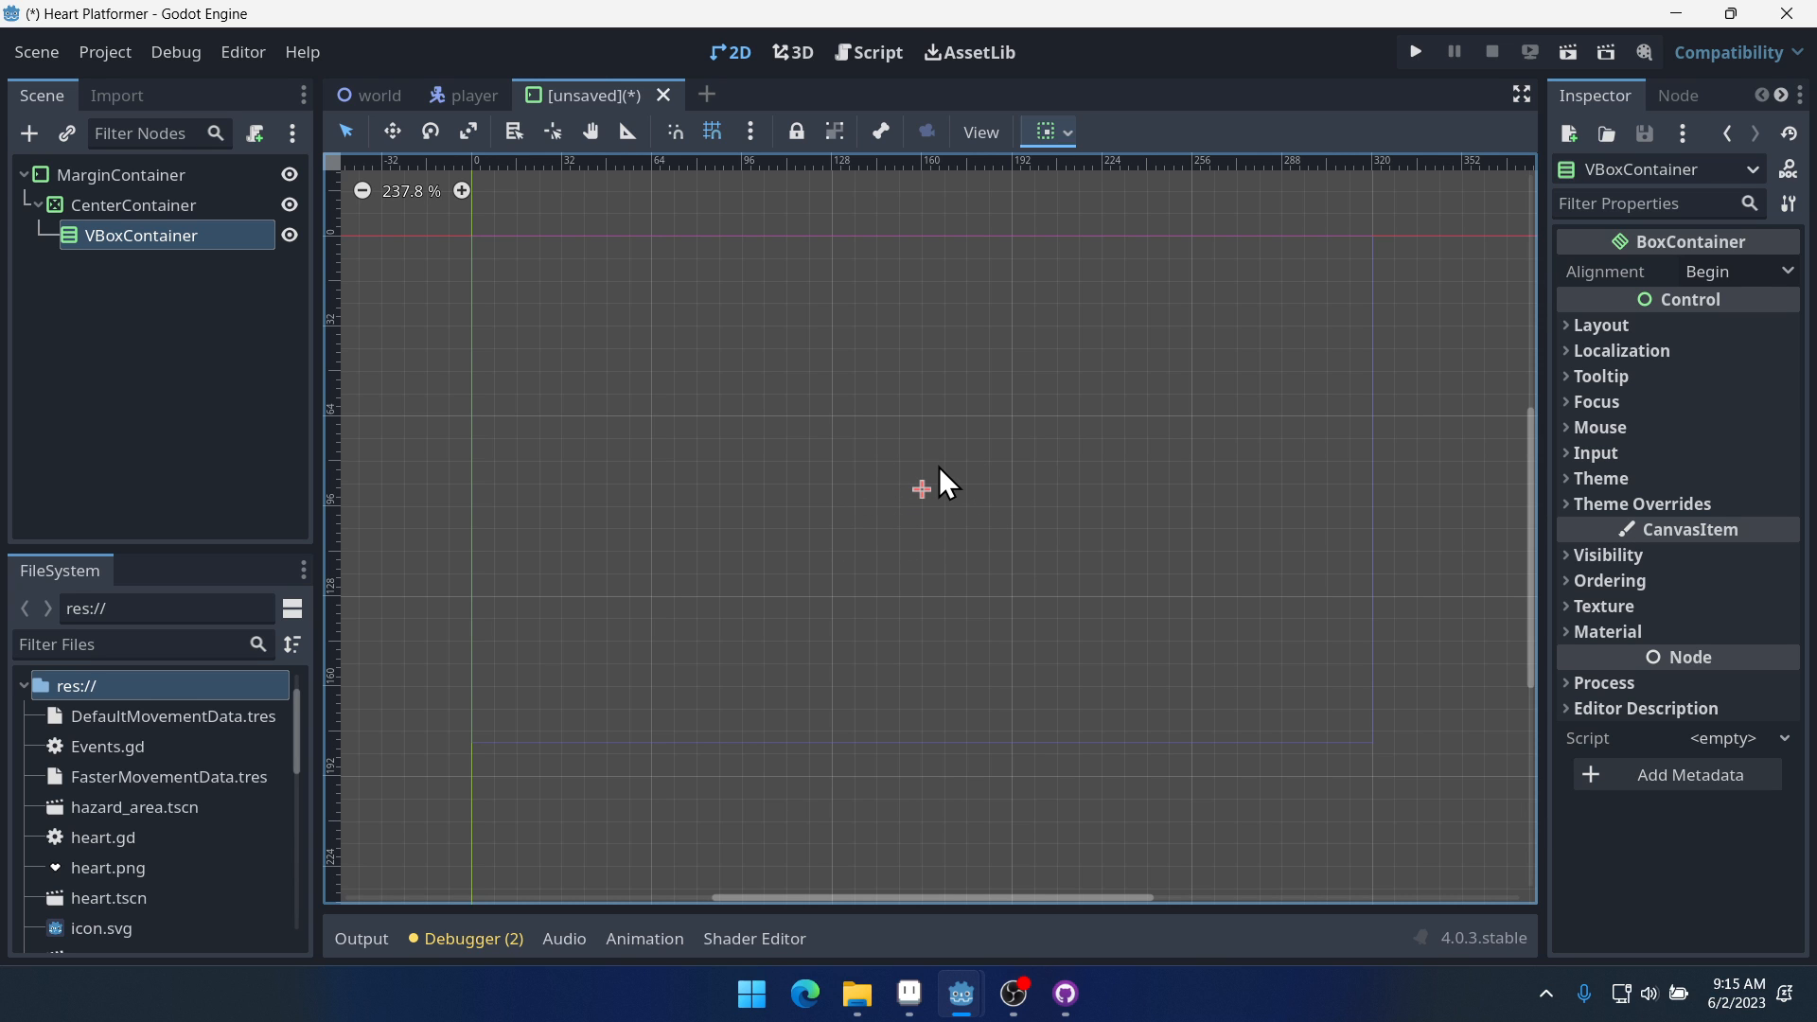
mouse_move(219, 299)
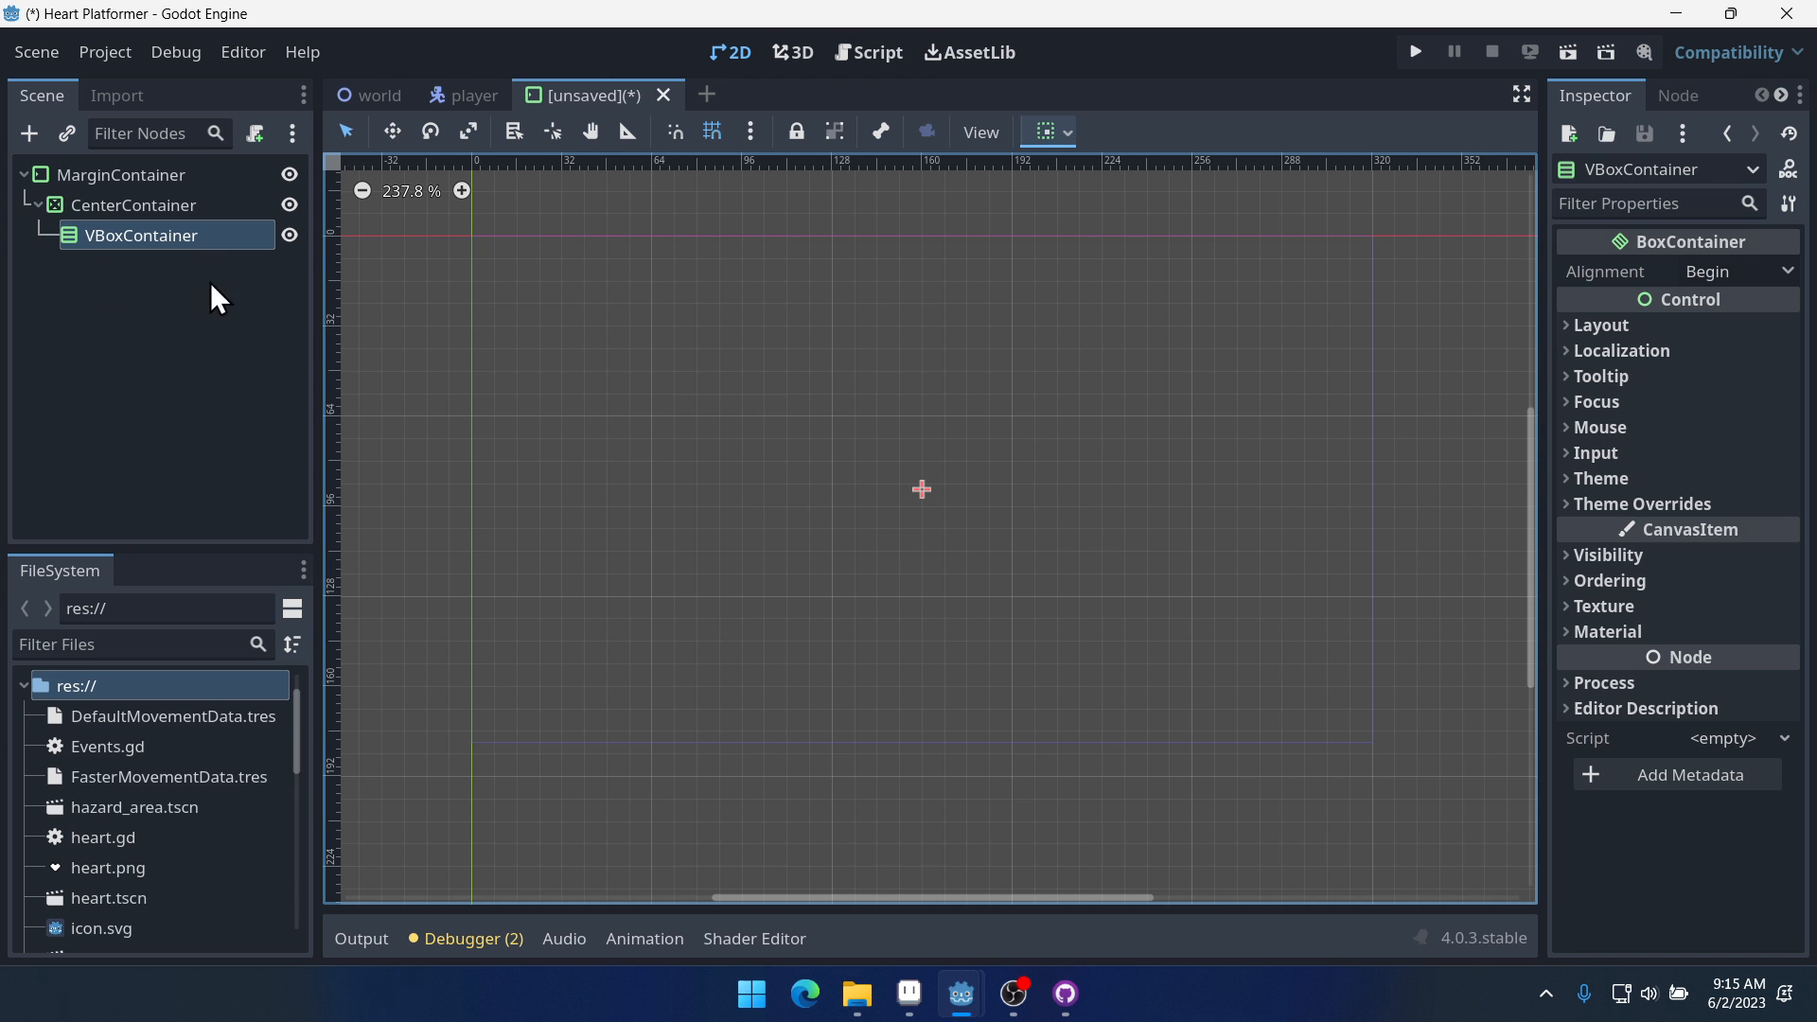
Add two Button children and rename them StartGameButton and QuitButton
left_click(28, 133)
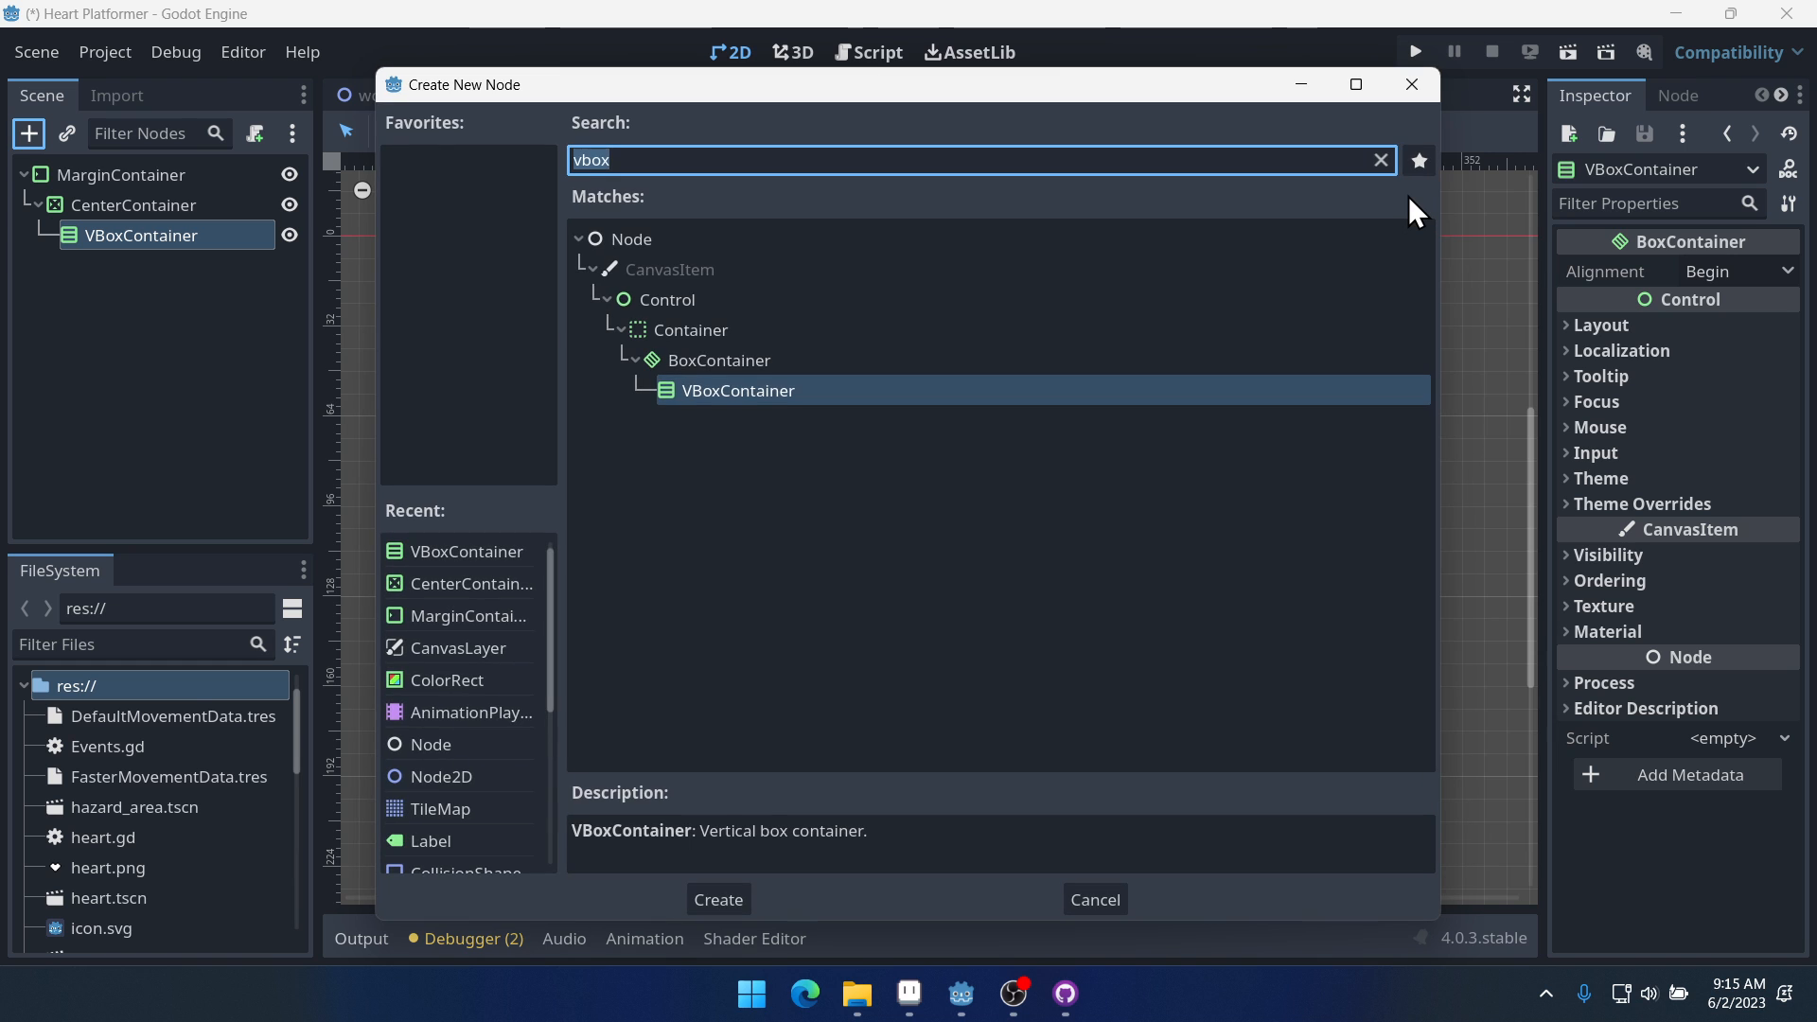
type("button")
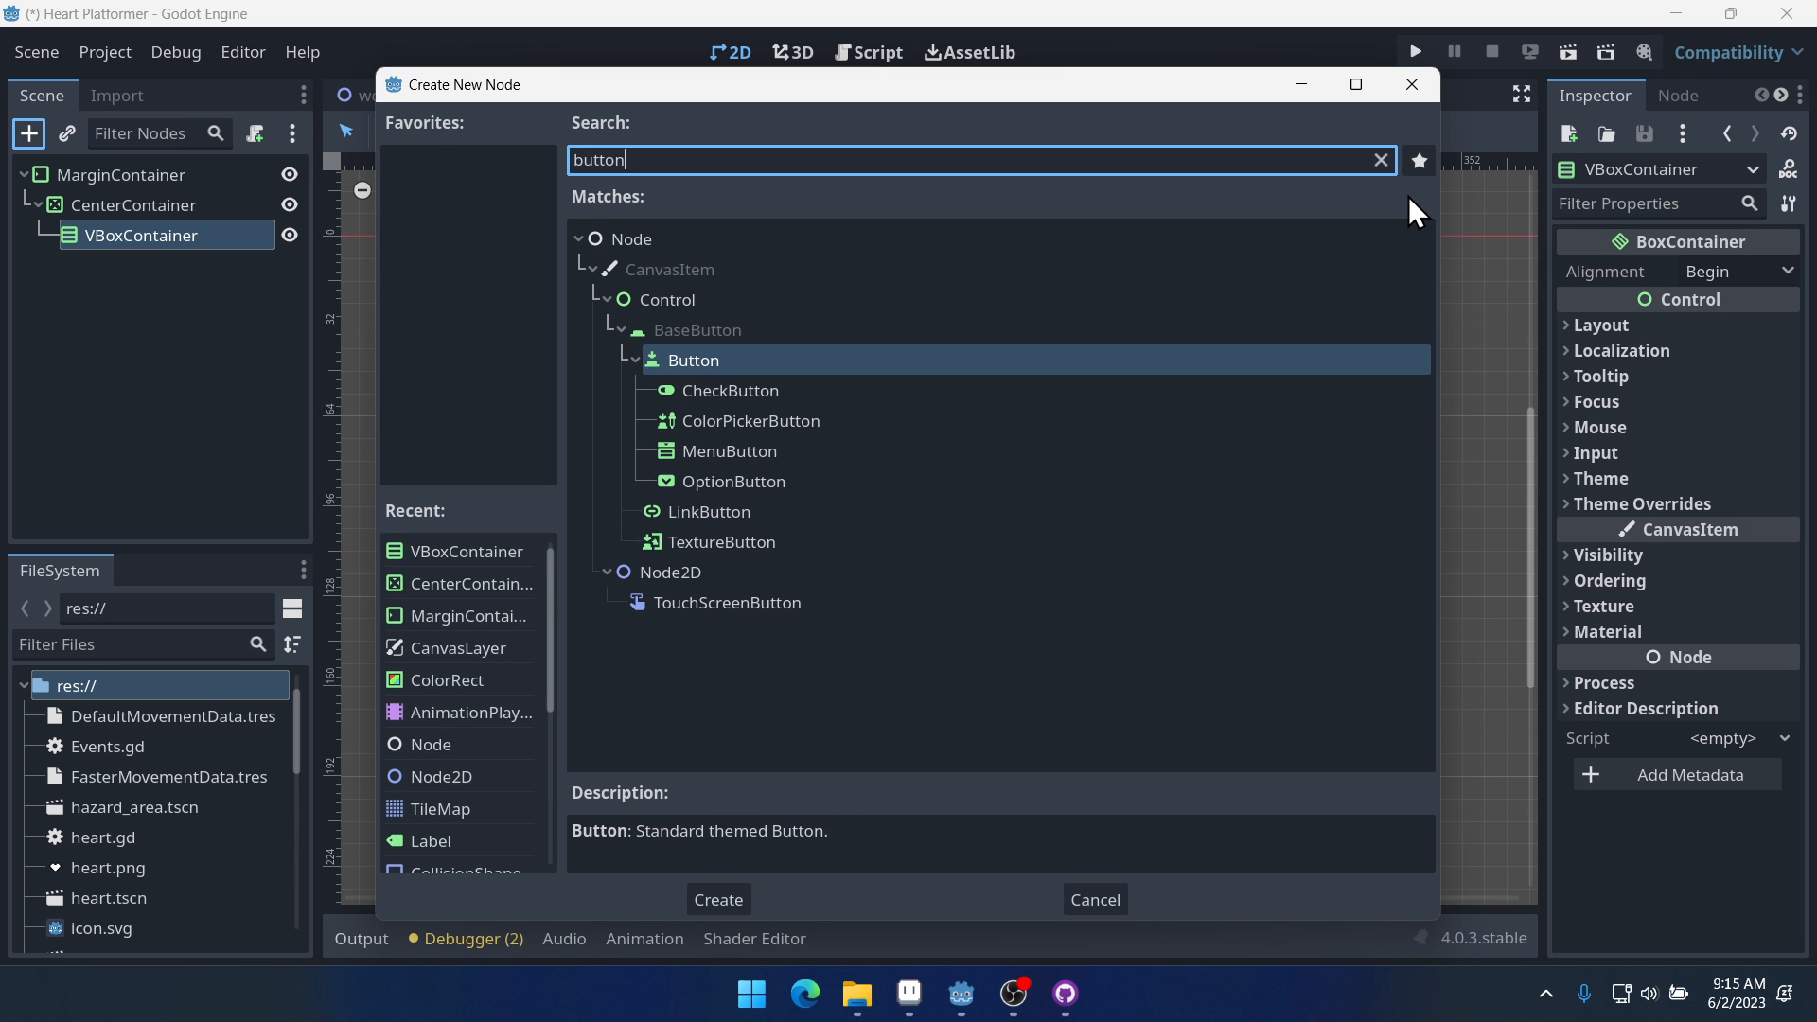
left_click(715, 899)
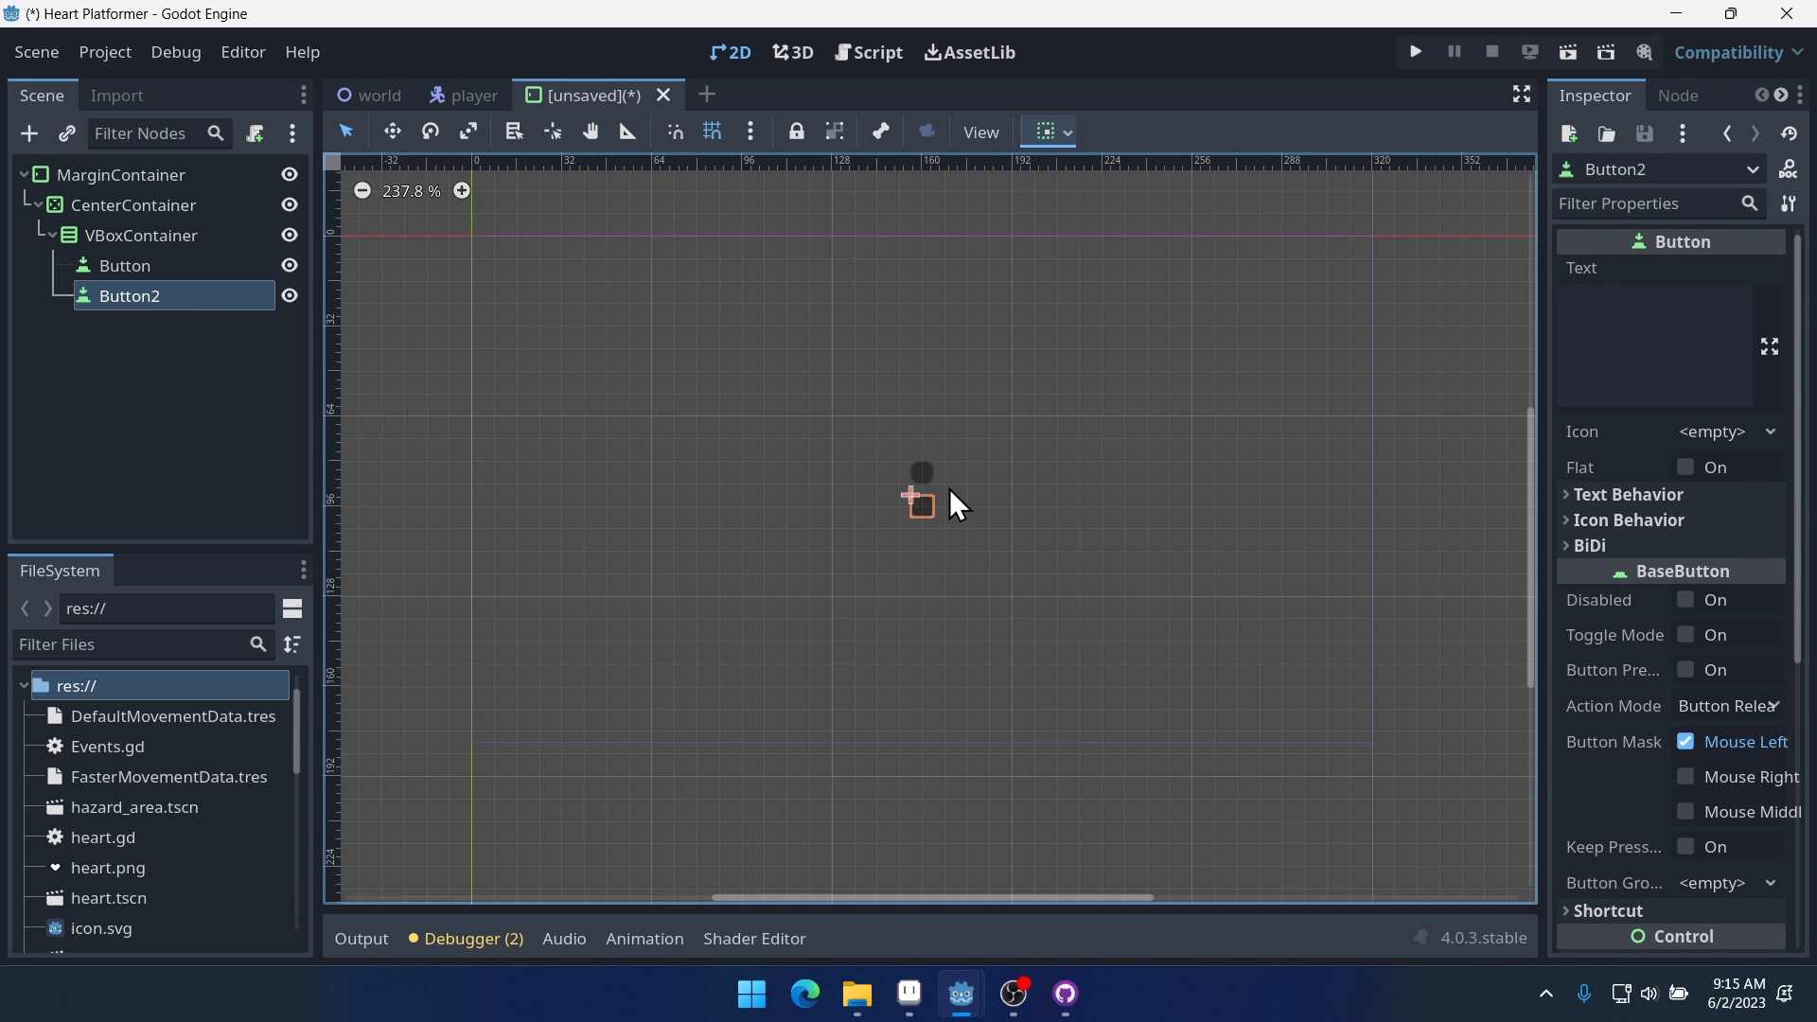
double_click(125, 265)
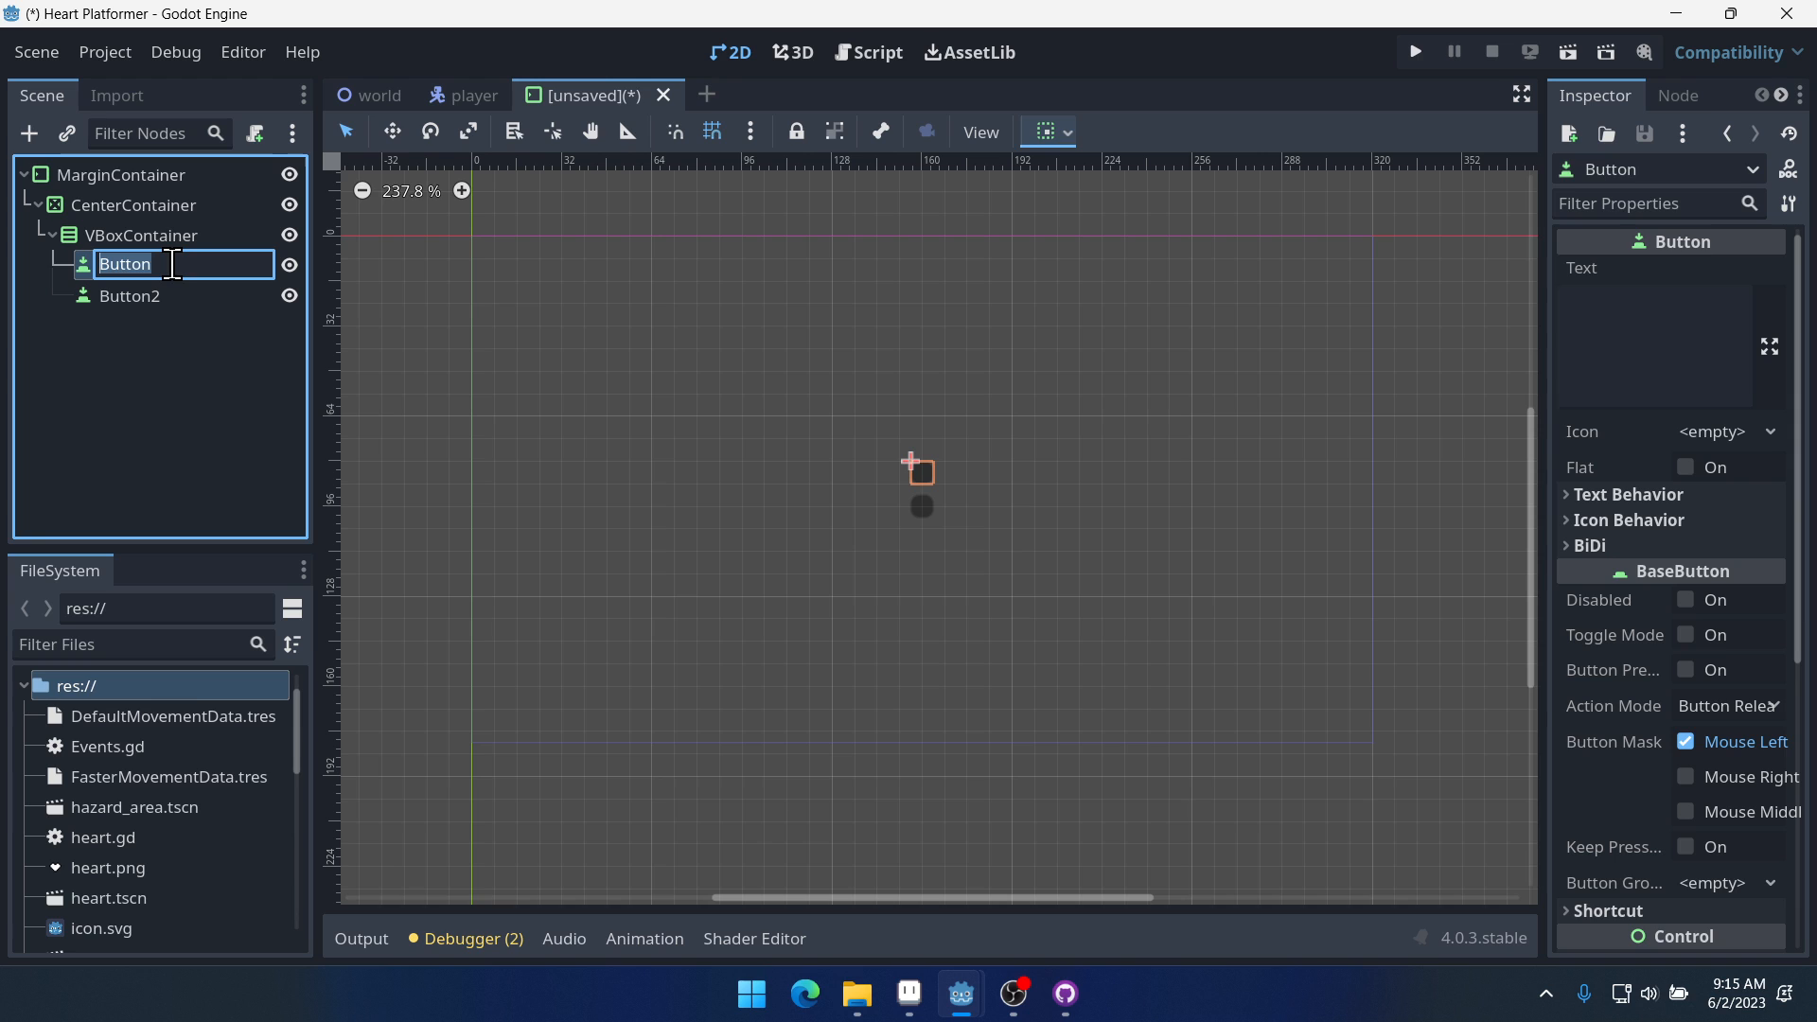
type("StartGameBut")
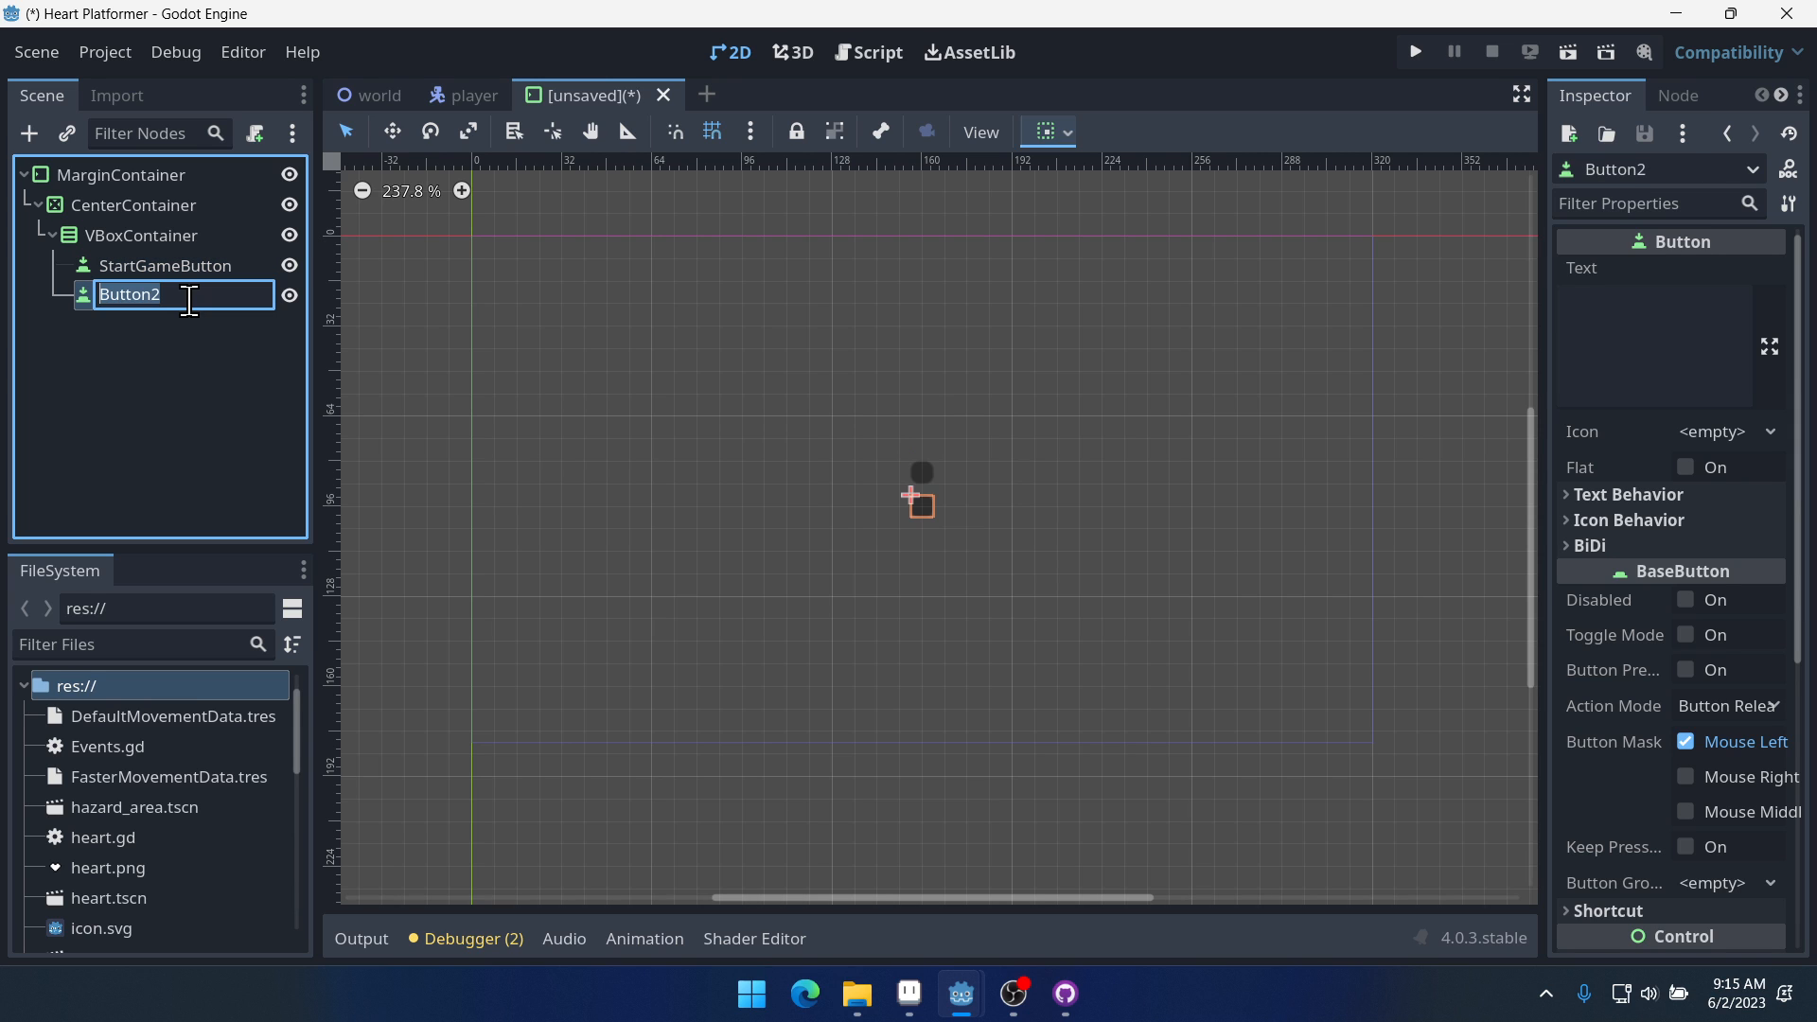
type("Qut")
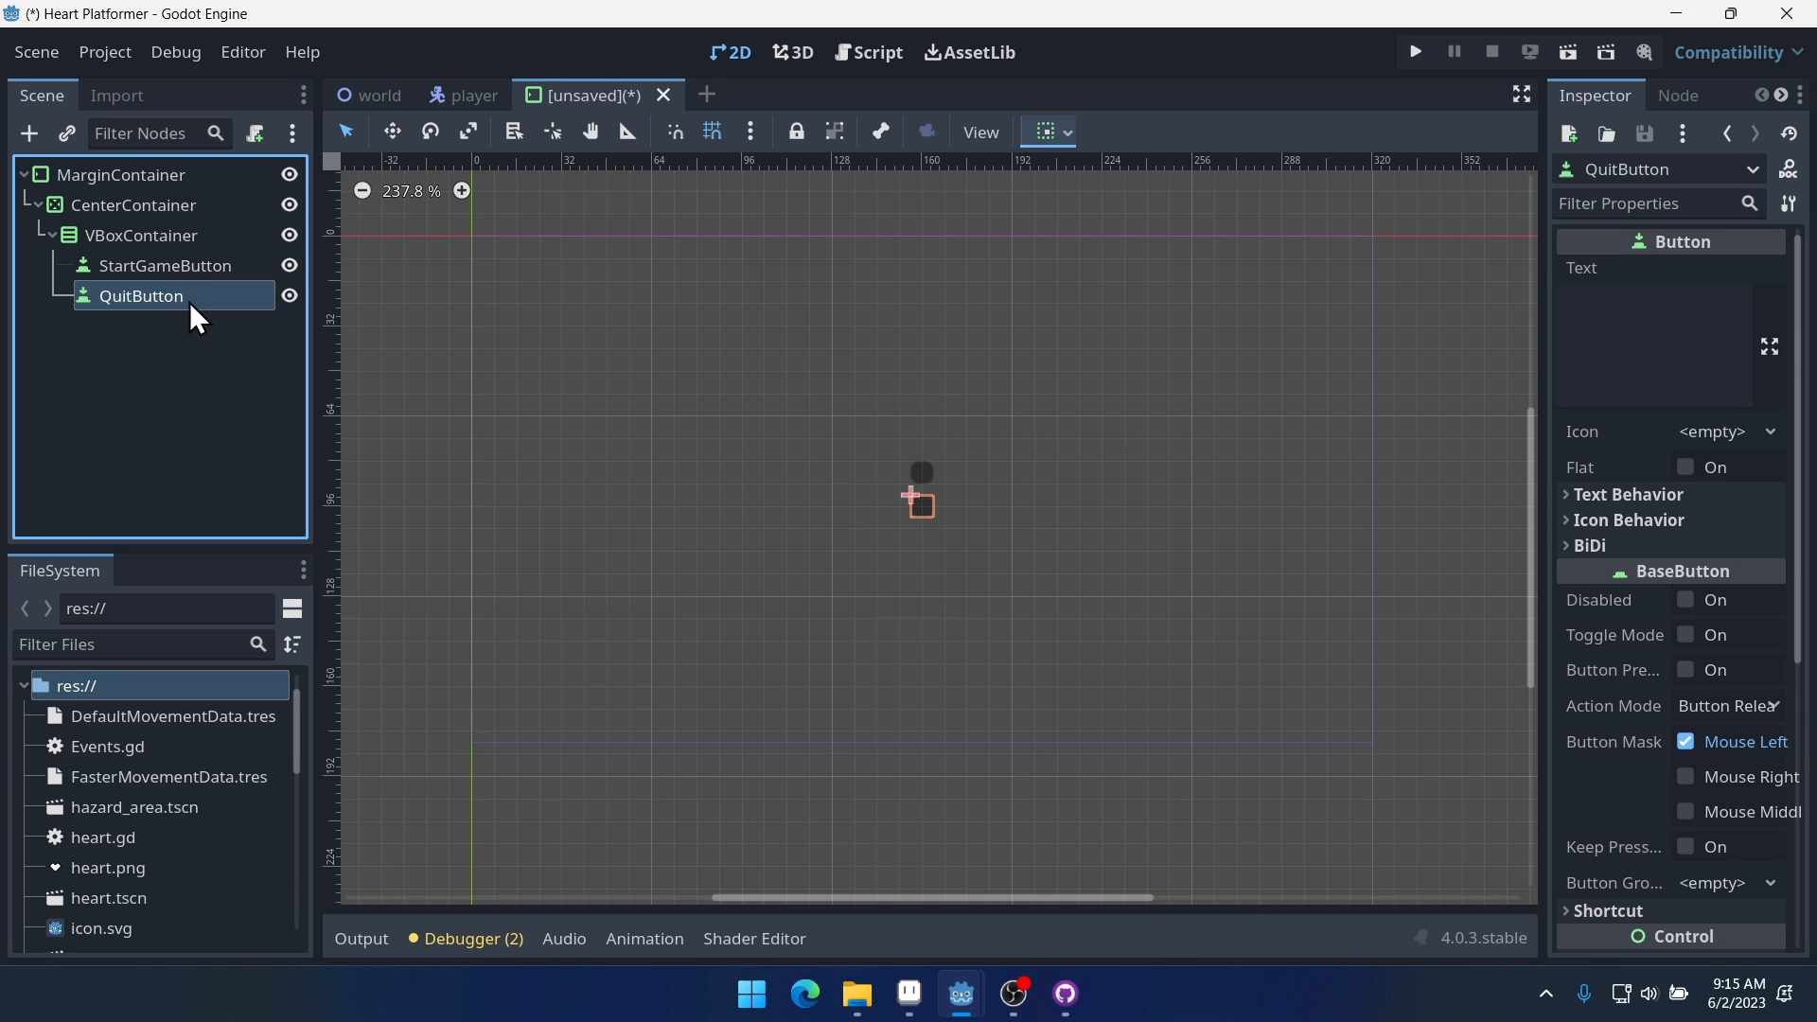
Label the buttons 'Start Game' and 'Quit' via their Text property
left_click(166, 265)
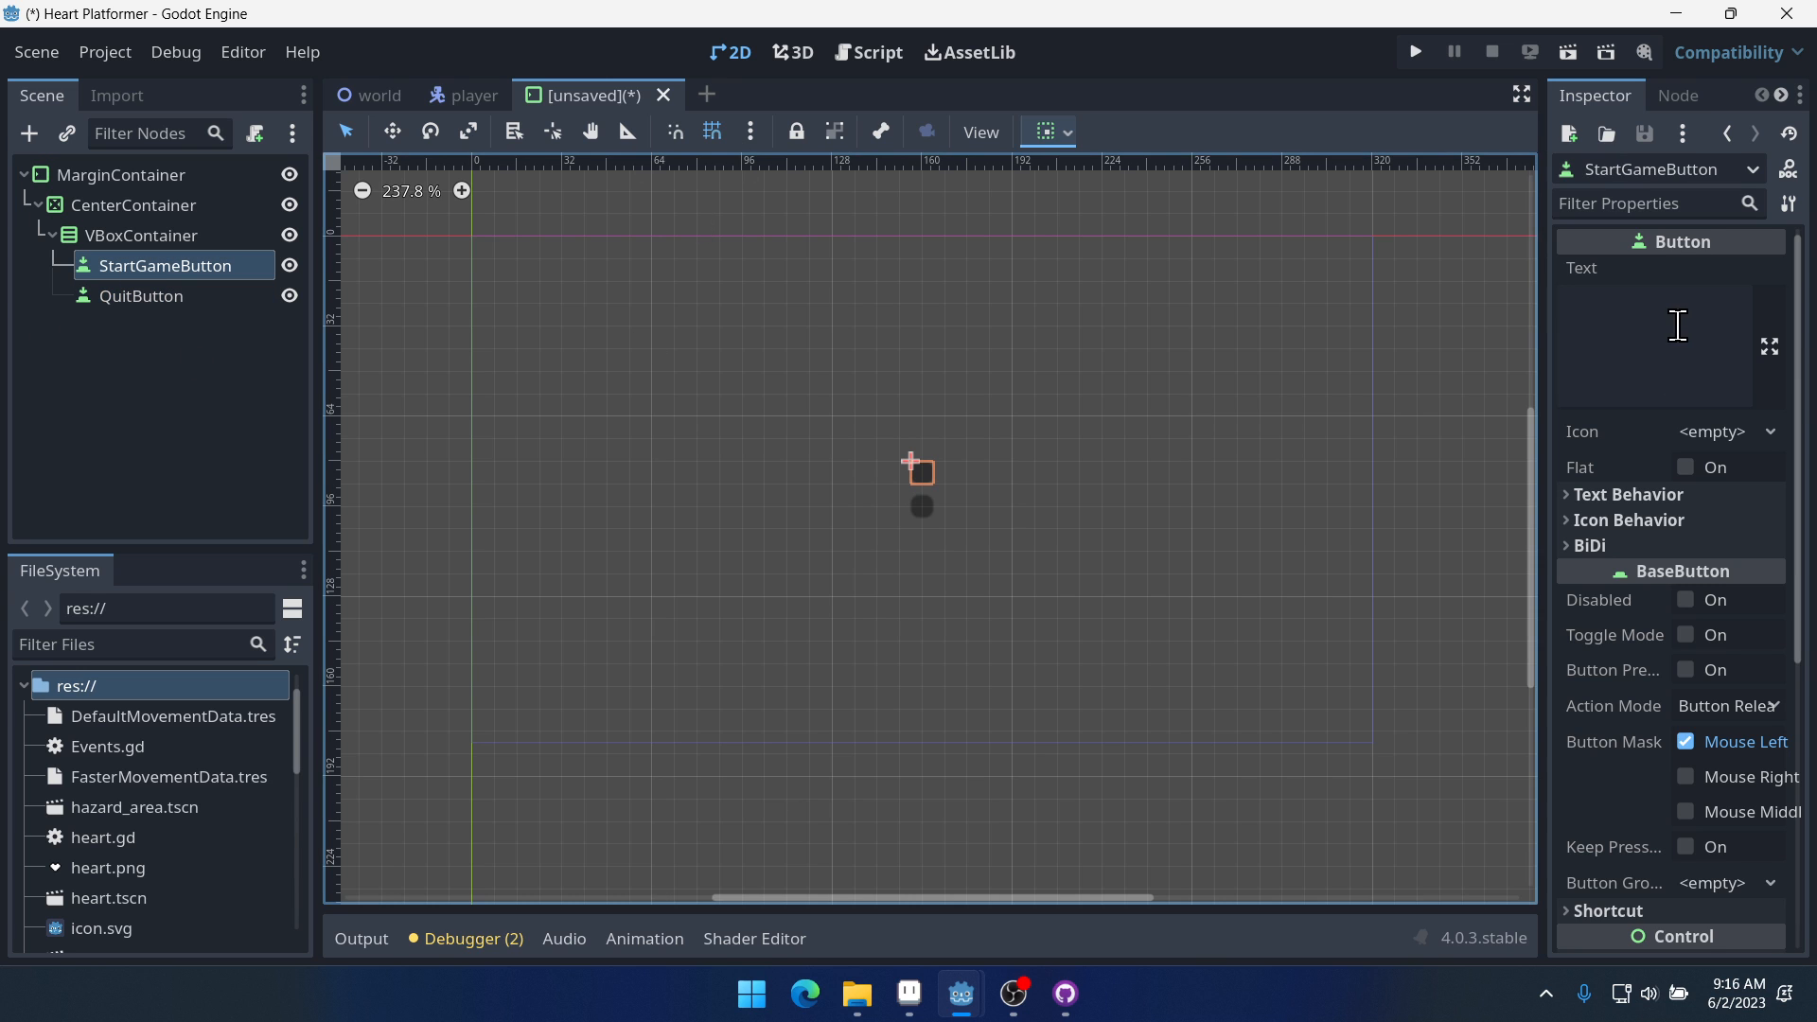
type("Star")
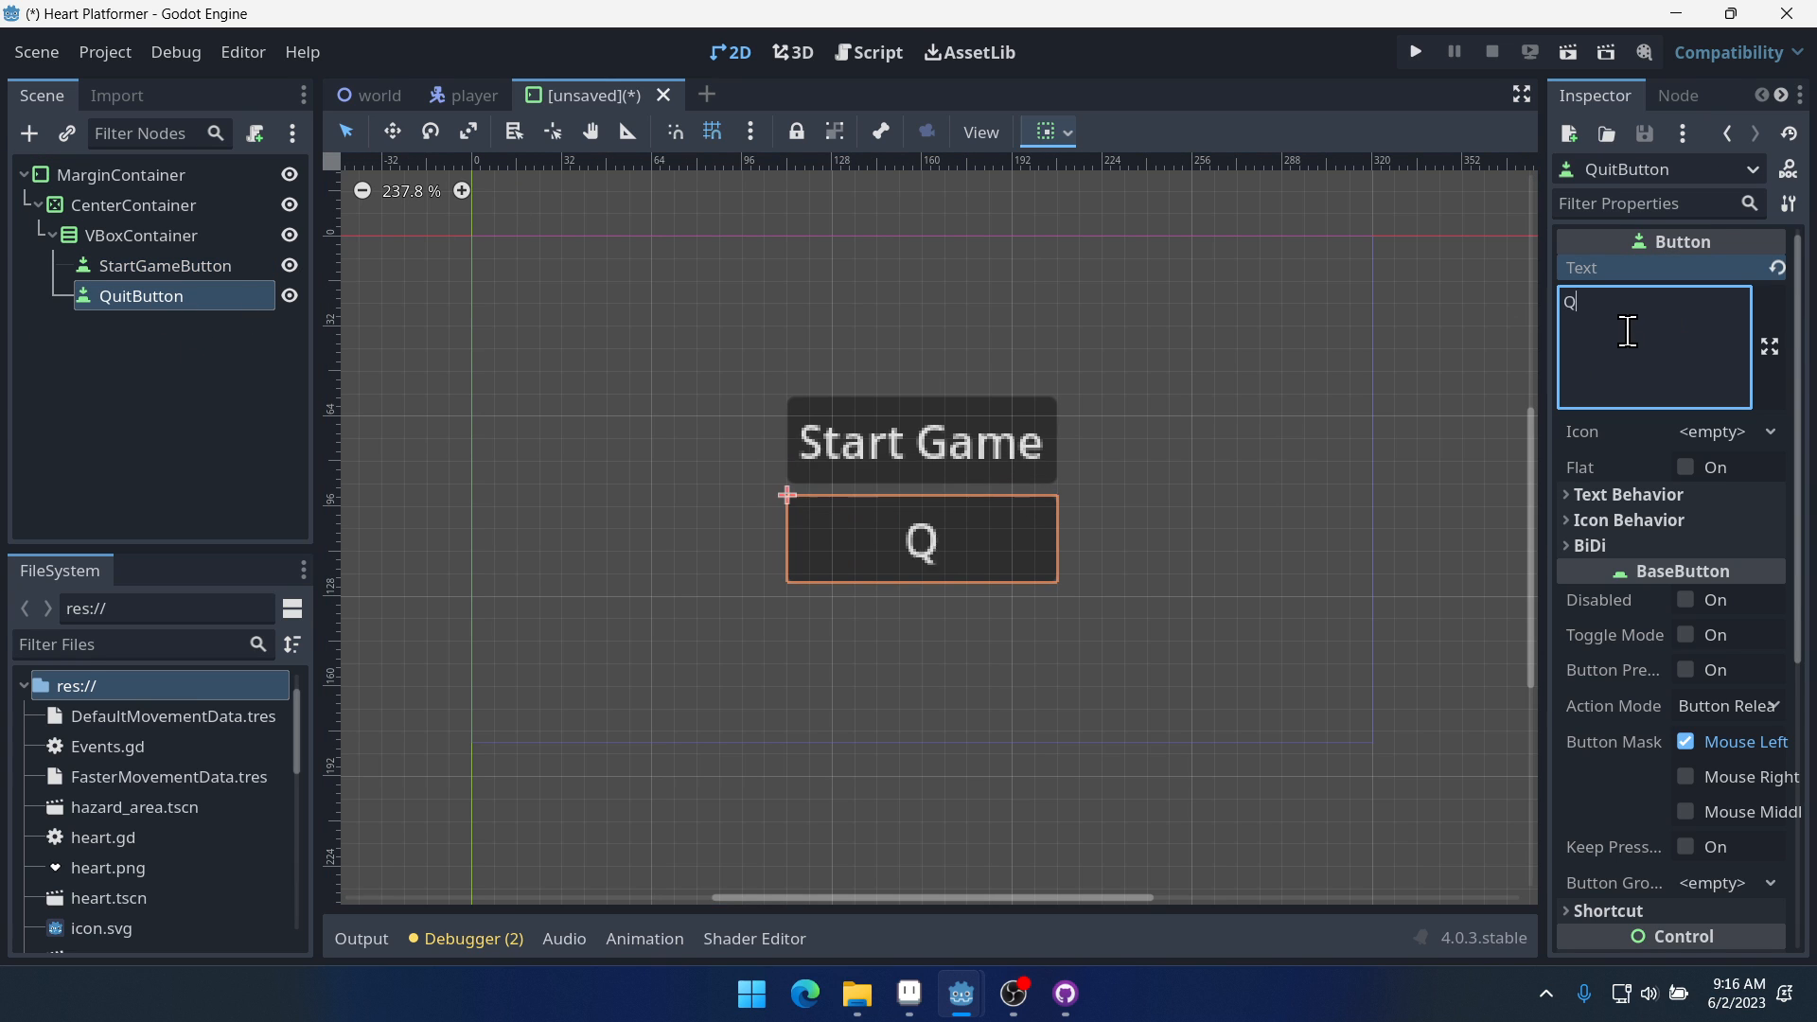
type("uit")
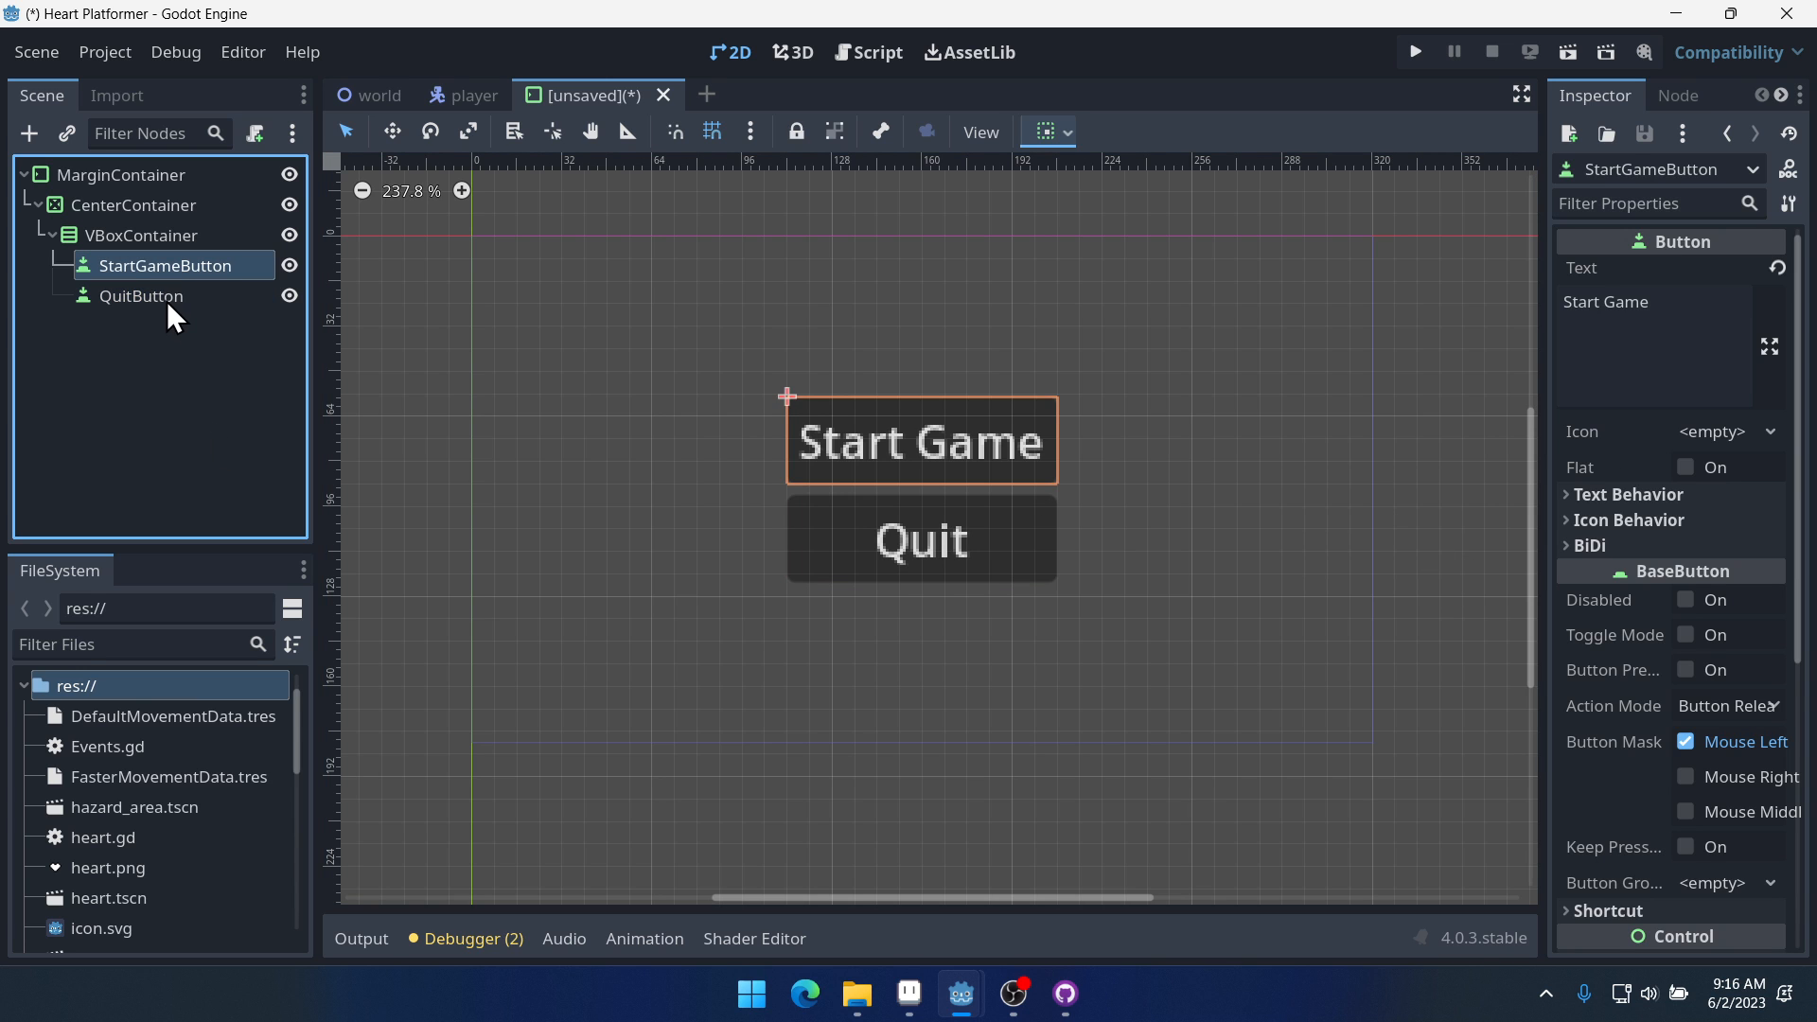
left_click(138, 235)
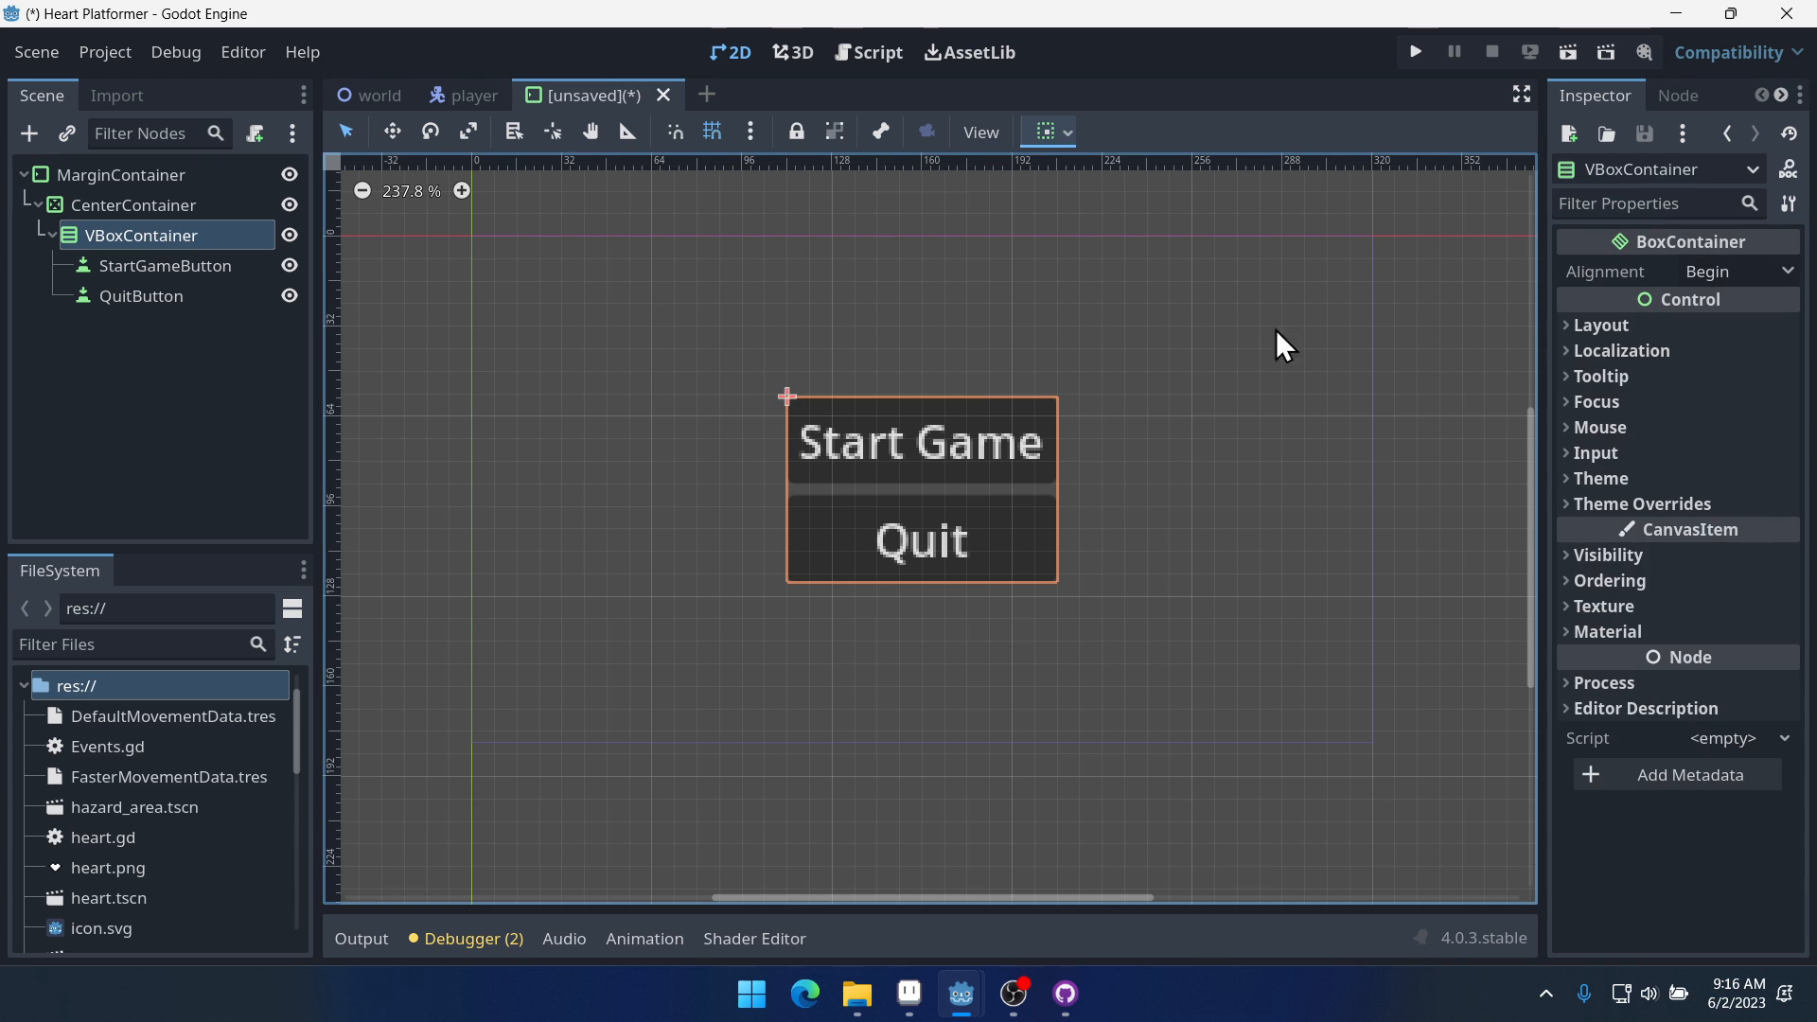
left_click(133, 205)
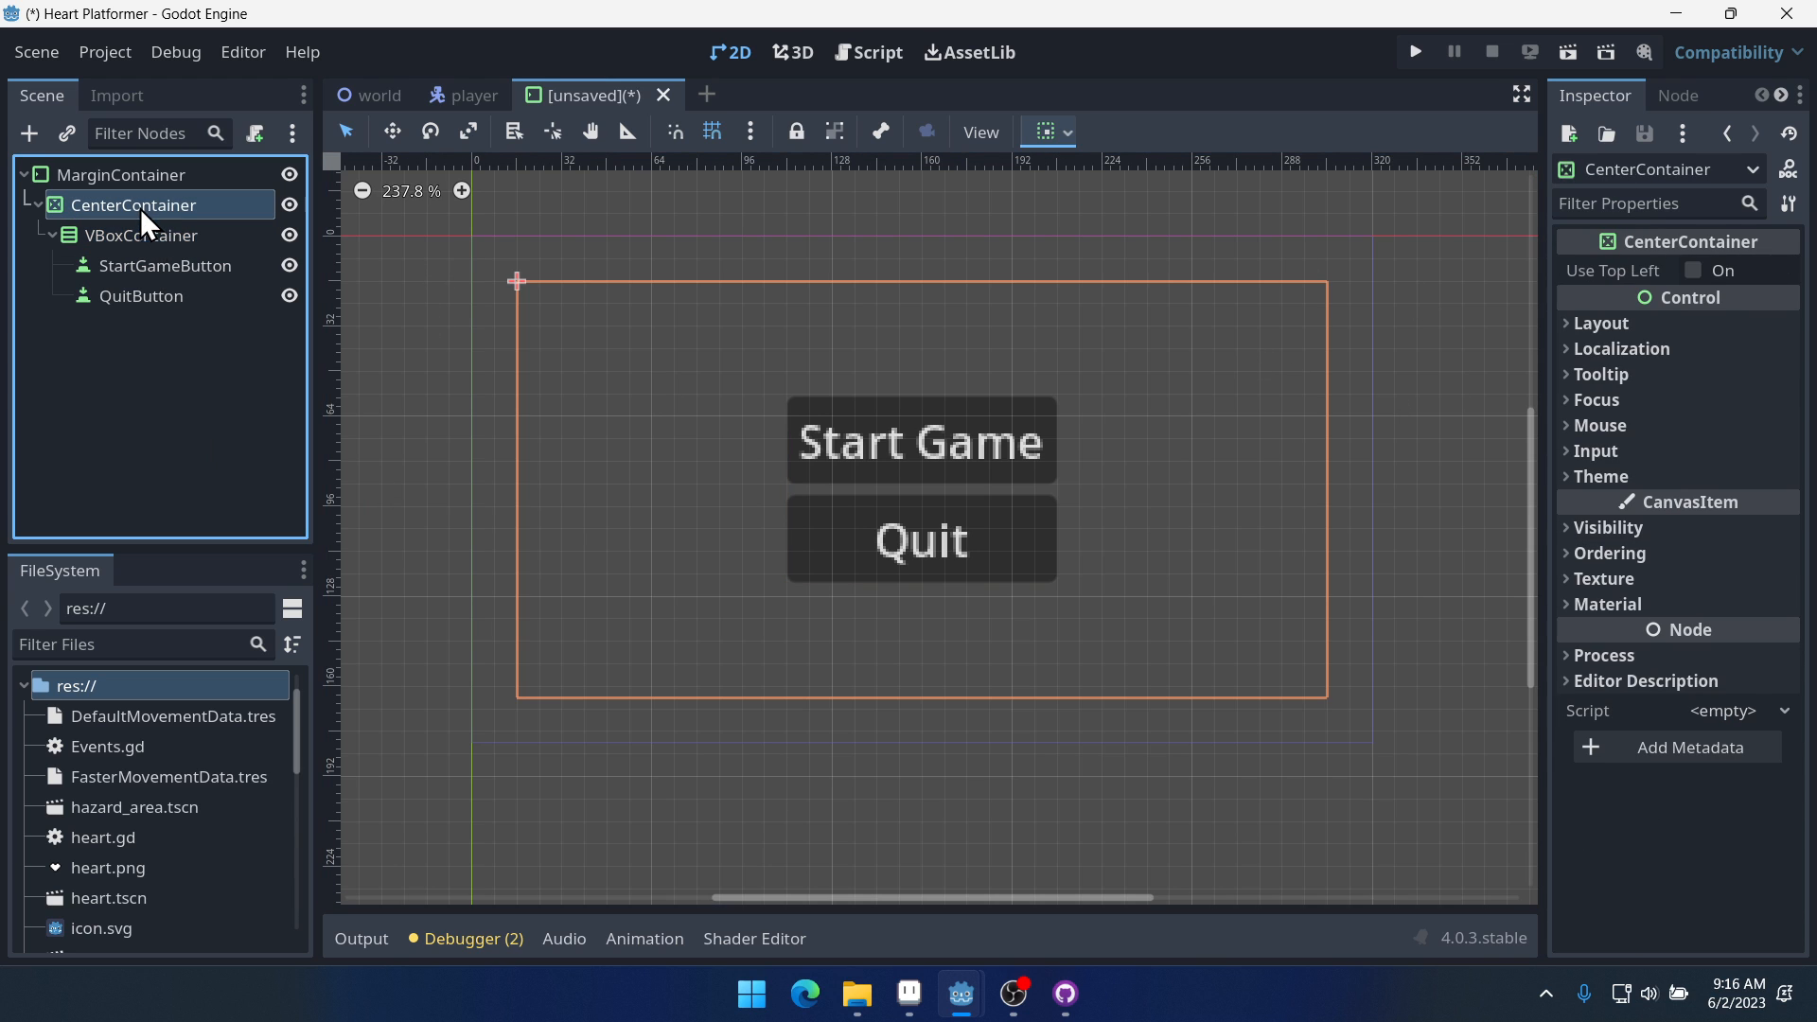
left_click(142, 235)
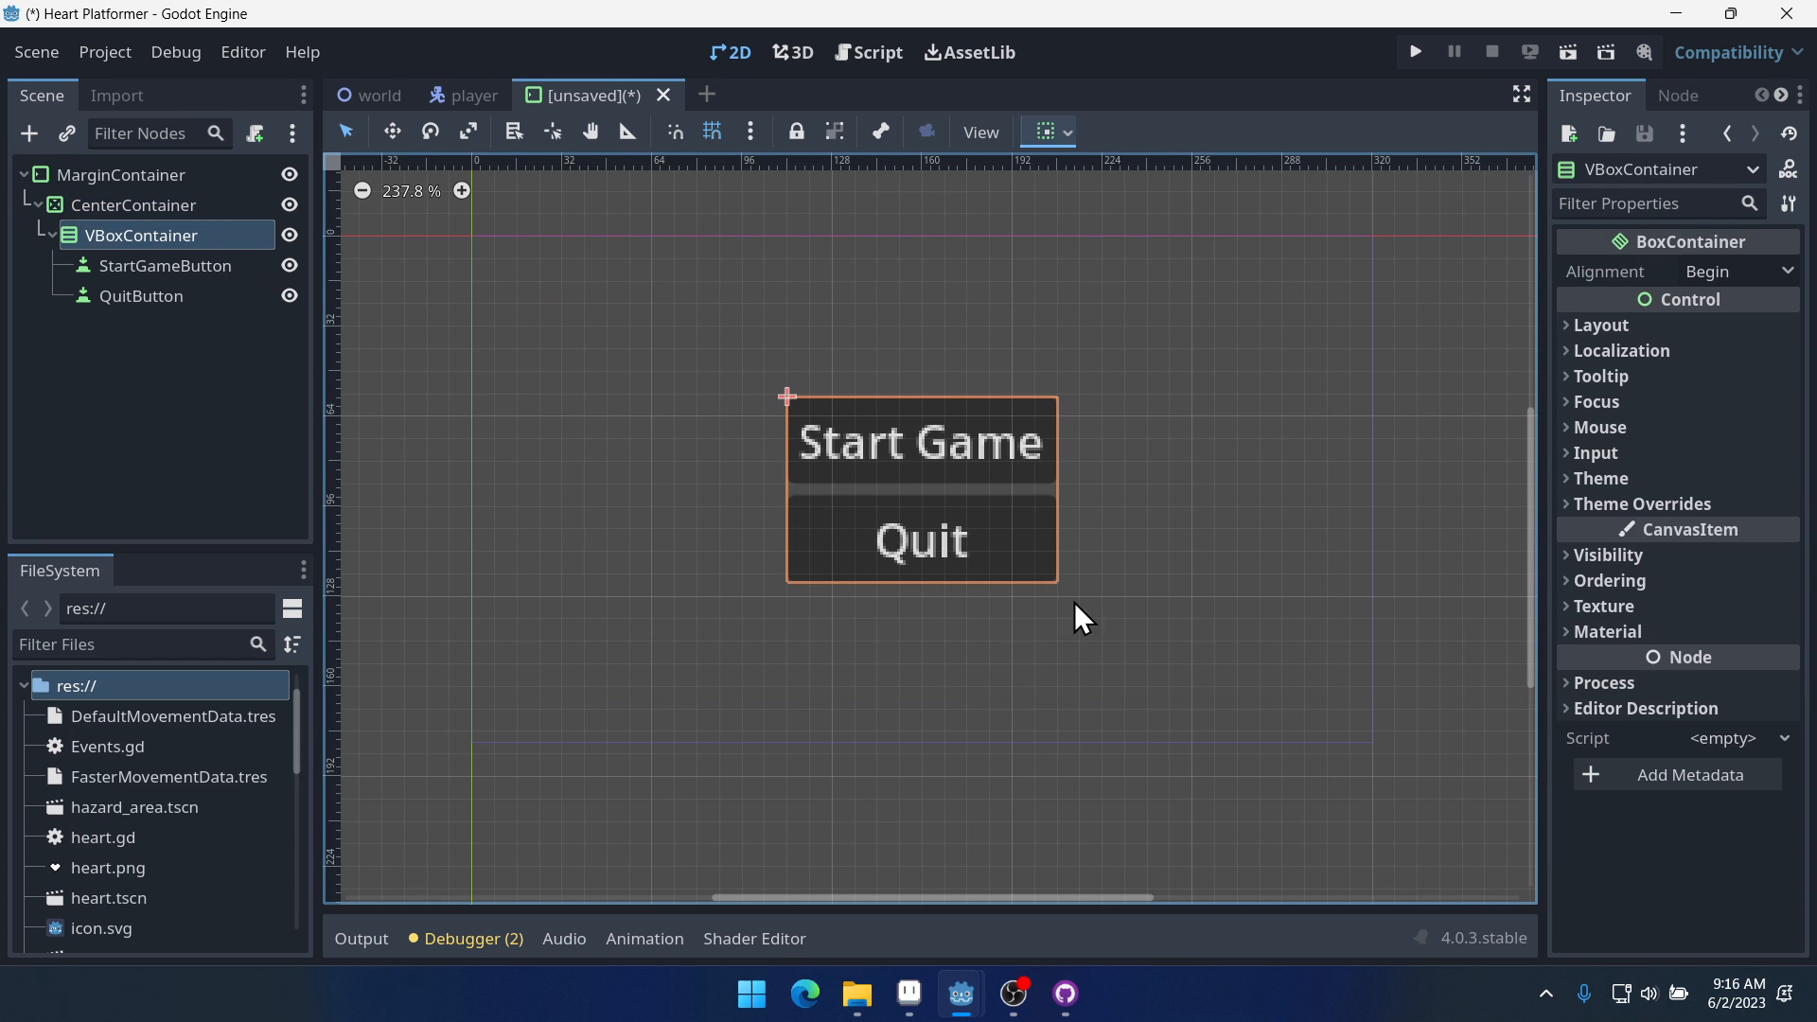
mouse_move(1095, 450)
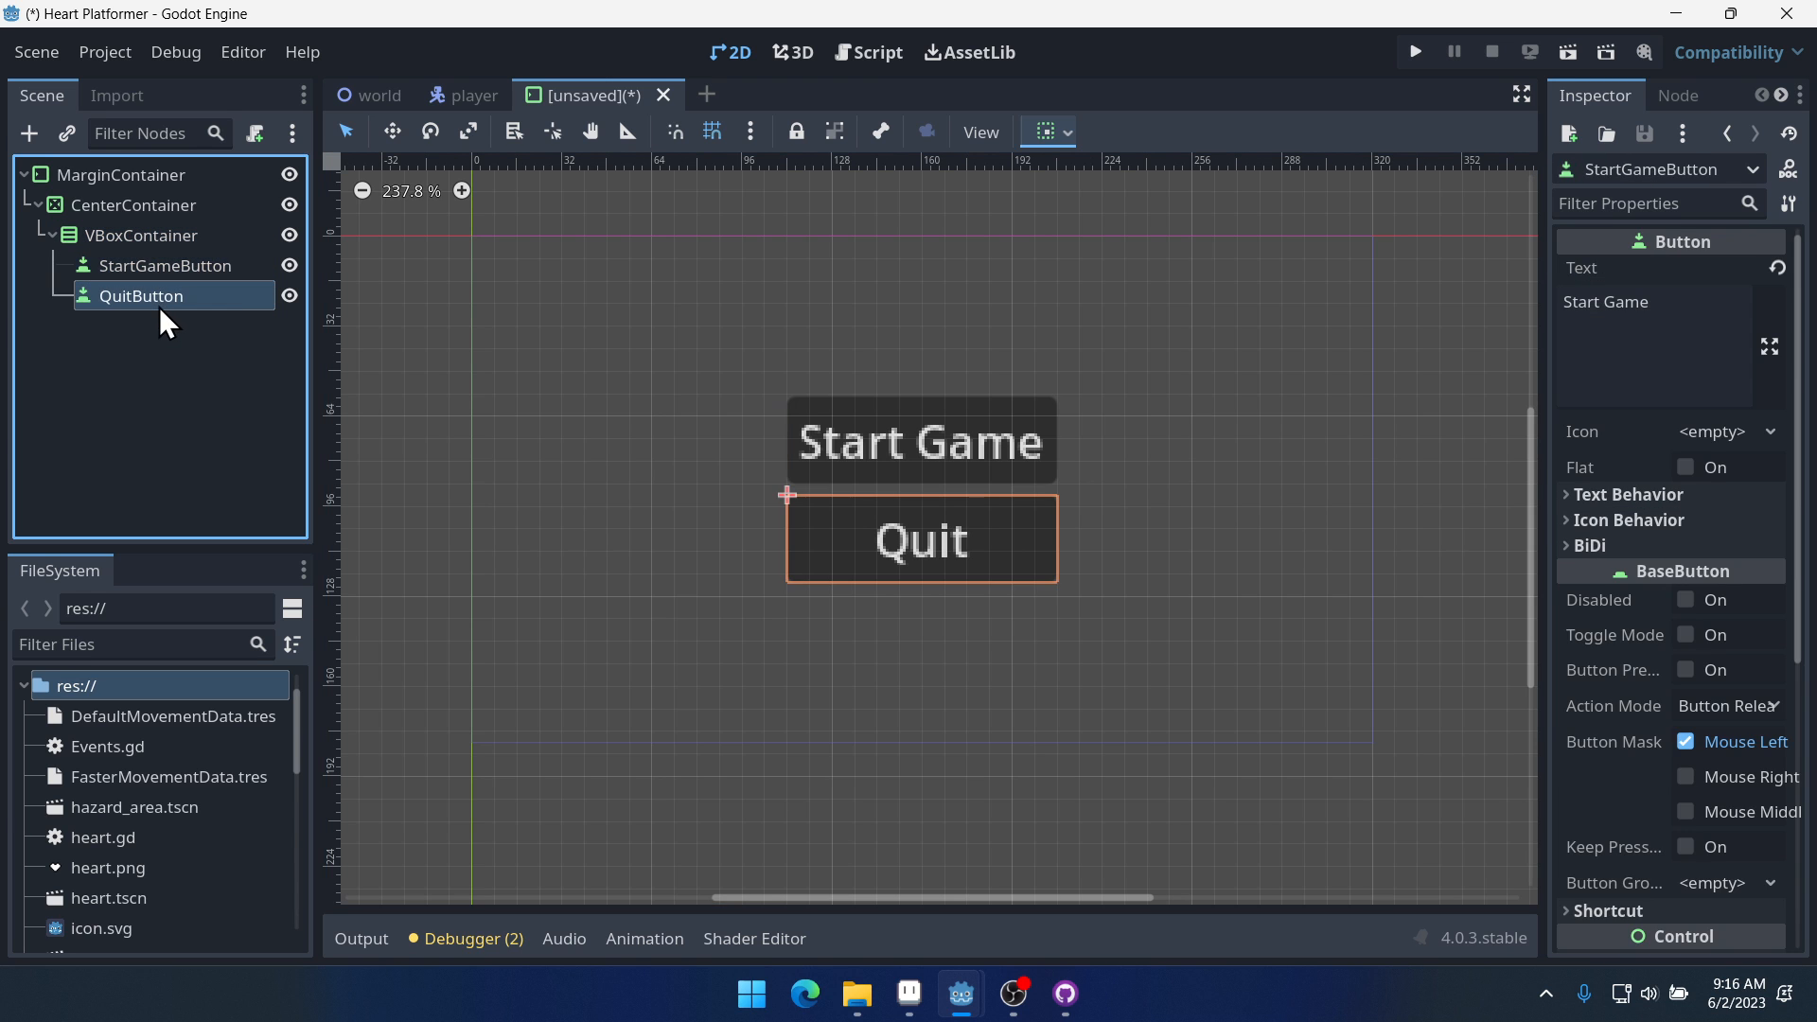
left_click(121, 174)
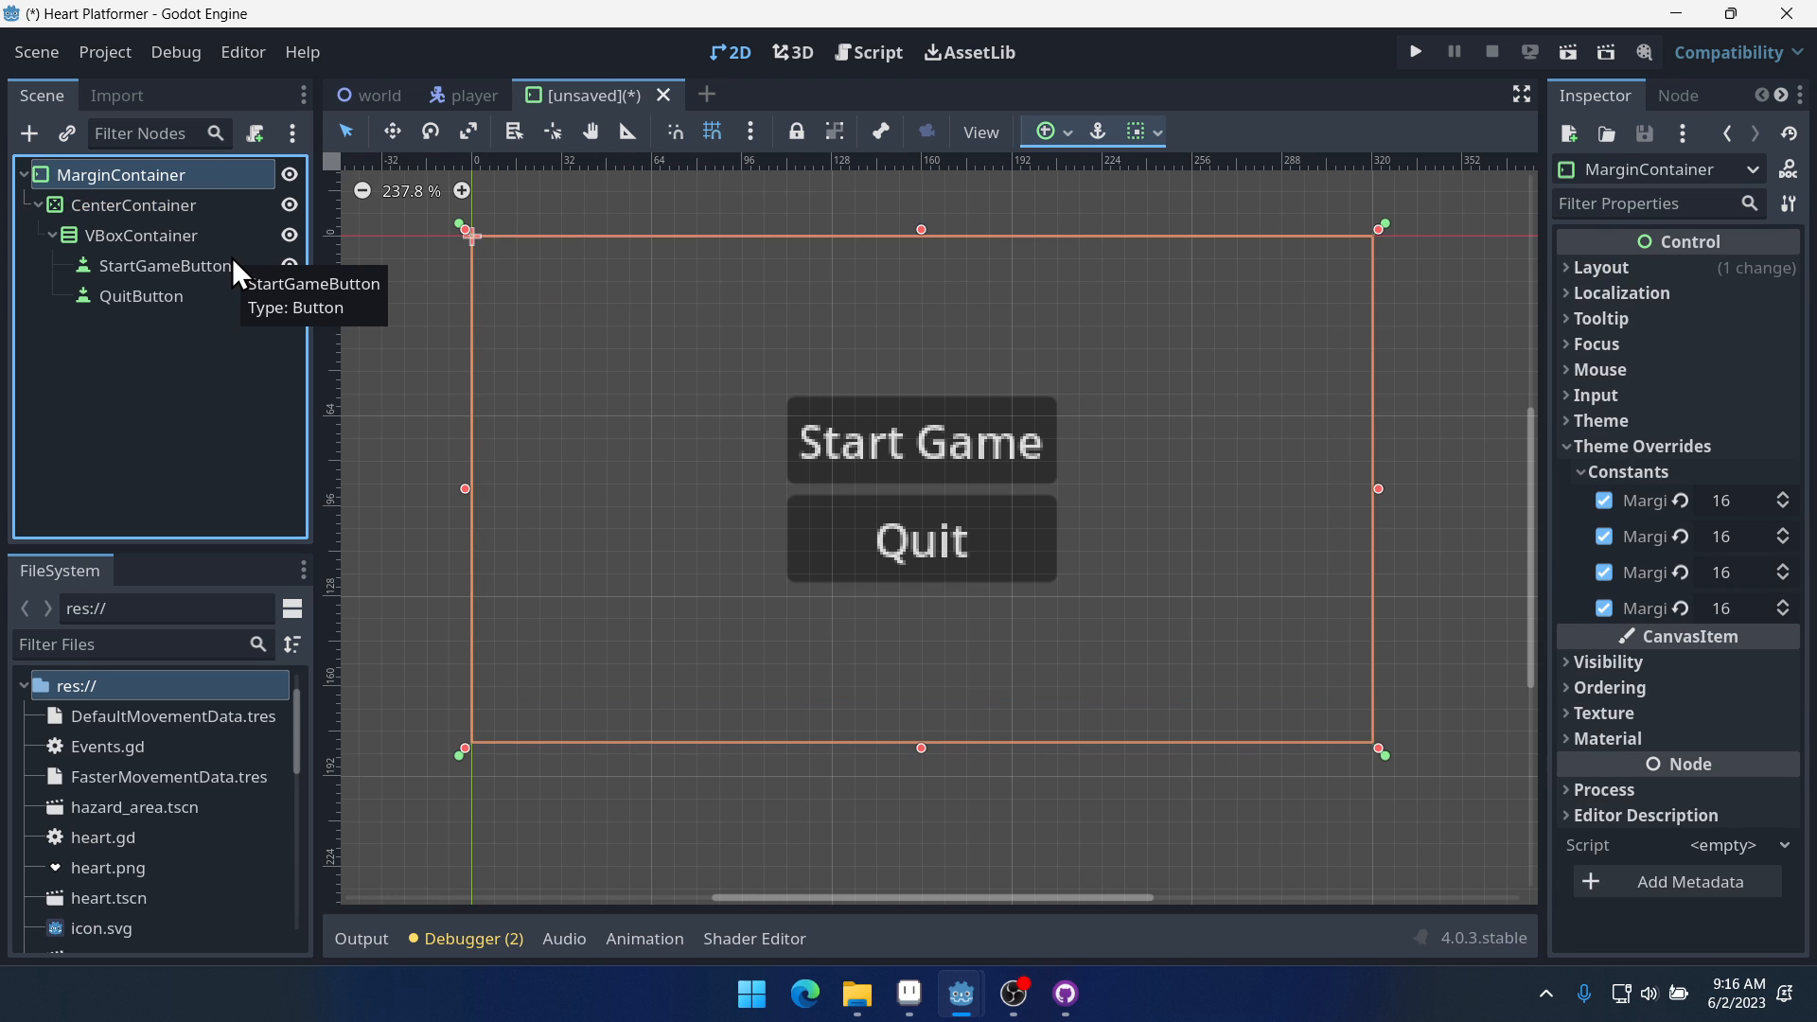
left_click(134, 205)
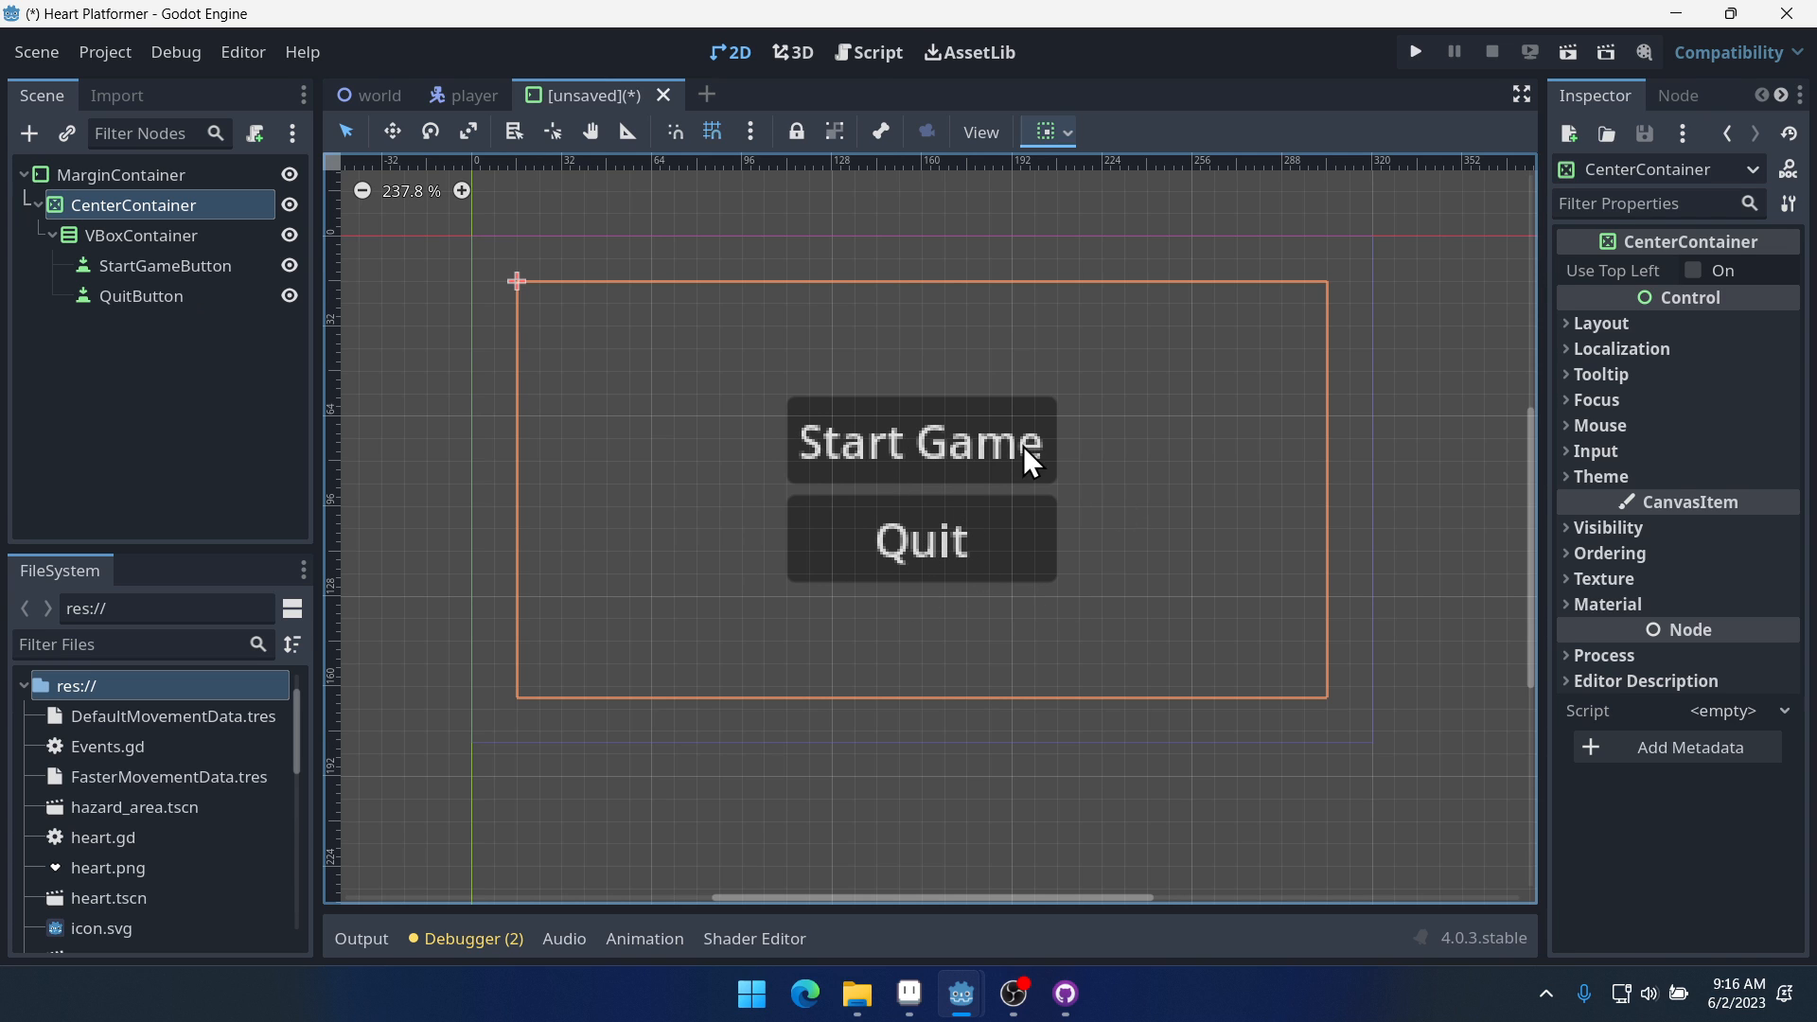
Review the MarginContainer and CenterContainer properties, confirming the bottom margin of 16
left_click(125, 174)
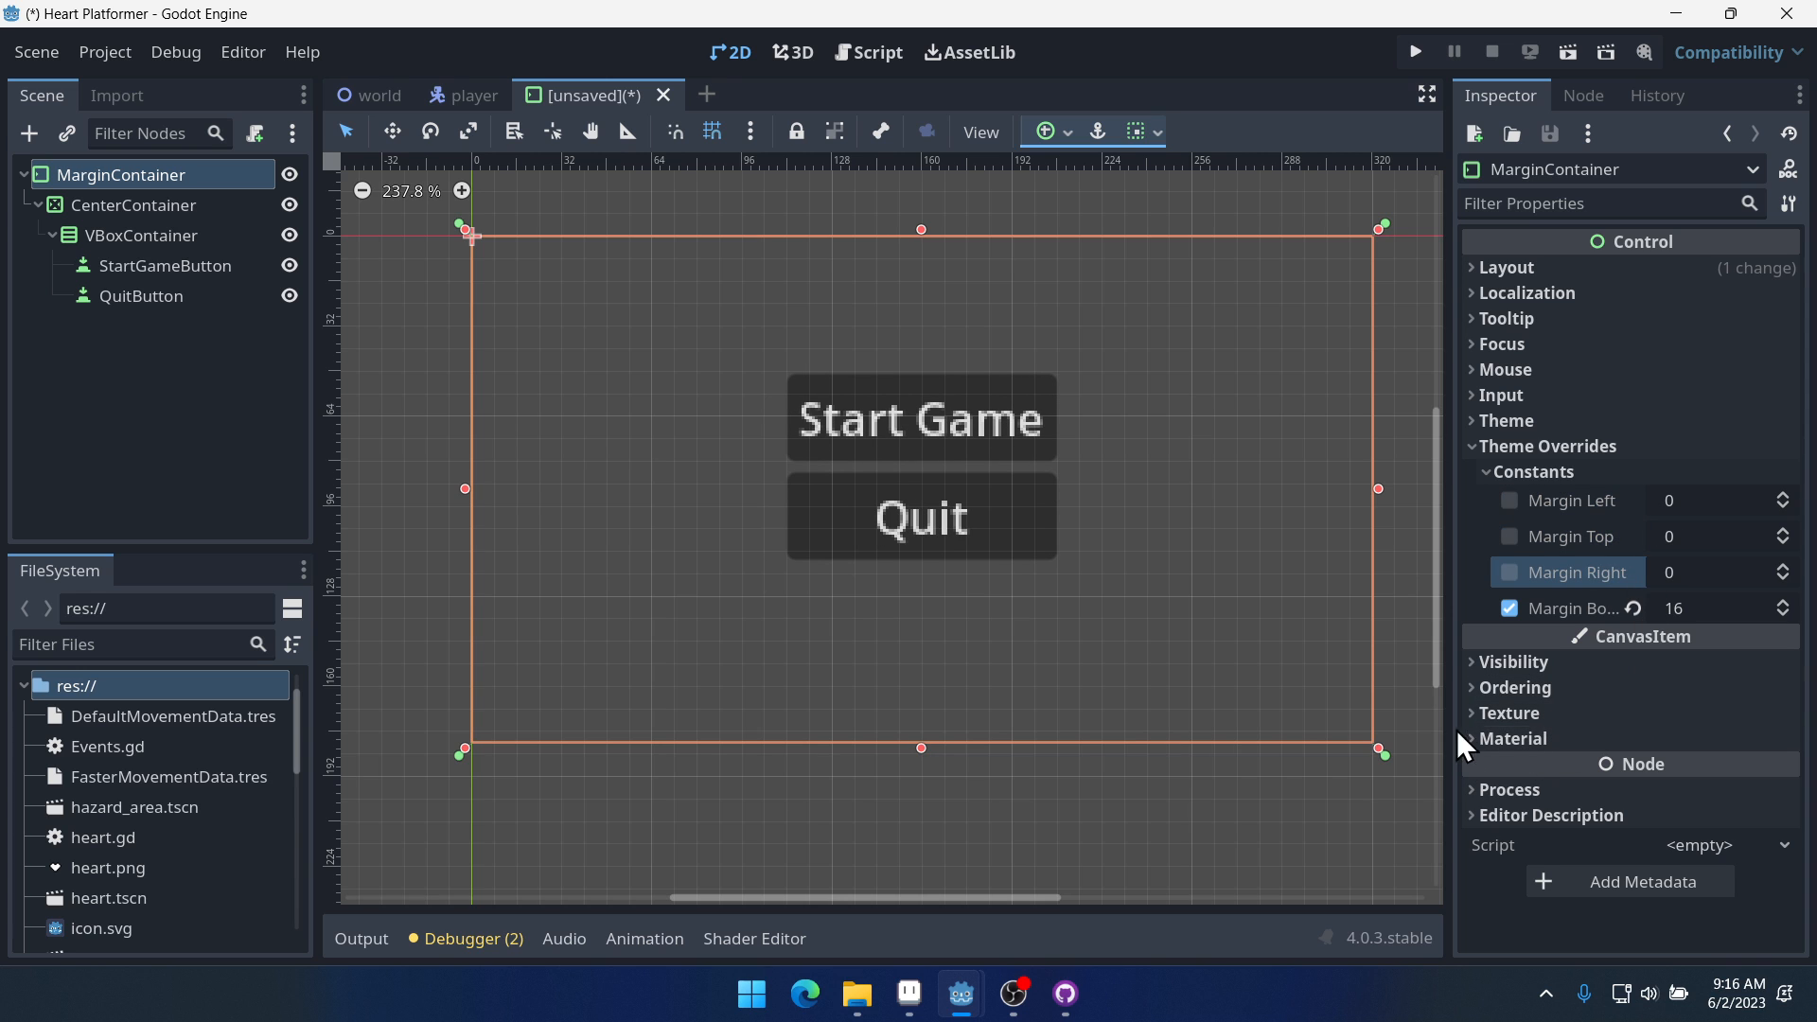
left_click(133, 205)
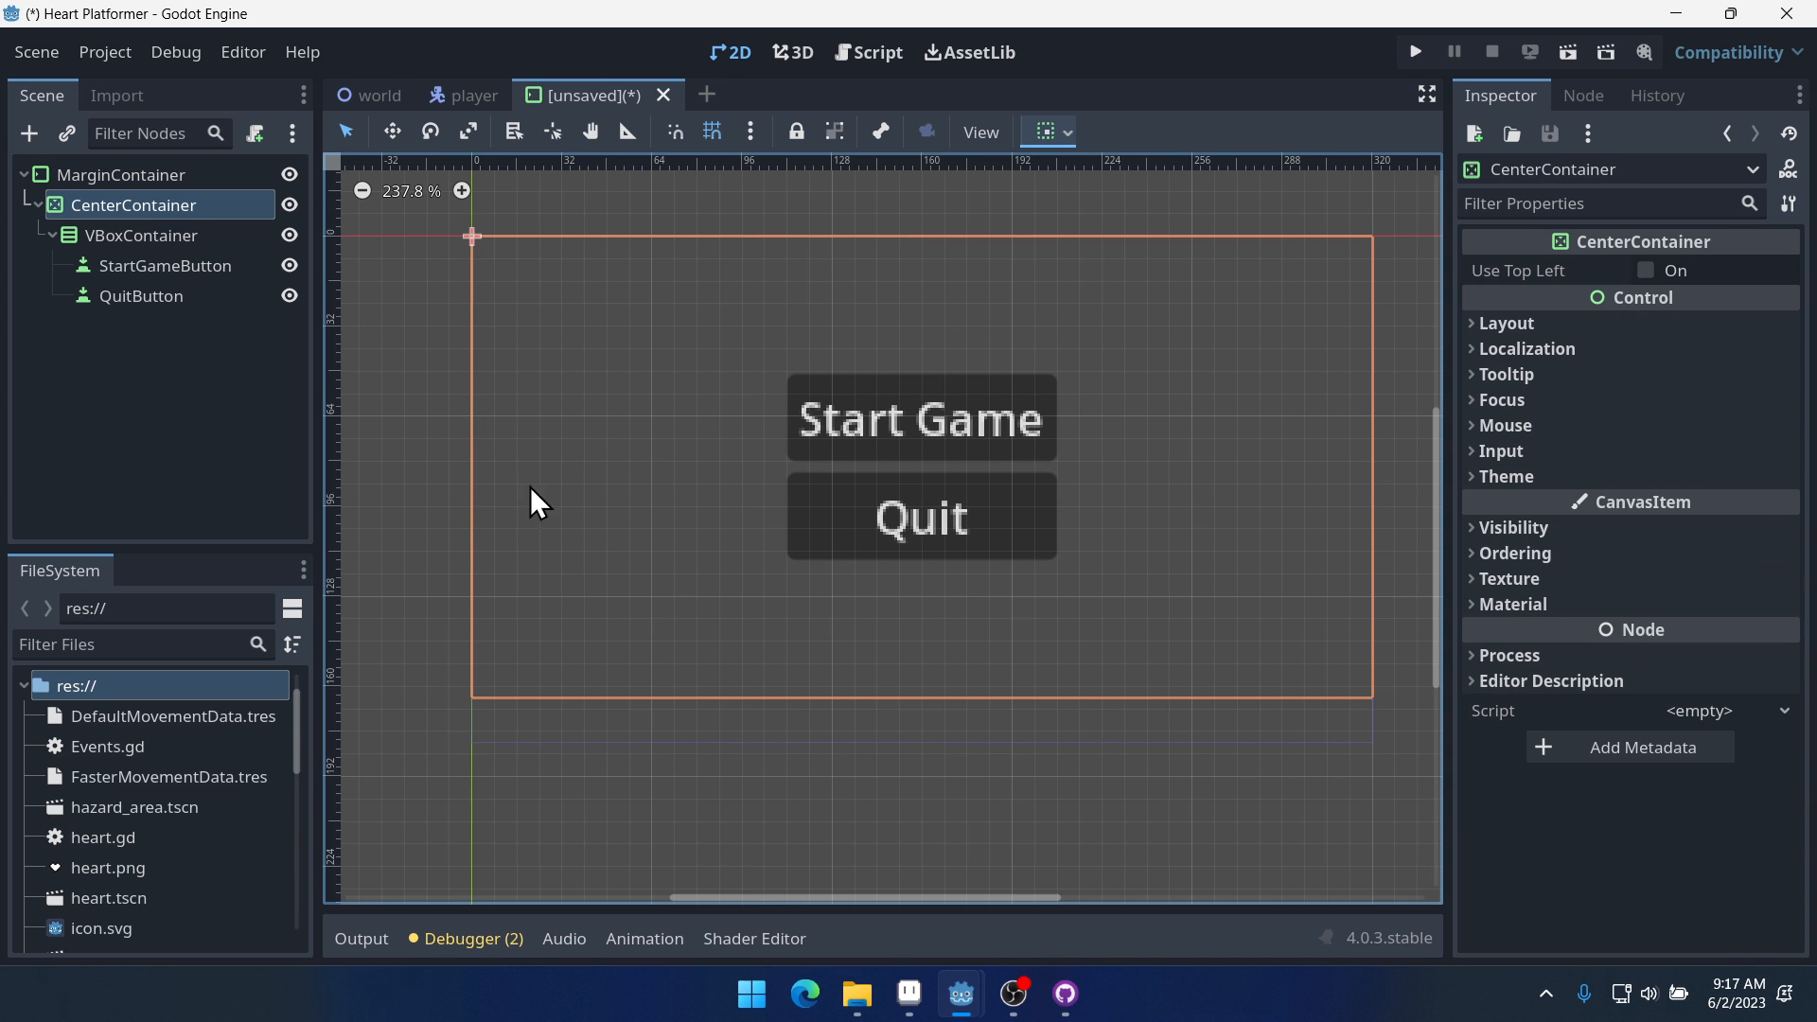
mouse_move(937, 688)
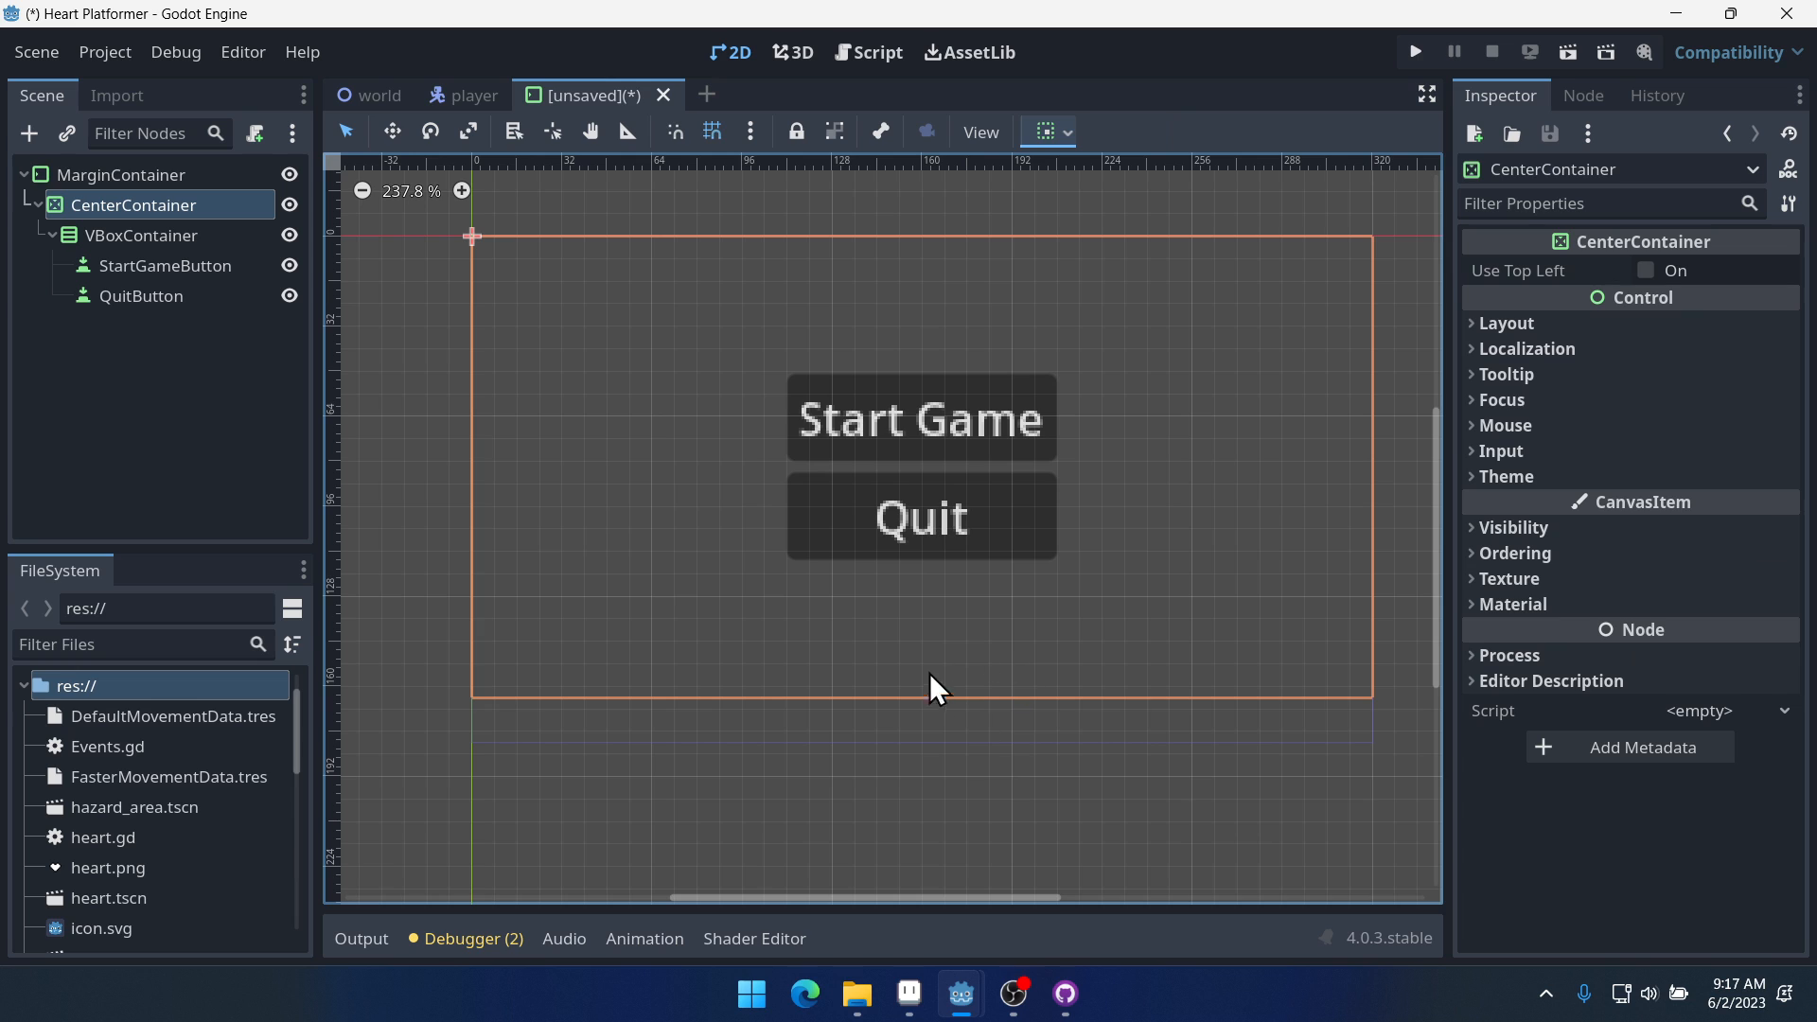
mouse_move(938, 414)
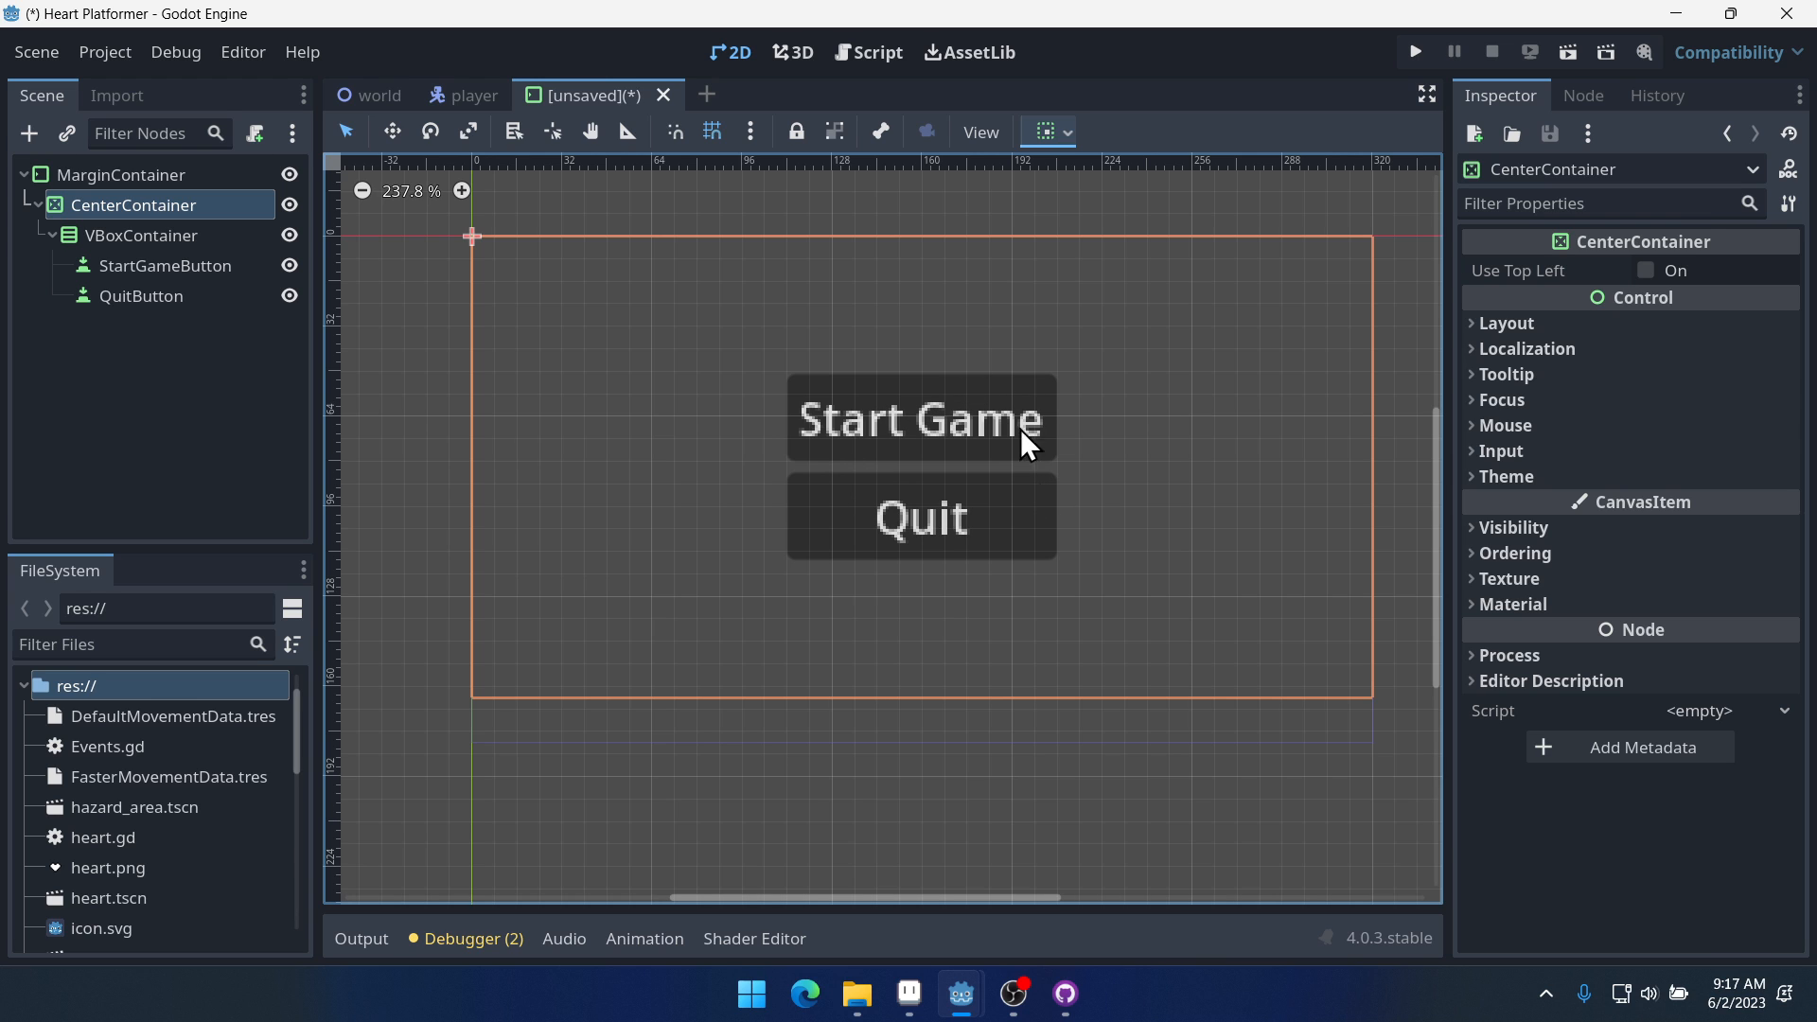
mouse_move(1024, 511)
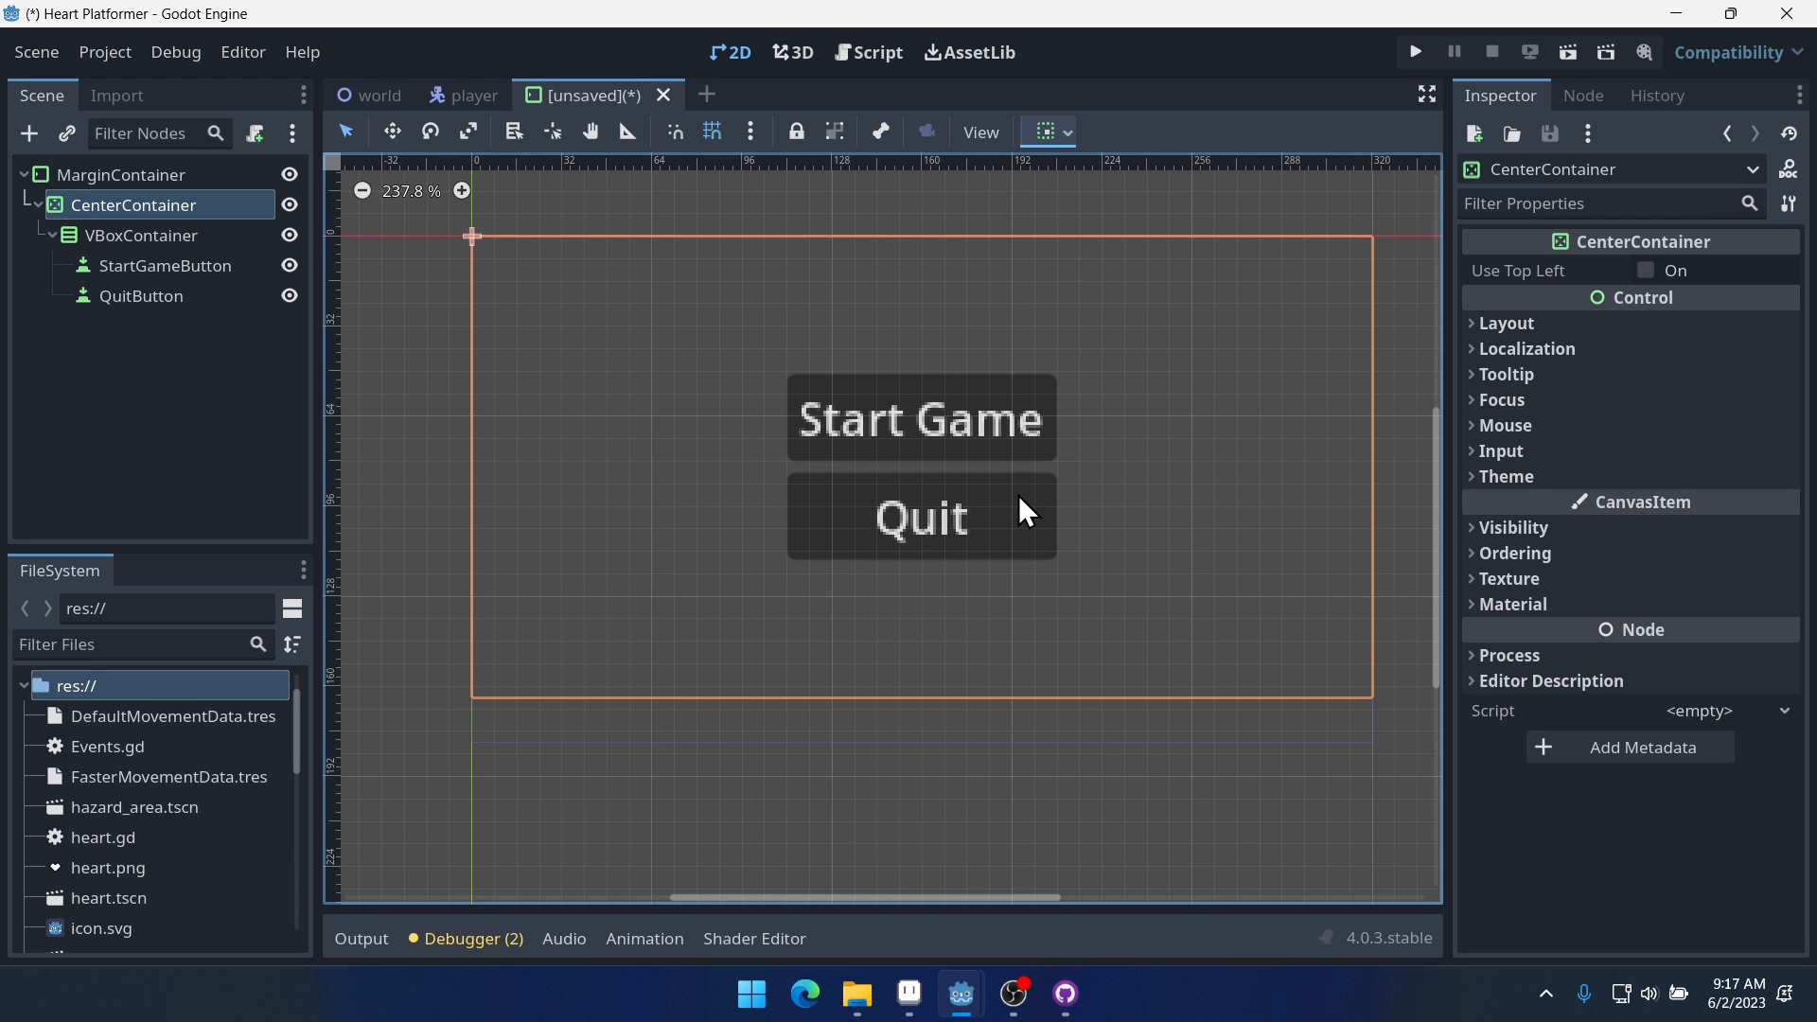
left_click(121, 174)
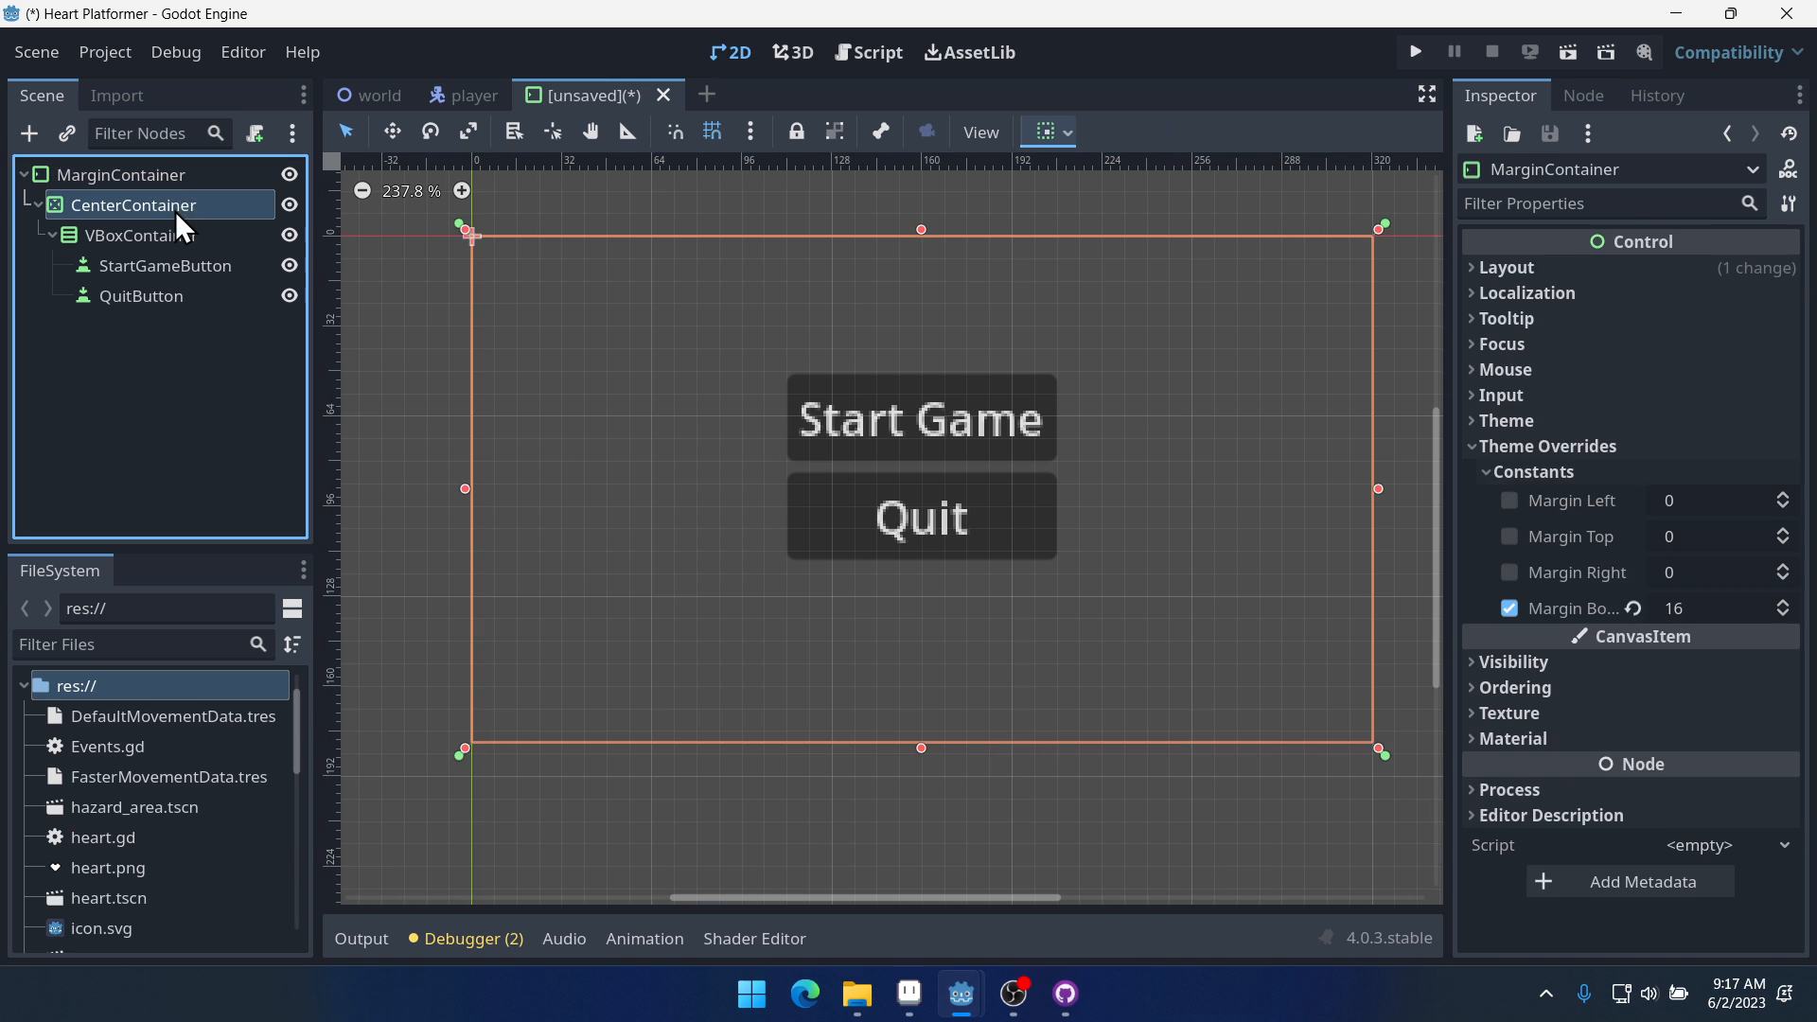
left_click(136, 204)
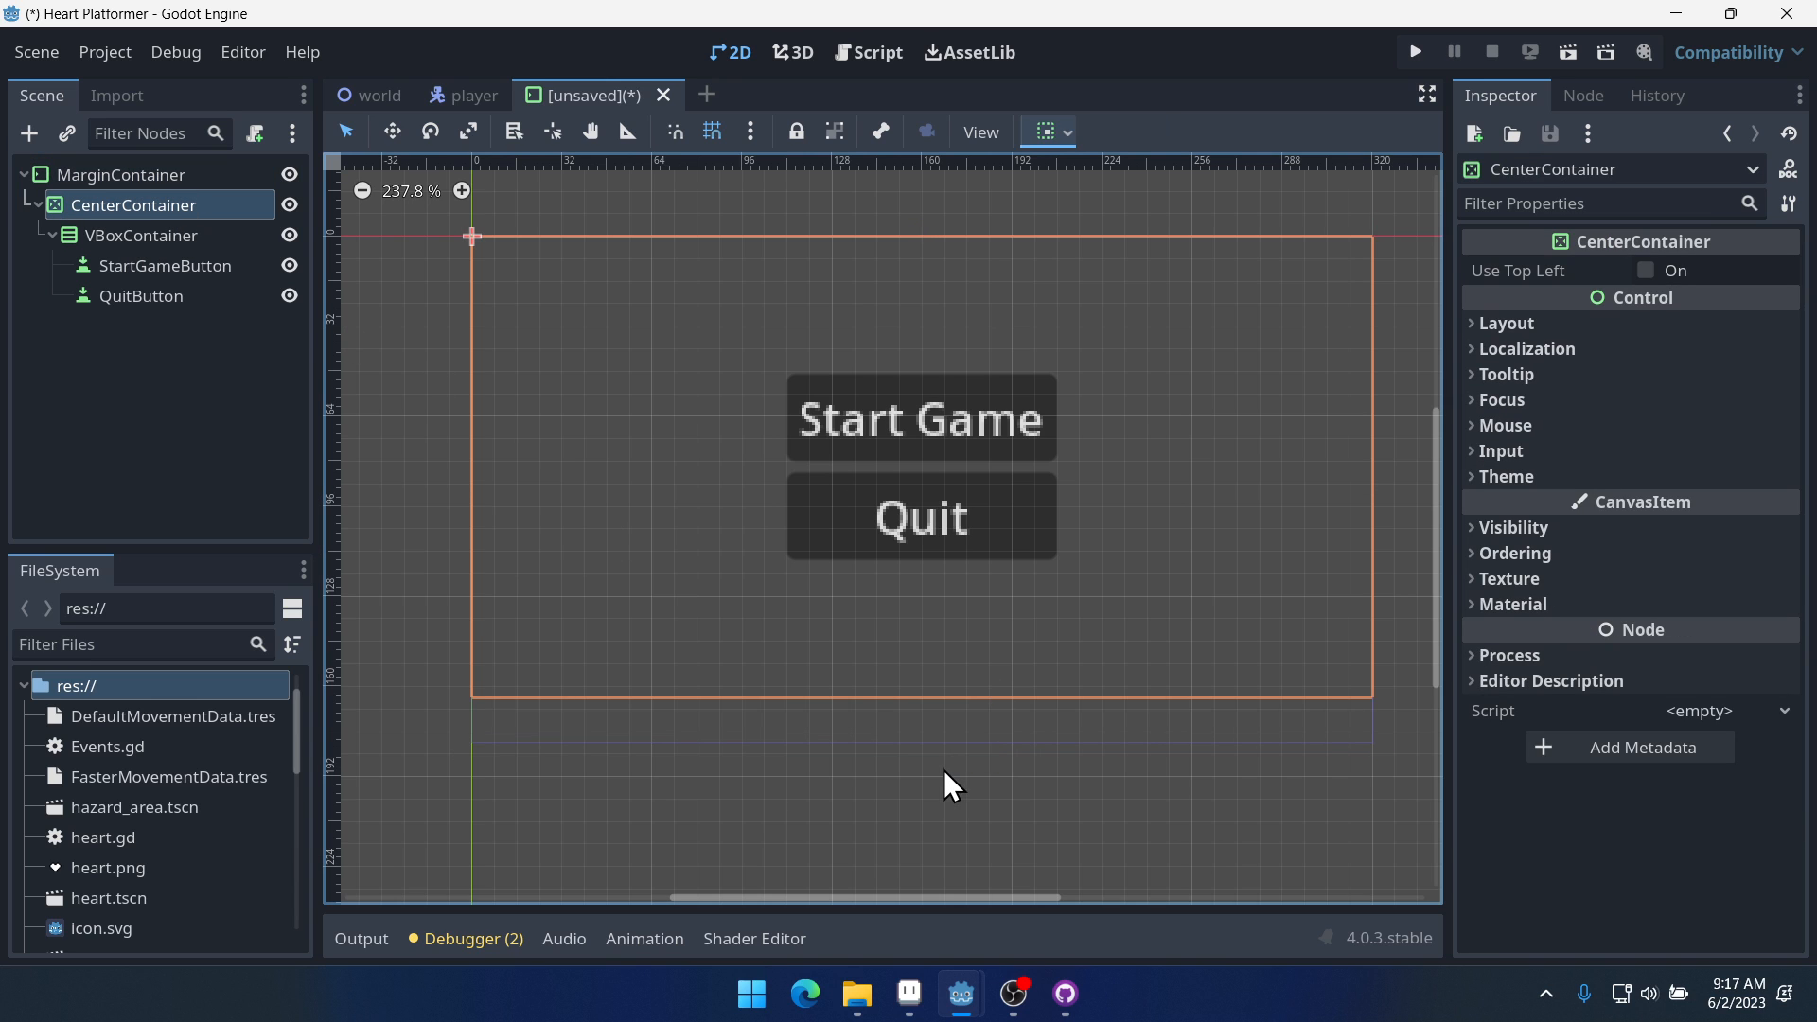
mouse_move(948, 452)
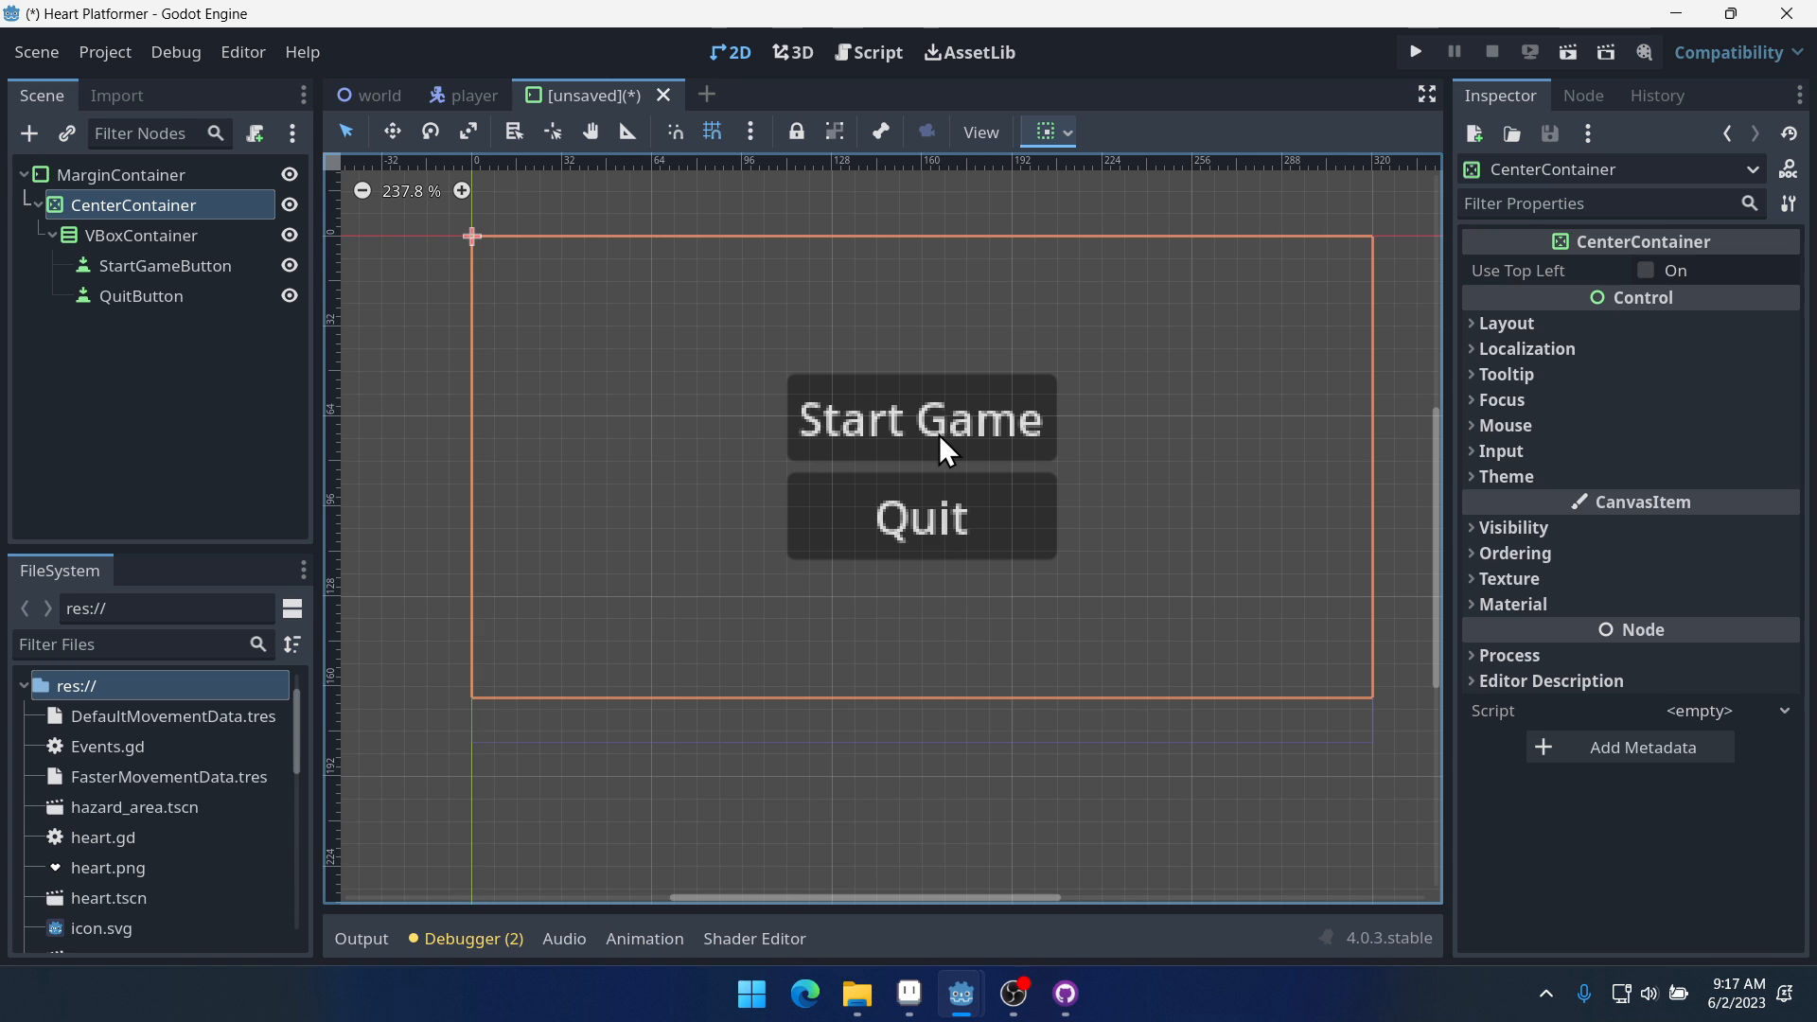
left_click(121, 174)
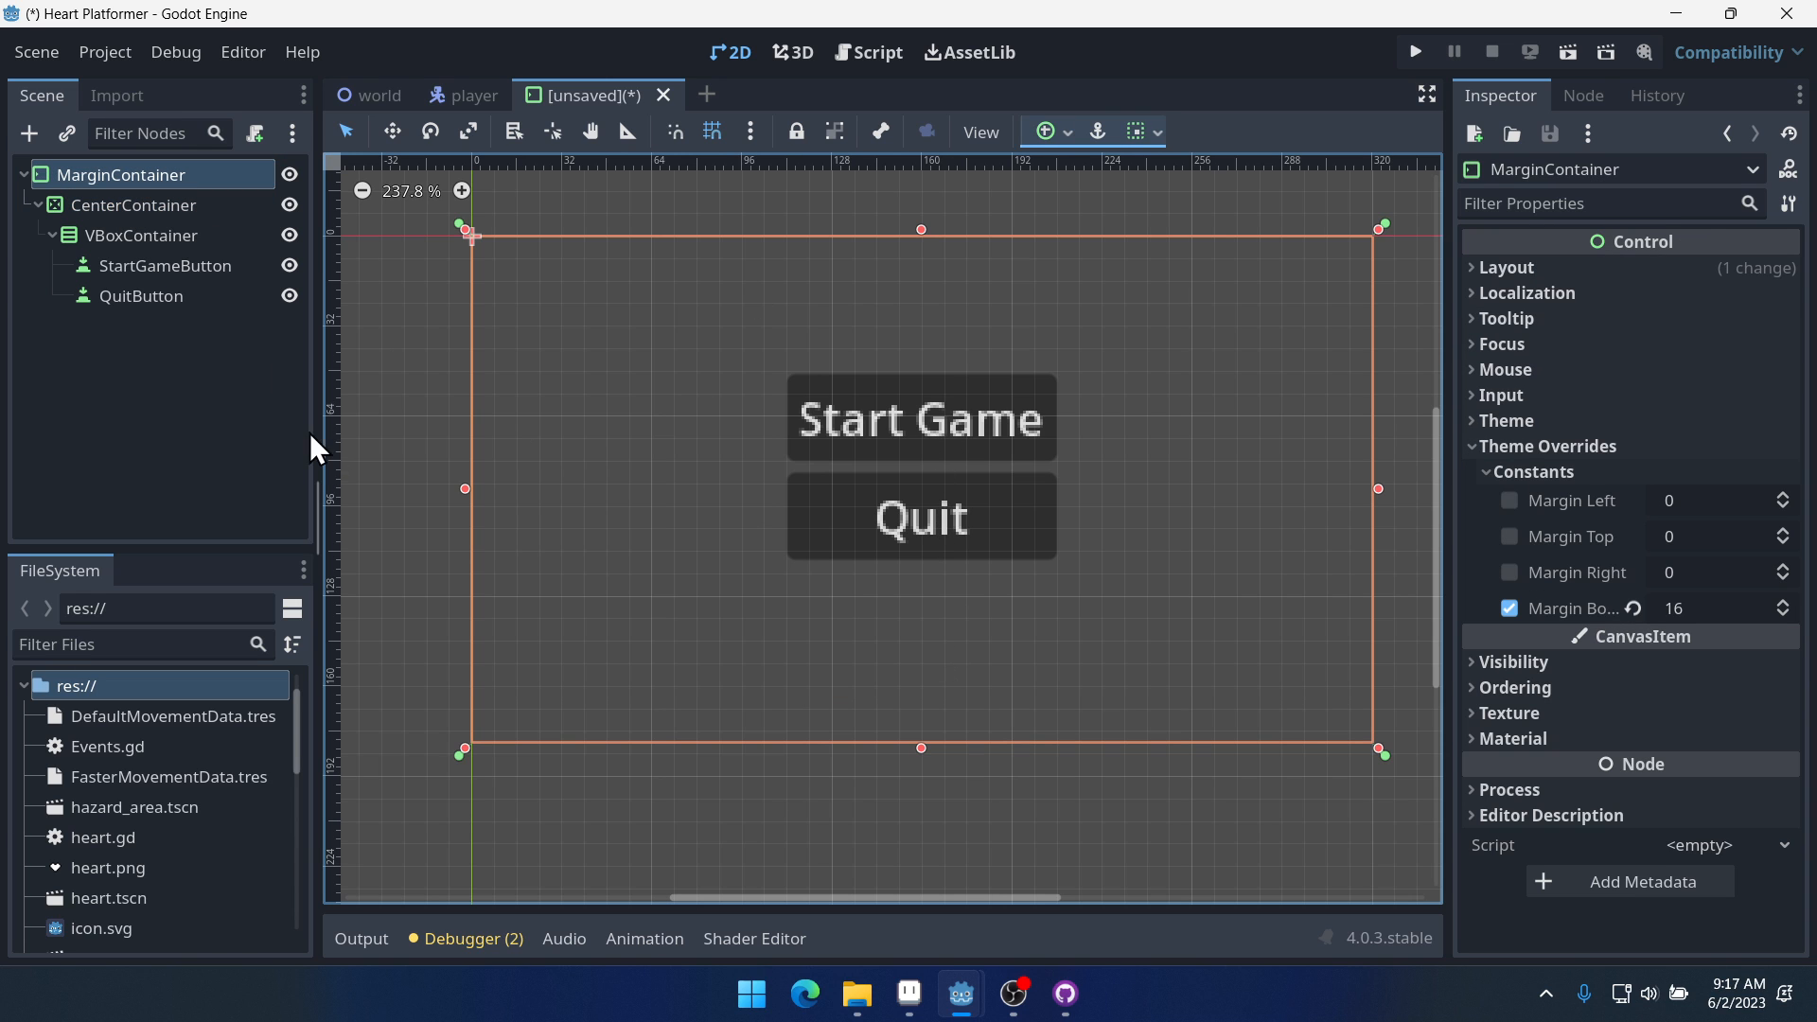
mouse_move(225, 312)
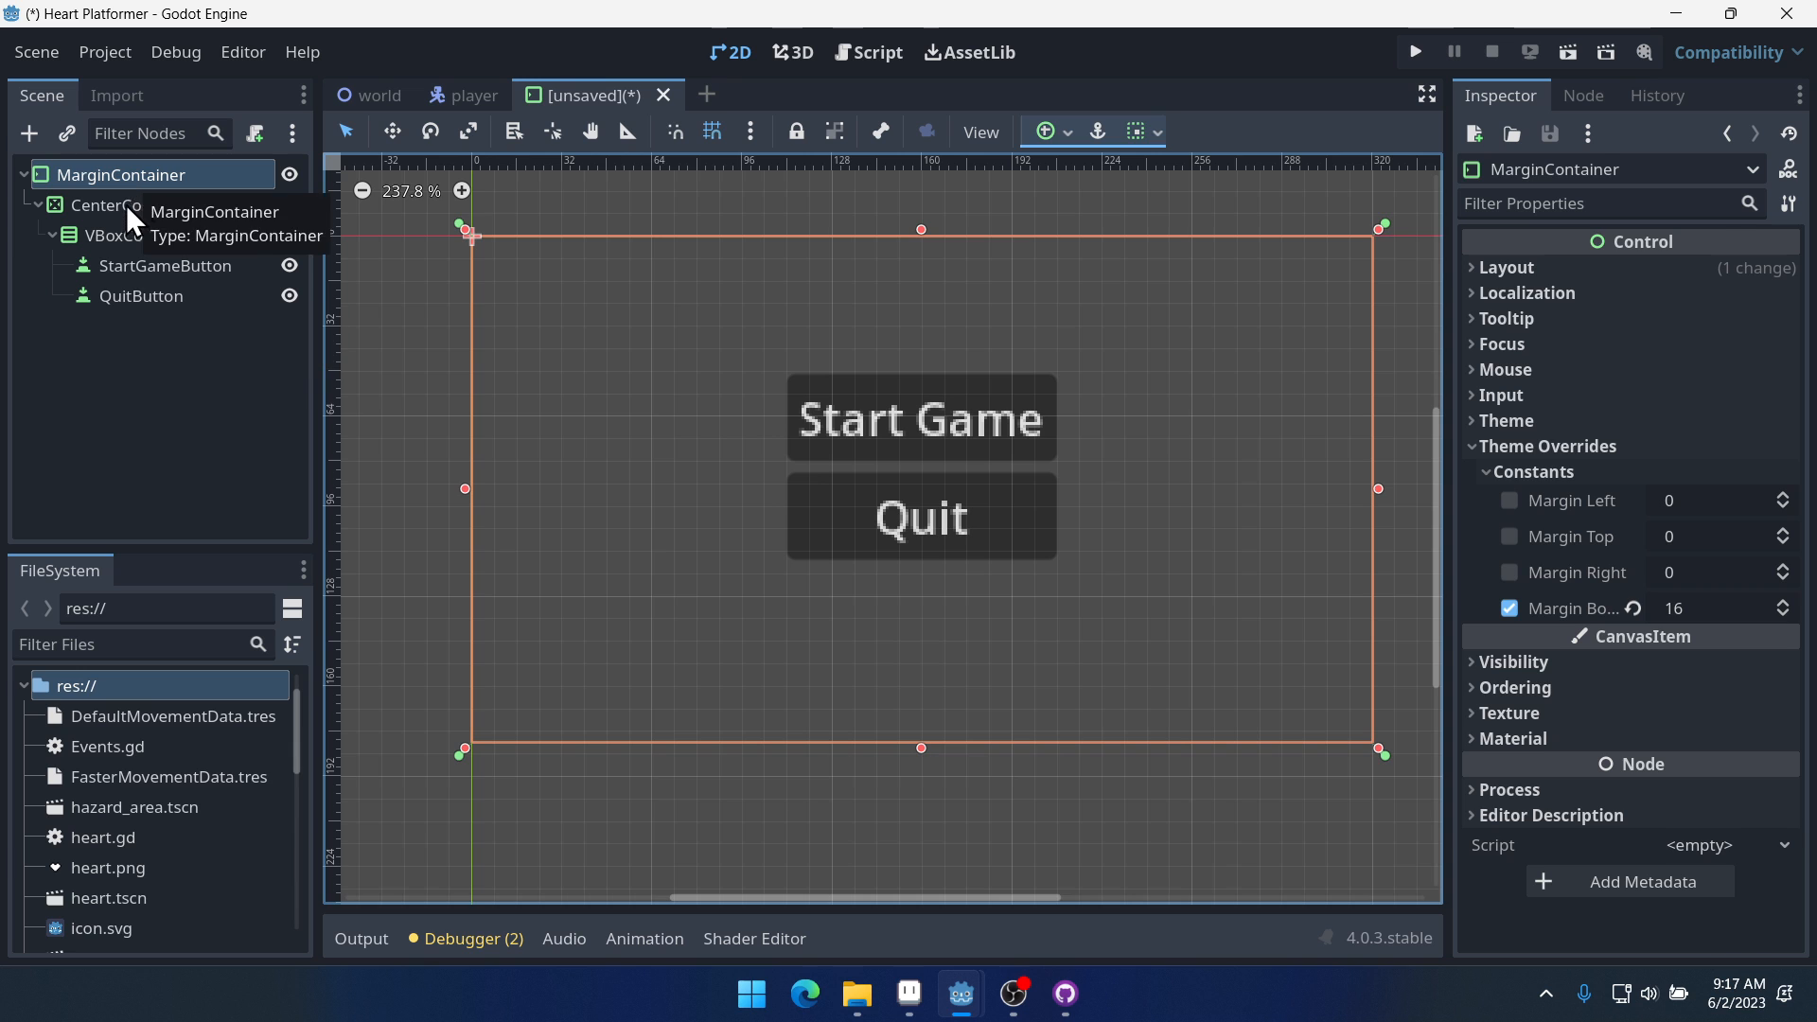
Make the CenterContainer the scene root, drop the MarginContainer and rename it StartMenu
right_click(102, 204)
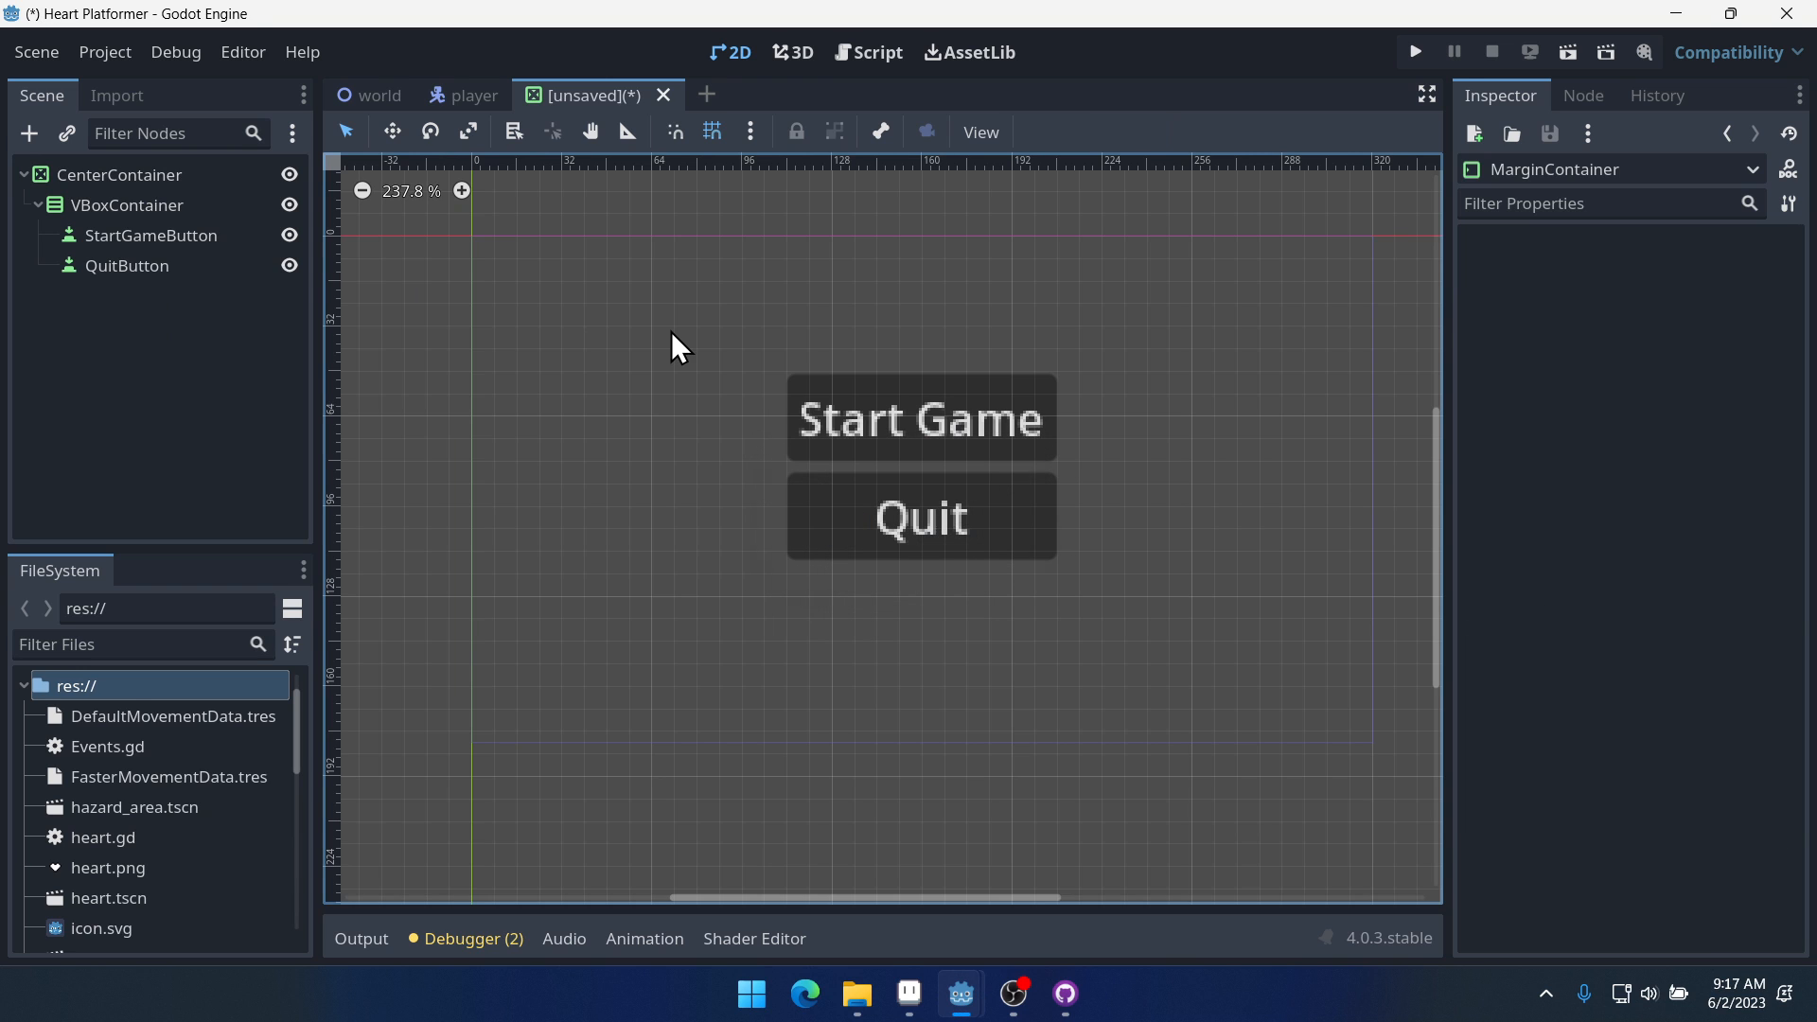
left_click(121, 174)
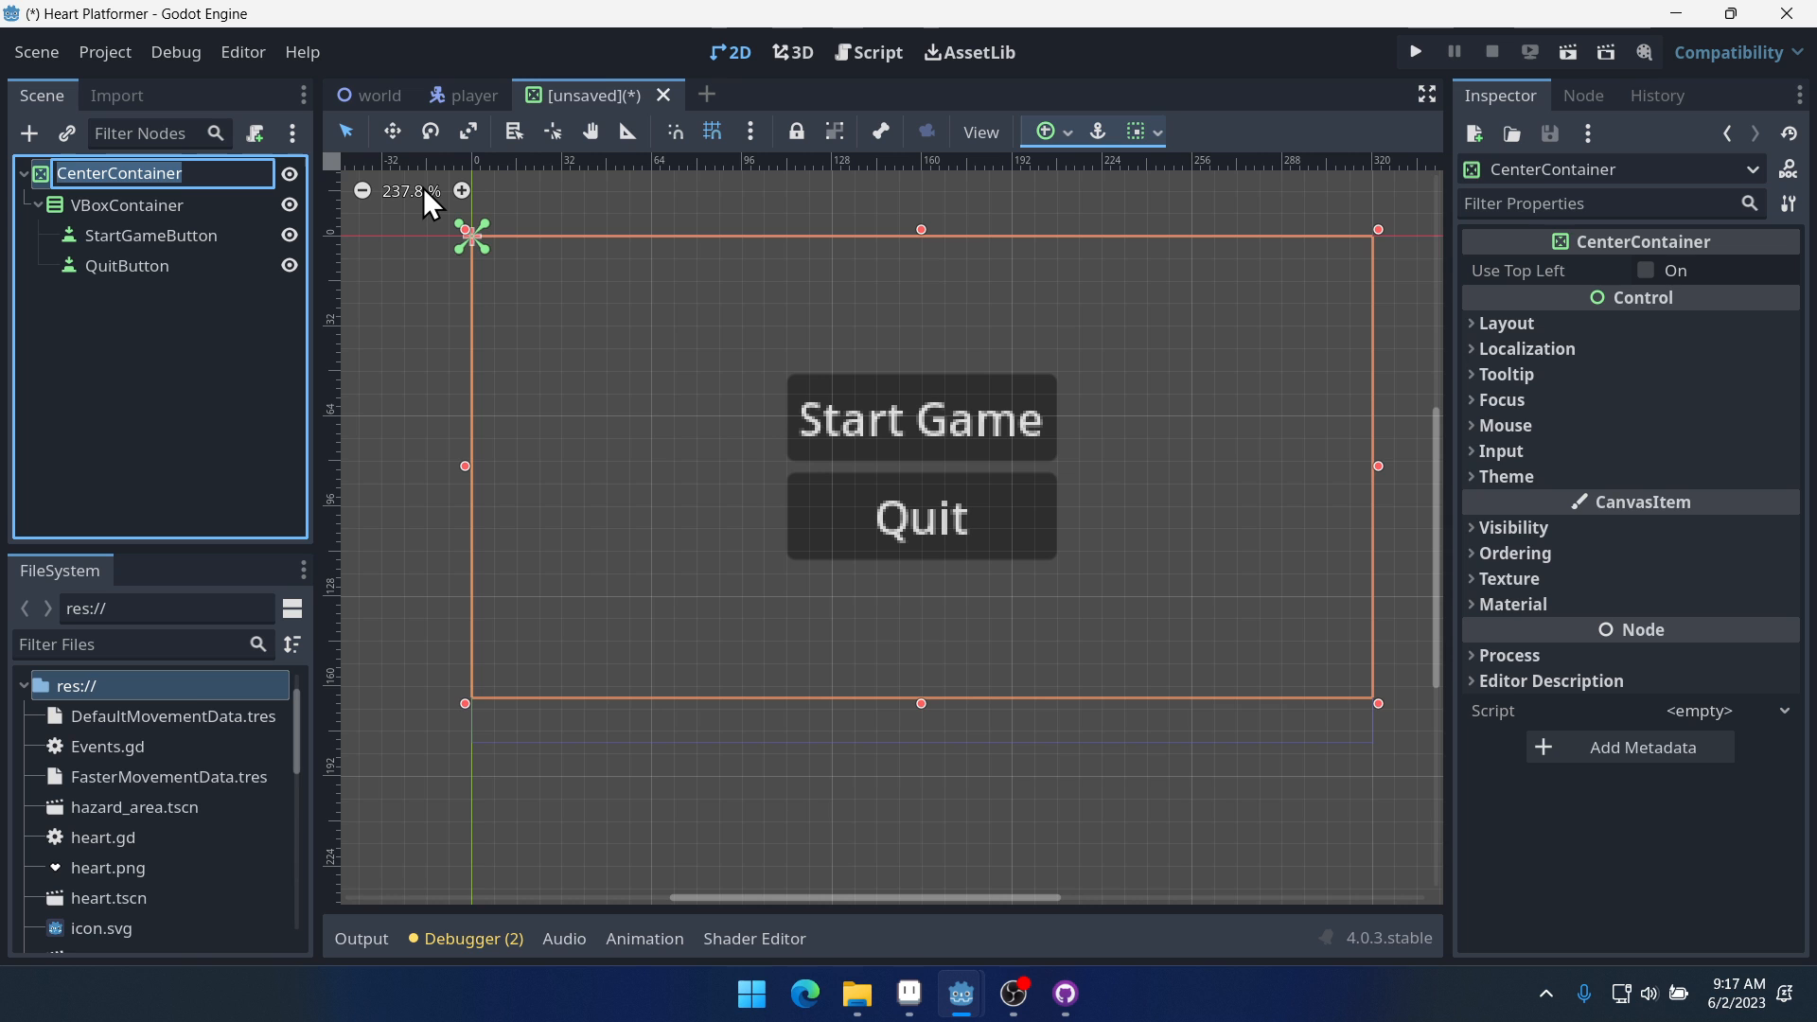
type("StartMenu")
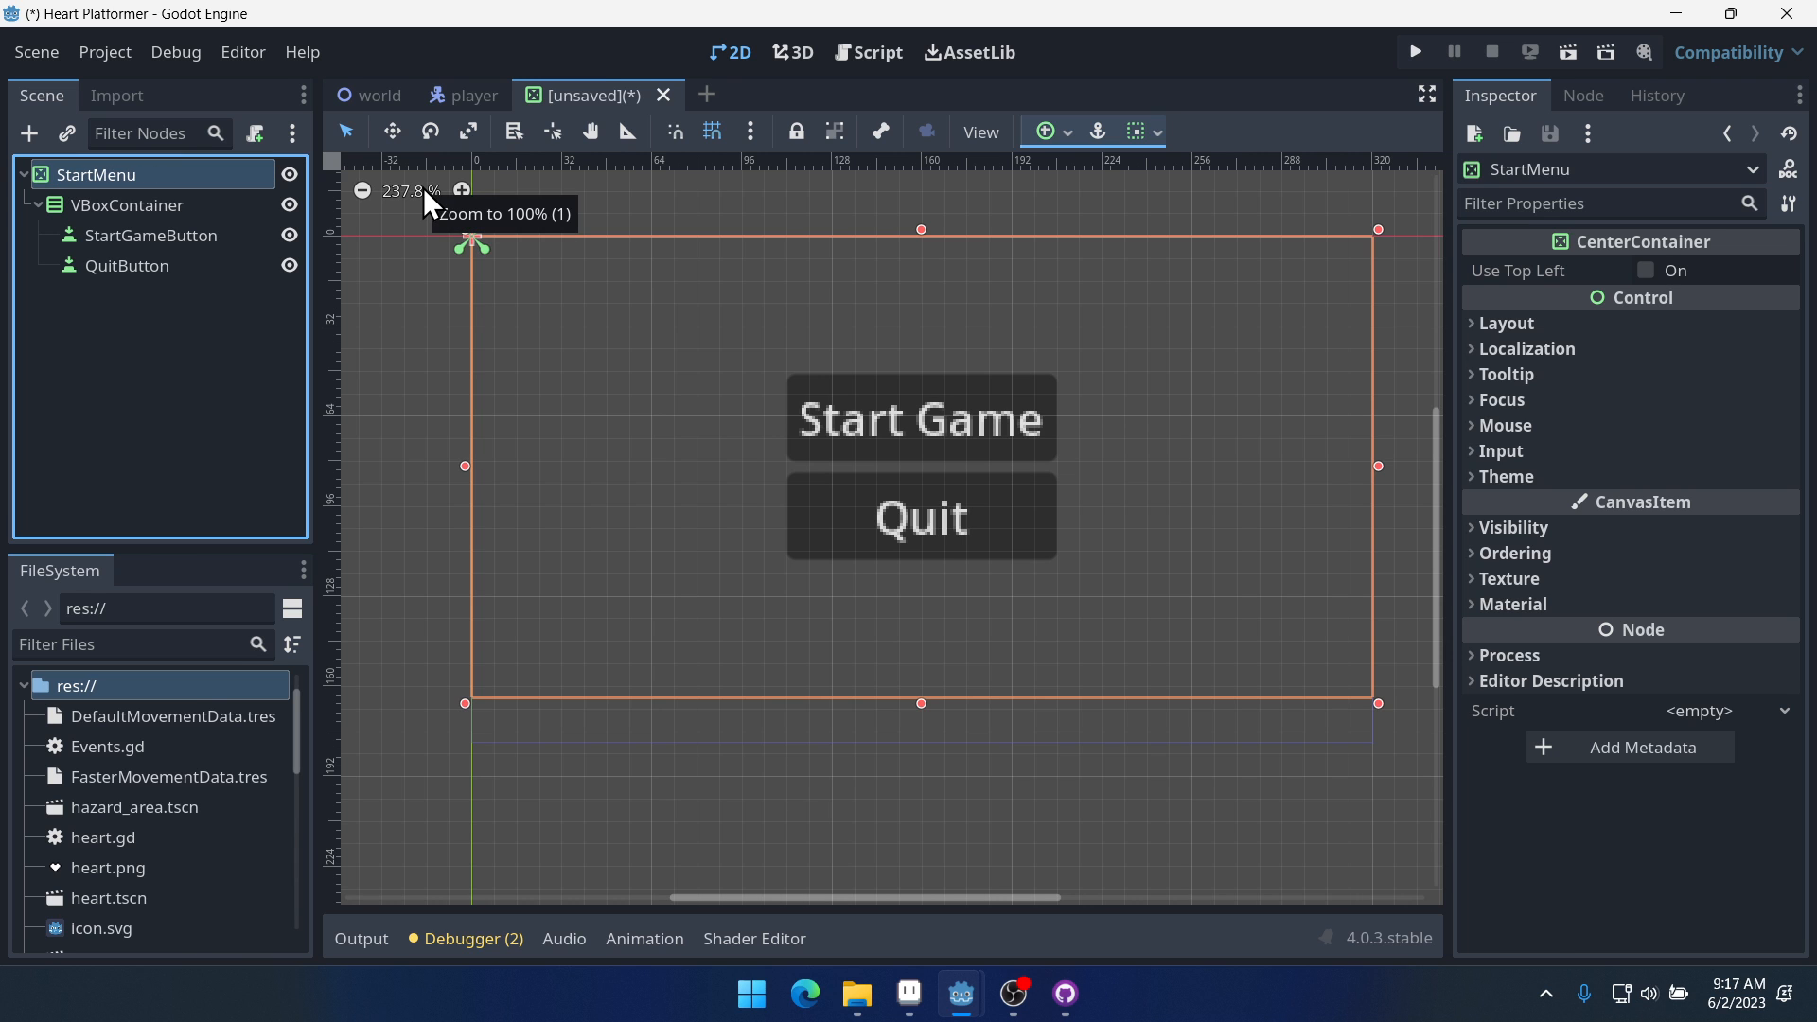
Save the scene as start_menu.tscn and anchor StartMenu to Full Rect
left_click(687, 895)
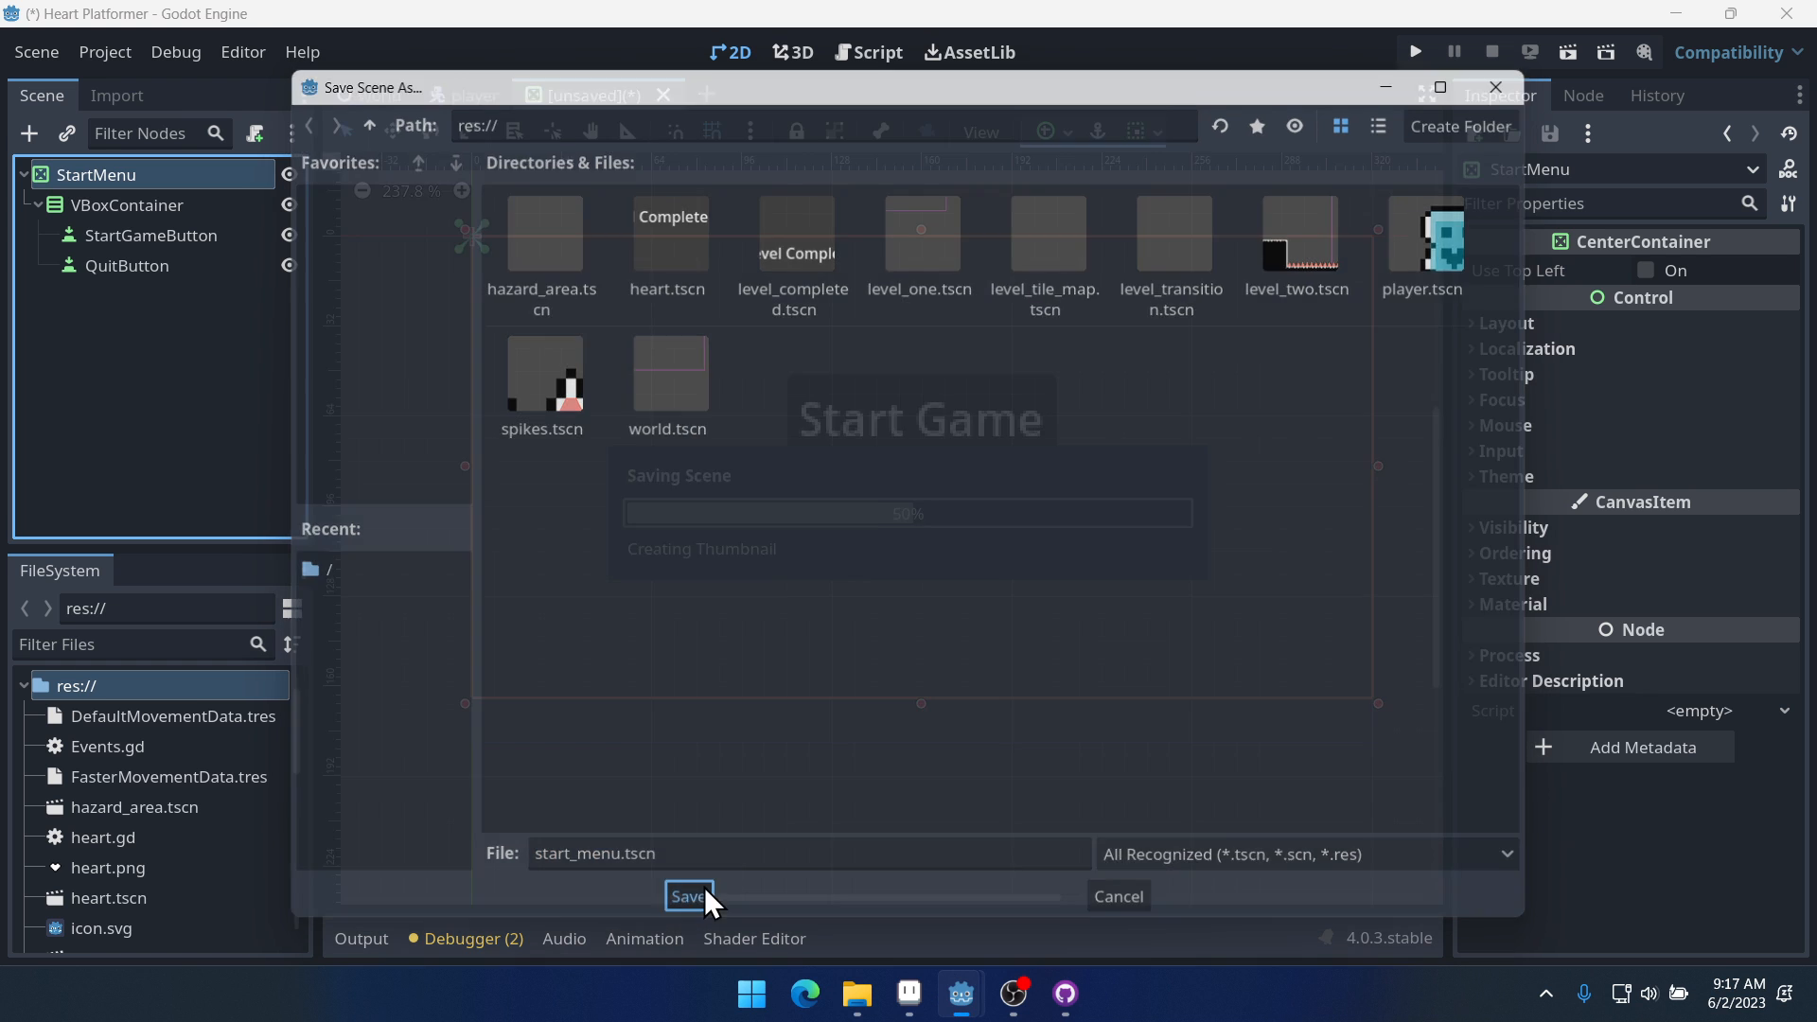
left_click(689, 895)
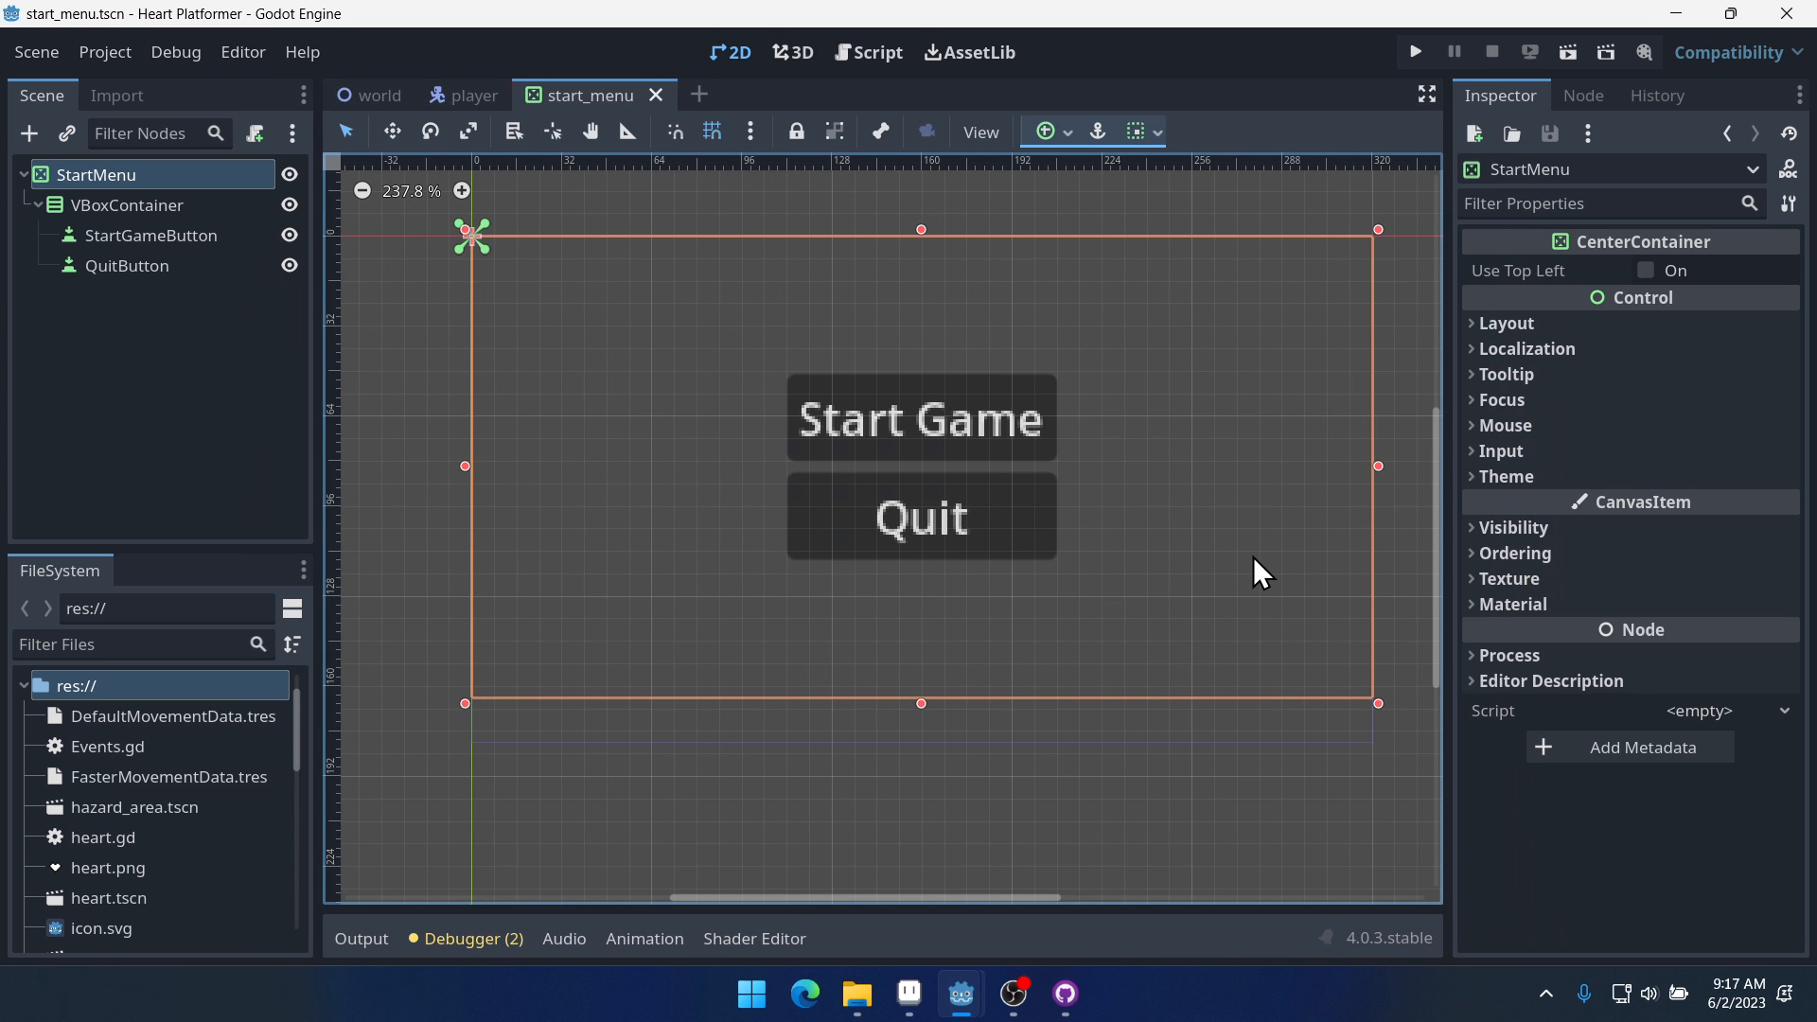
mouse_move(498, 324)
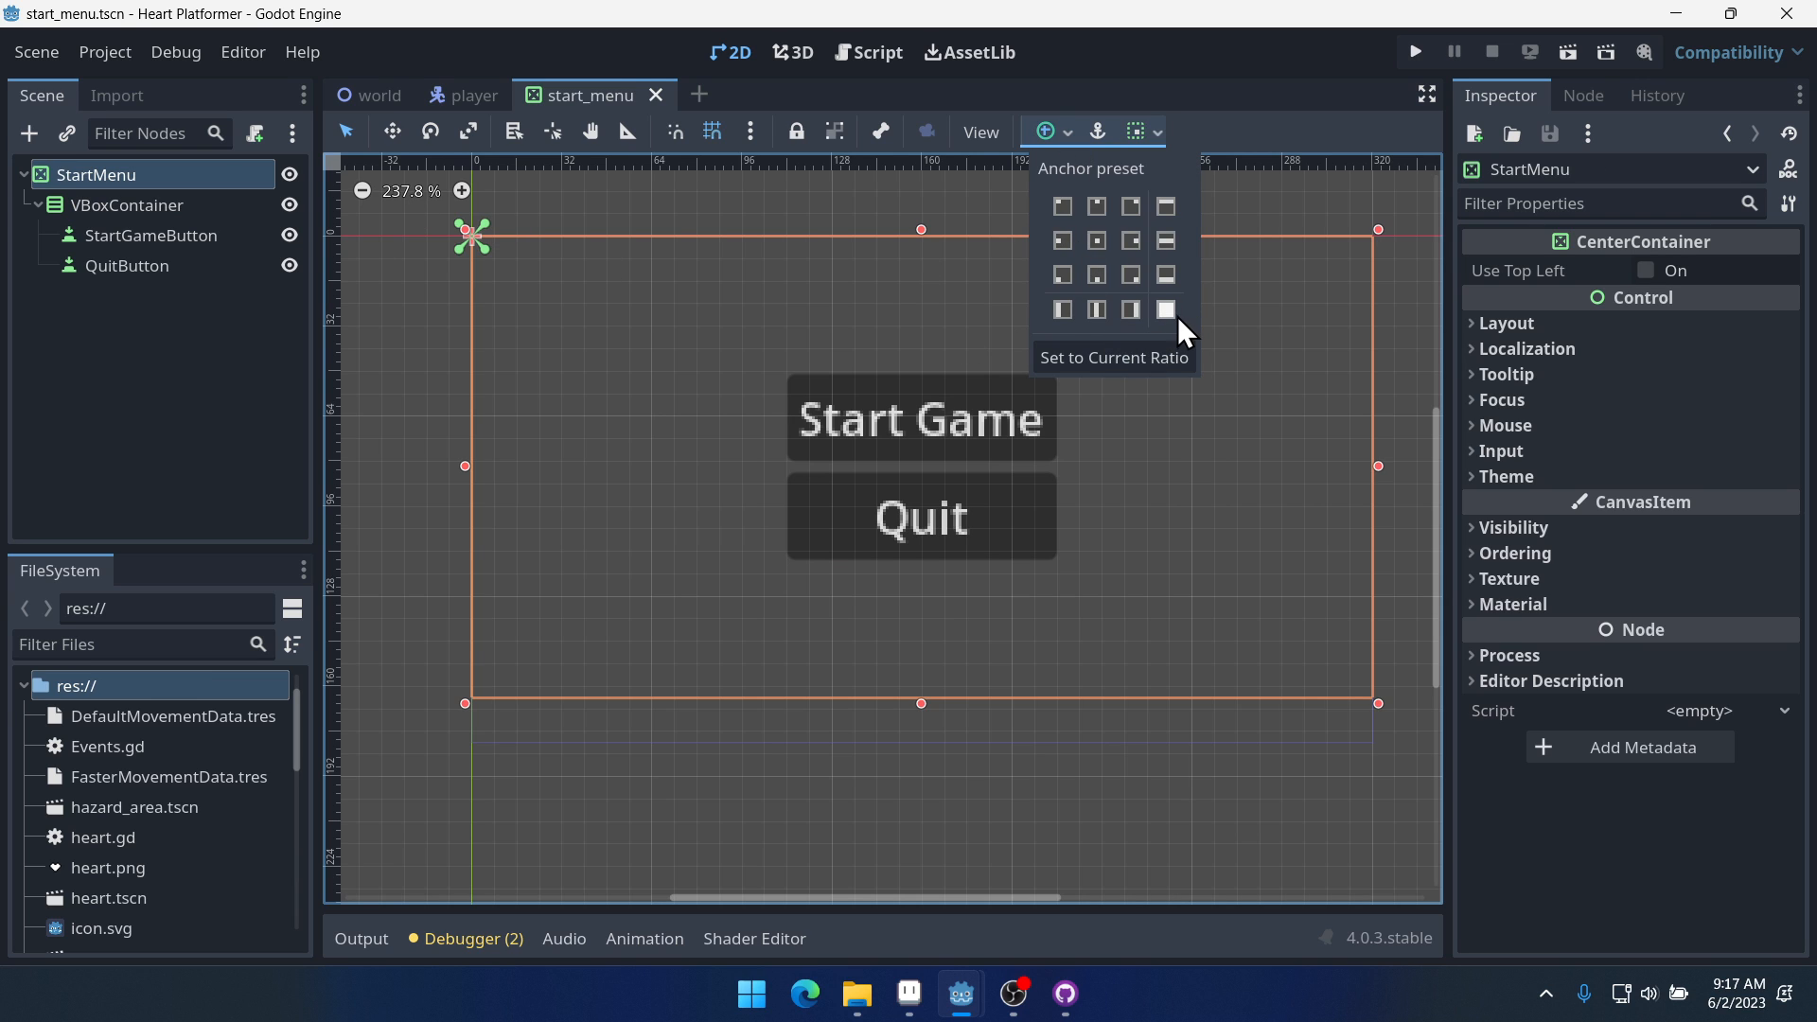
left_click(1164, 309)
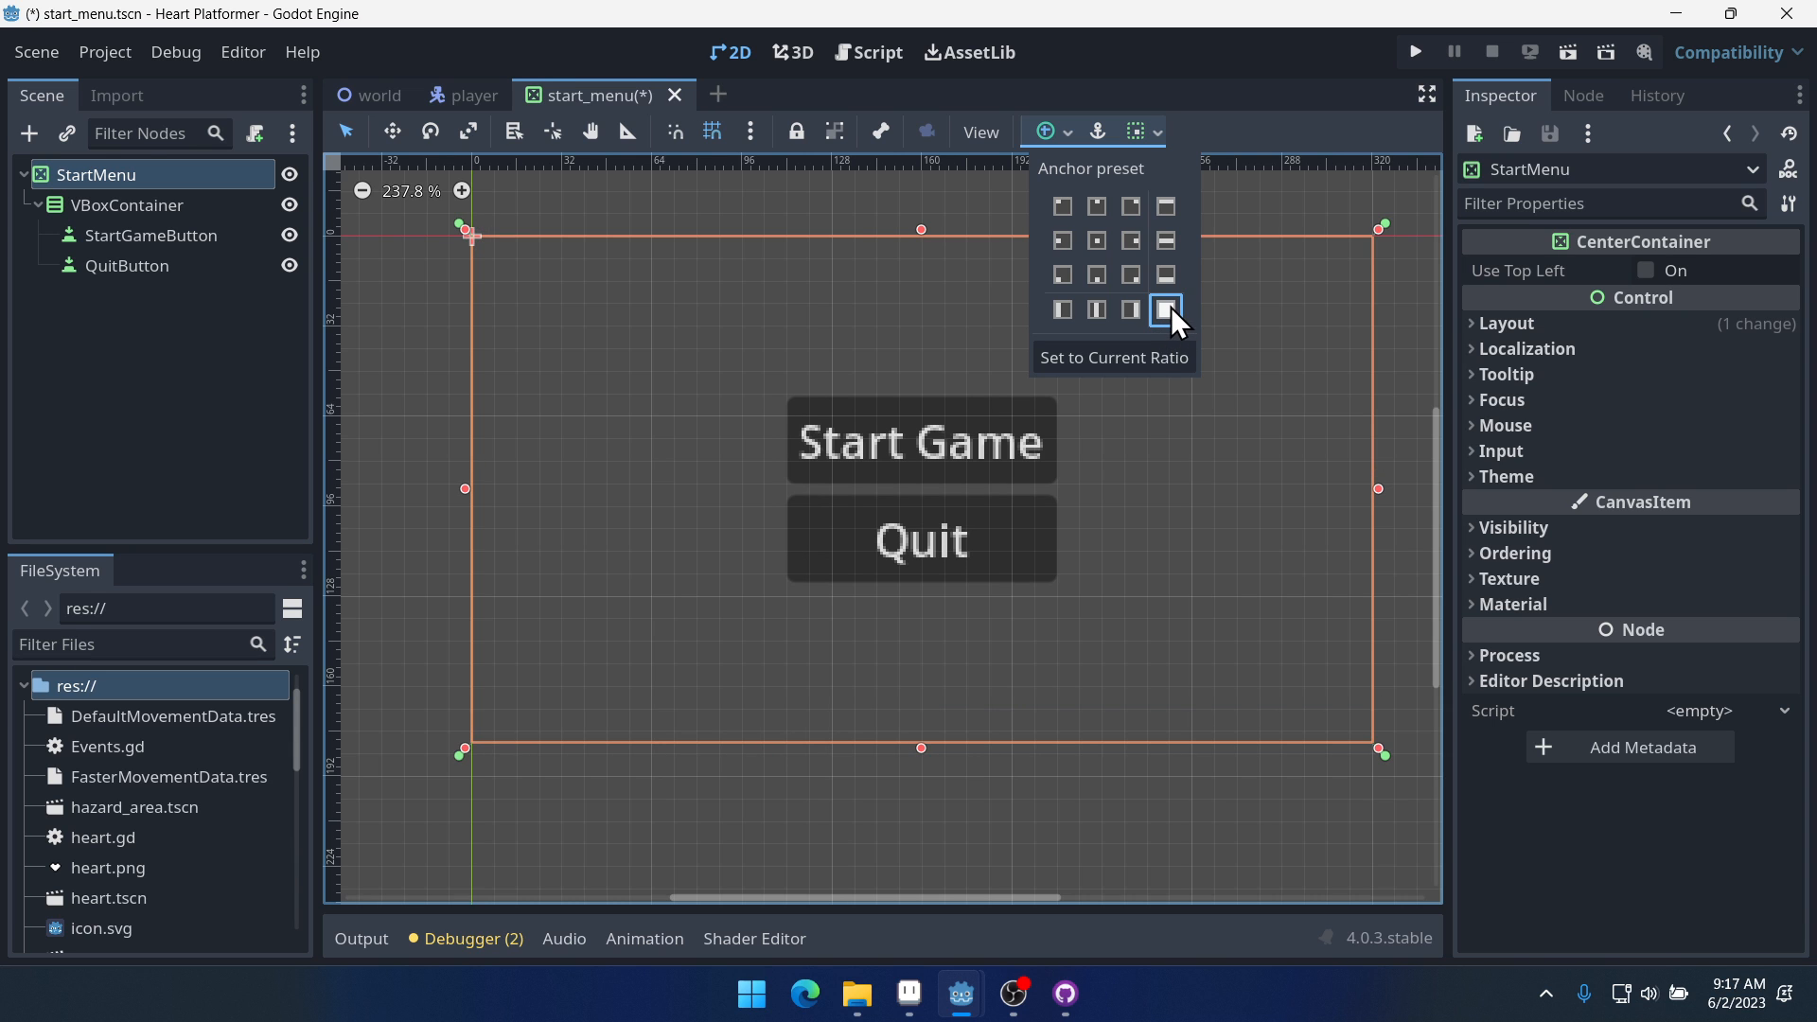
left_click(129, 204)
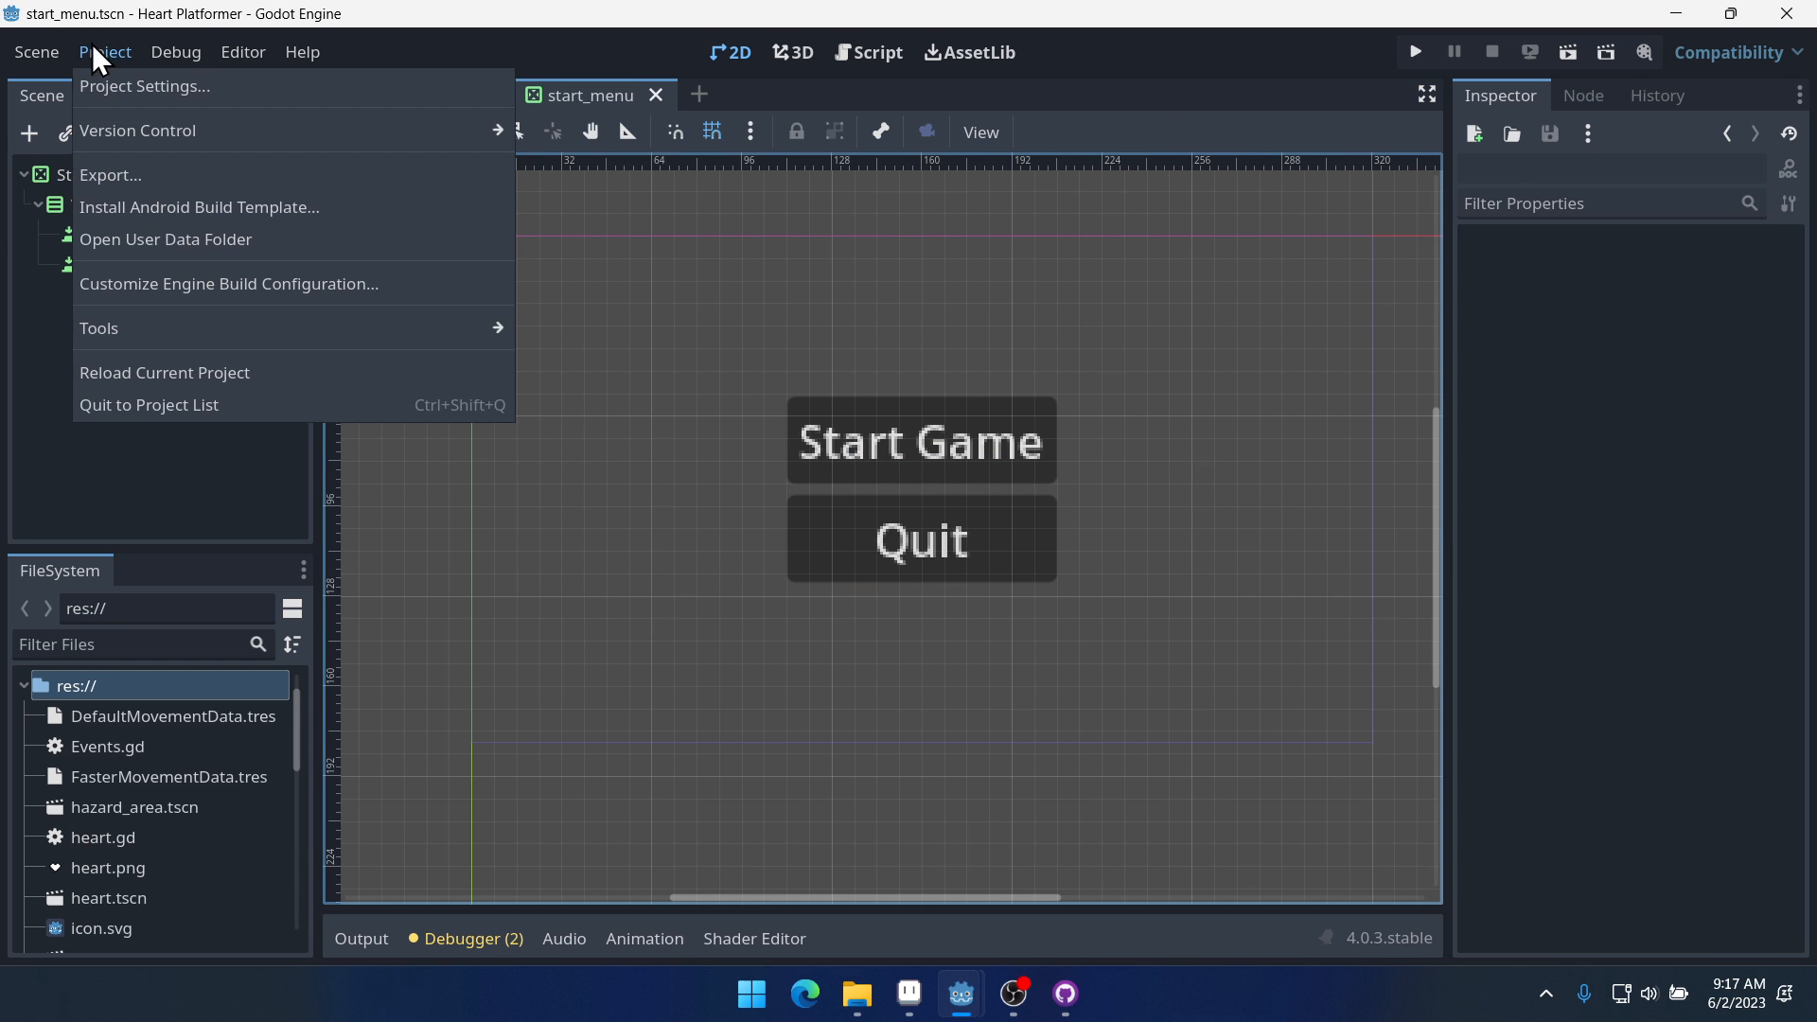
left_click(144, 85)
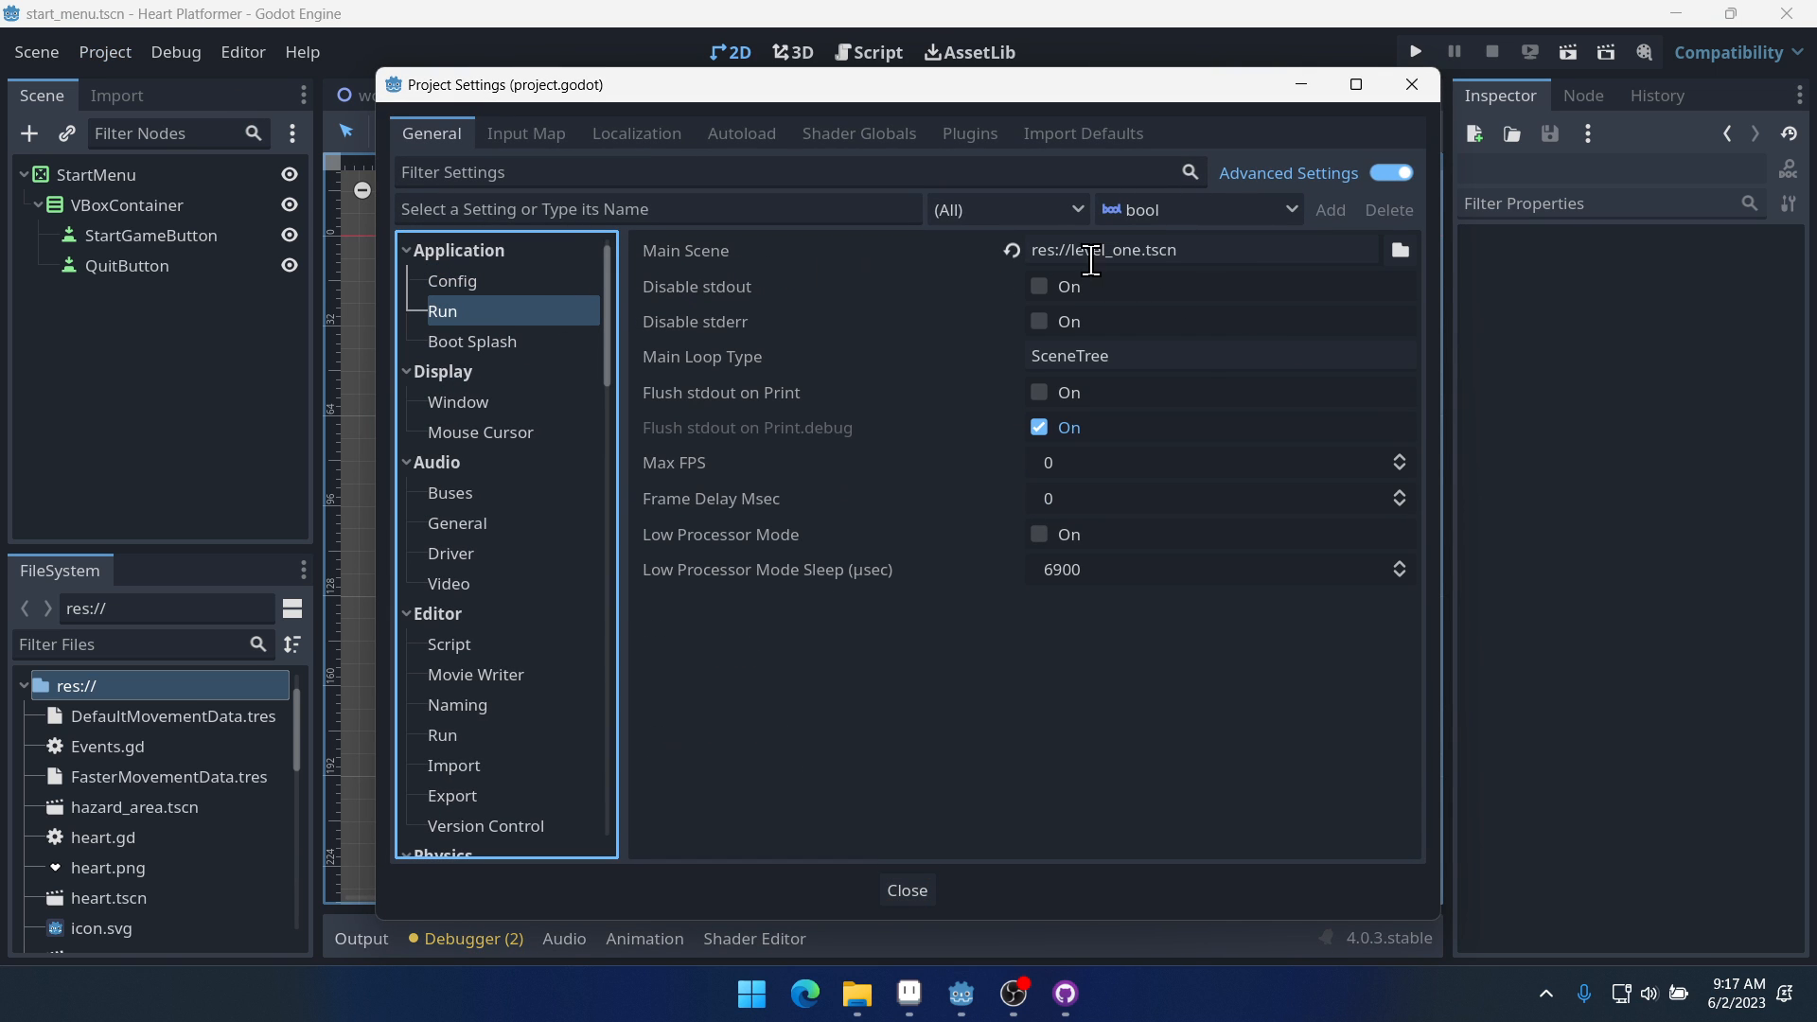
mouse_move(1228, 257)
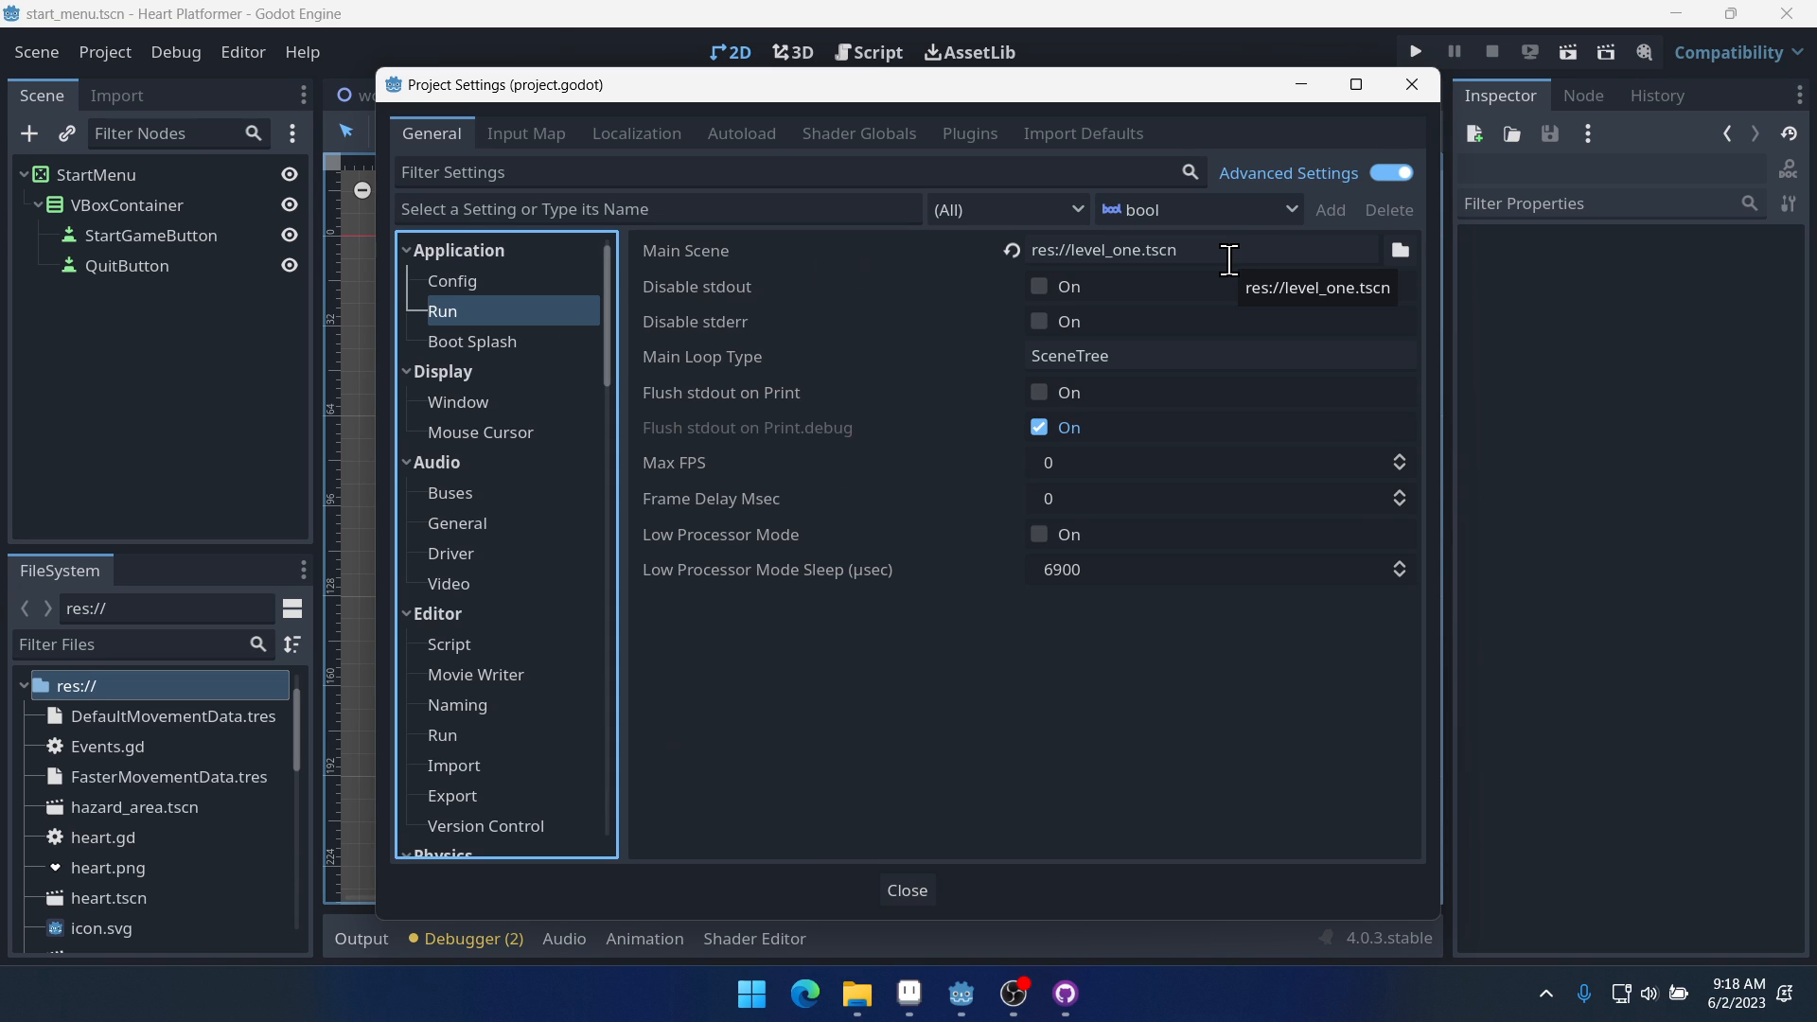
left_click(1398, 249)
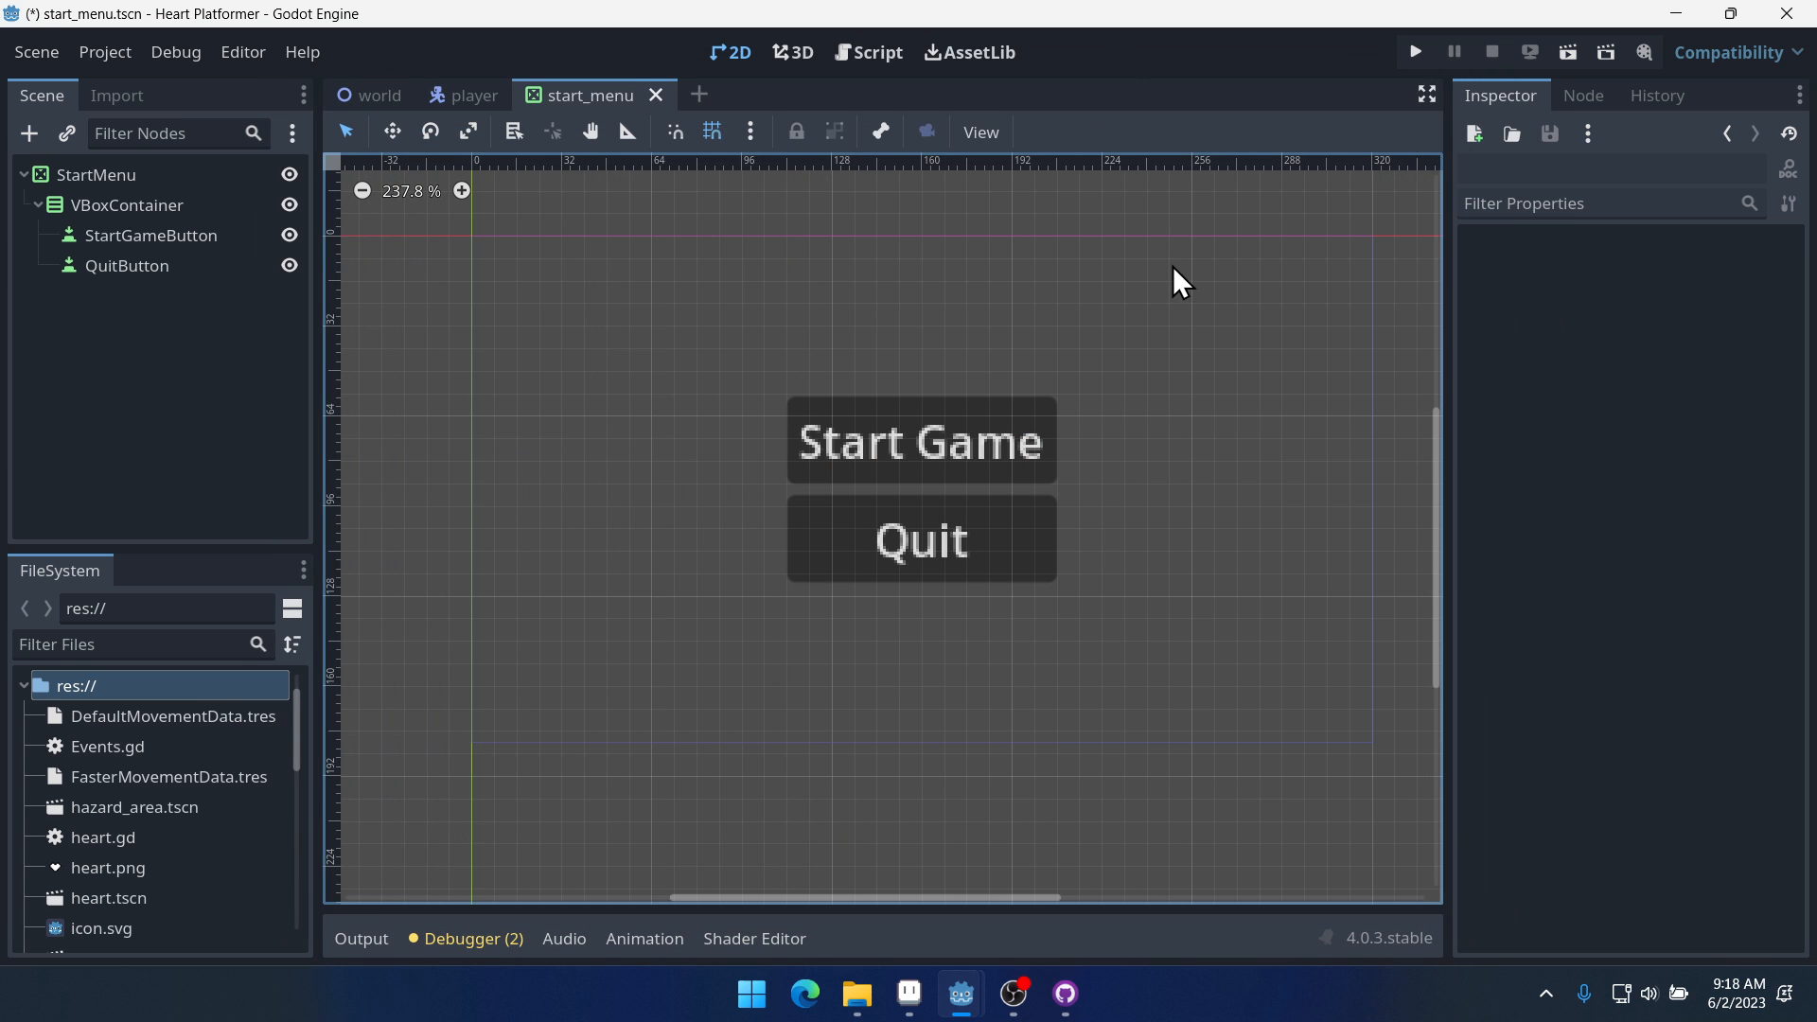
Run the project to test the Start Game and Quit menu in the debug window
left_click(1414, 53)
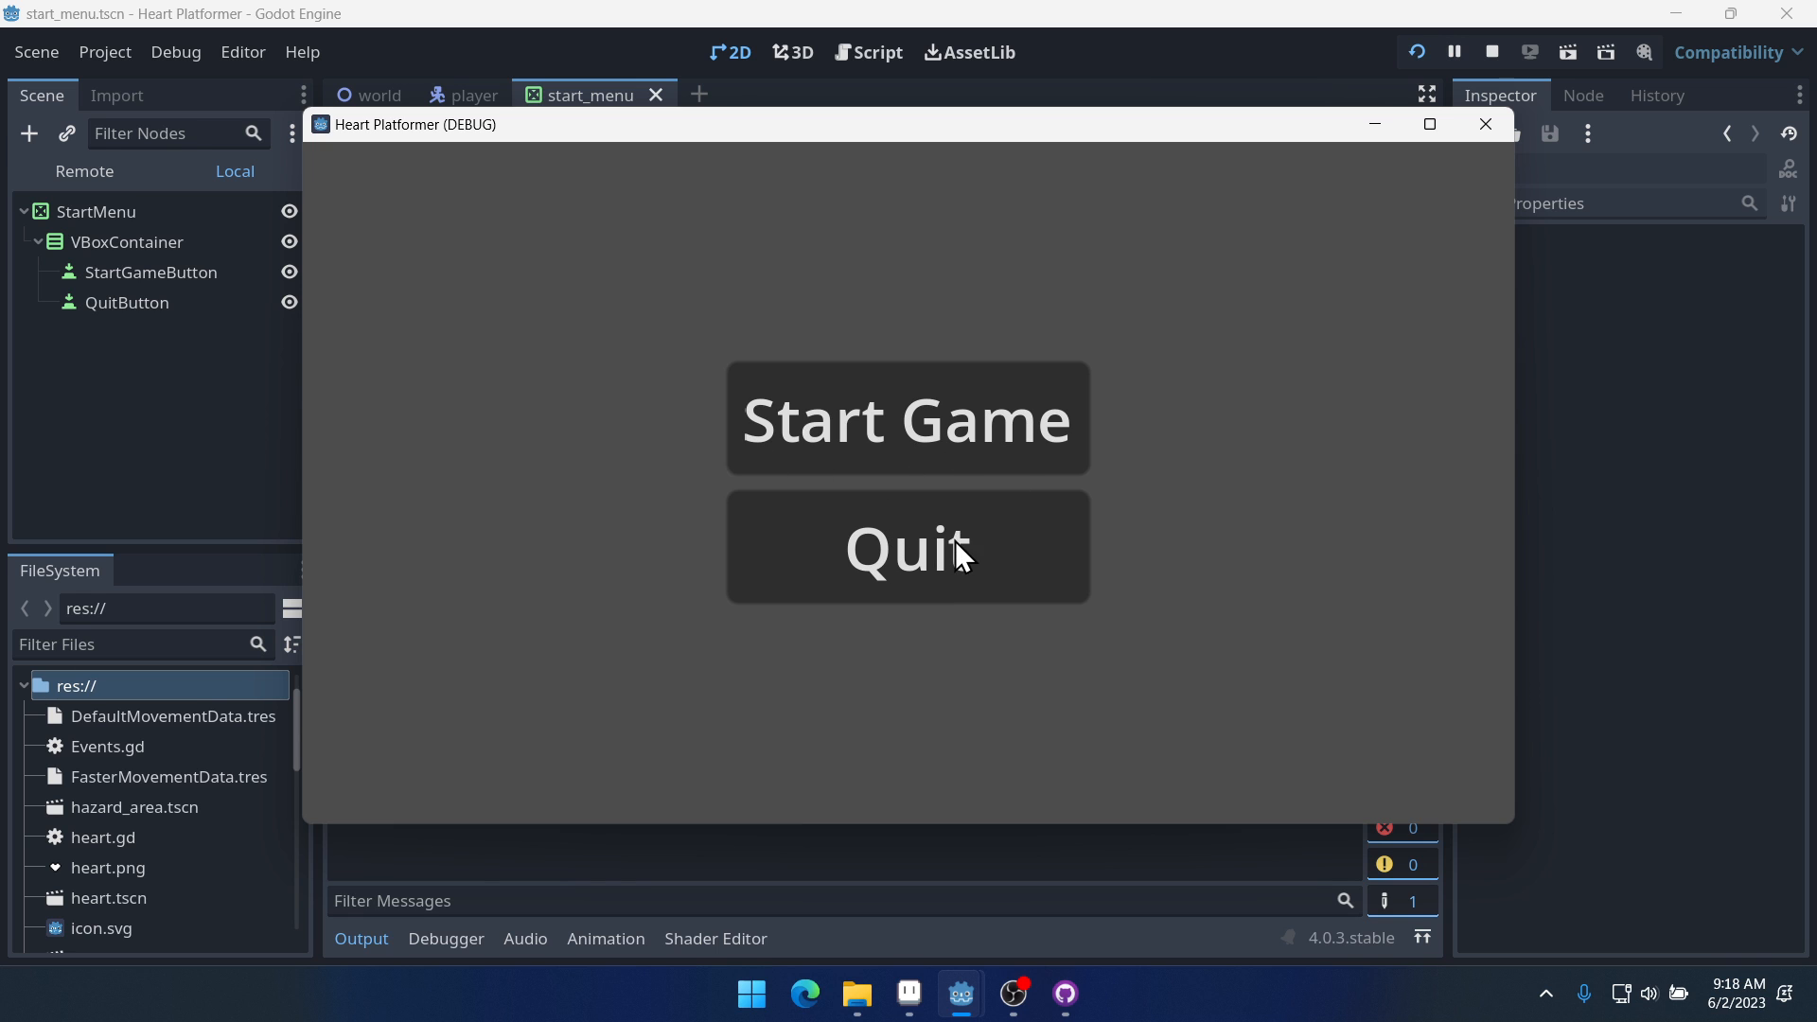
mouse_move(999, 431)
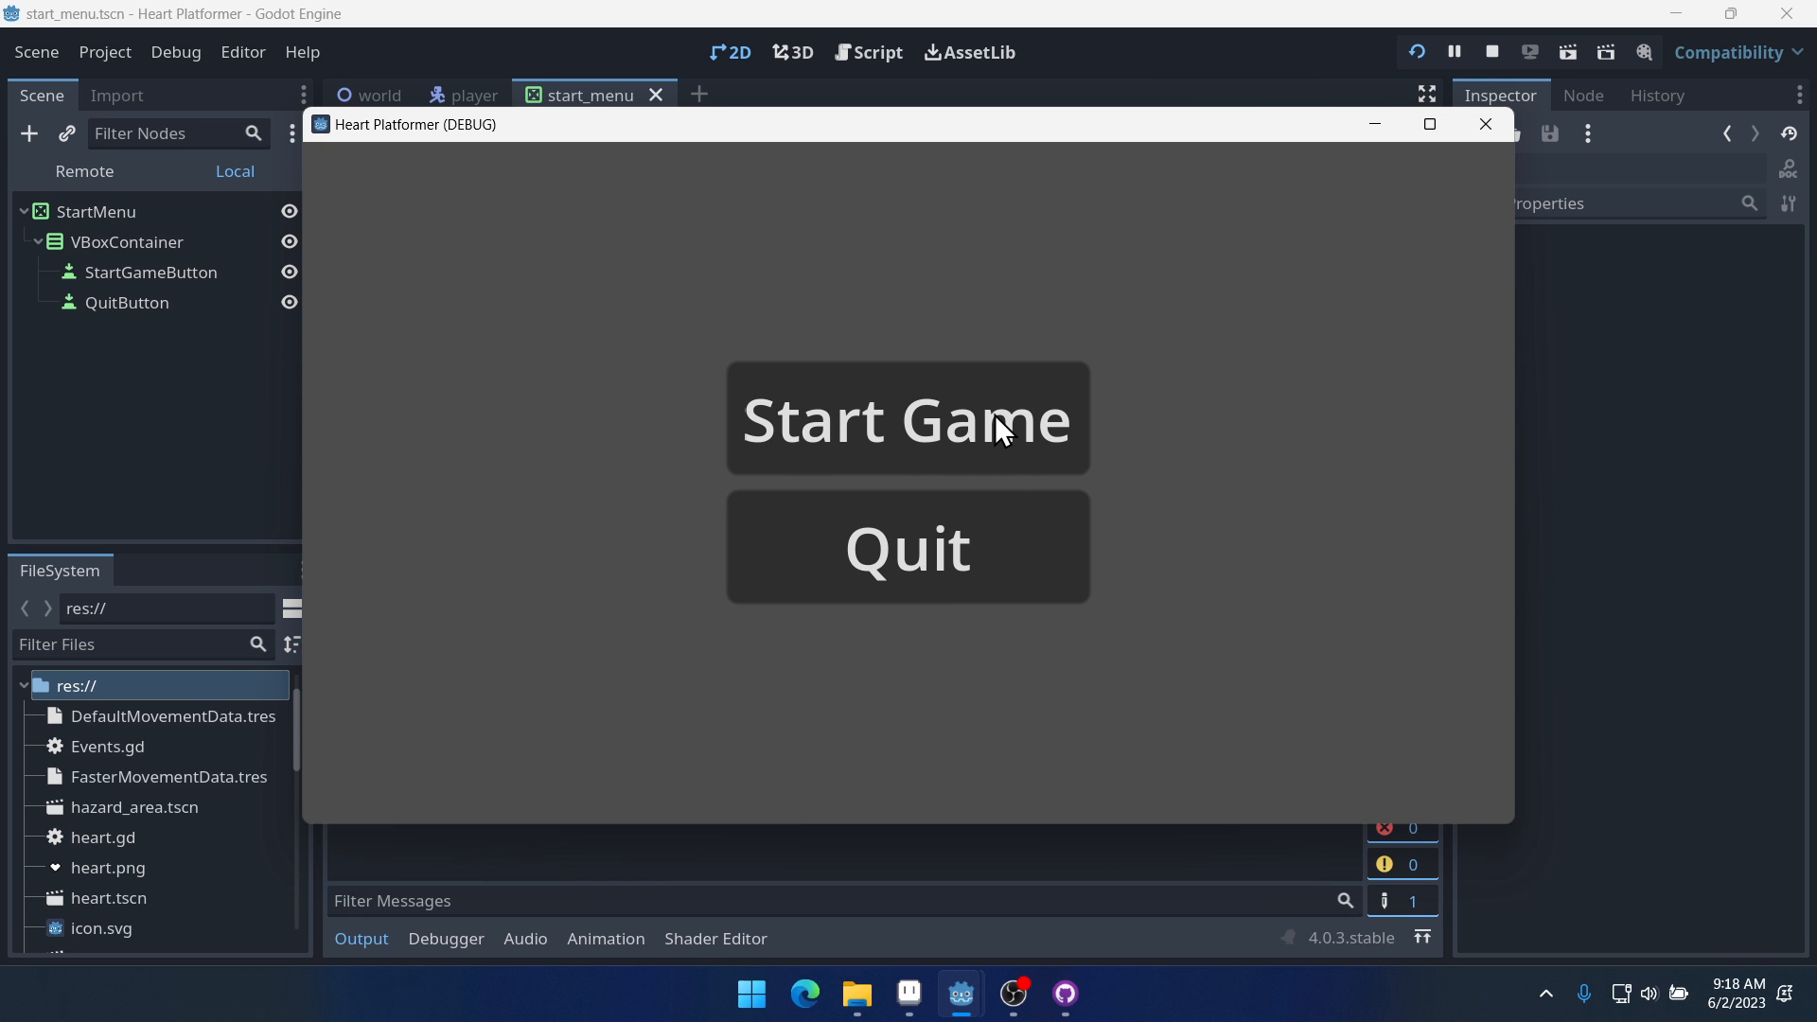
mouse_move(921, 533)
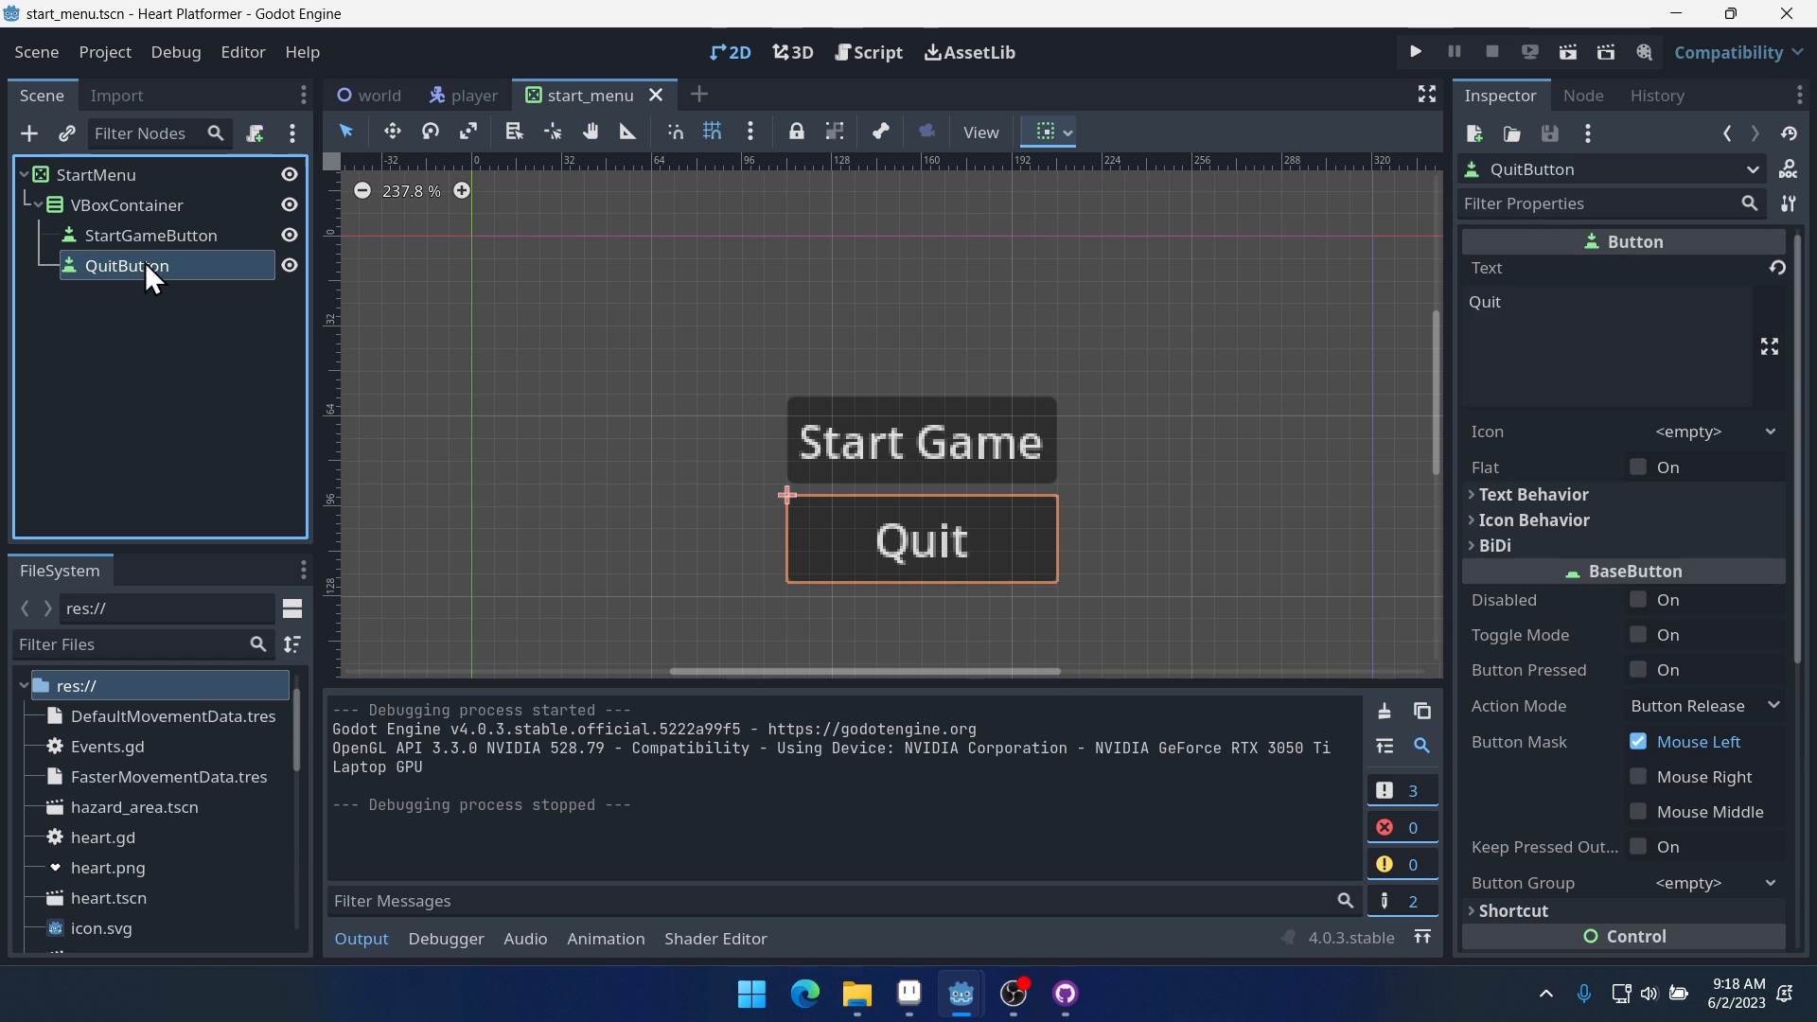
Select VBoxContainer and QuitButton, then run the game and view its live Remote tree
left_click(131, 205)
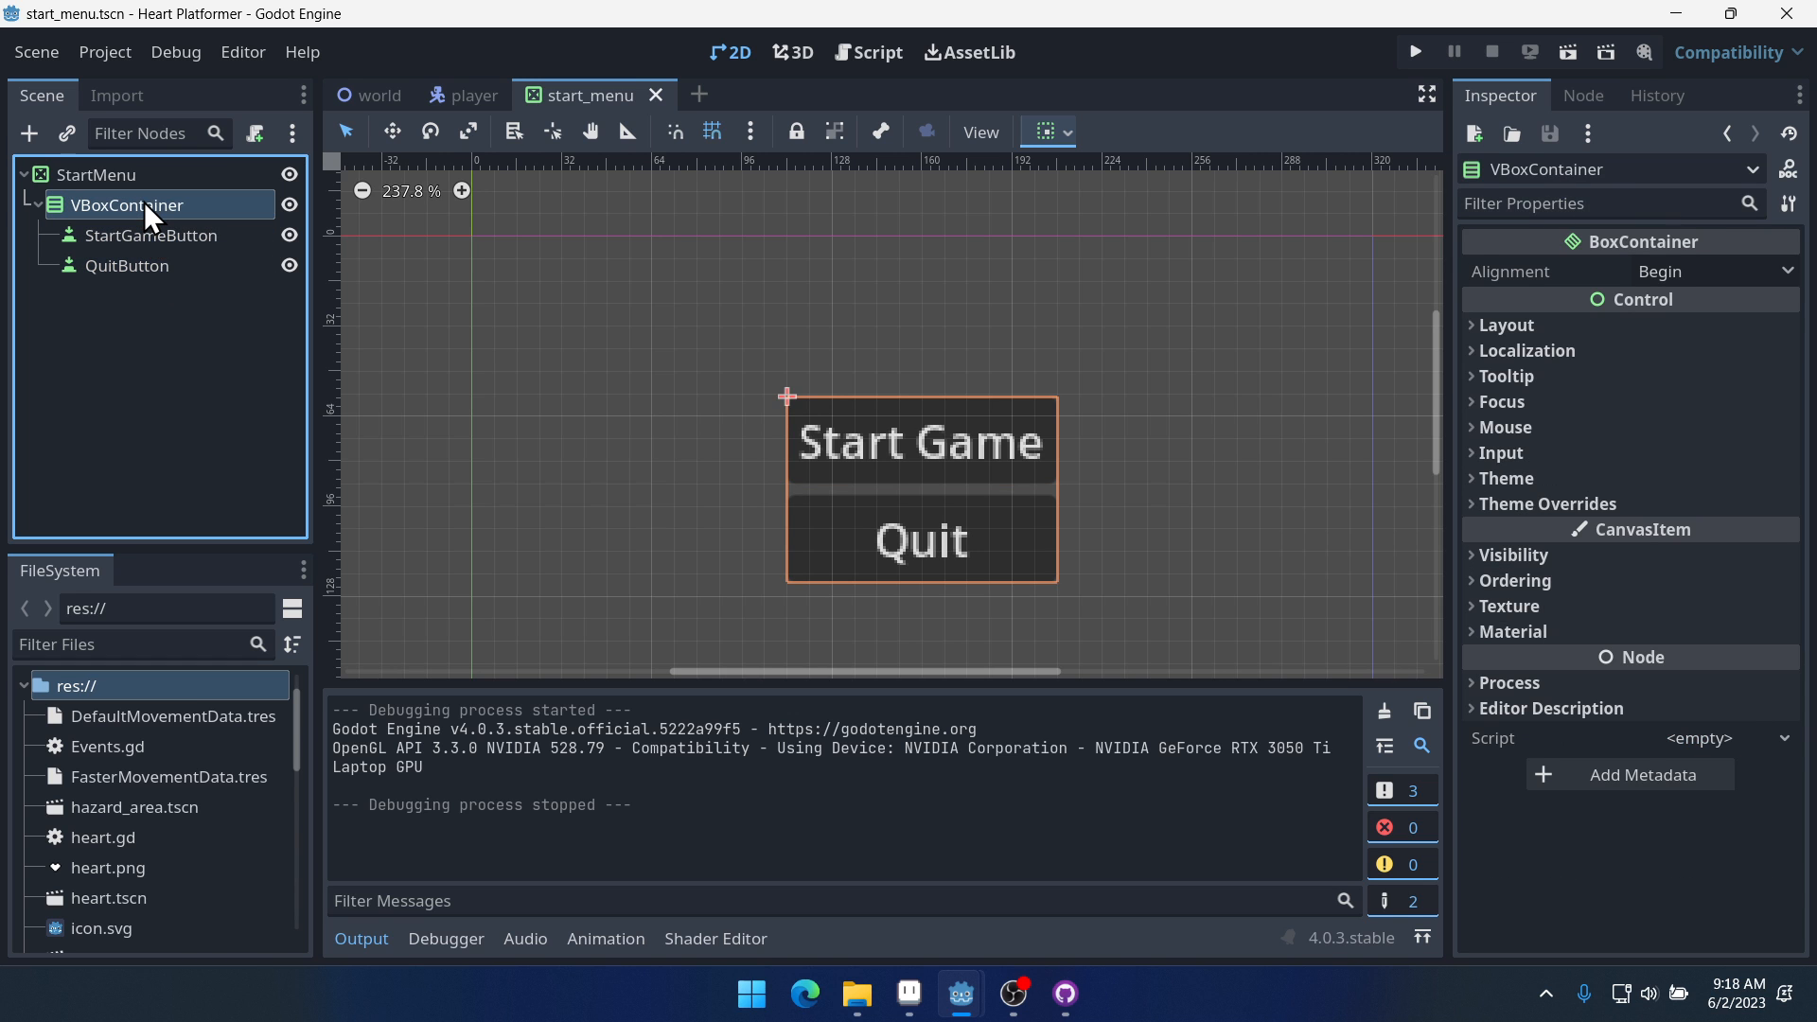
left_click(127, 265)
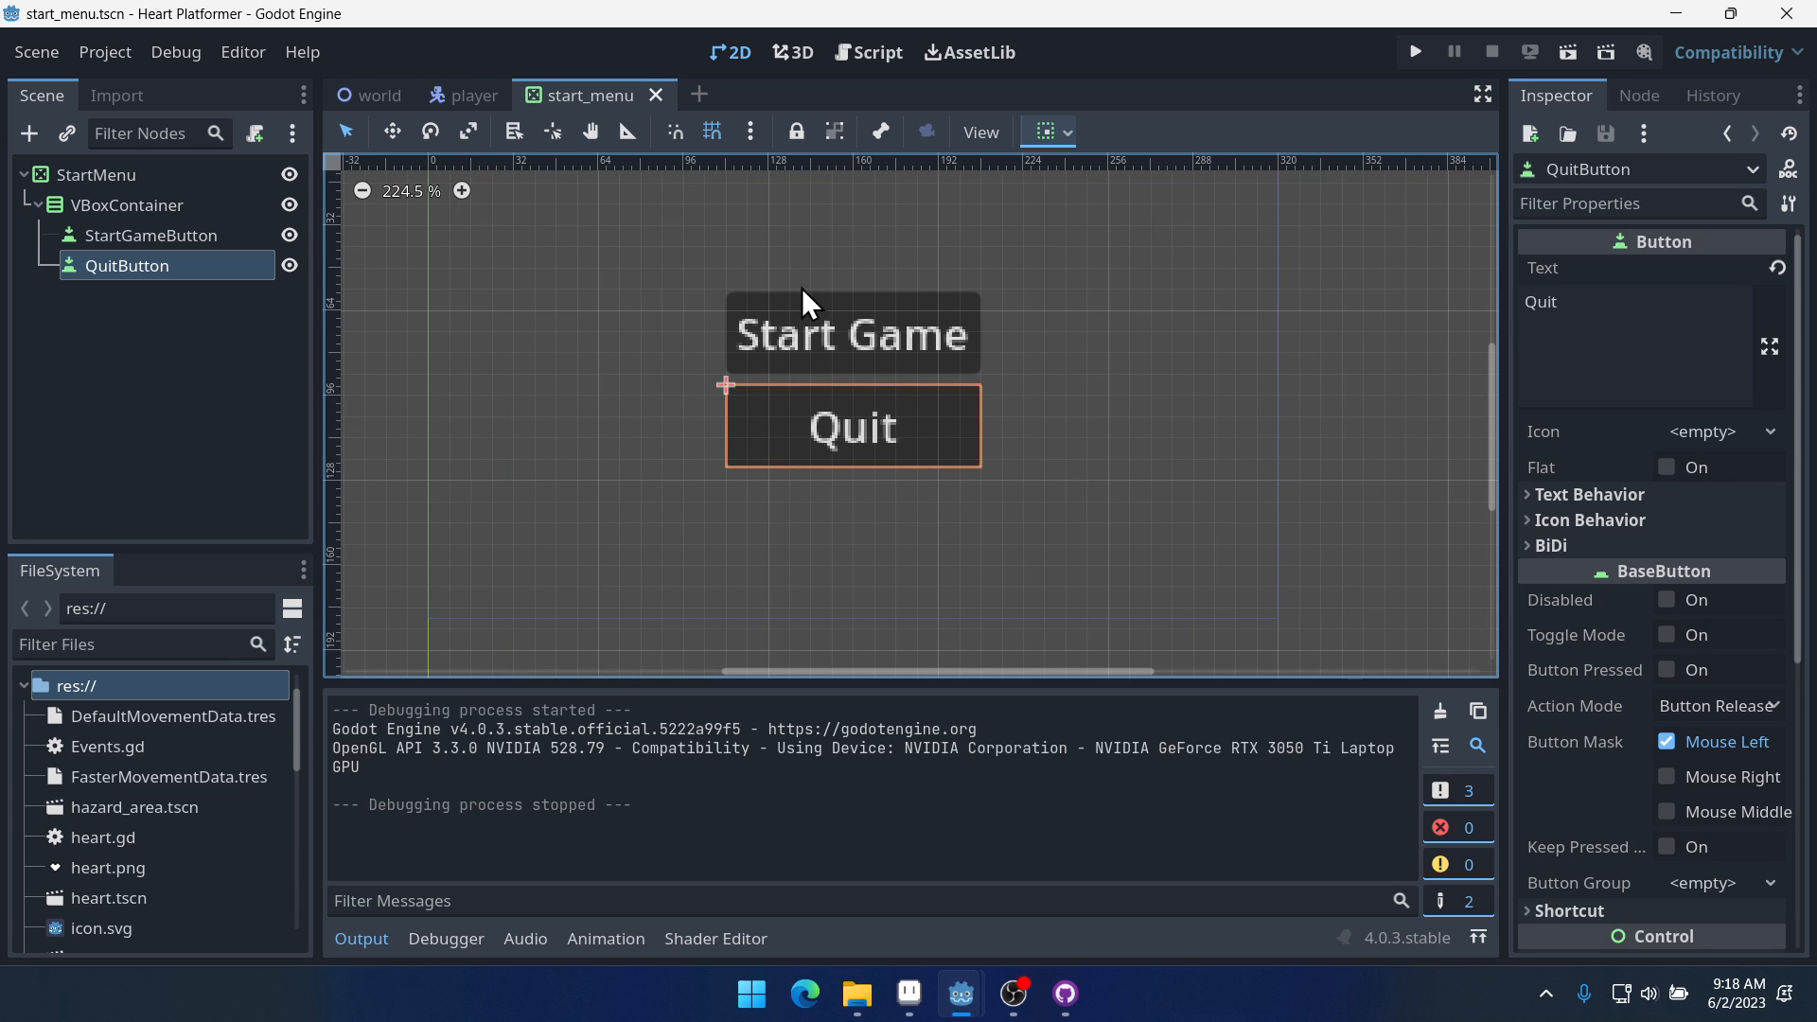
mouse_move(1173, 72)
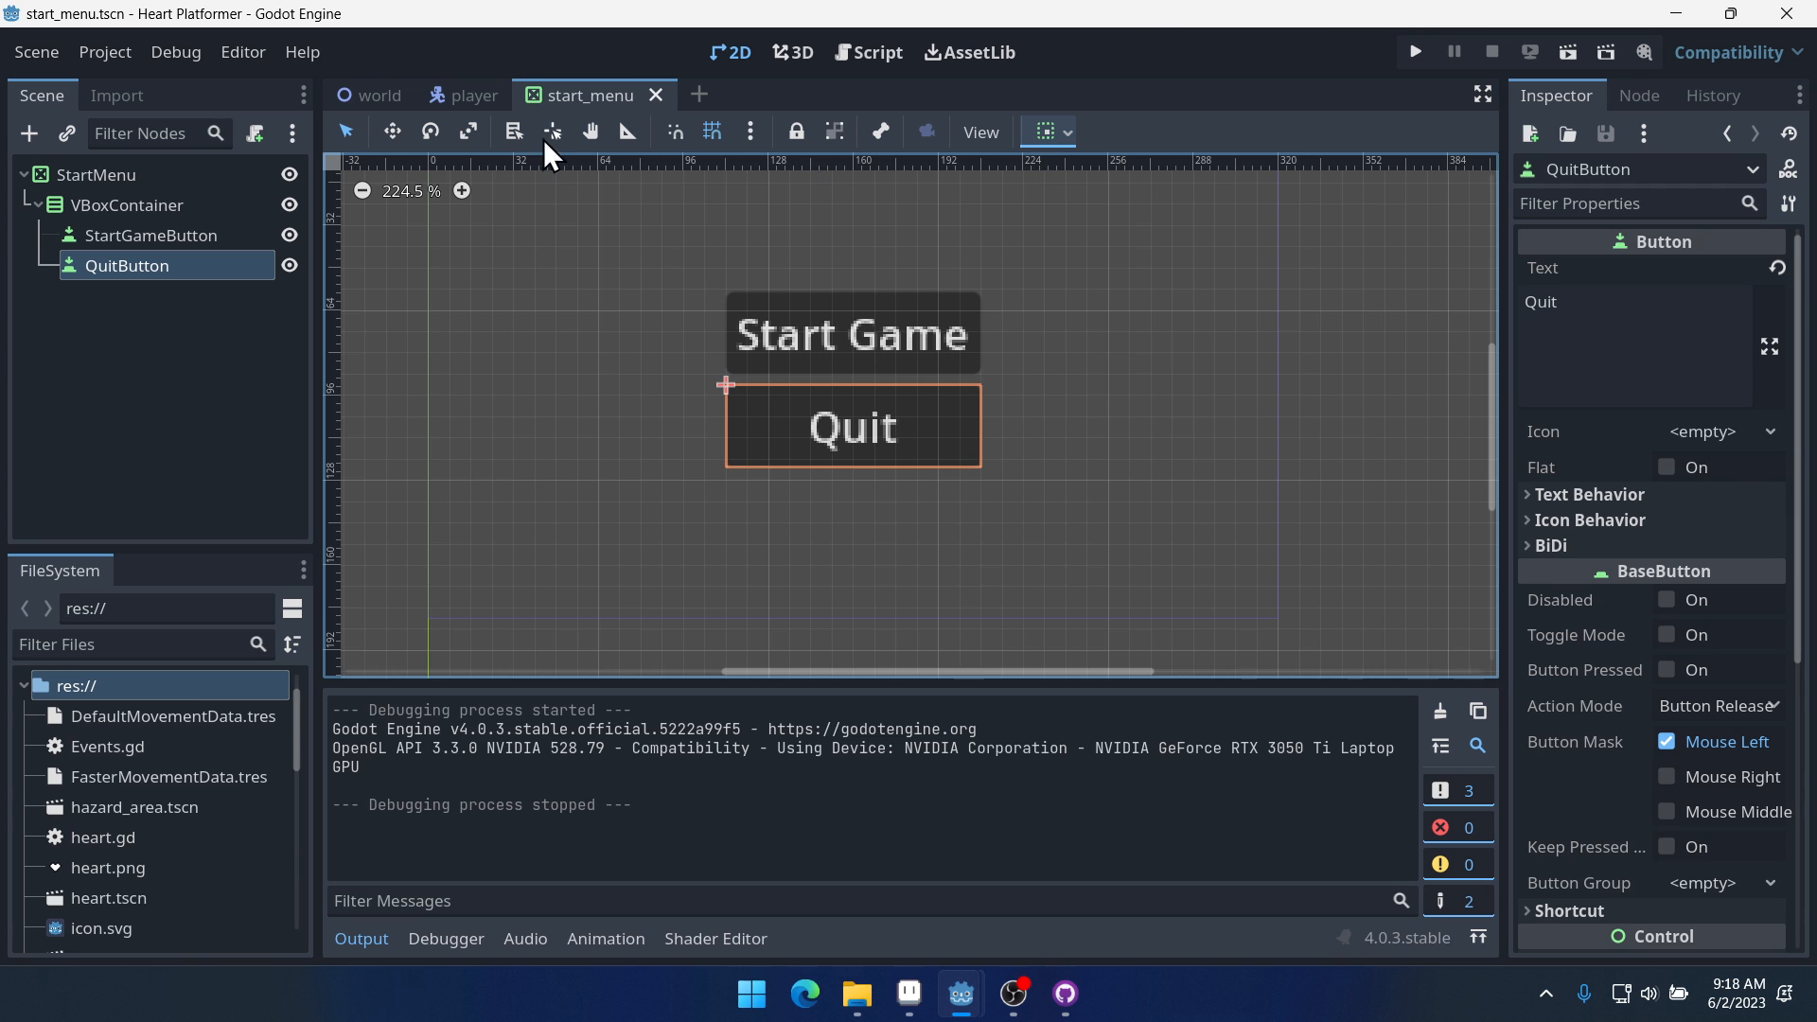
left_click(1414, 53)
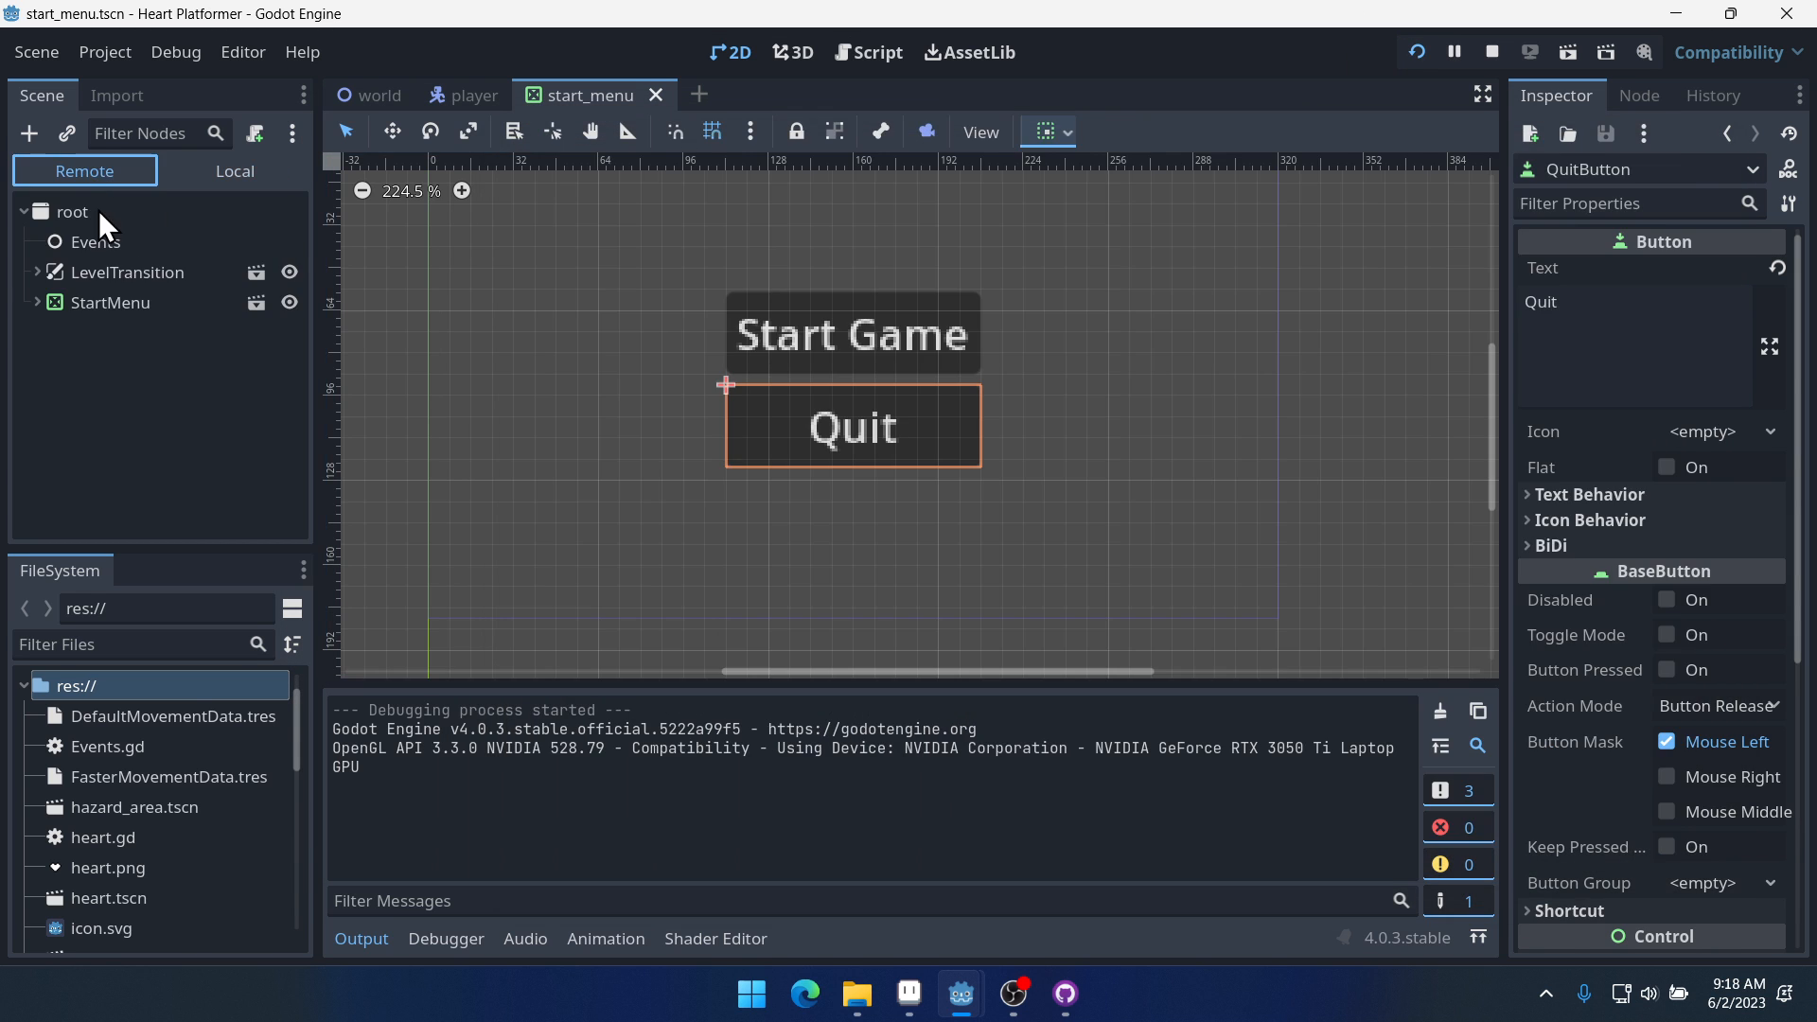
Expand StartMenu, VBoxContainer and LevelTransition in the live tree and inspect LevelTransition's ColorRect
left_click(36, 303)
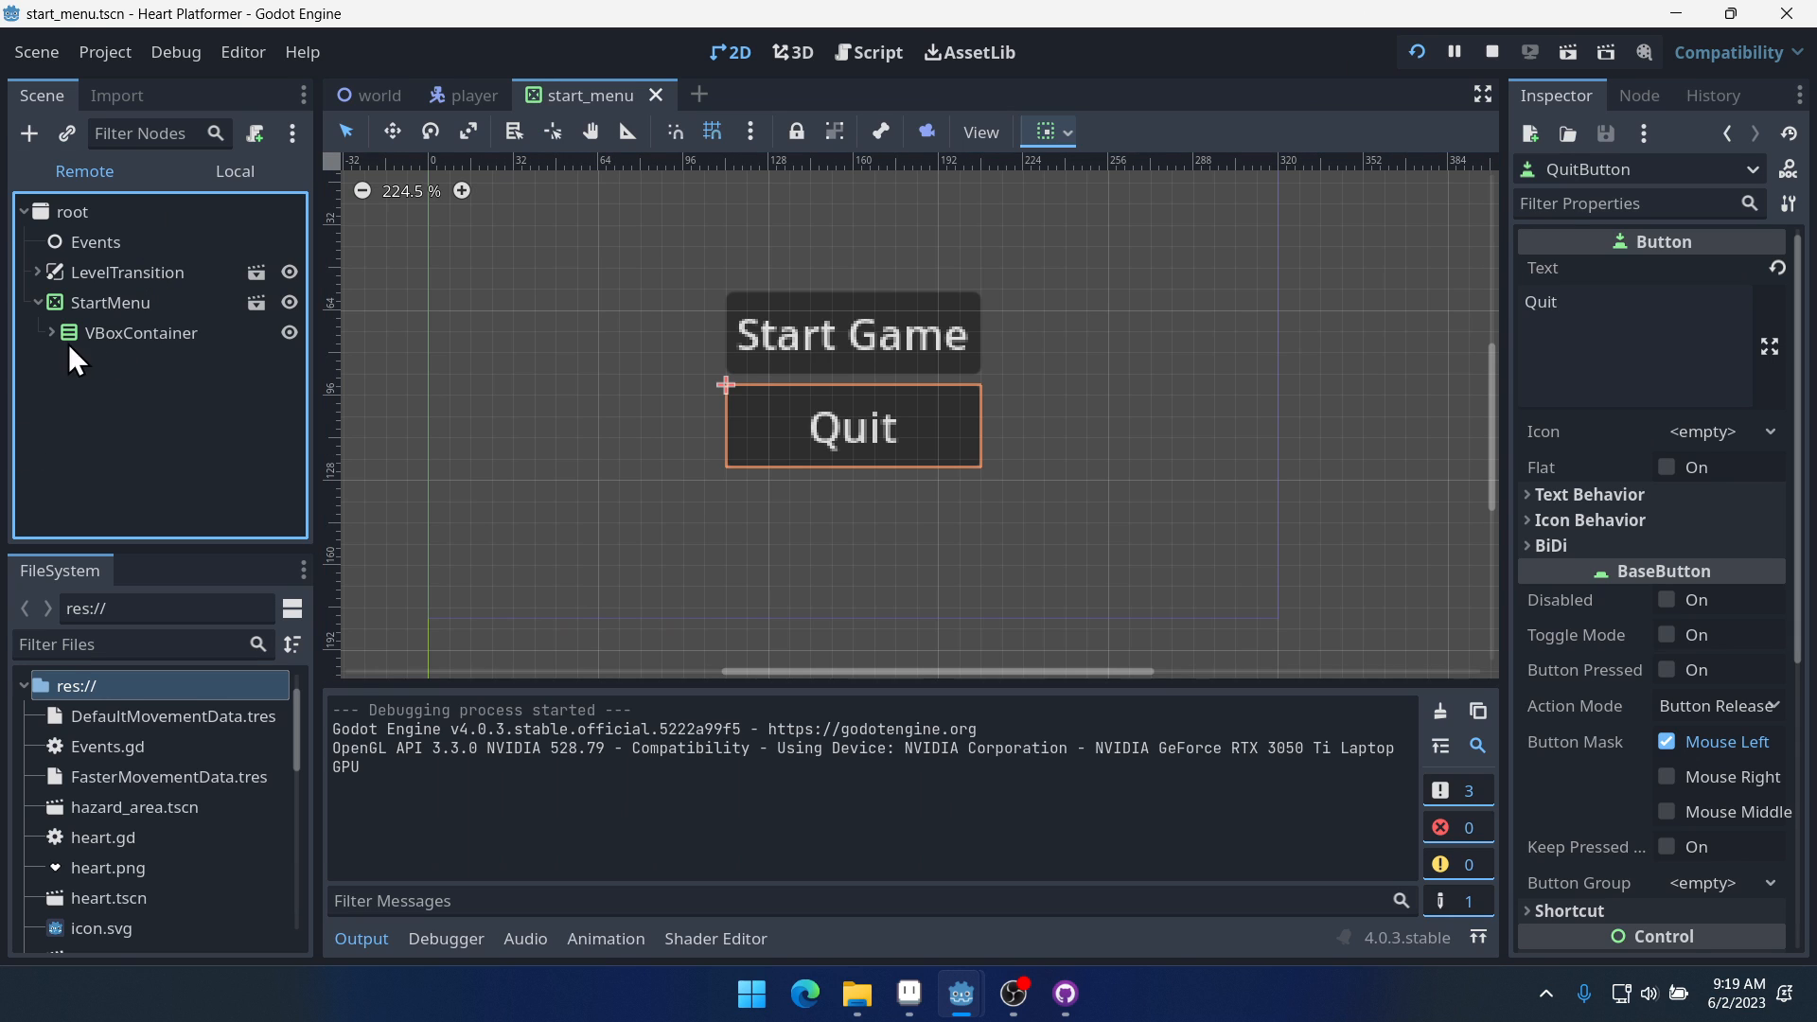
left_click(51, 333)
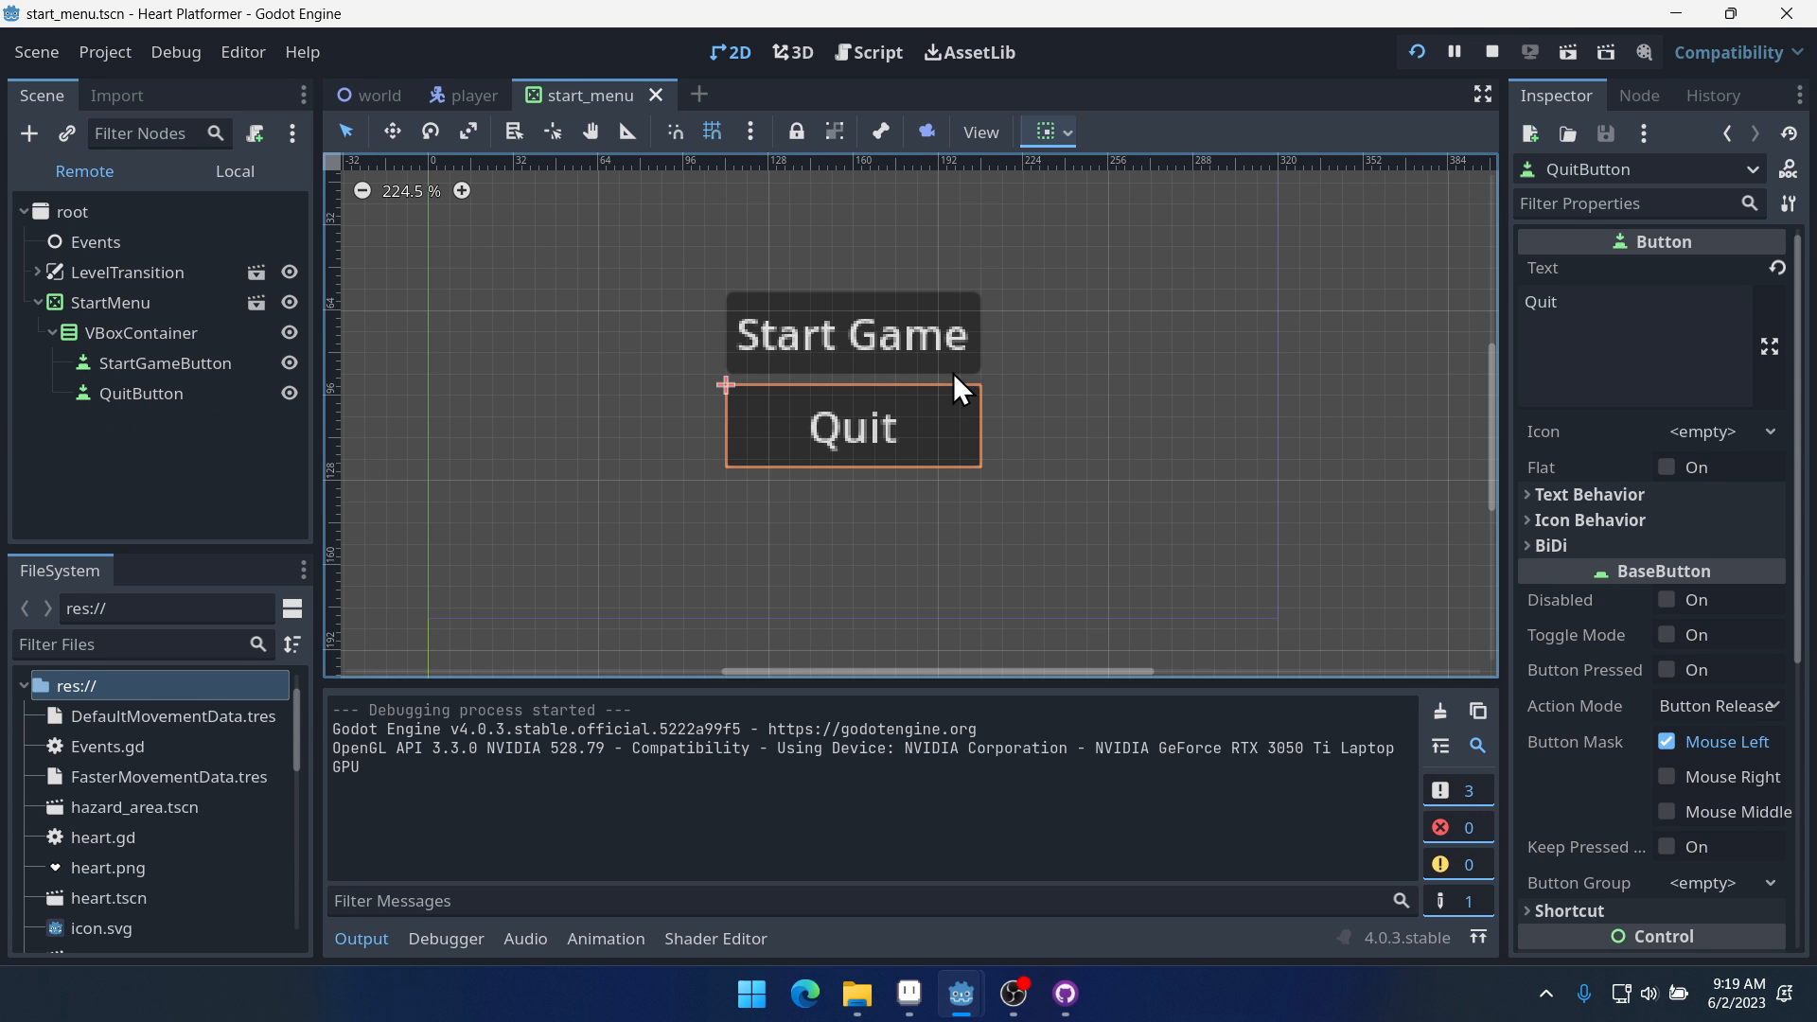
left_click(38, 272)
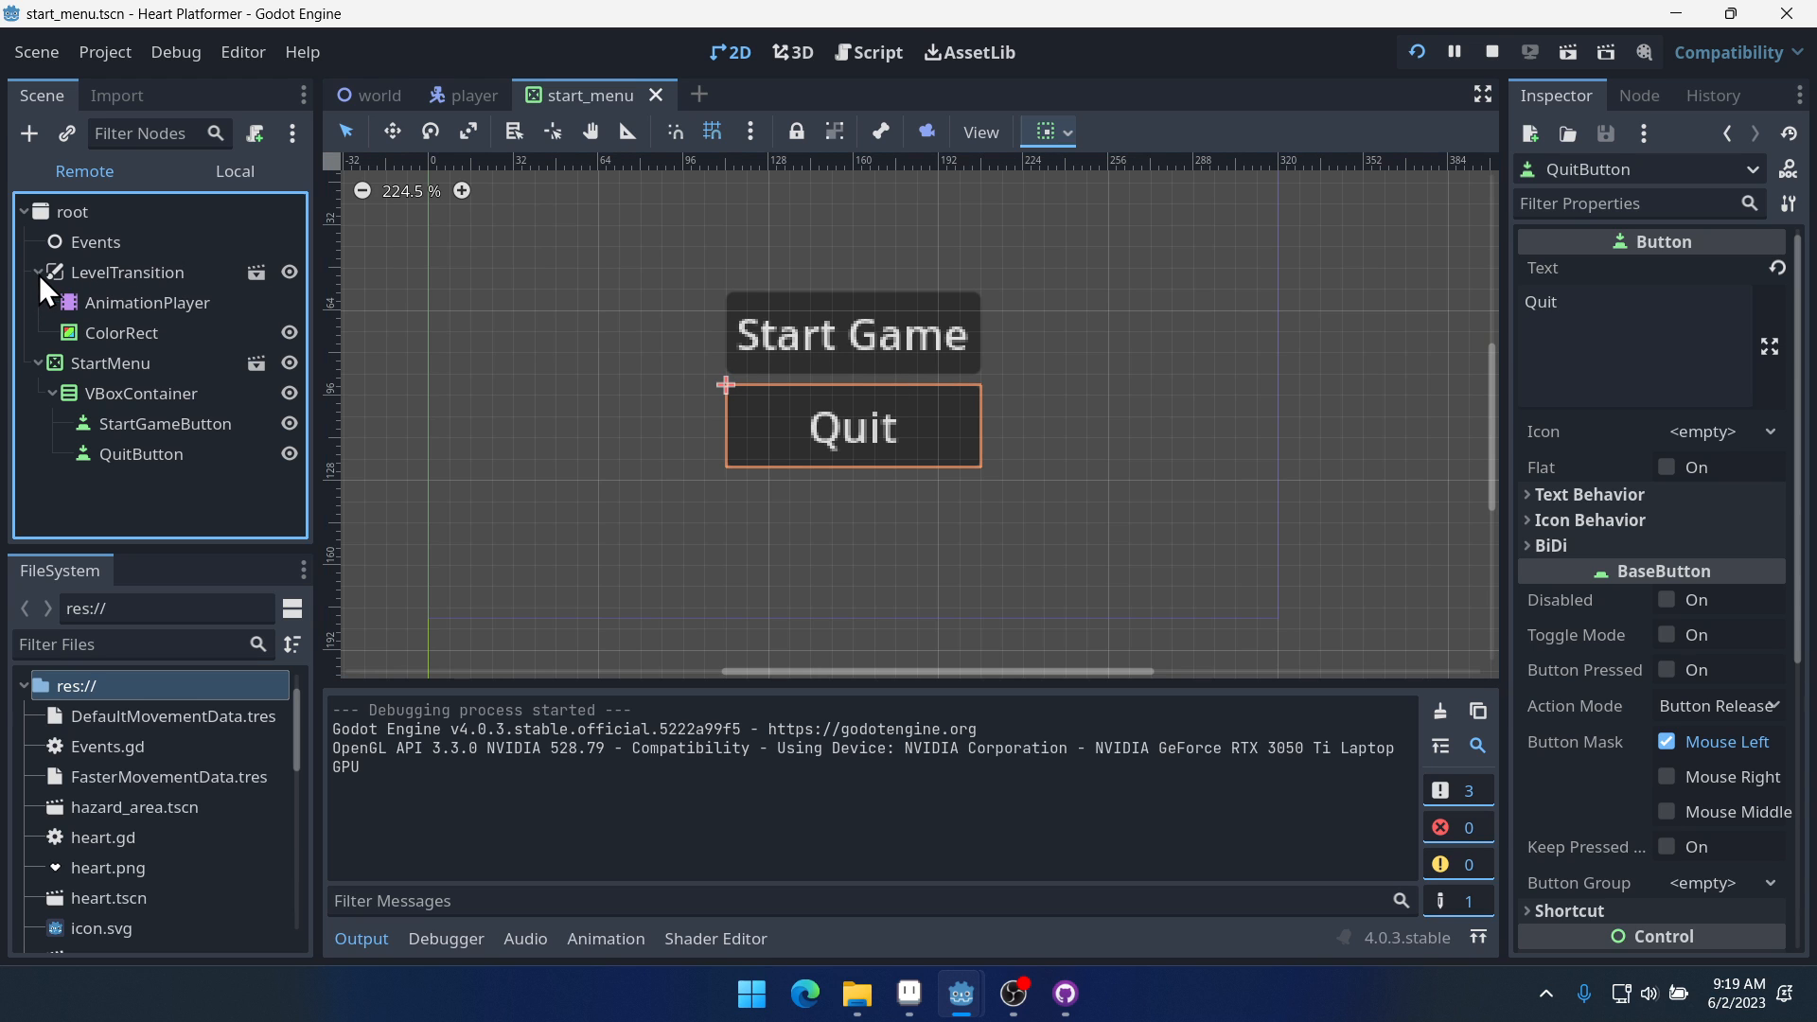
left_click(121, 333)
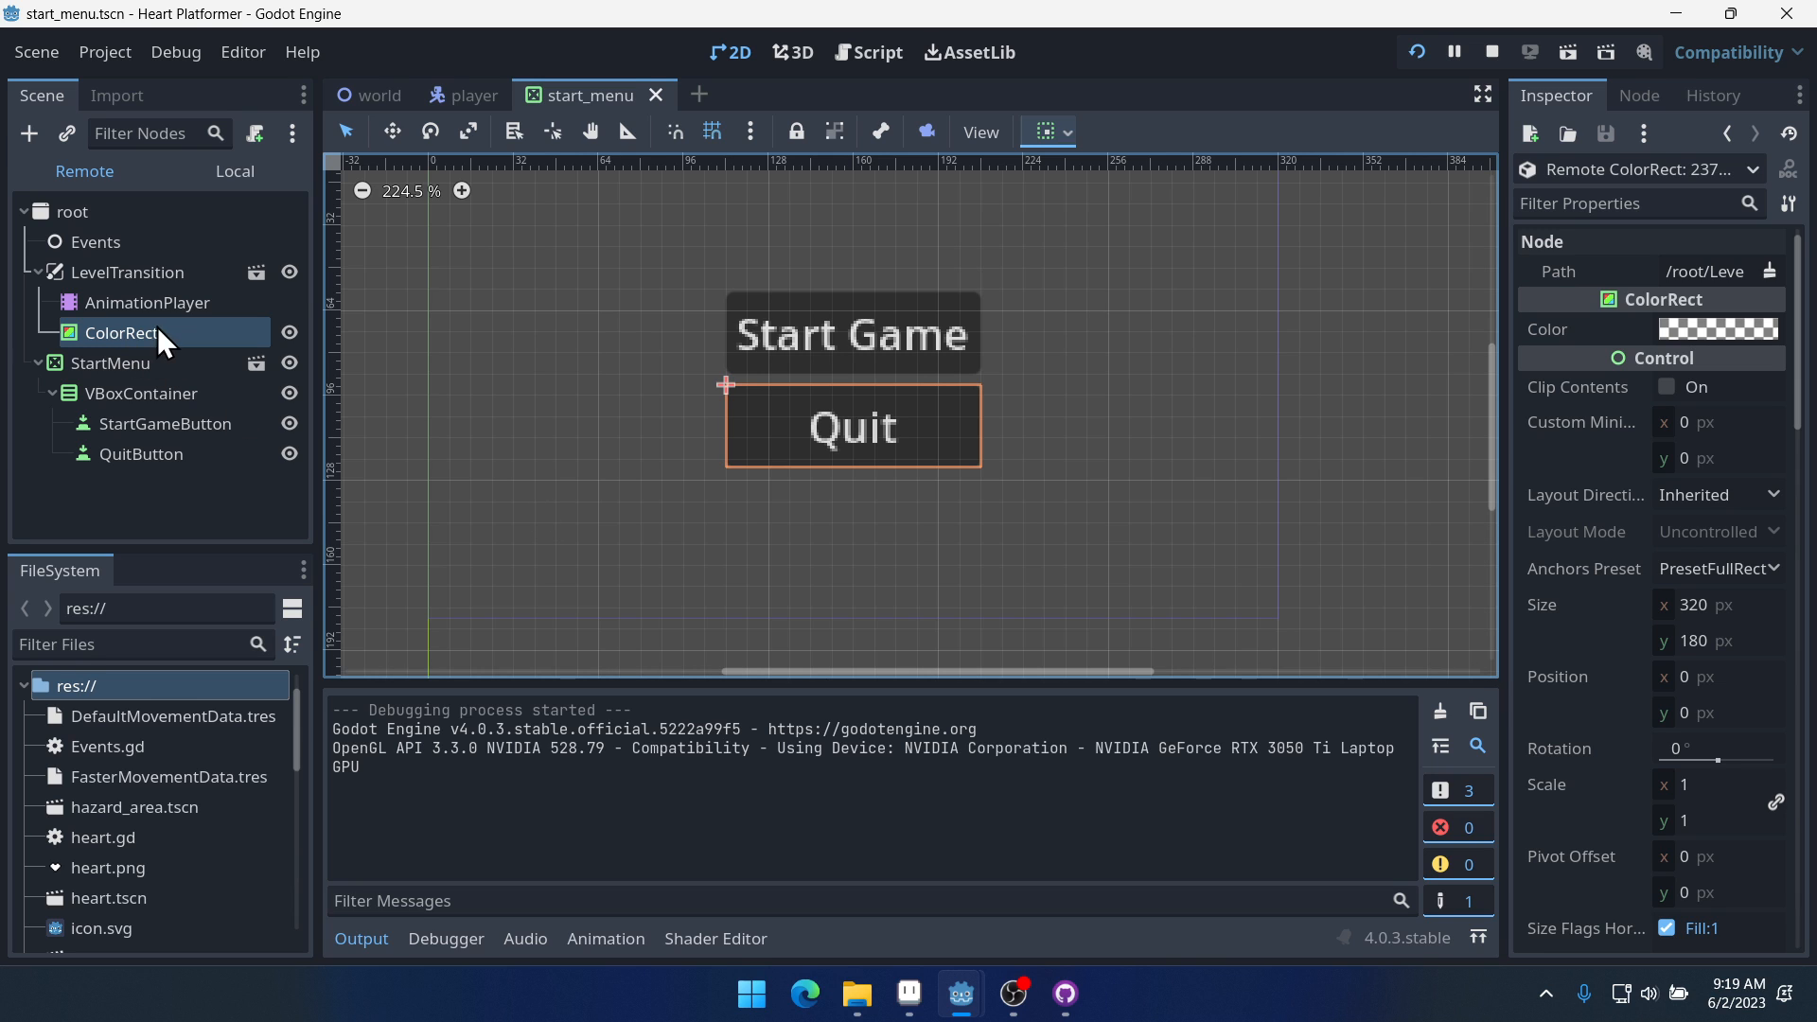
mouse_move(167, 437)
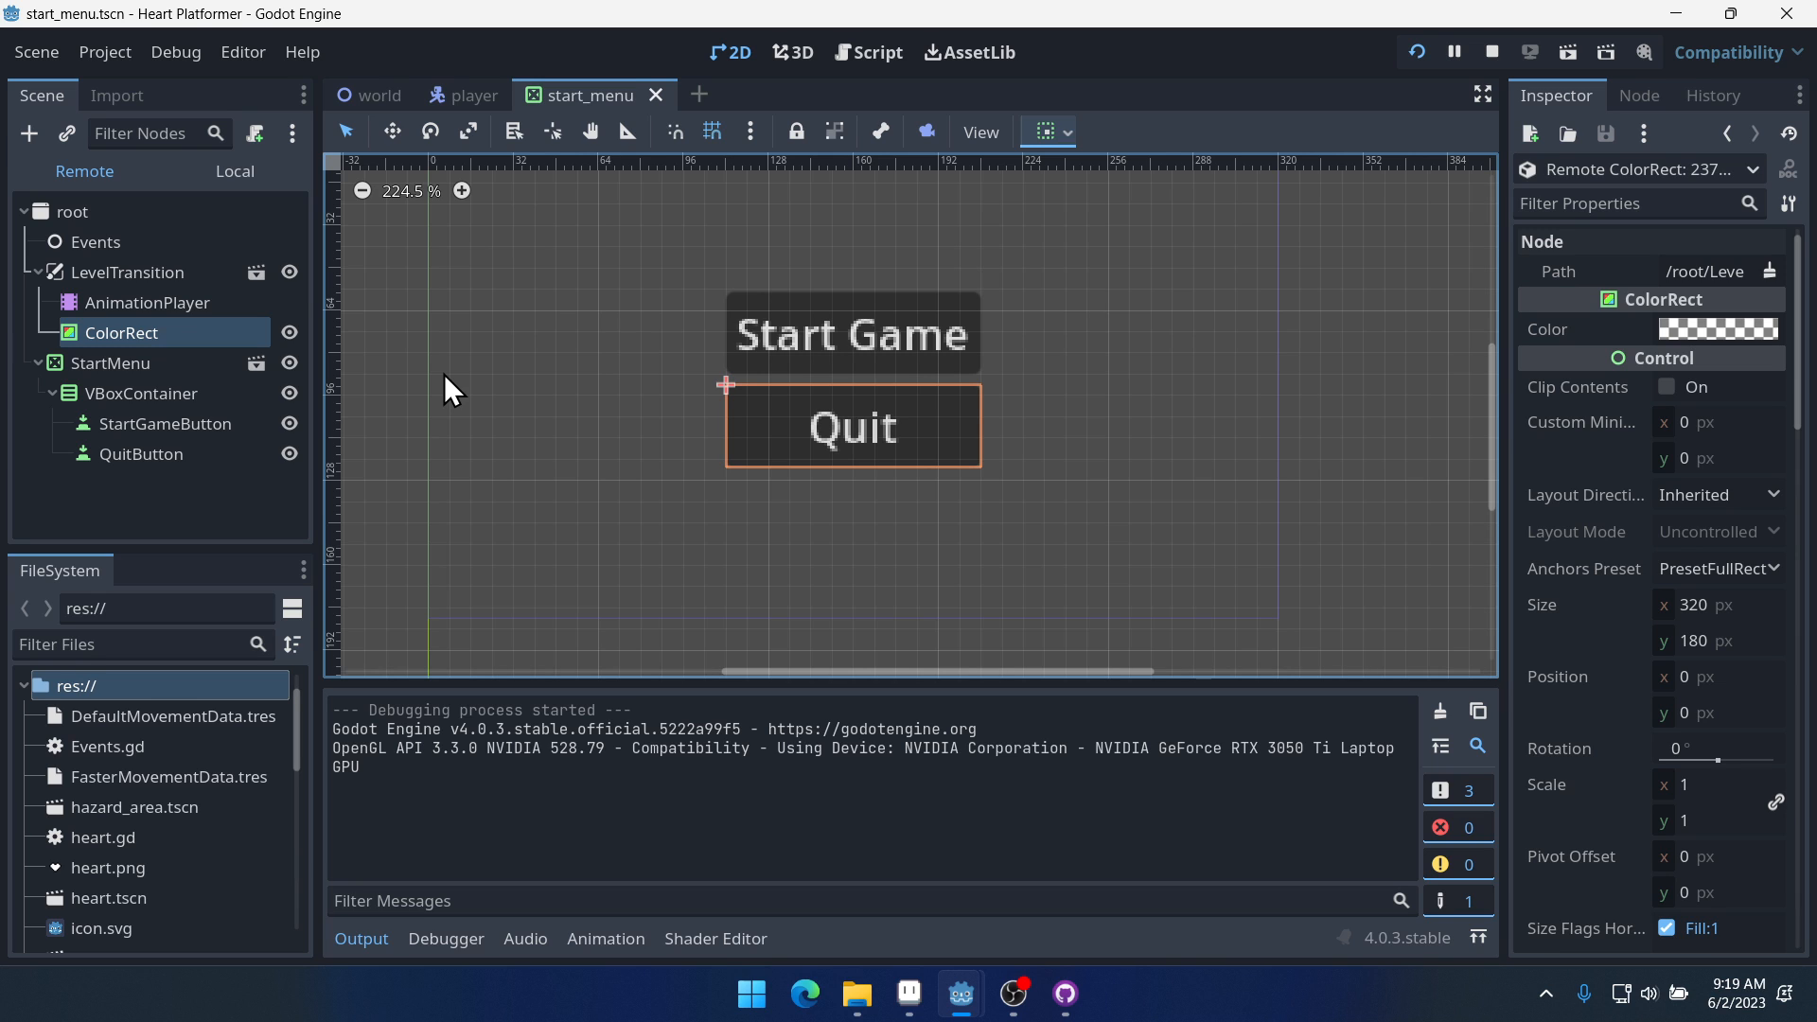
mouse_move(163, 350)
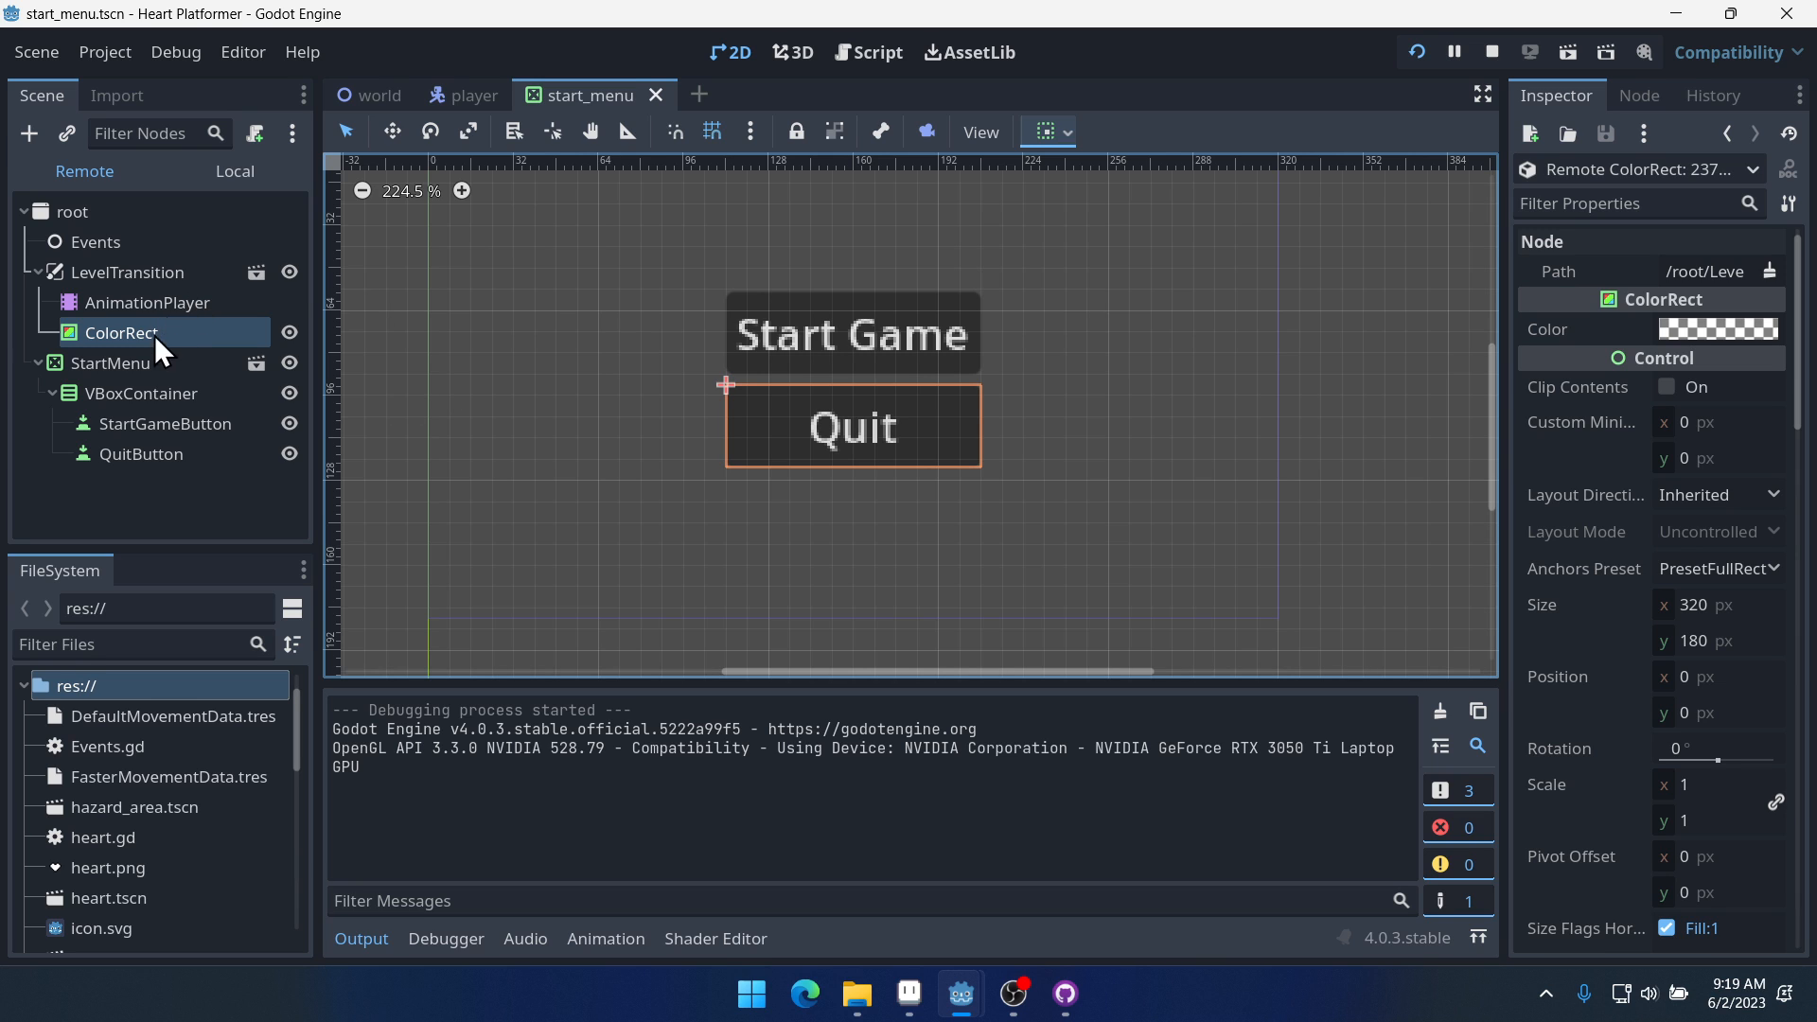
mouse_move(1290, 547)
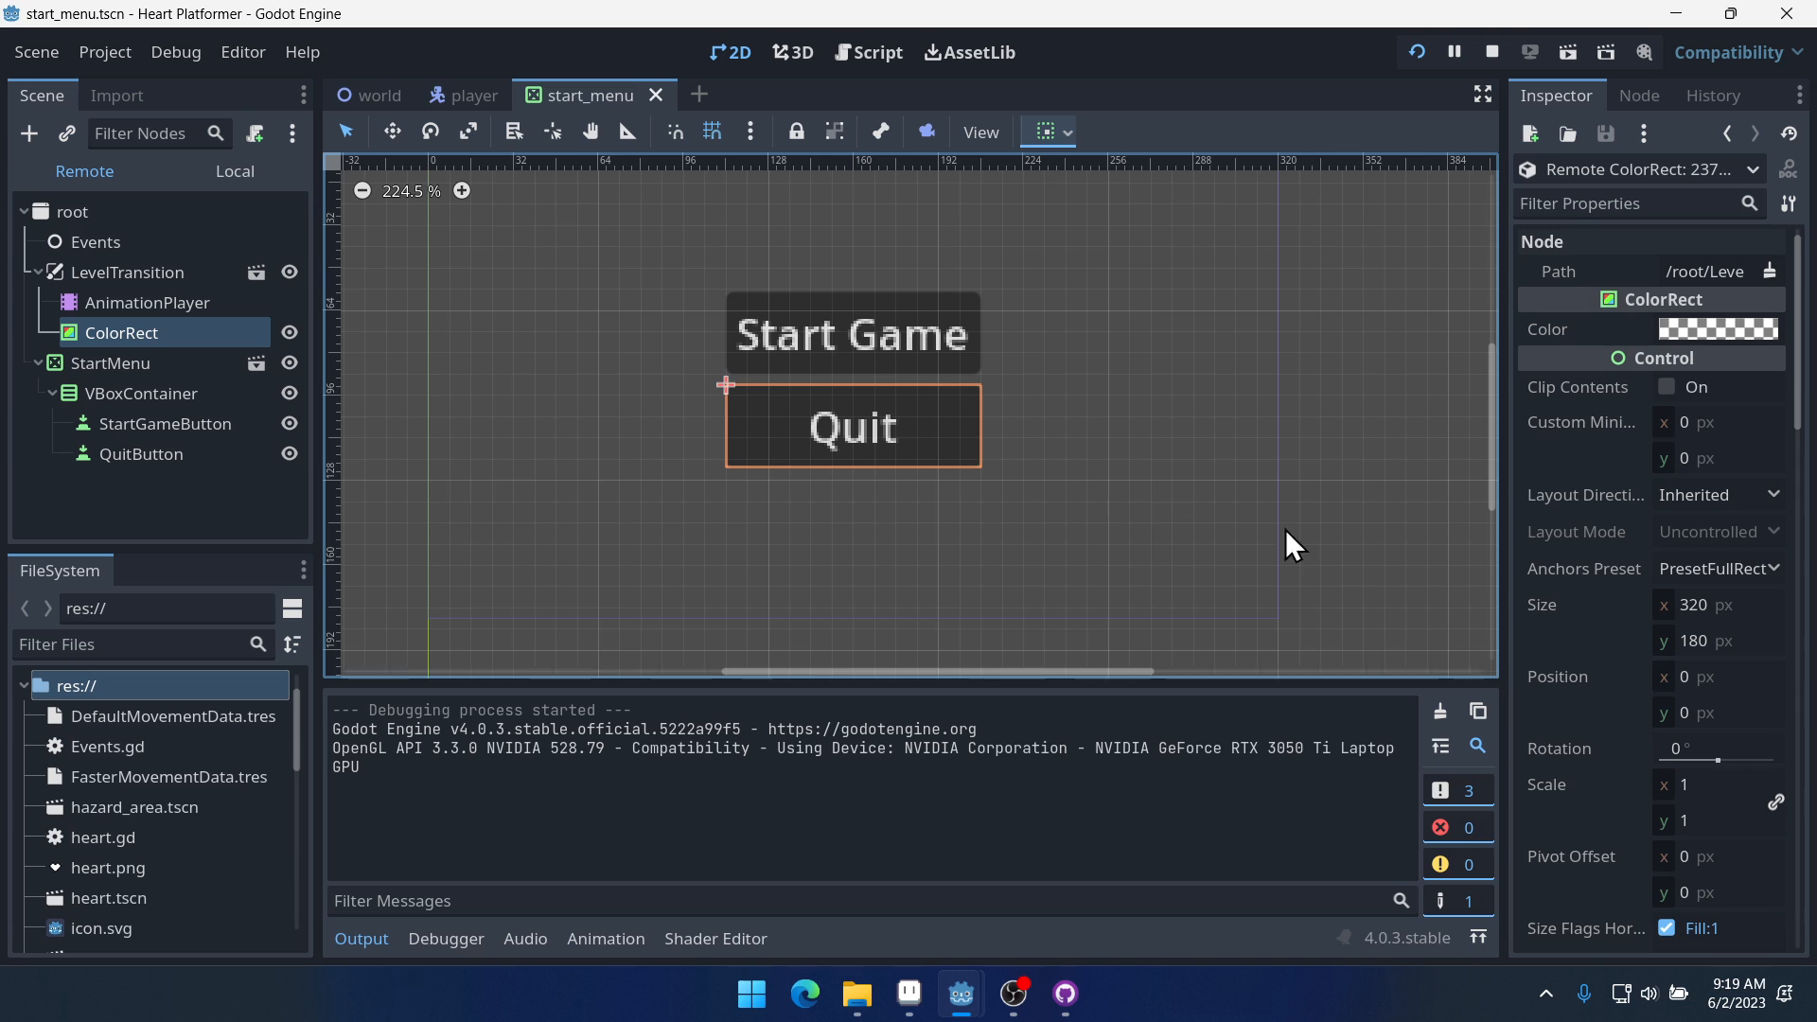
mouse_move(1578, 422)
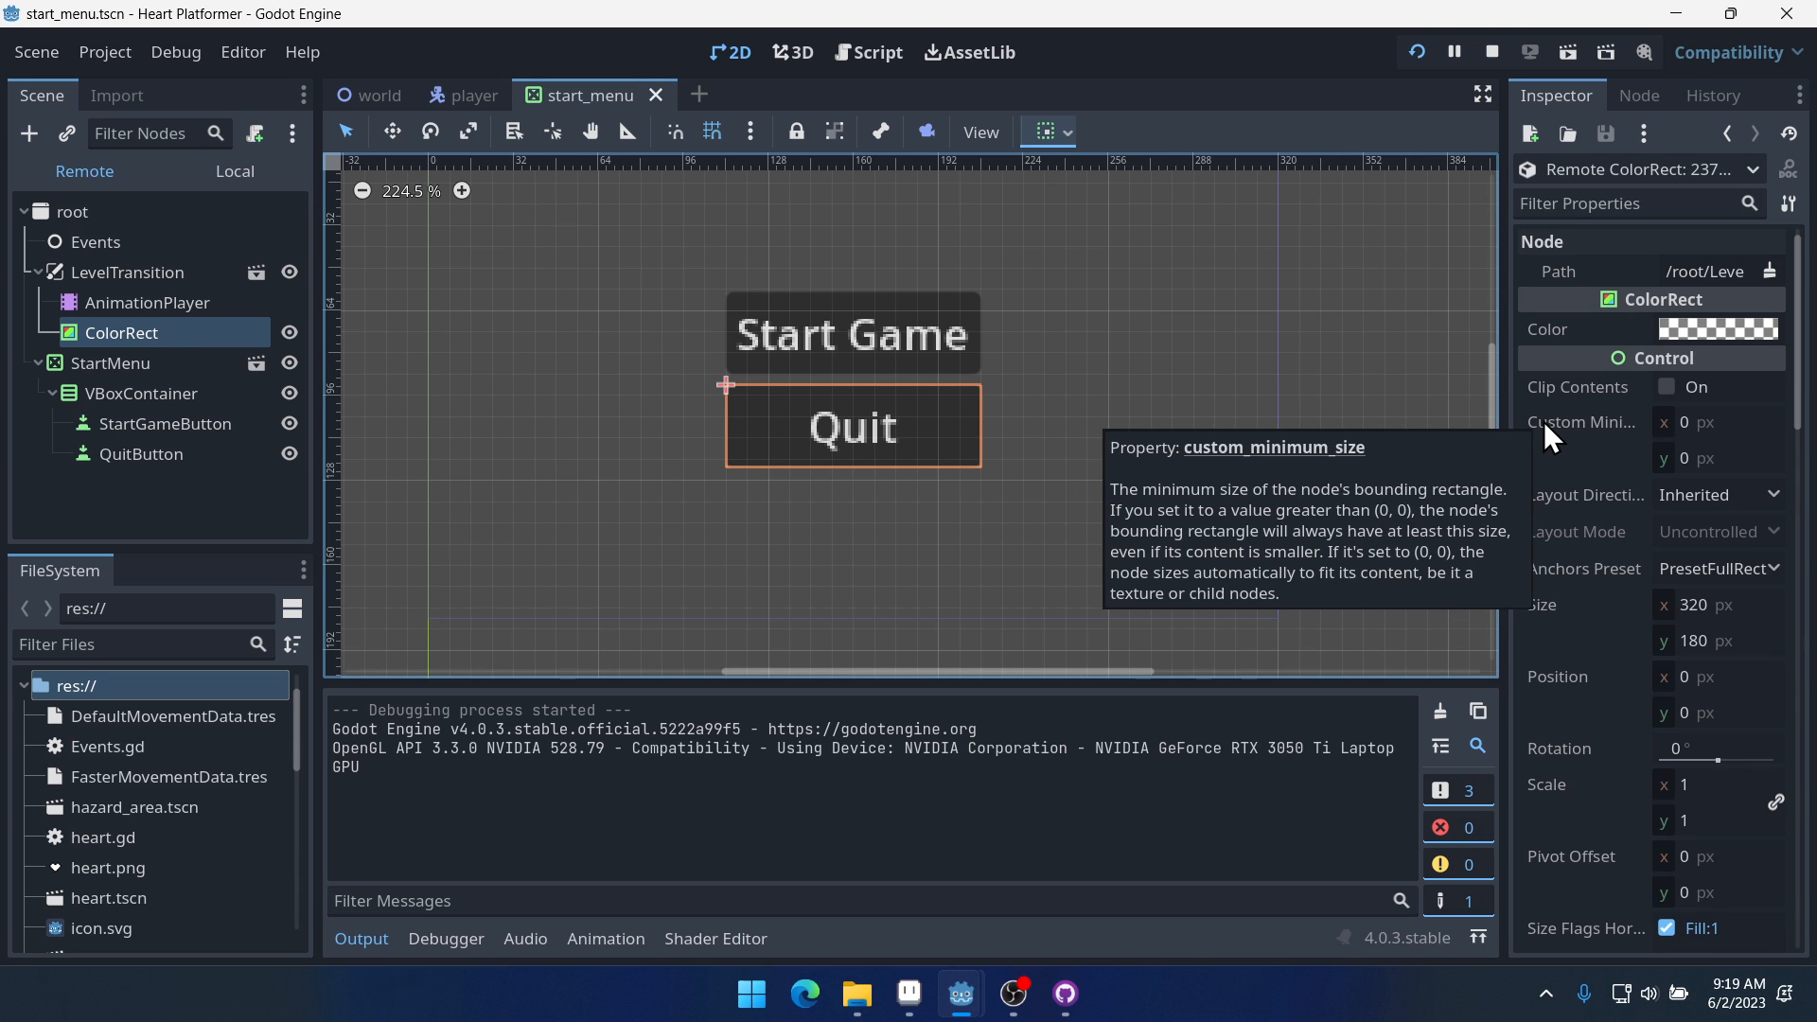
mouse_move(863, 95)
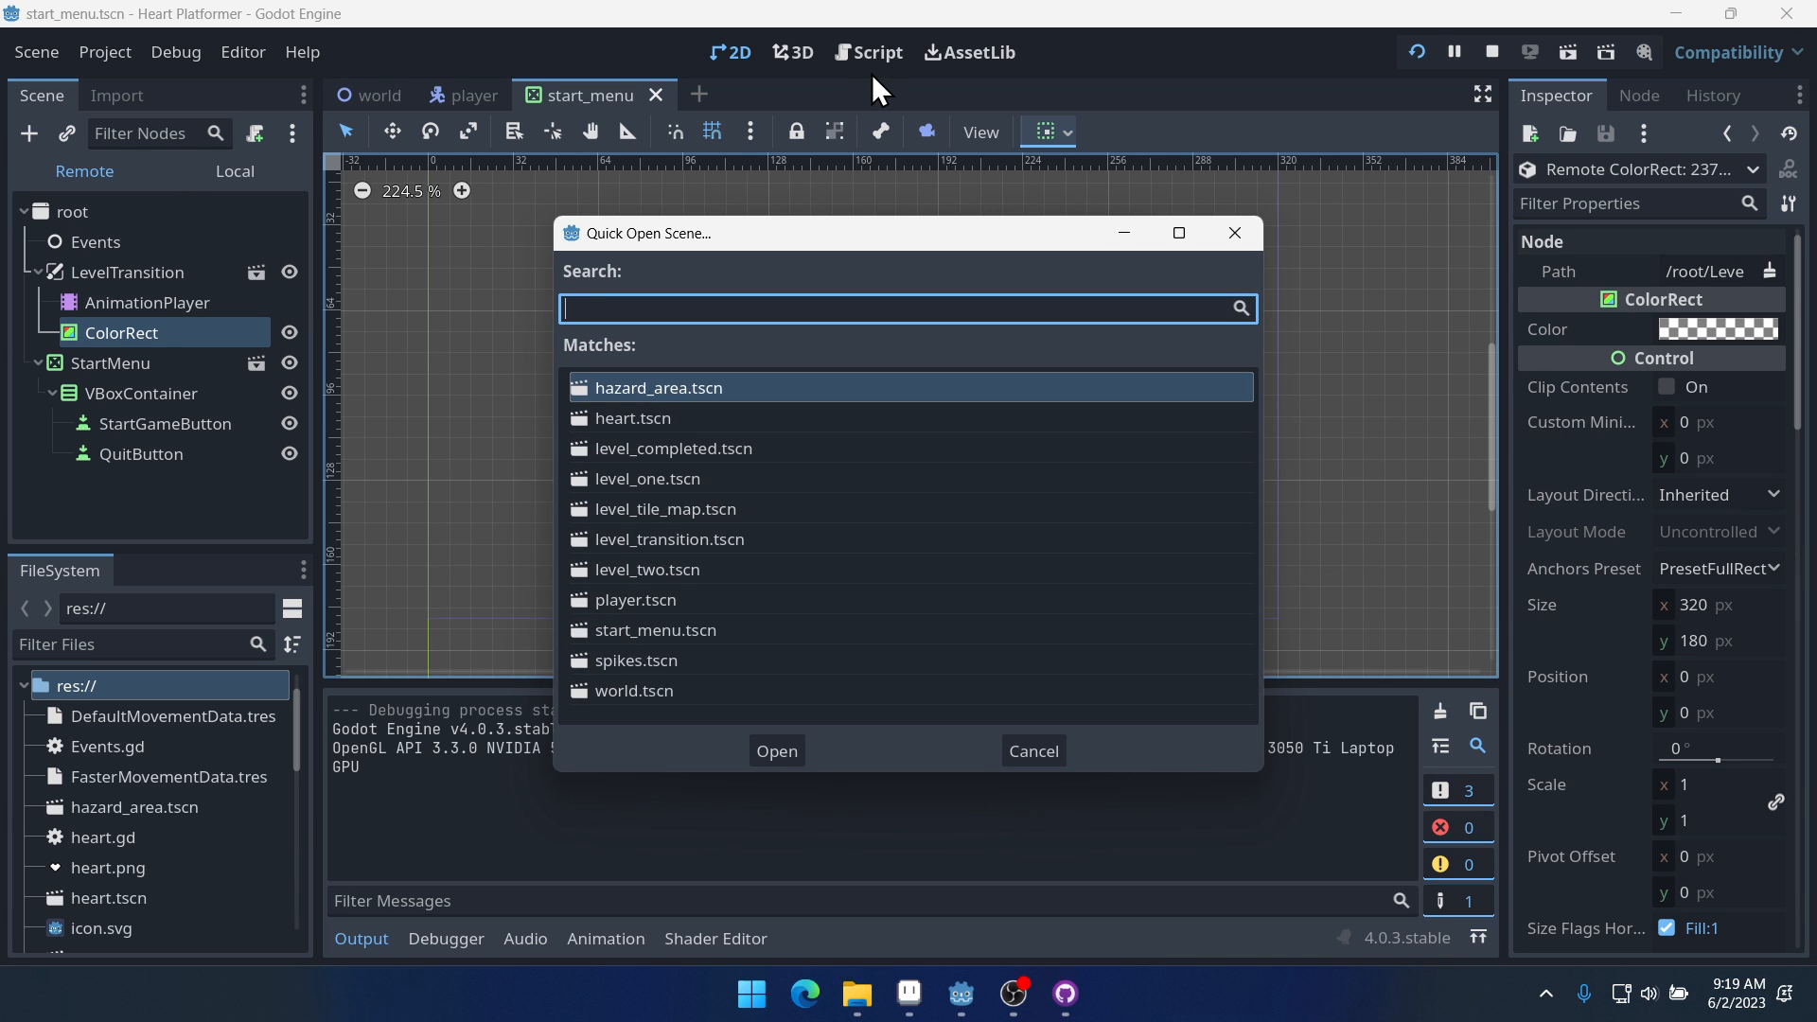
Stop the running game, select LevelTransition's ColorRect and show its Mouse properties
type("Level")
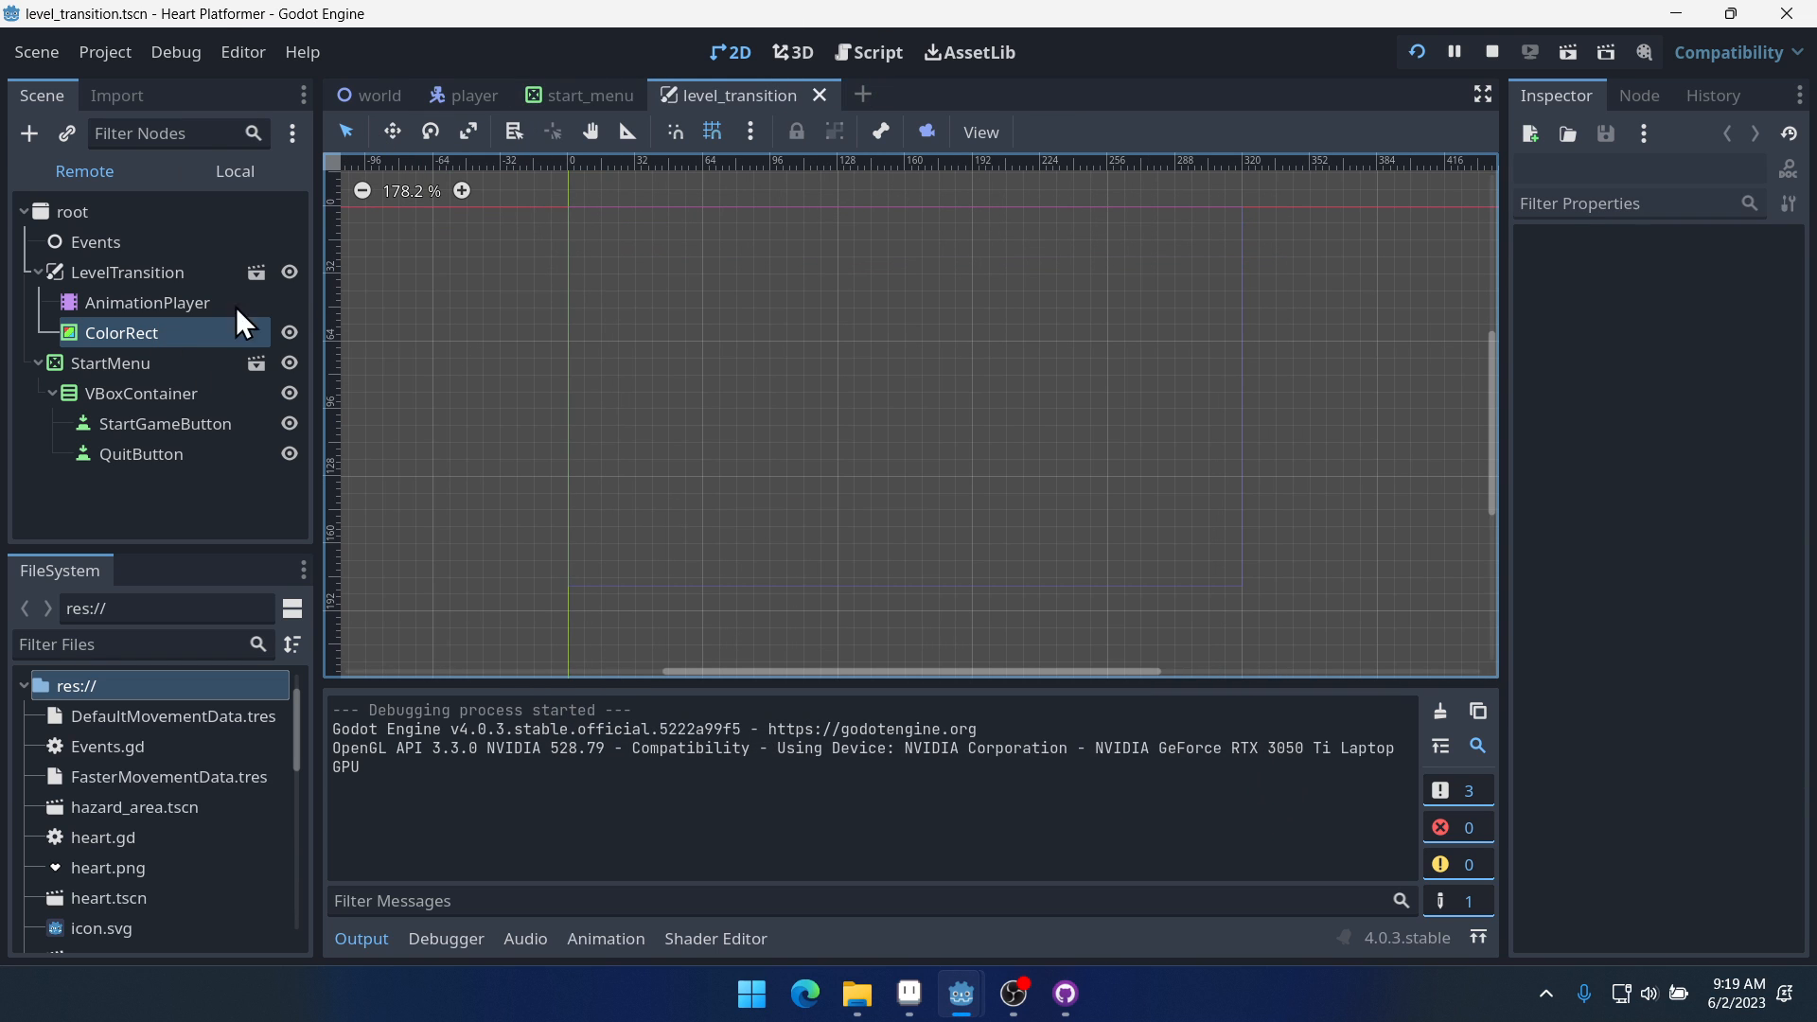
left_click(1491, 51)
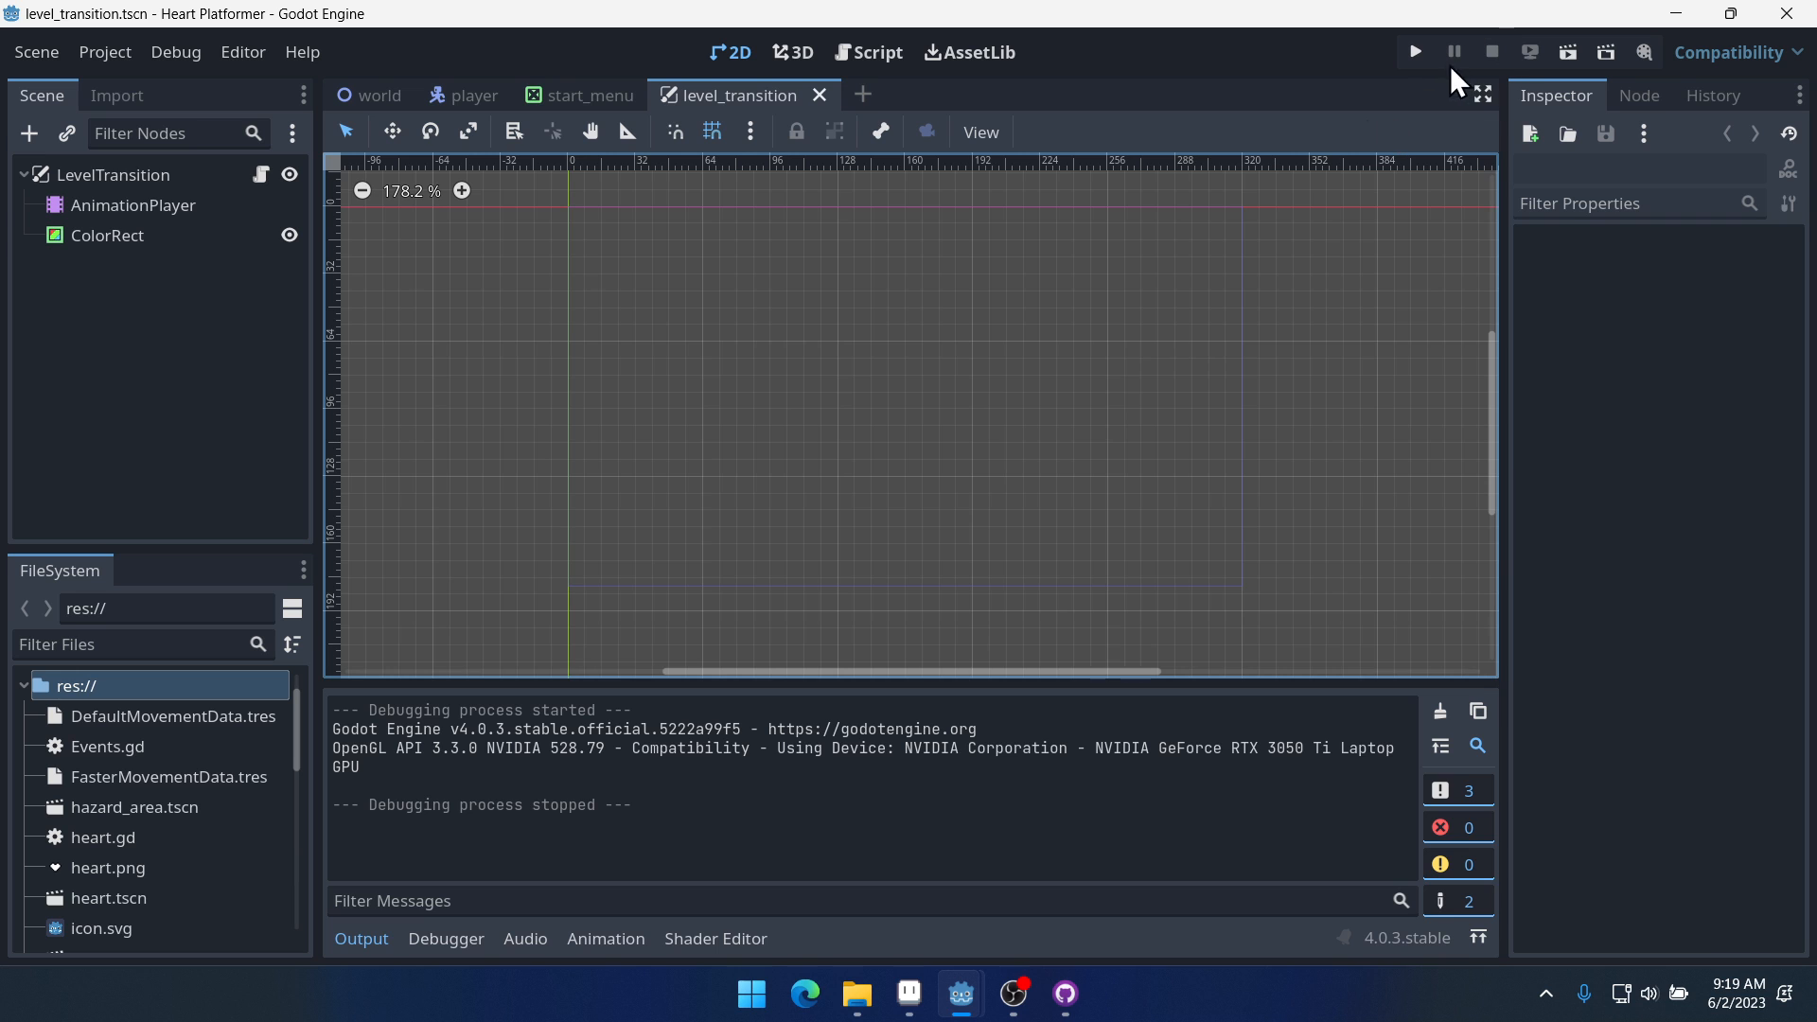
left_click(106, 235)
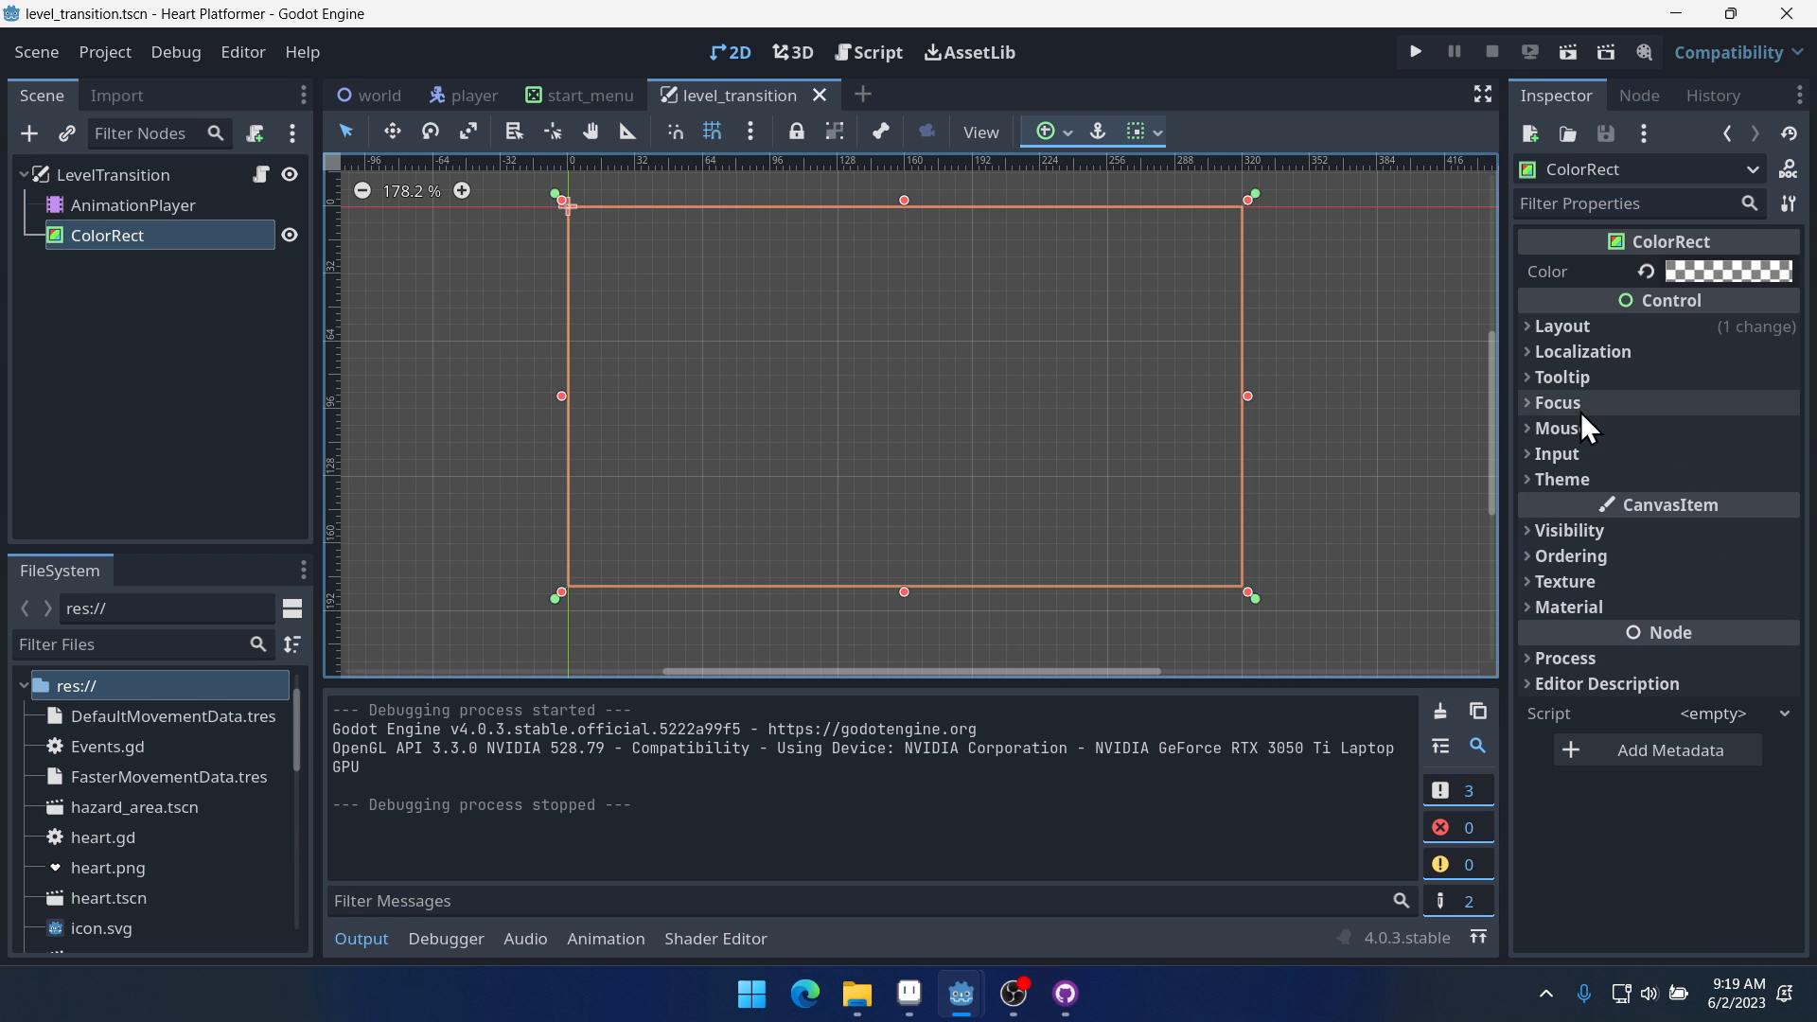
left_click(1555, 427)
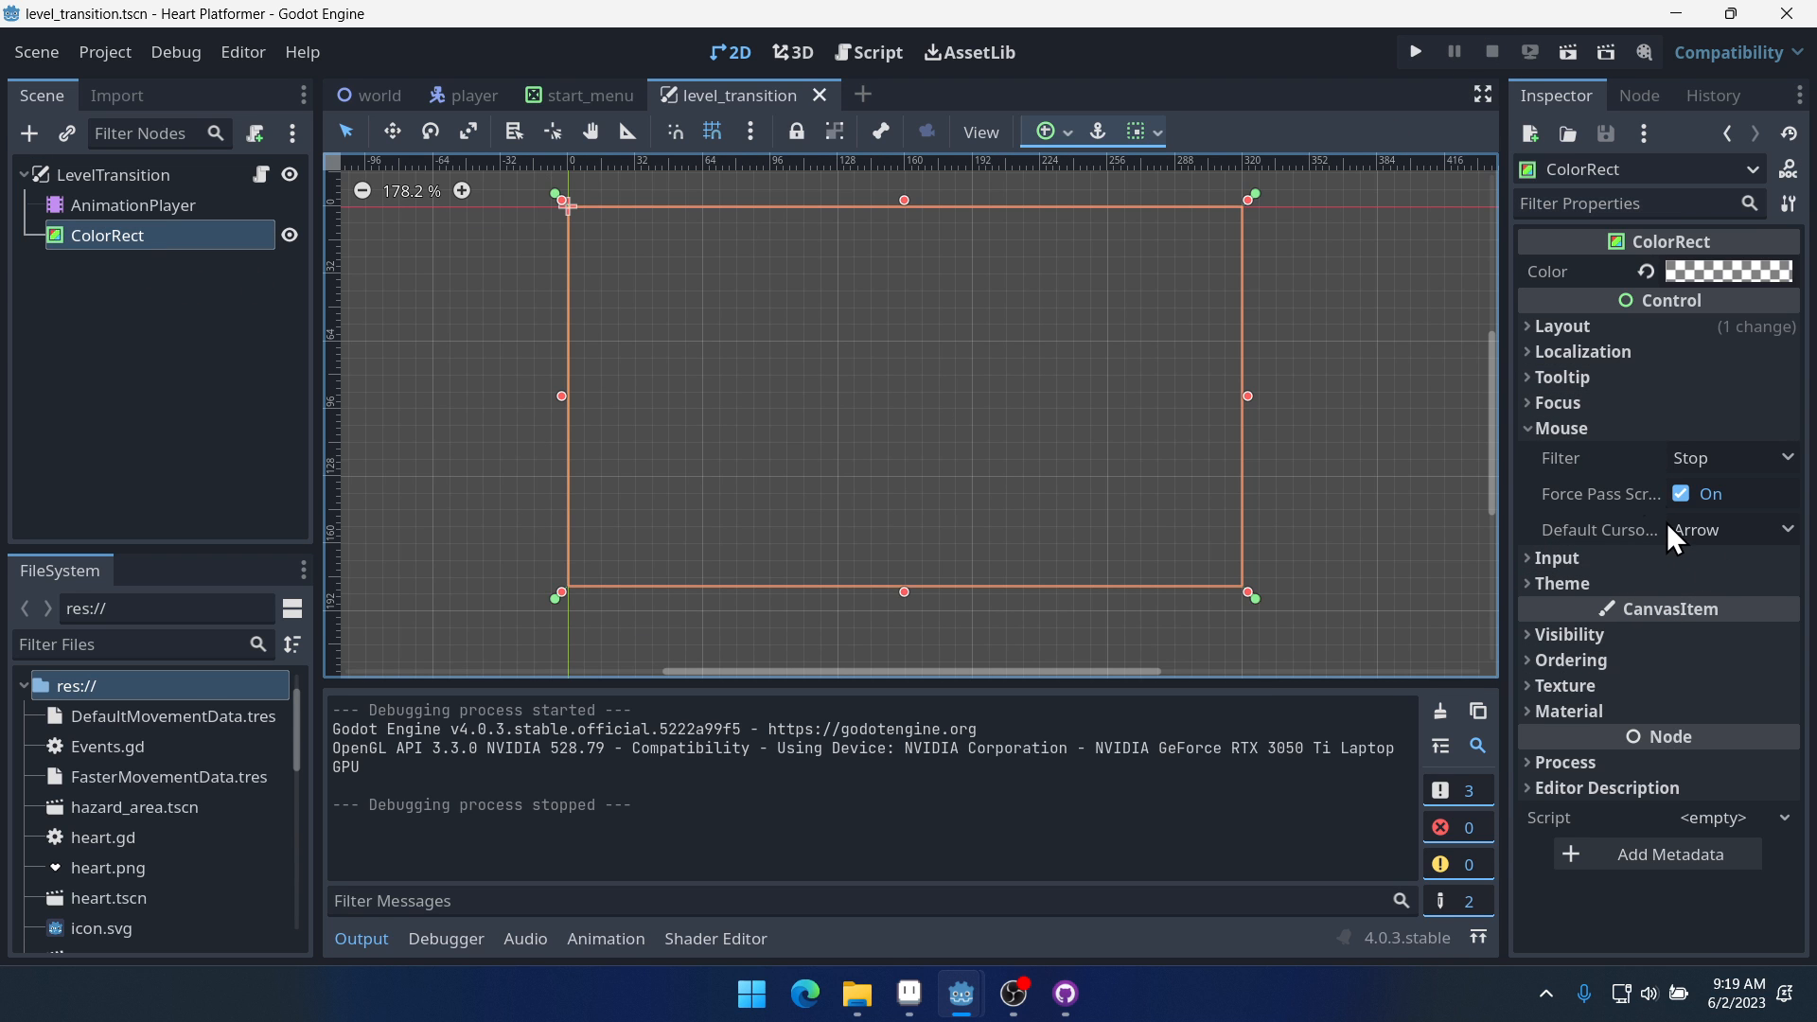
Change ColorRect's mouse Filter from Stop to Ignore and keep it at Ignore
left_click(1726, 456)
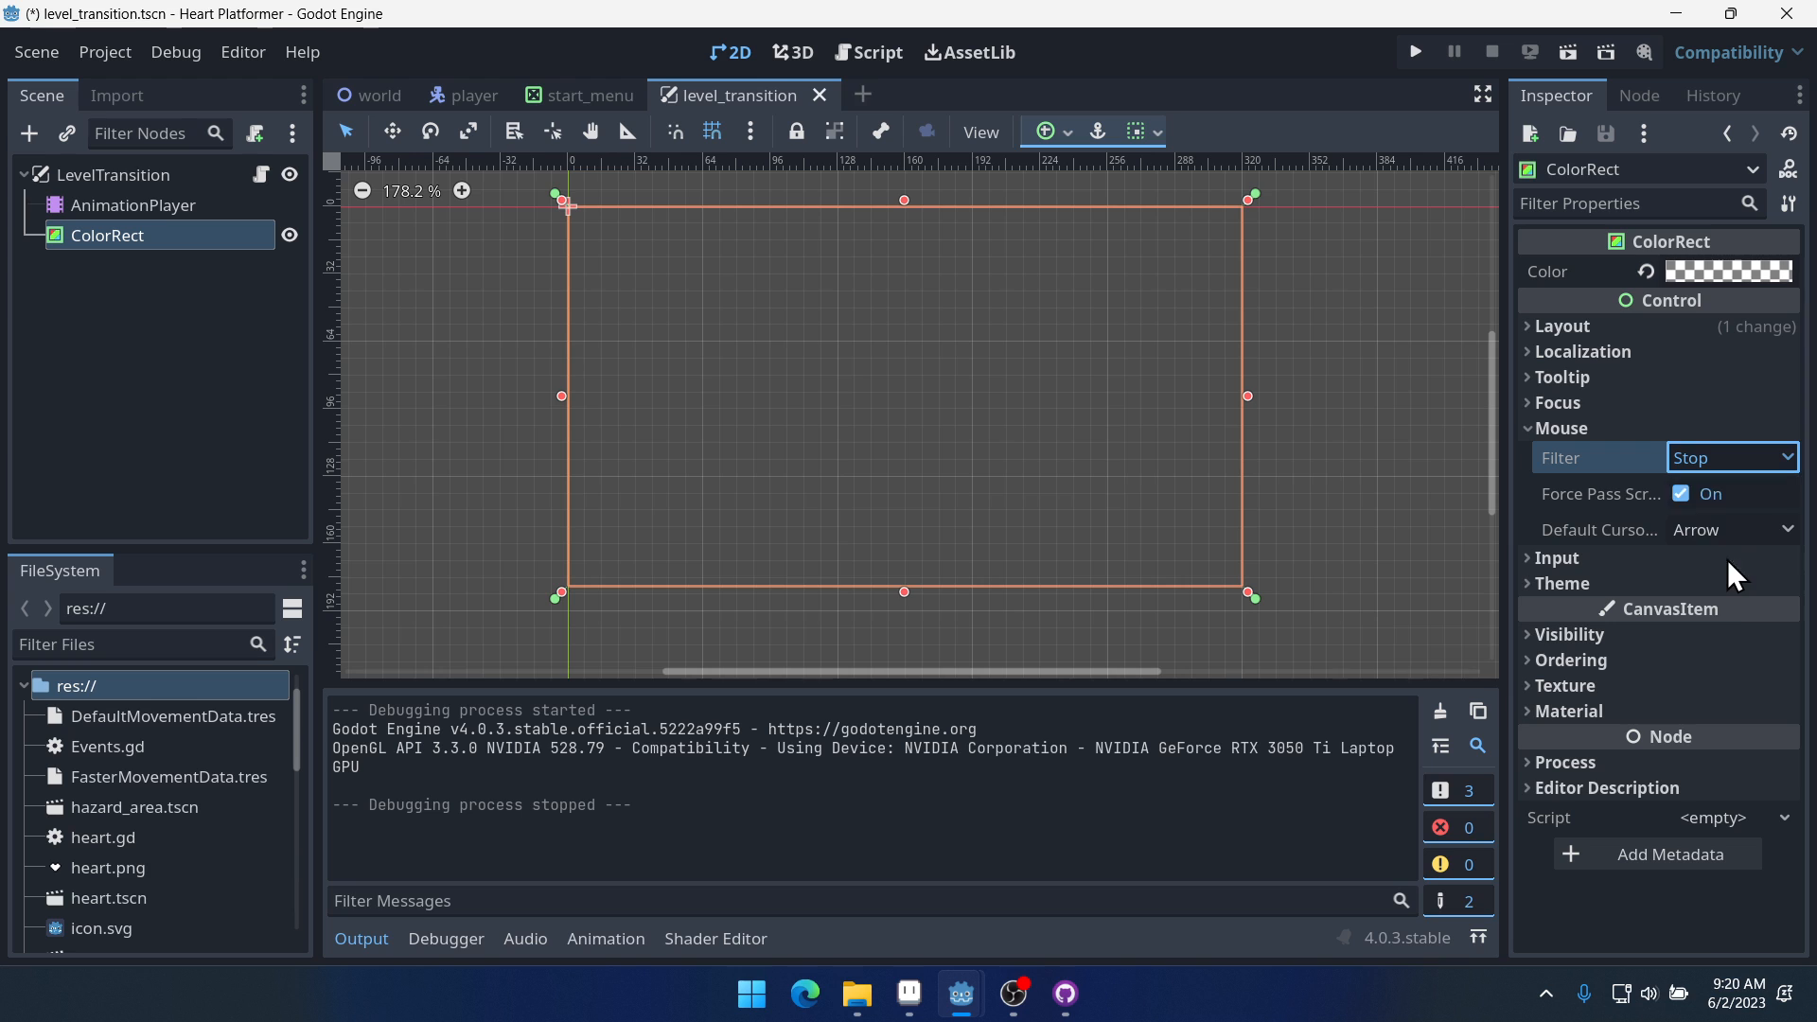
left_click(1731, 456)
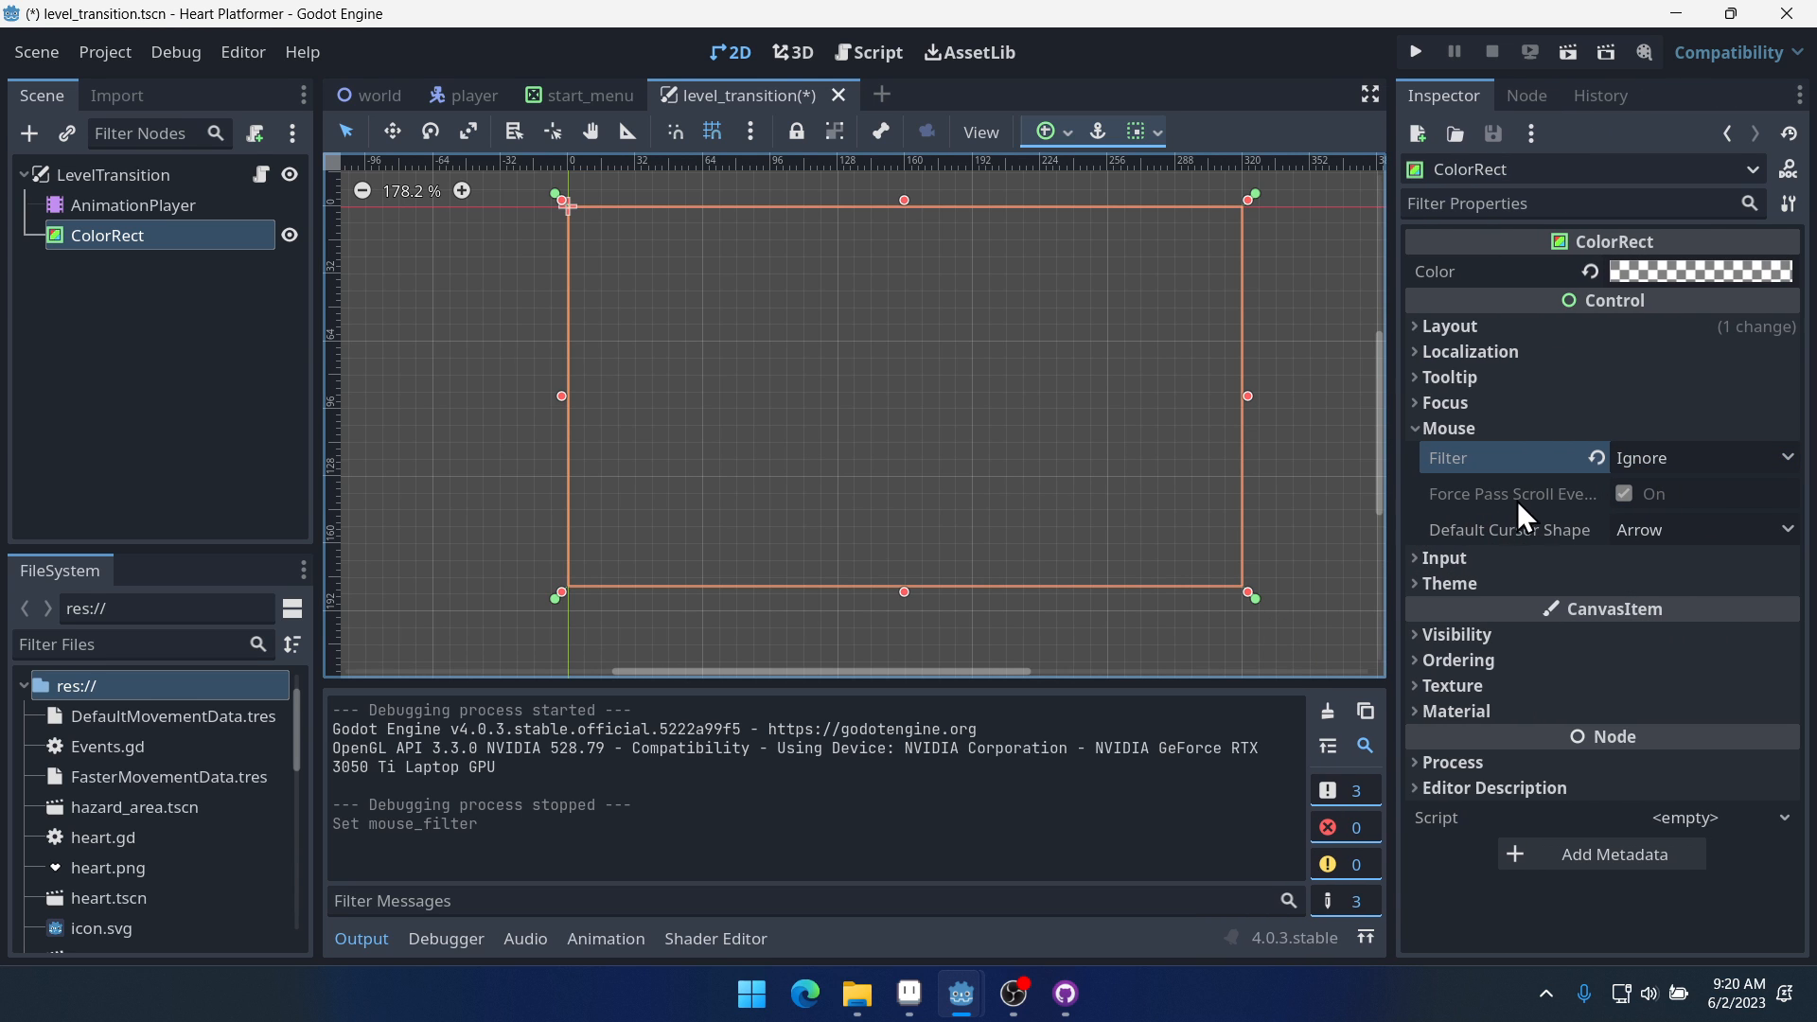
mouse_move(1510, 492)
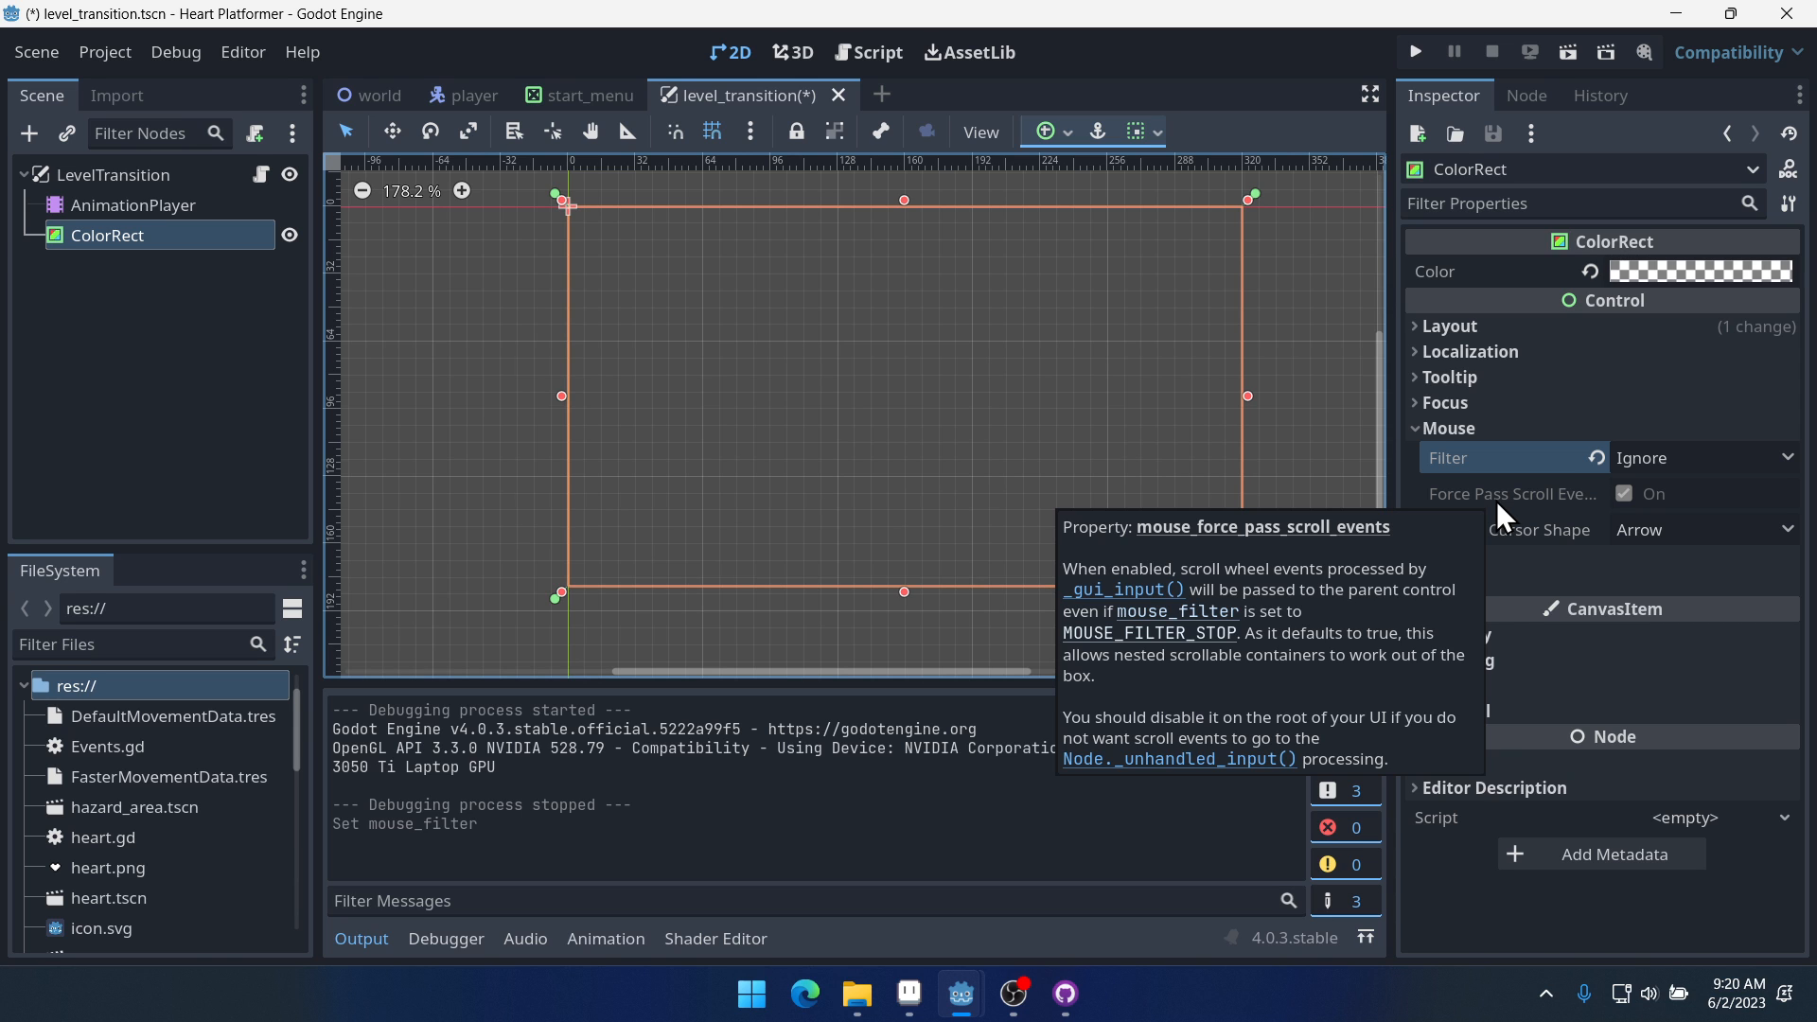
mouse_move(1391, 562)
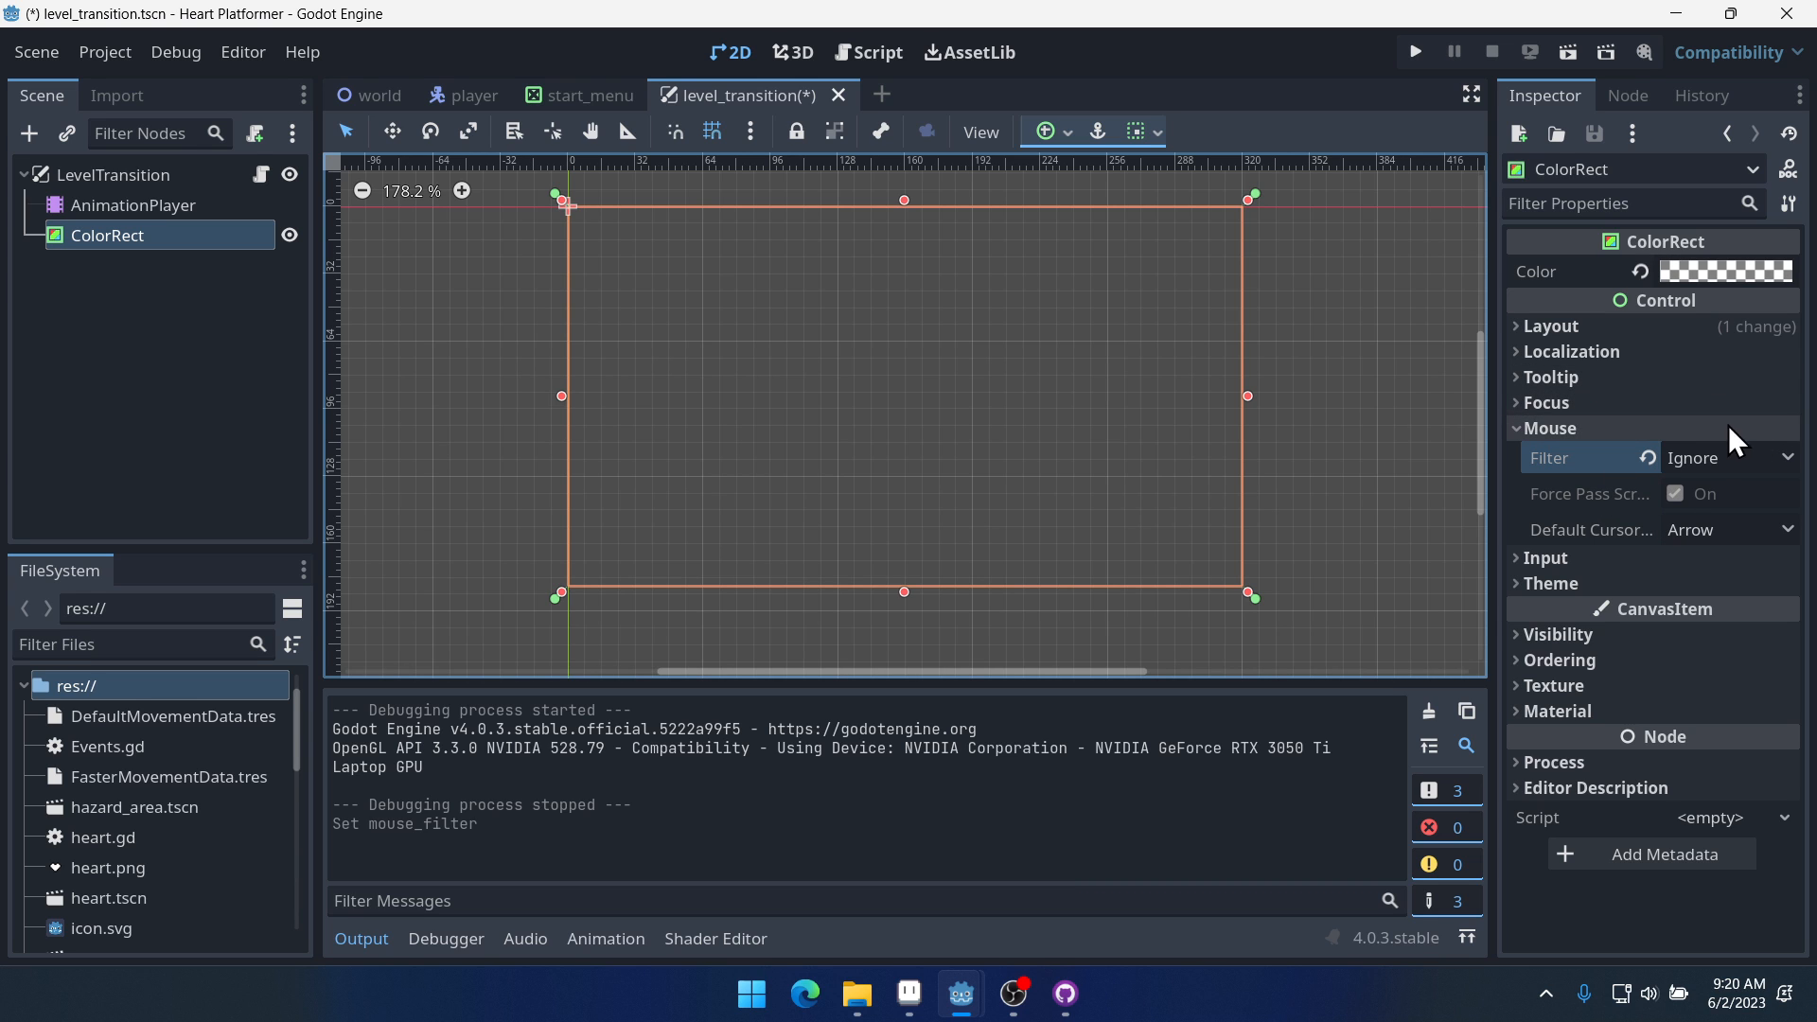
mouse_move(1582, 522)
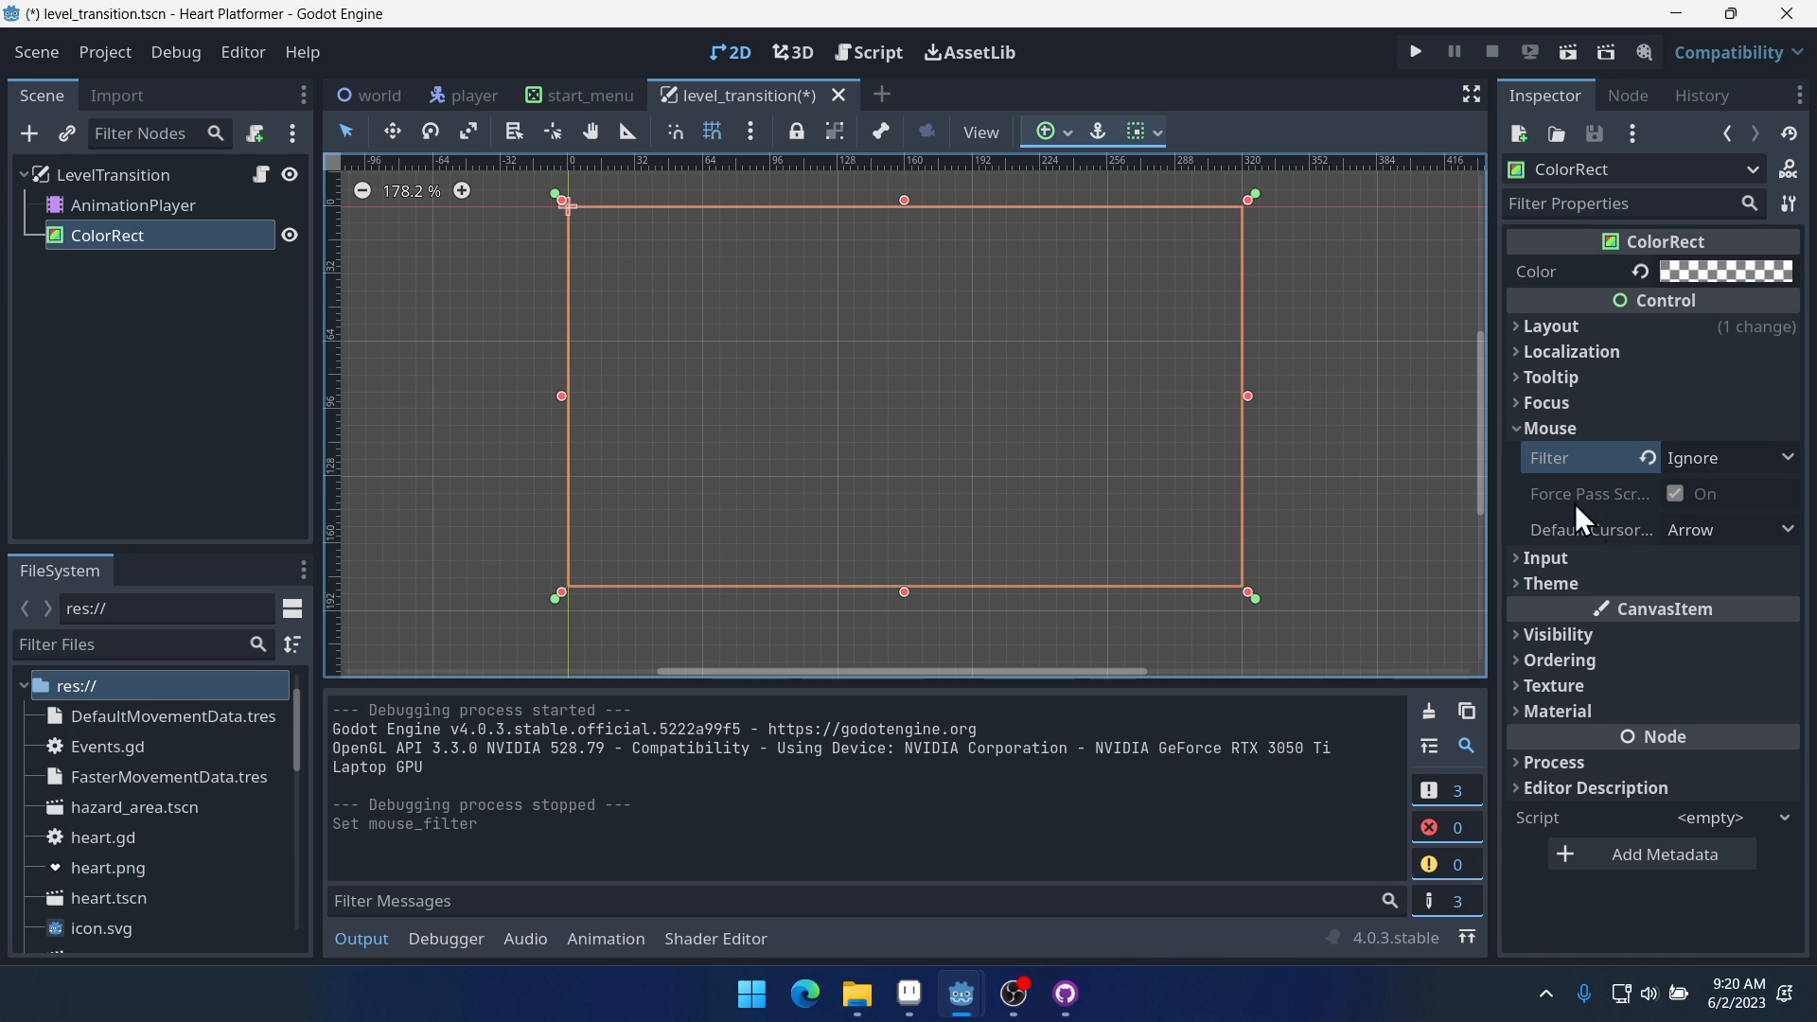
mouse_move(1603, 498)
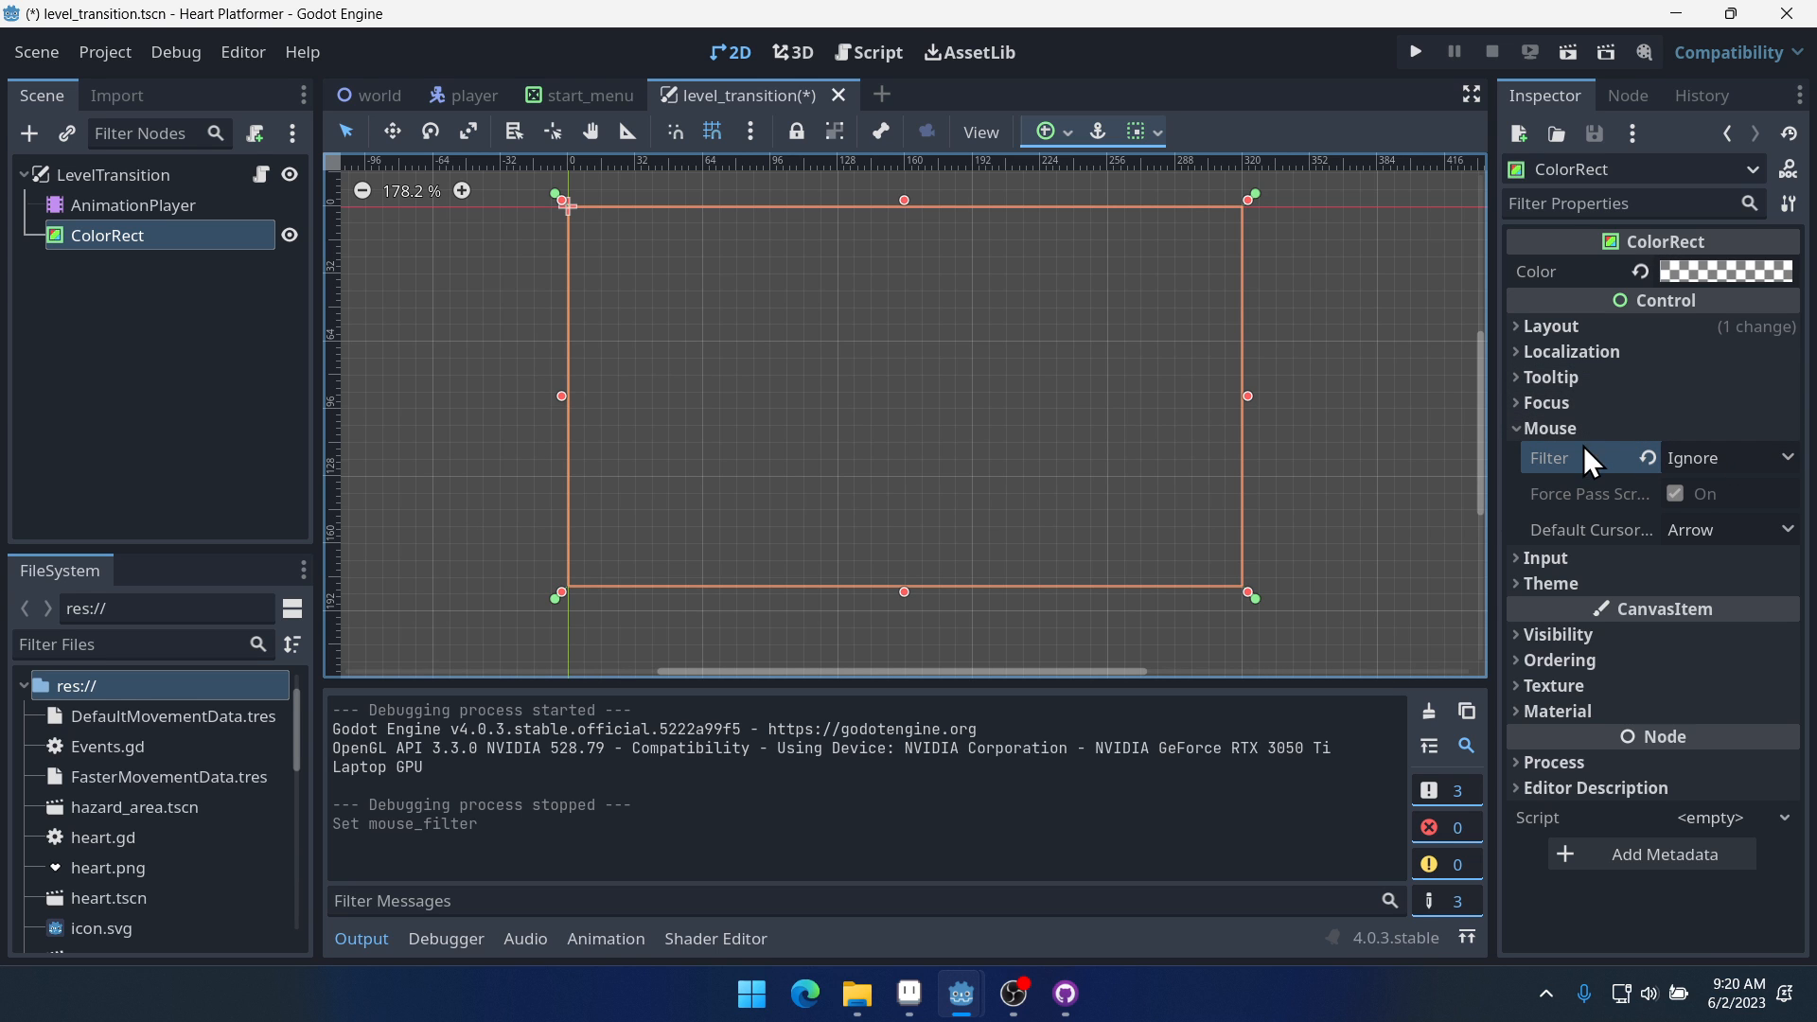
left_click(1726, 456)
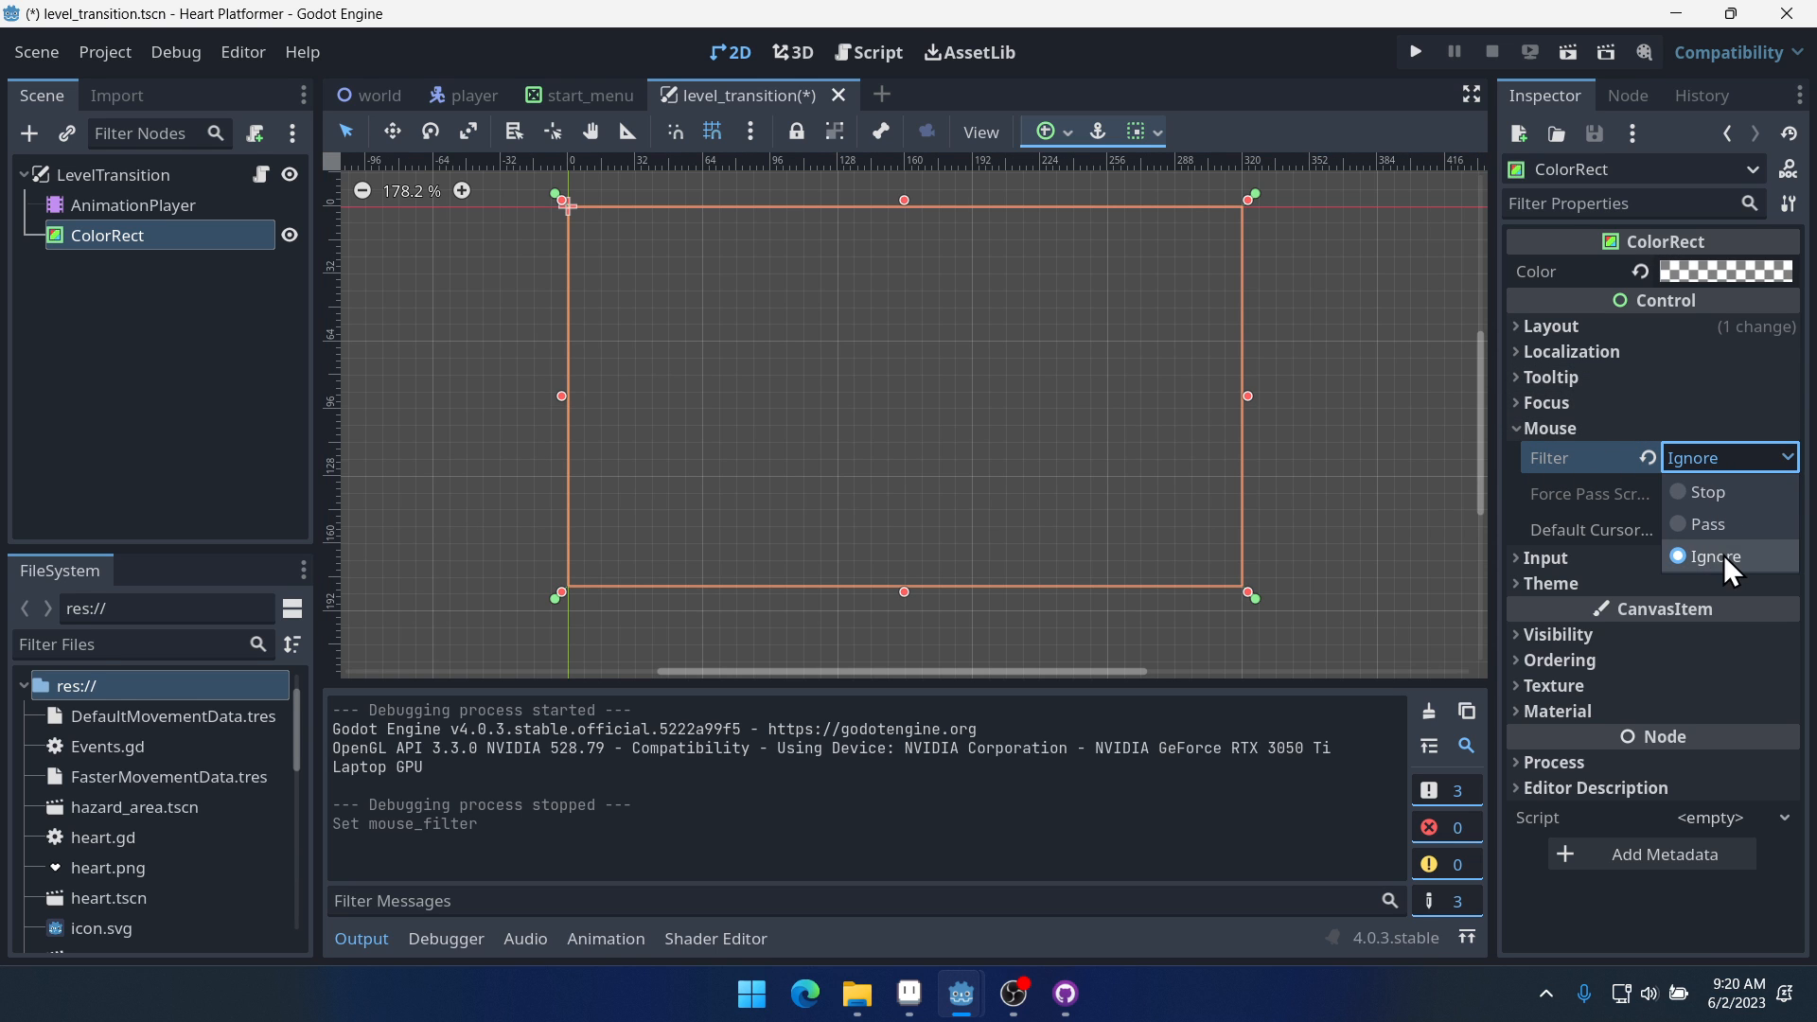
left_click(1714, 557)
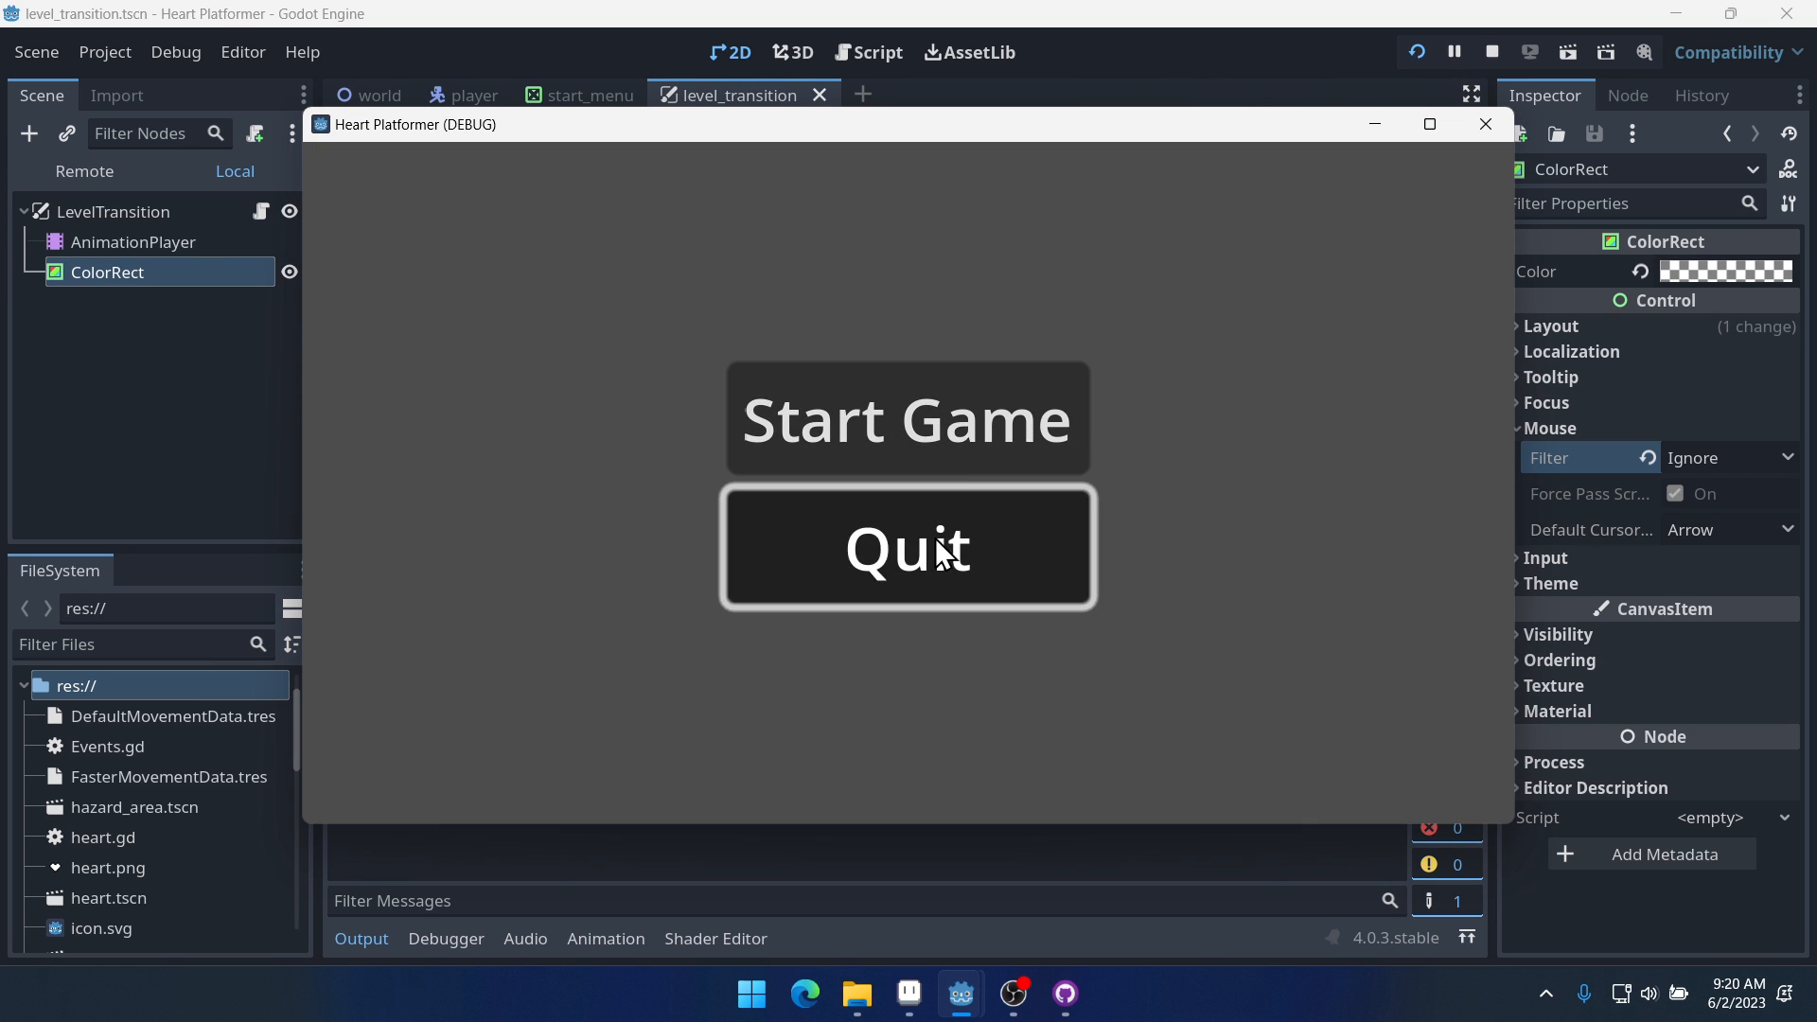
mouse_move(1522, 159)
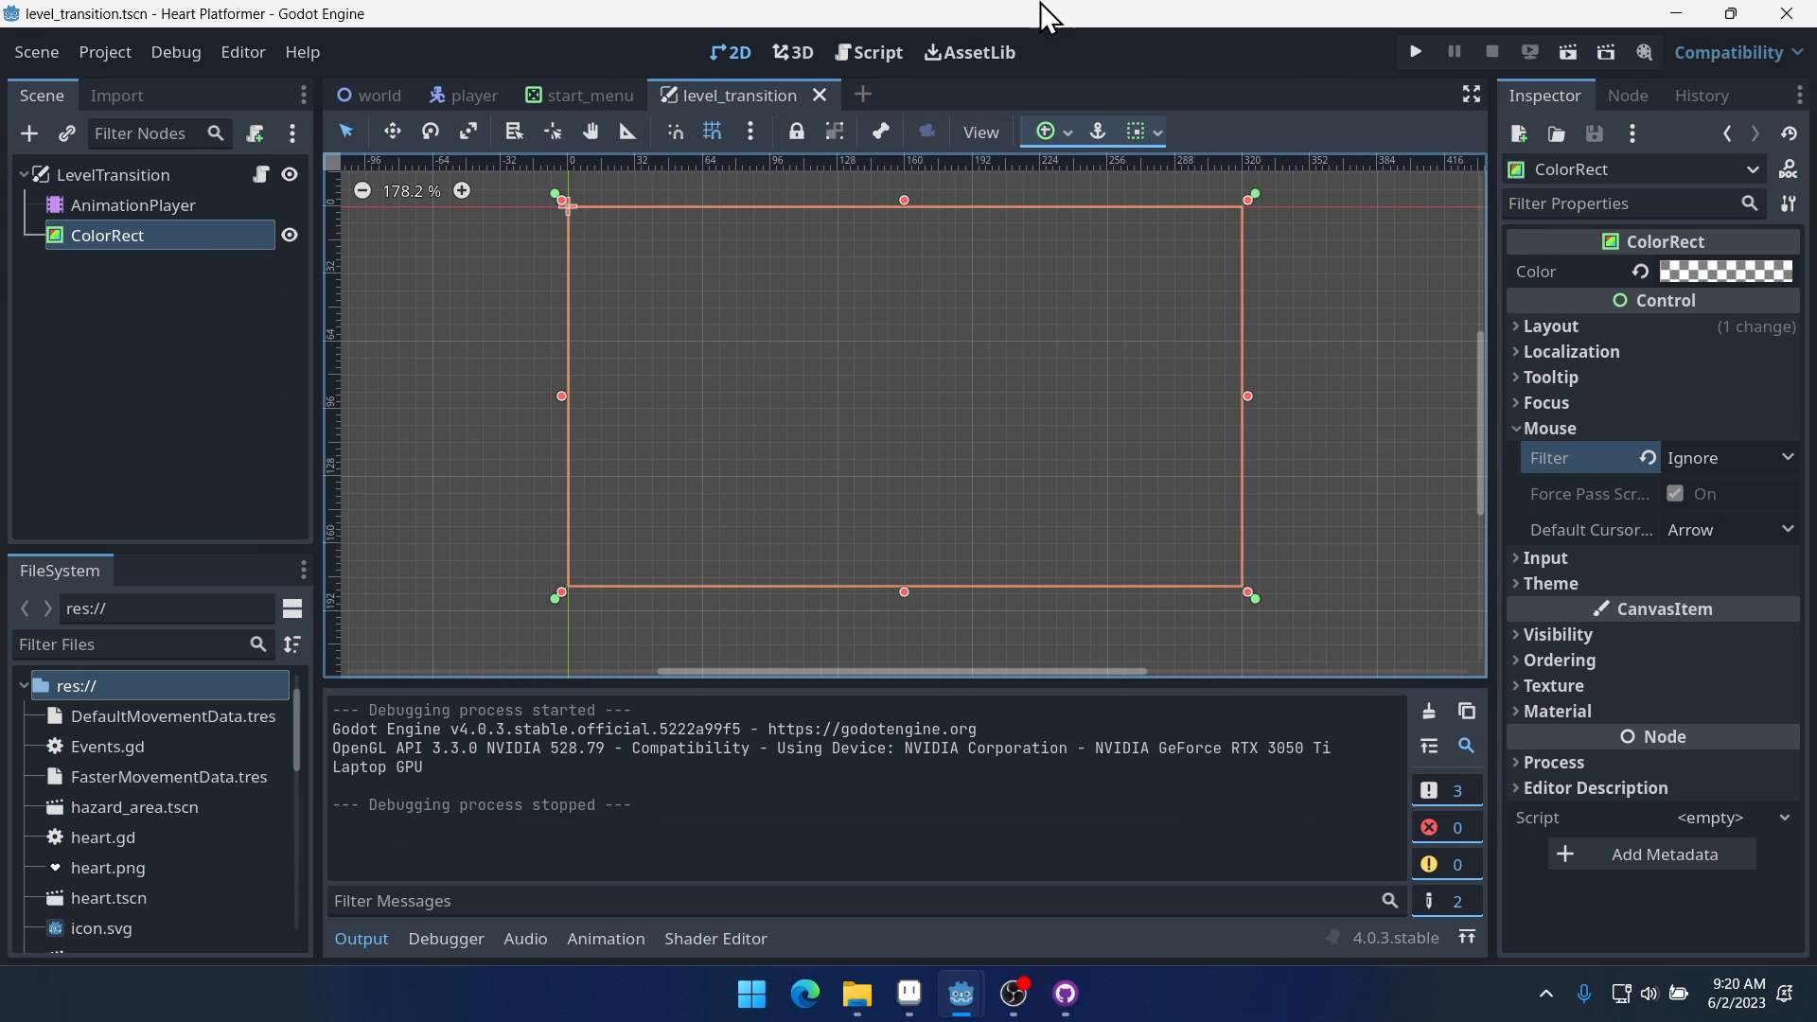
left_click(586, 94)
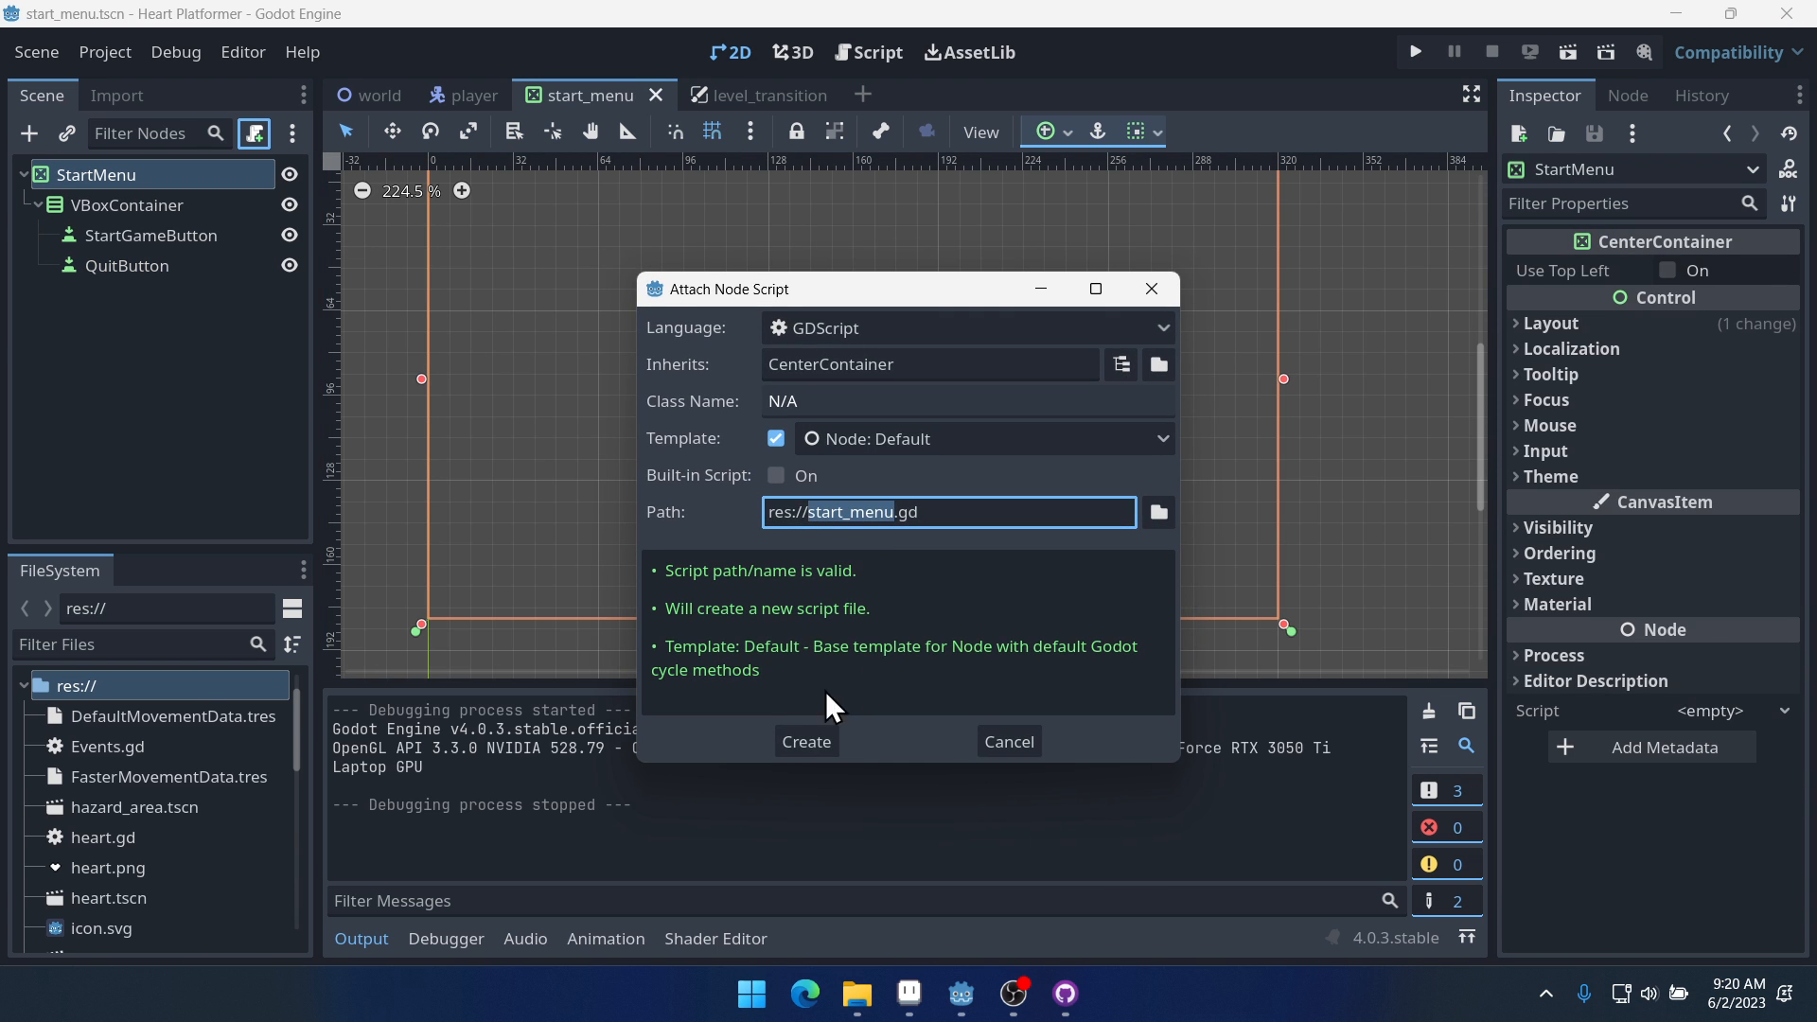
Create start_menu.gd with the default path, then select QuitButton and show its signals
left_click(806, 742)
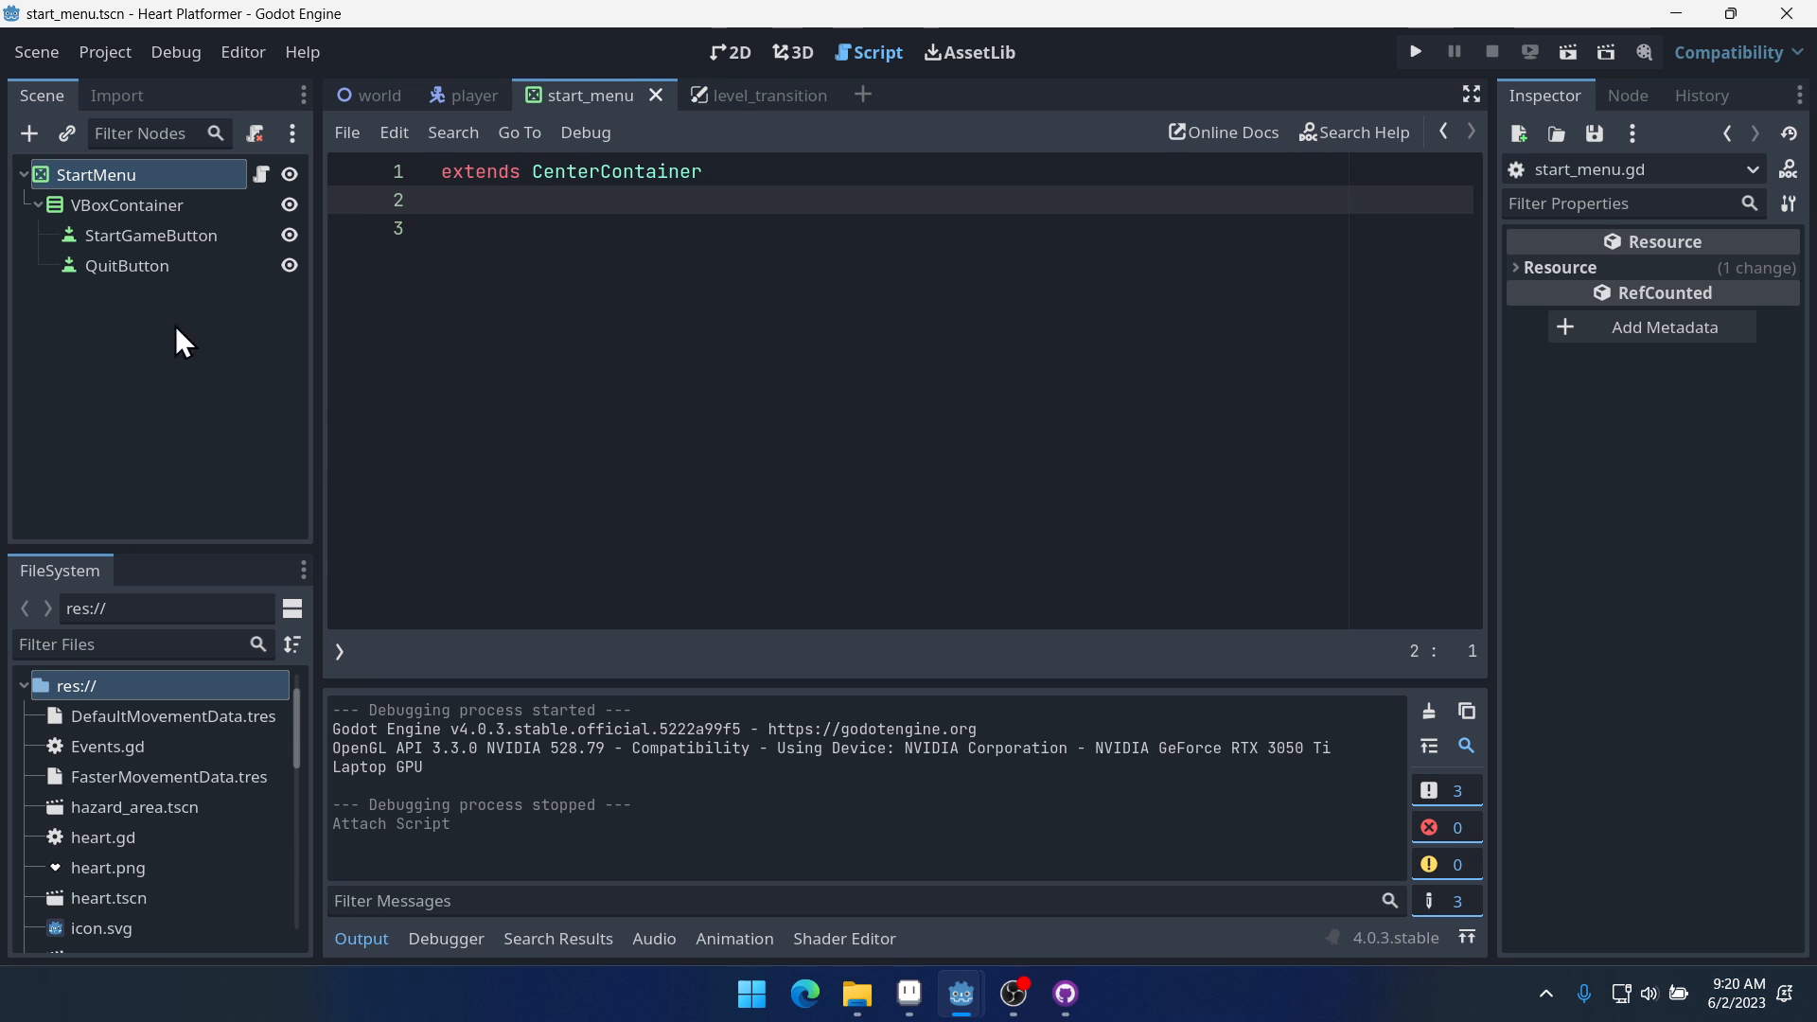
left_click(126, 265)
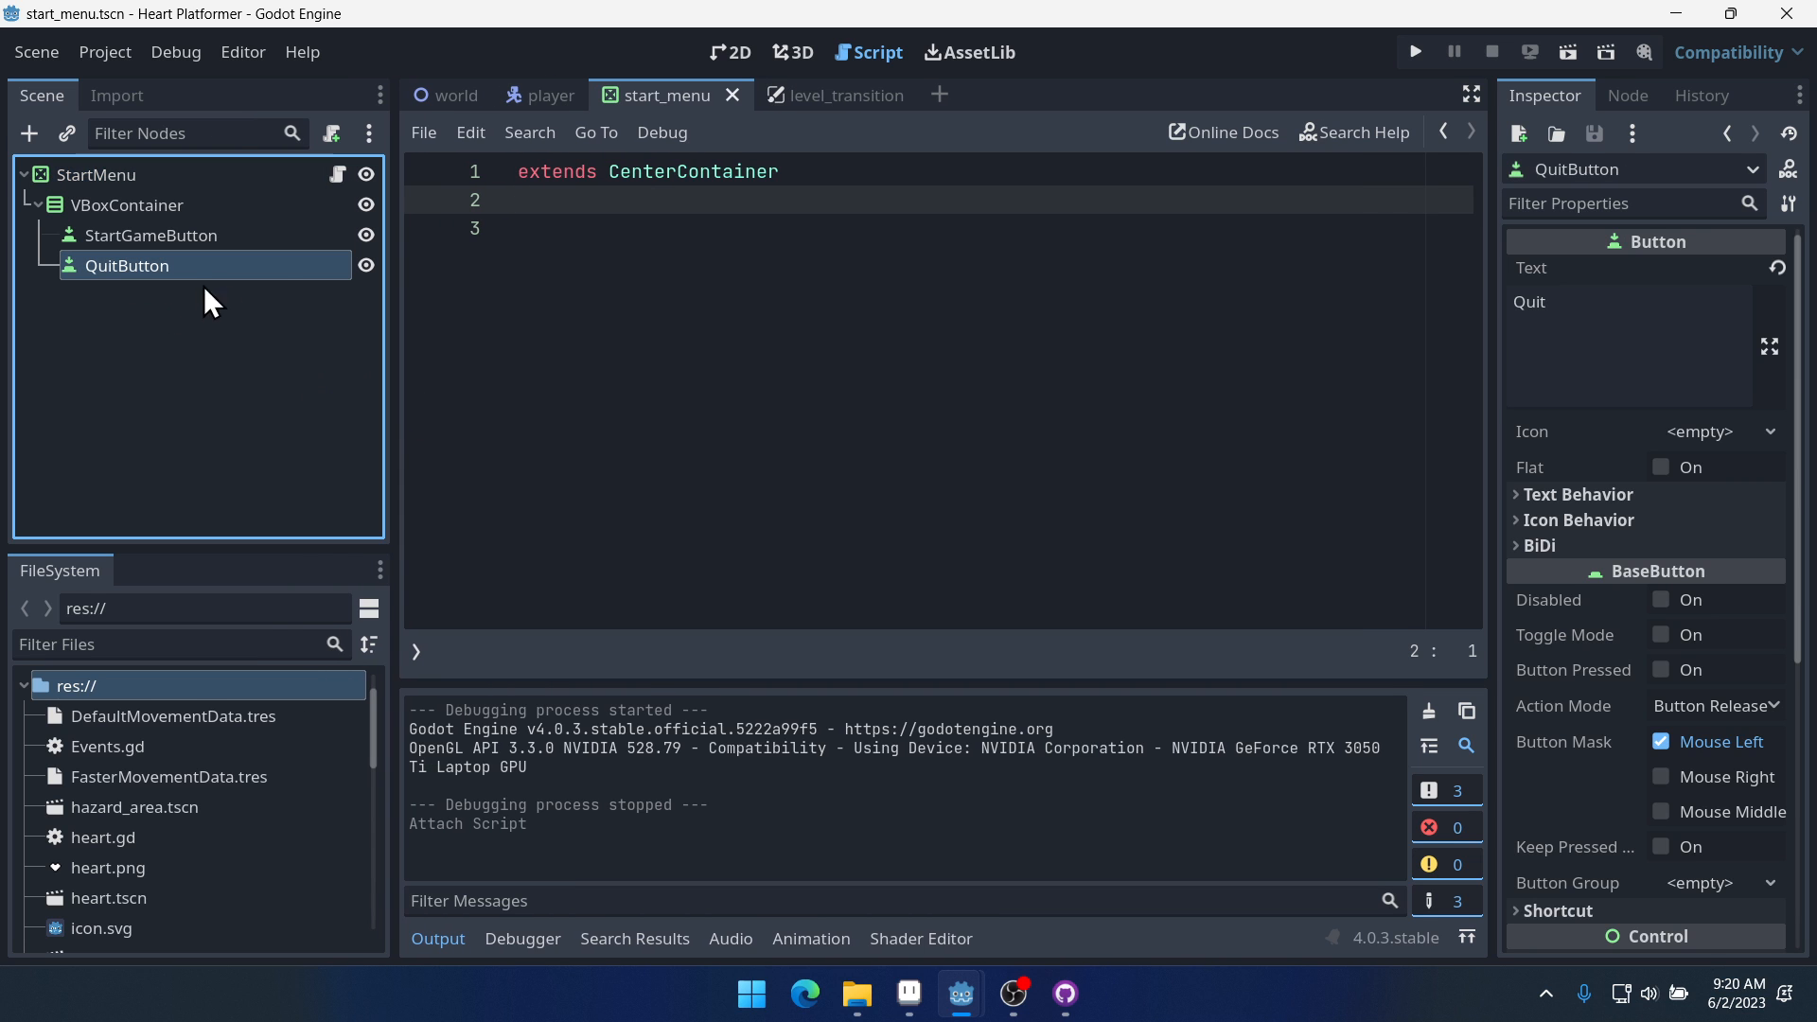
mouse_move(1107, 411)
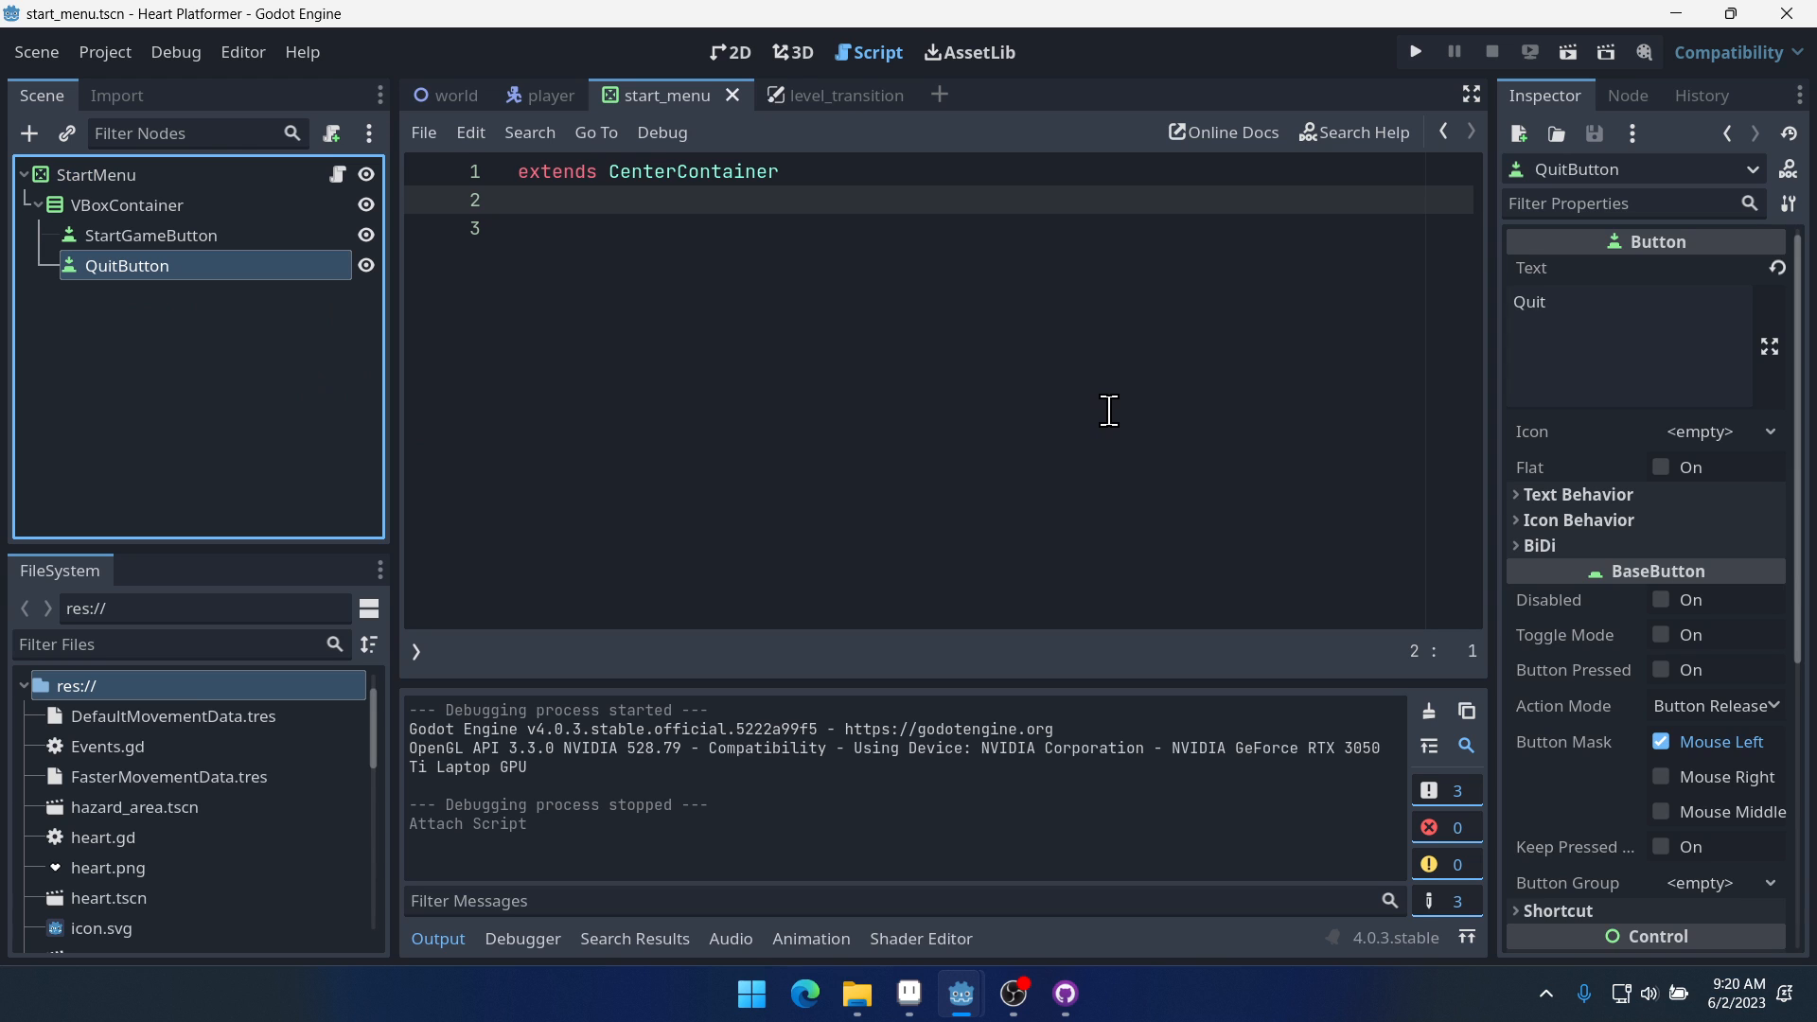
left_click(1626, 95)
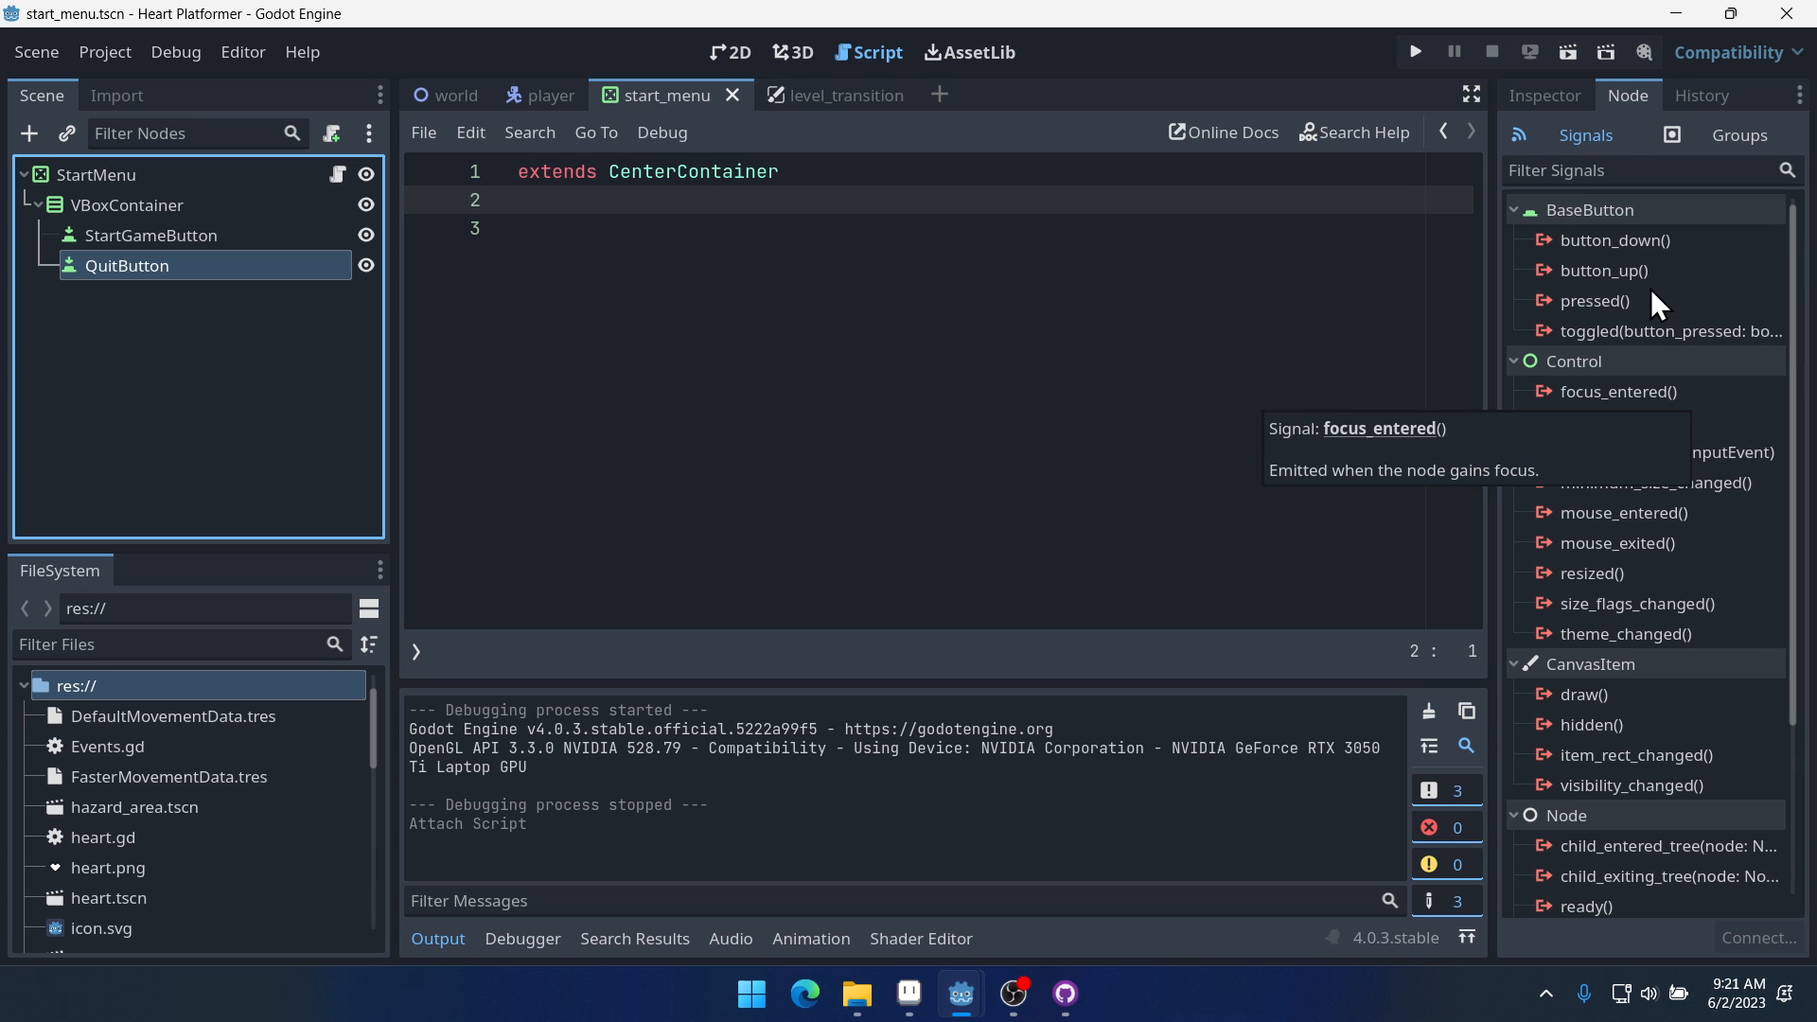
Connect the pressed() signals of QuitButton and StartGameButton to new handlers in start_menu.gd
double_click(1595, 301)
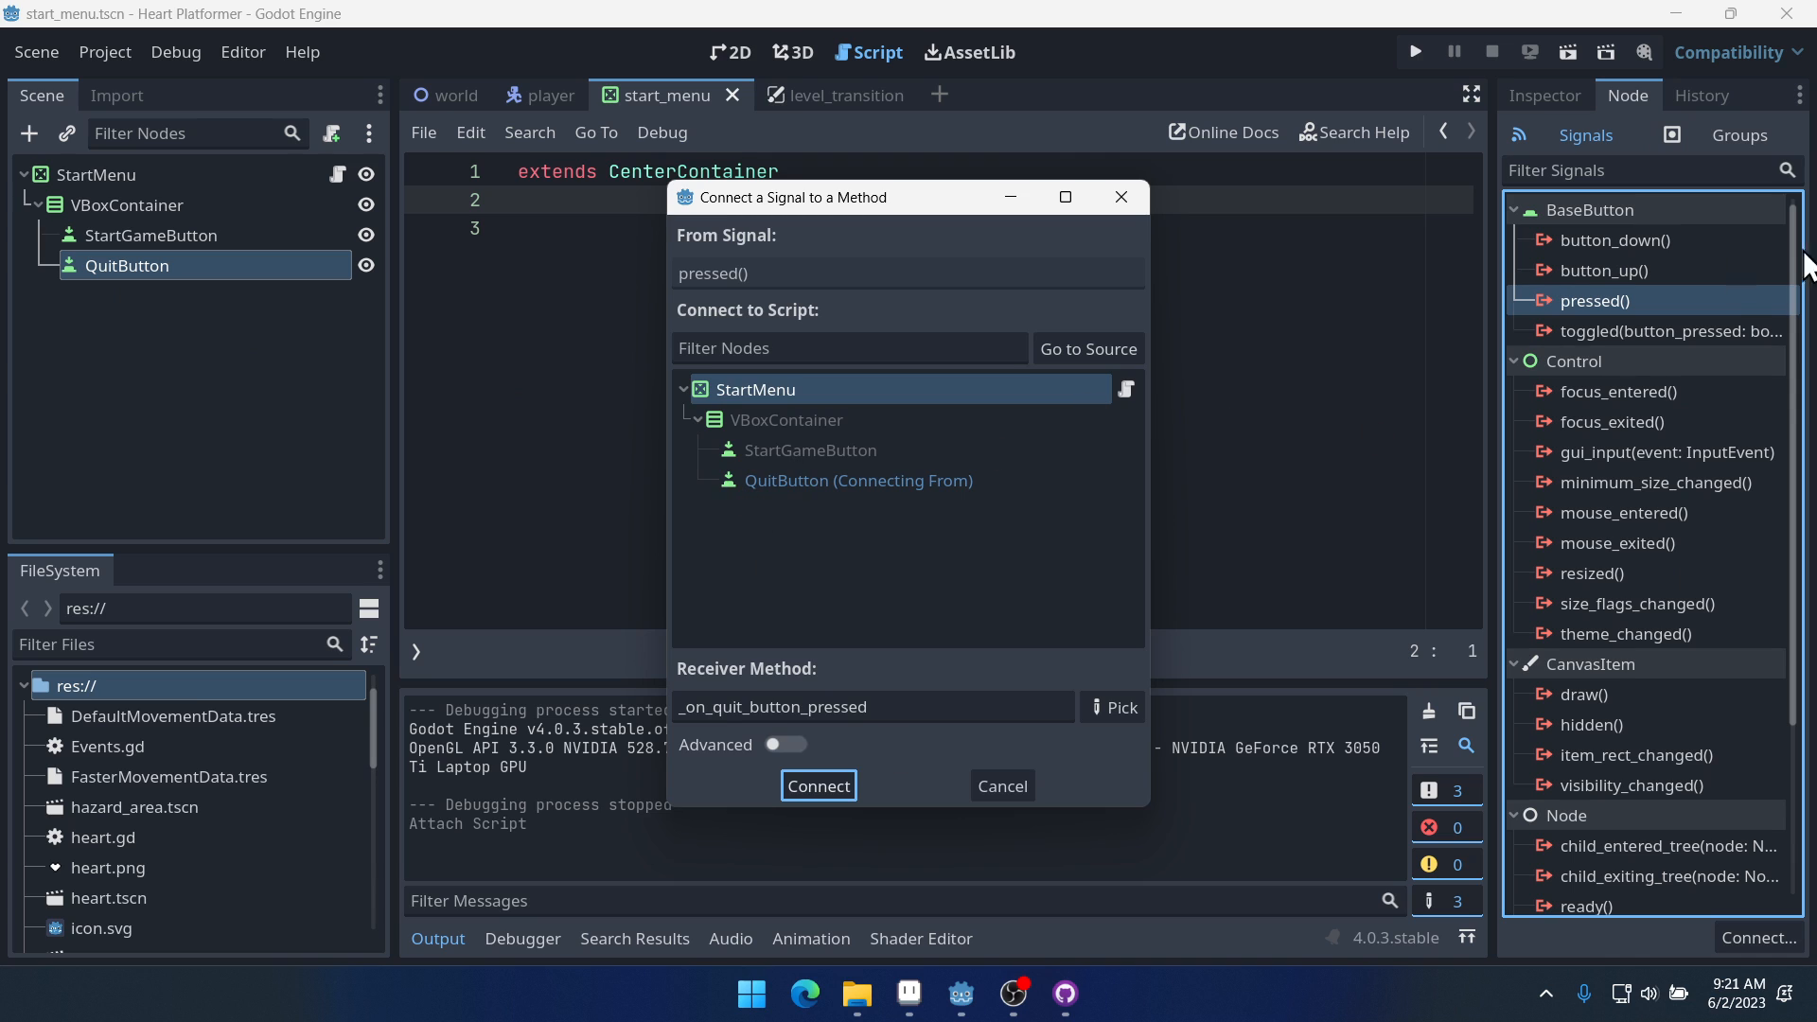
mouse_move(793, 677)
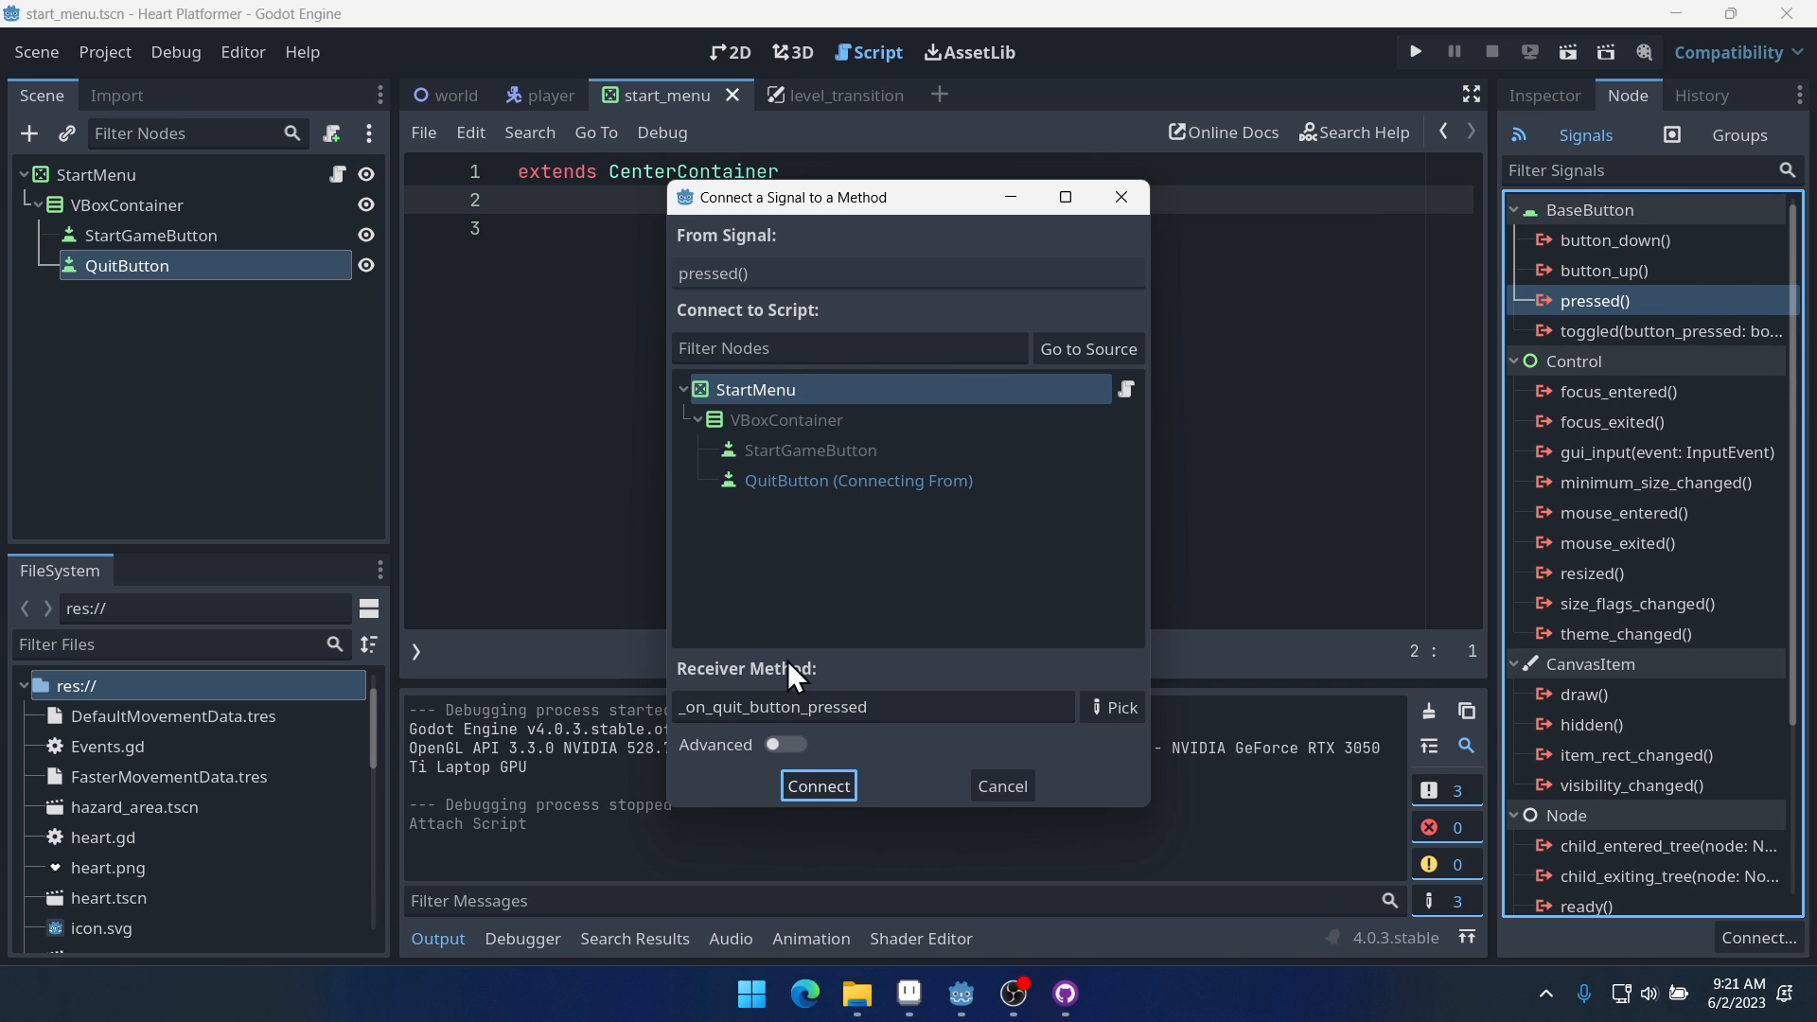
left_click(818, 786)
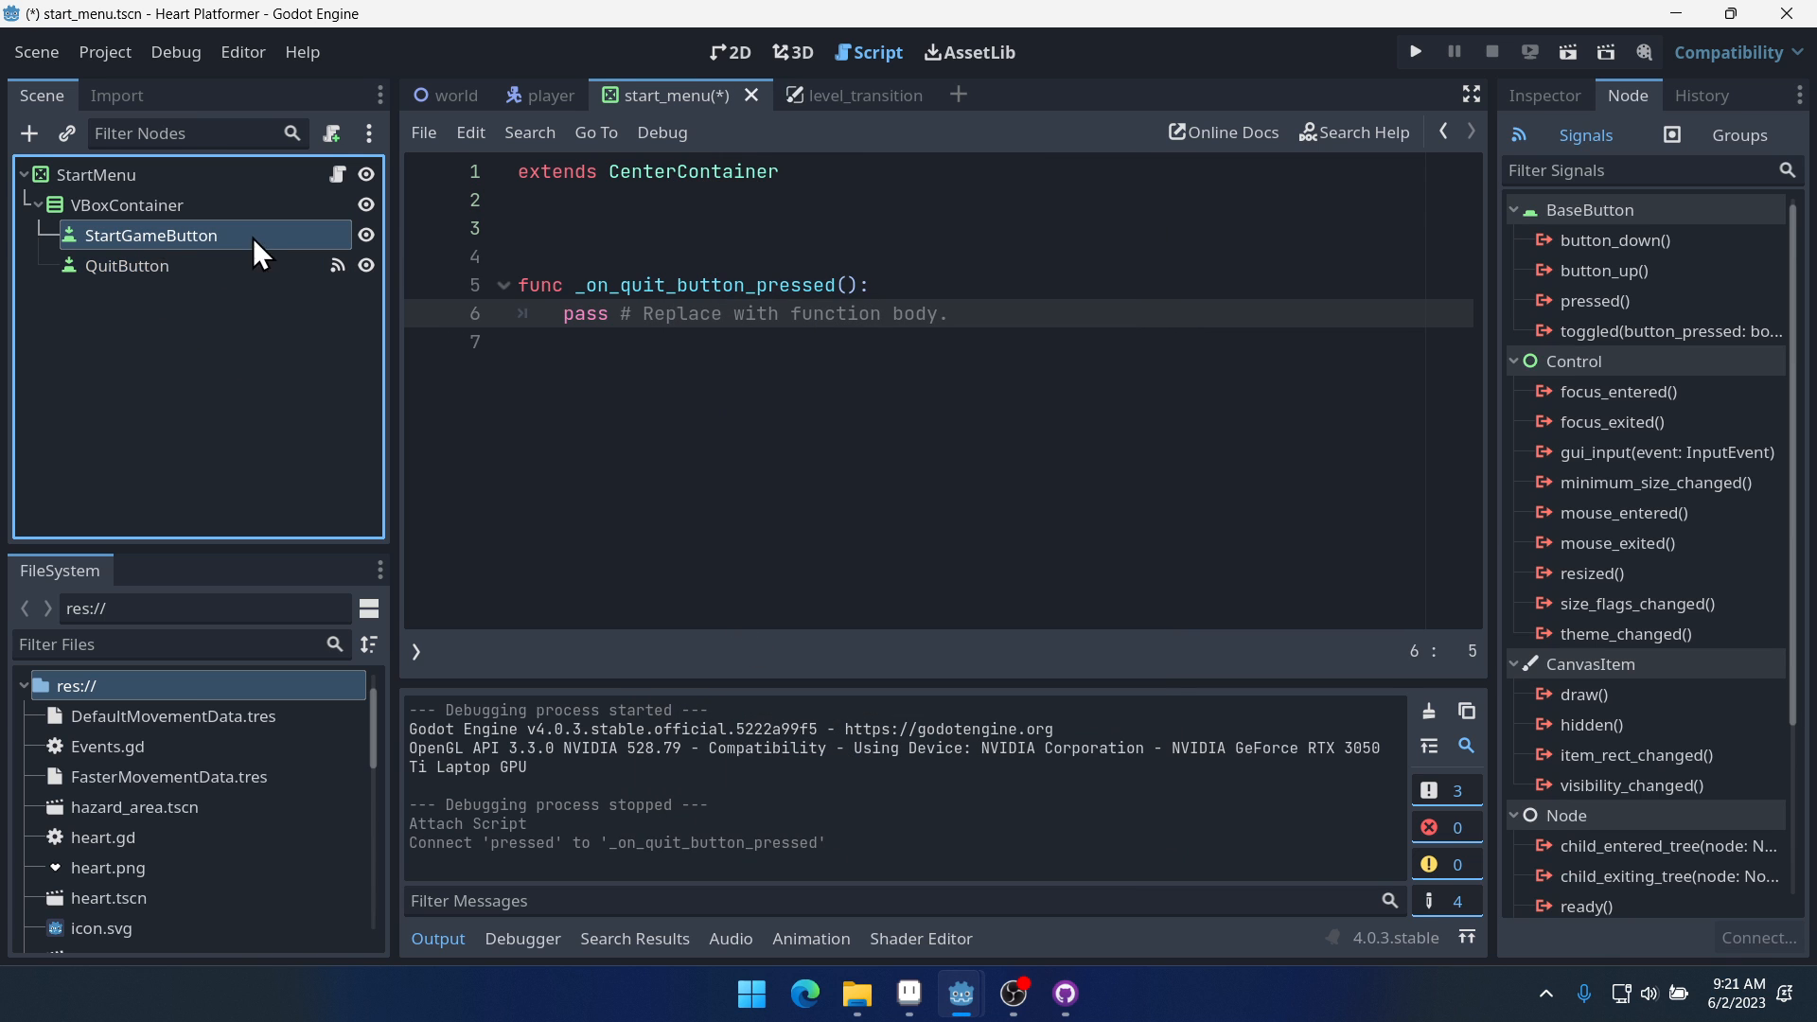
double_click(1597, 301)
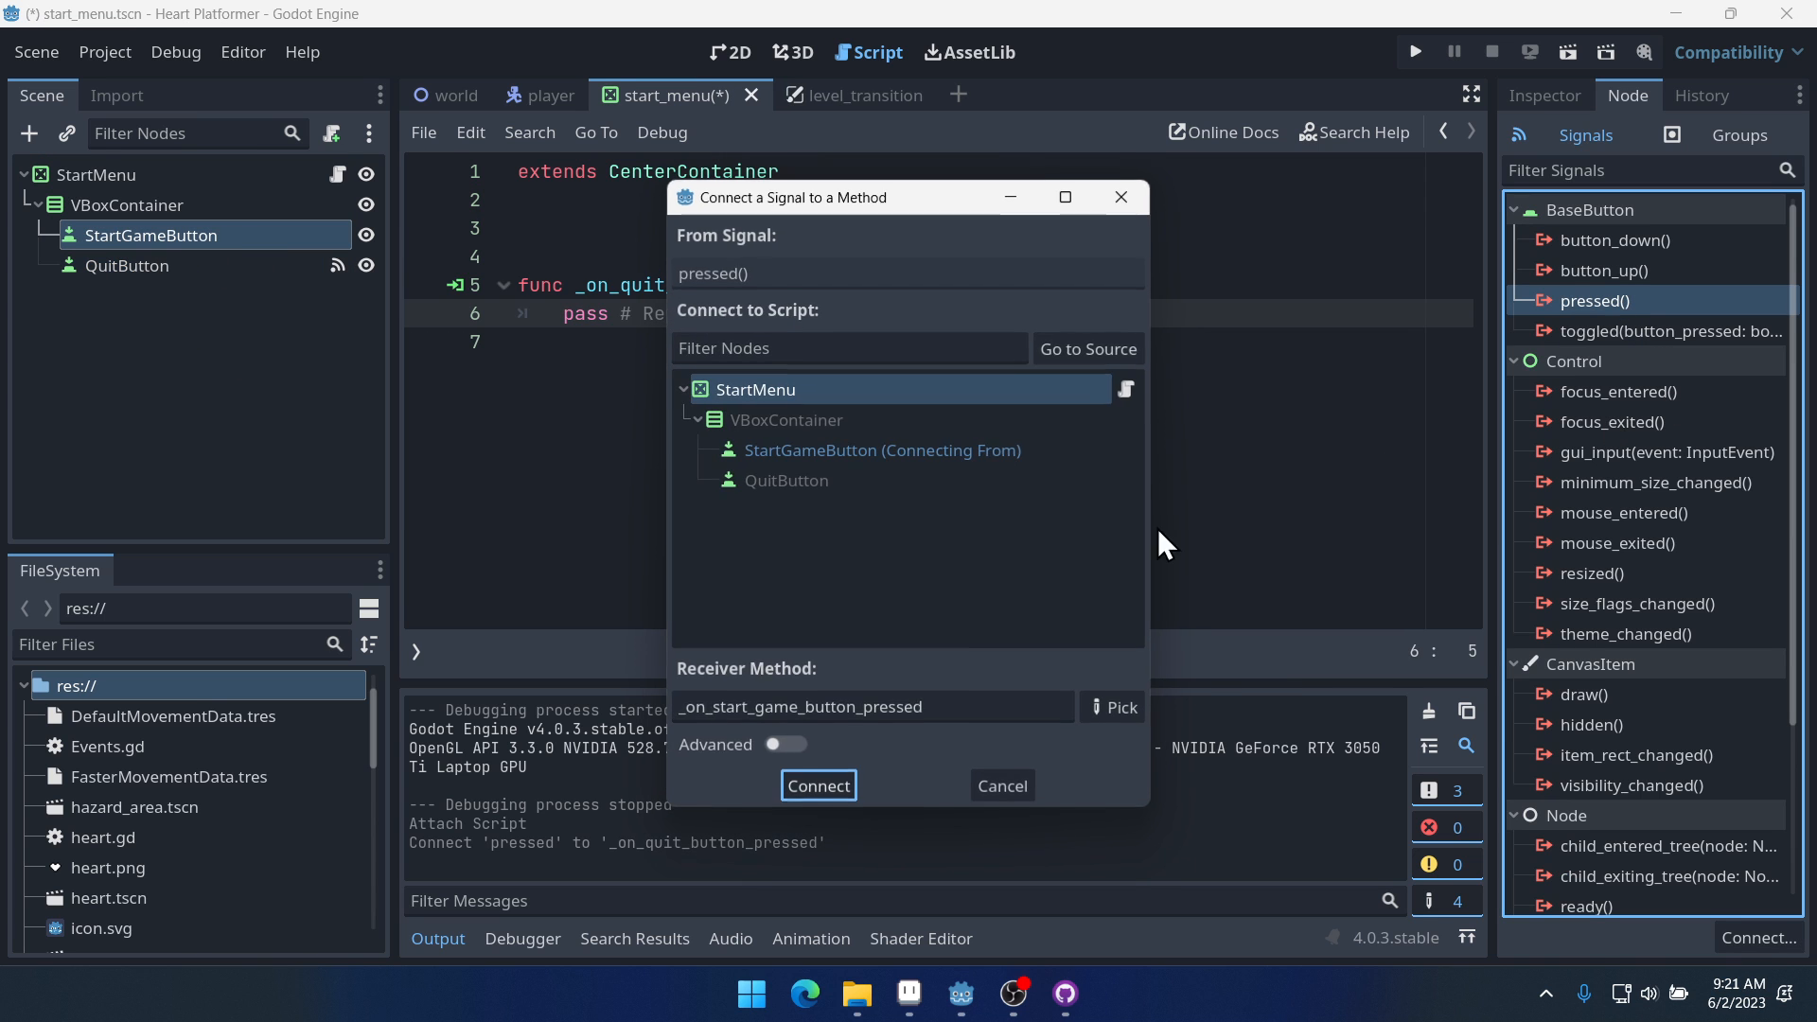
left_click(817, 785)
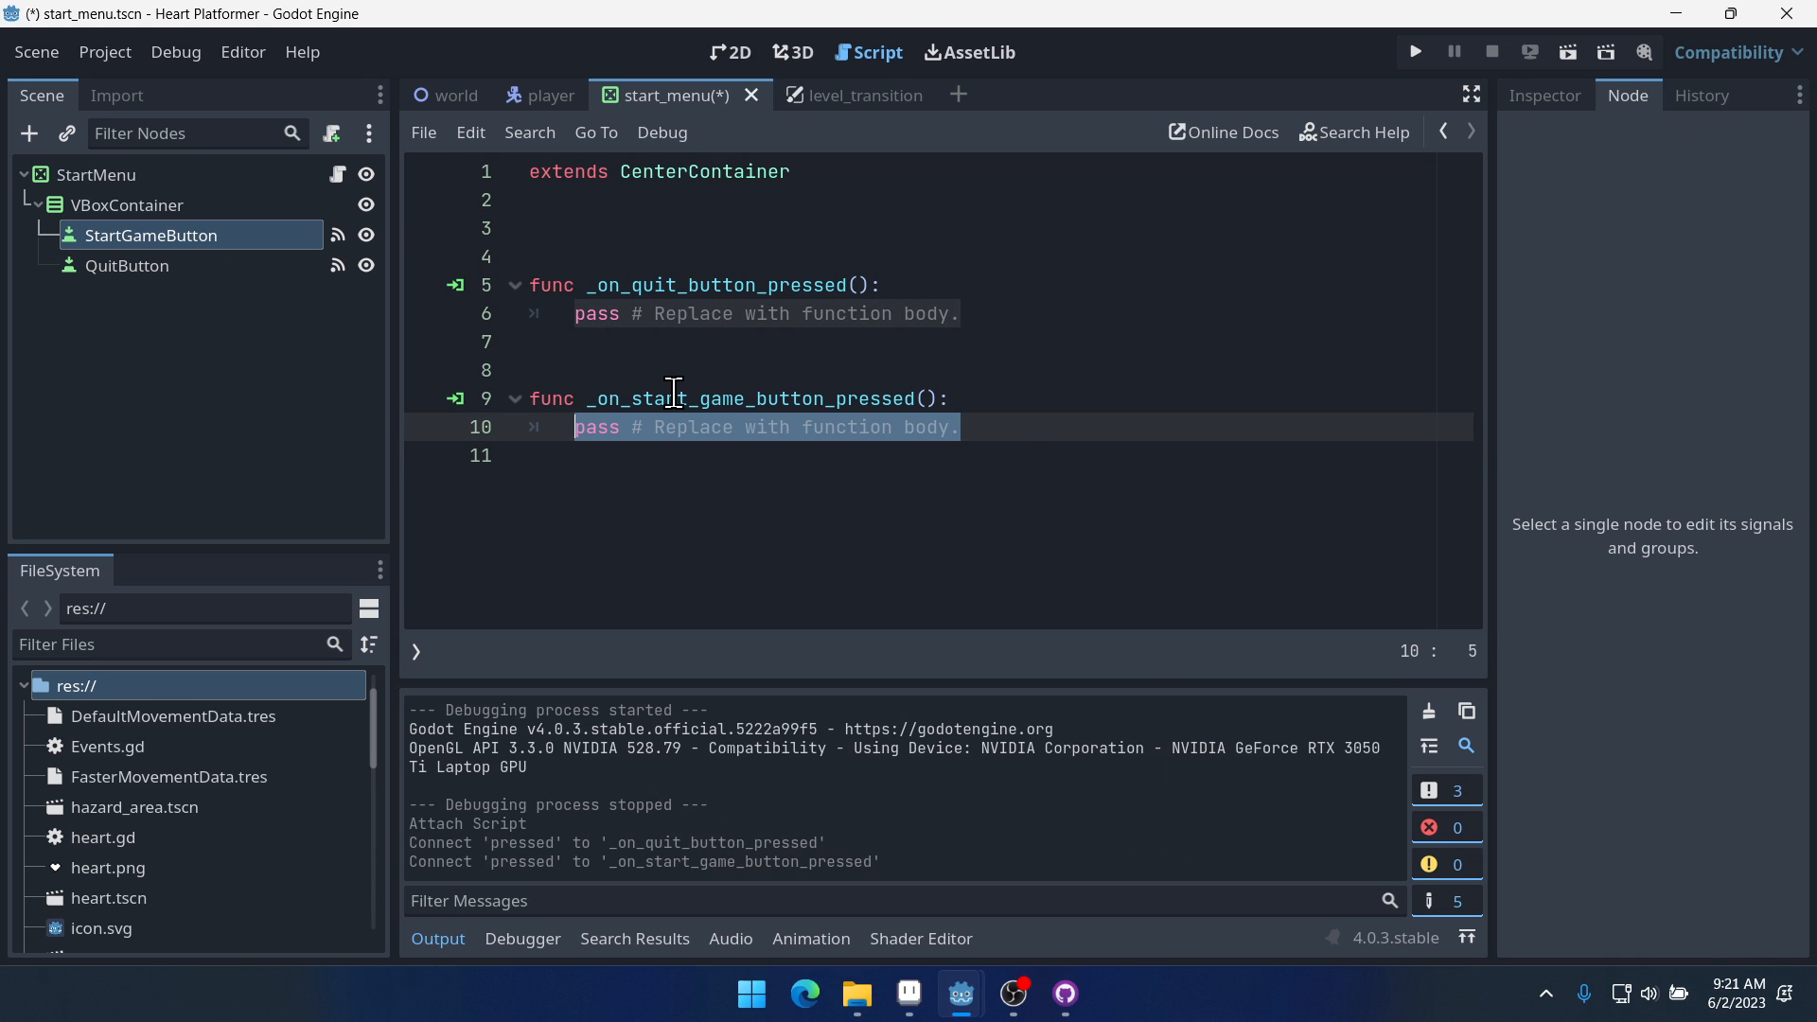
Write get_tree().quit() in the Quit button handler
type("get_tree().")
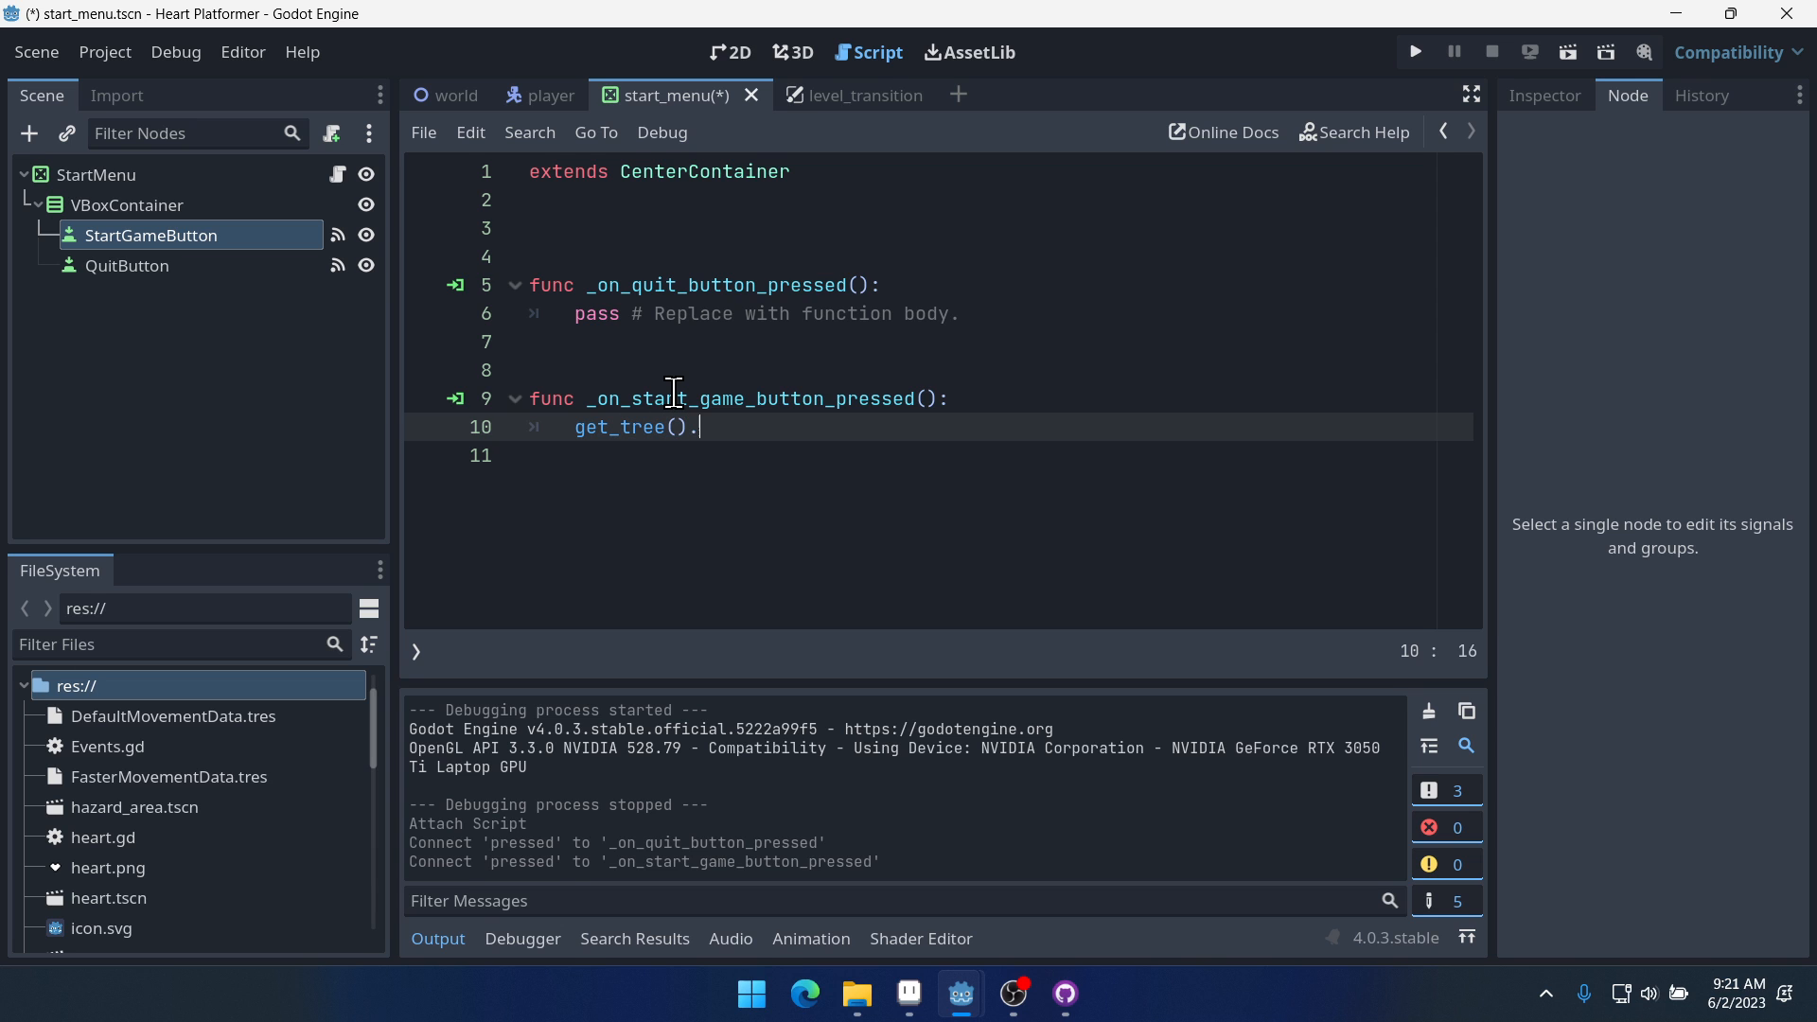
type("quit(")
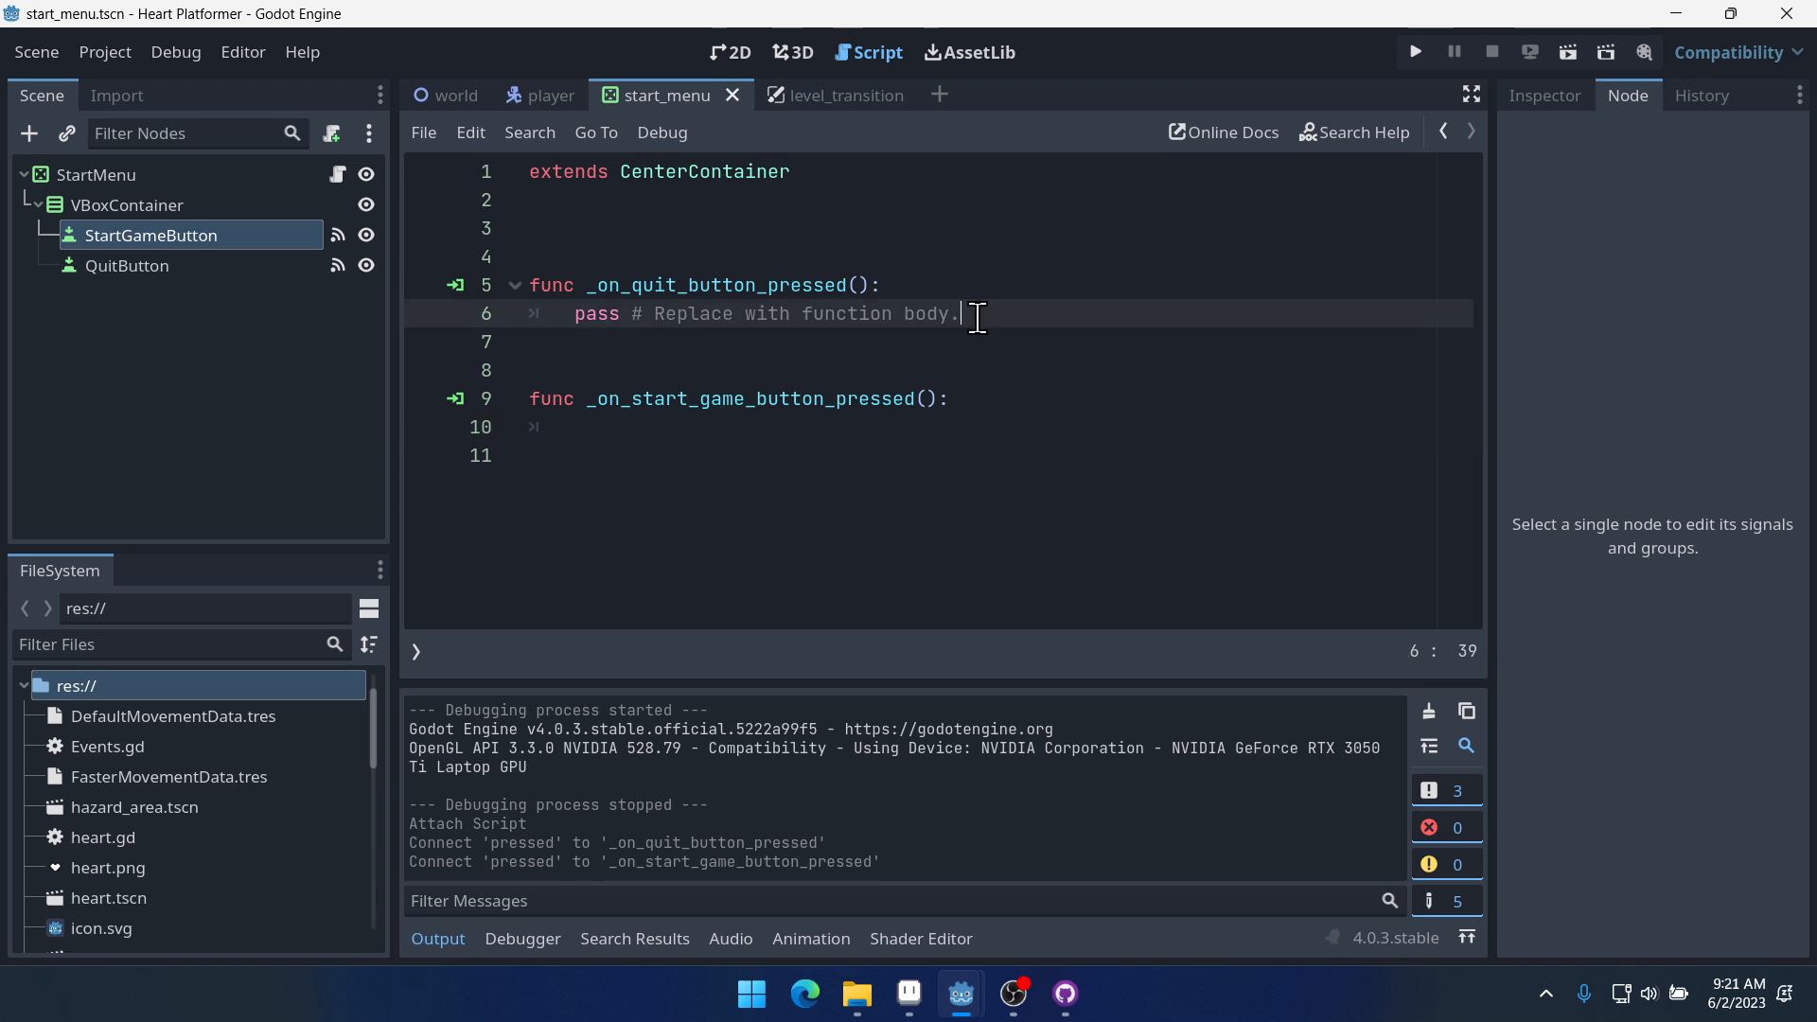
type("get_tree().quit()")
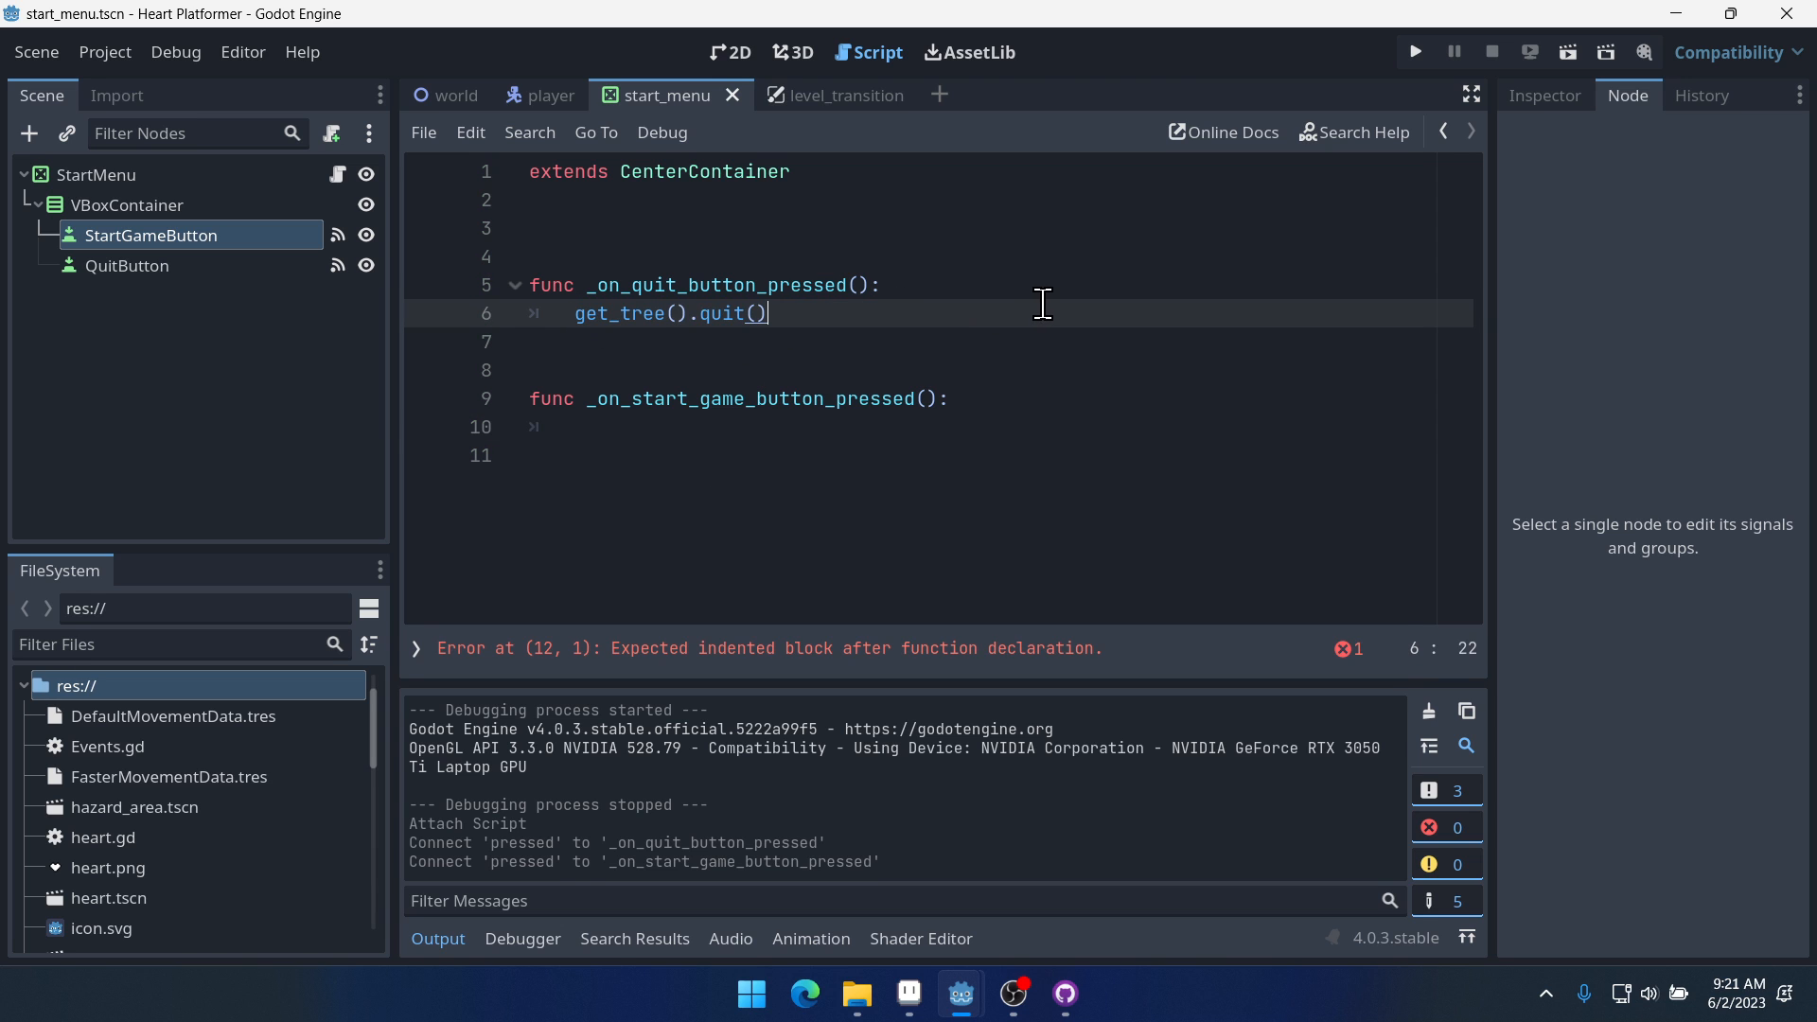
left_click(545, 426)
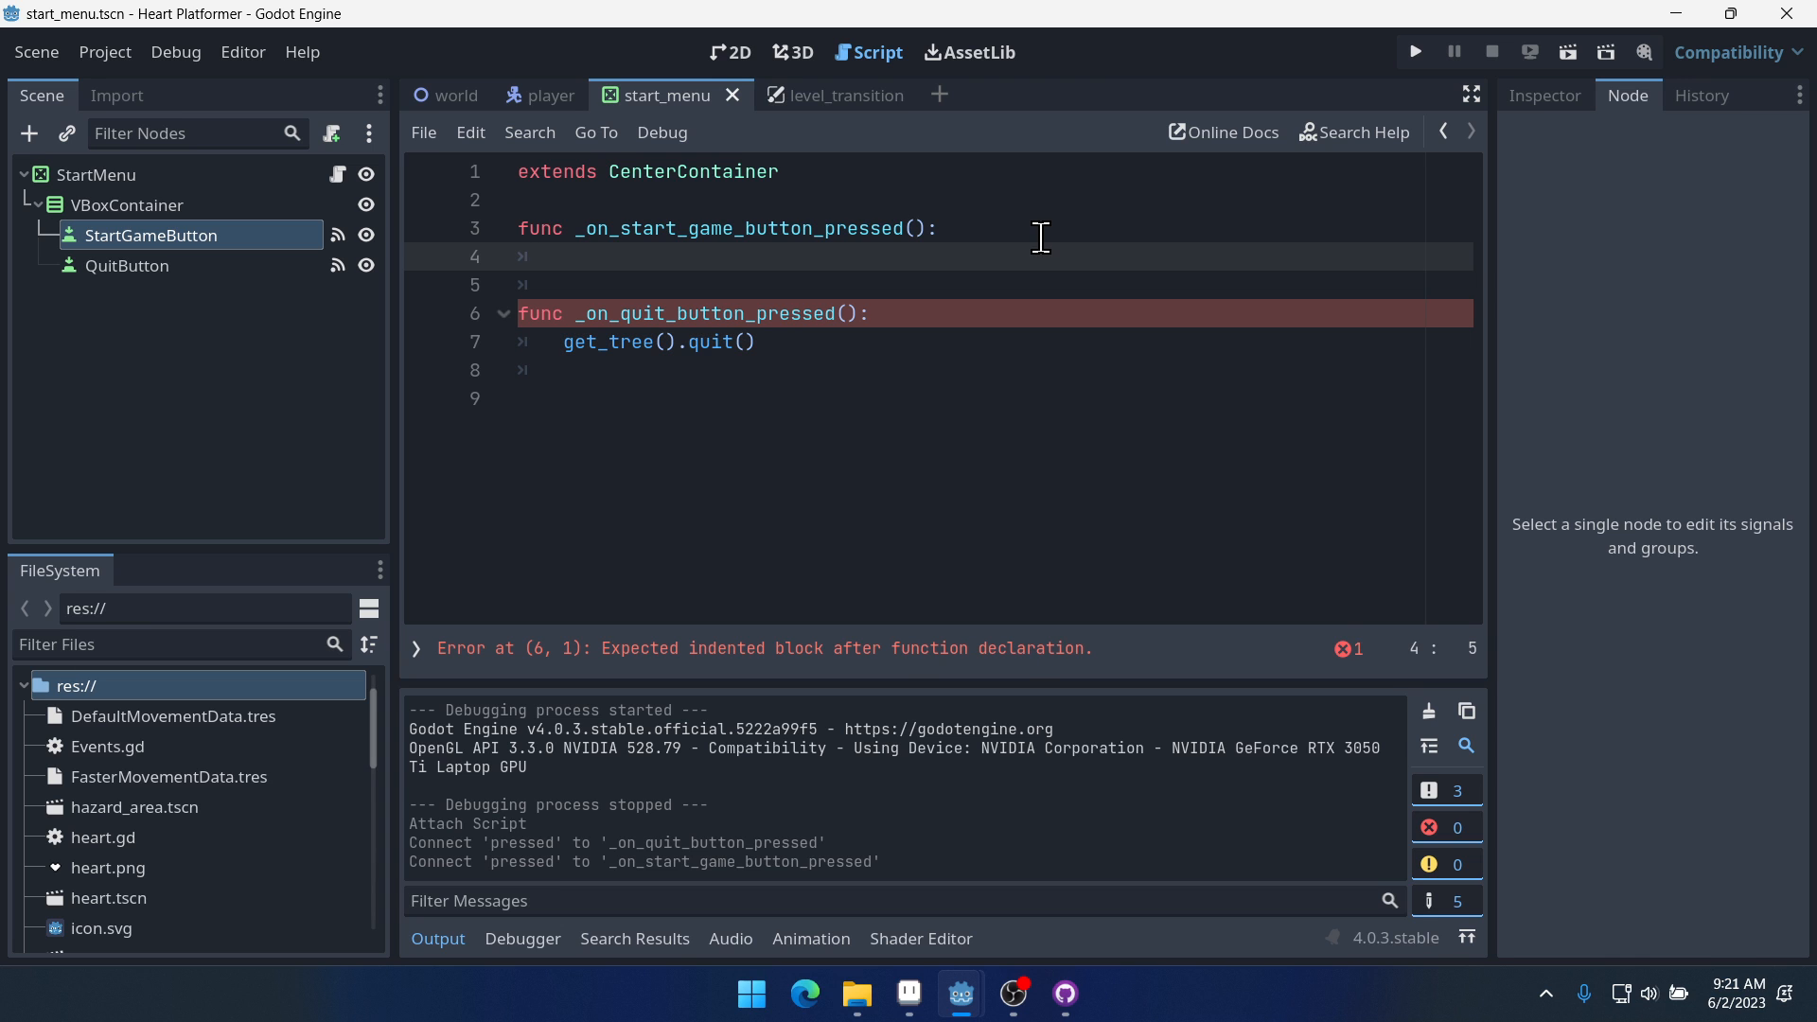
Write get_tree().change_scene_to_file("res://level_one.tscn") in the Start Game handler
type("get_tree().")
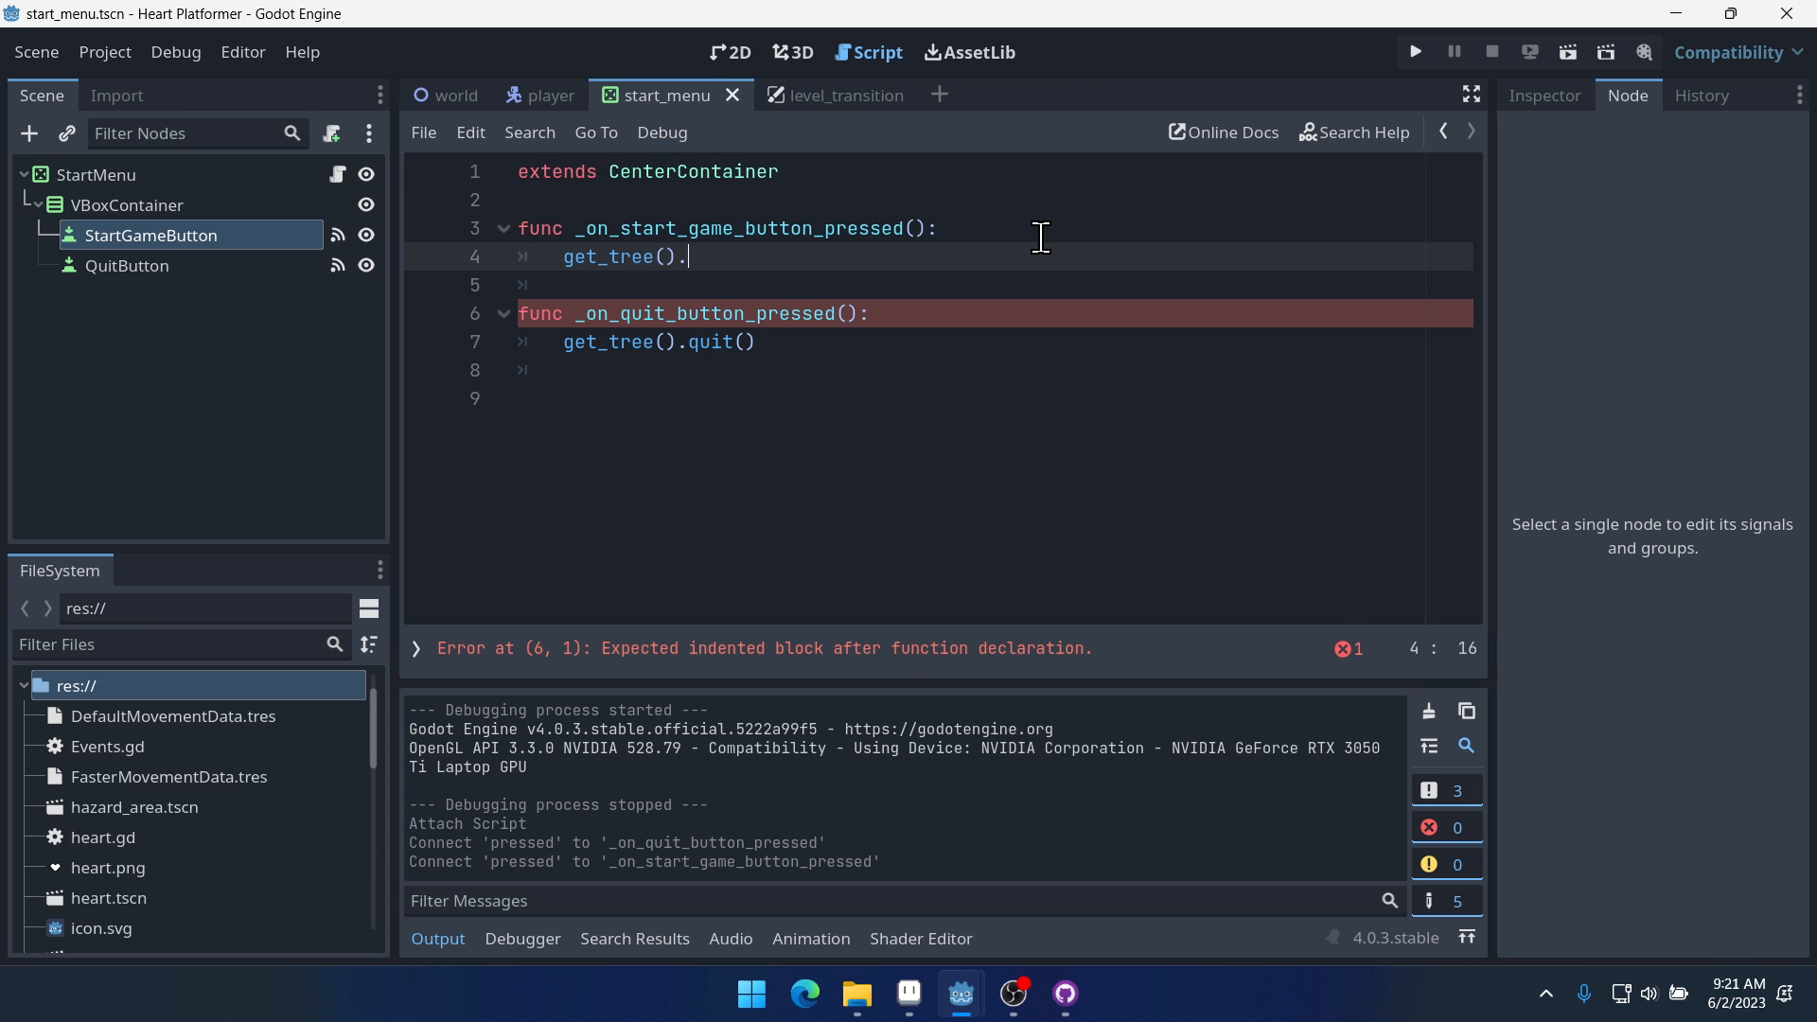
type("change_scene_to_file(\"res://level_one.tscn")
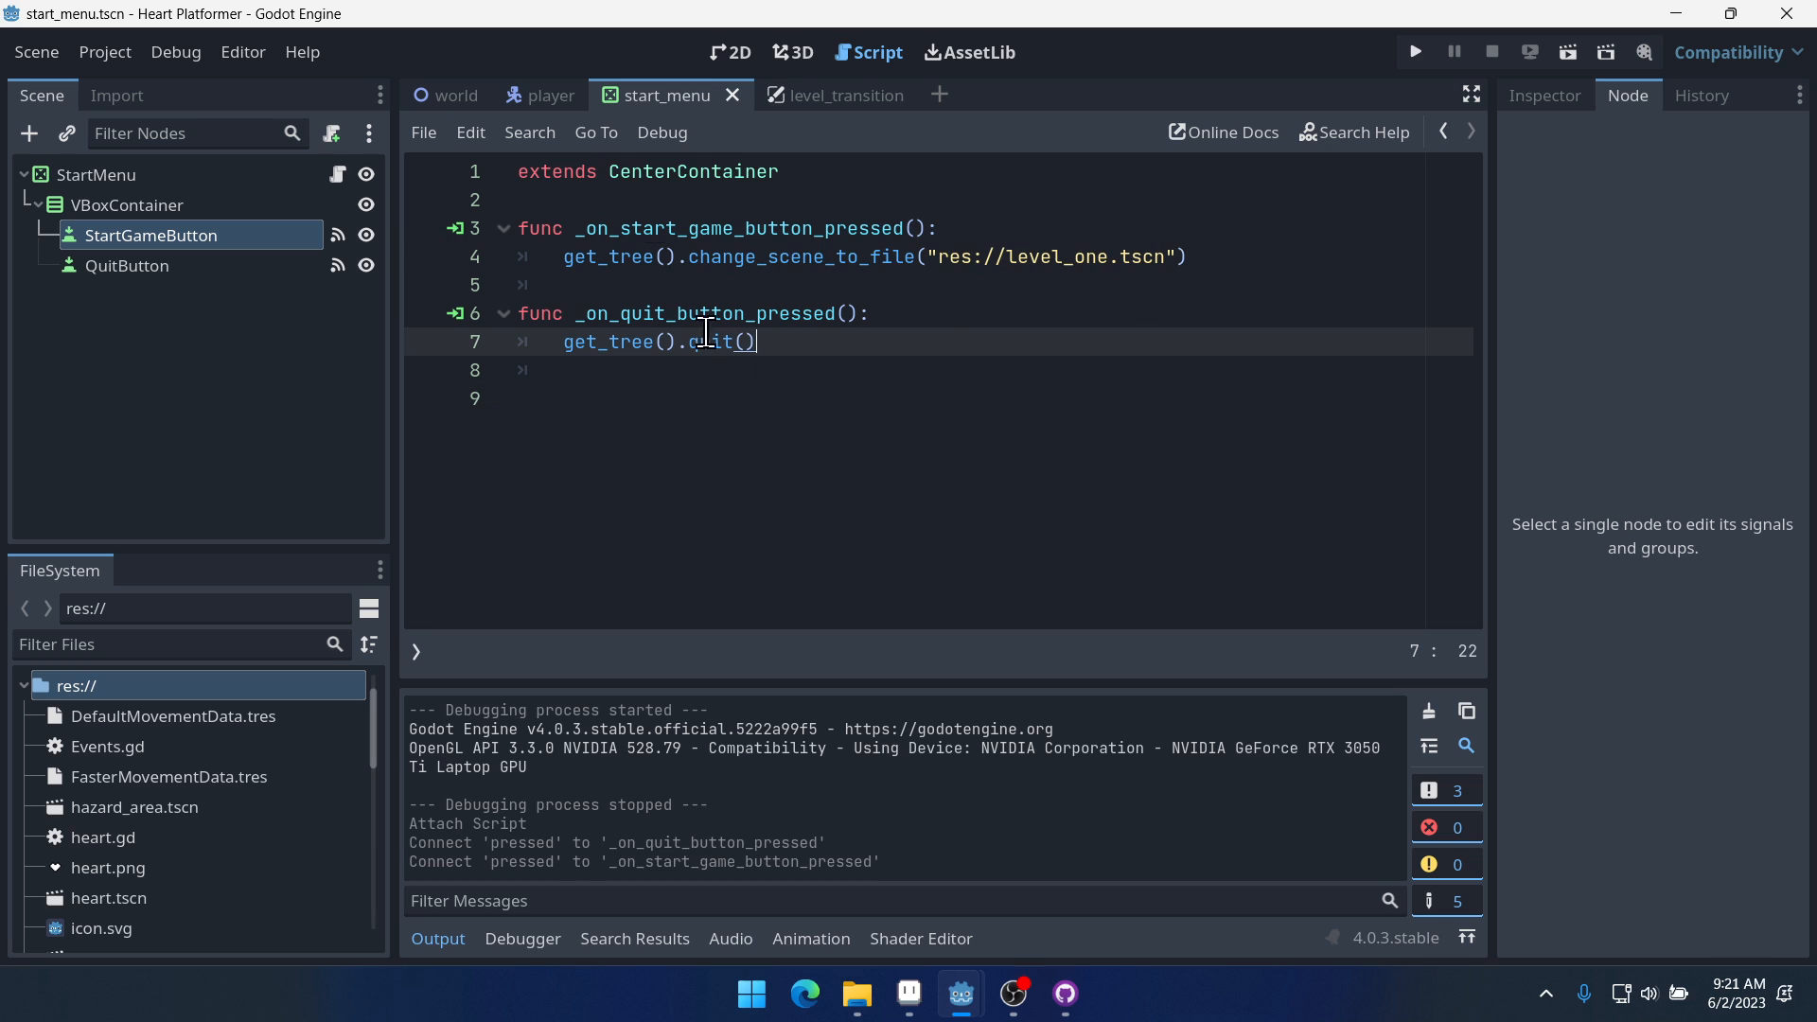
double_click(800, 255)
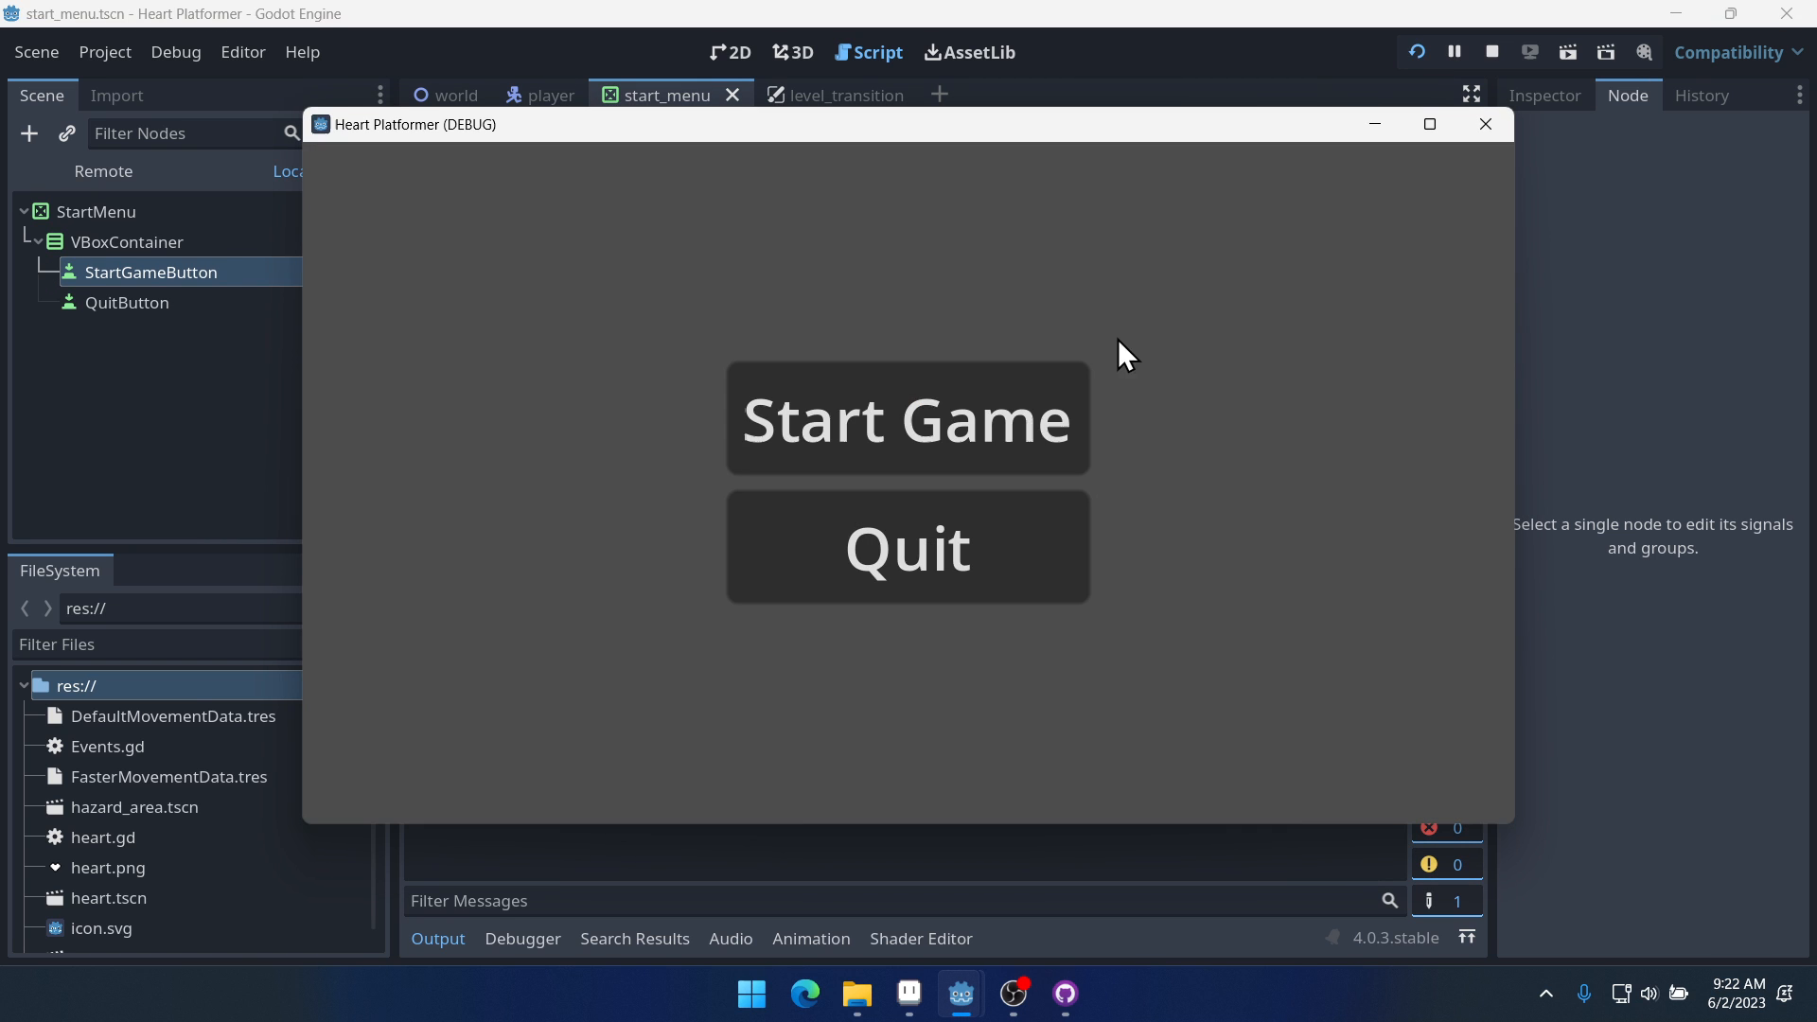
left_click(906, 419)
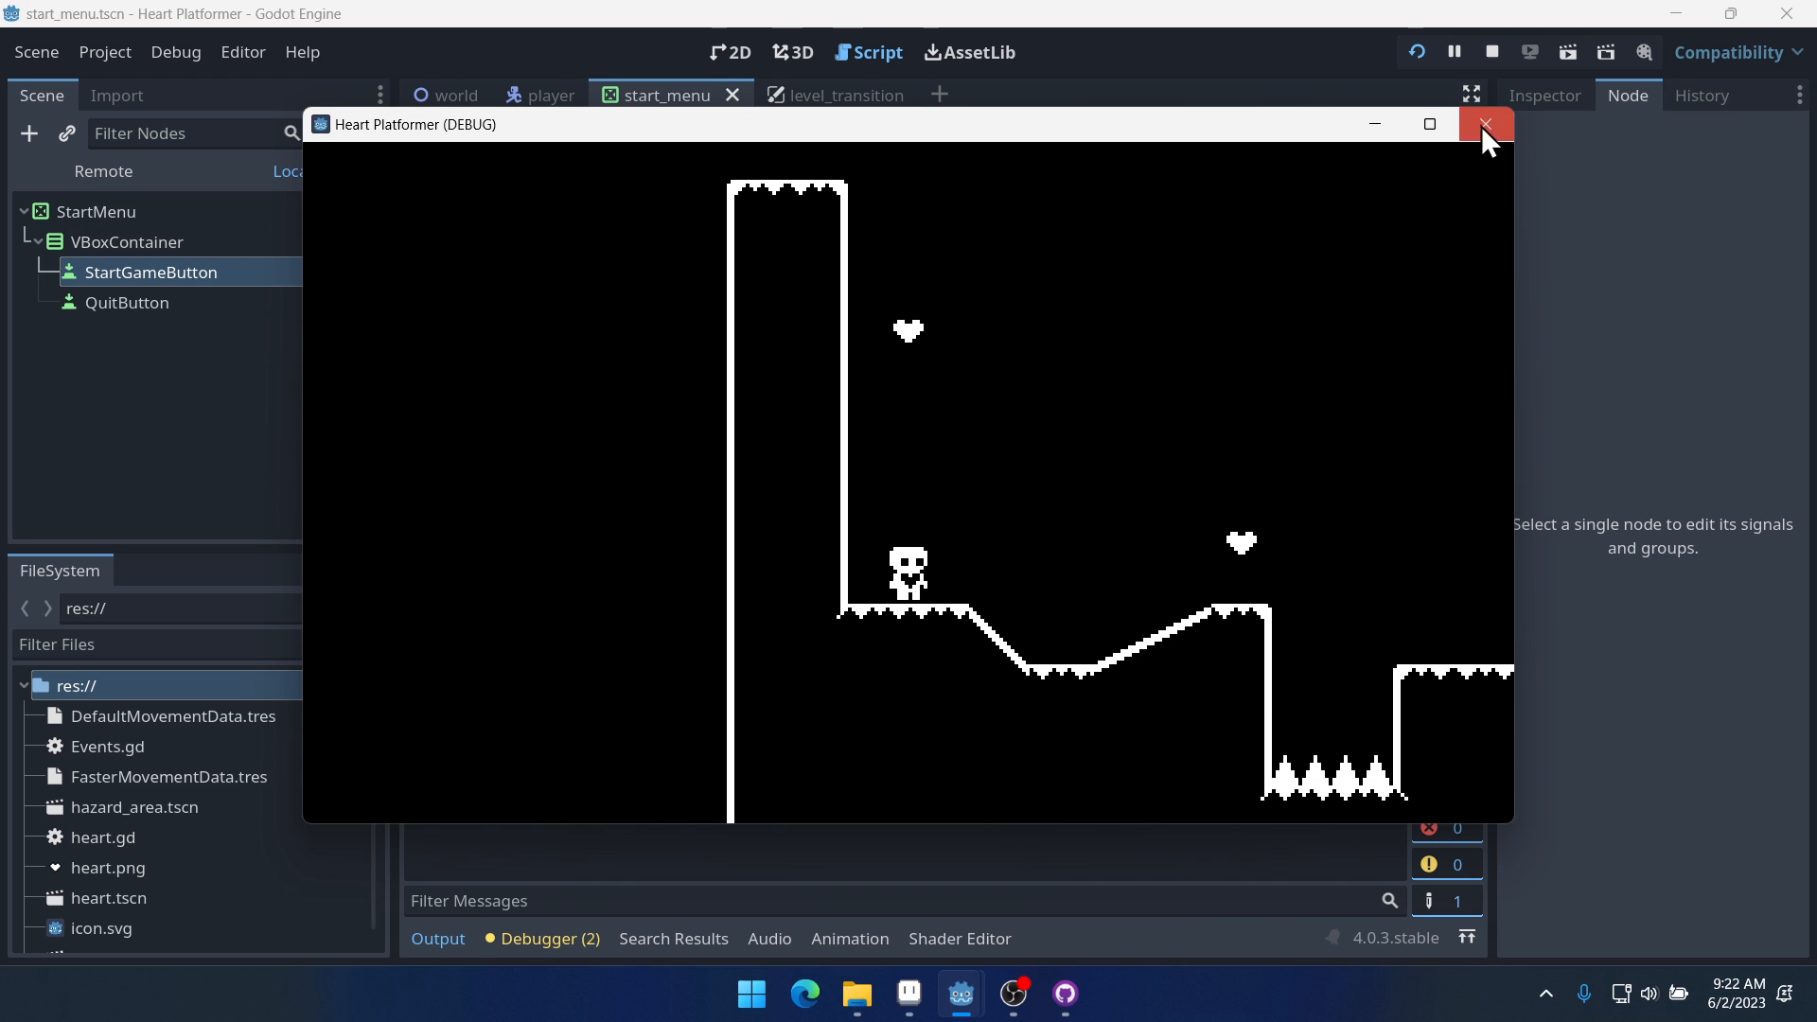
left_click(1488, 125)
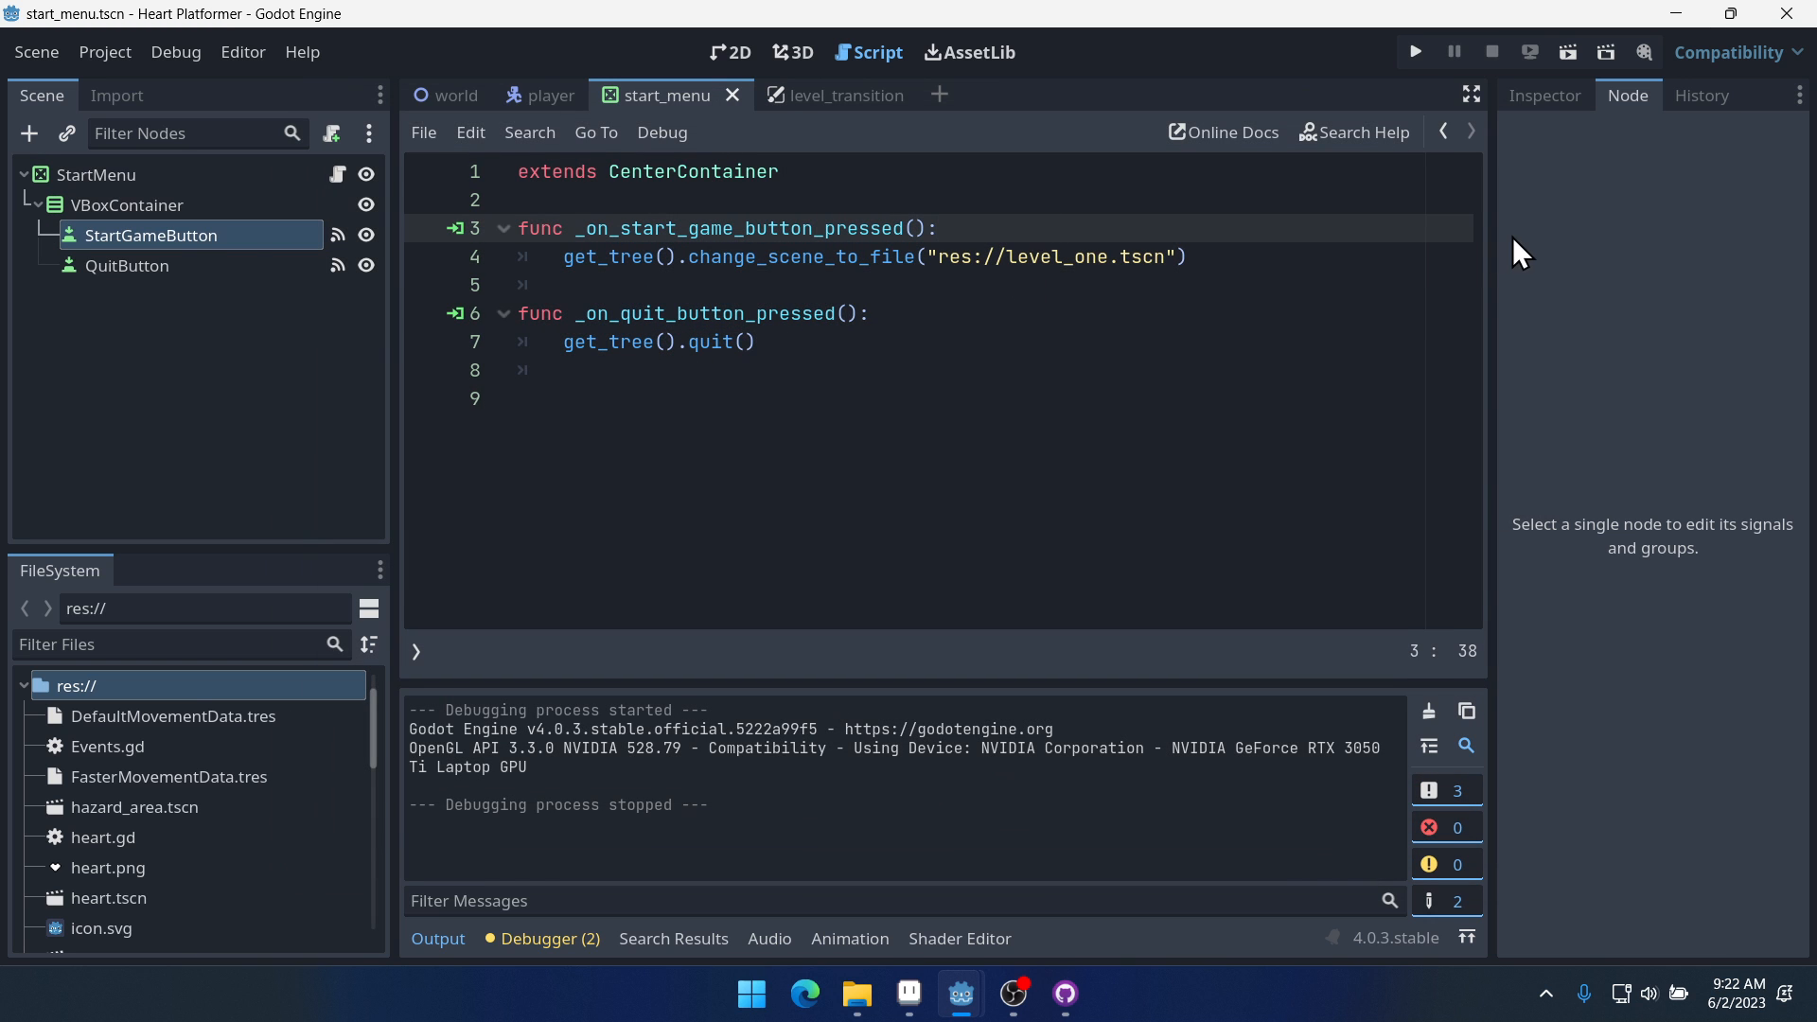
Add await LevelTransition.fade_to_black() before the scene change and LevelTransition.fade_from_black() after it
type("Level")
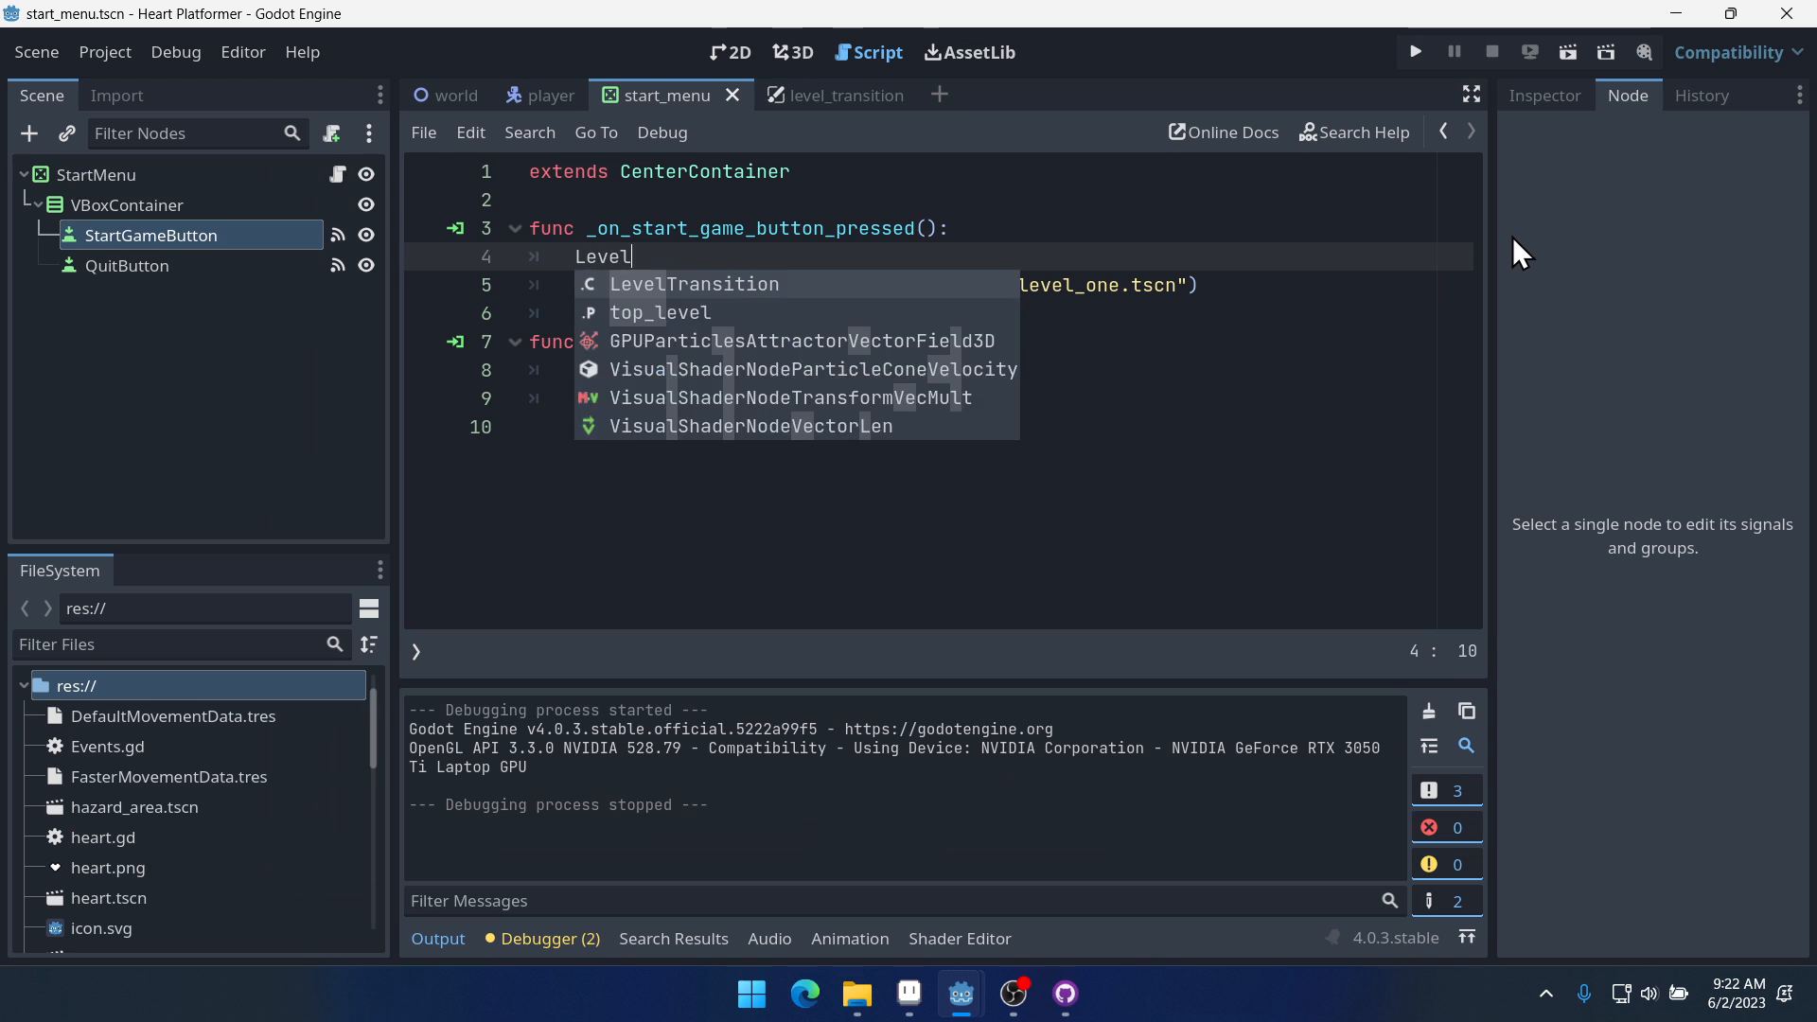
type("Transition.")
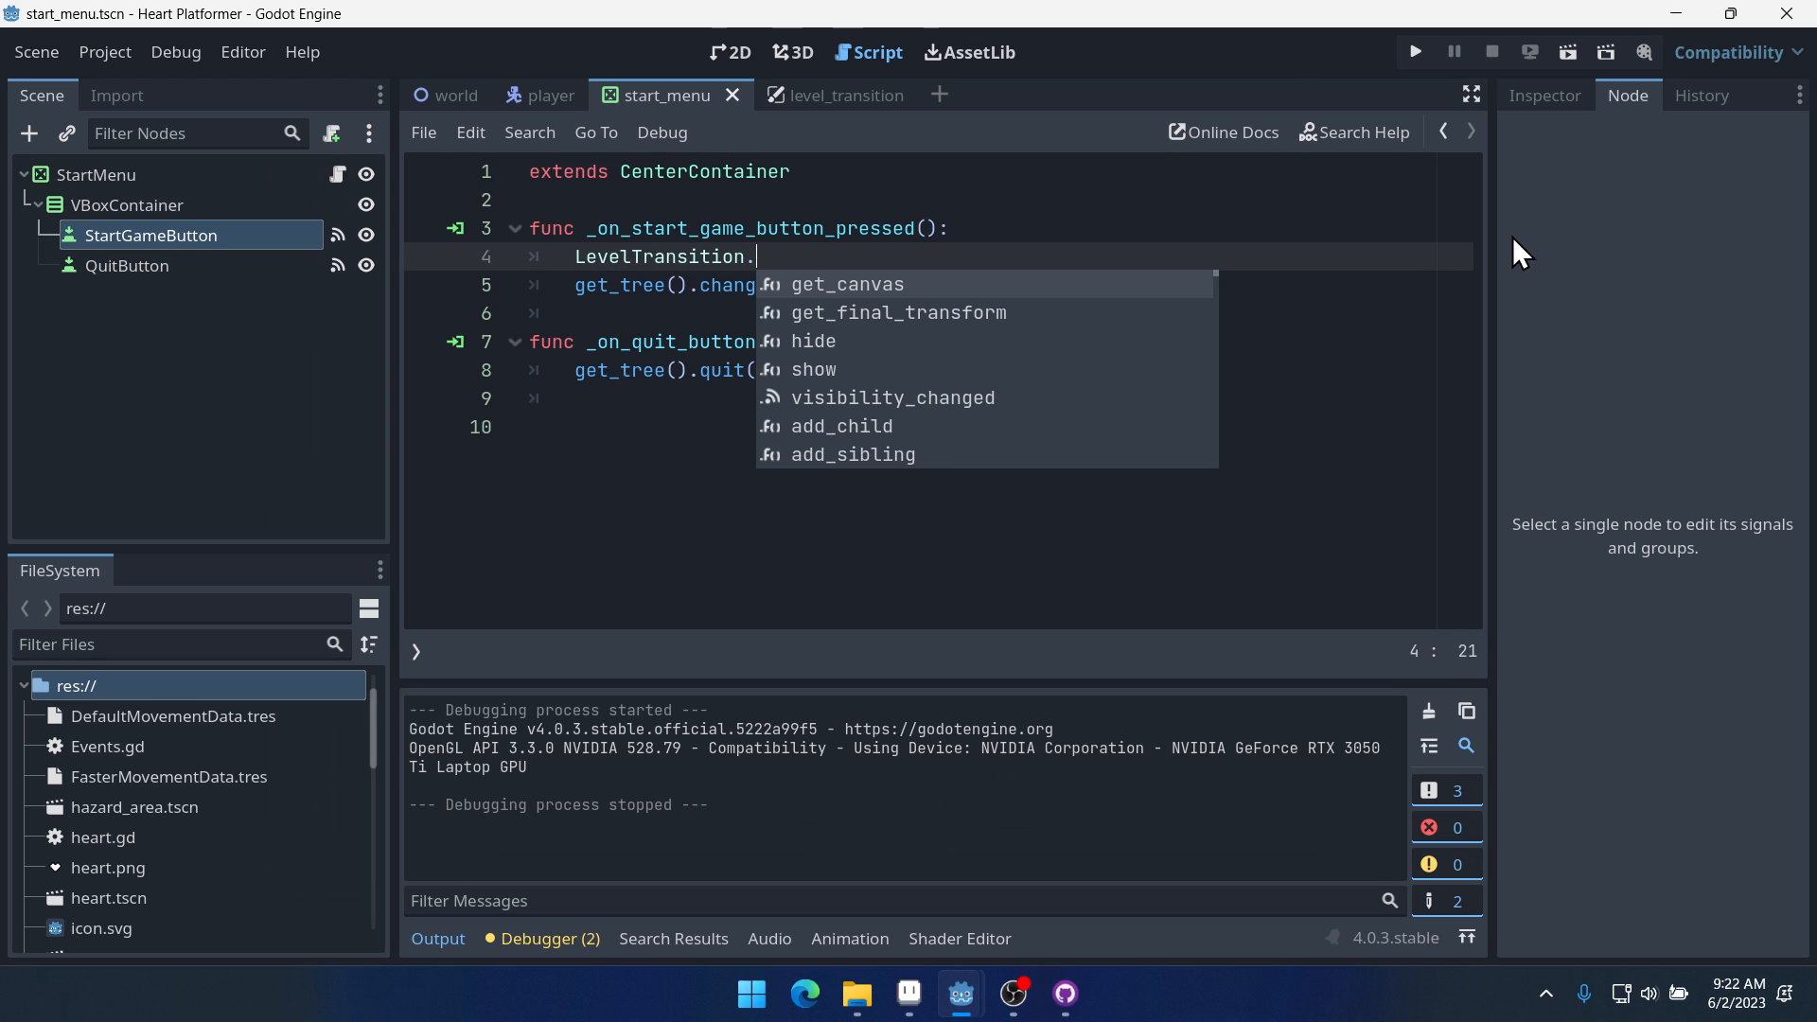
type("fade_to_black(")
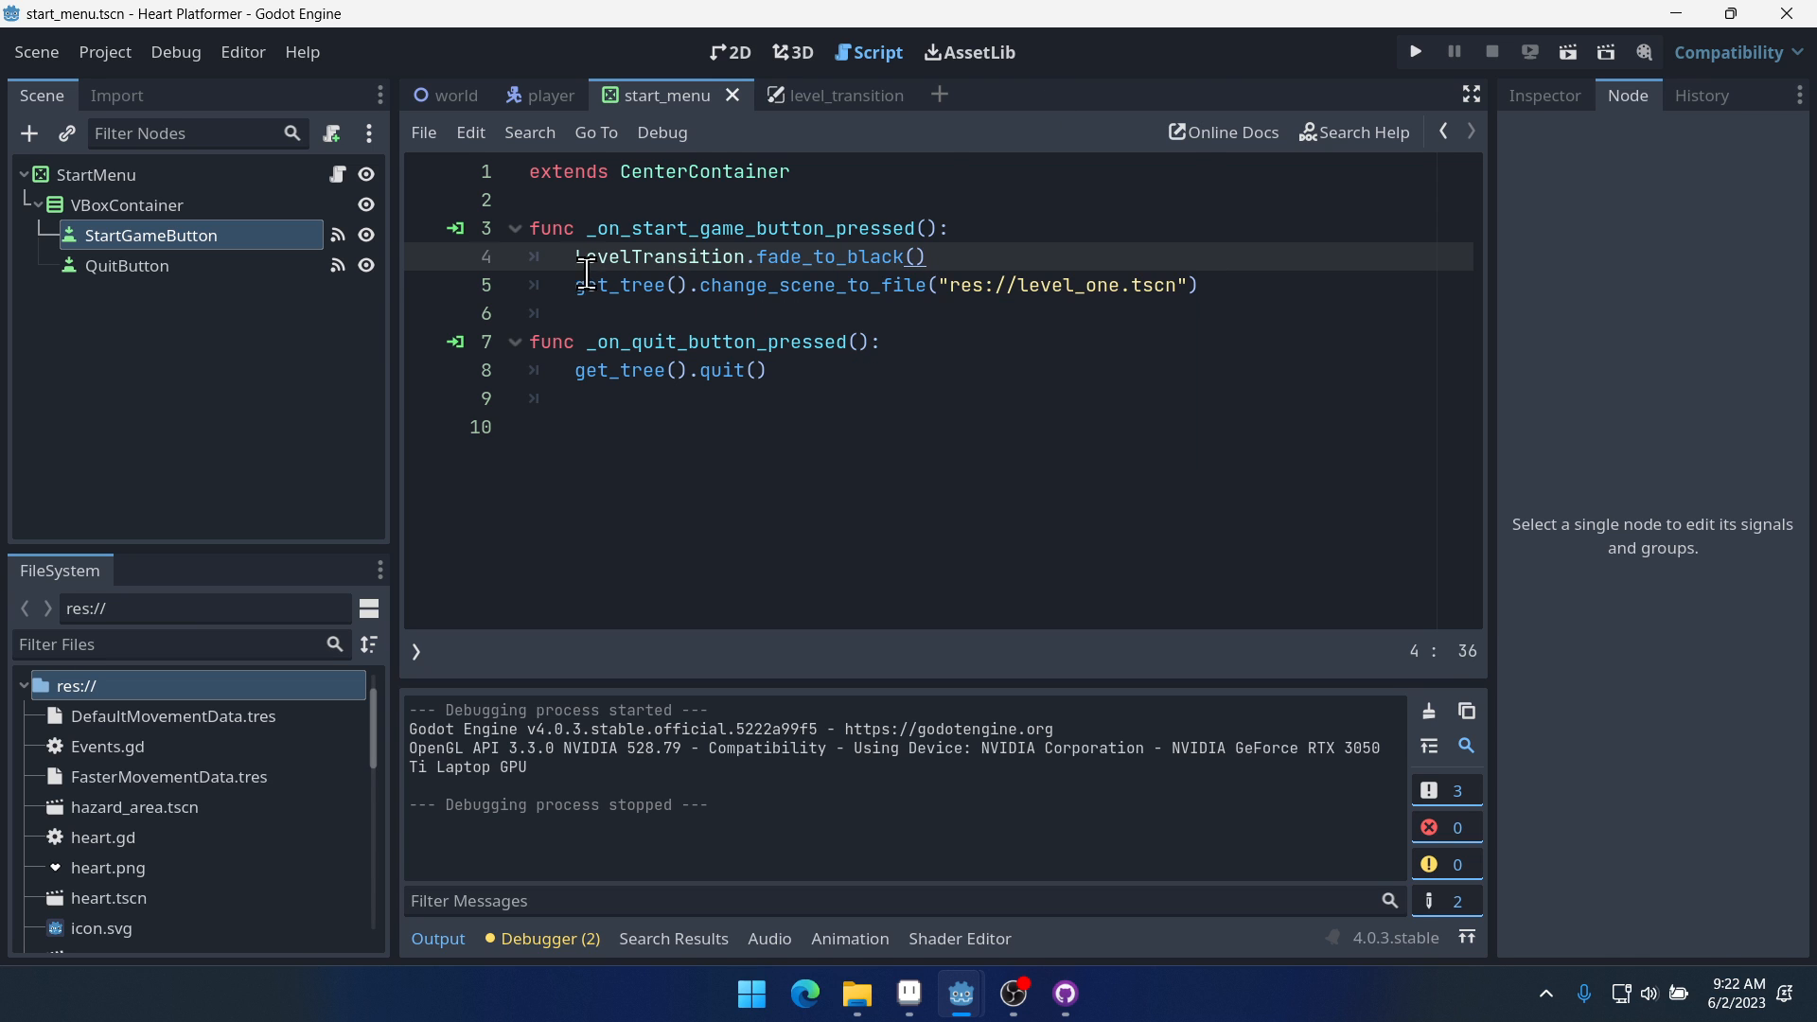
type("await")
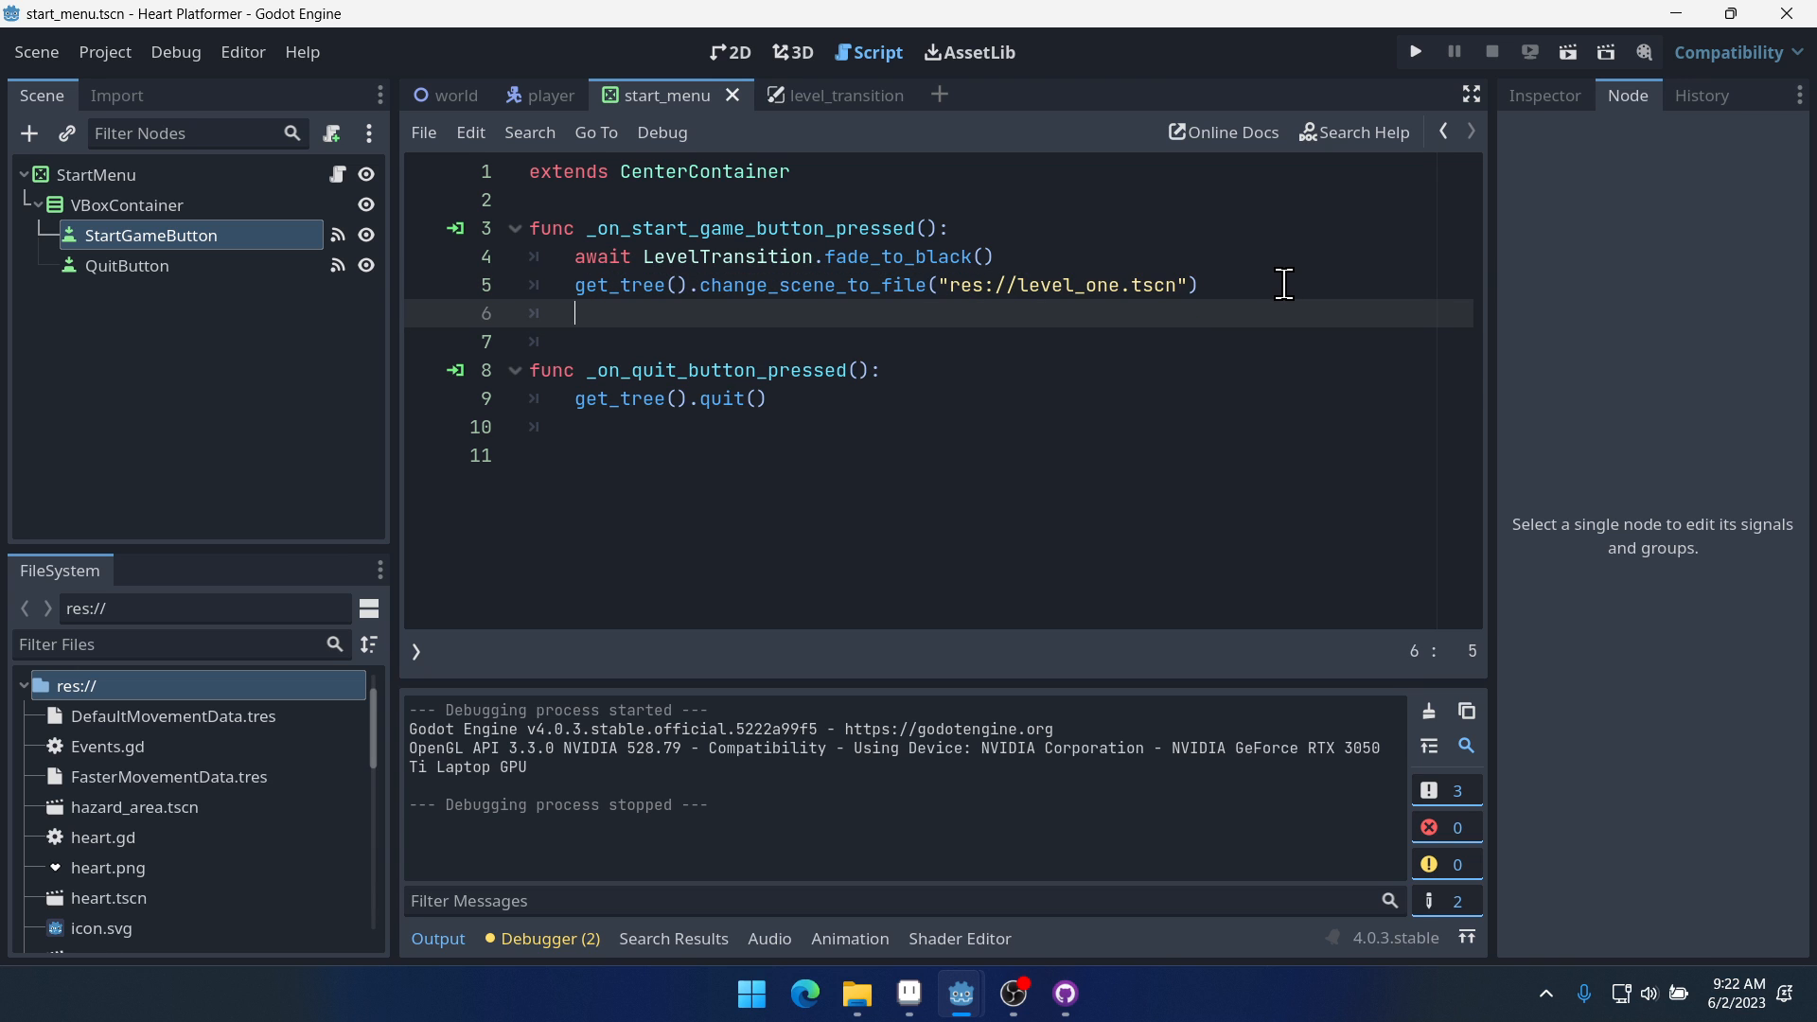
type("LevelTransition")
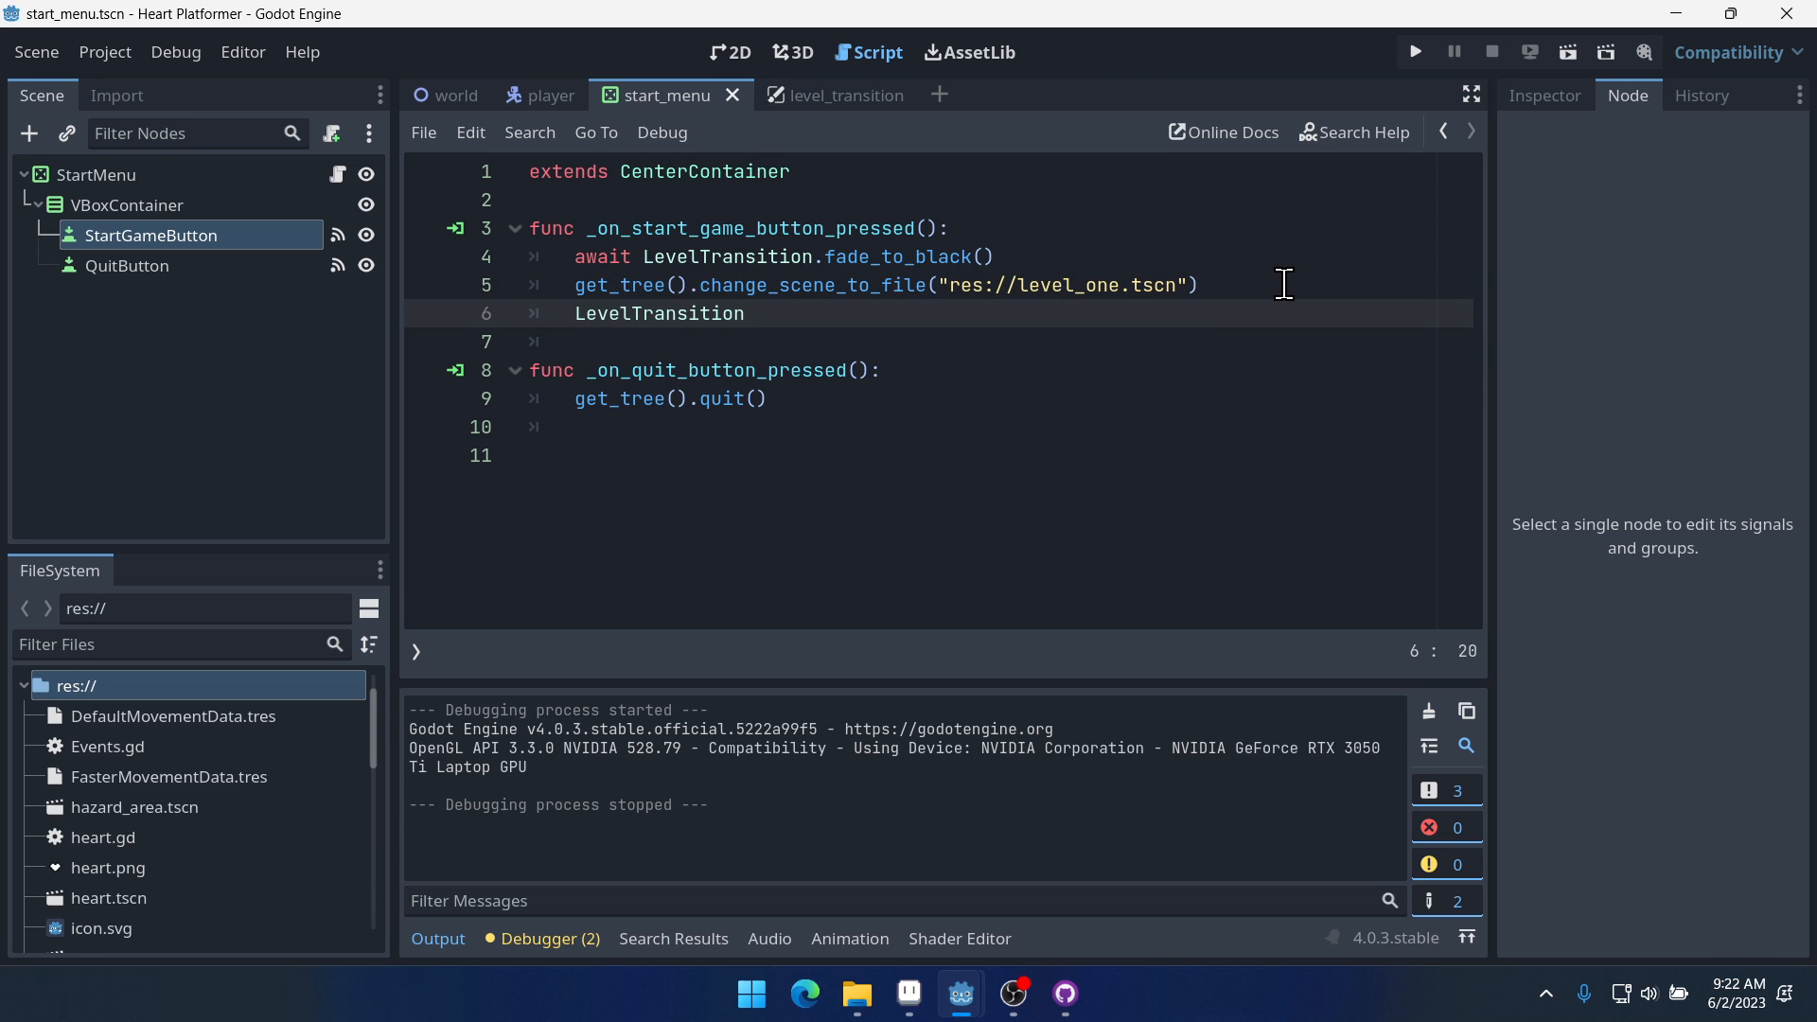
type(".fade_from_black(")
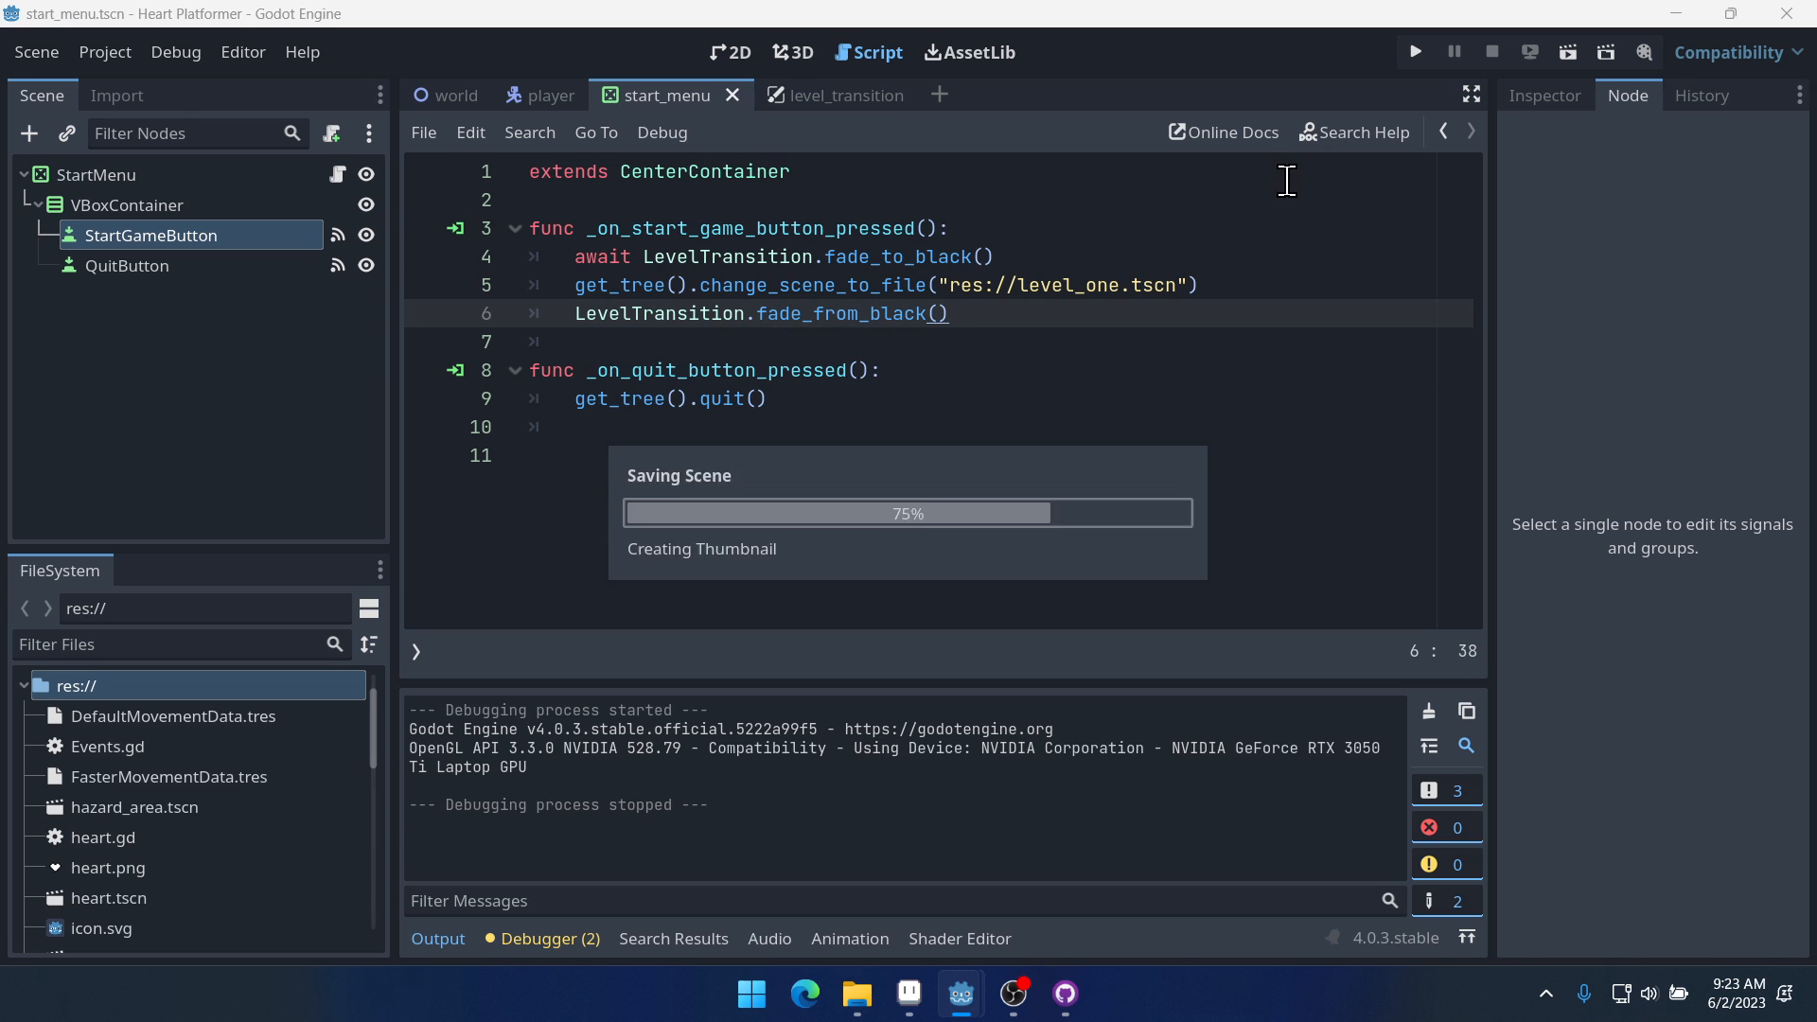
left_click(1412, 53)
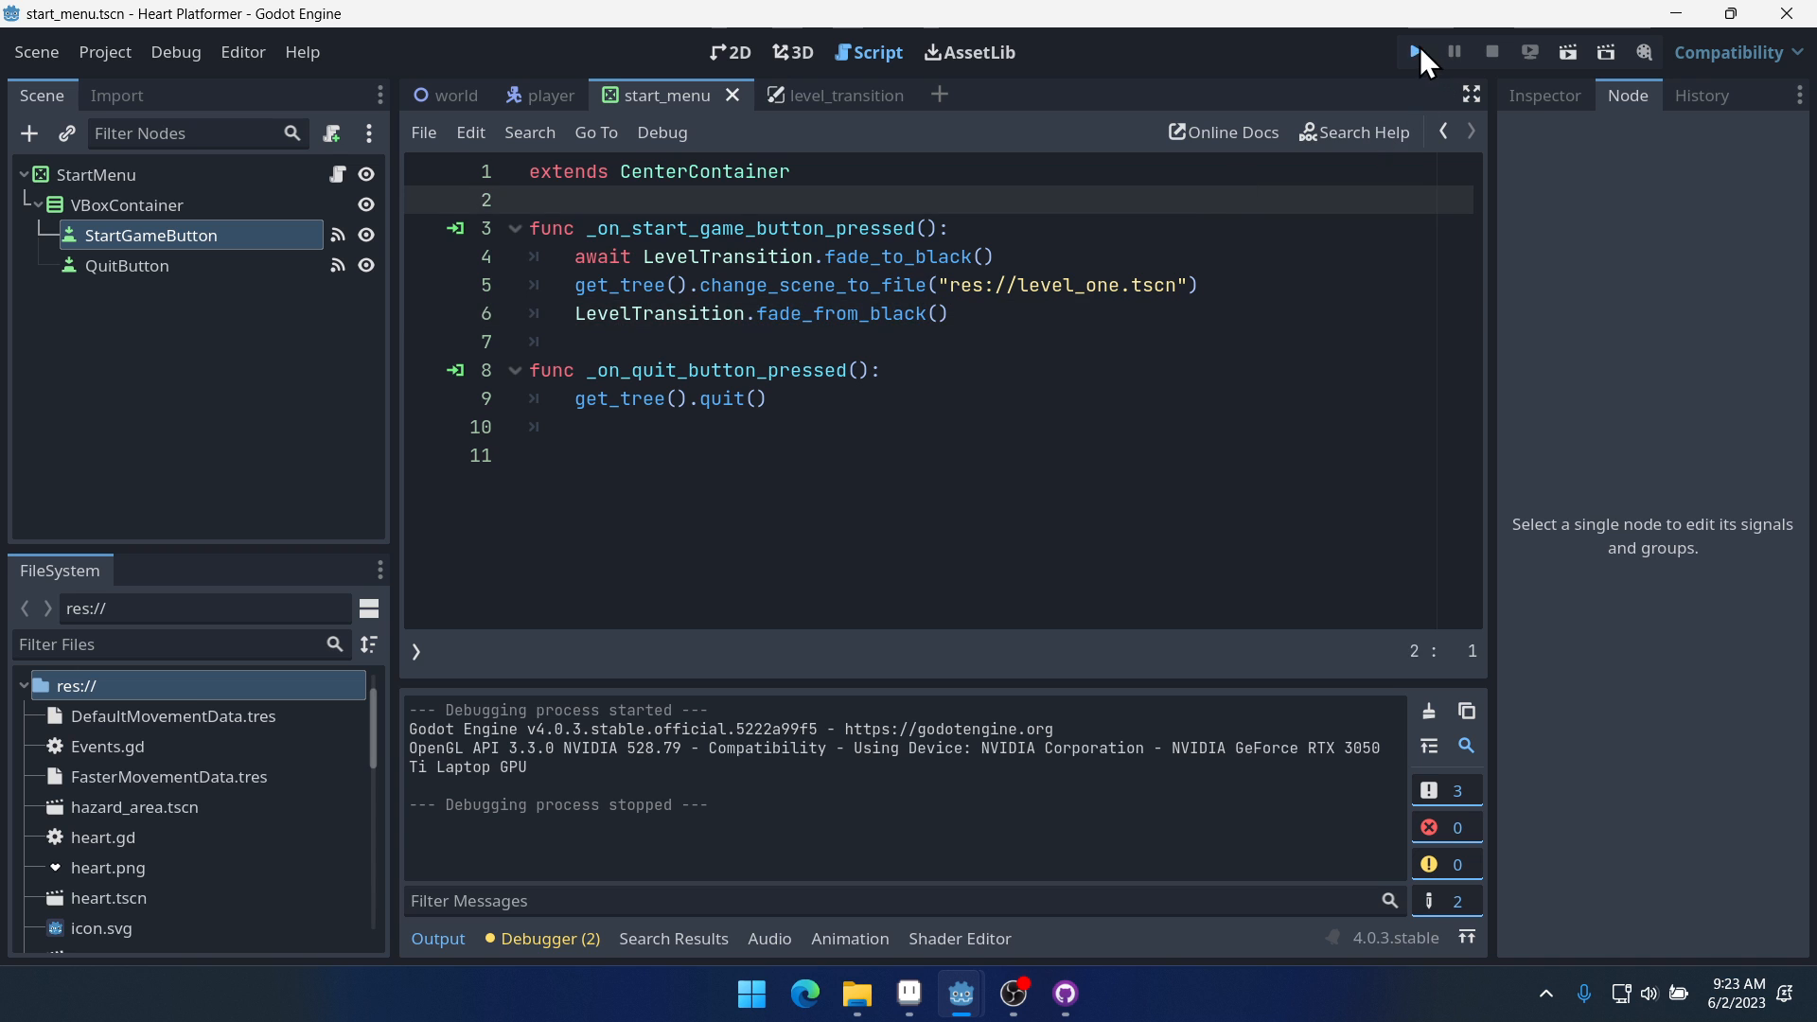
left_click(1415, 53)
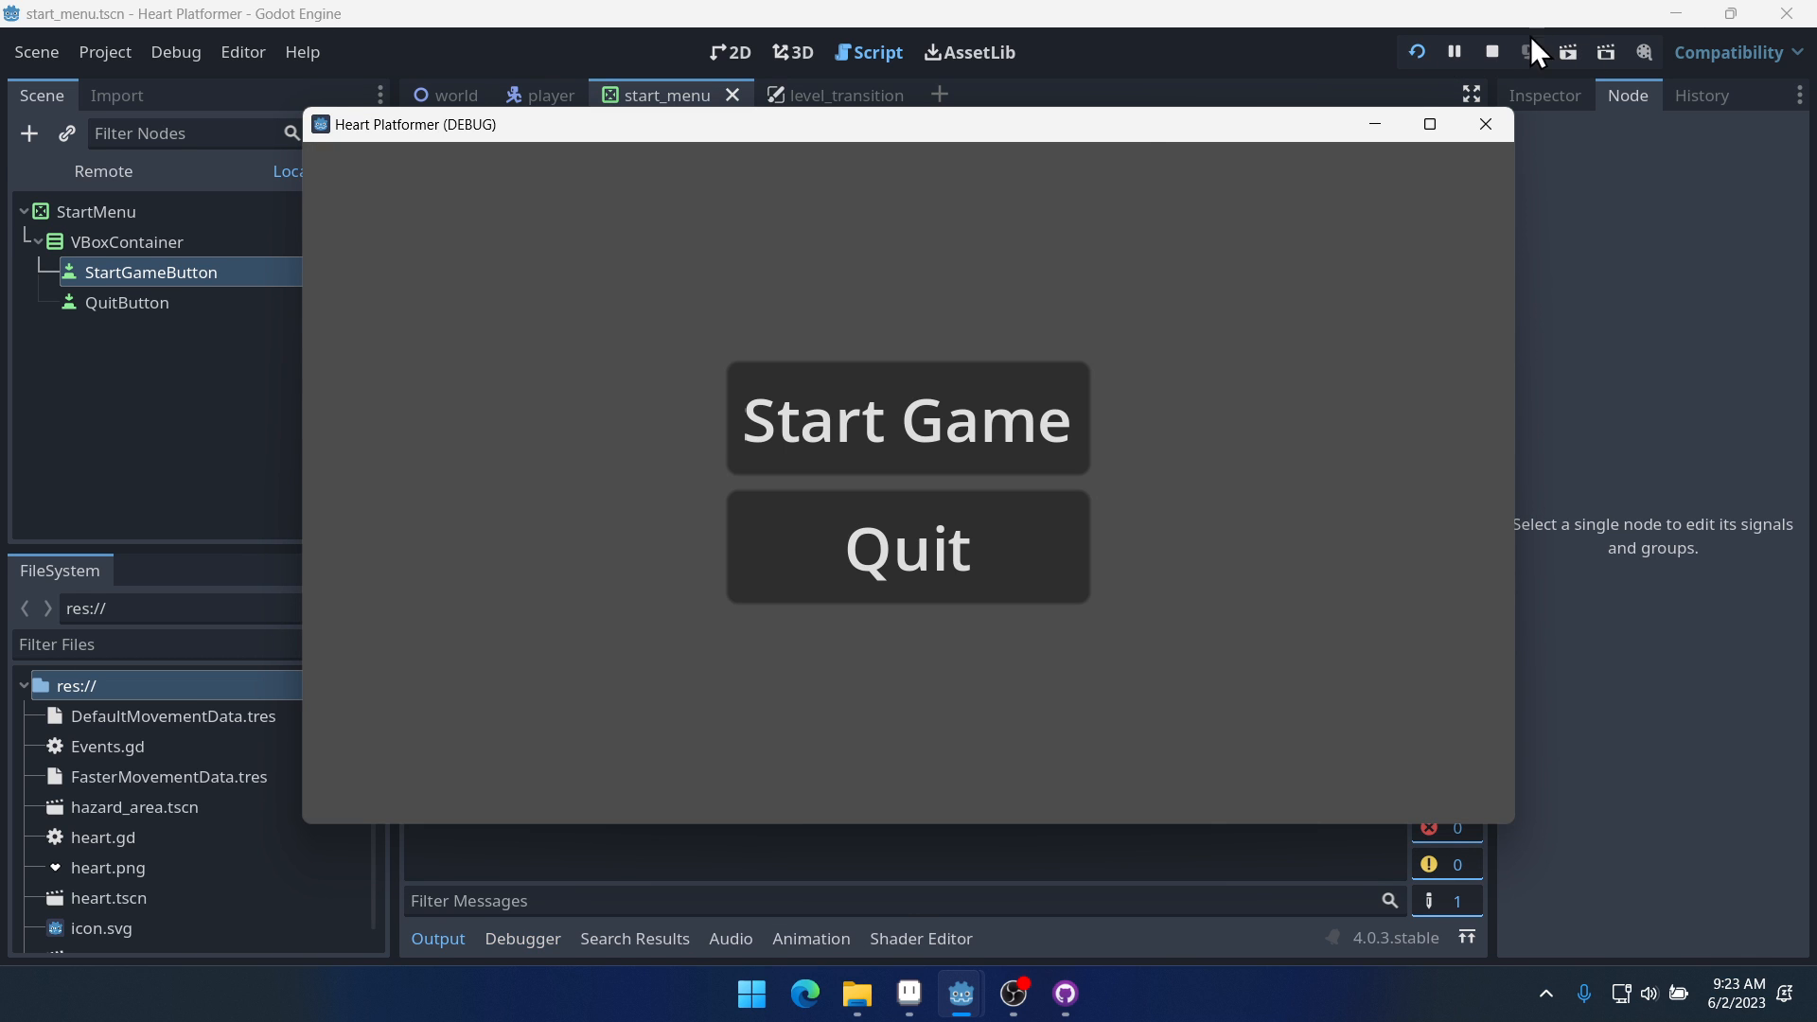
left_click(907, 416)
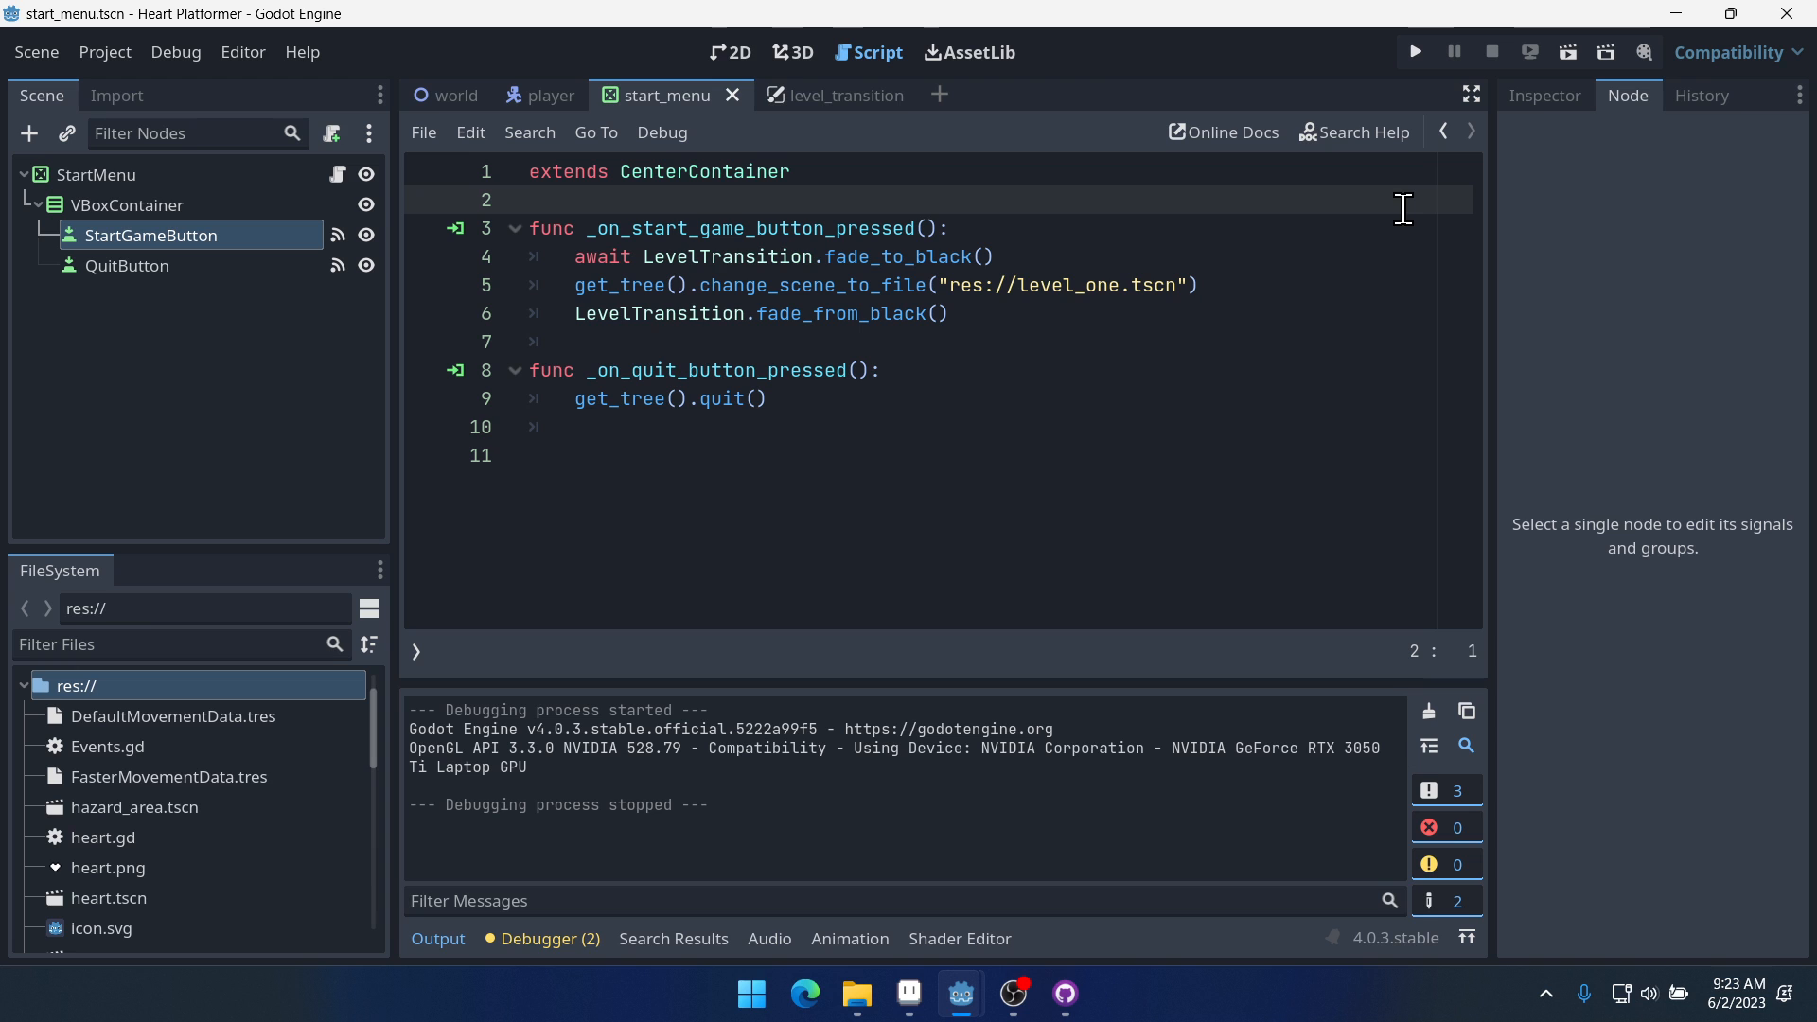
mouse_move(1277, 183)
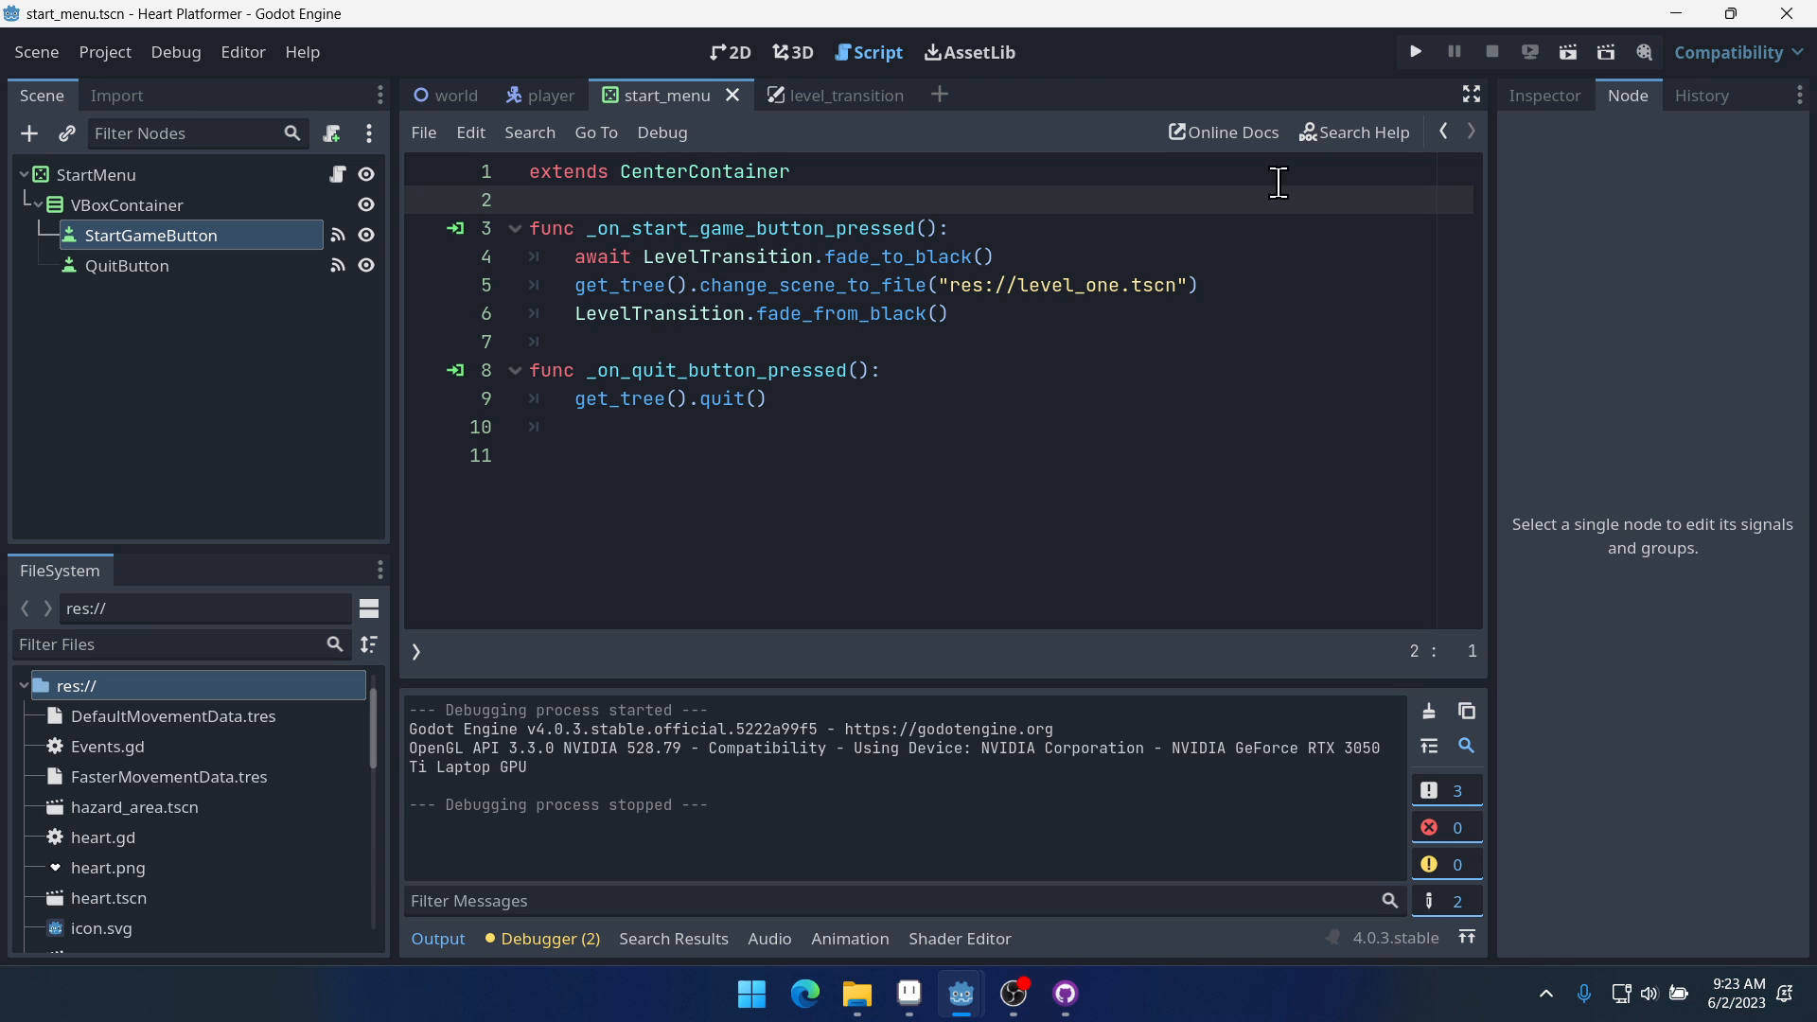
Select StartMenu and add func _ready(): with pass at the top of start_menu.gd
left_click(97, 174)
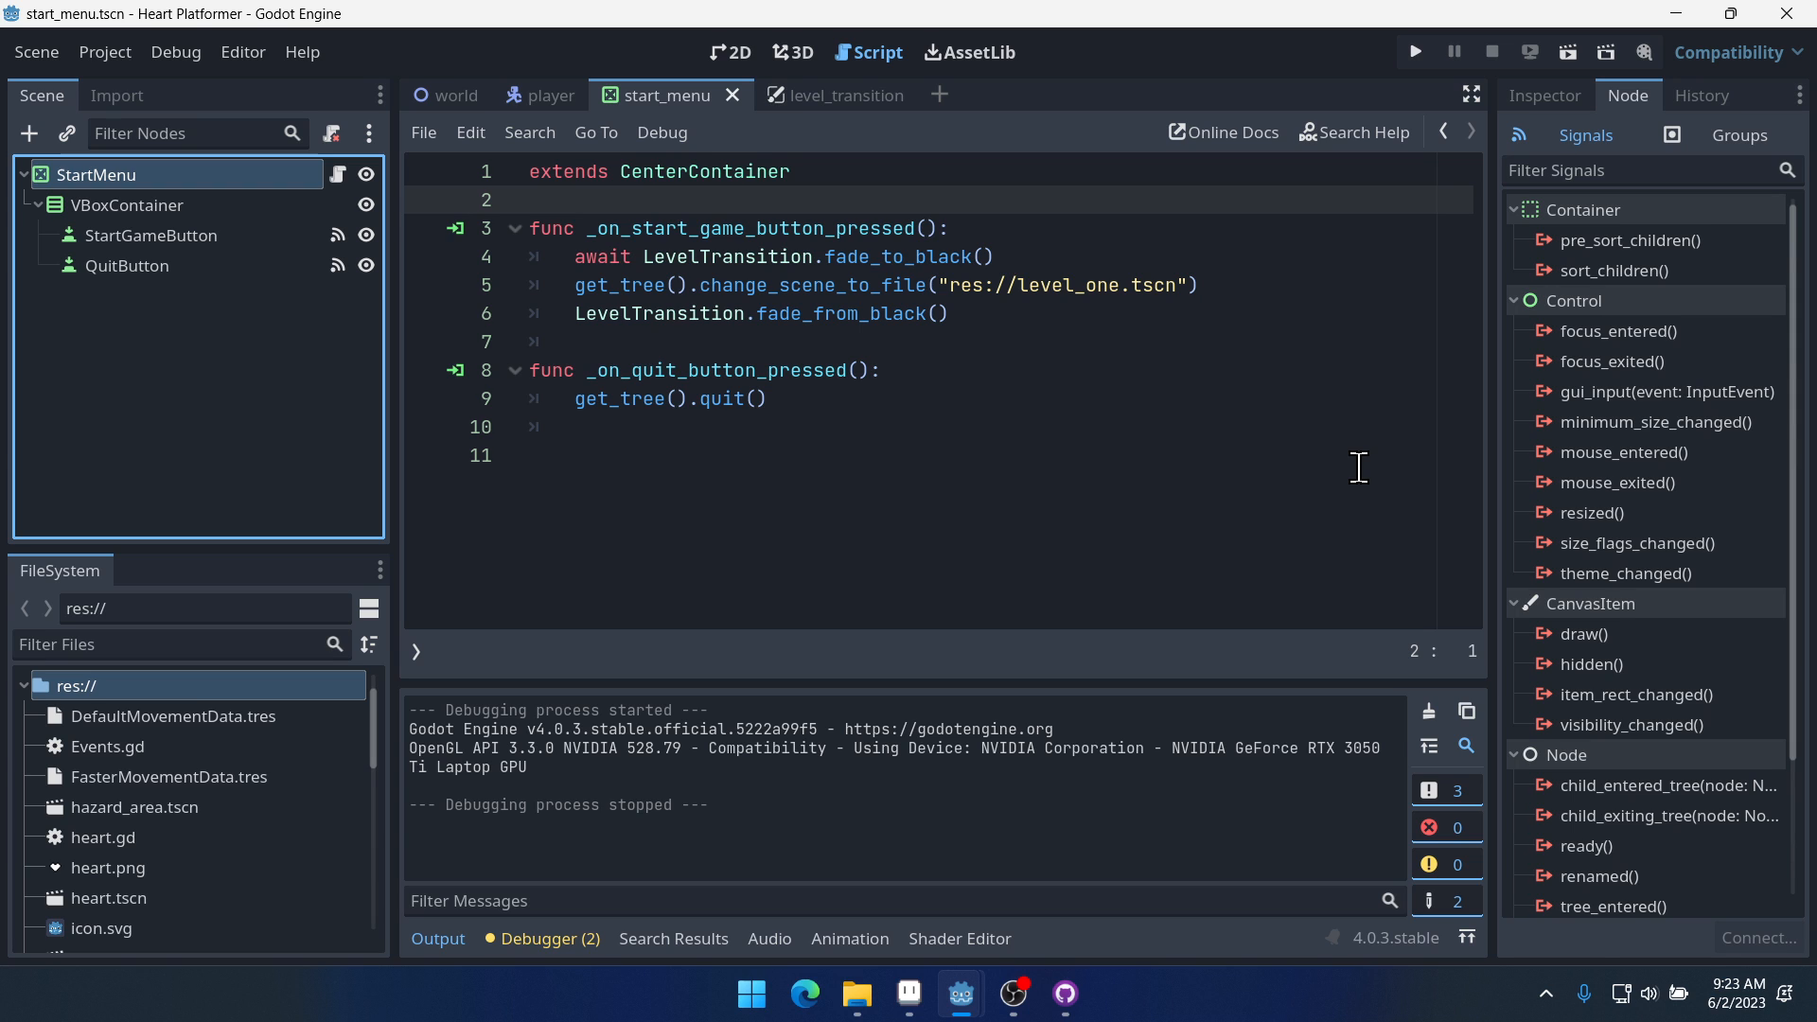
mouse_move(1427, 471)
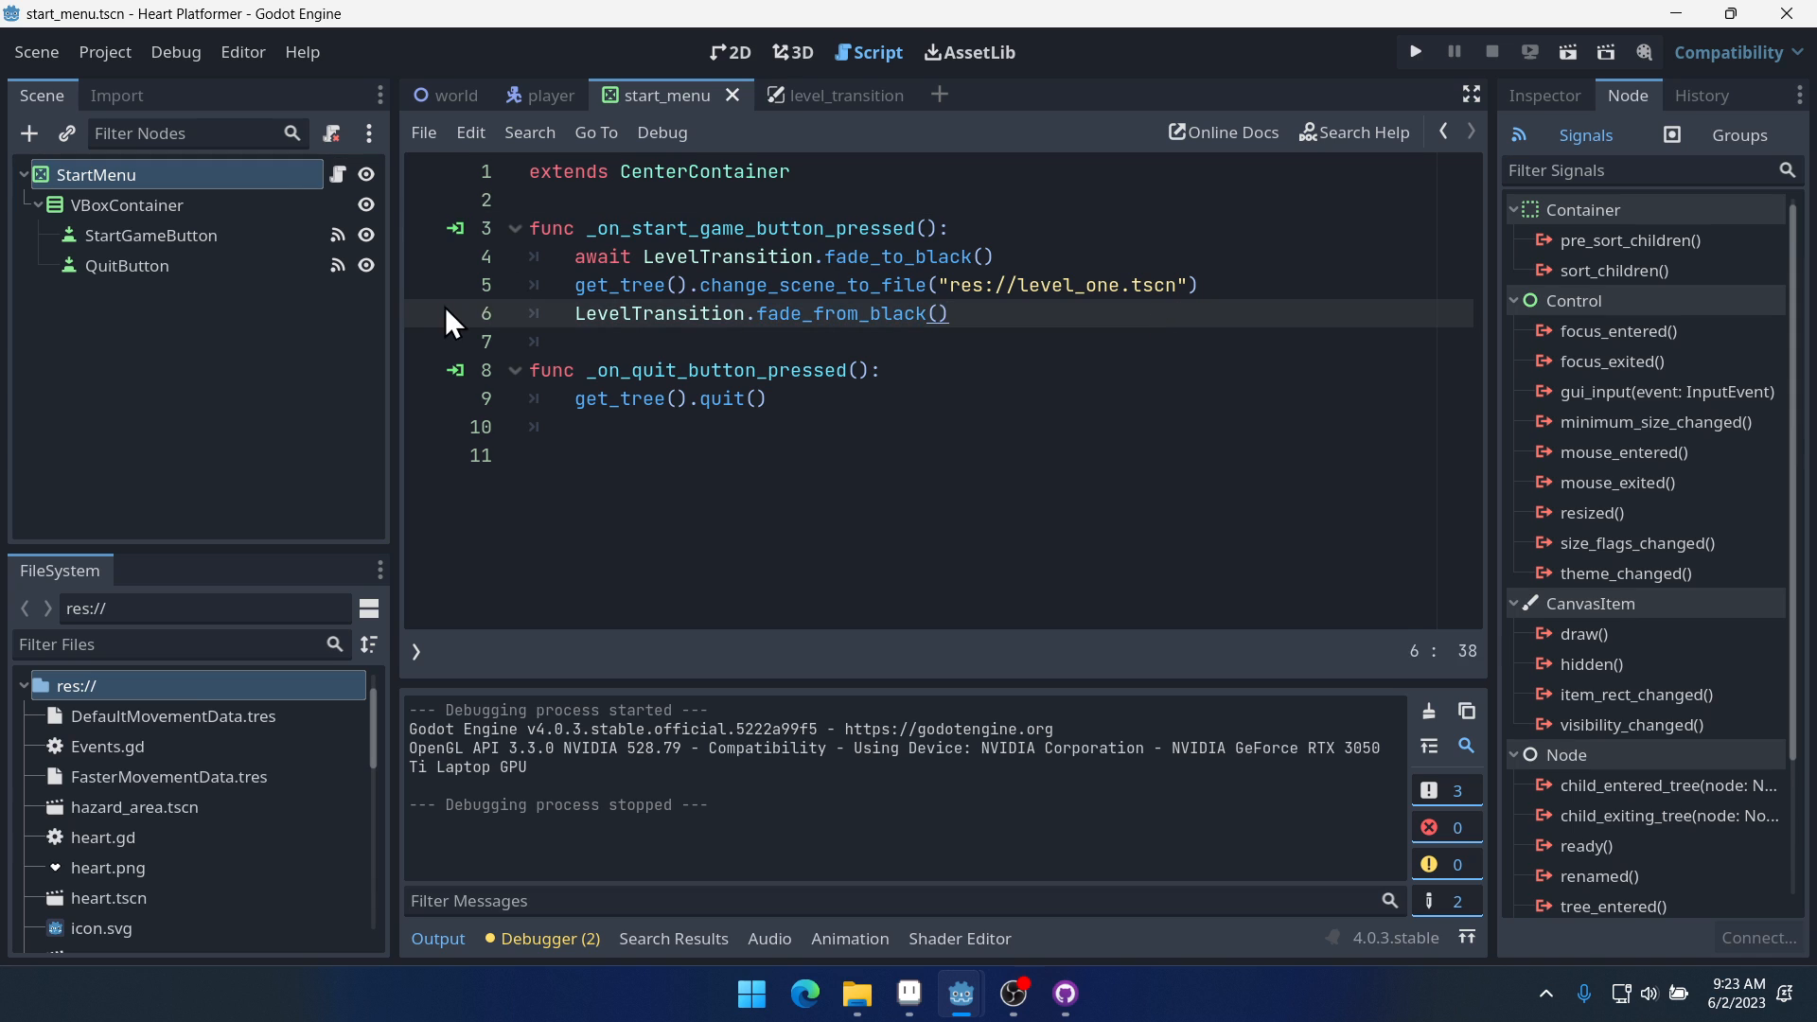
left_click(868, 199)
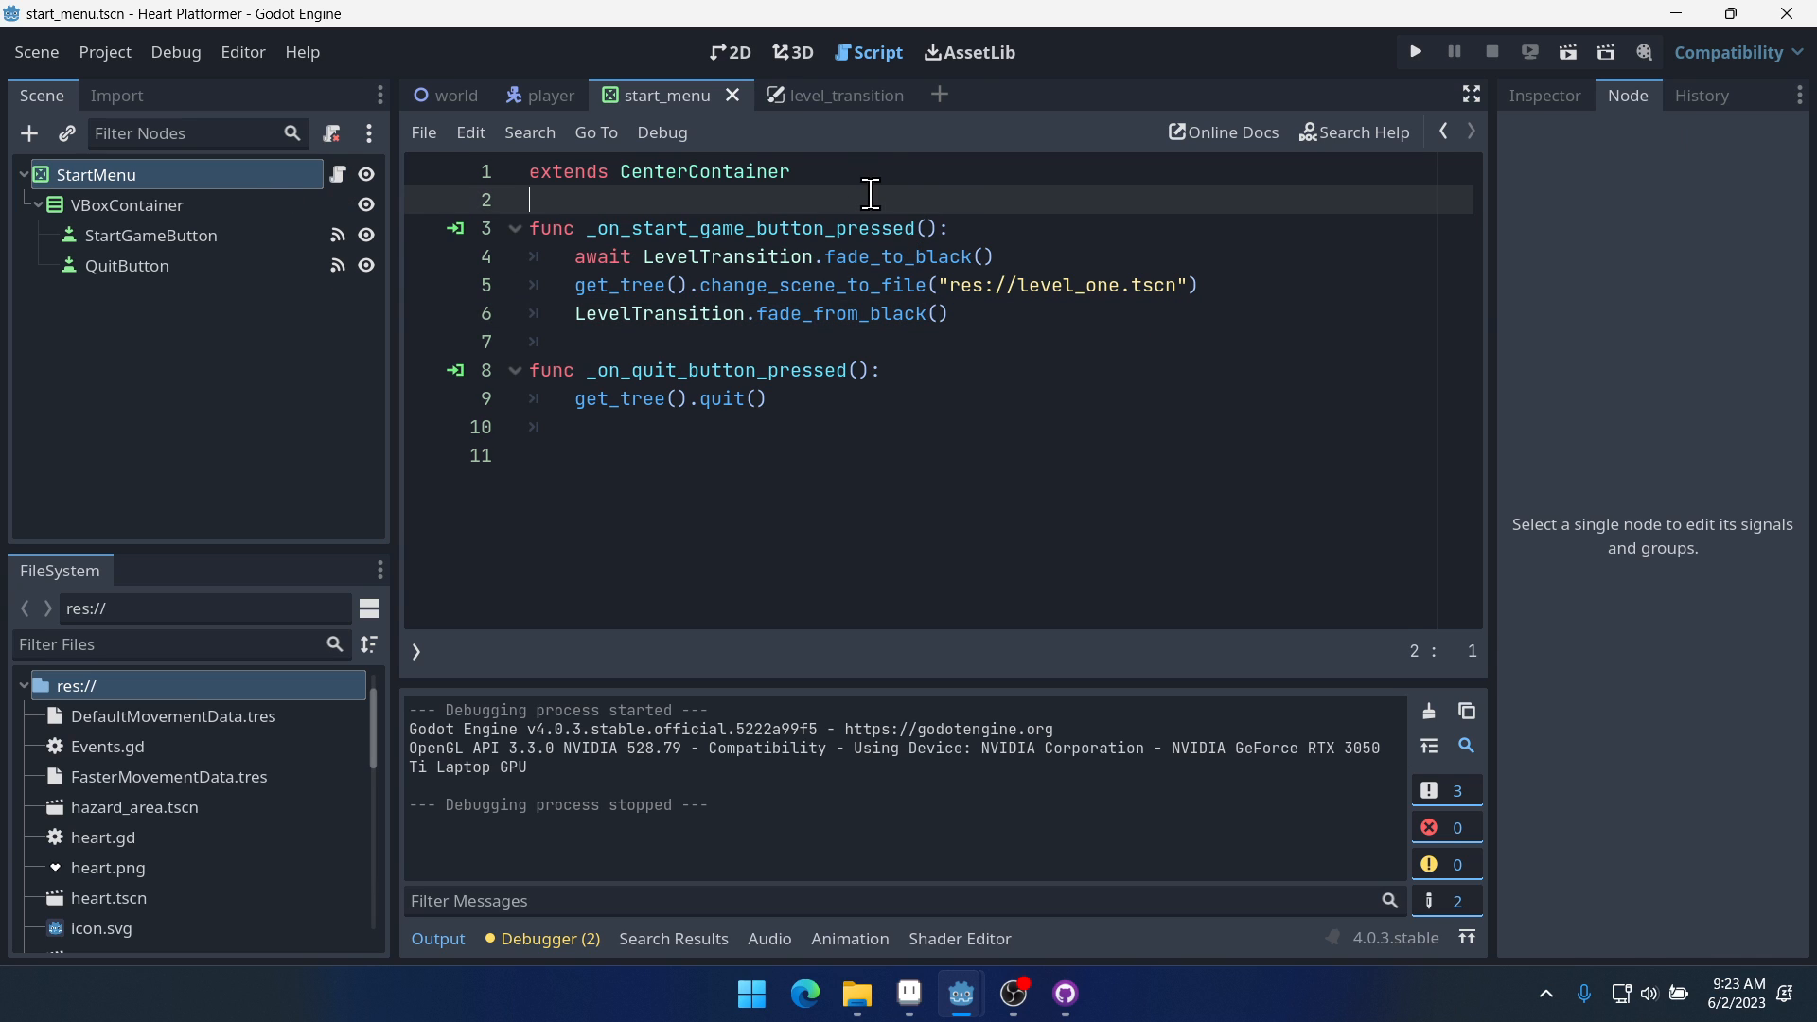
type("func")
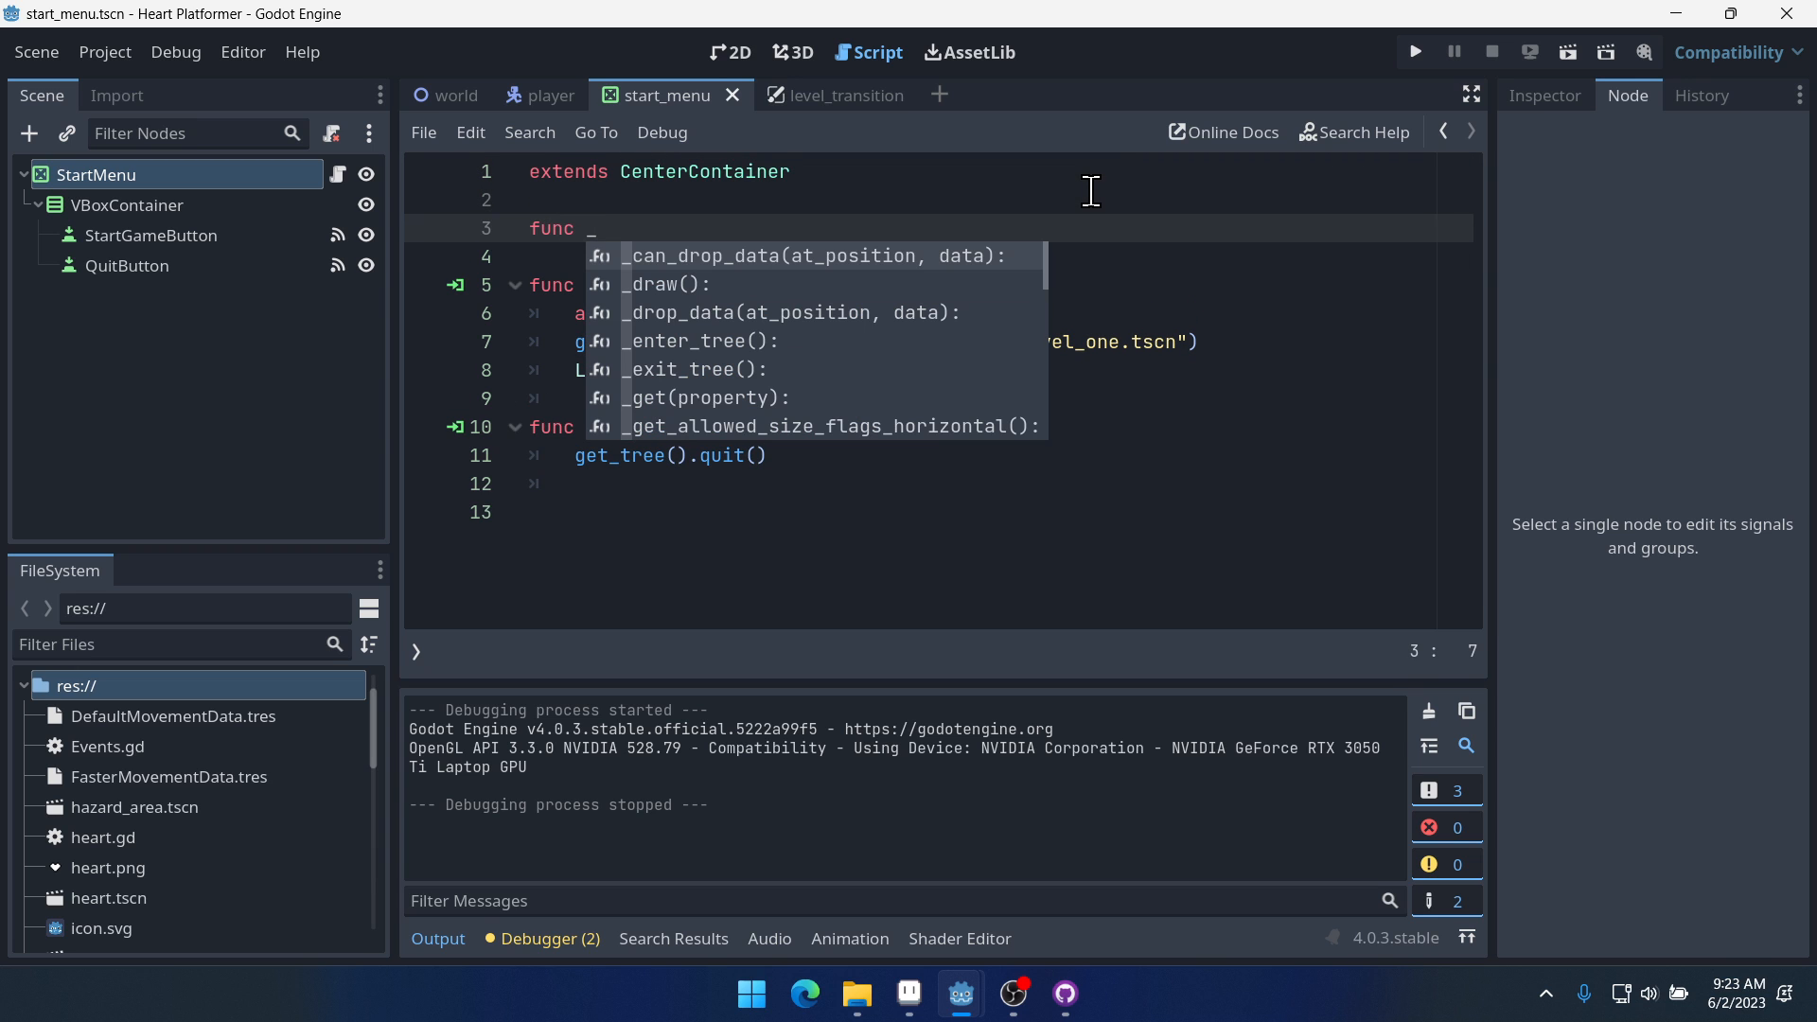
type("_ready():")
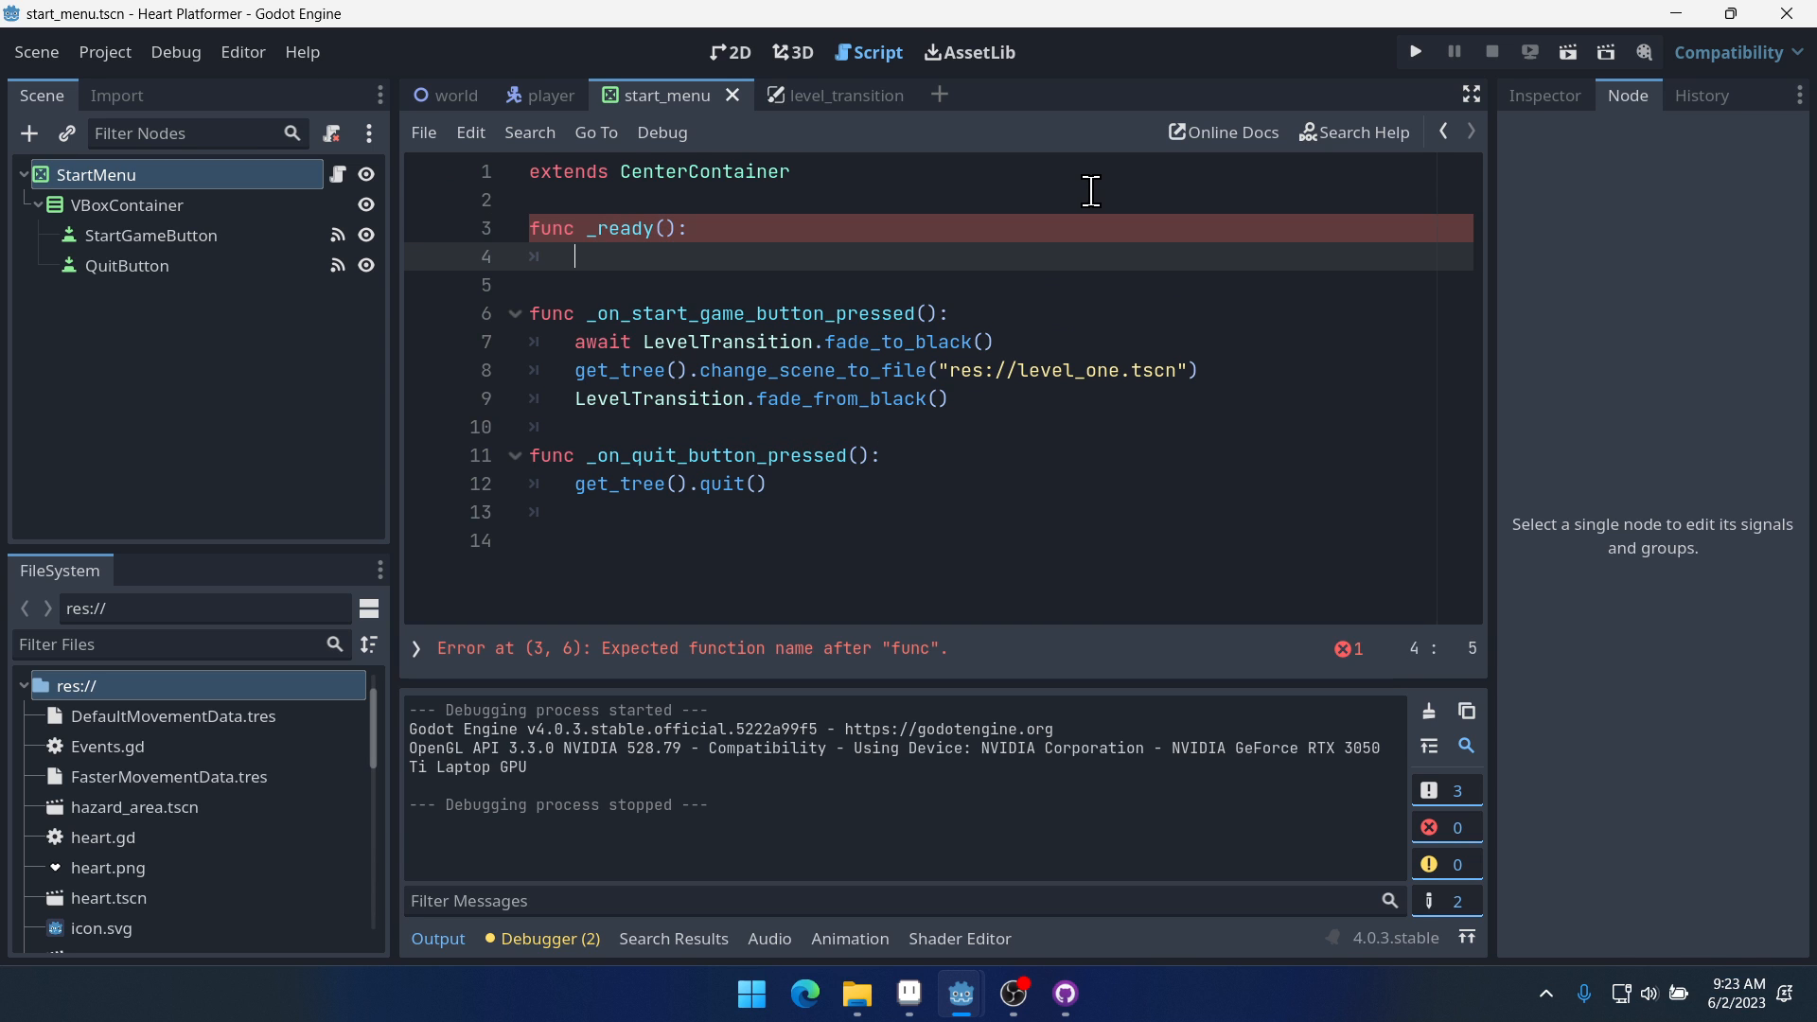
type("pa")
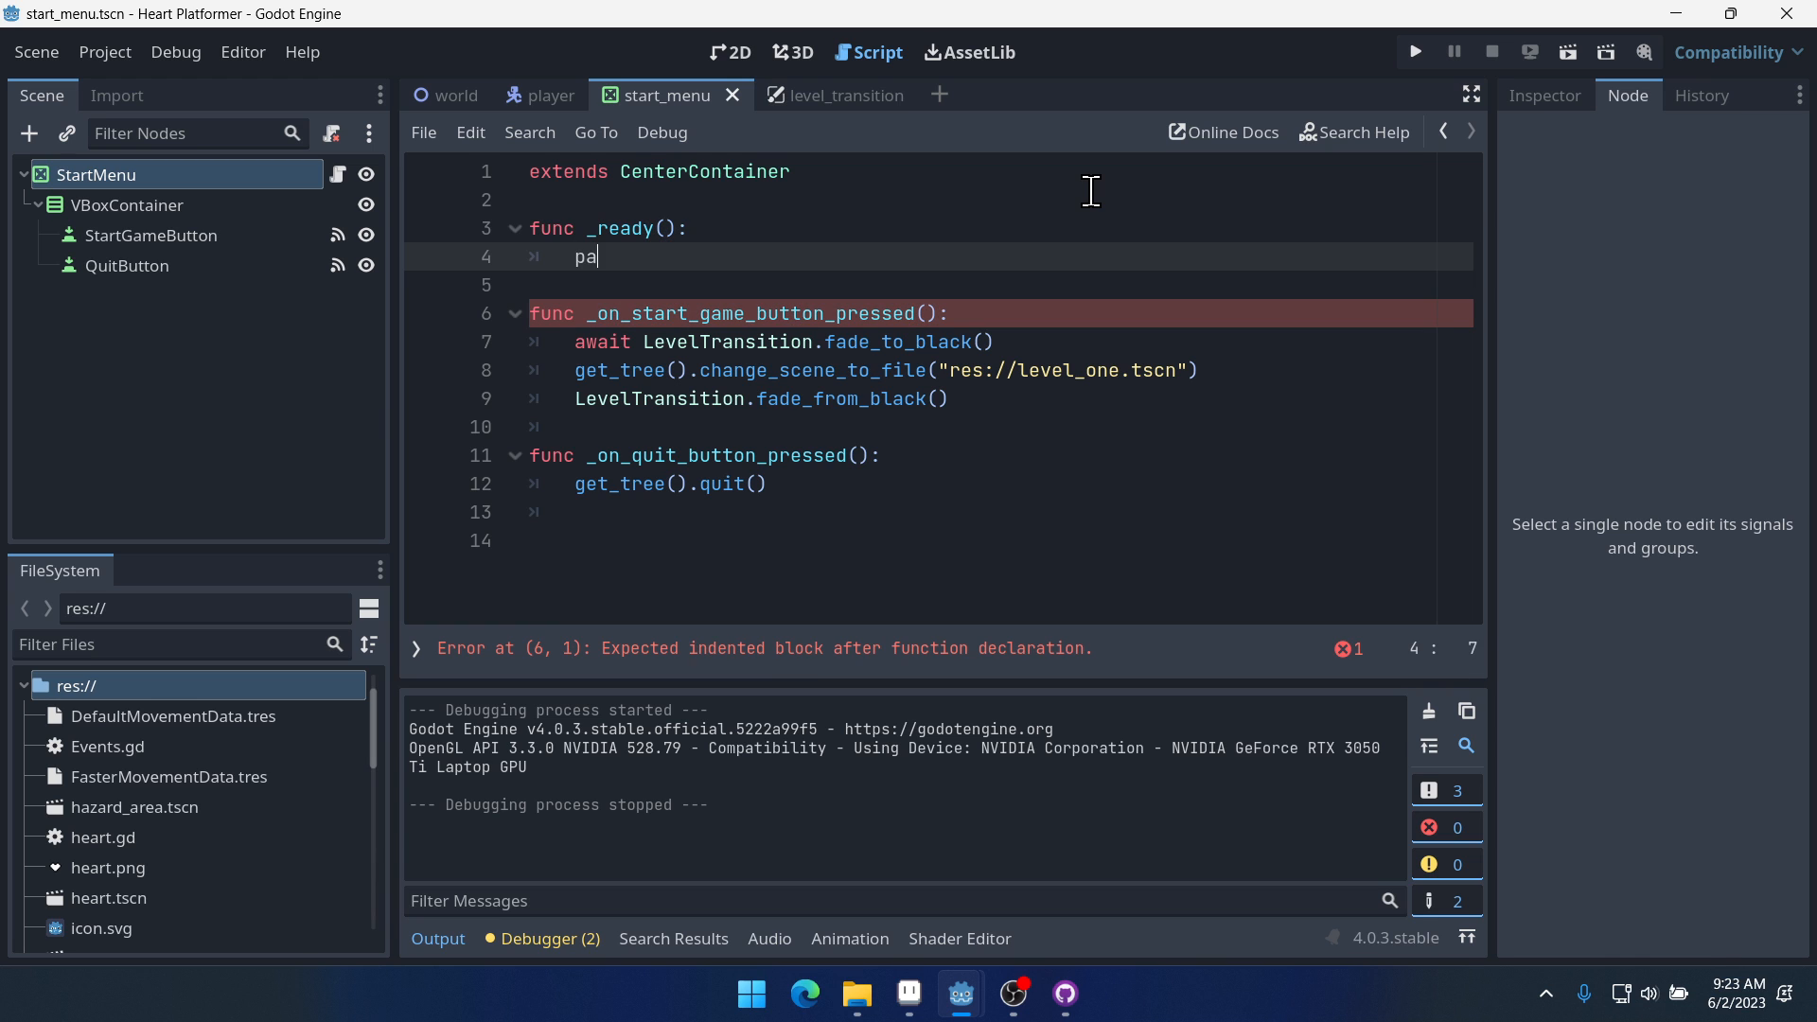
type("ss")
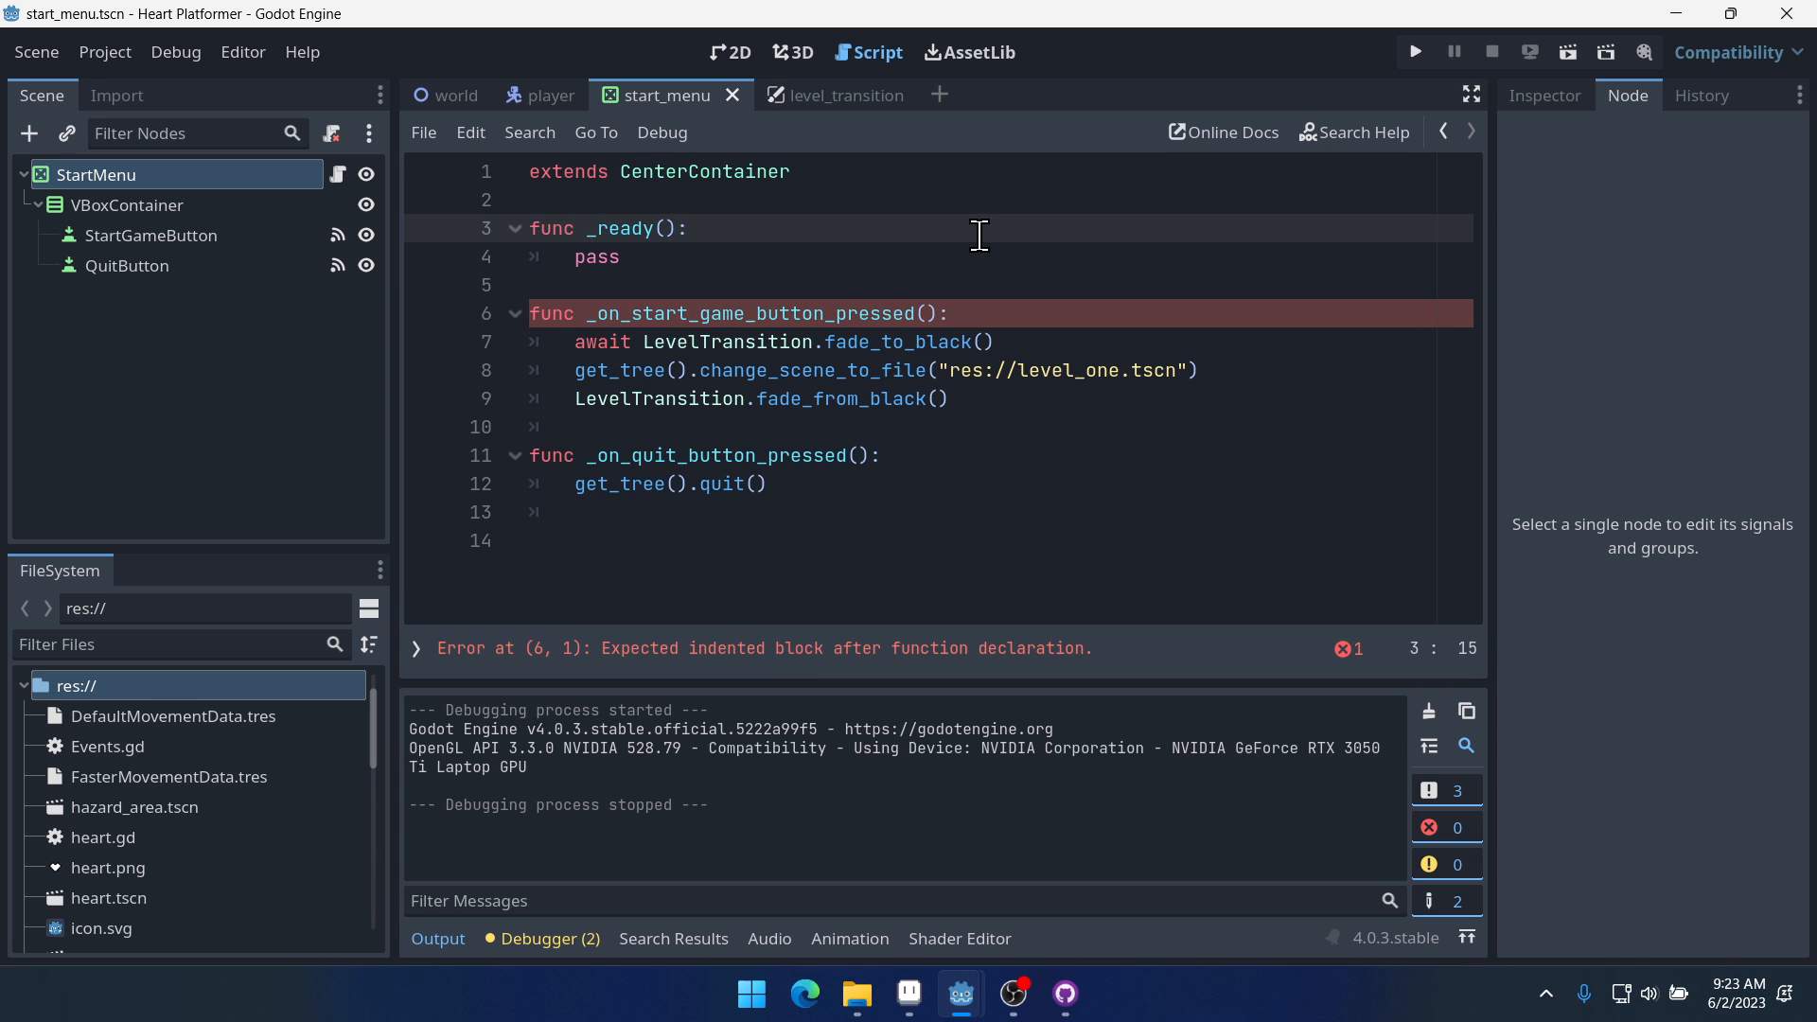
left_click(728, 53)
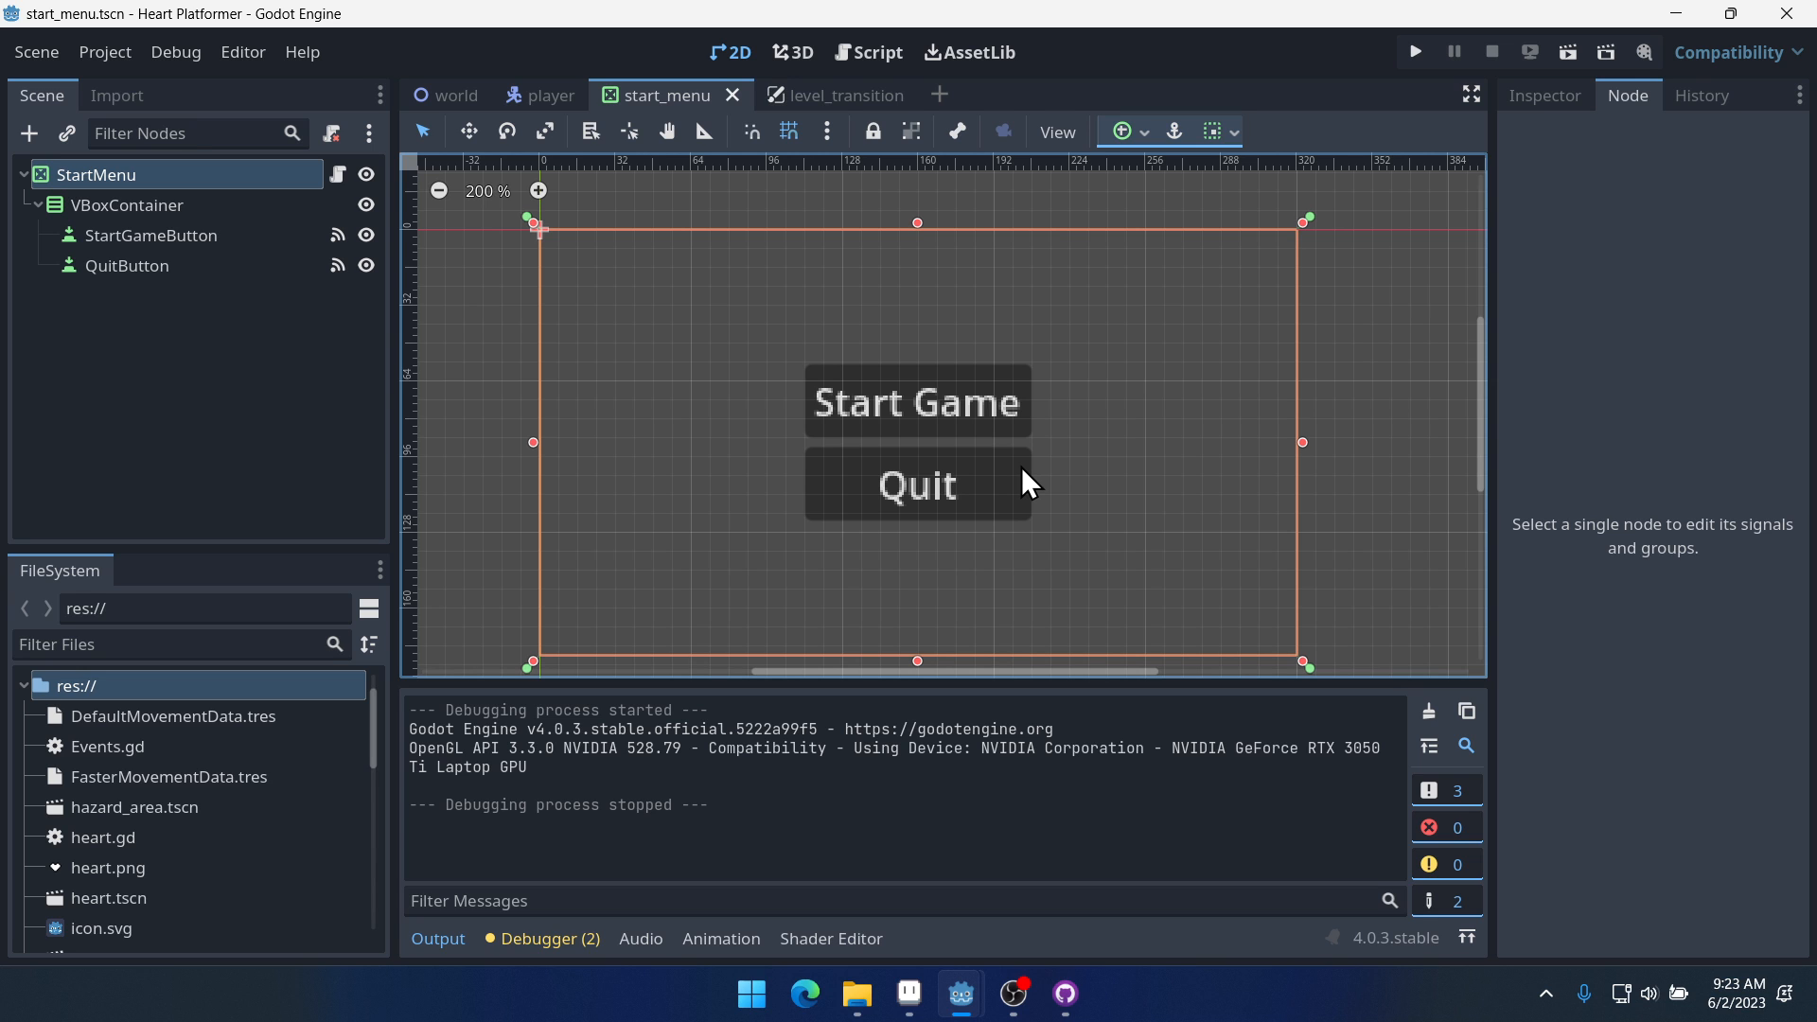
Select the Quit and StartGameButton nodes in the 2D layout, then return to the script
left_click(125, 265)
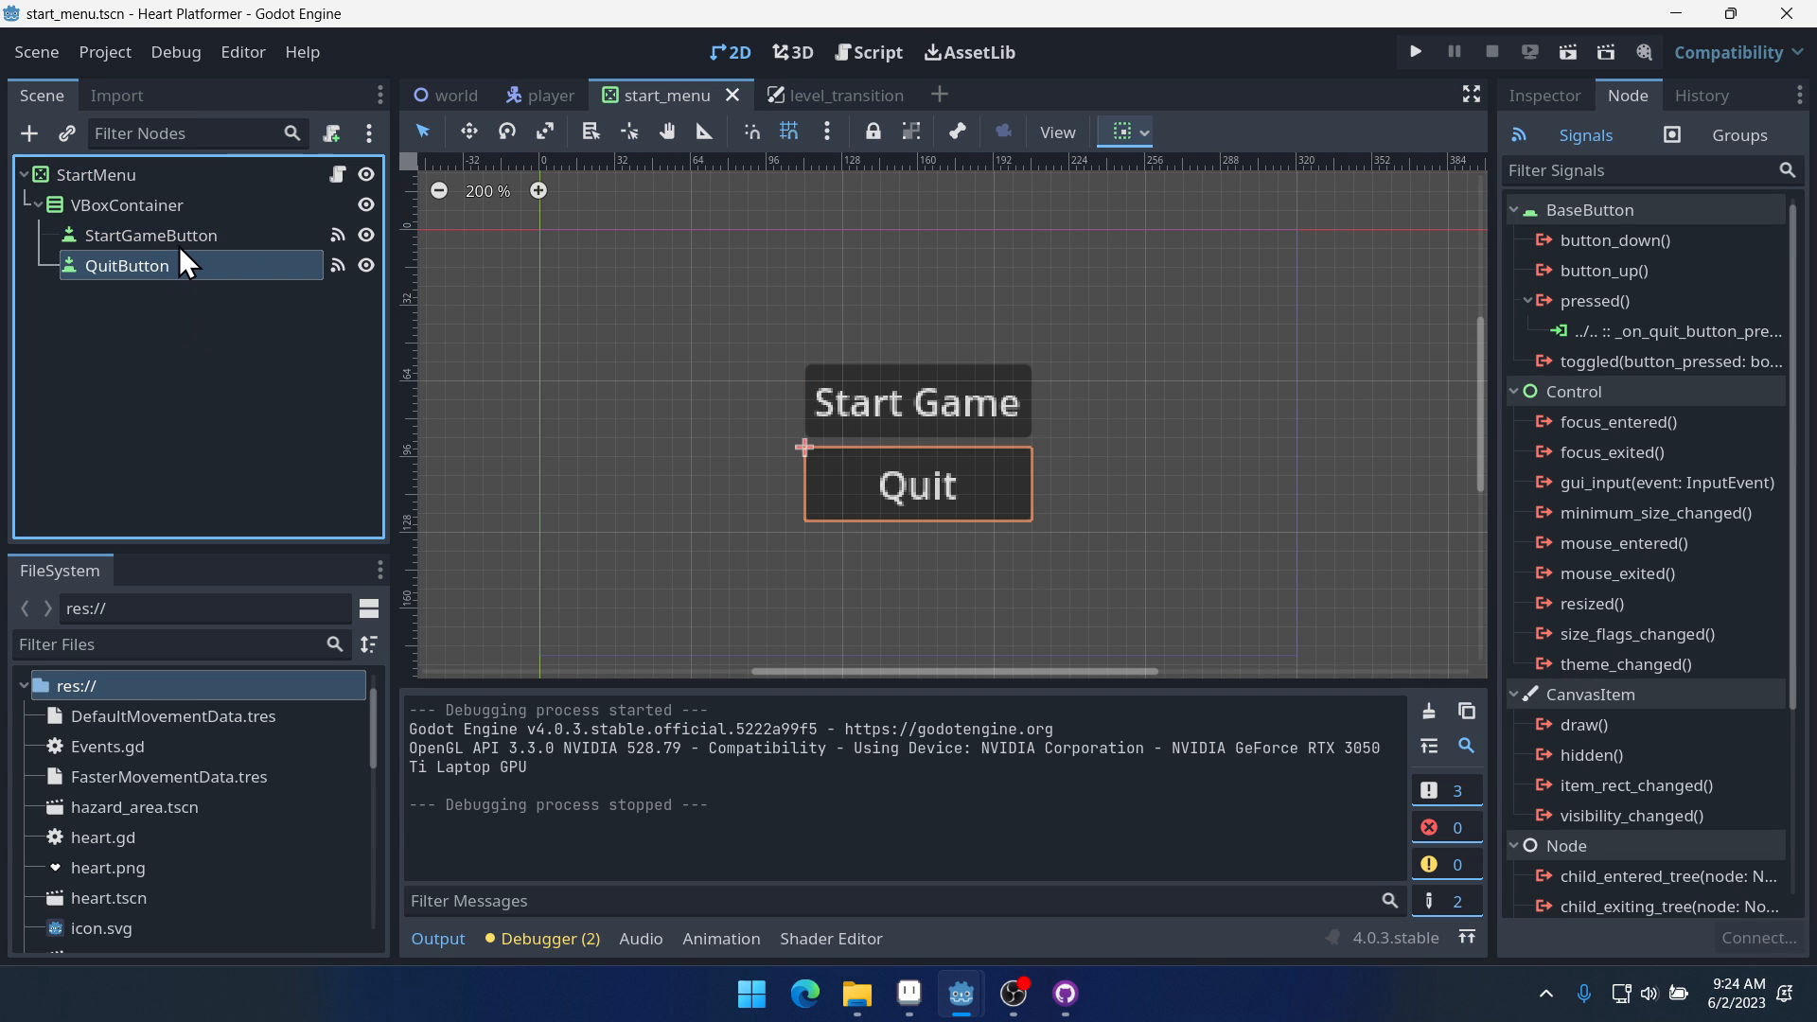
mouse_move(180, 244)
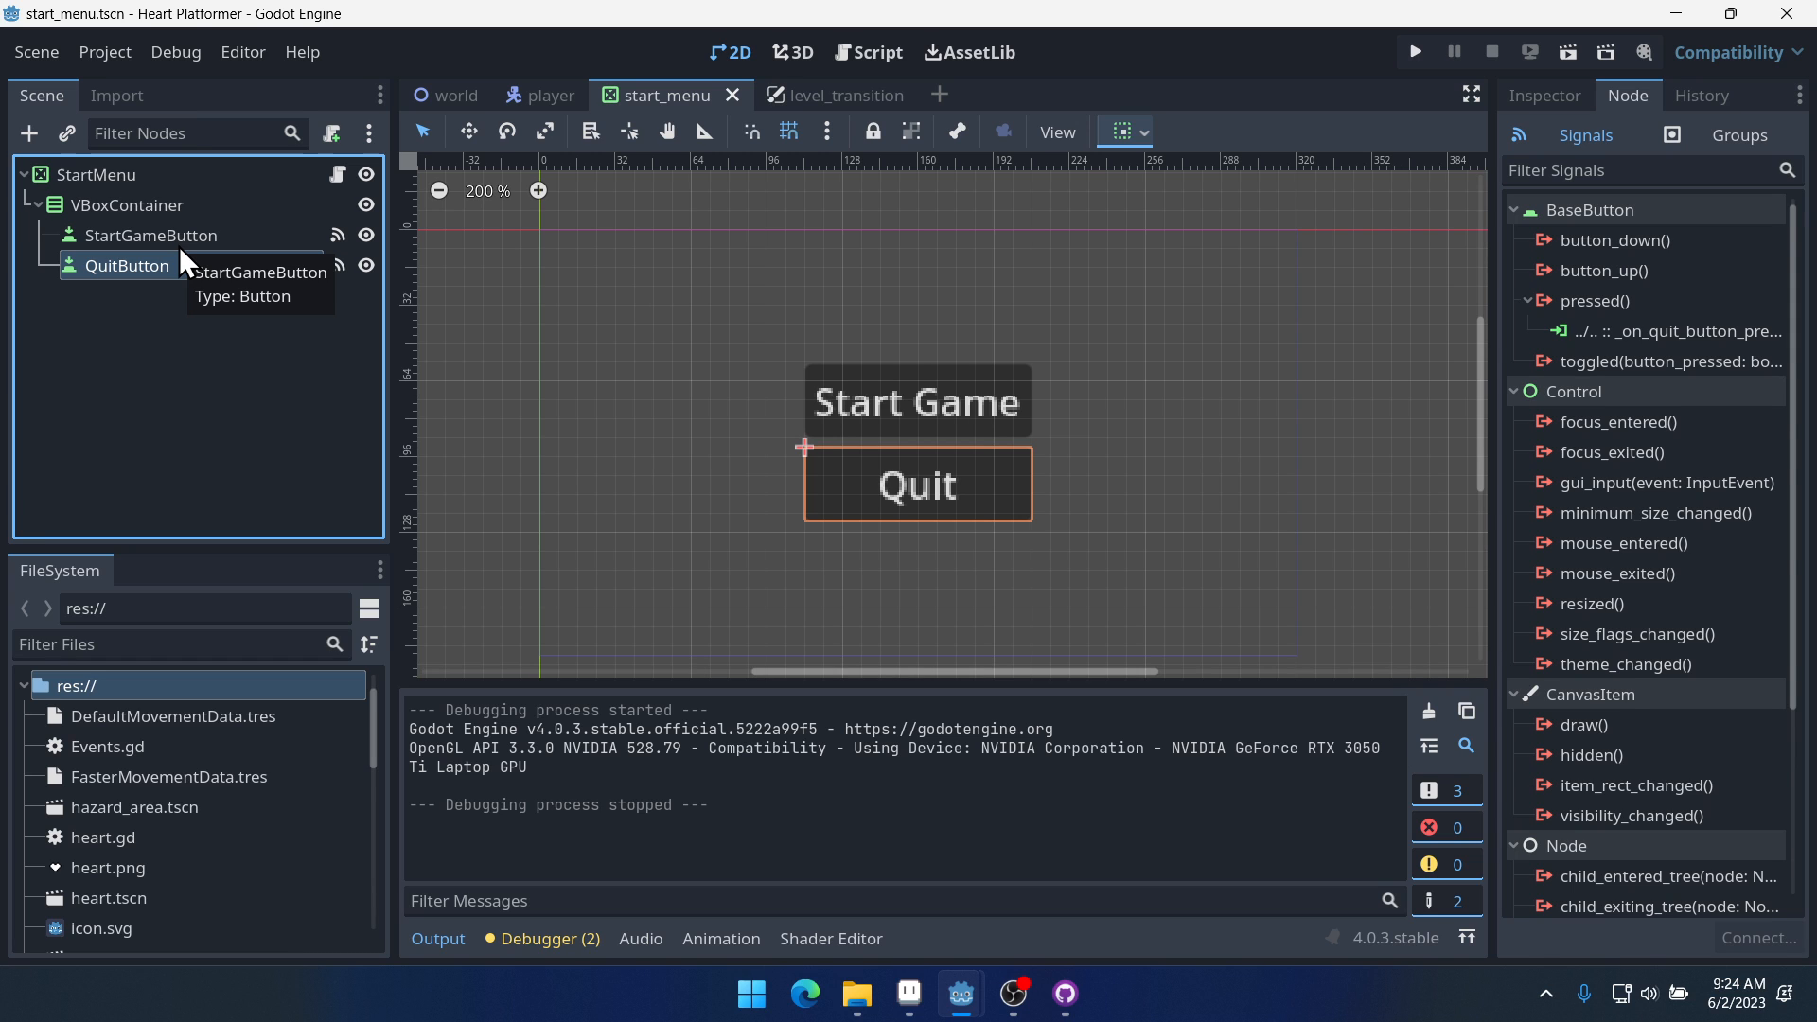
left_click(150, 235)
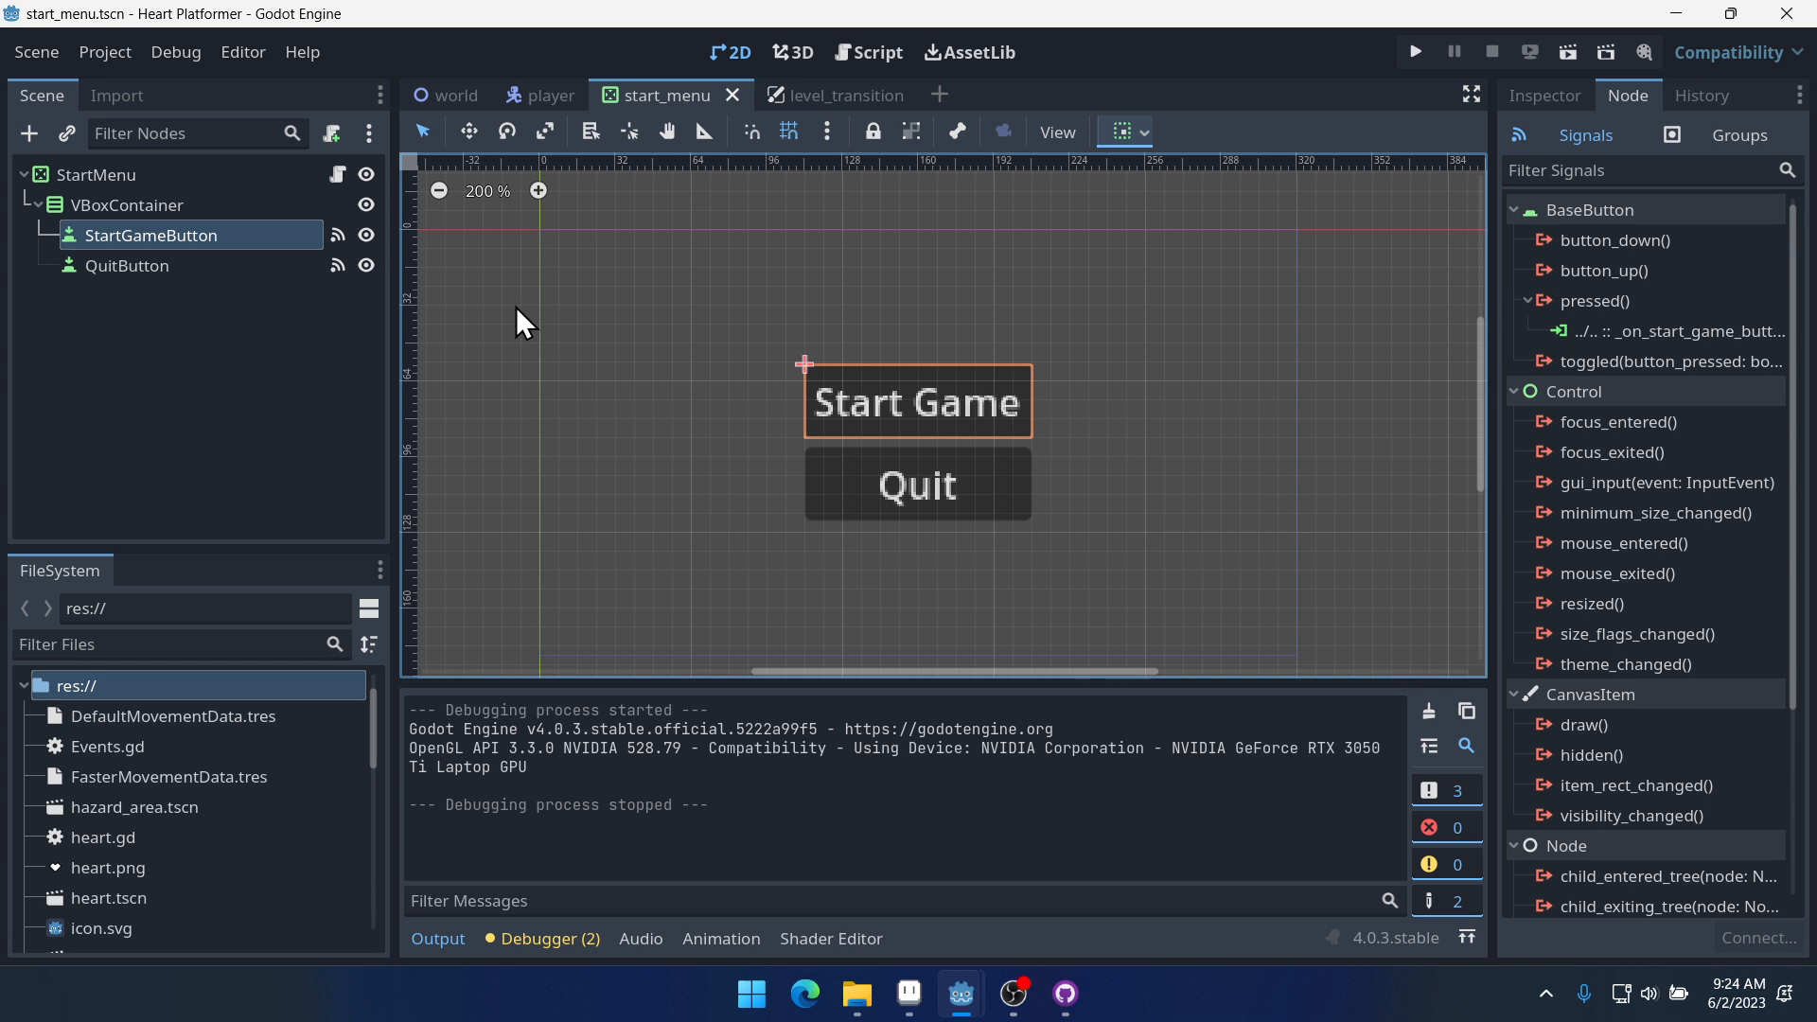
mouse_move(931, 401)
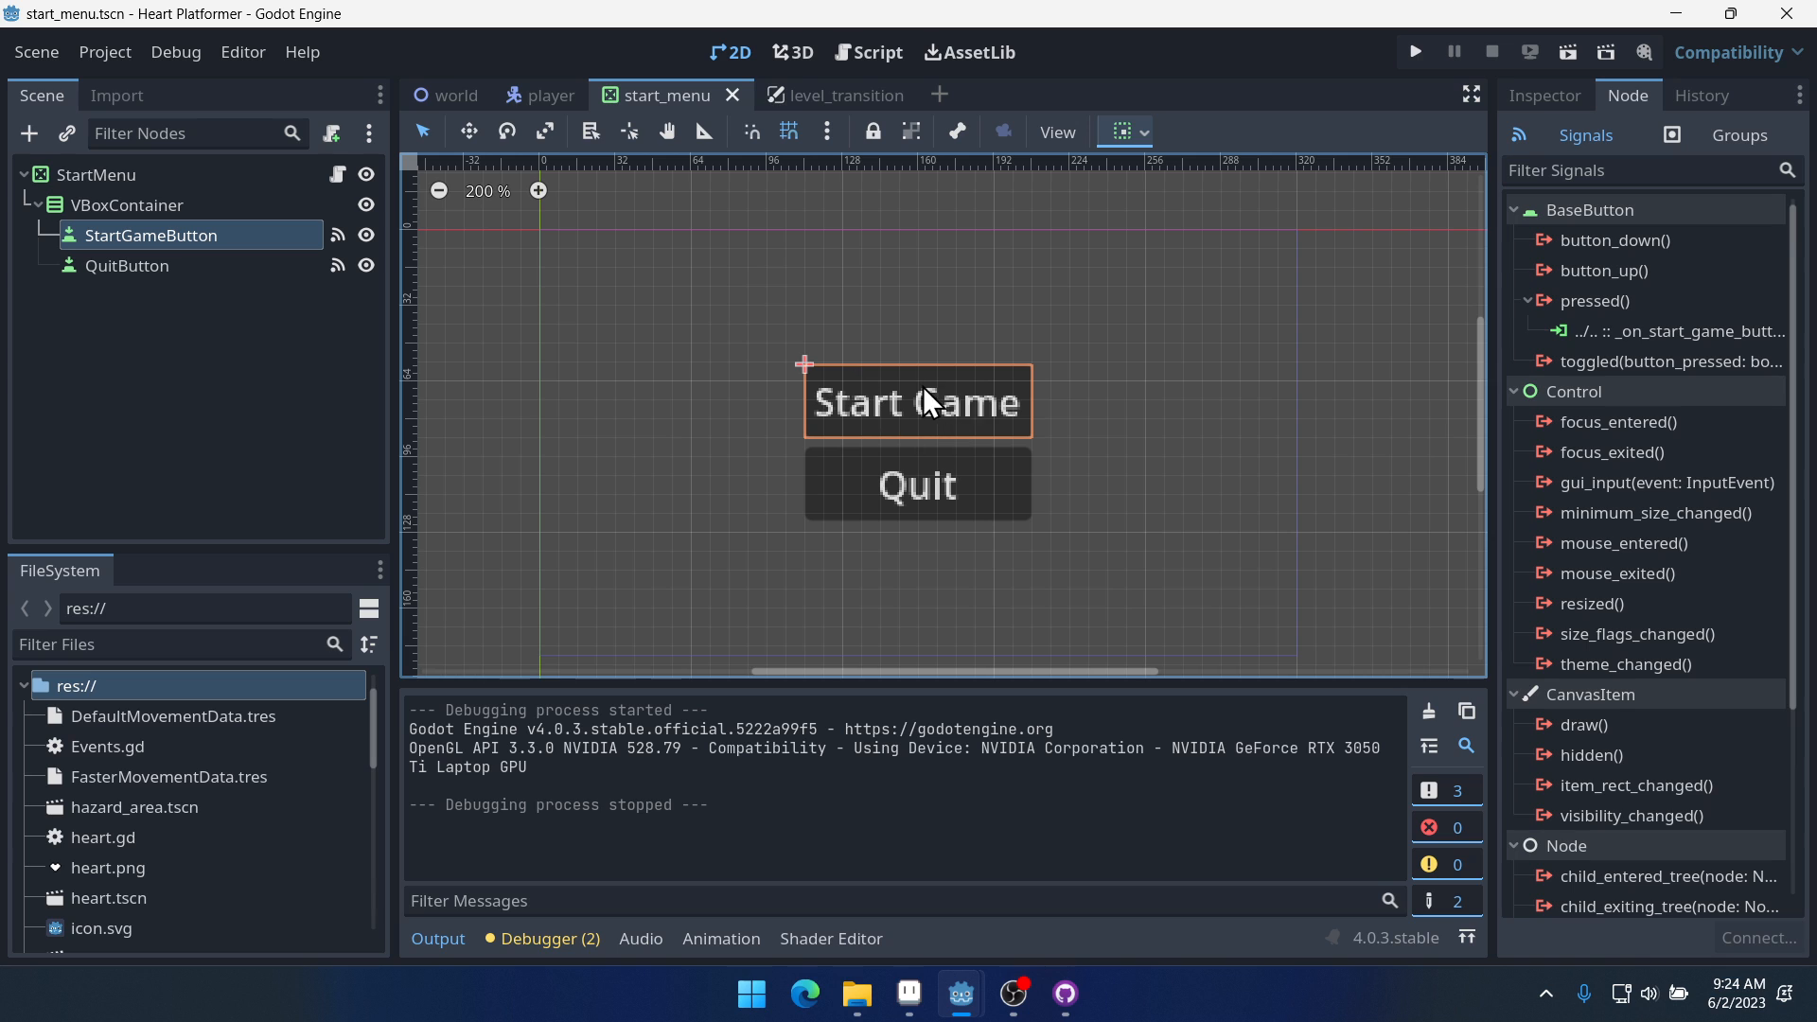
mouse_move(1431, 401)
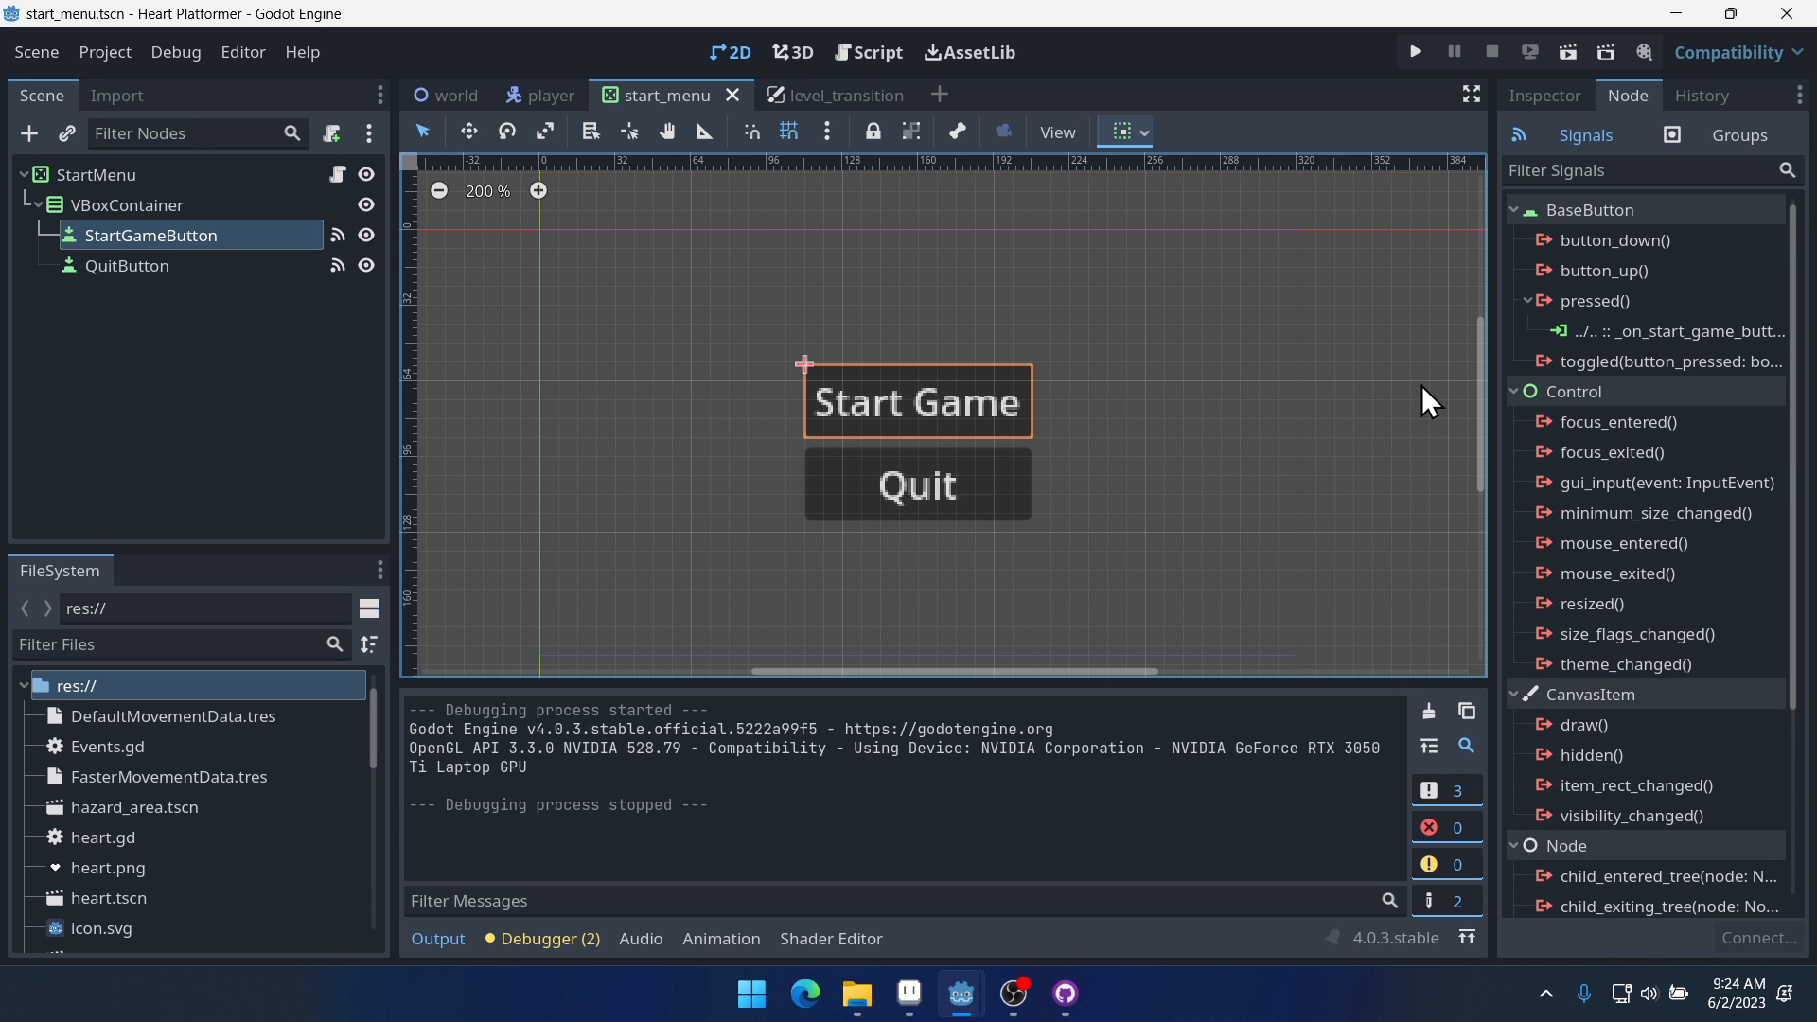
mouse_move(916, 425)
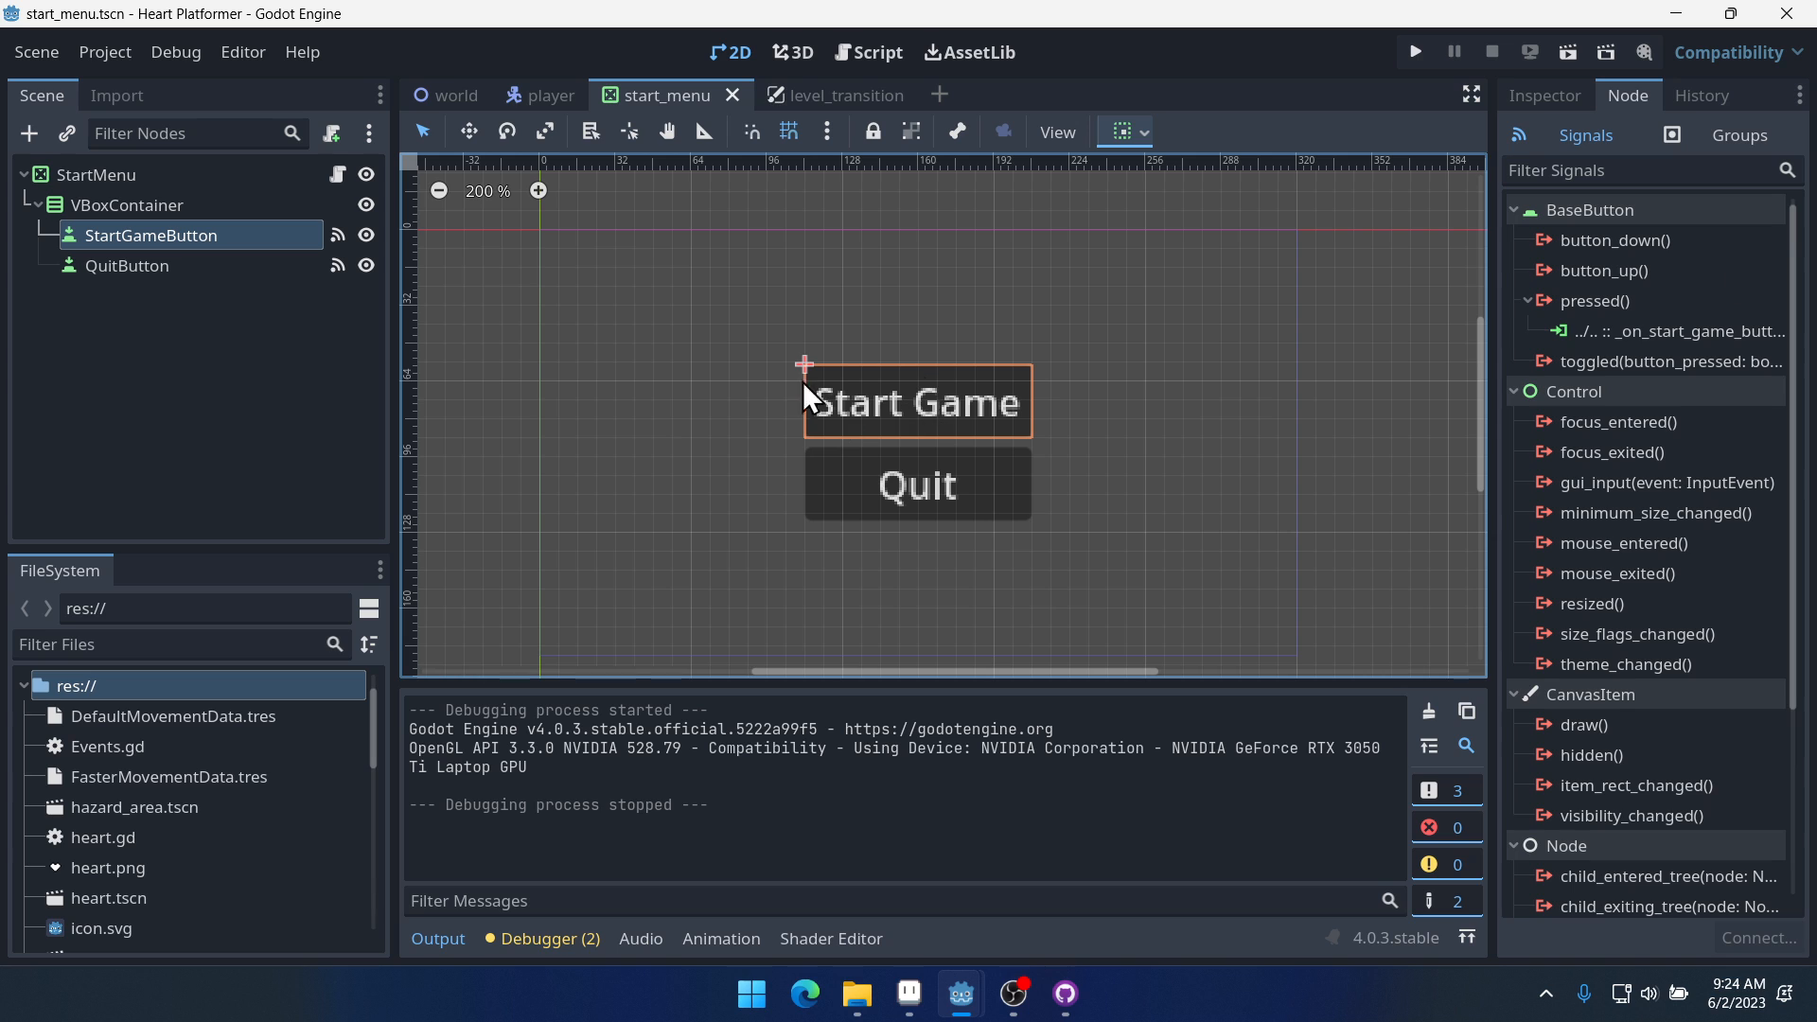
mouse_move(935, 528)
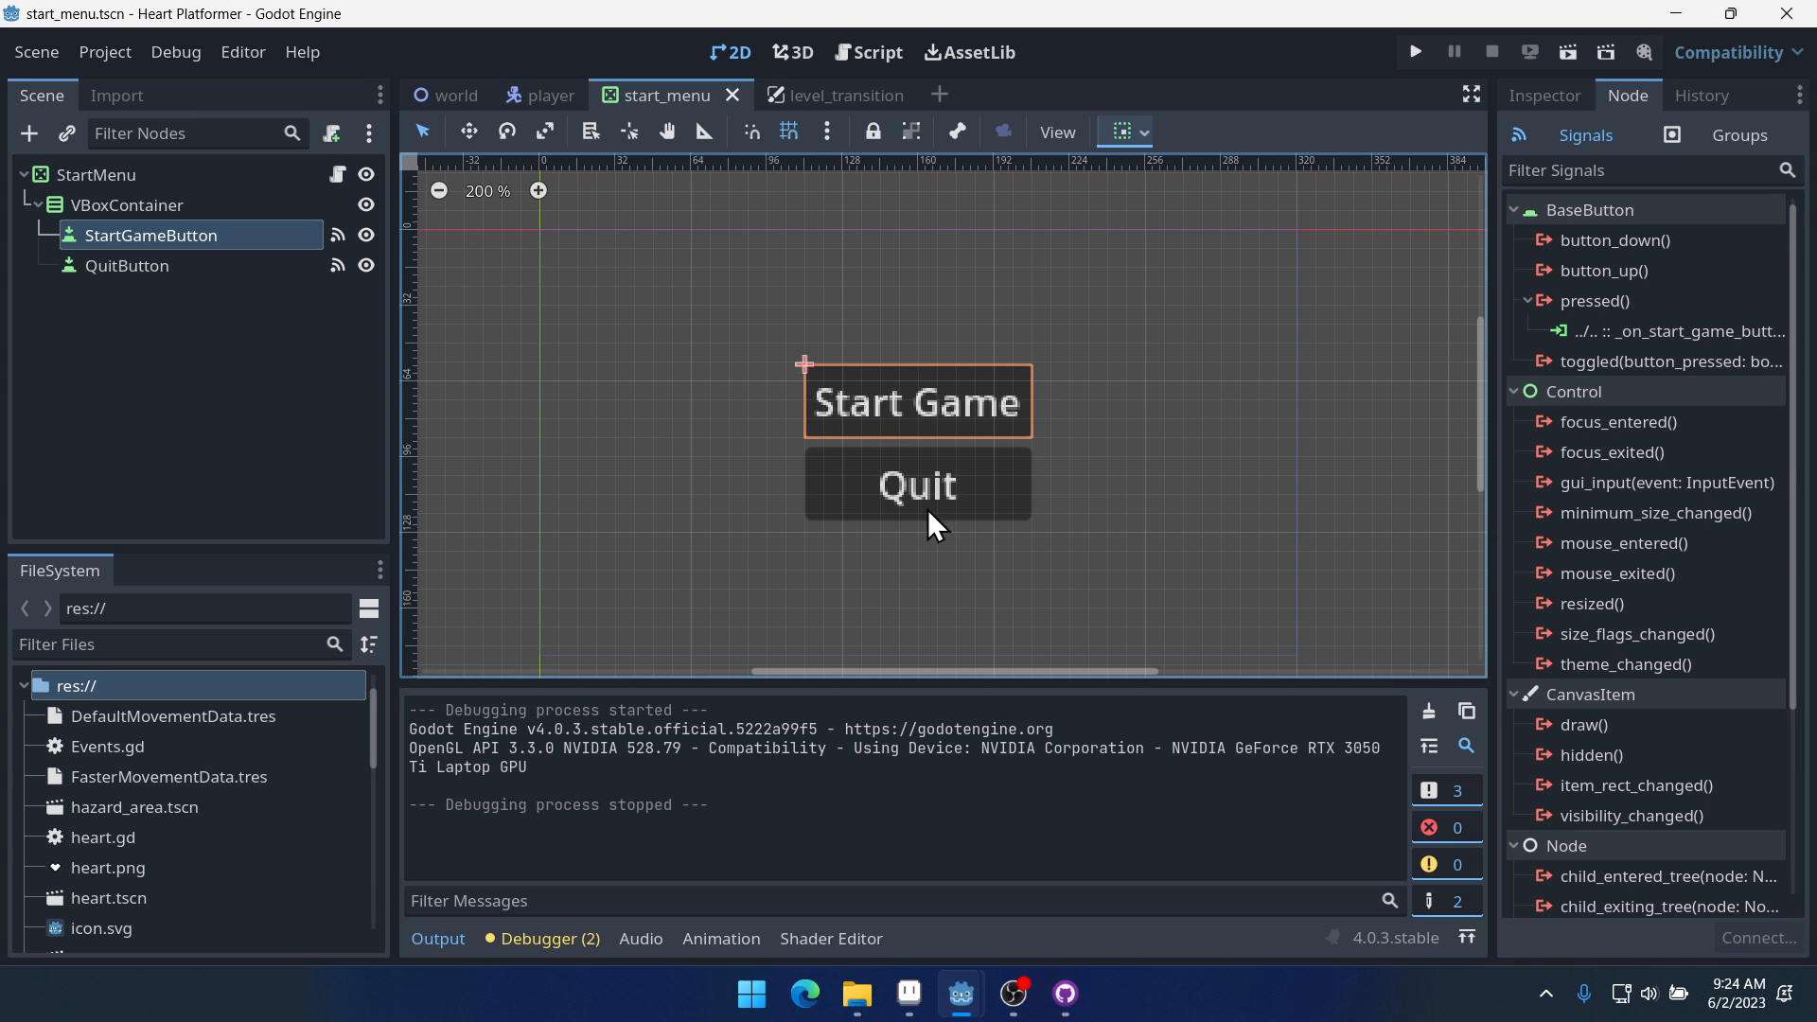
mouse_move(710, 252)
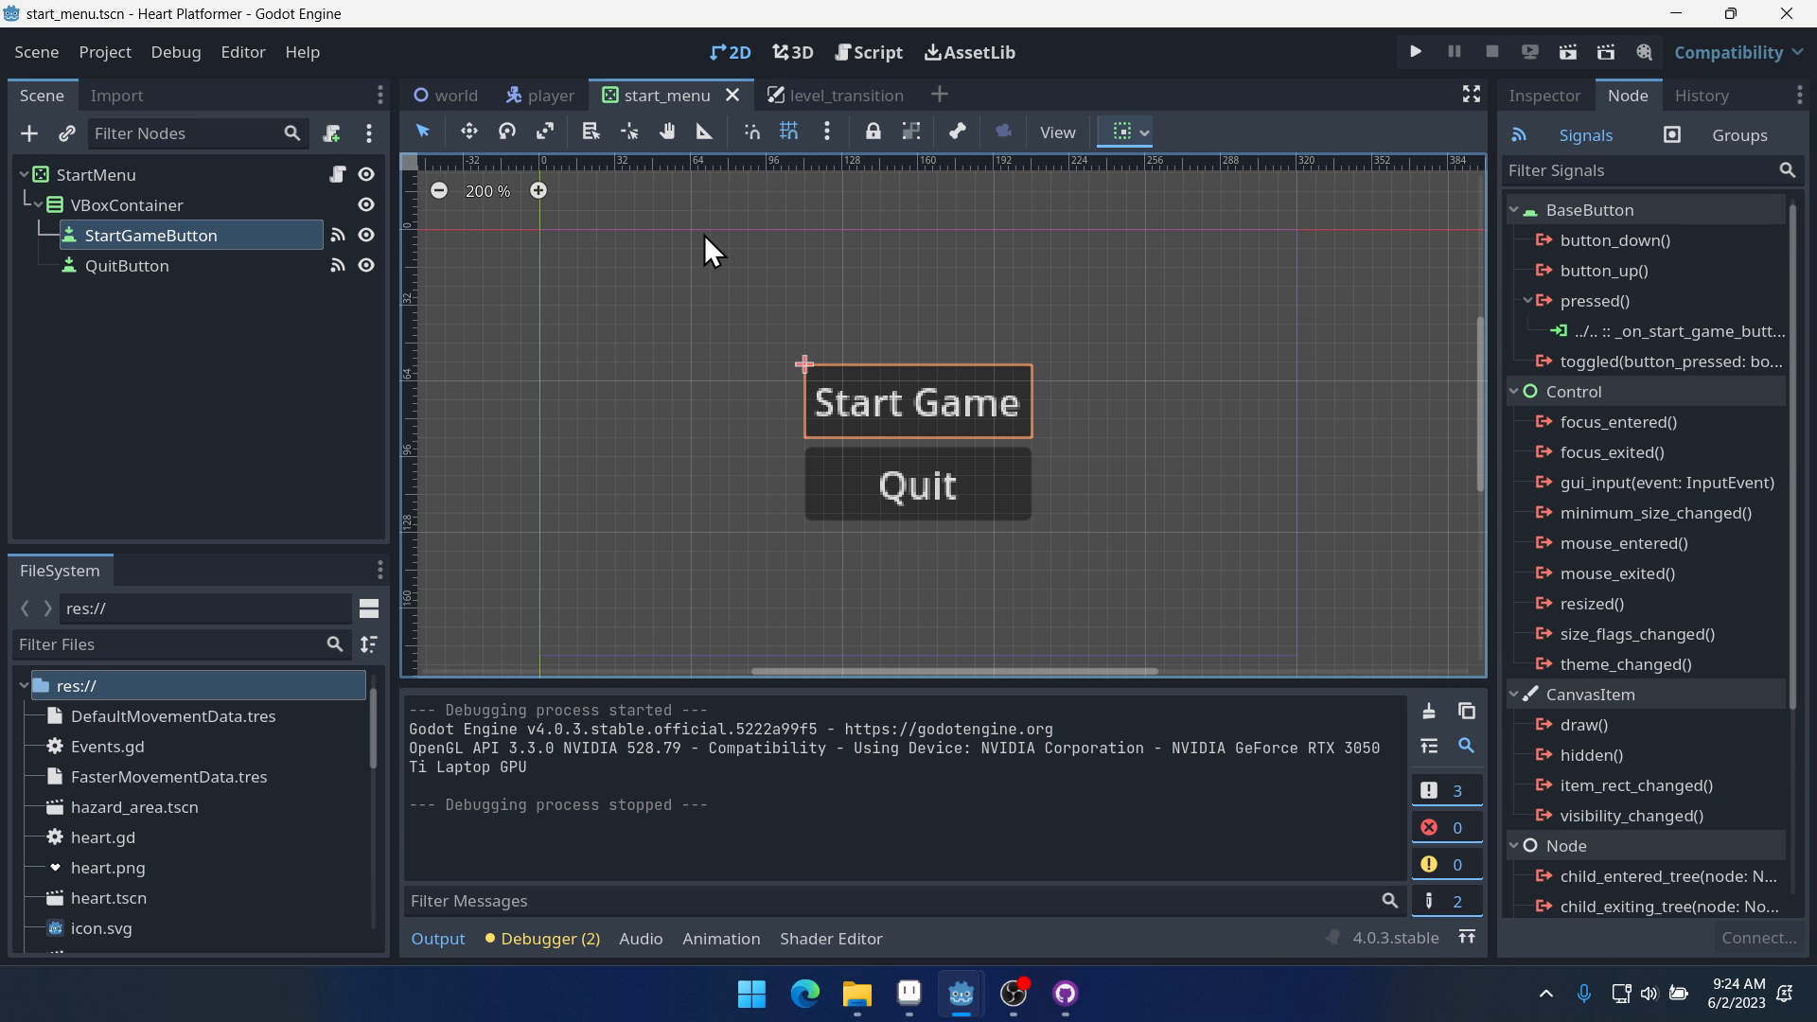
mouse_move(337, 174)
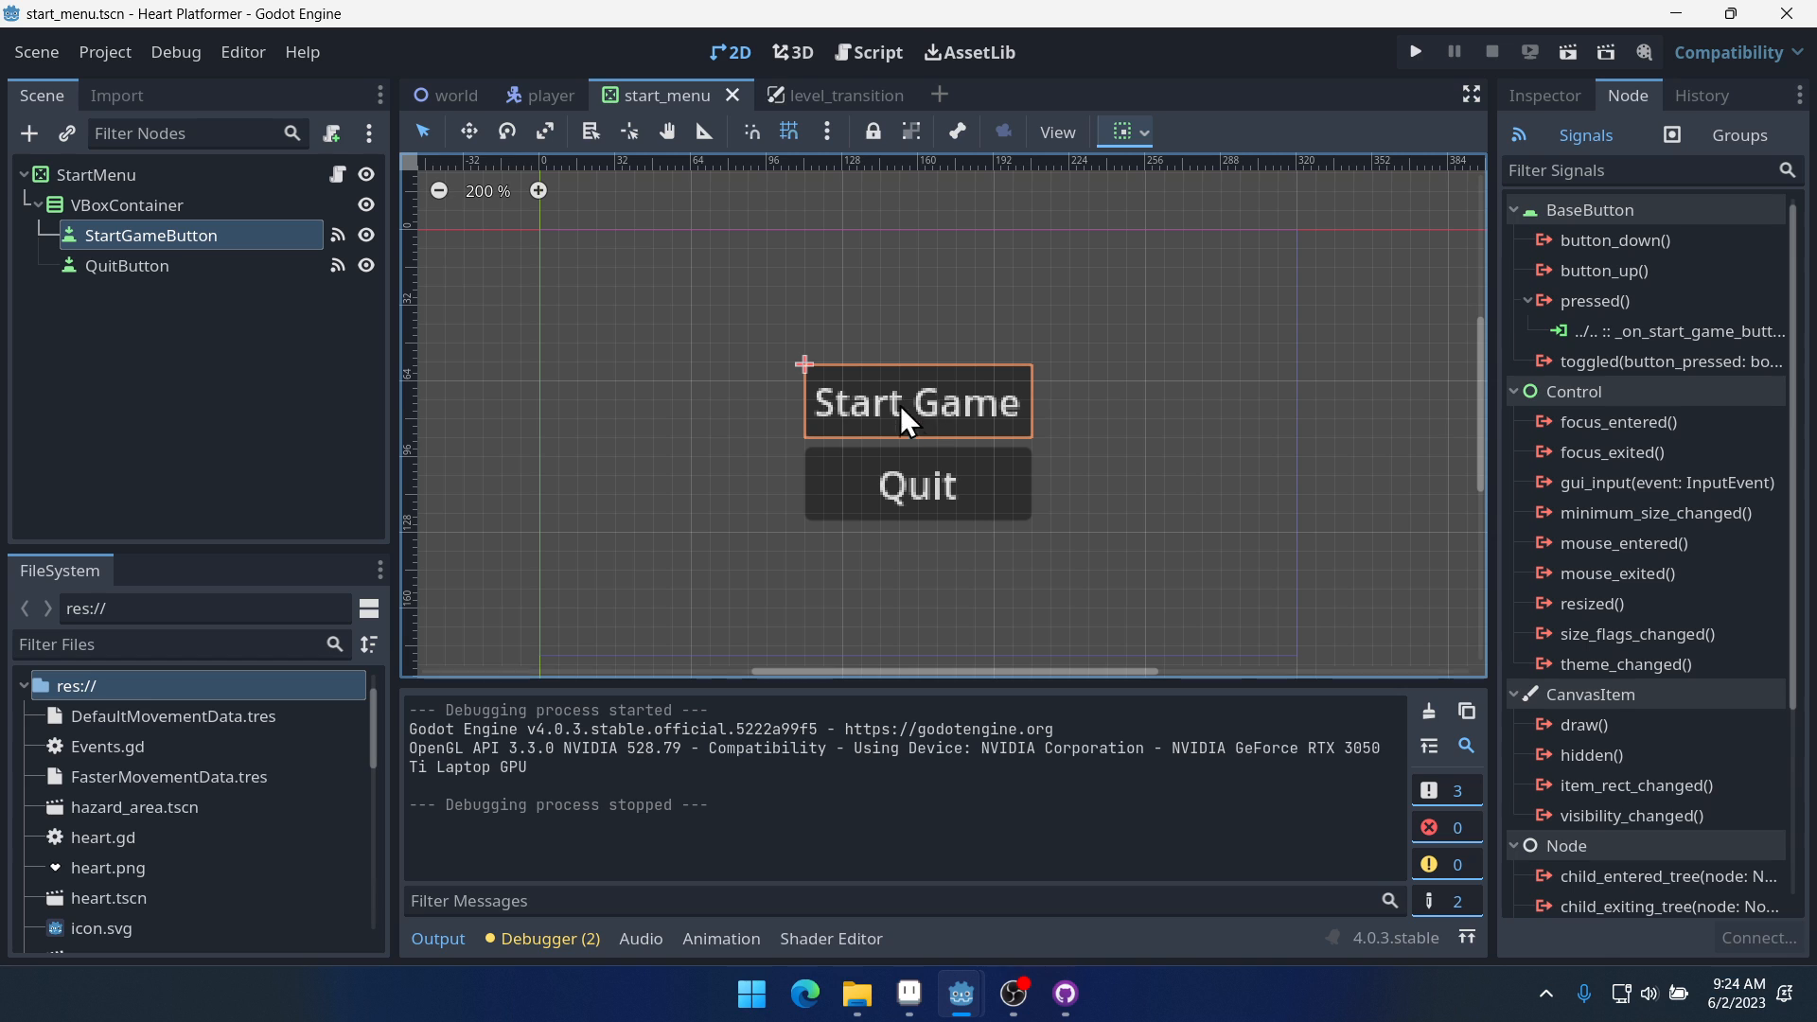
mouse_move(986, 431)
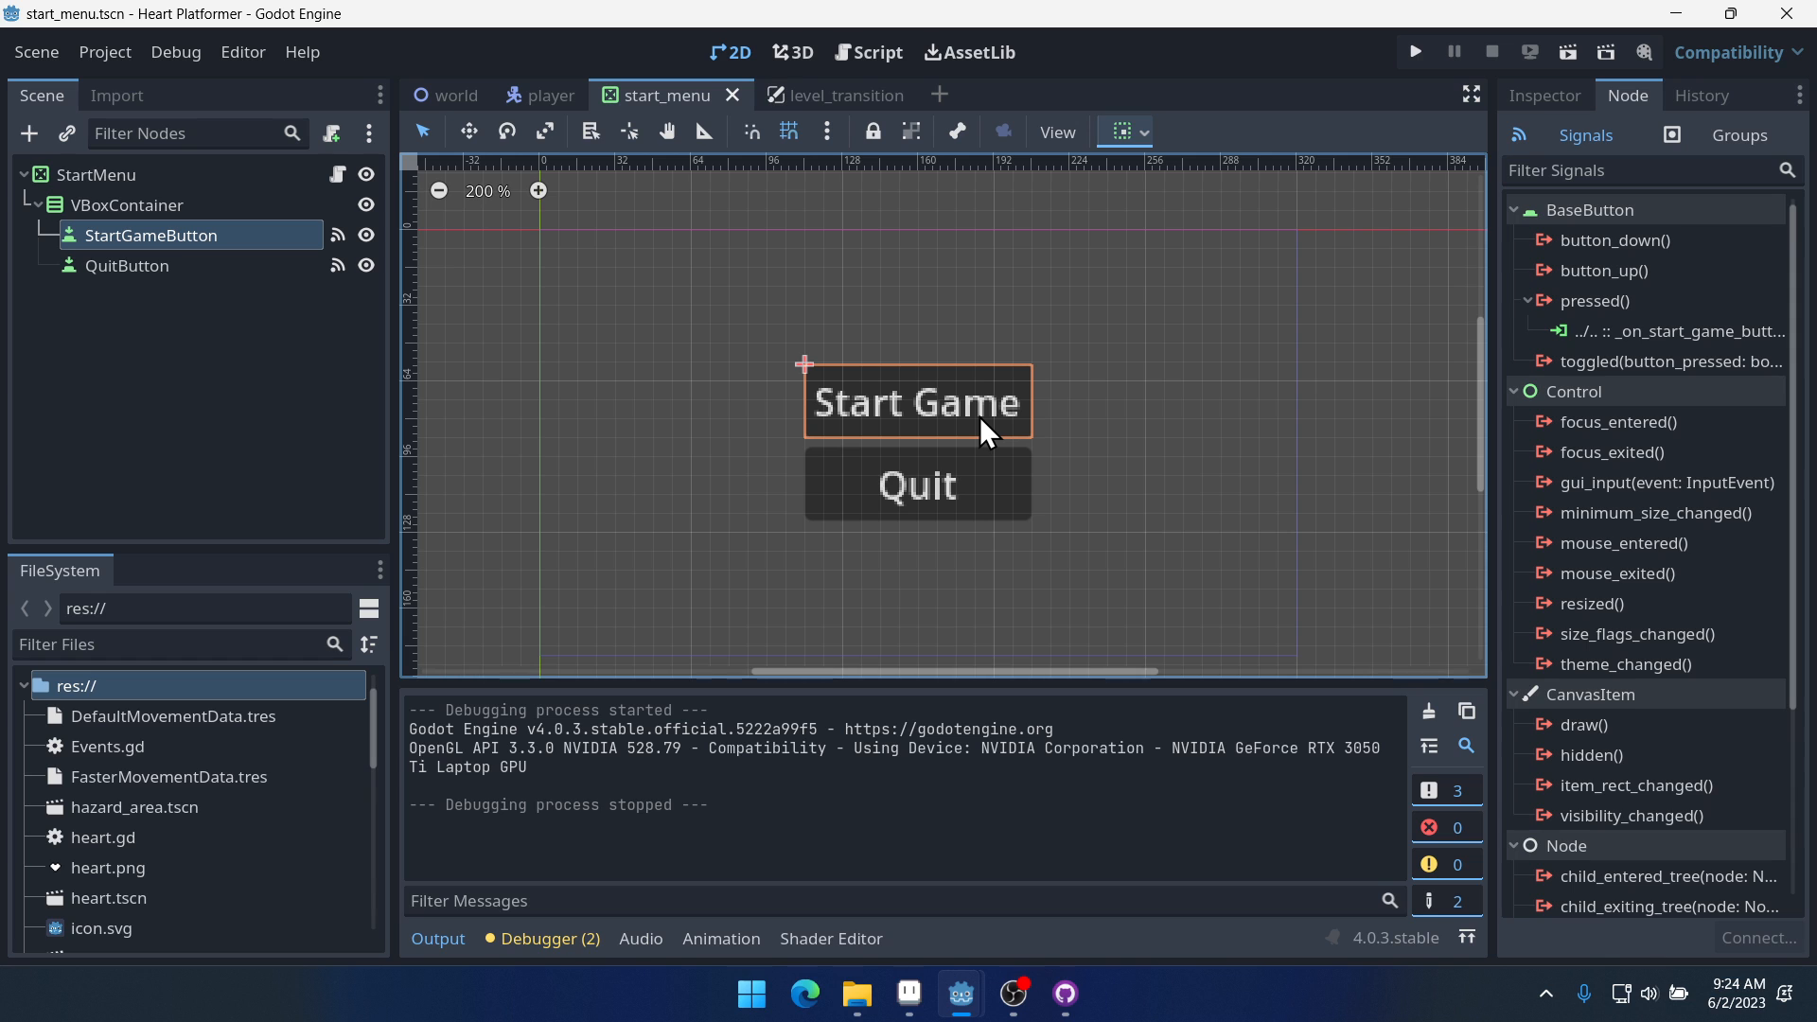
mouse_move(1332, 492)
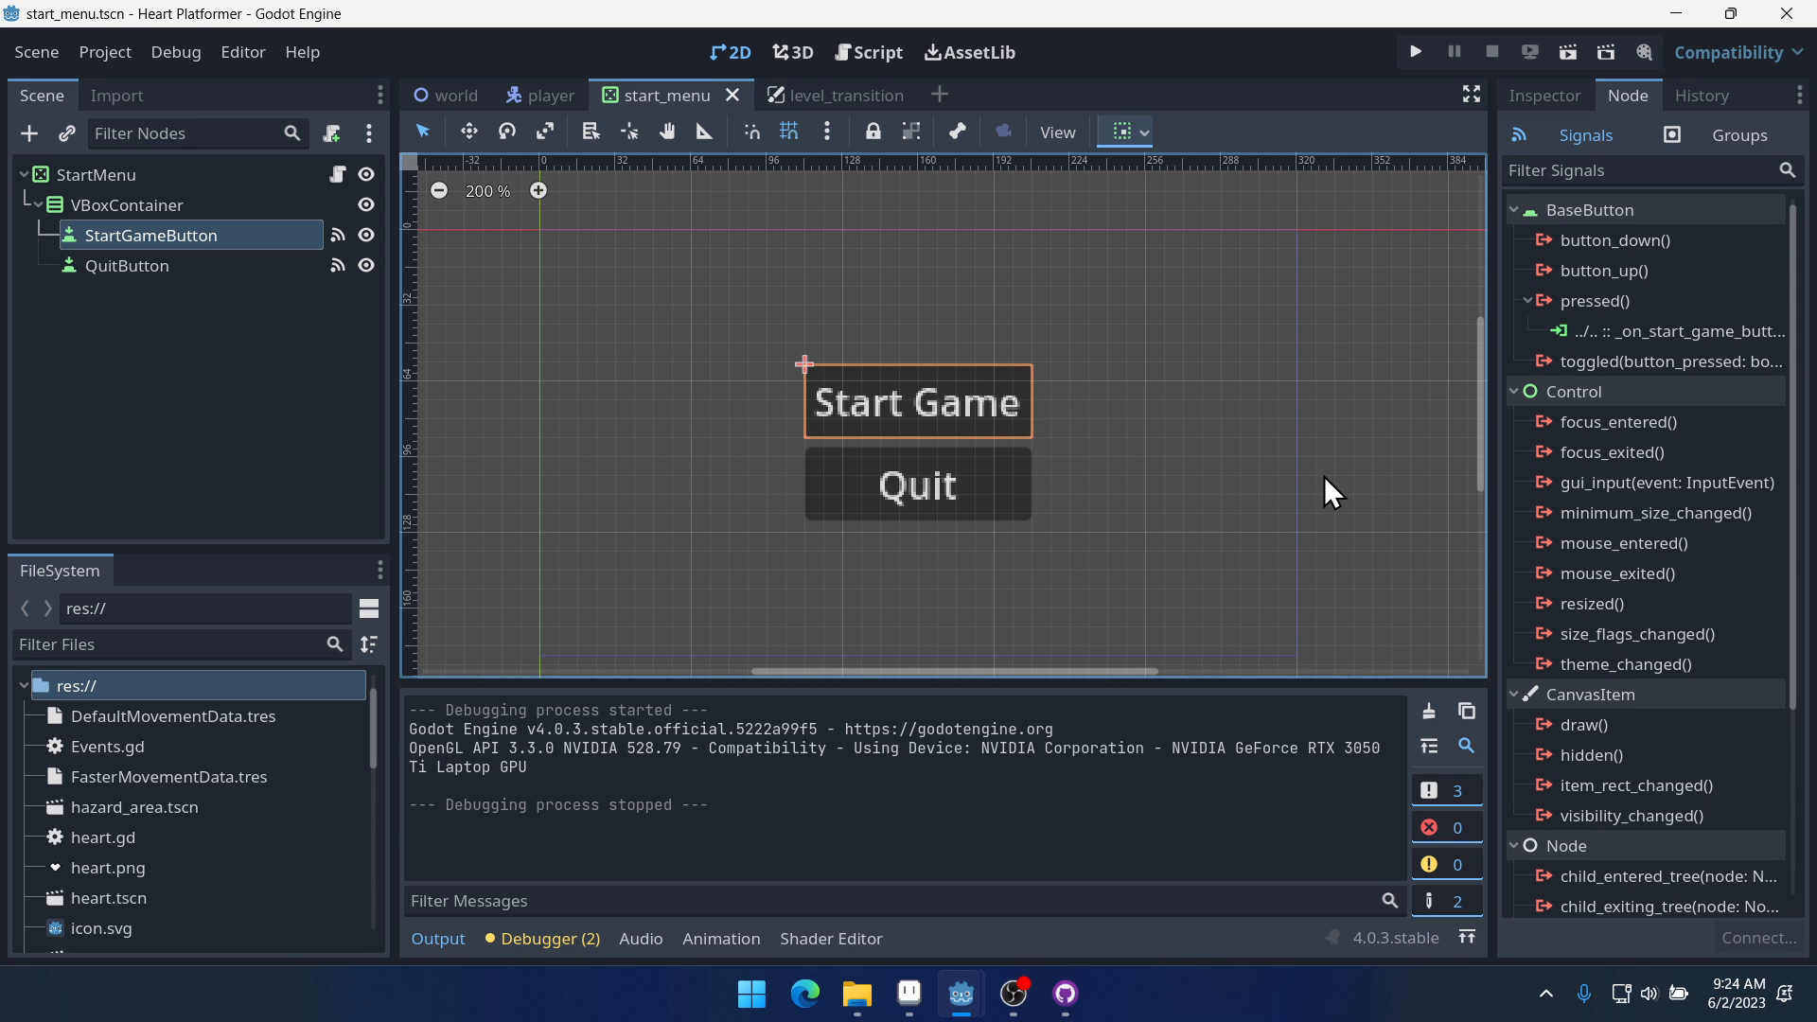
mouse_move(299, 276)
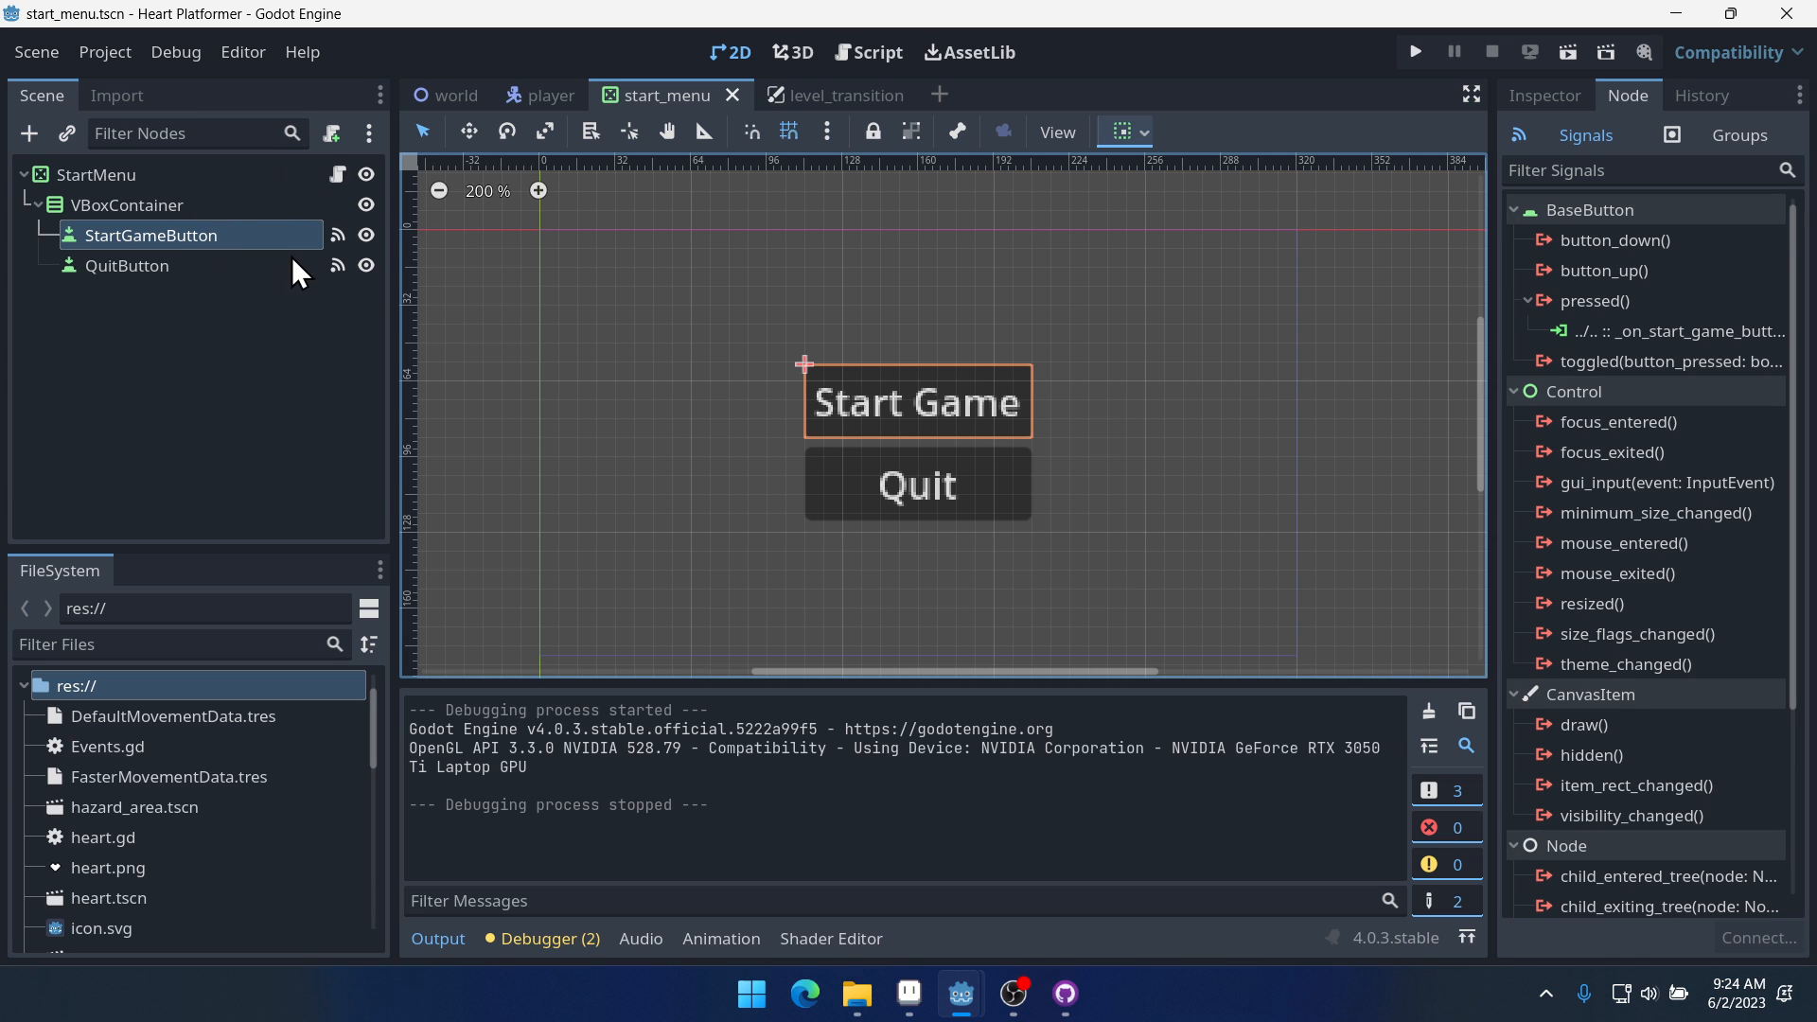
right_click(151, 235)
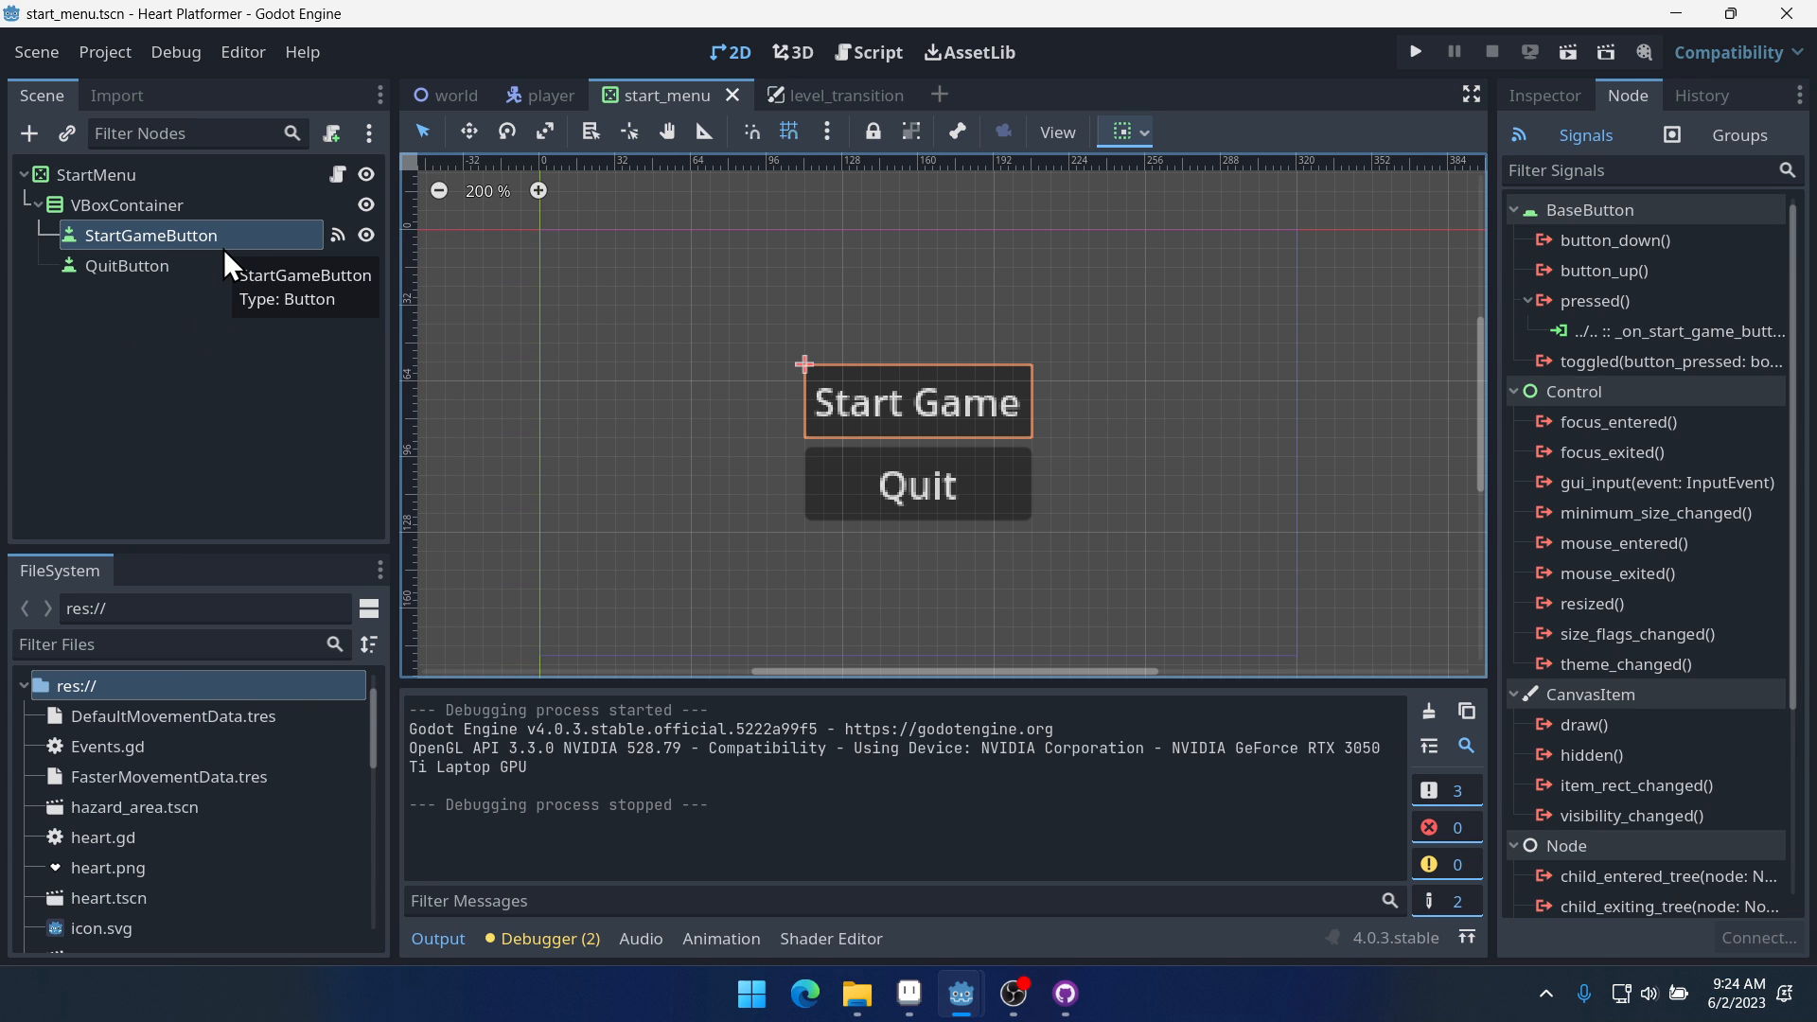
left_click(876, 53)
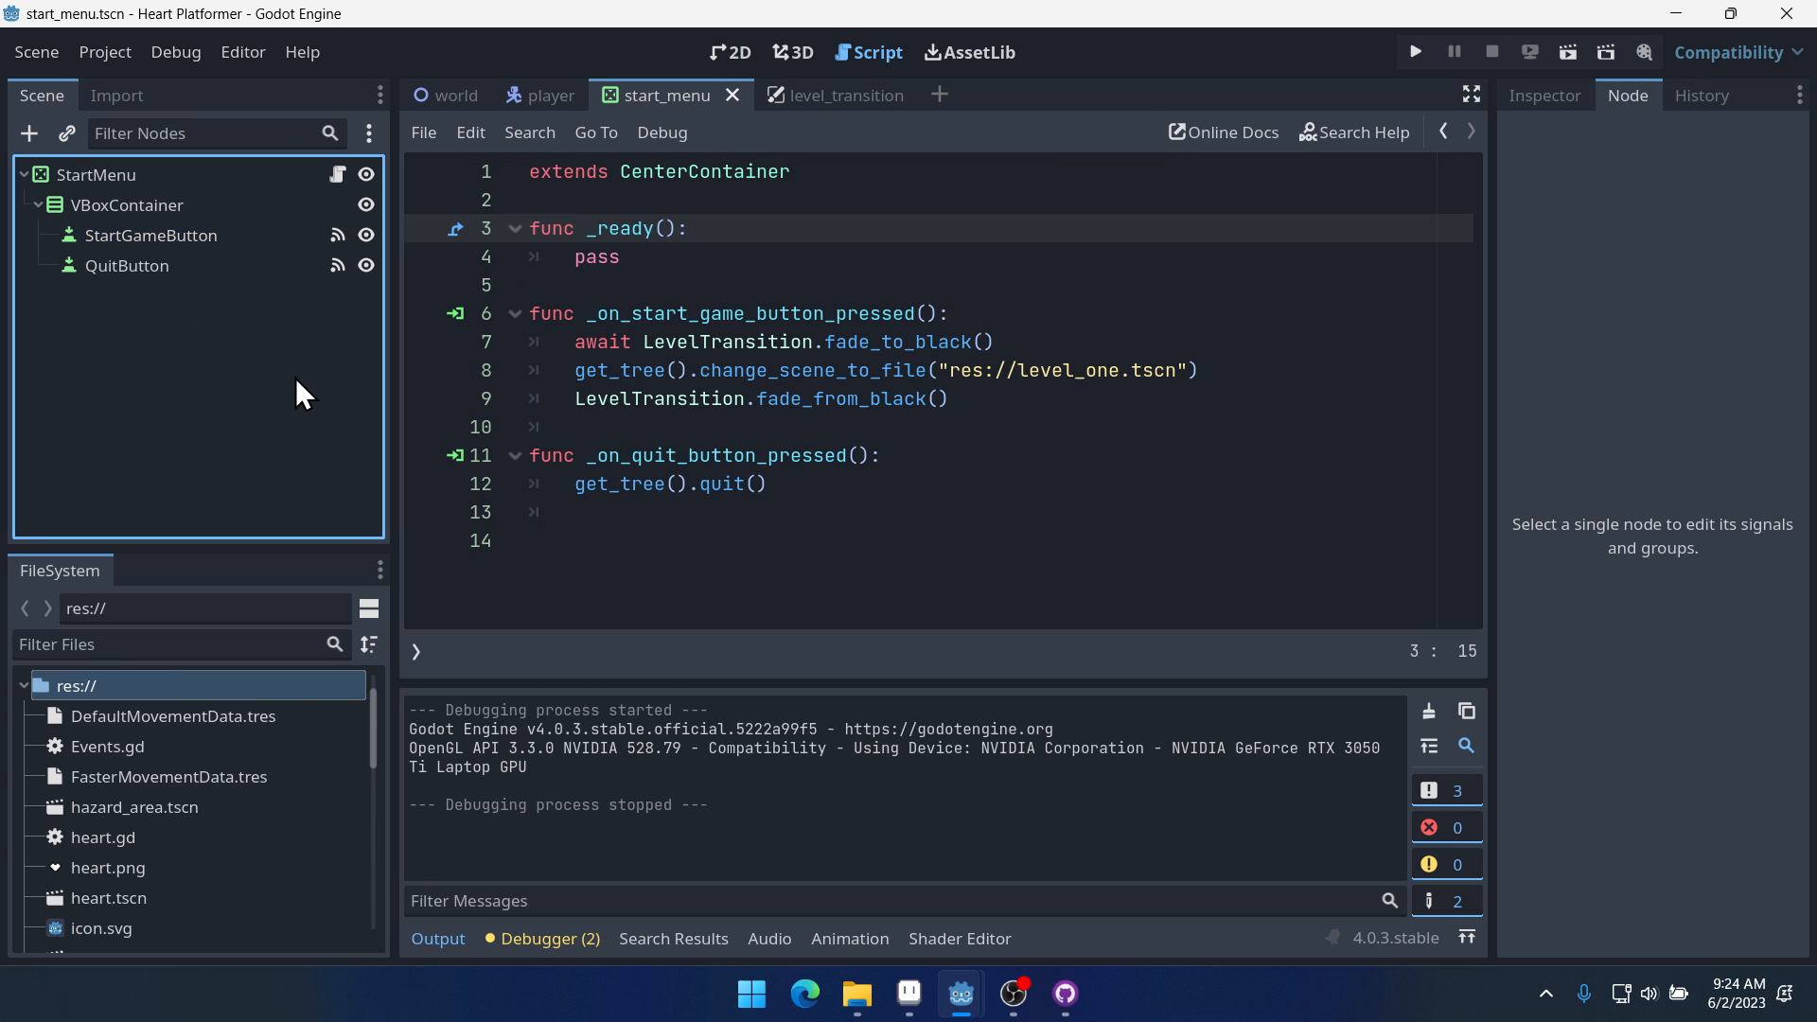
left_click(149, 235)
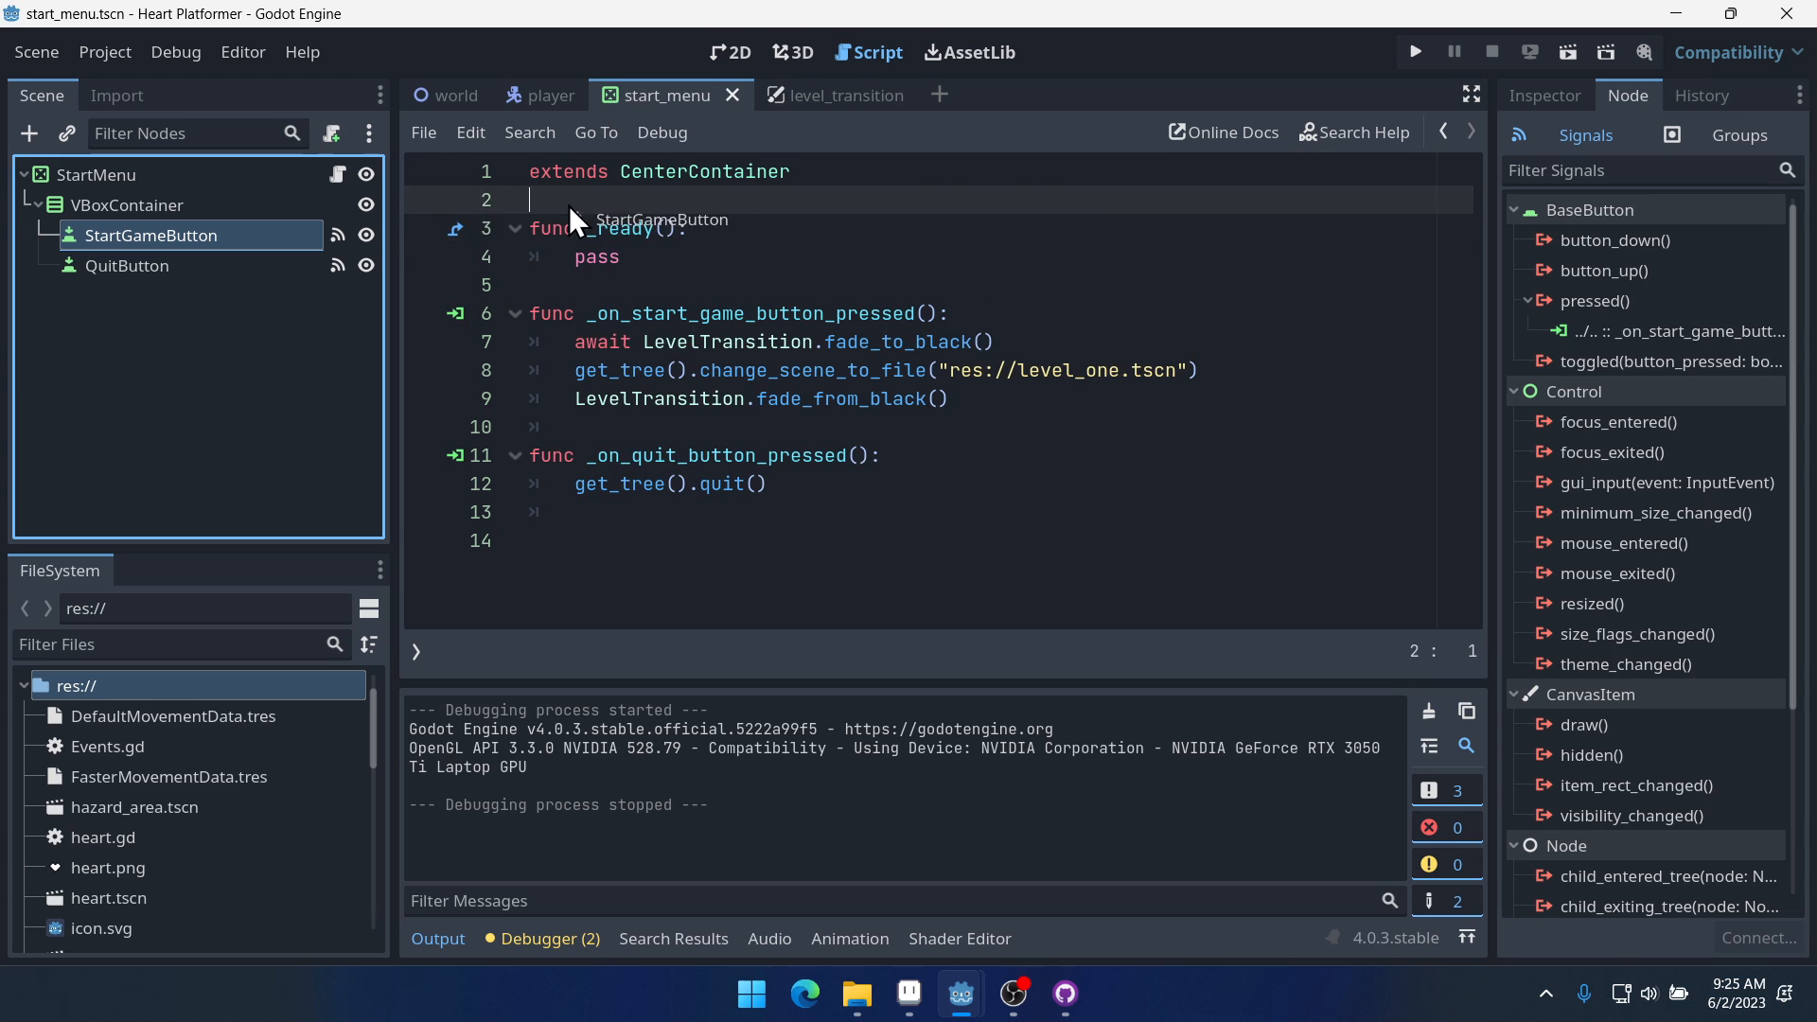
type("@onready var start_game_button = $VBoxContainer/StartGameButton")
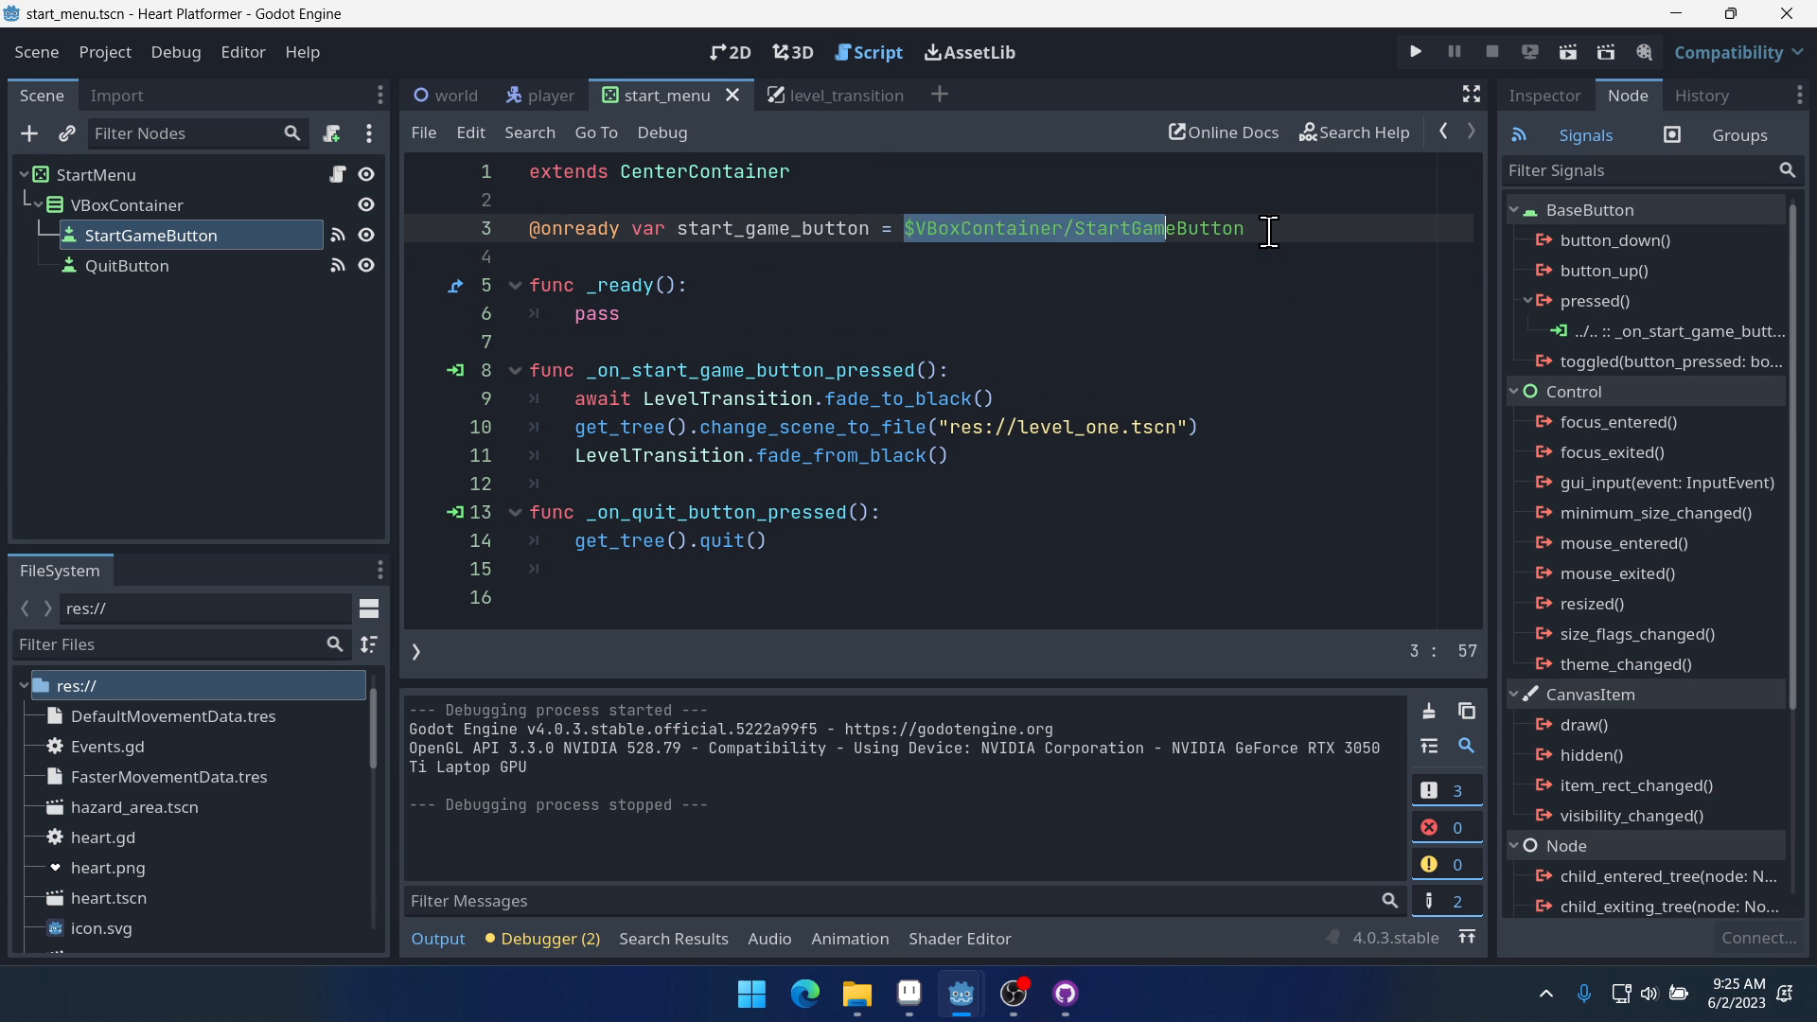
left_click(621, 313)
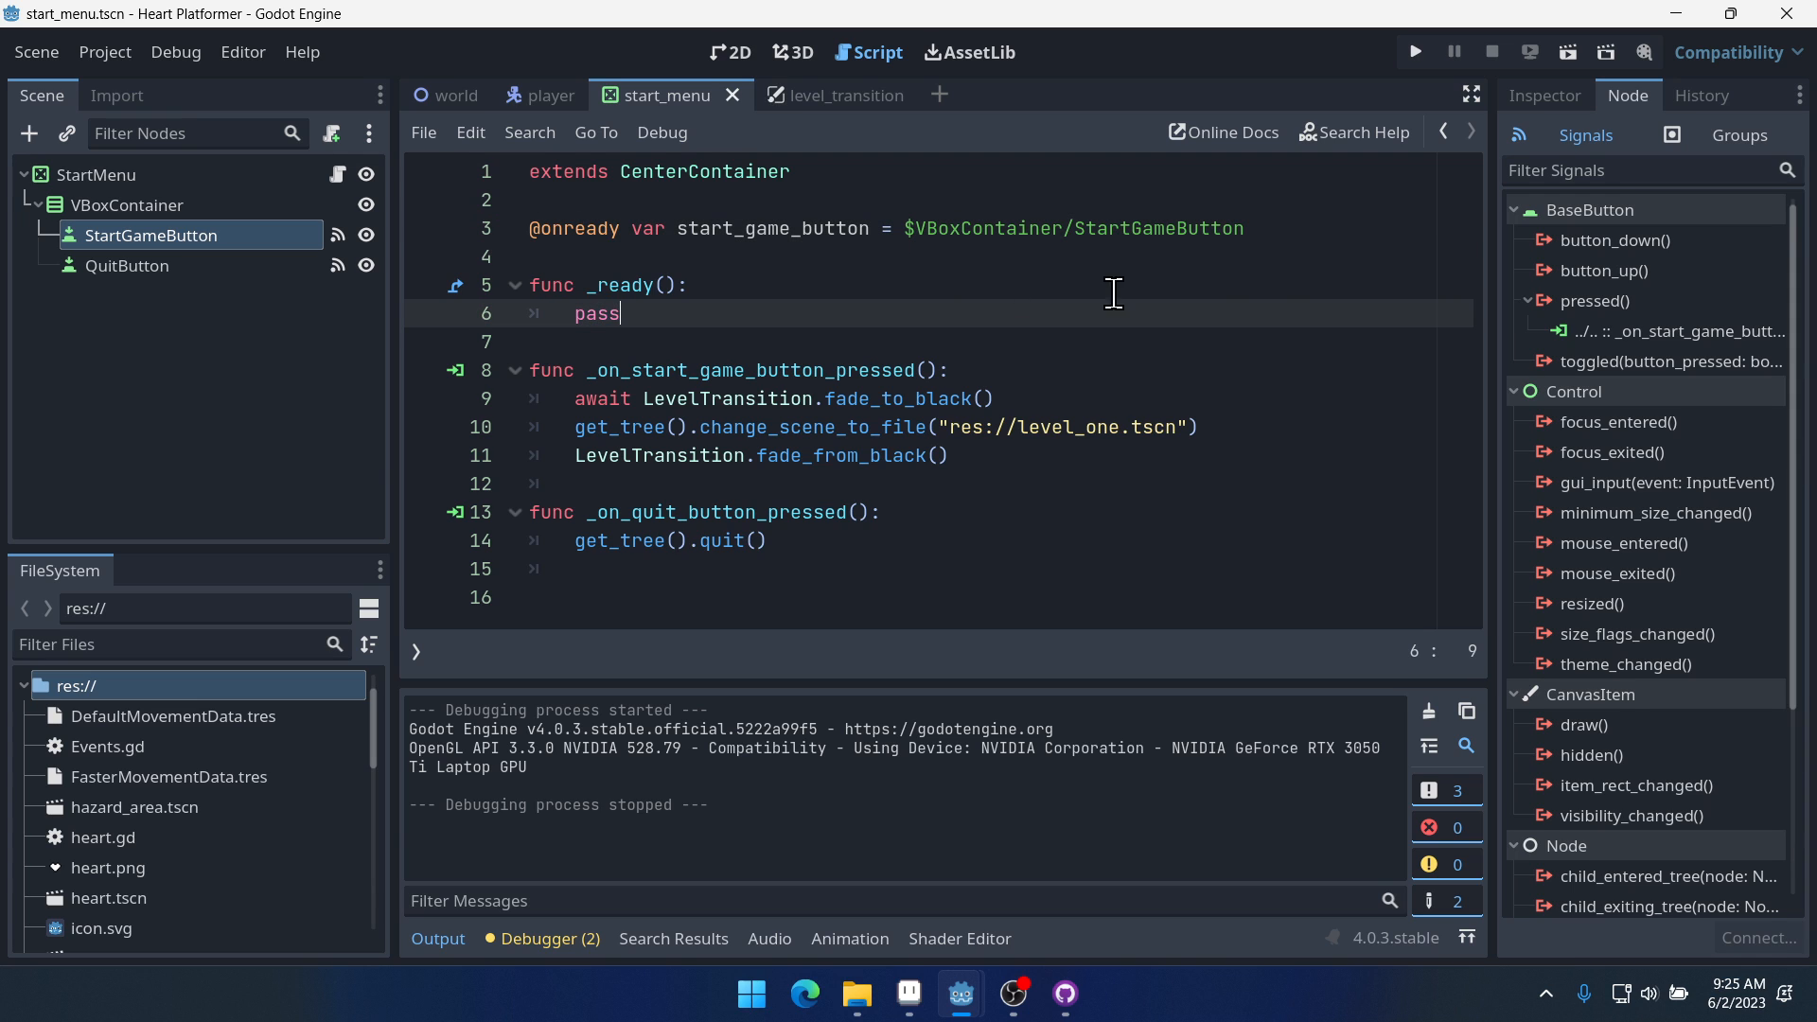
left_click(426, 343)
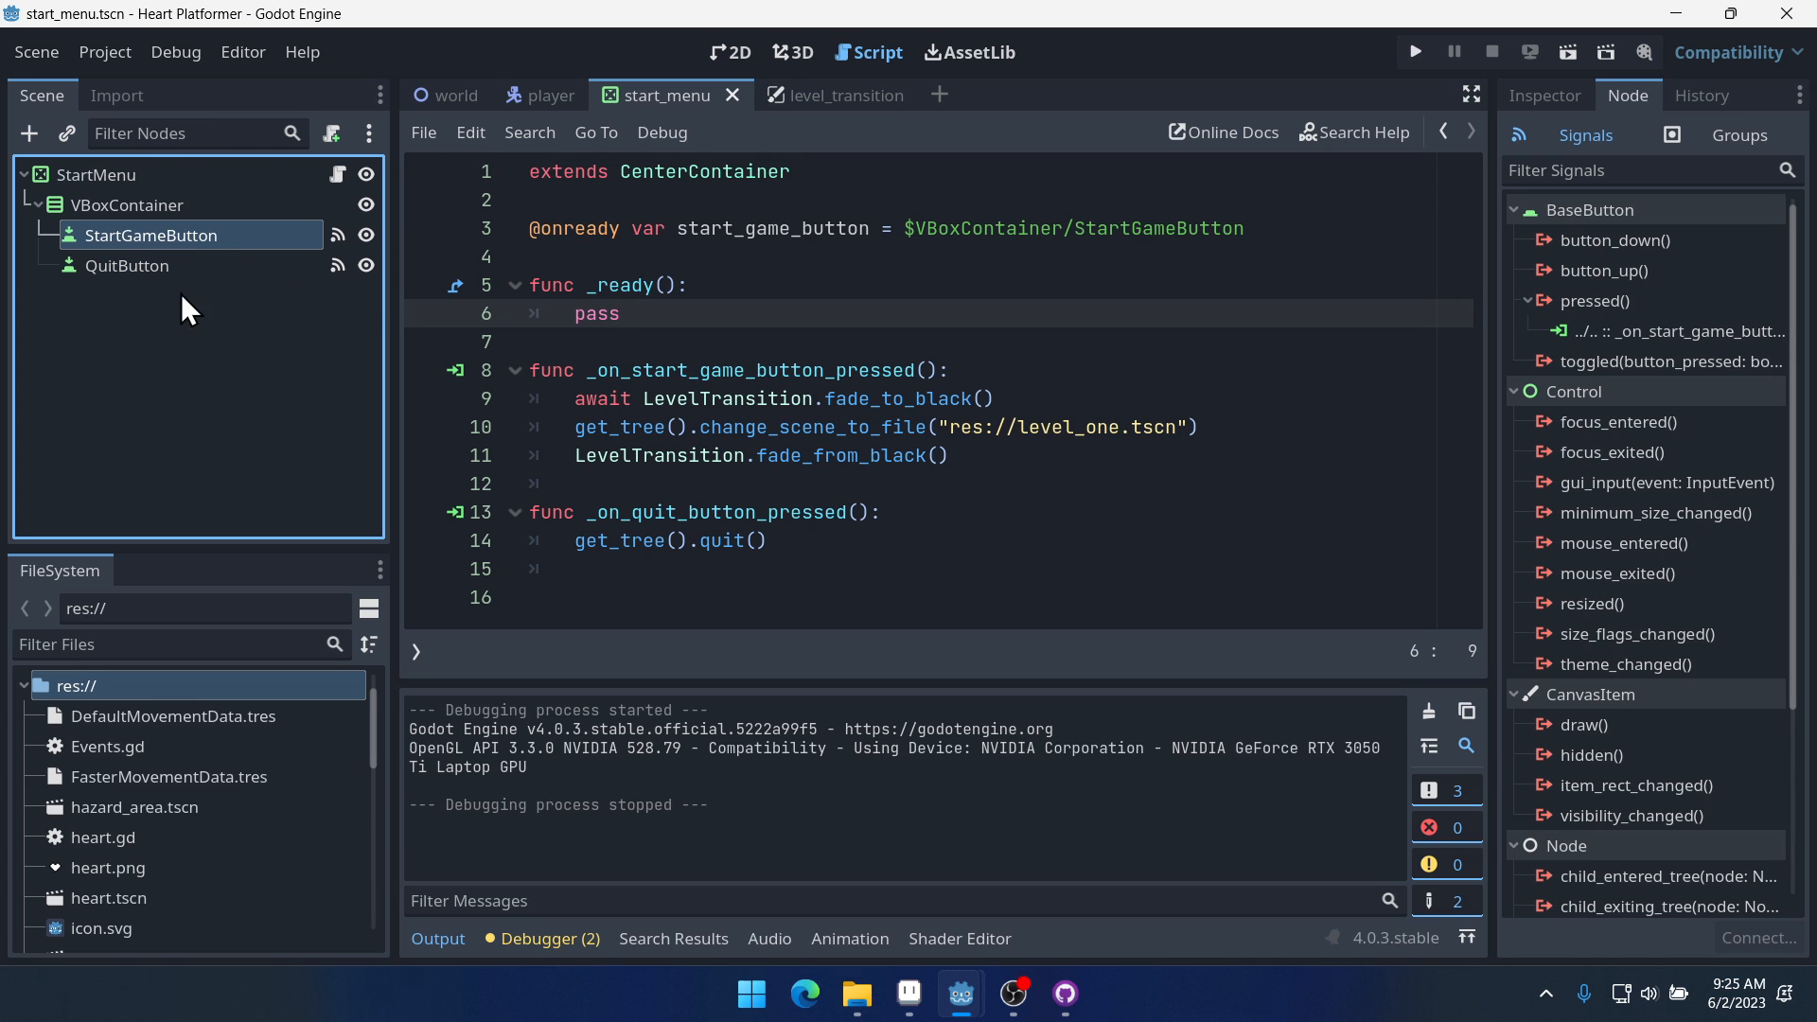
mouse_move(461, 246)
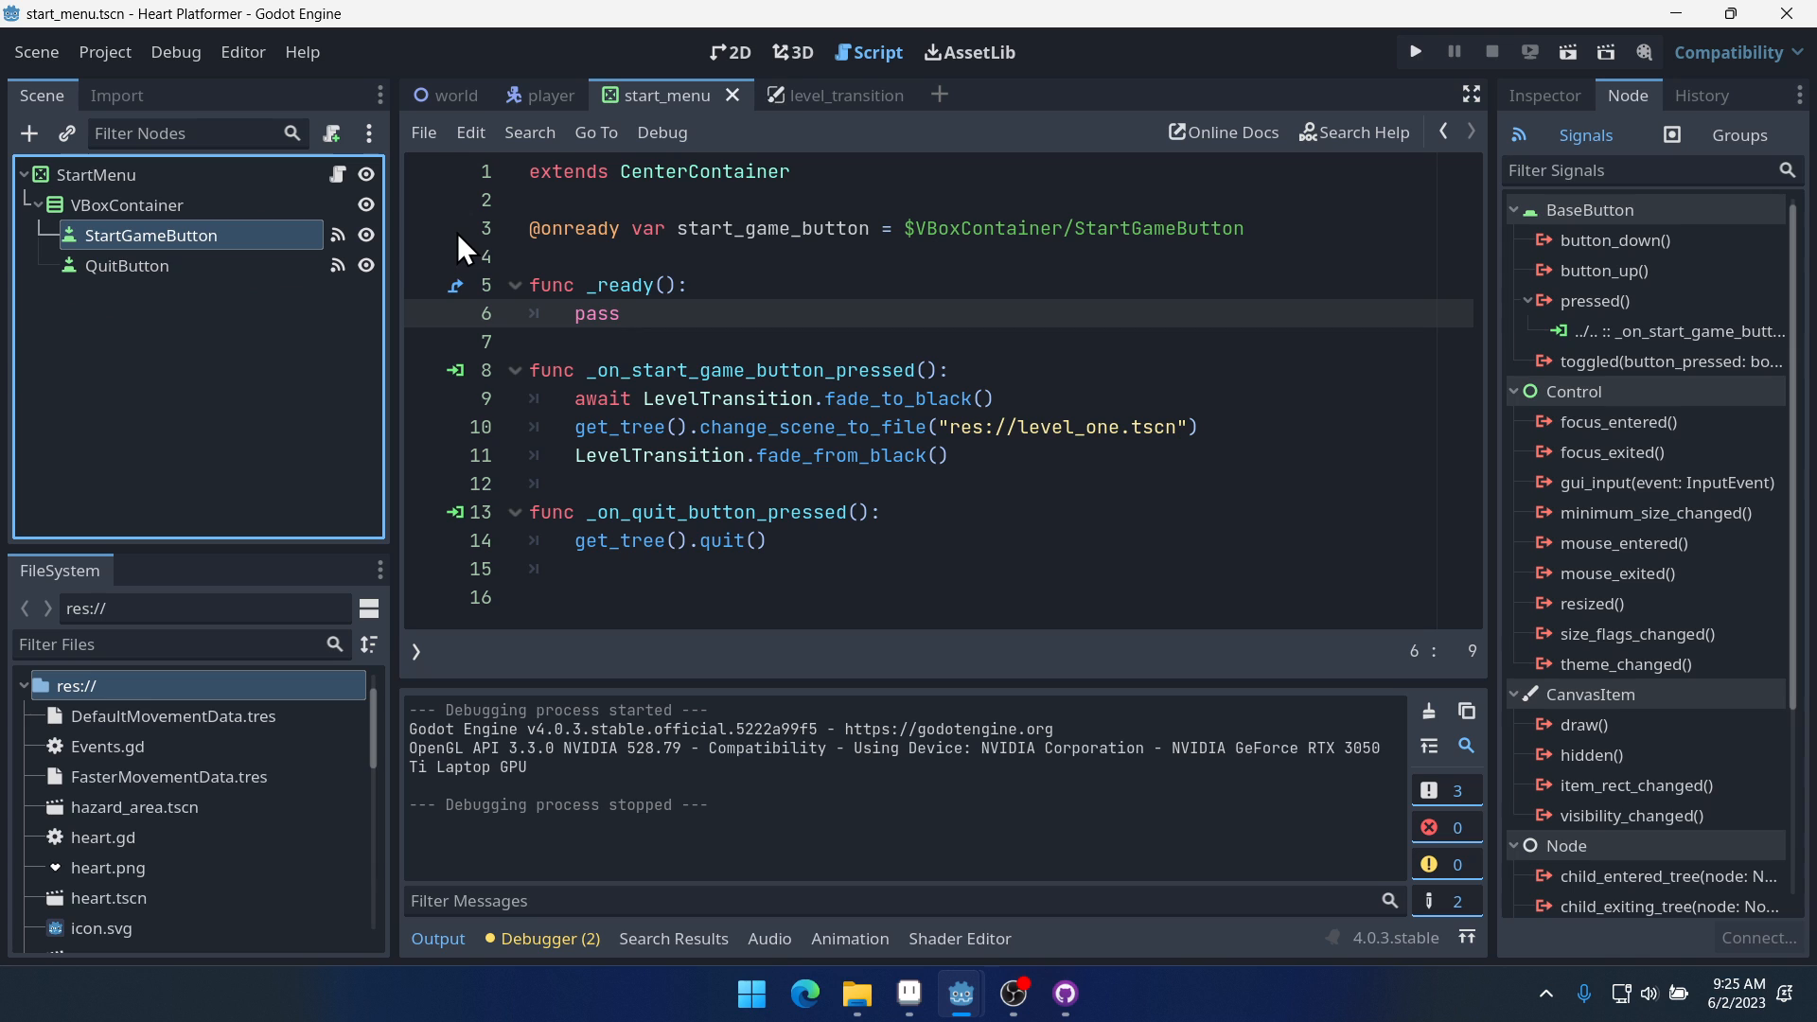
left_click(426, 229)
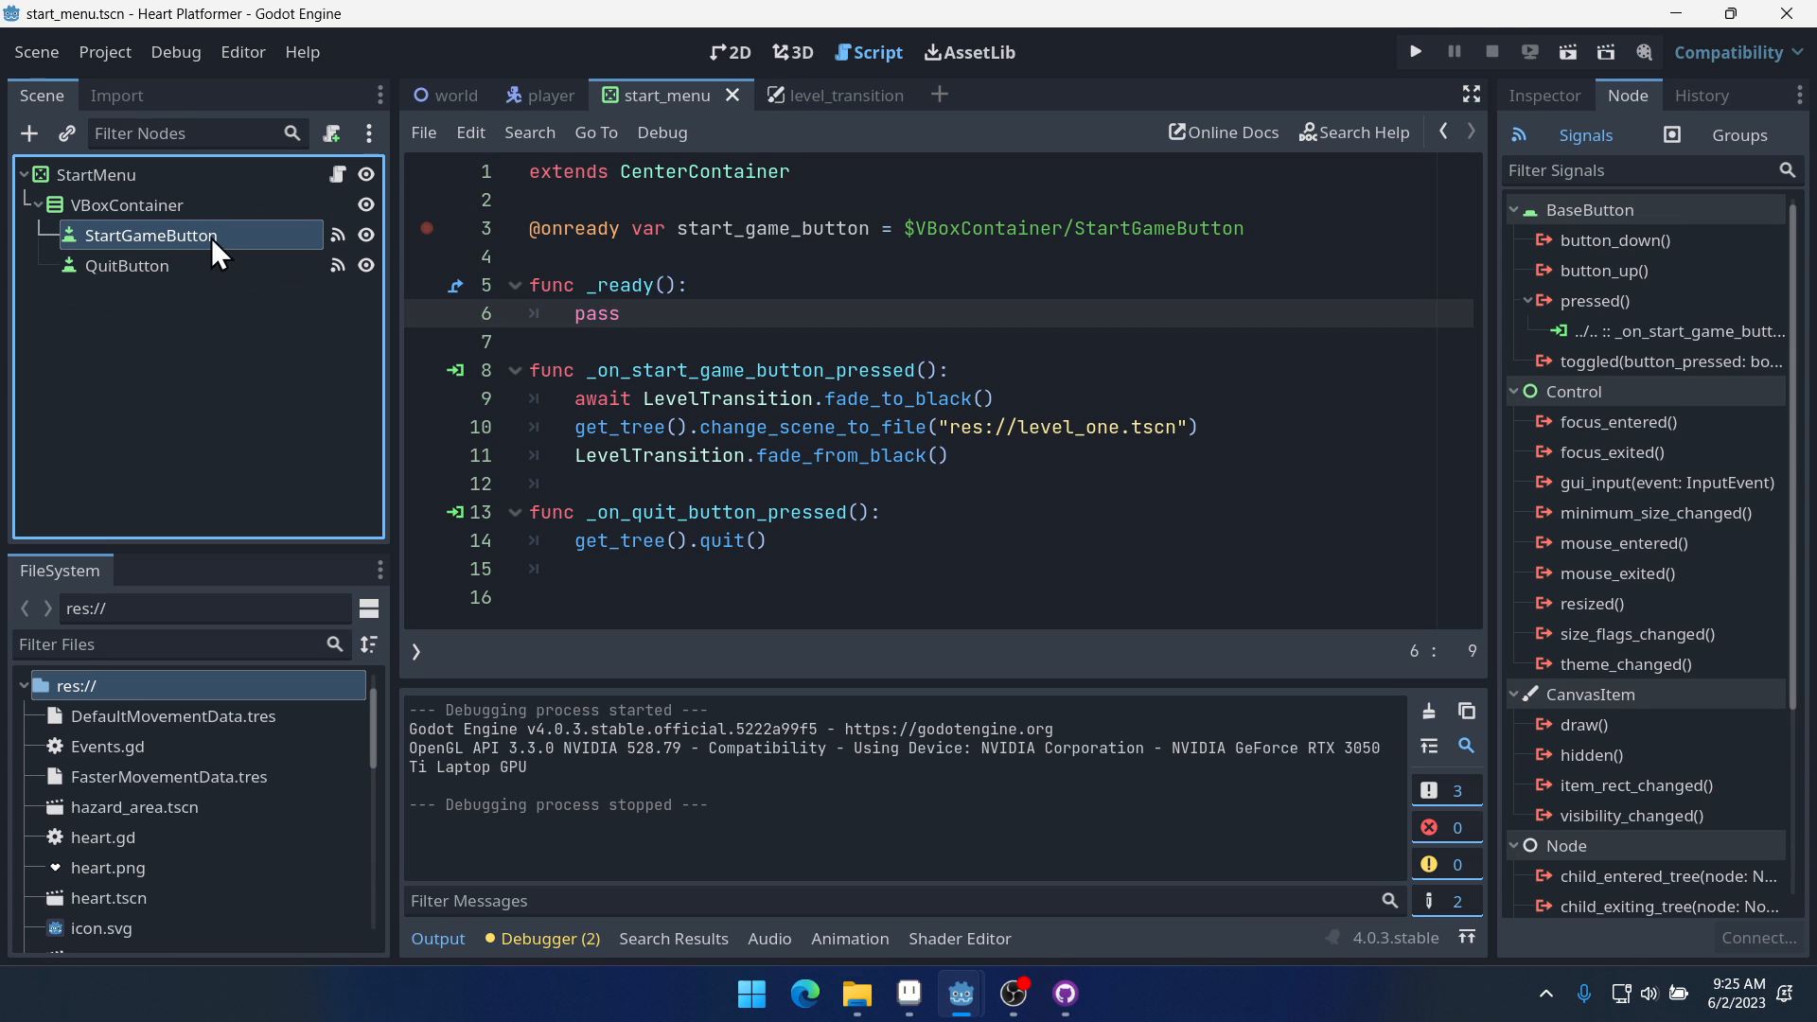
left_click(127, 265)
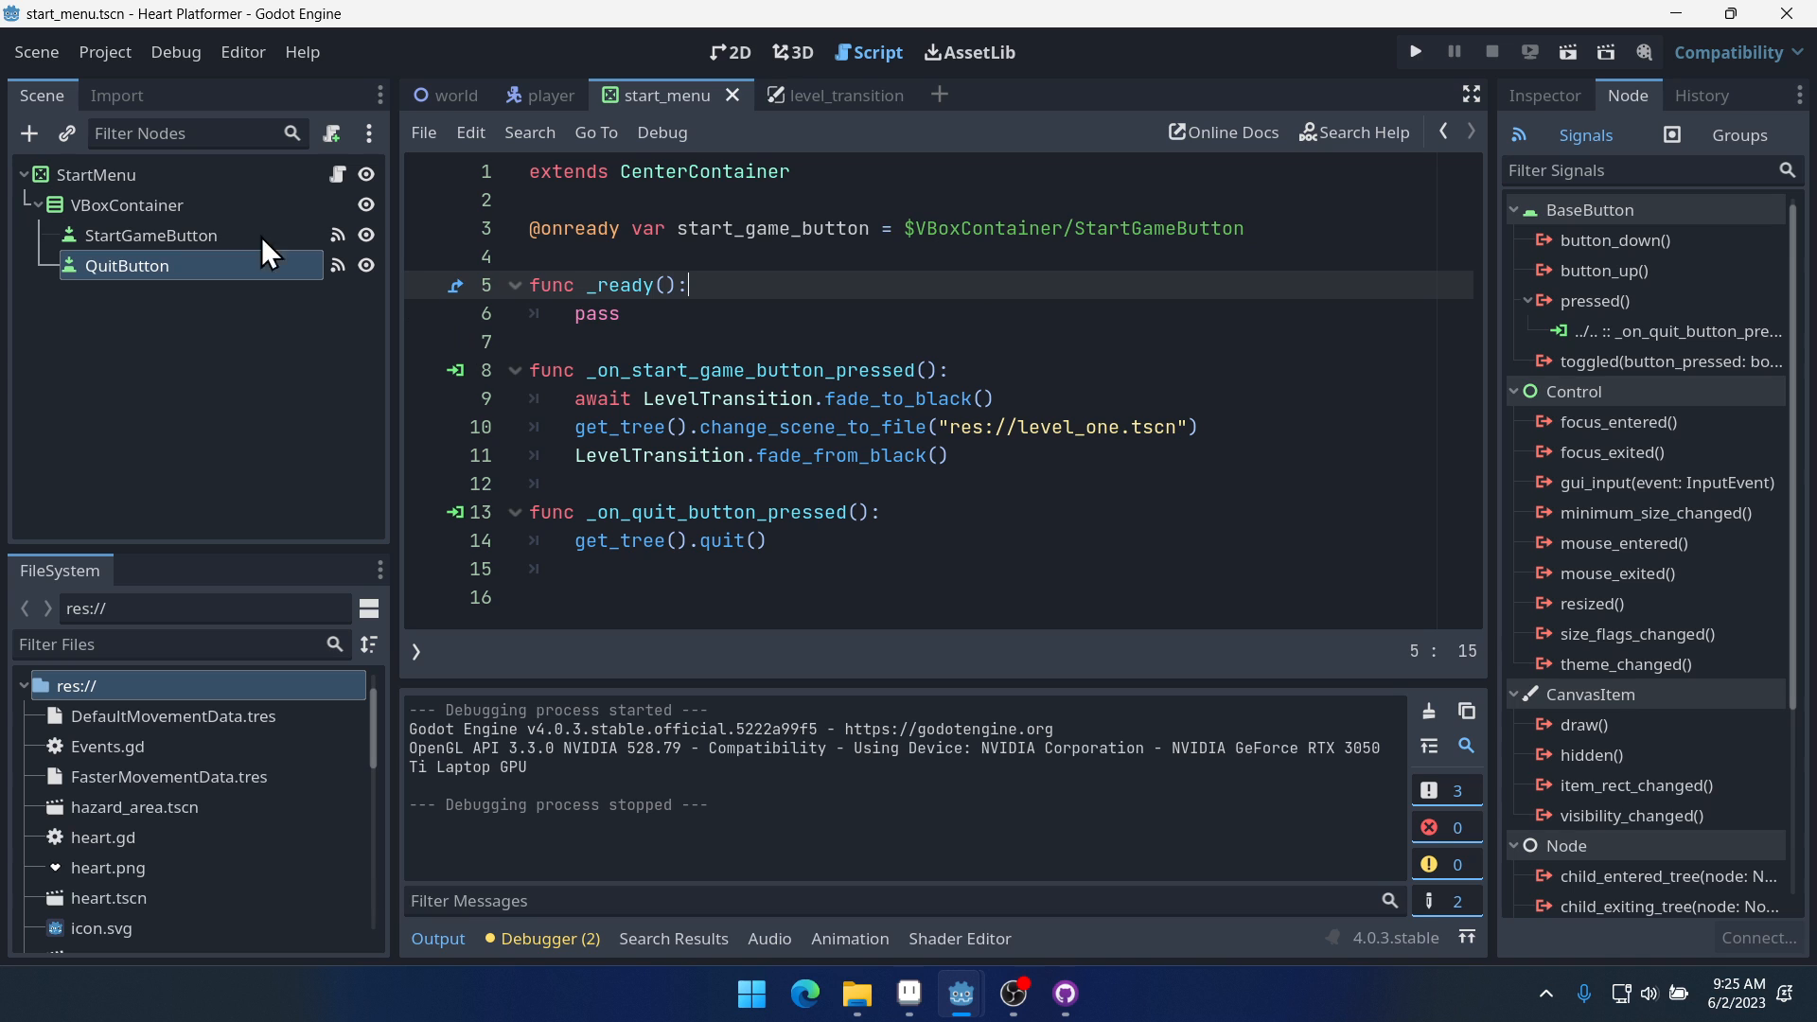
right_click(149, 235)
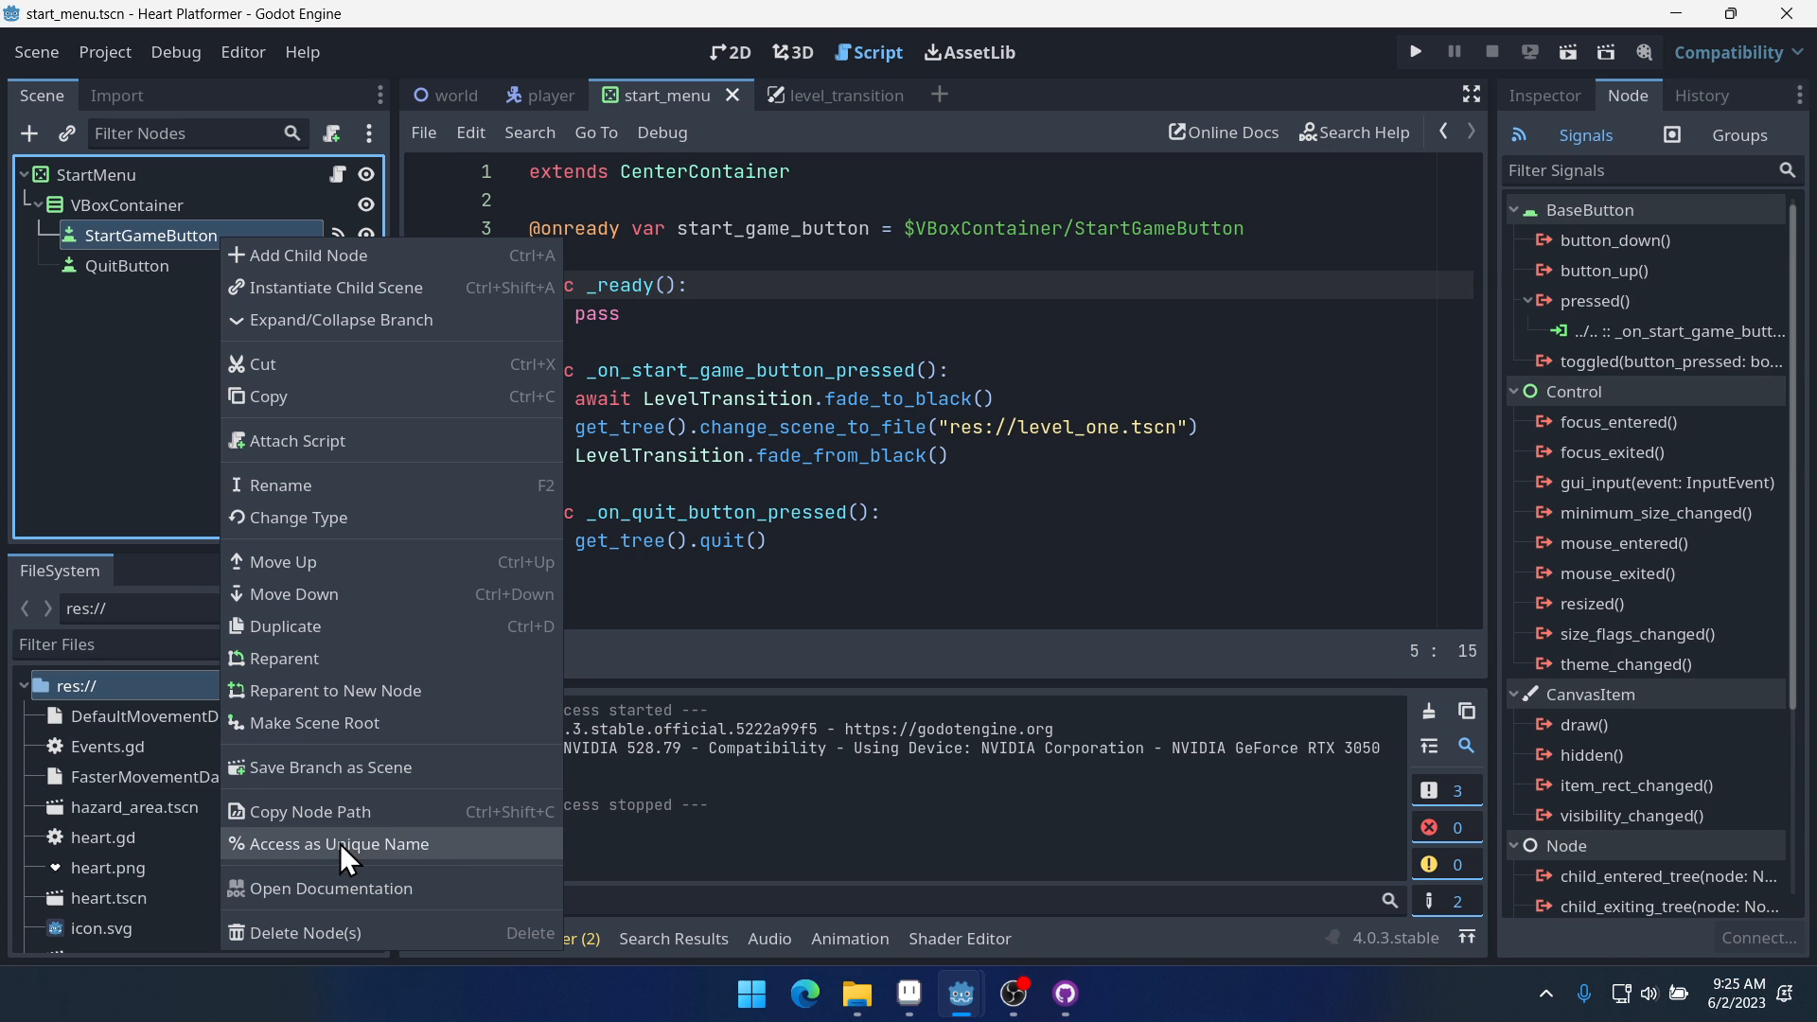
mouse_move(157, 257)
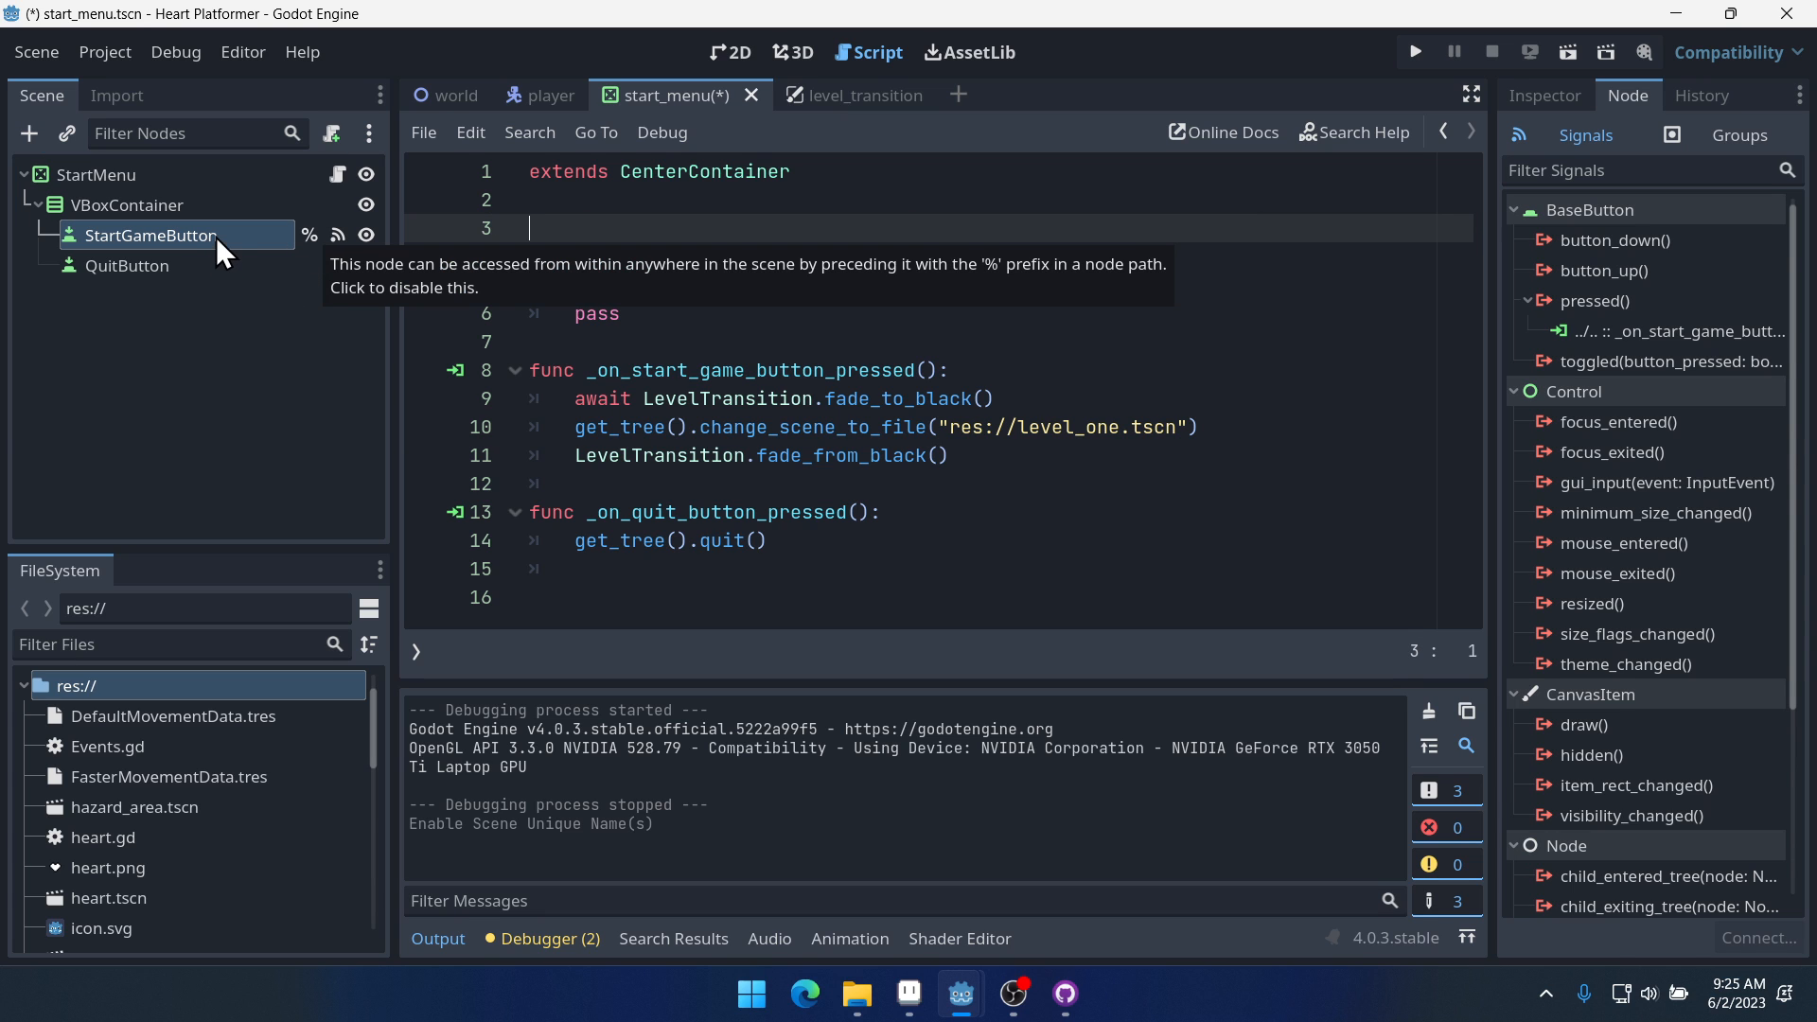
type("@onready var start_game_button = %StartGameButton")
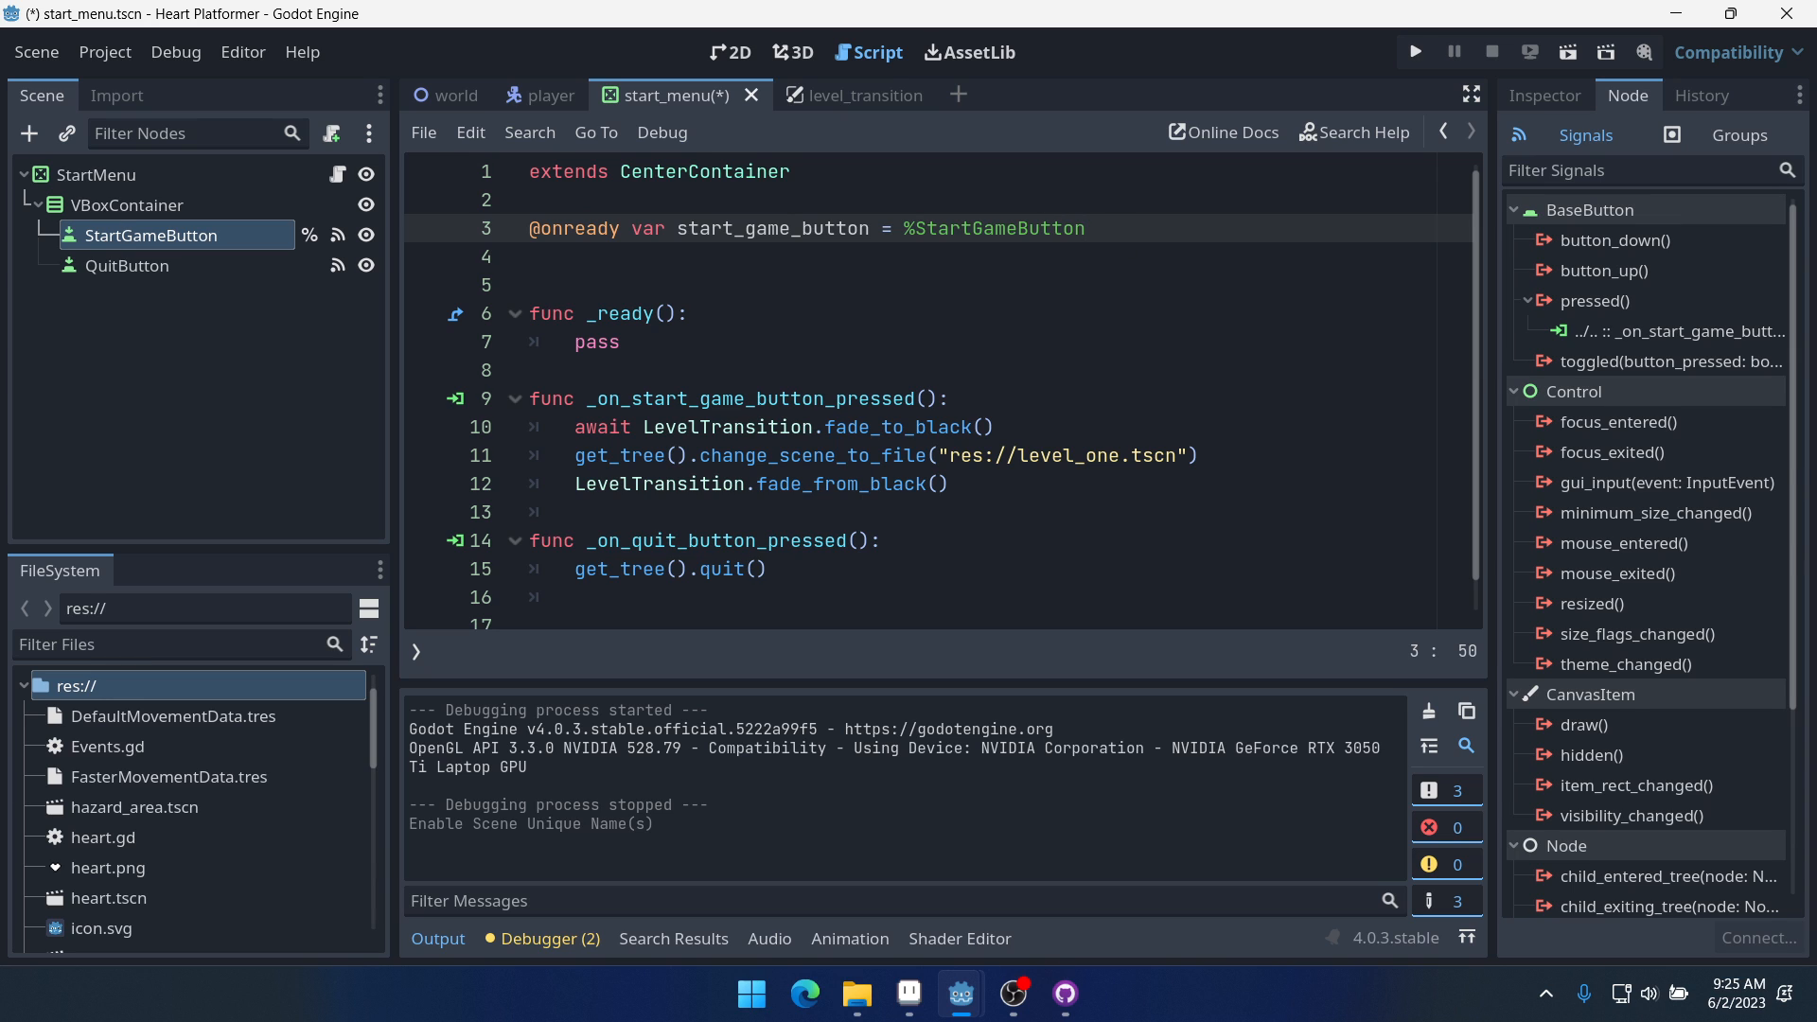
mouse_move(92, 251)
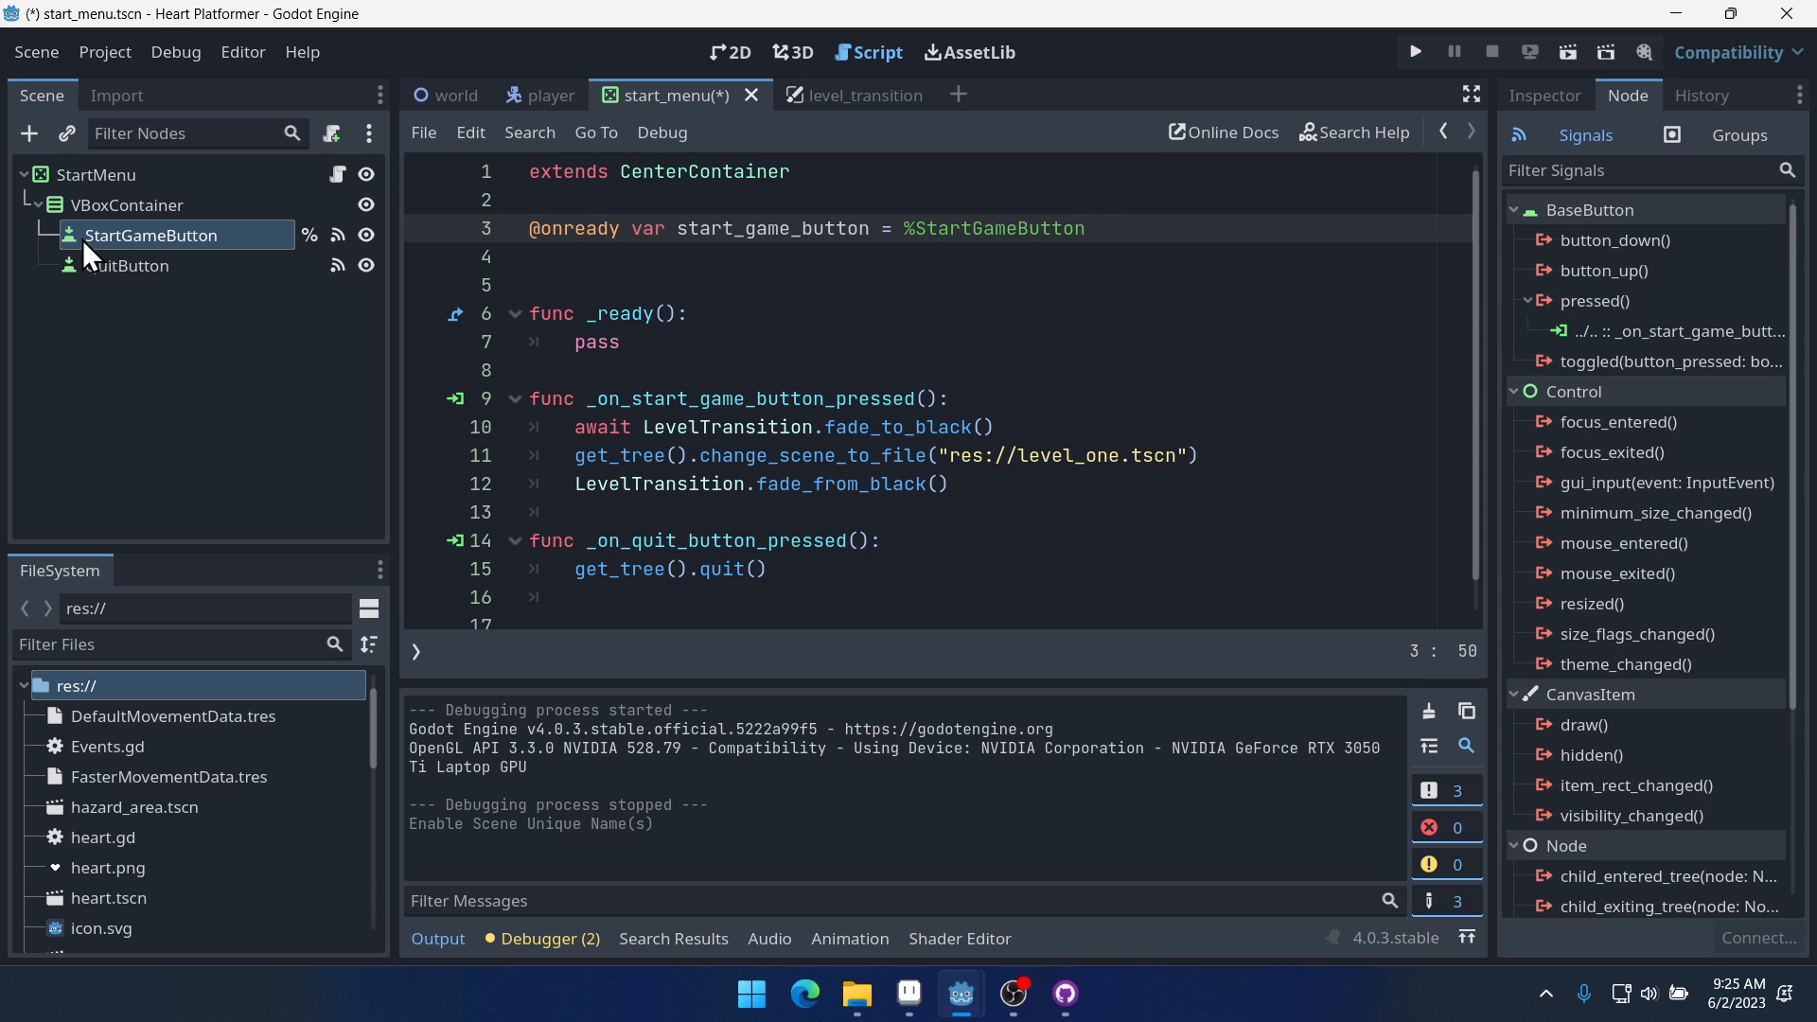
mouse_move(229, 253)
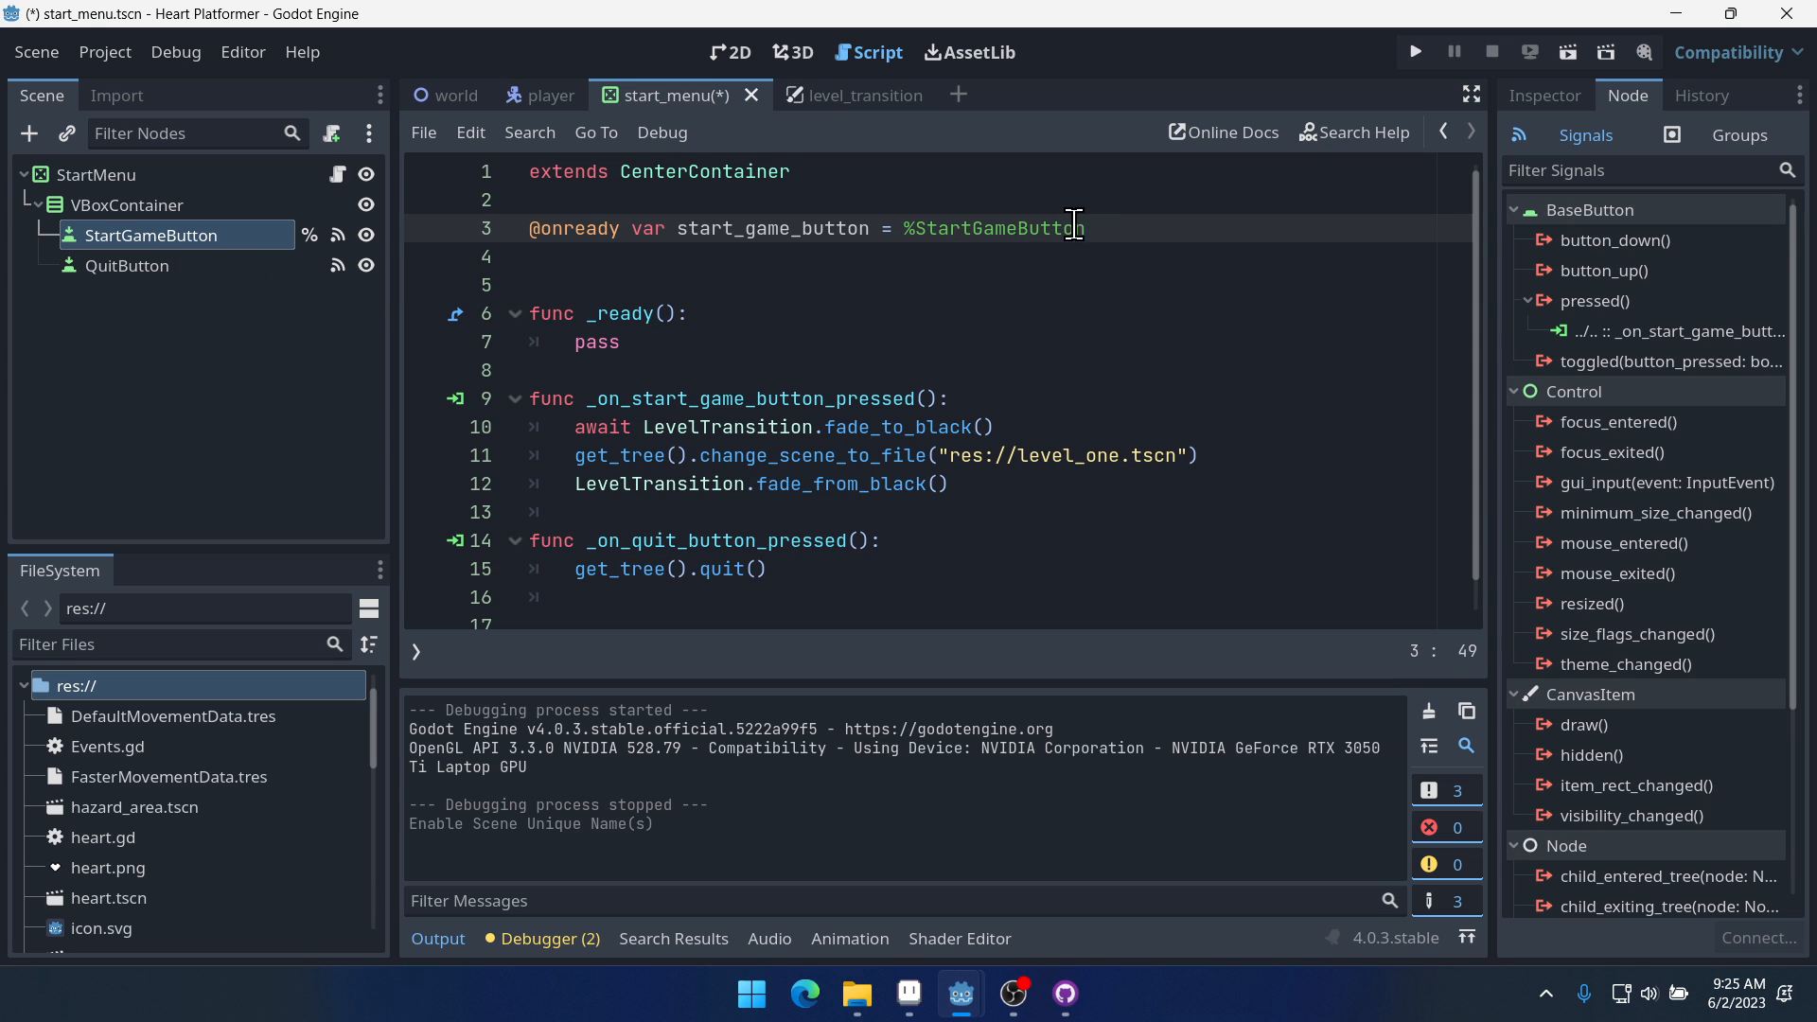
double_click(989, 229)
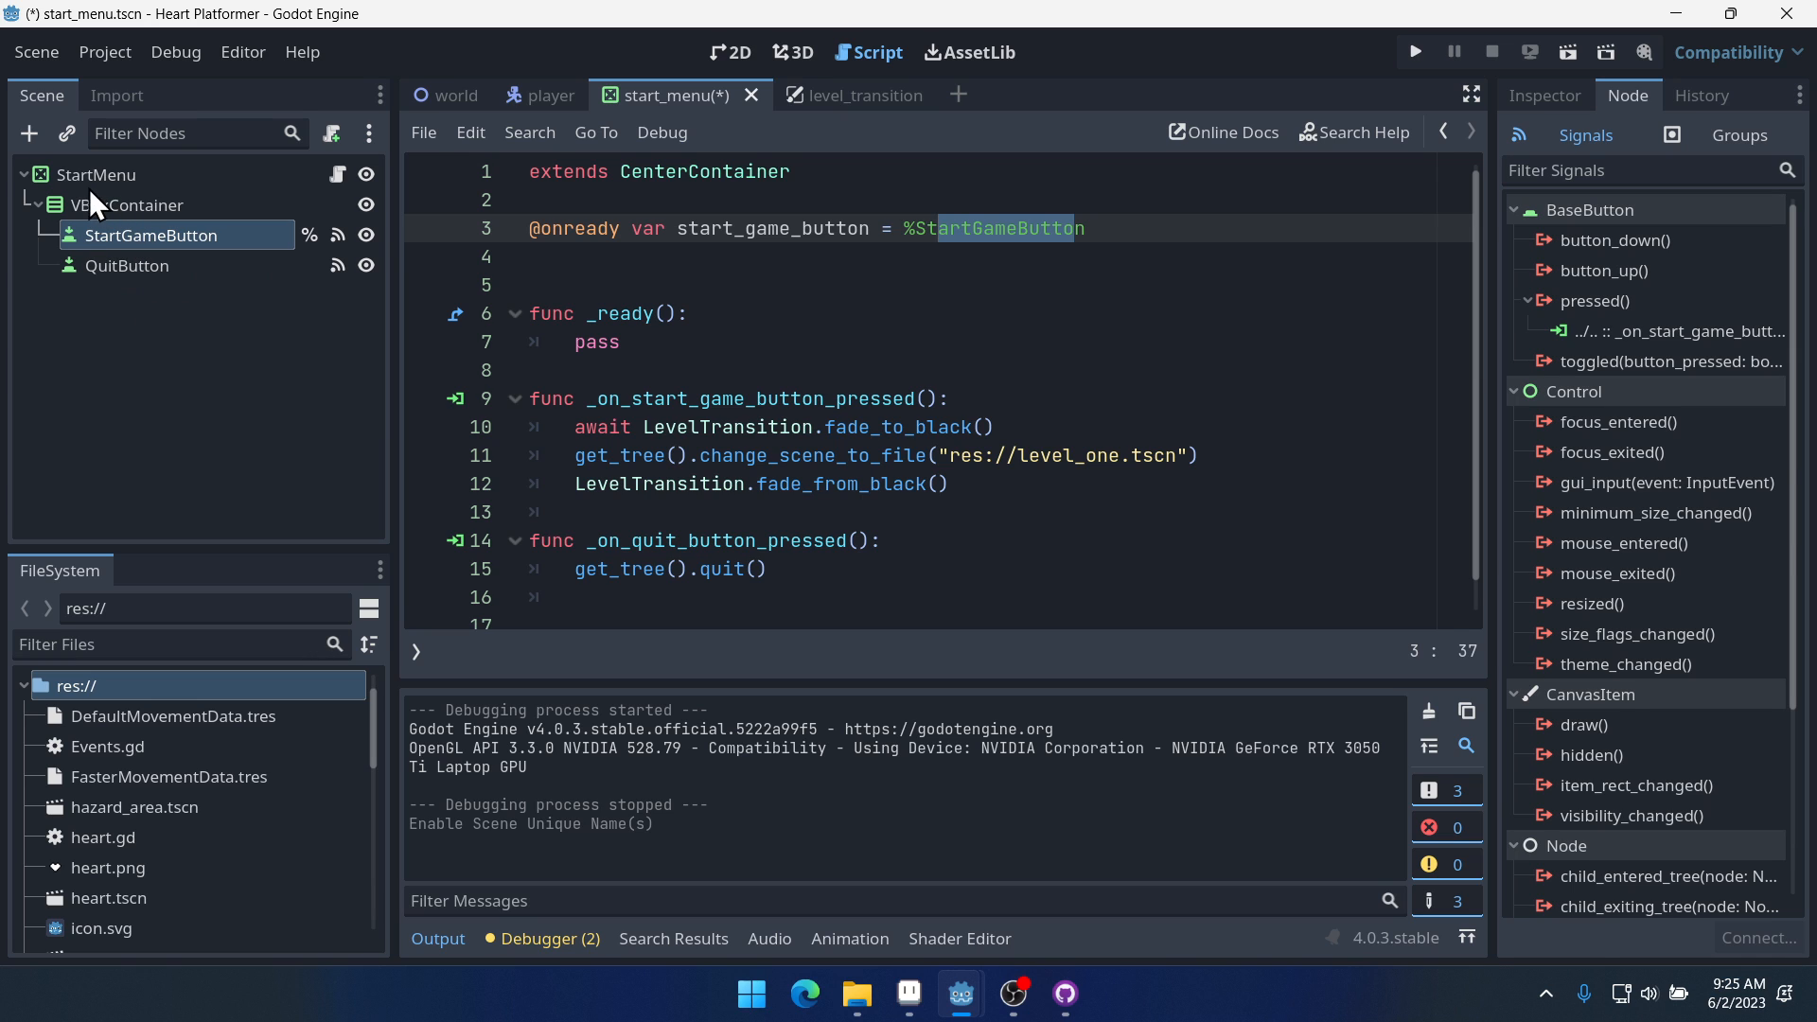
left_click(1086, 229)
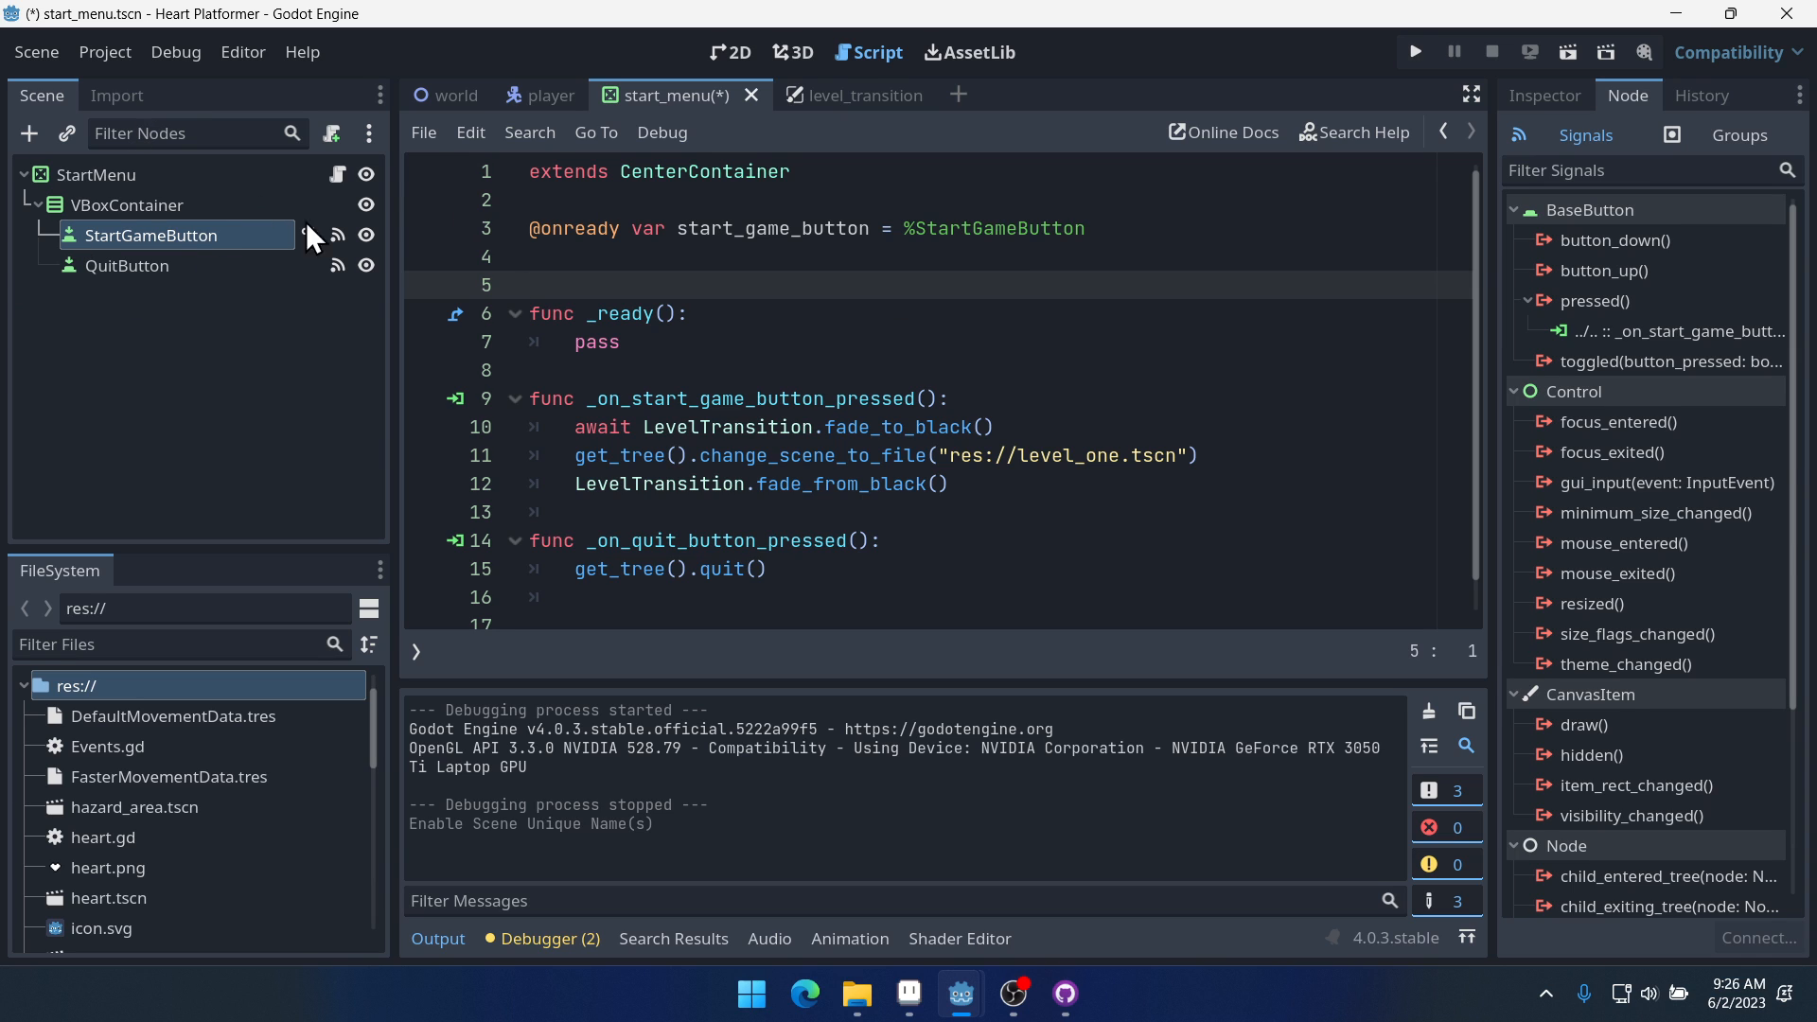
left_click(427, 343)
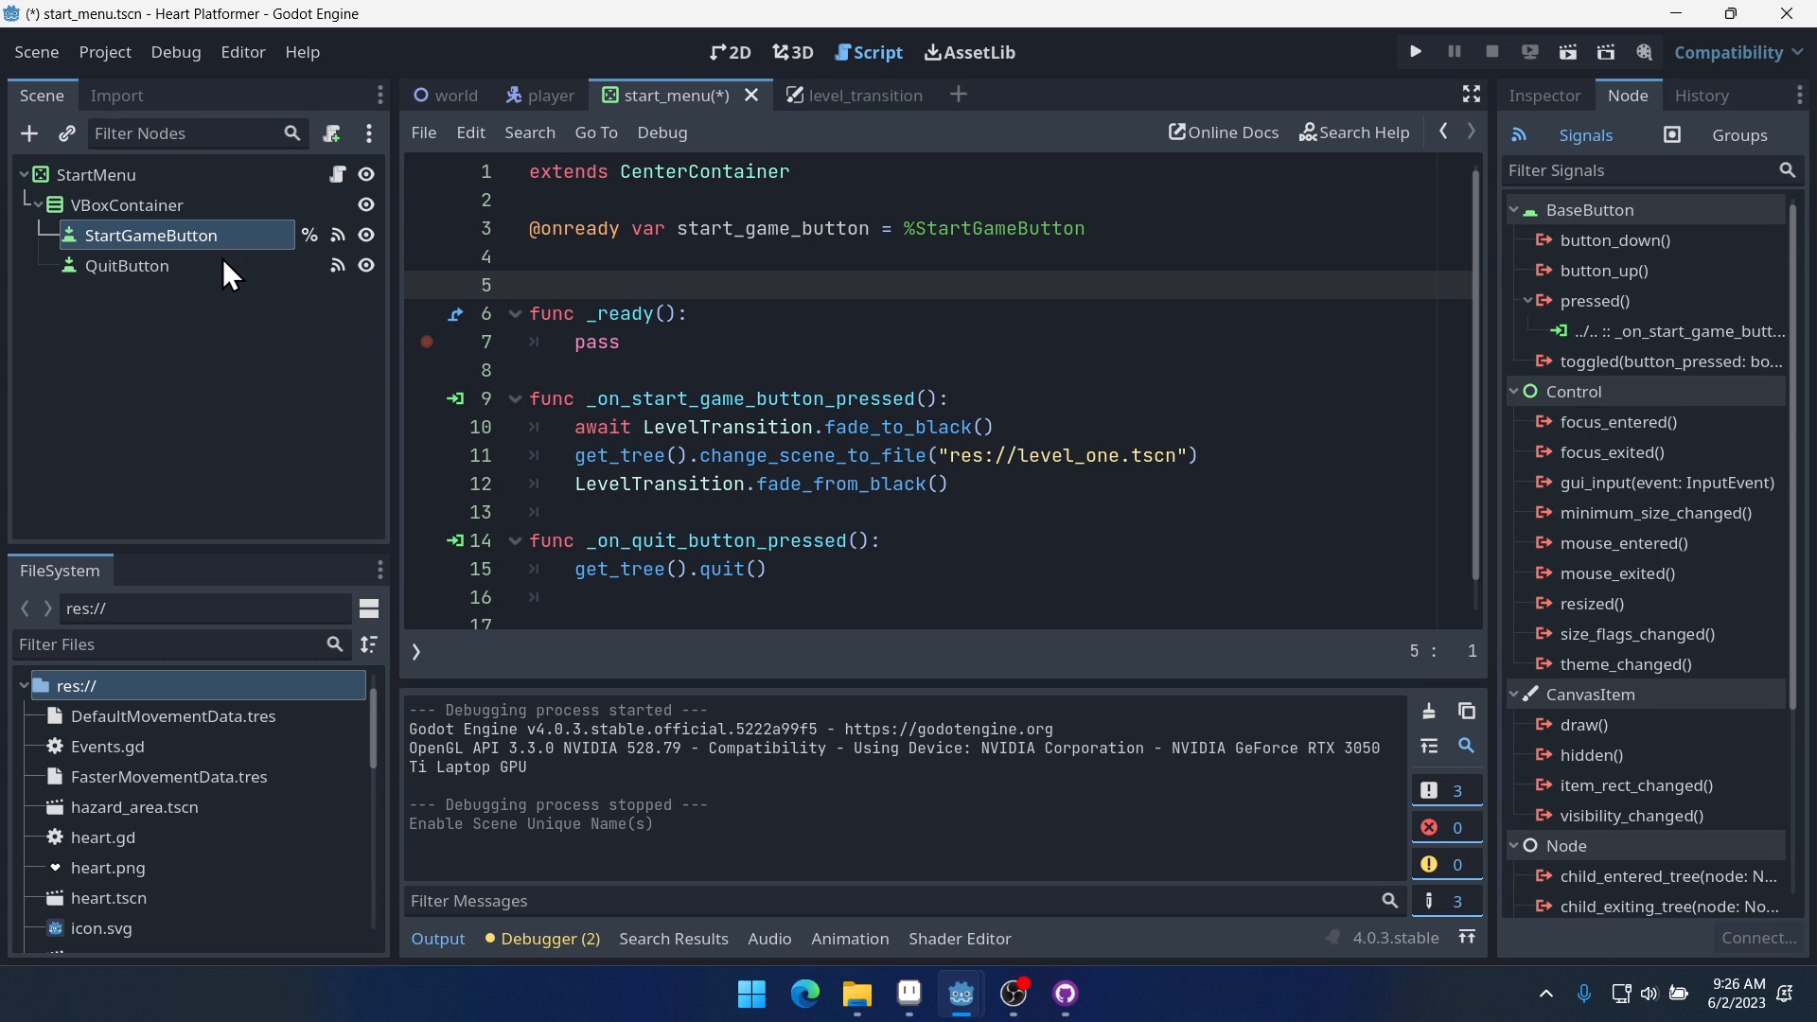
mouse_move(636, 246)
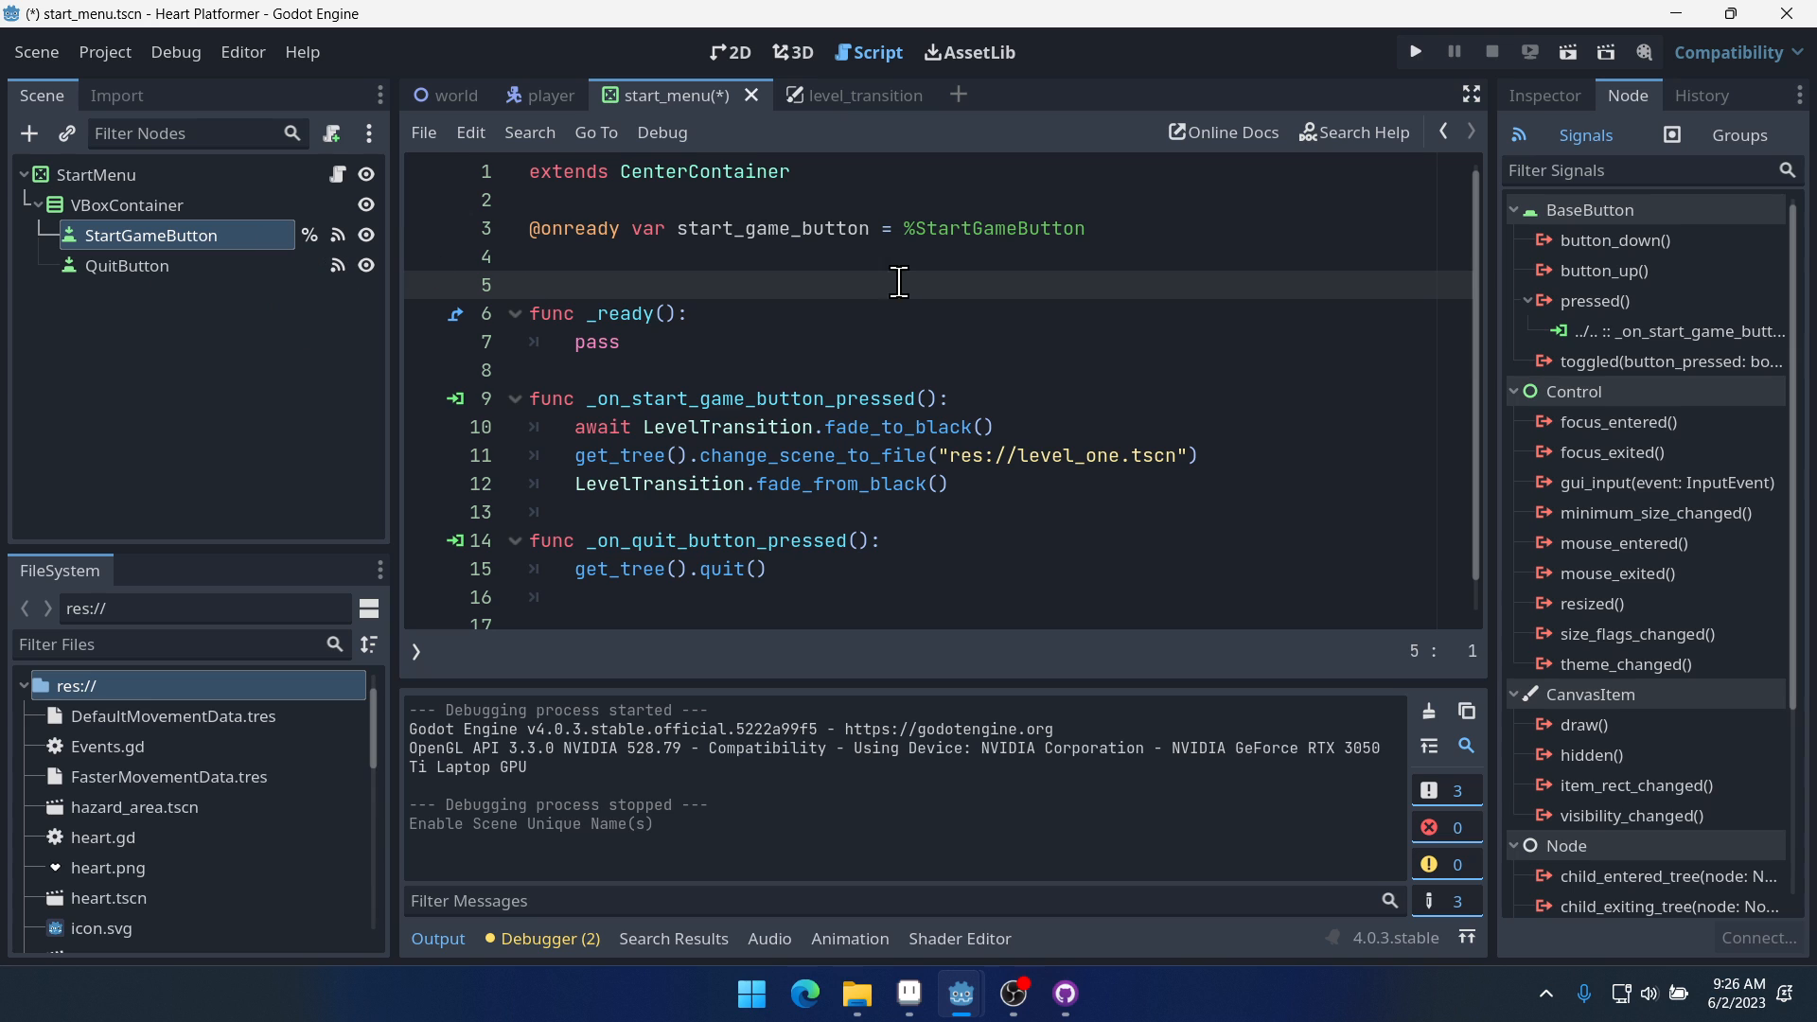
Have _ready call start_game_button.grab_focus() so Start Game is focused when the menu runs
key("Backspace")
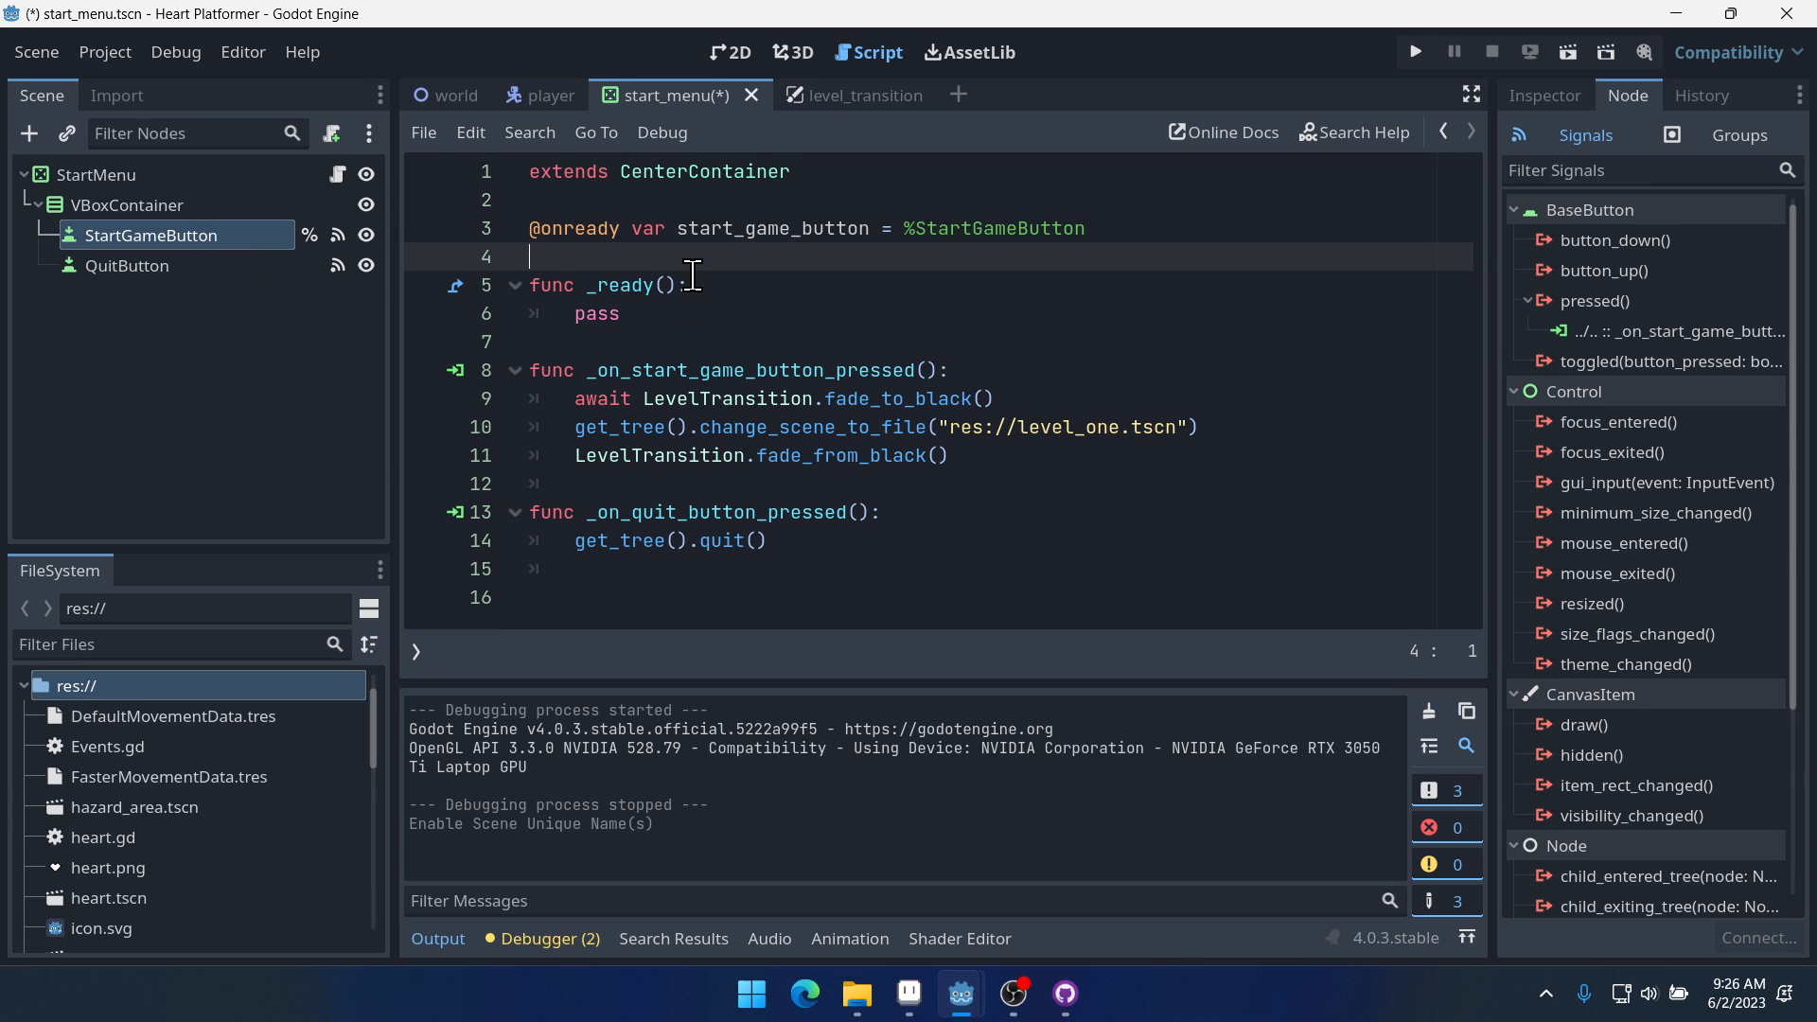
mouse_move(727, 292)
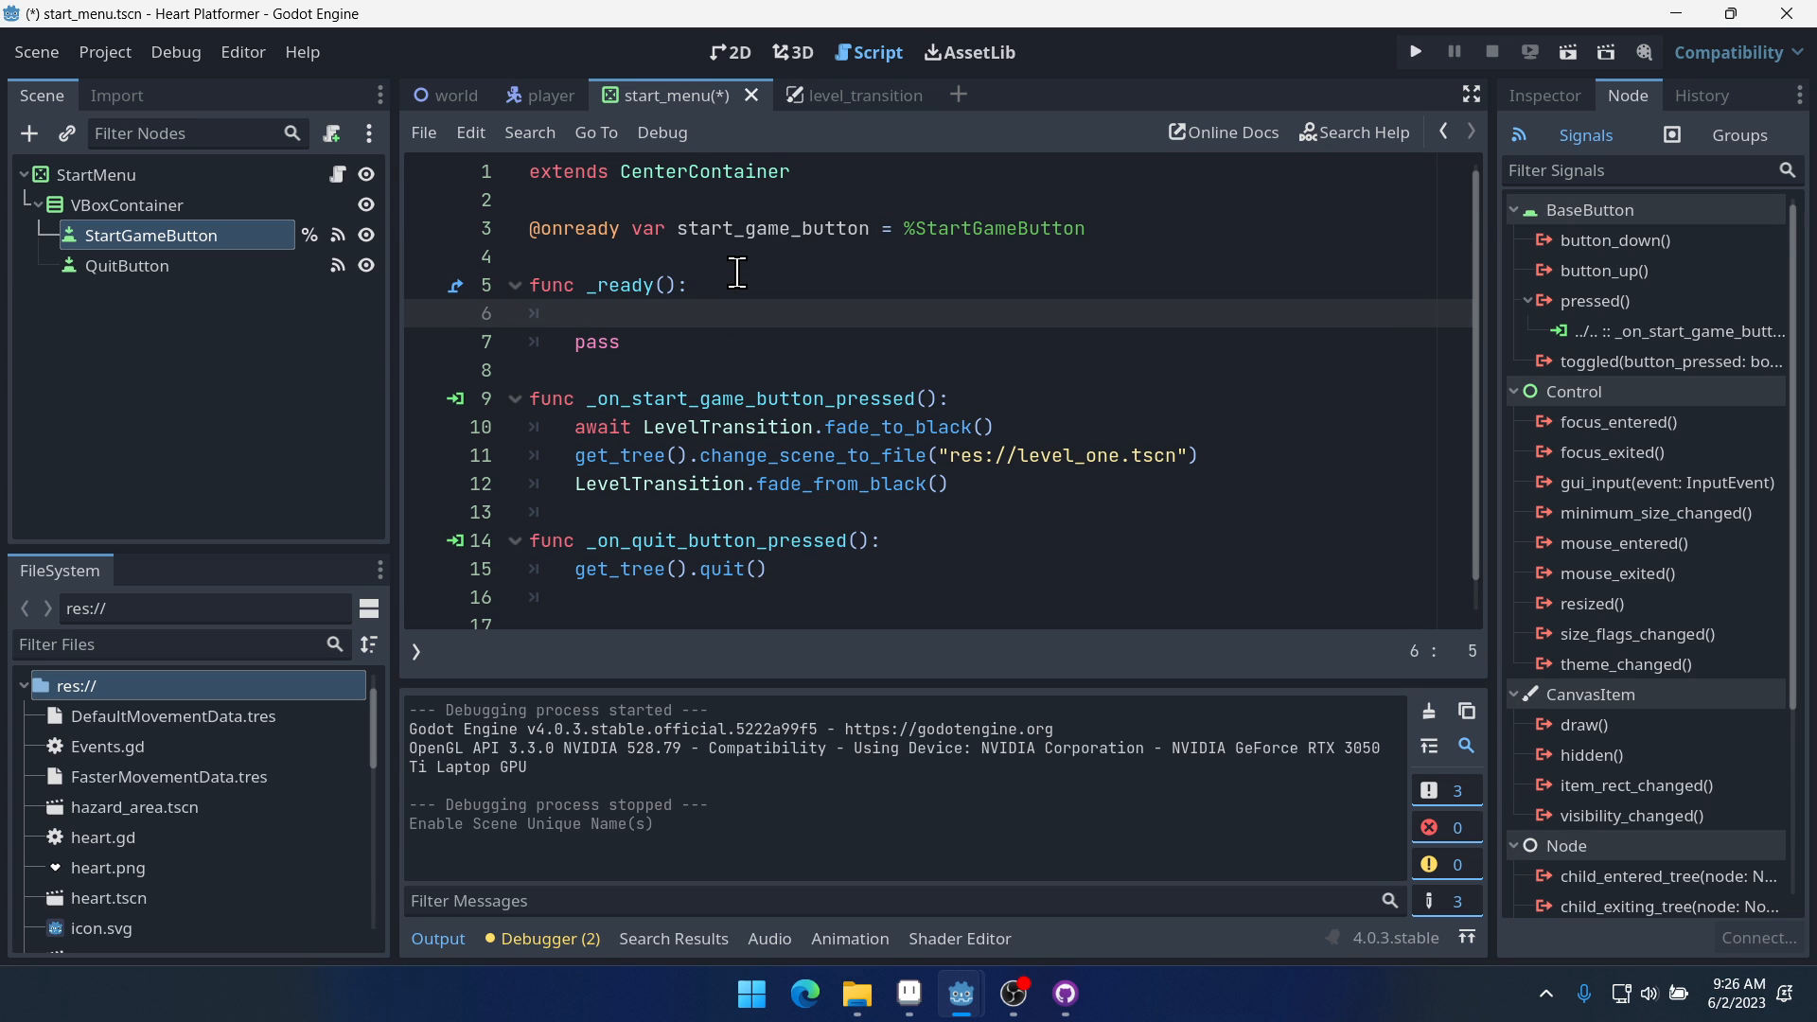
type("start_ga")
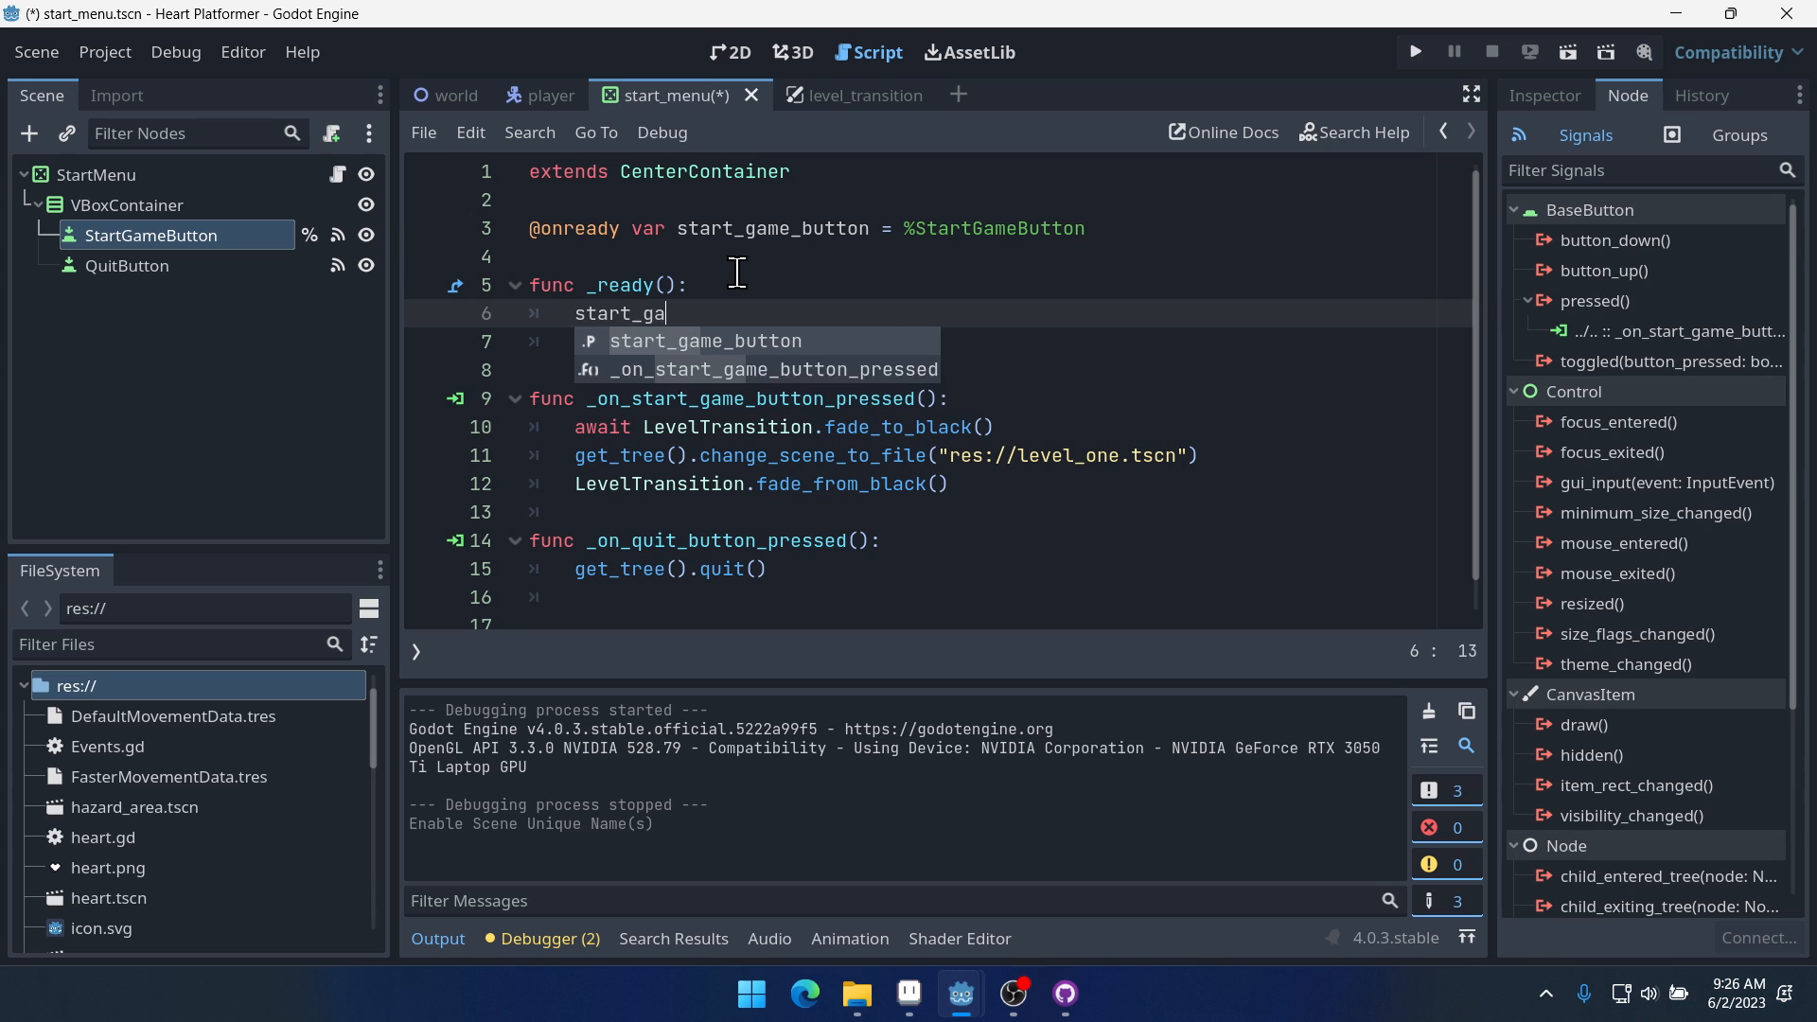
type("me_button.")
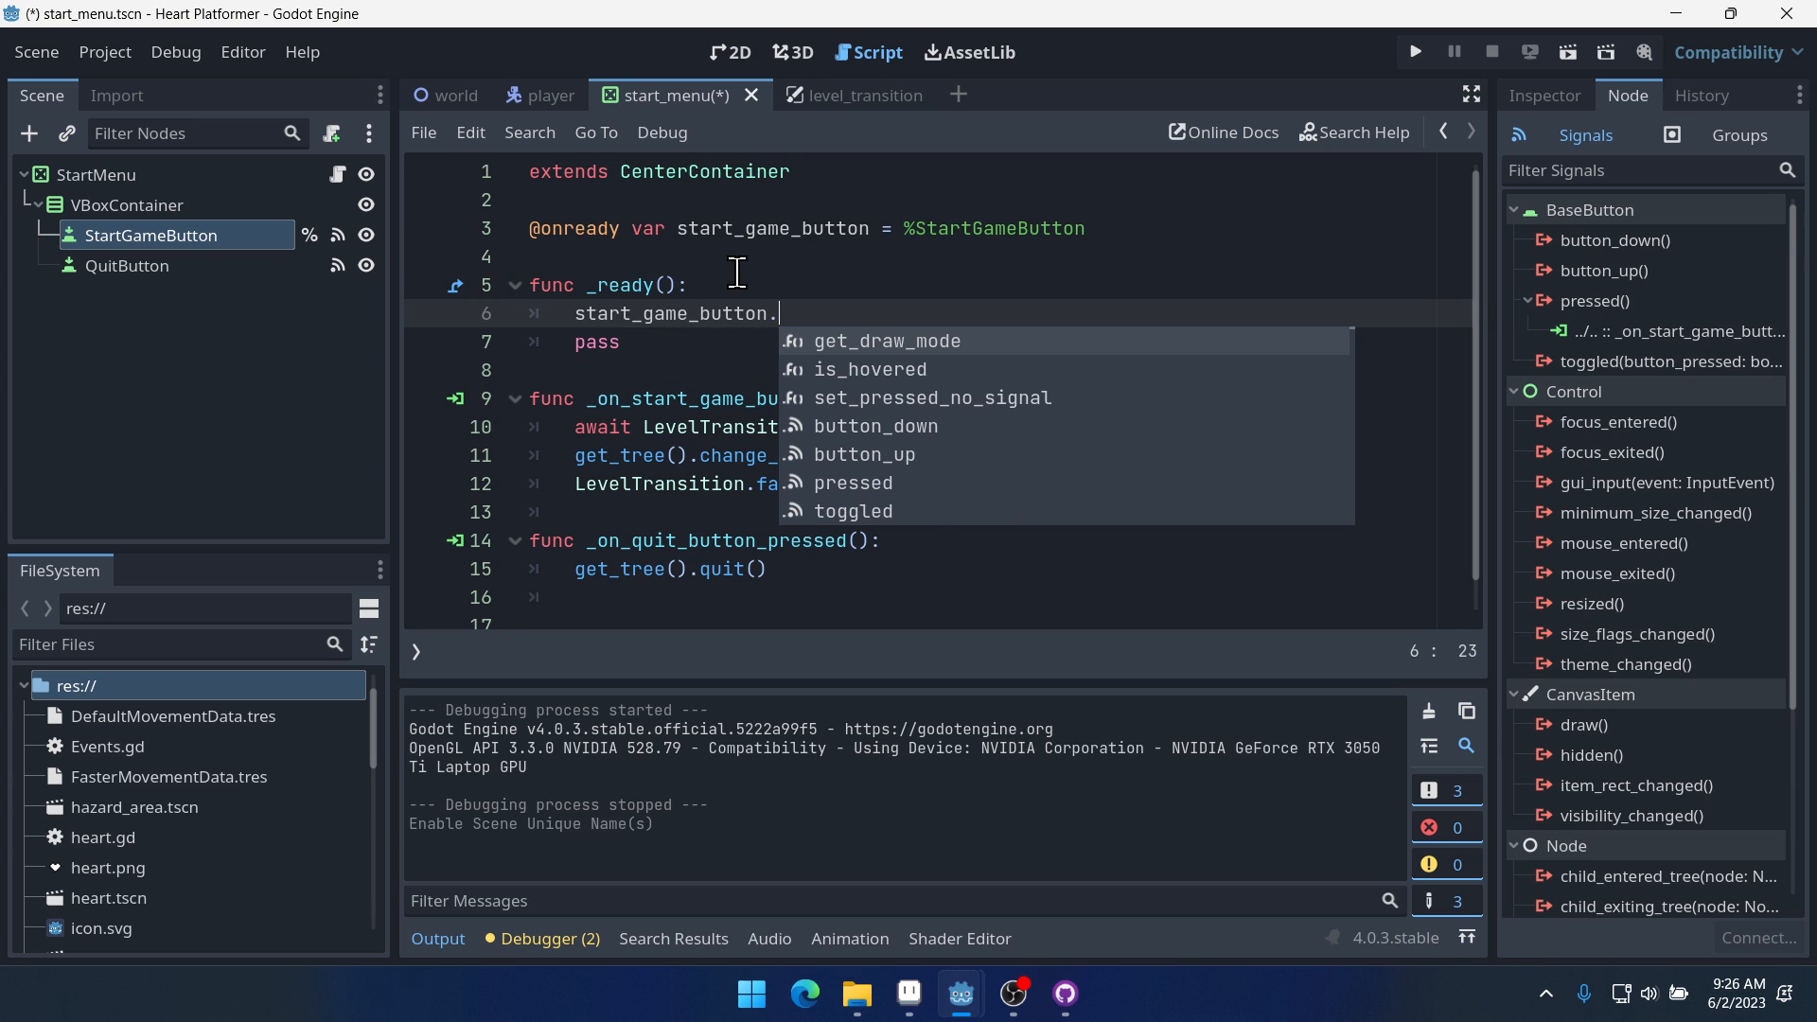
type("g")
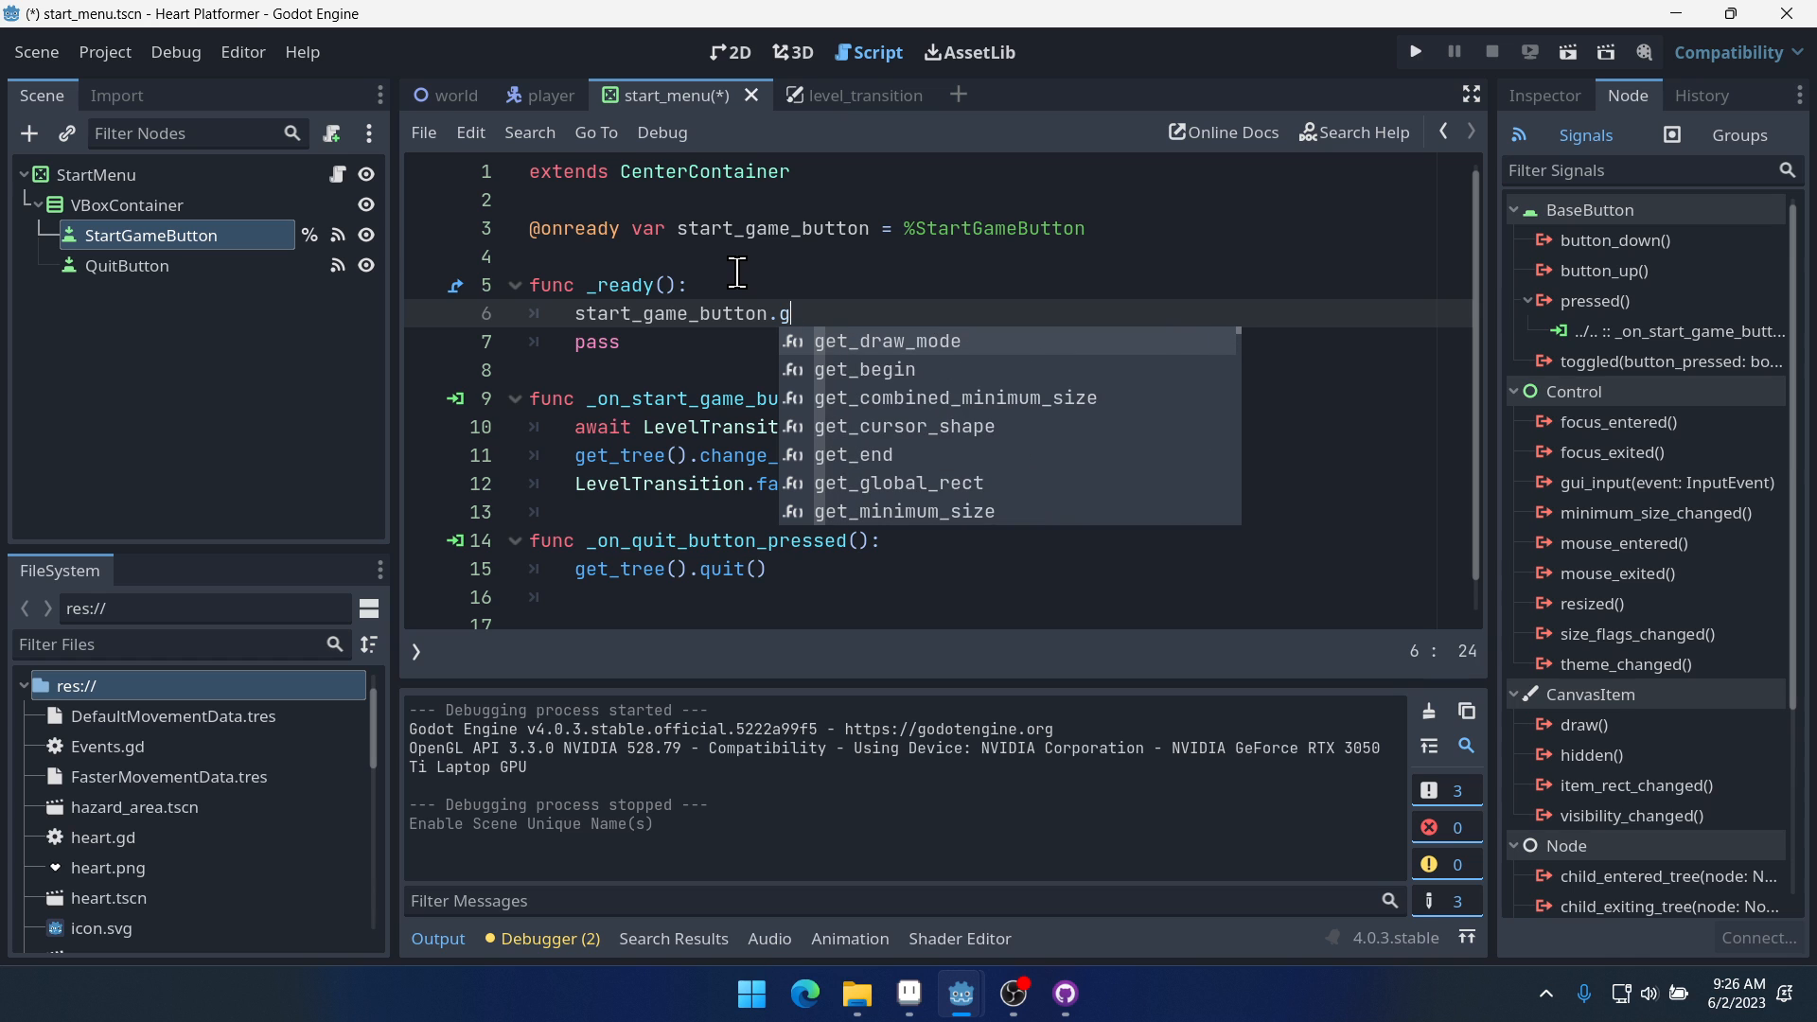
type("rab_focus()")
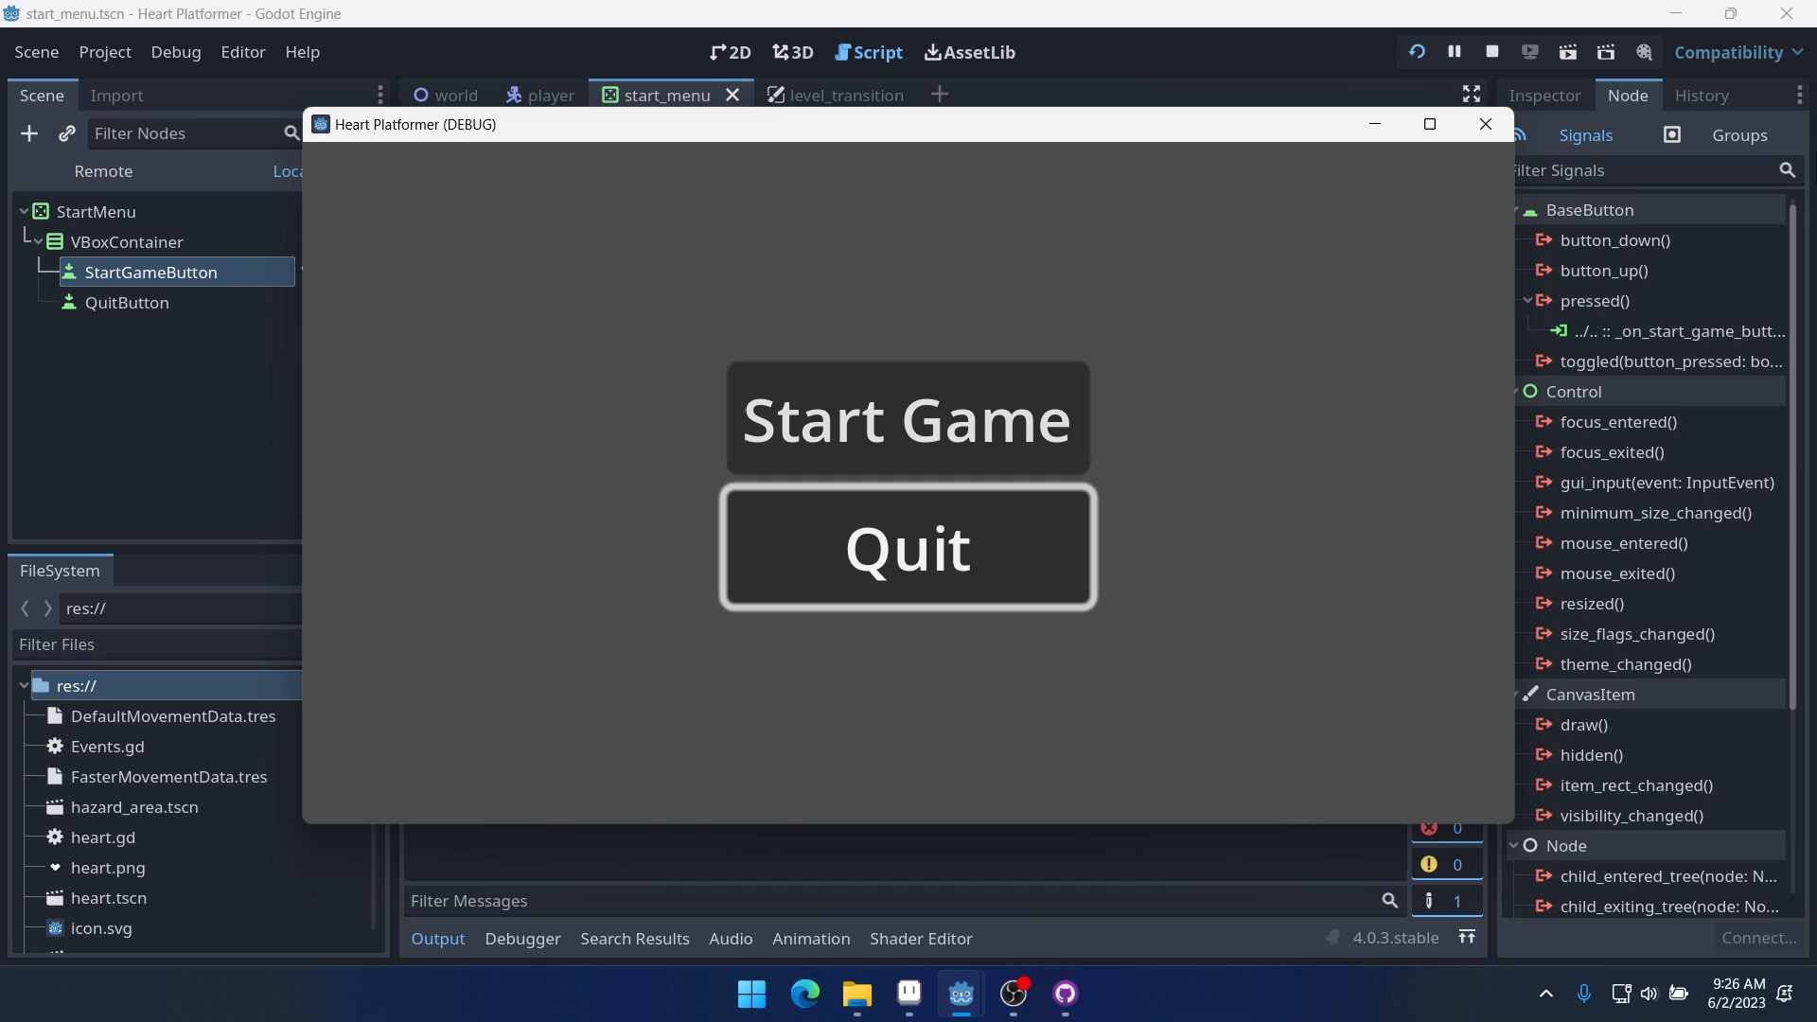
mouse_move(1538, 151)
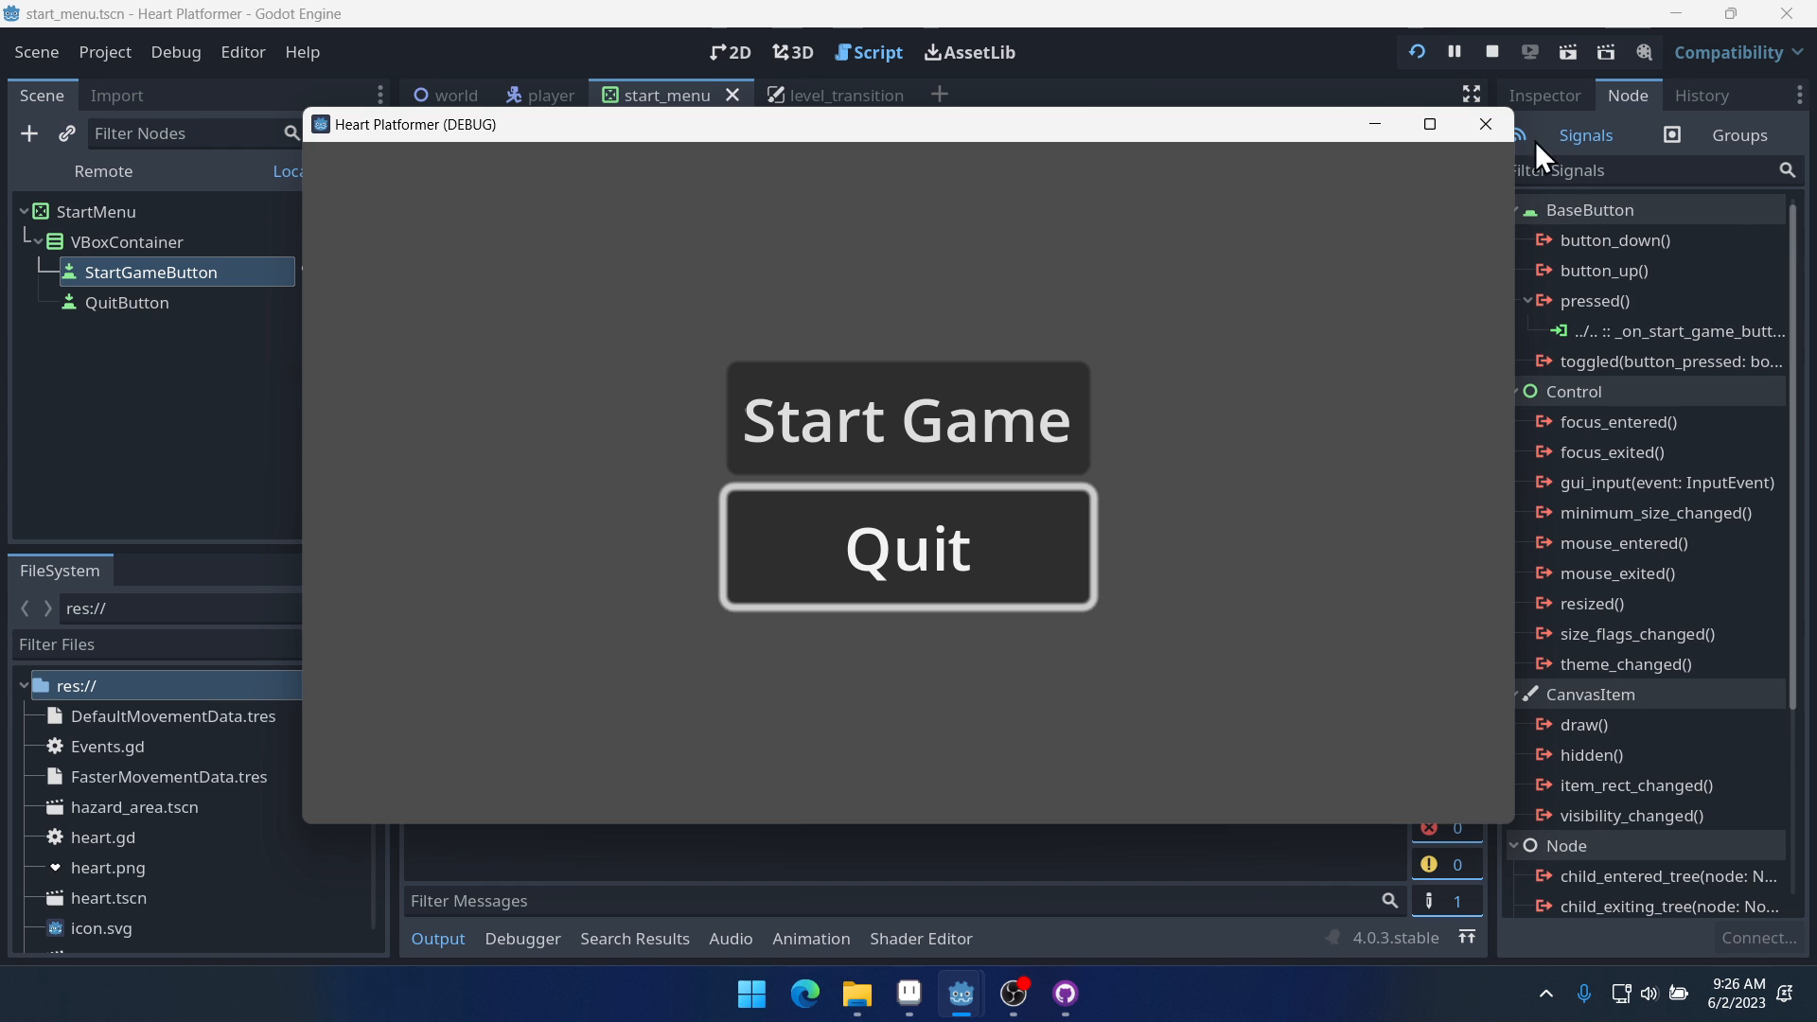
Show the built-in ui actions in Project Settings > Input Map and scroll to ui_accept
left_click(104, 53)
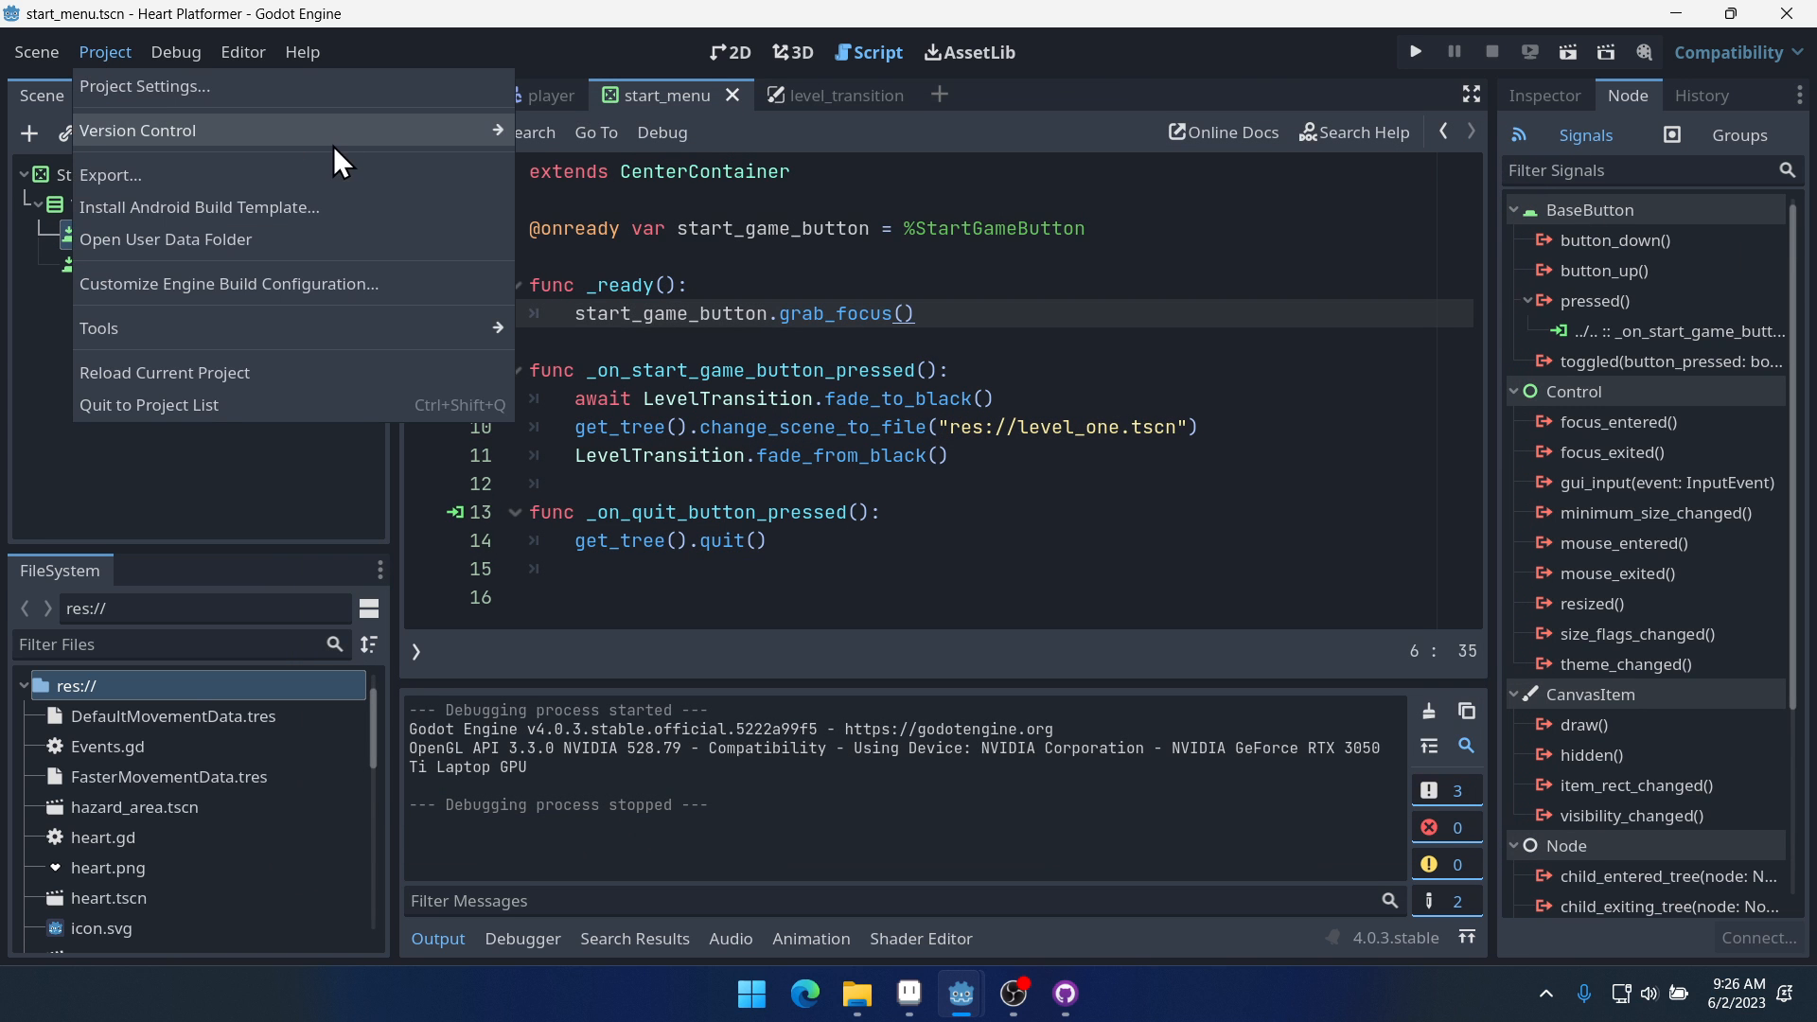
left_click(144, 85)
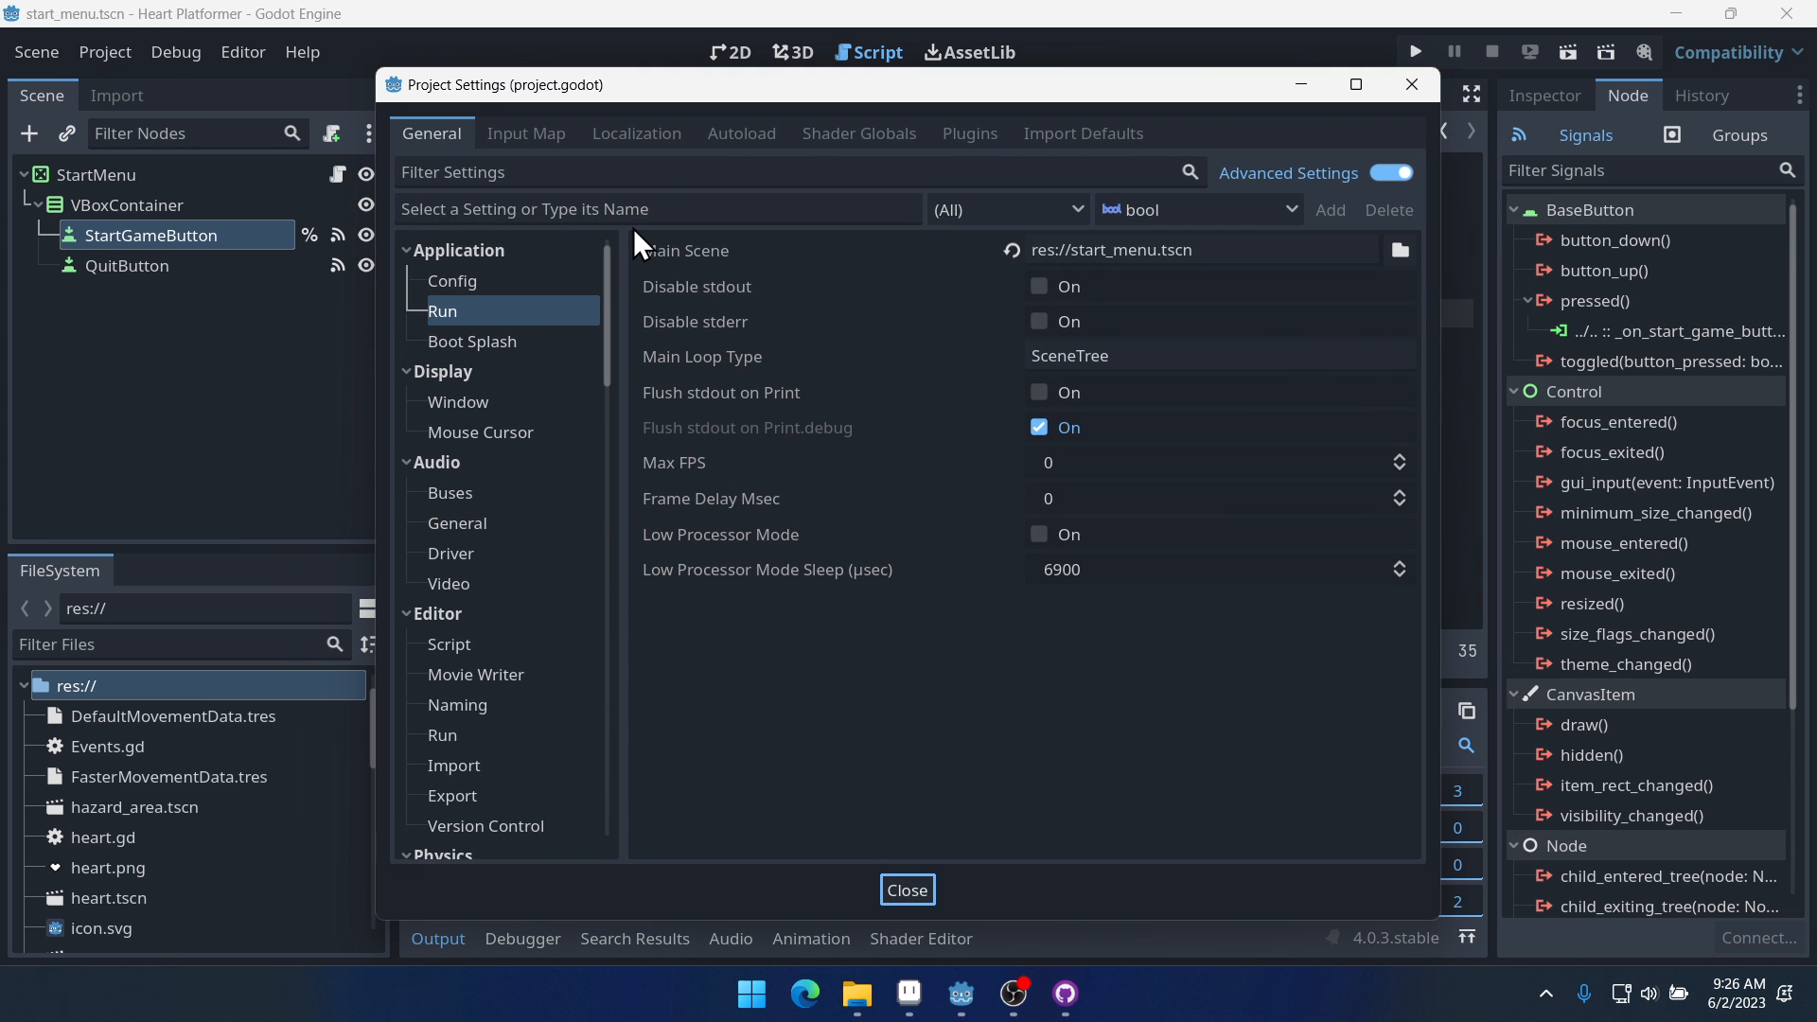
left_click(524, 132)
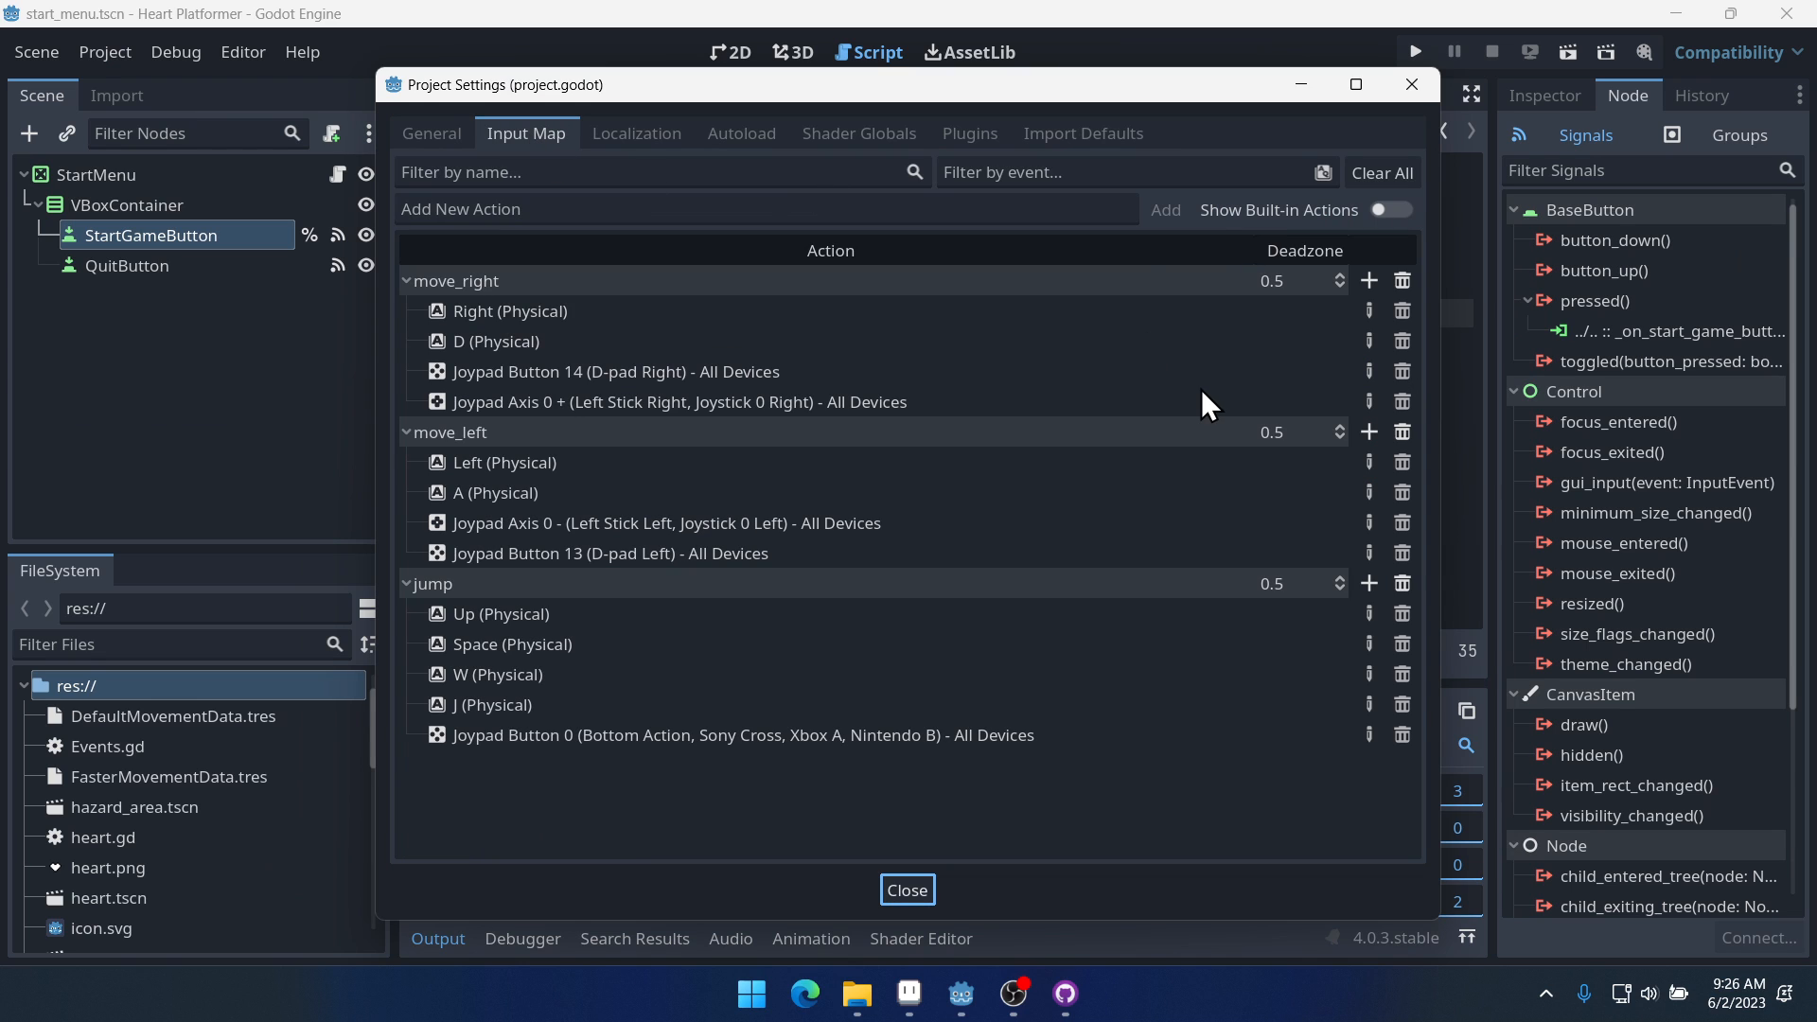
mouse_move(542, 365)
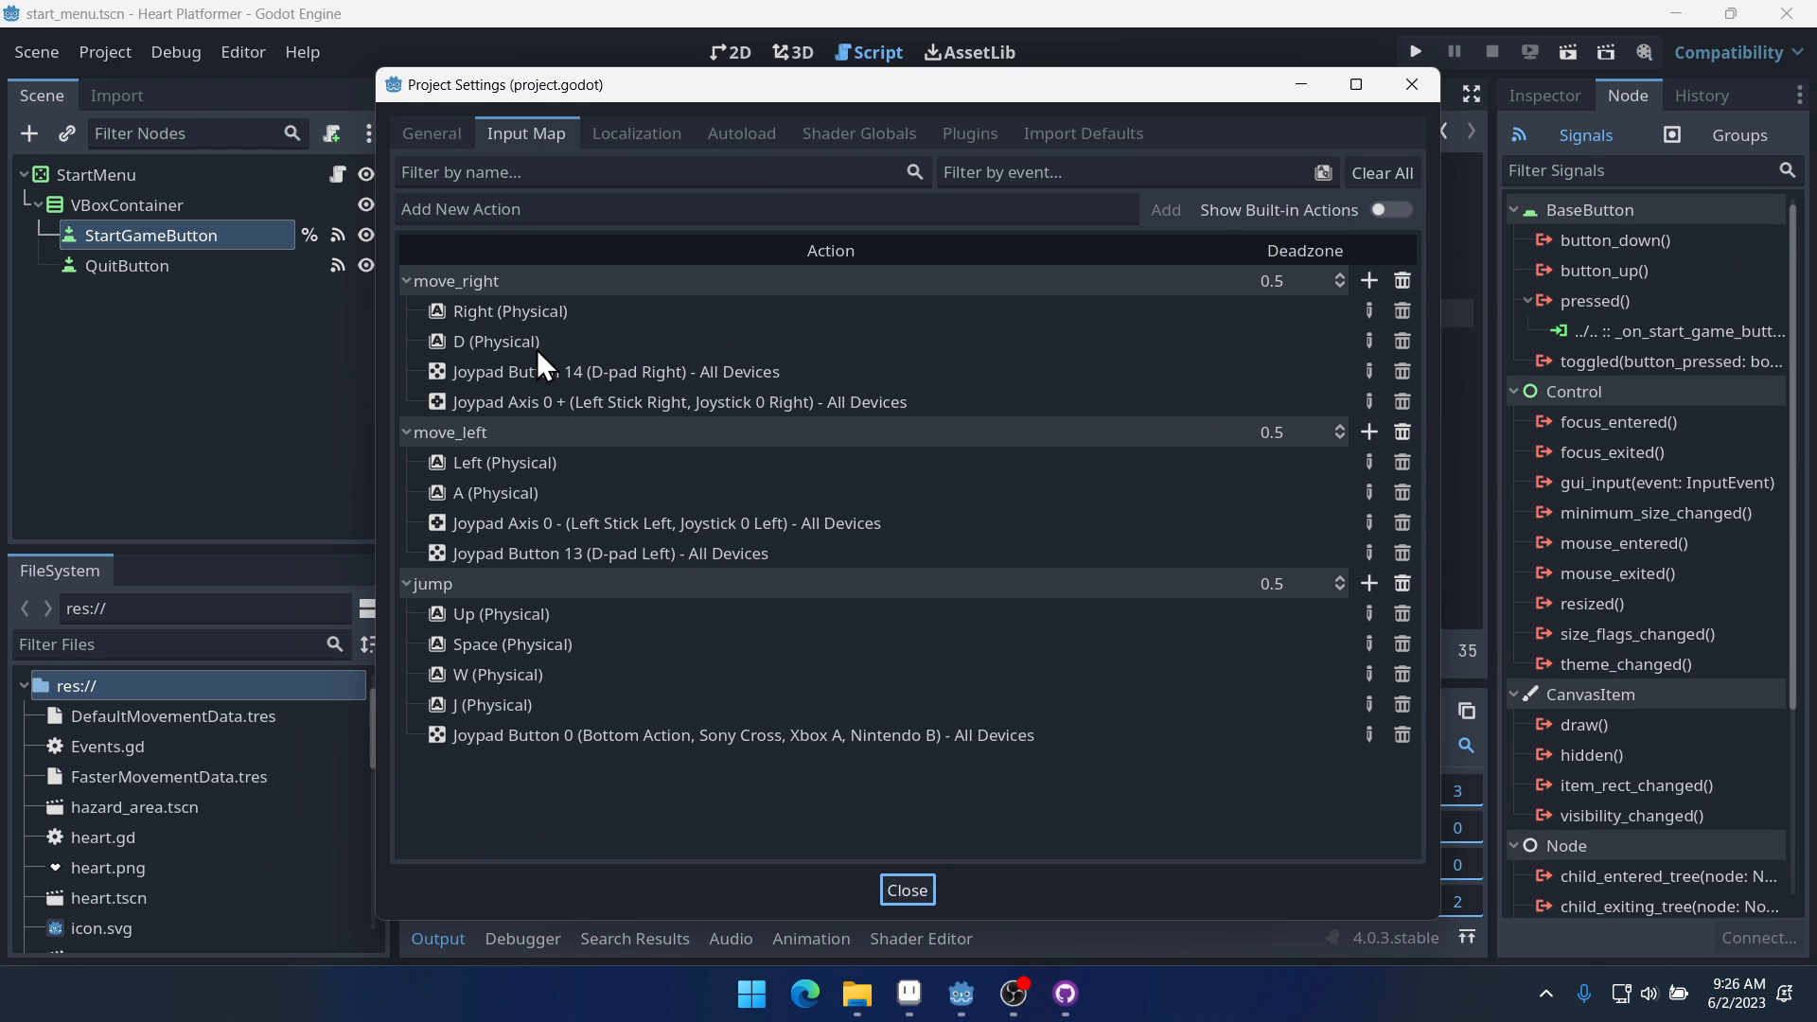
left_click(1391, 210)
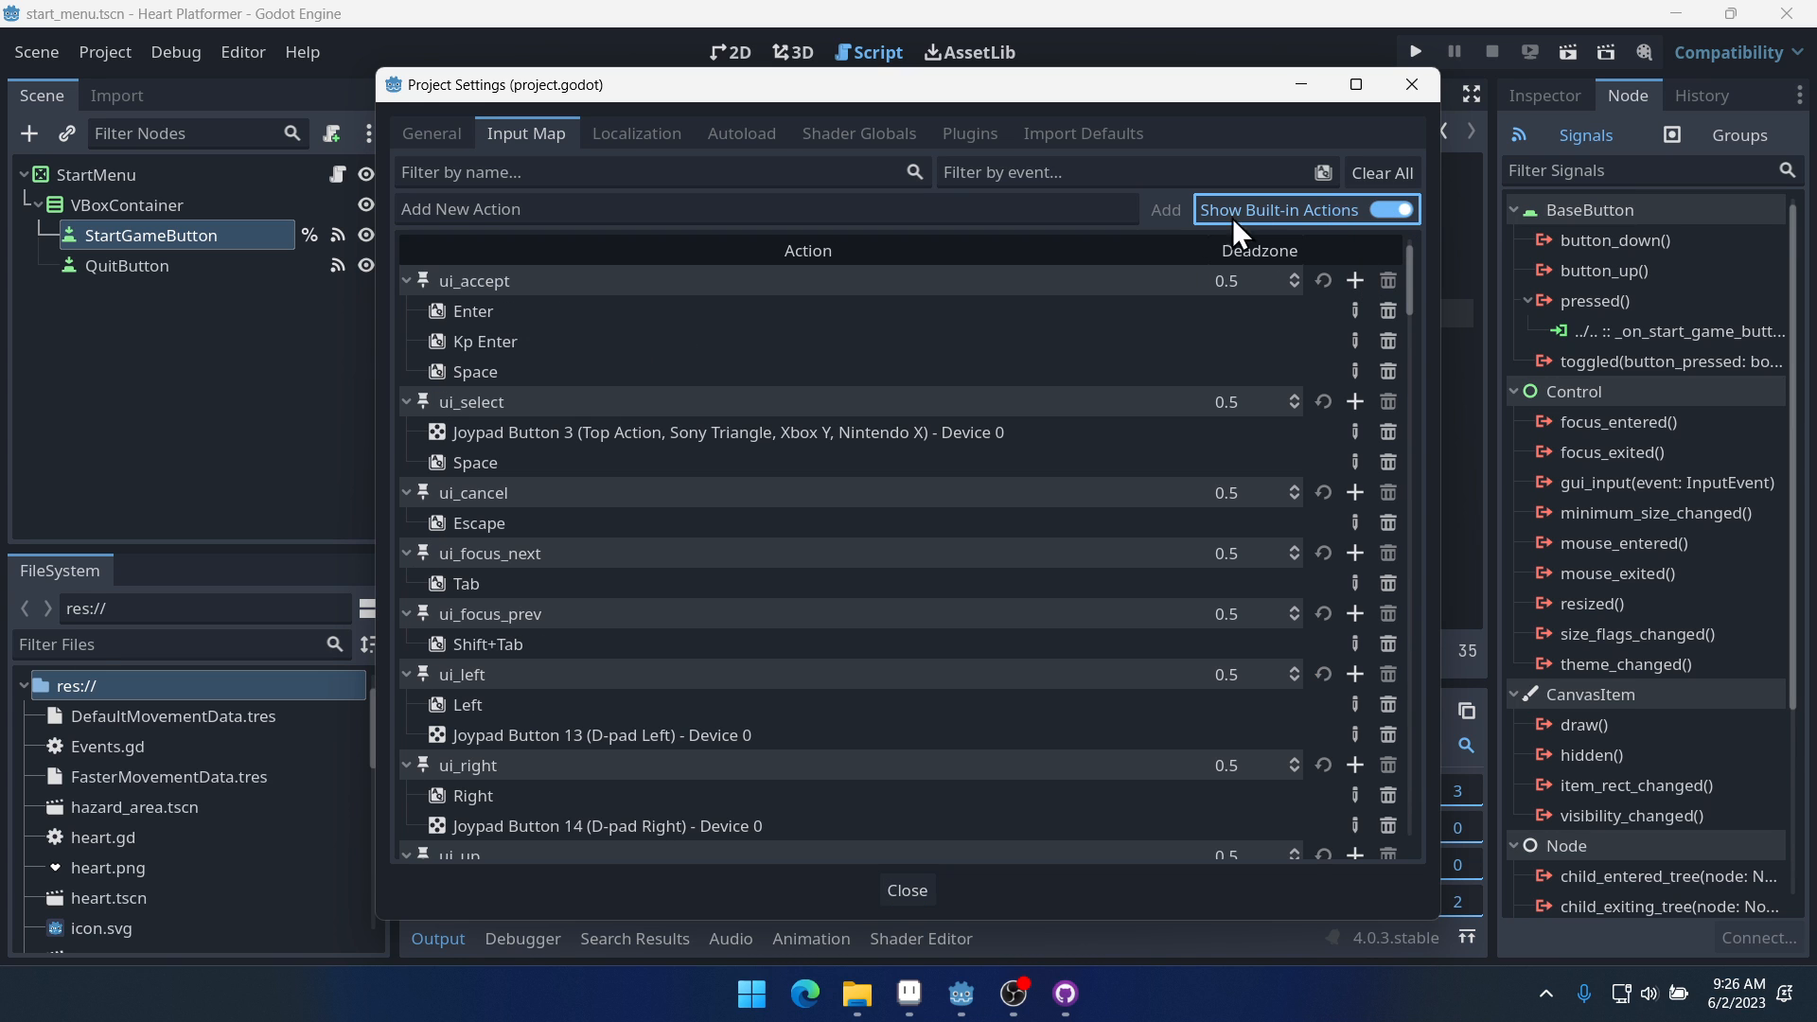
mouse_move(562, 276)
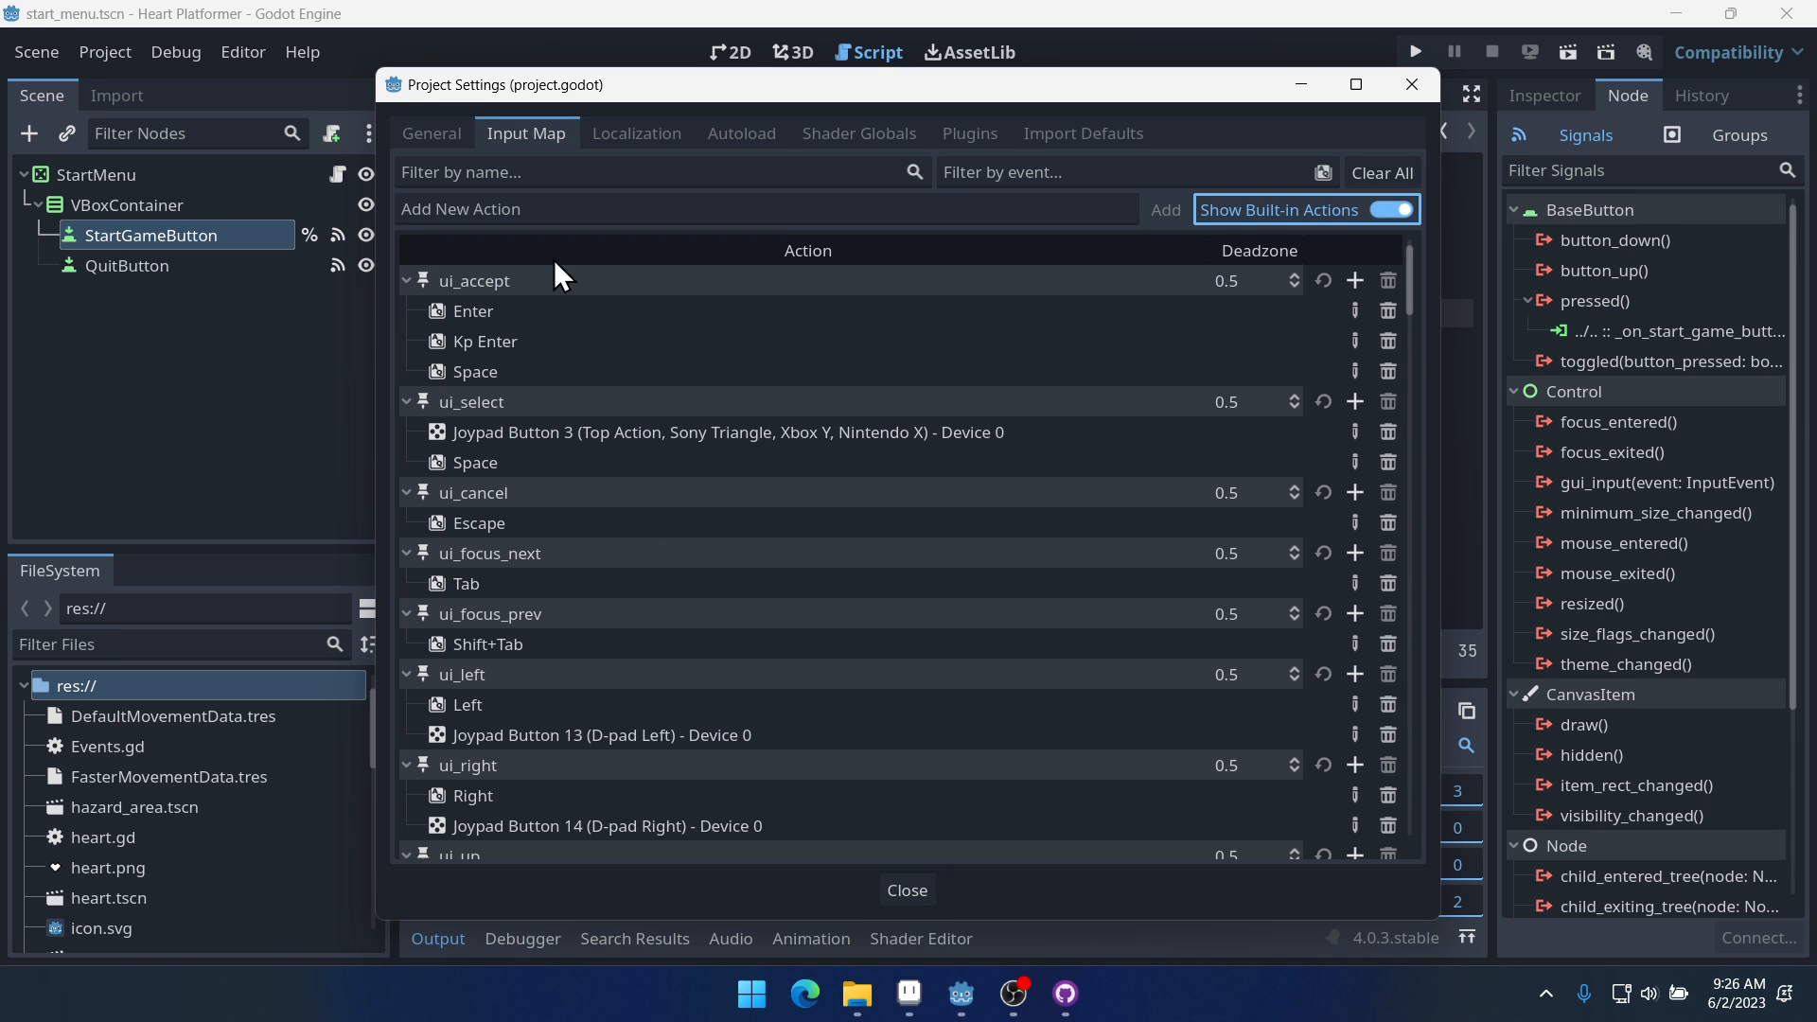
mouse_move(630, 601)
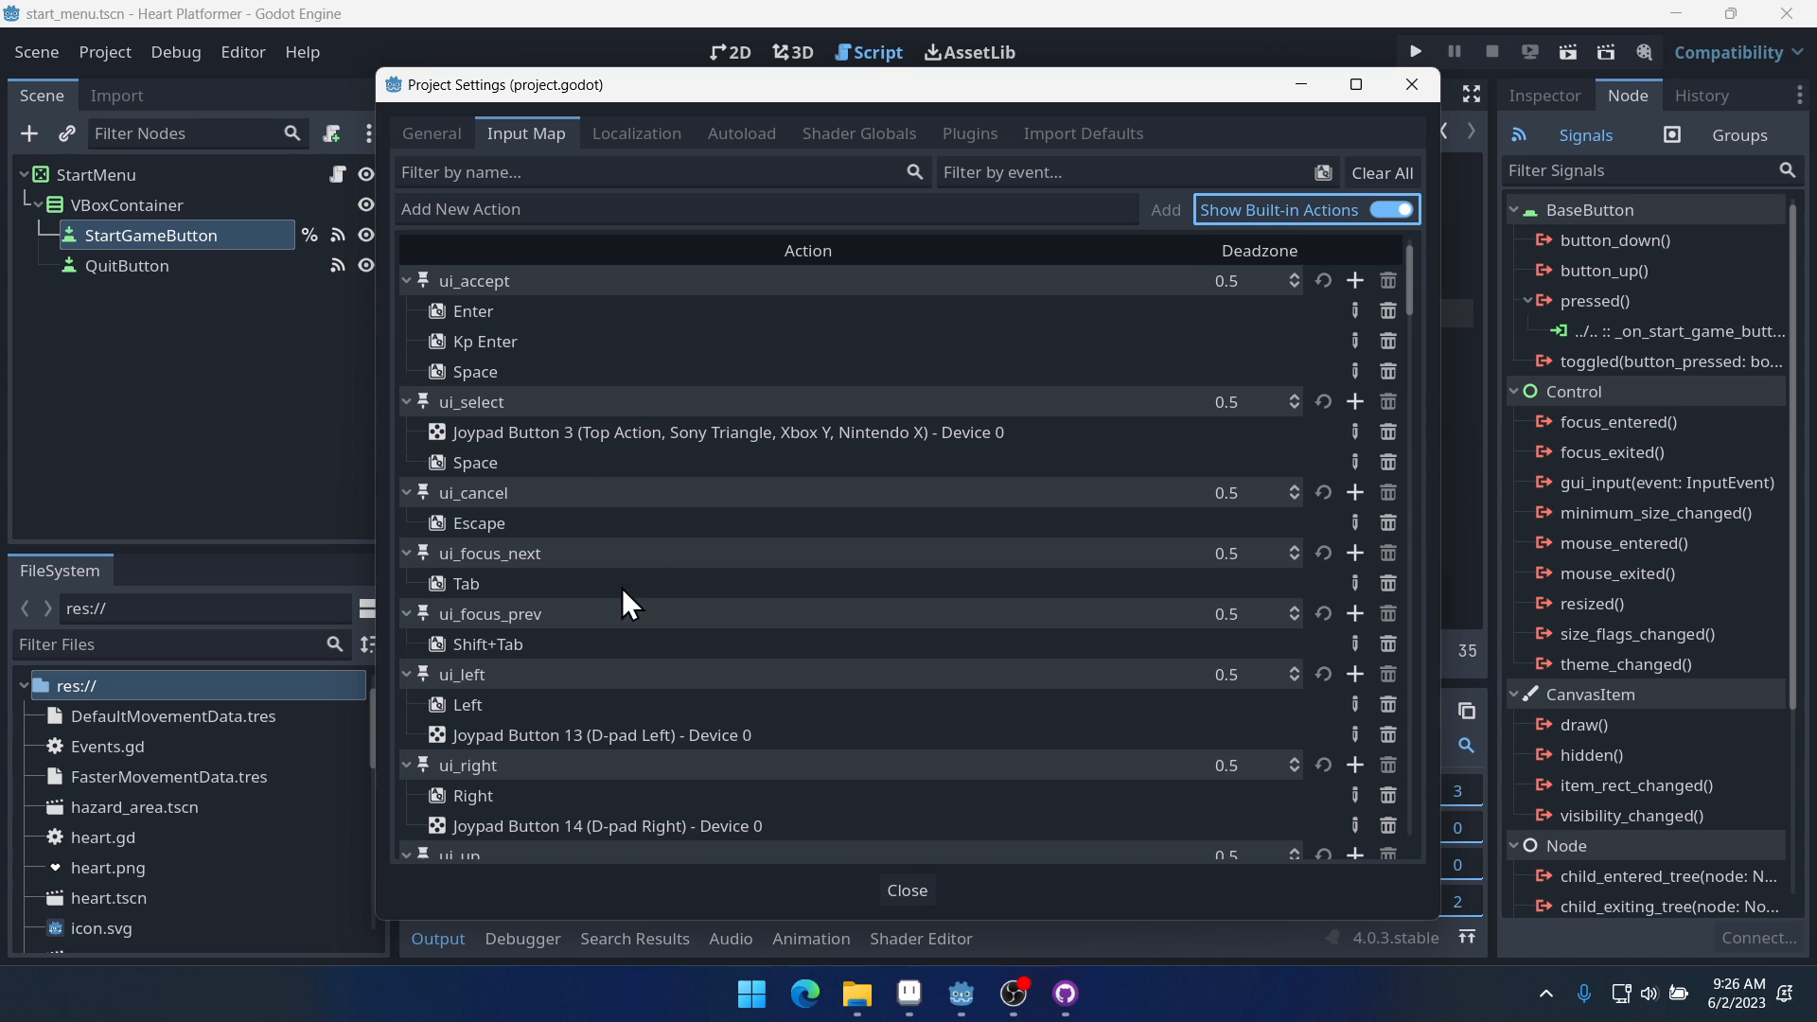
scroll("down", 3)
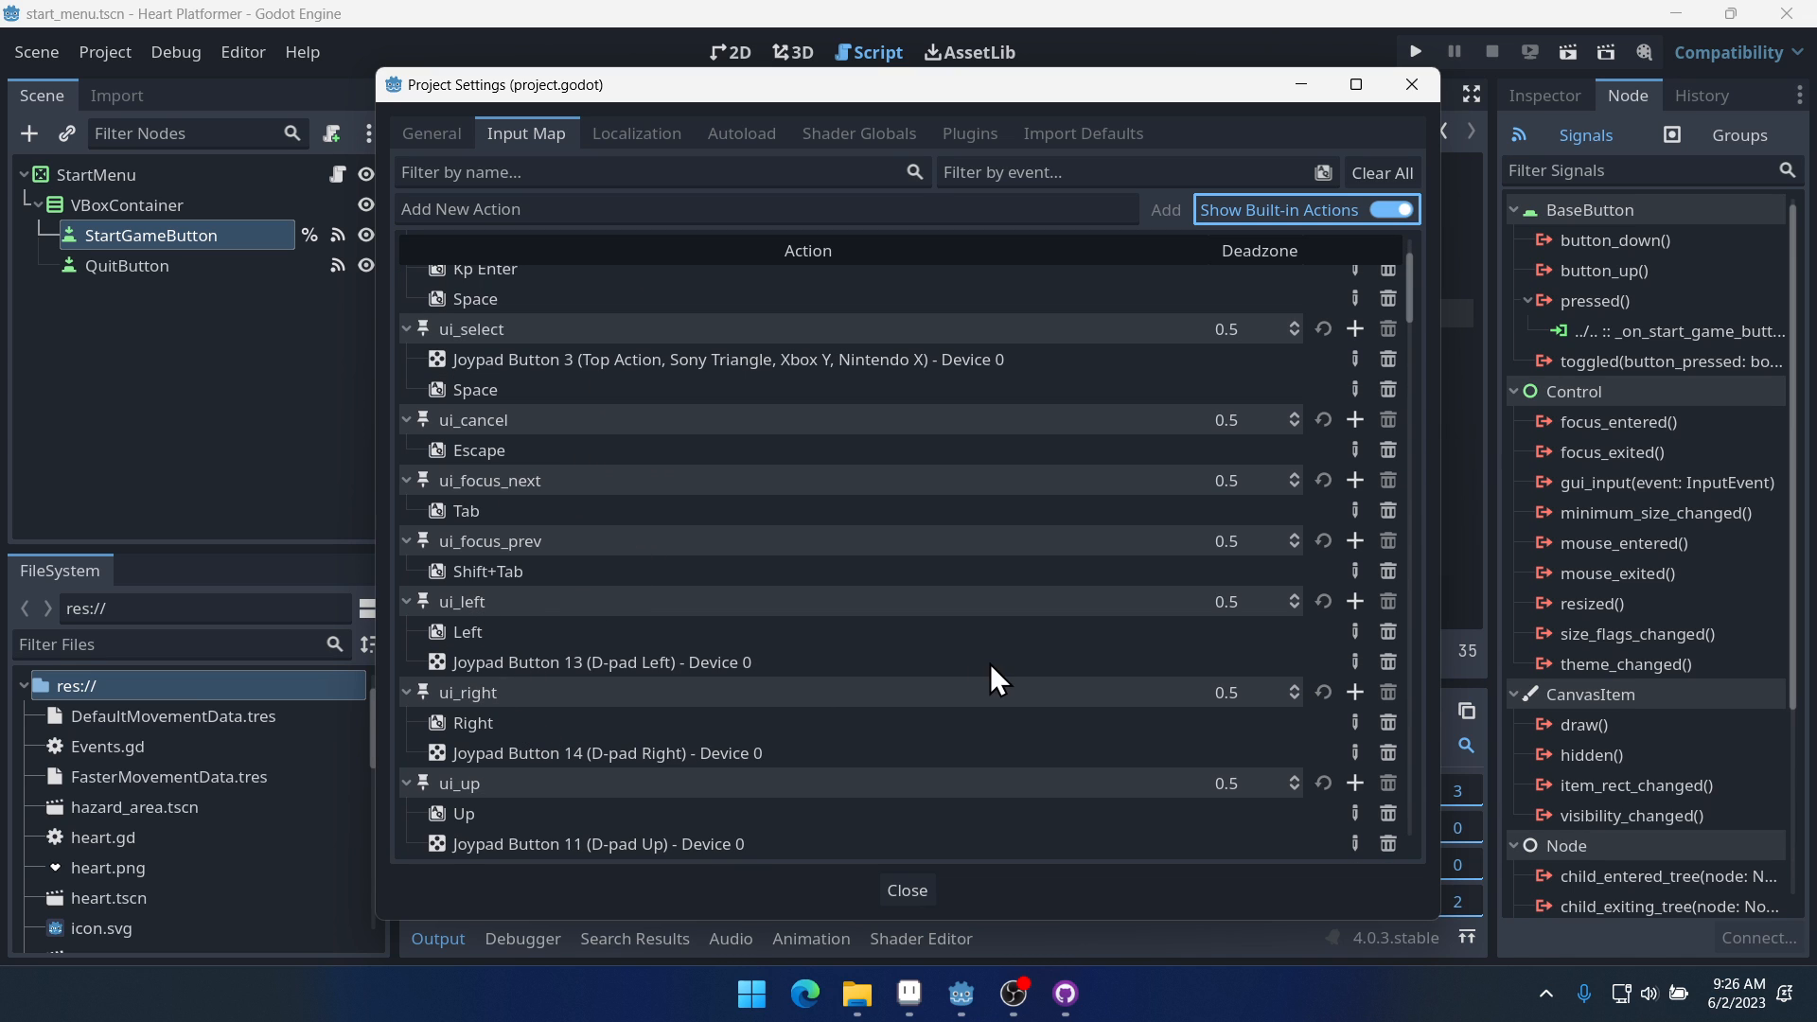
mouse_move(990, 677)
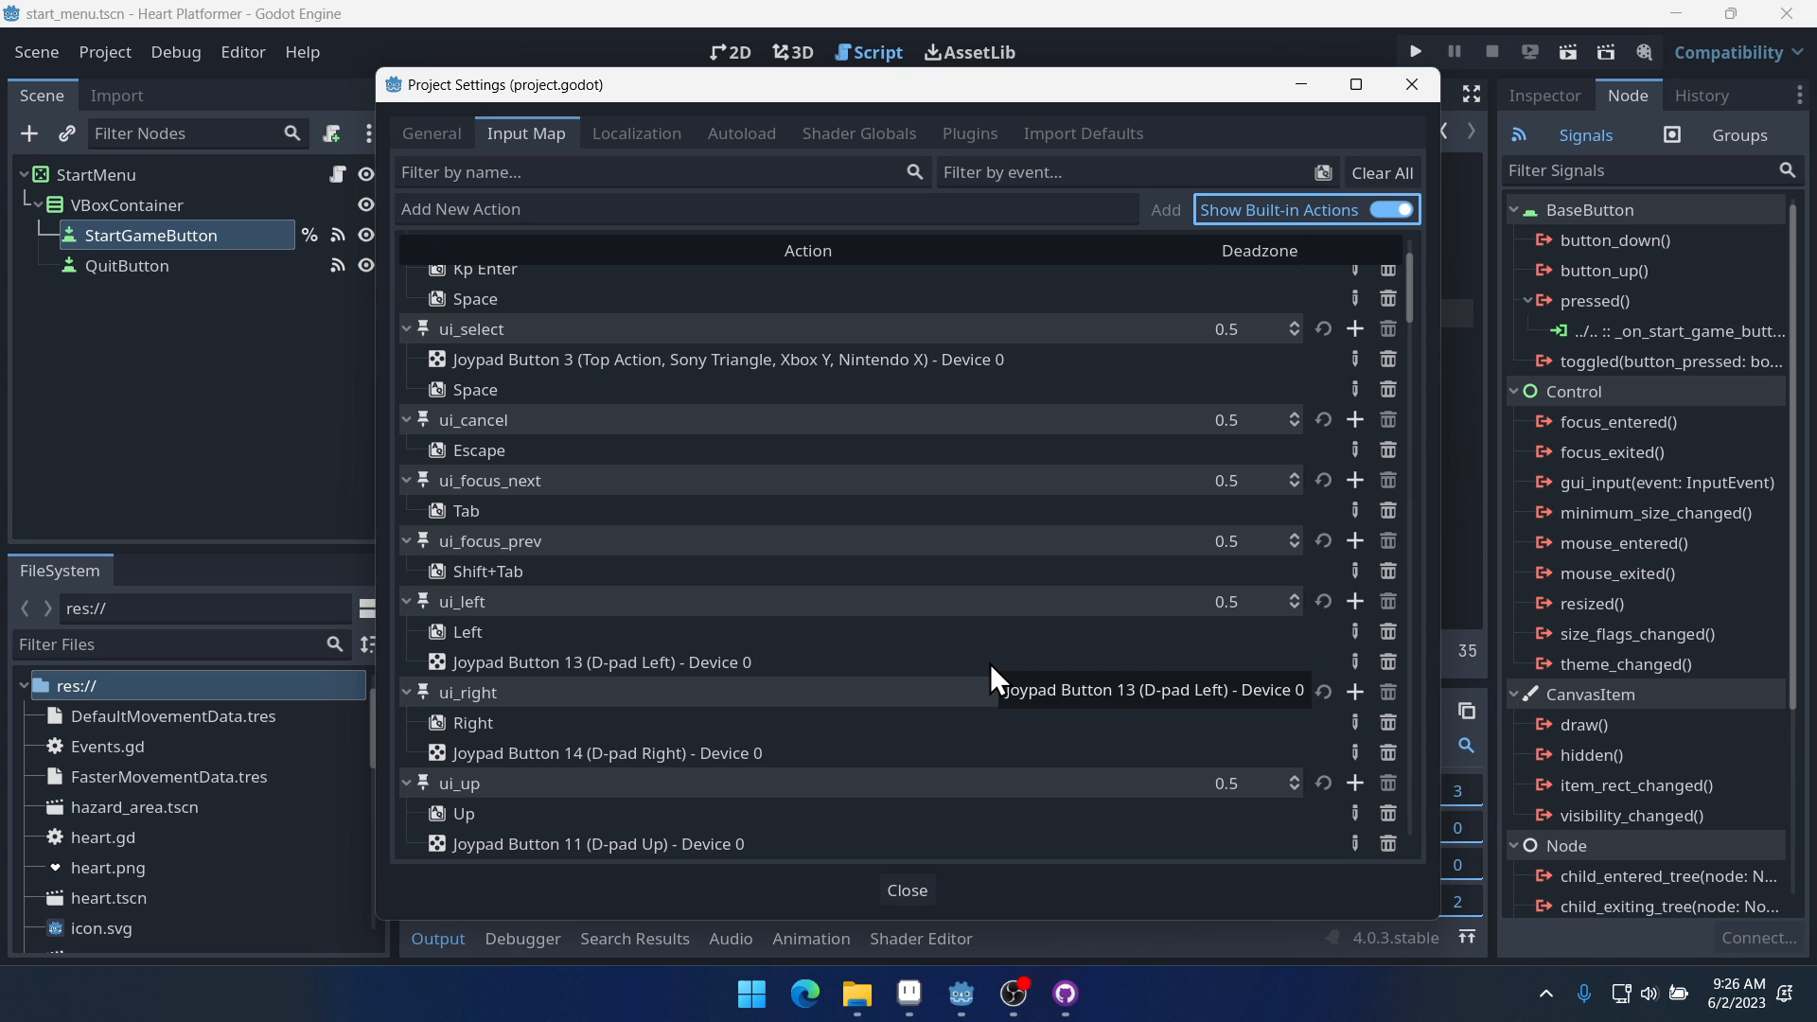
mouse_move(808, 479)
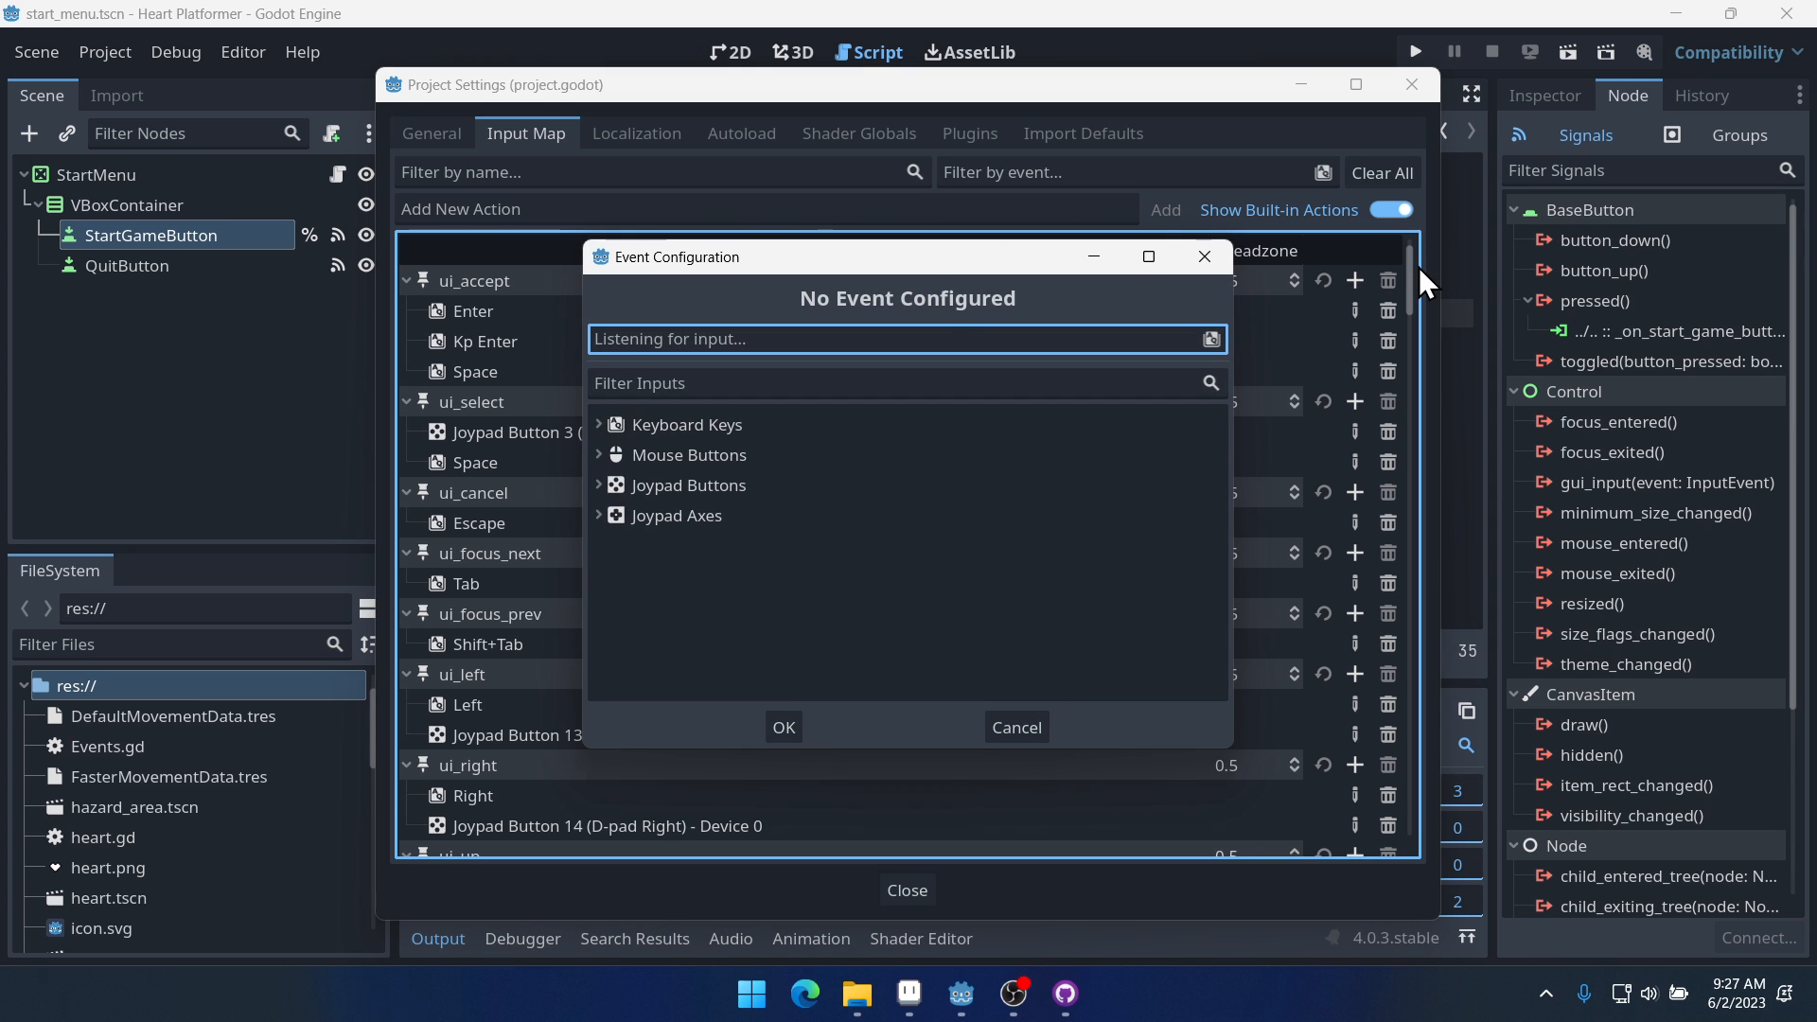
Bind J to ui_accept and A, D, W, S to ui_left, ui_right, ui_up, ui_down
key("j")
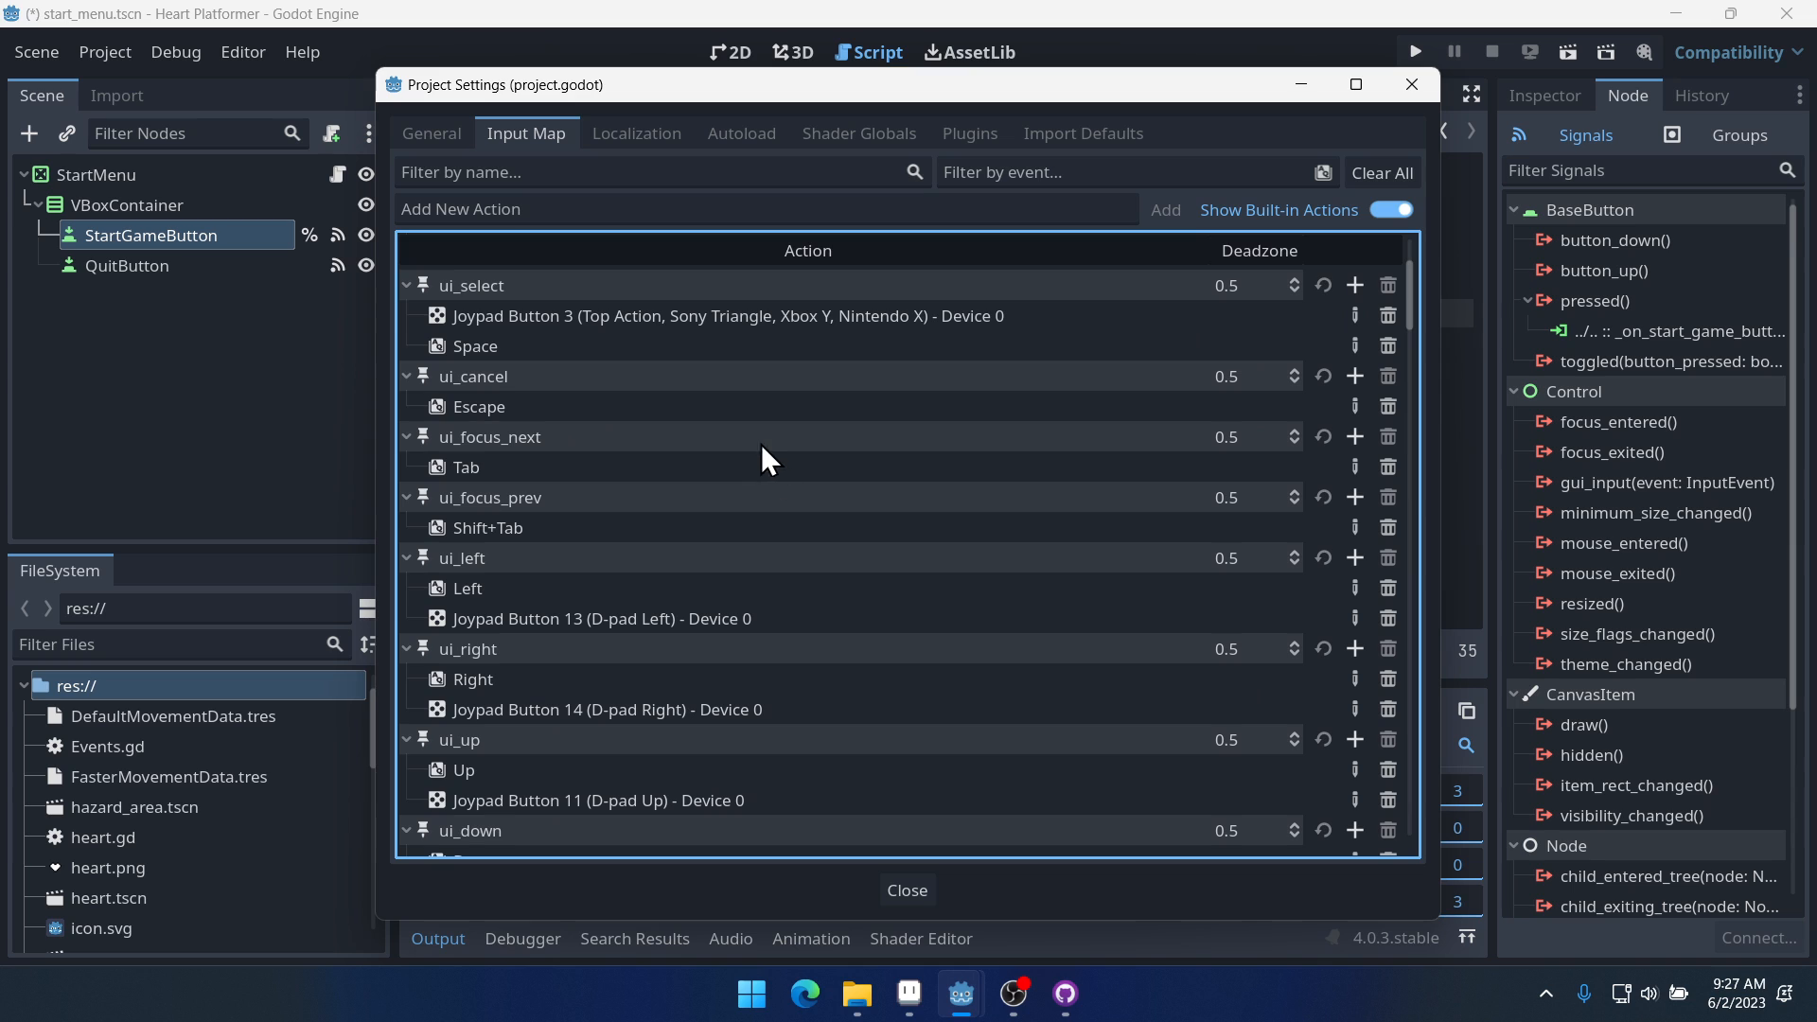
scroll("down", 3)
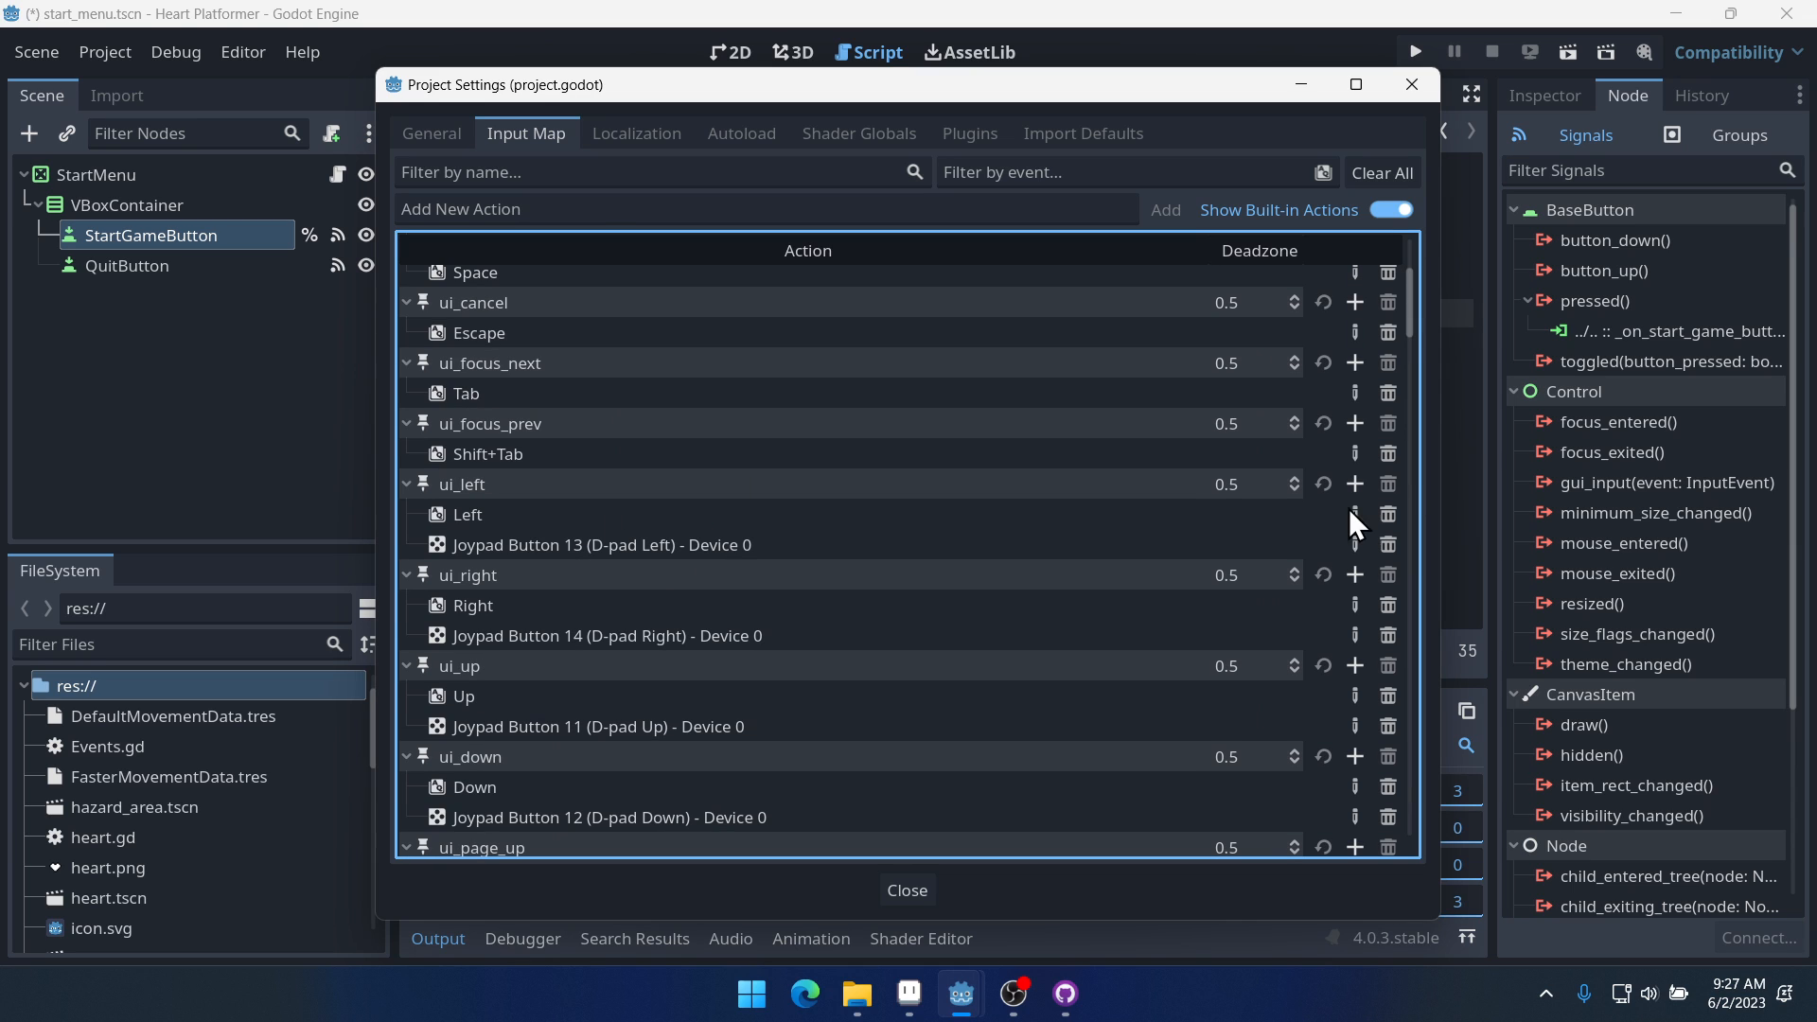
left_click(1353, 482)
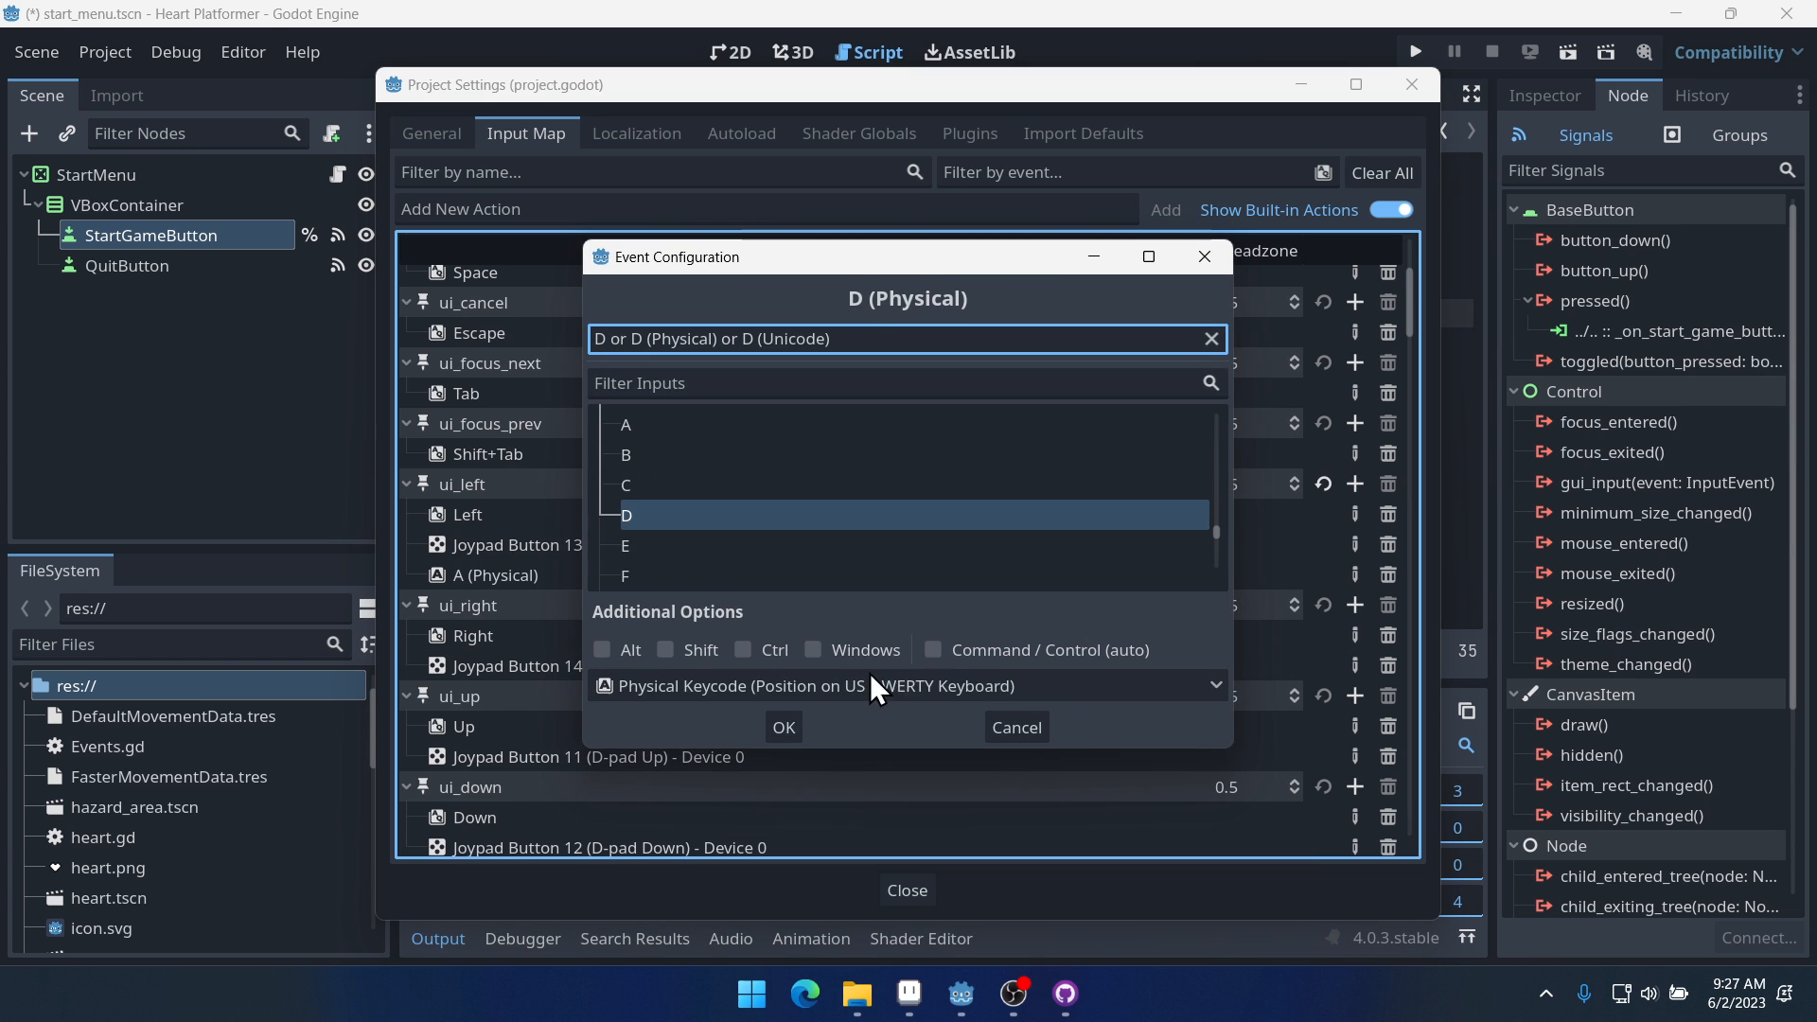
left_click(783, 727)
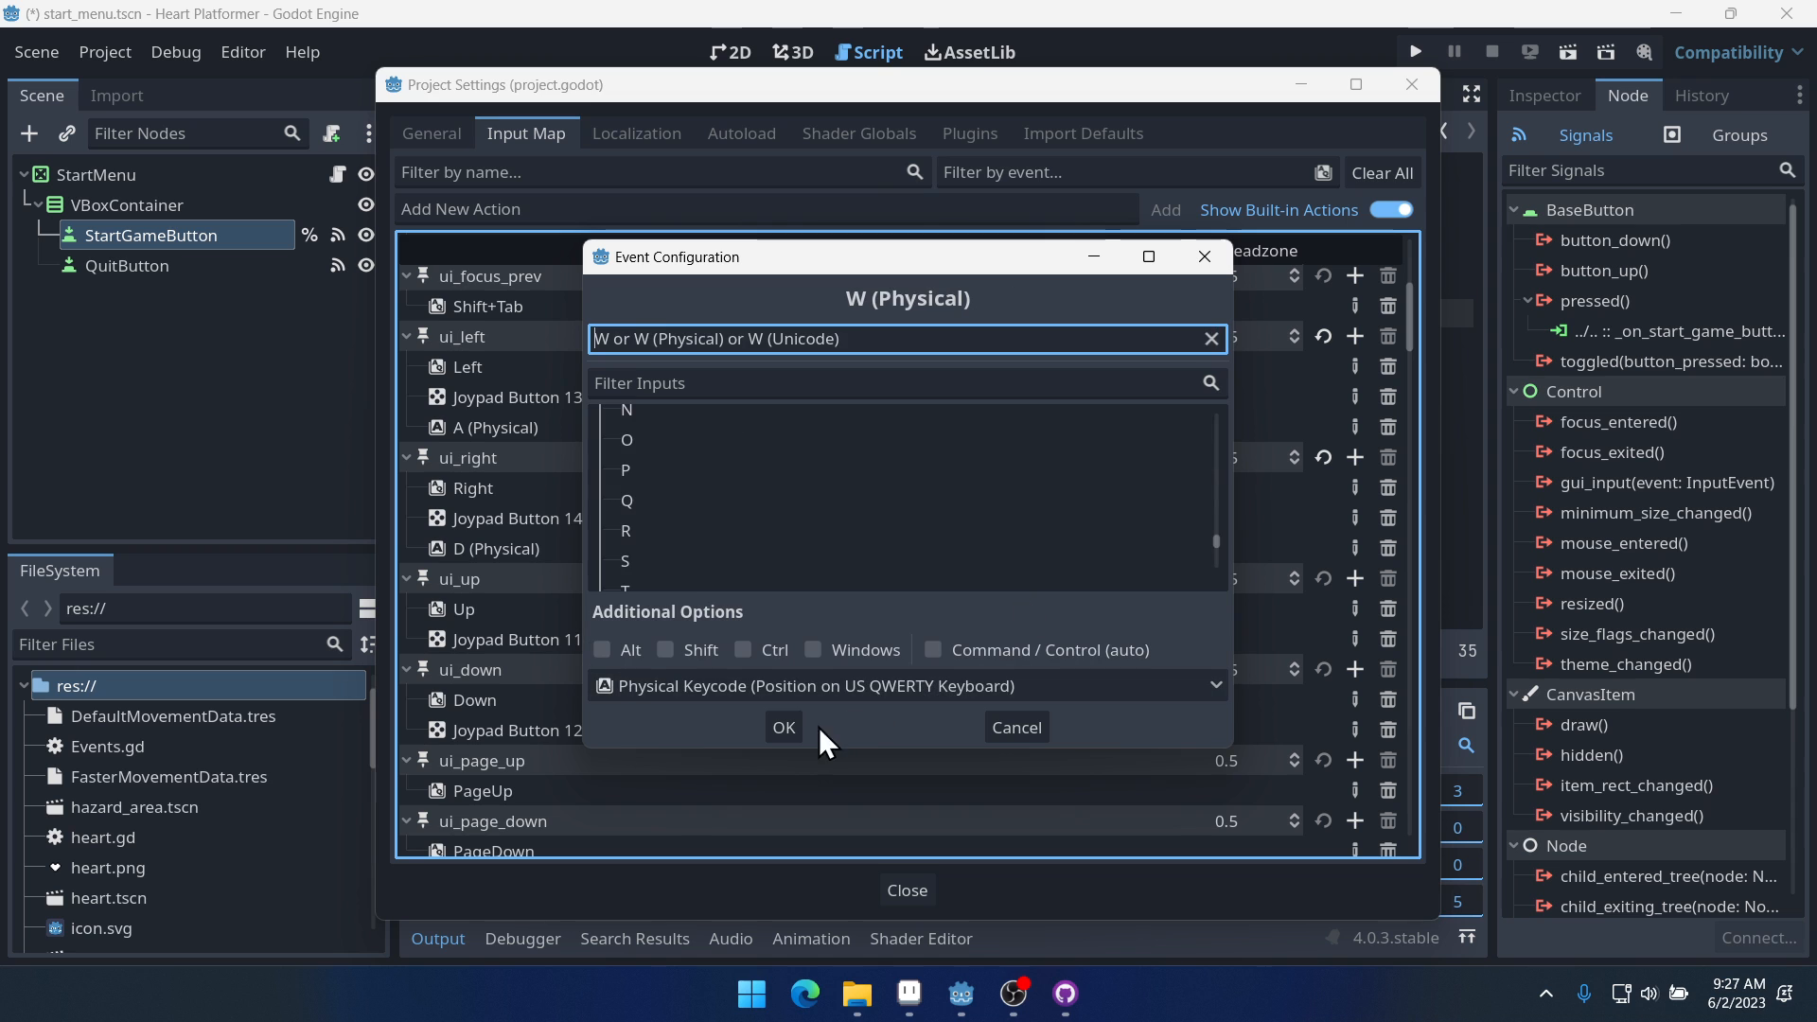
left_click(783, 727)
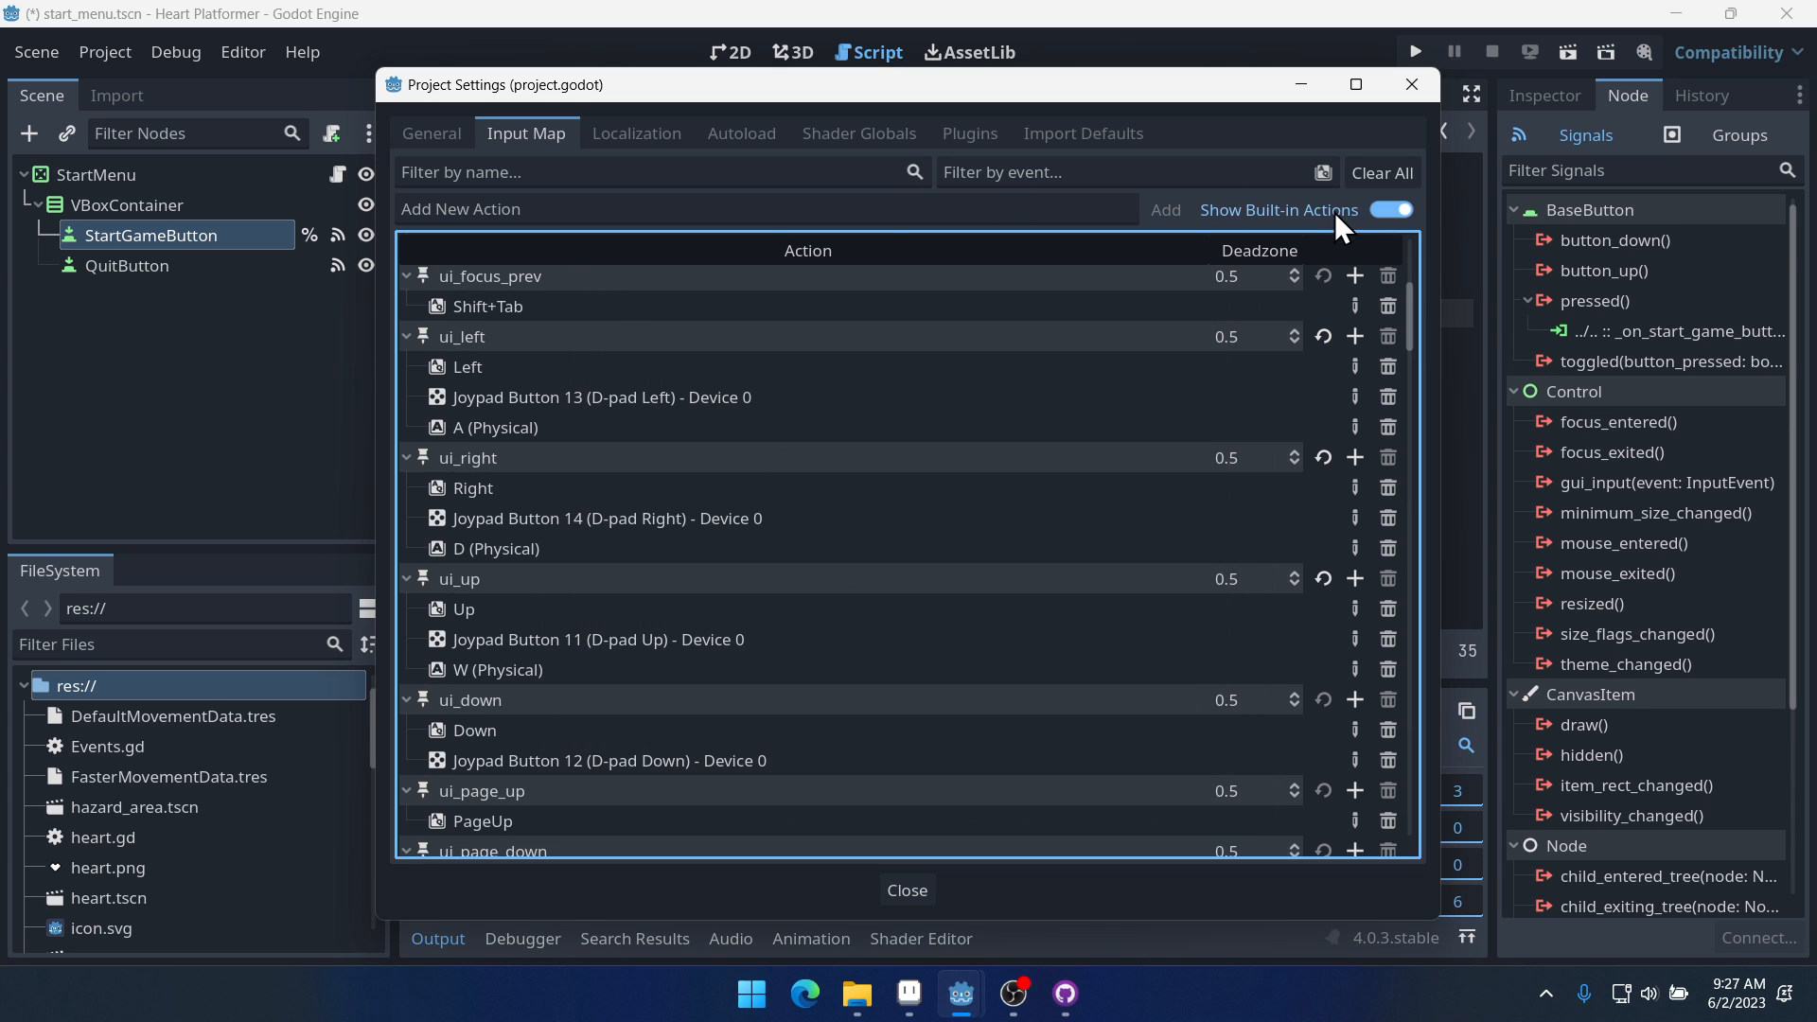
mouse_move(984, 530)
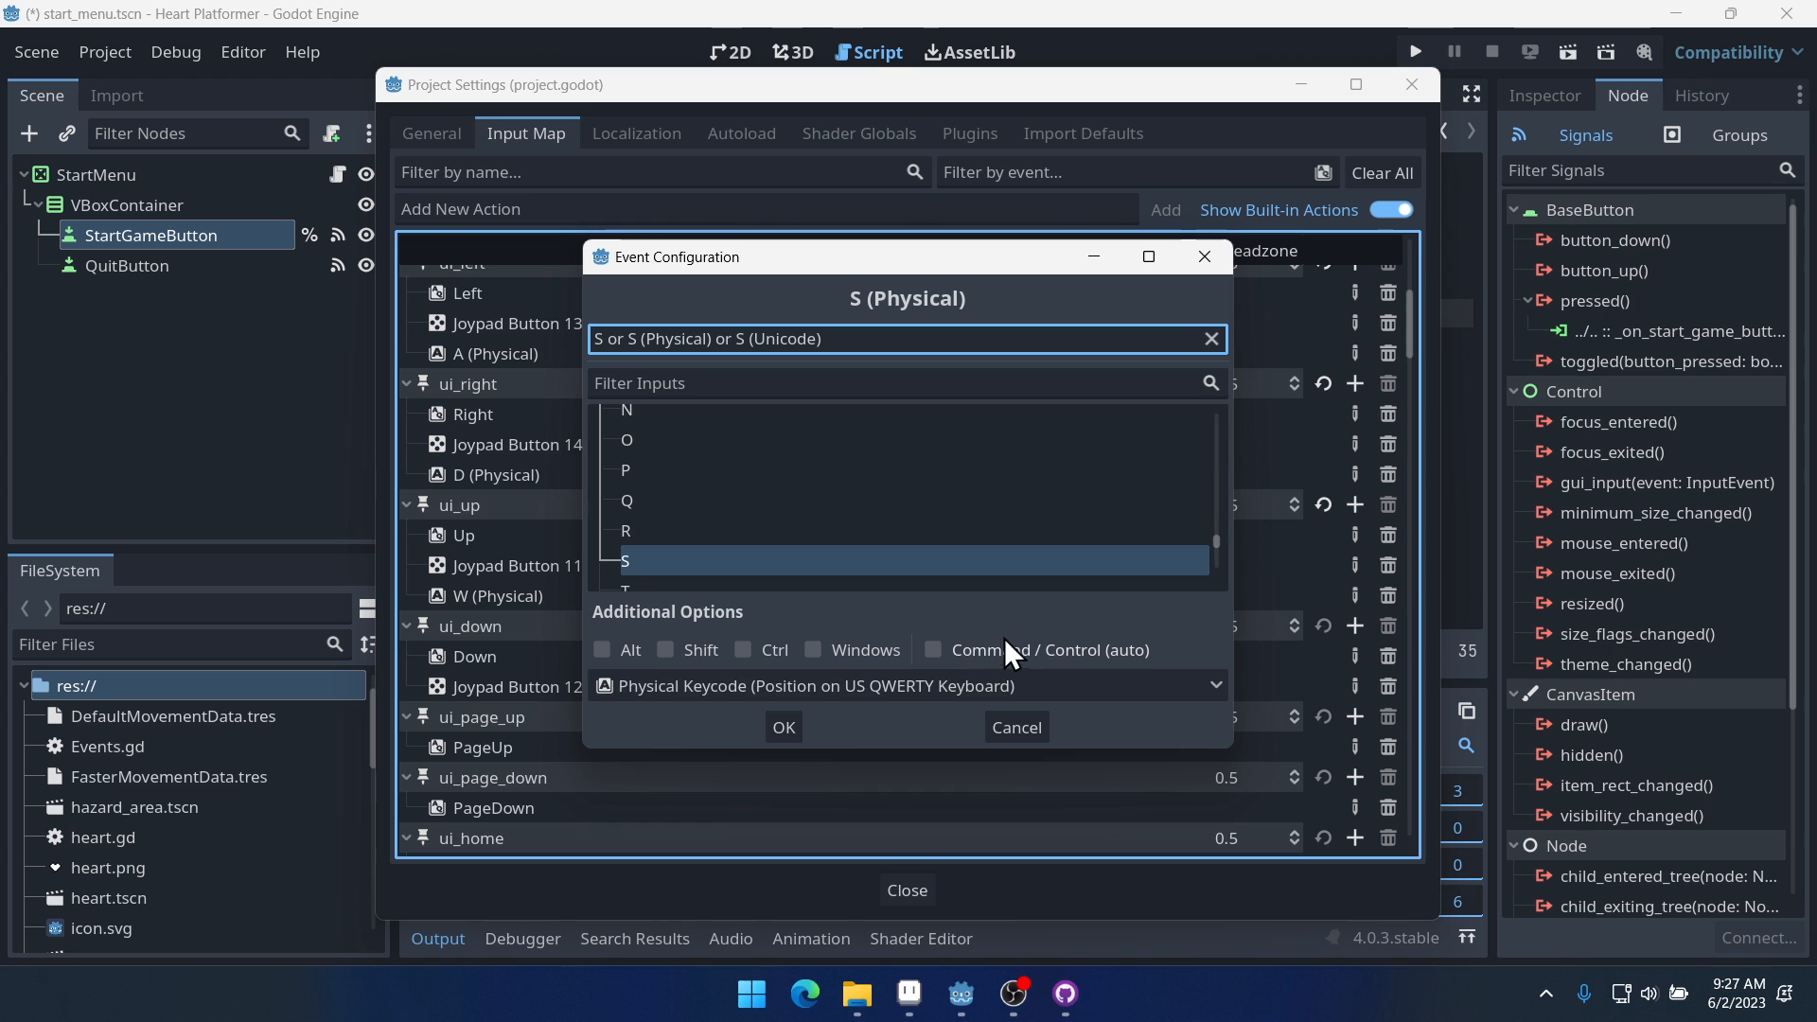
left_click(783, 727)
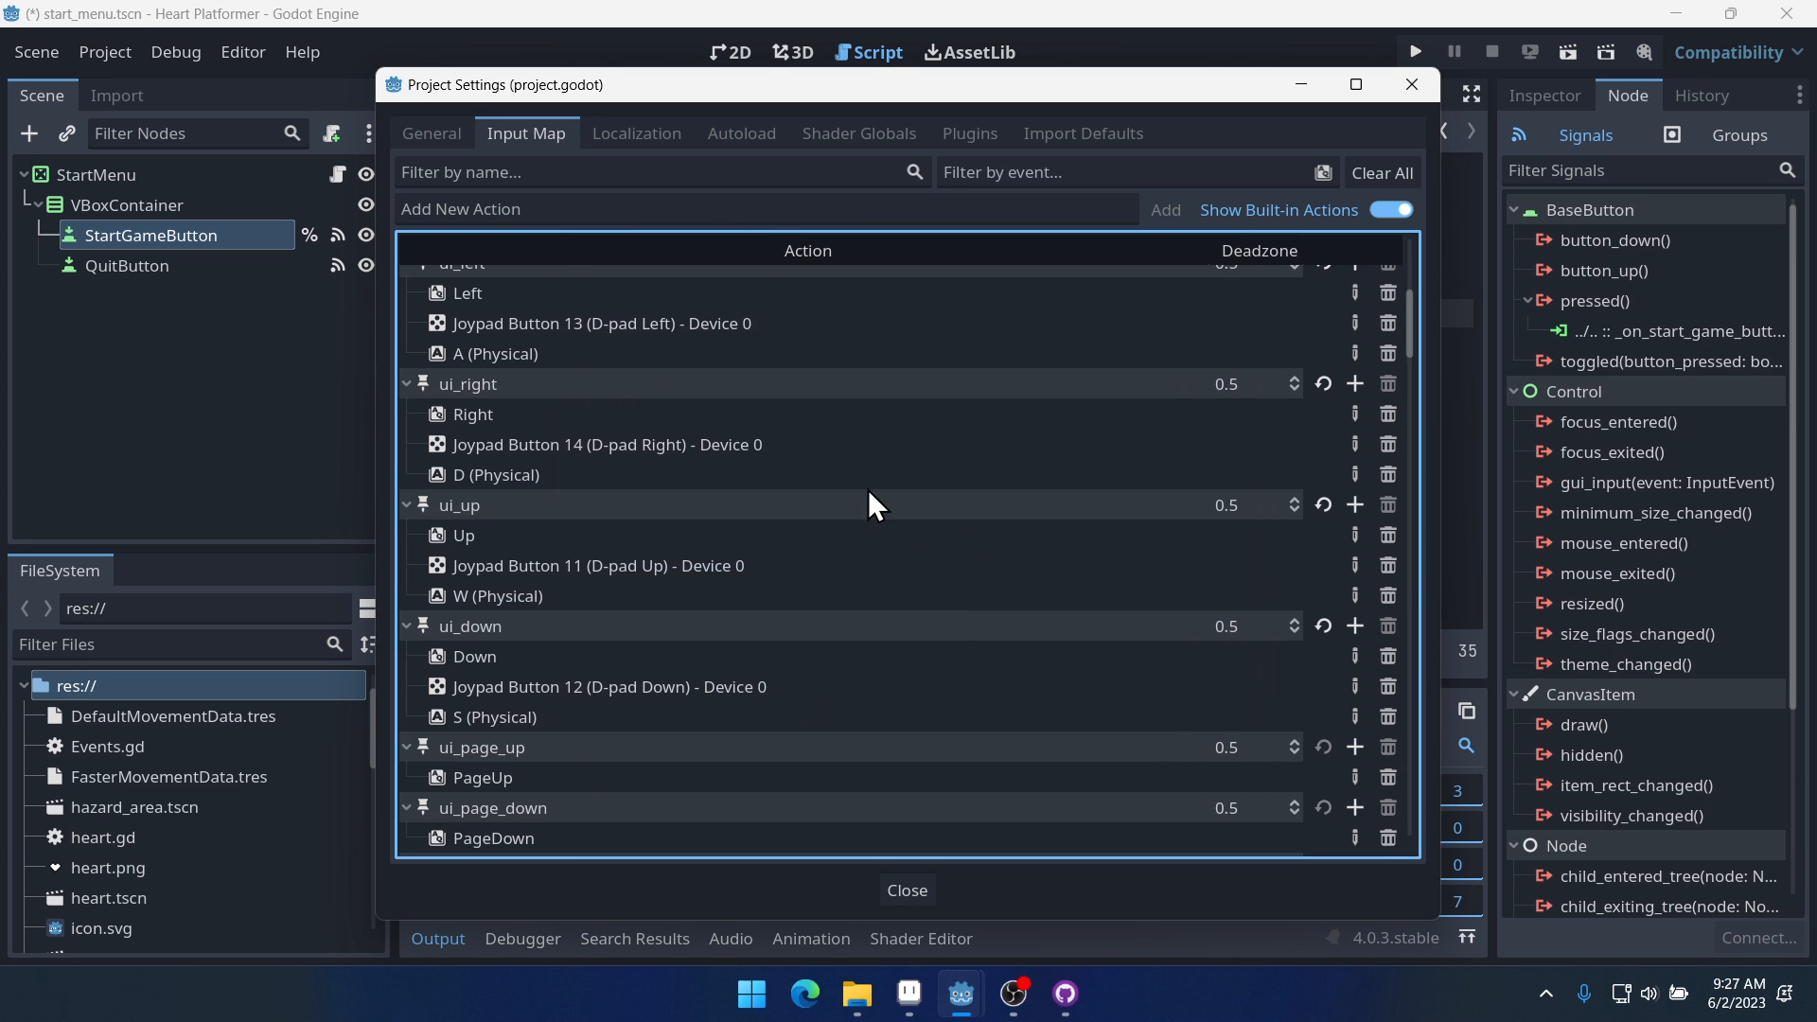
mouse_move(1049, 507)
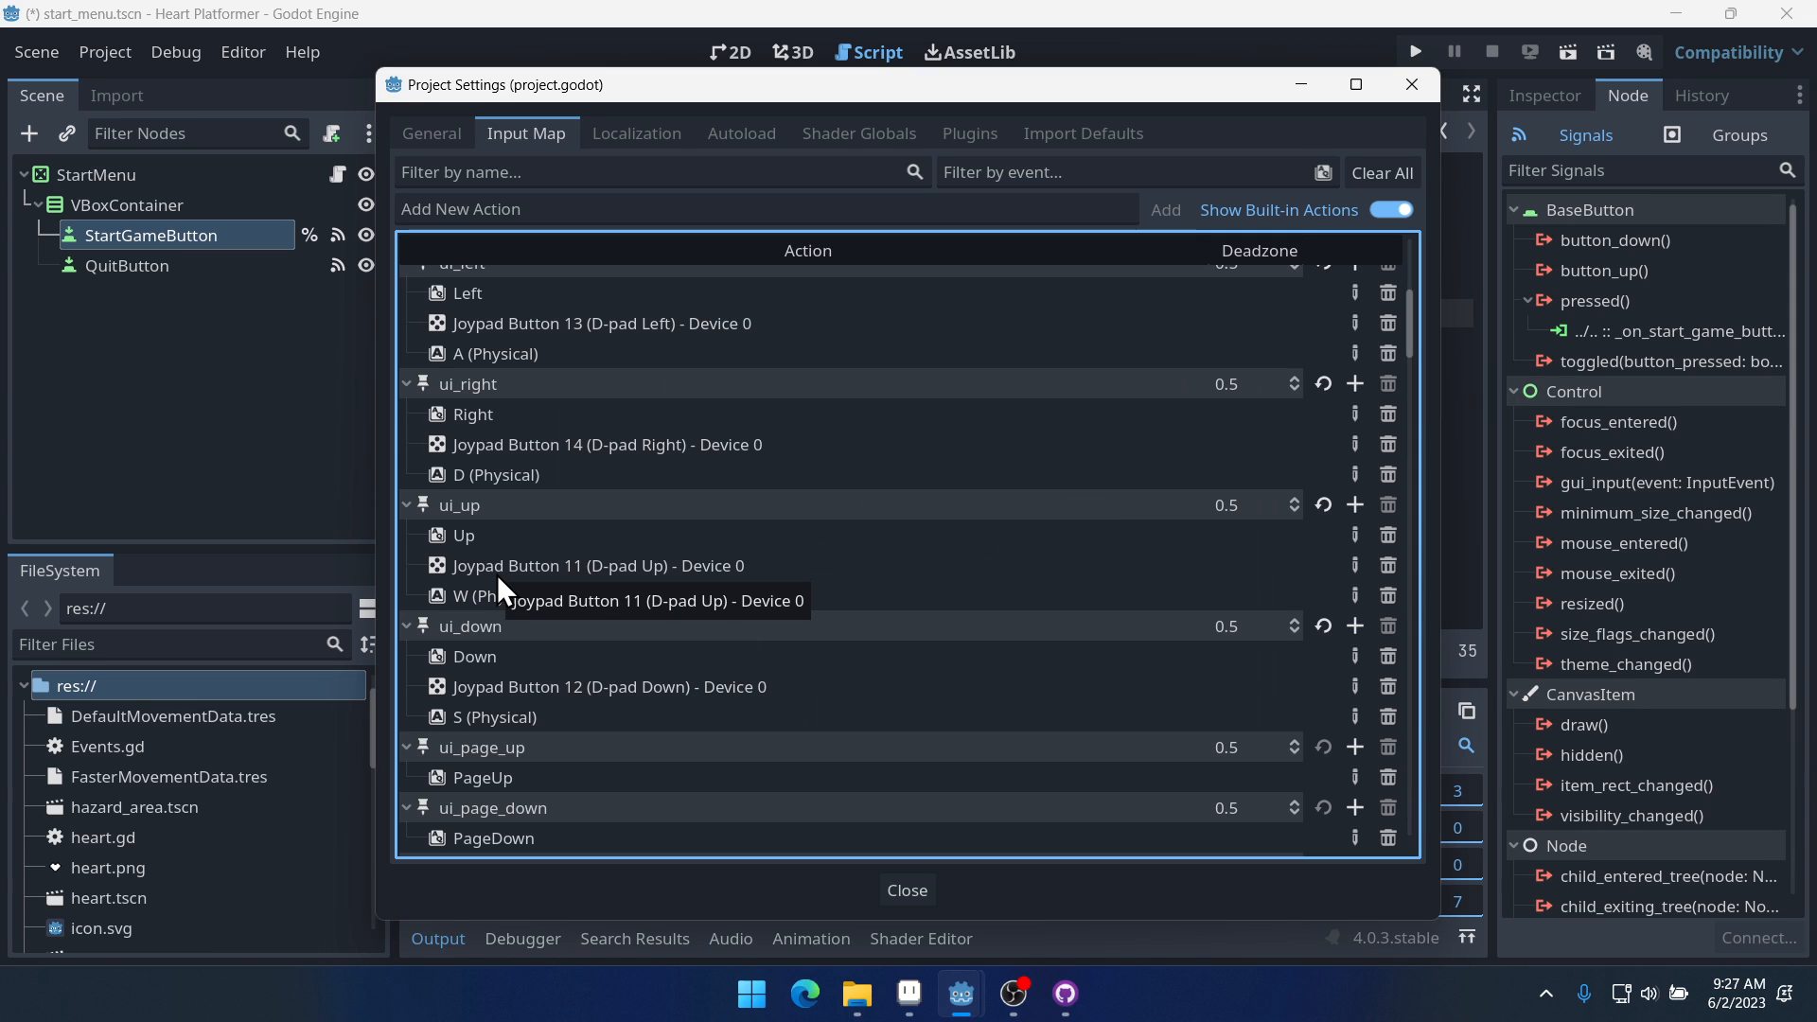
mouse_move(645, 560)
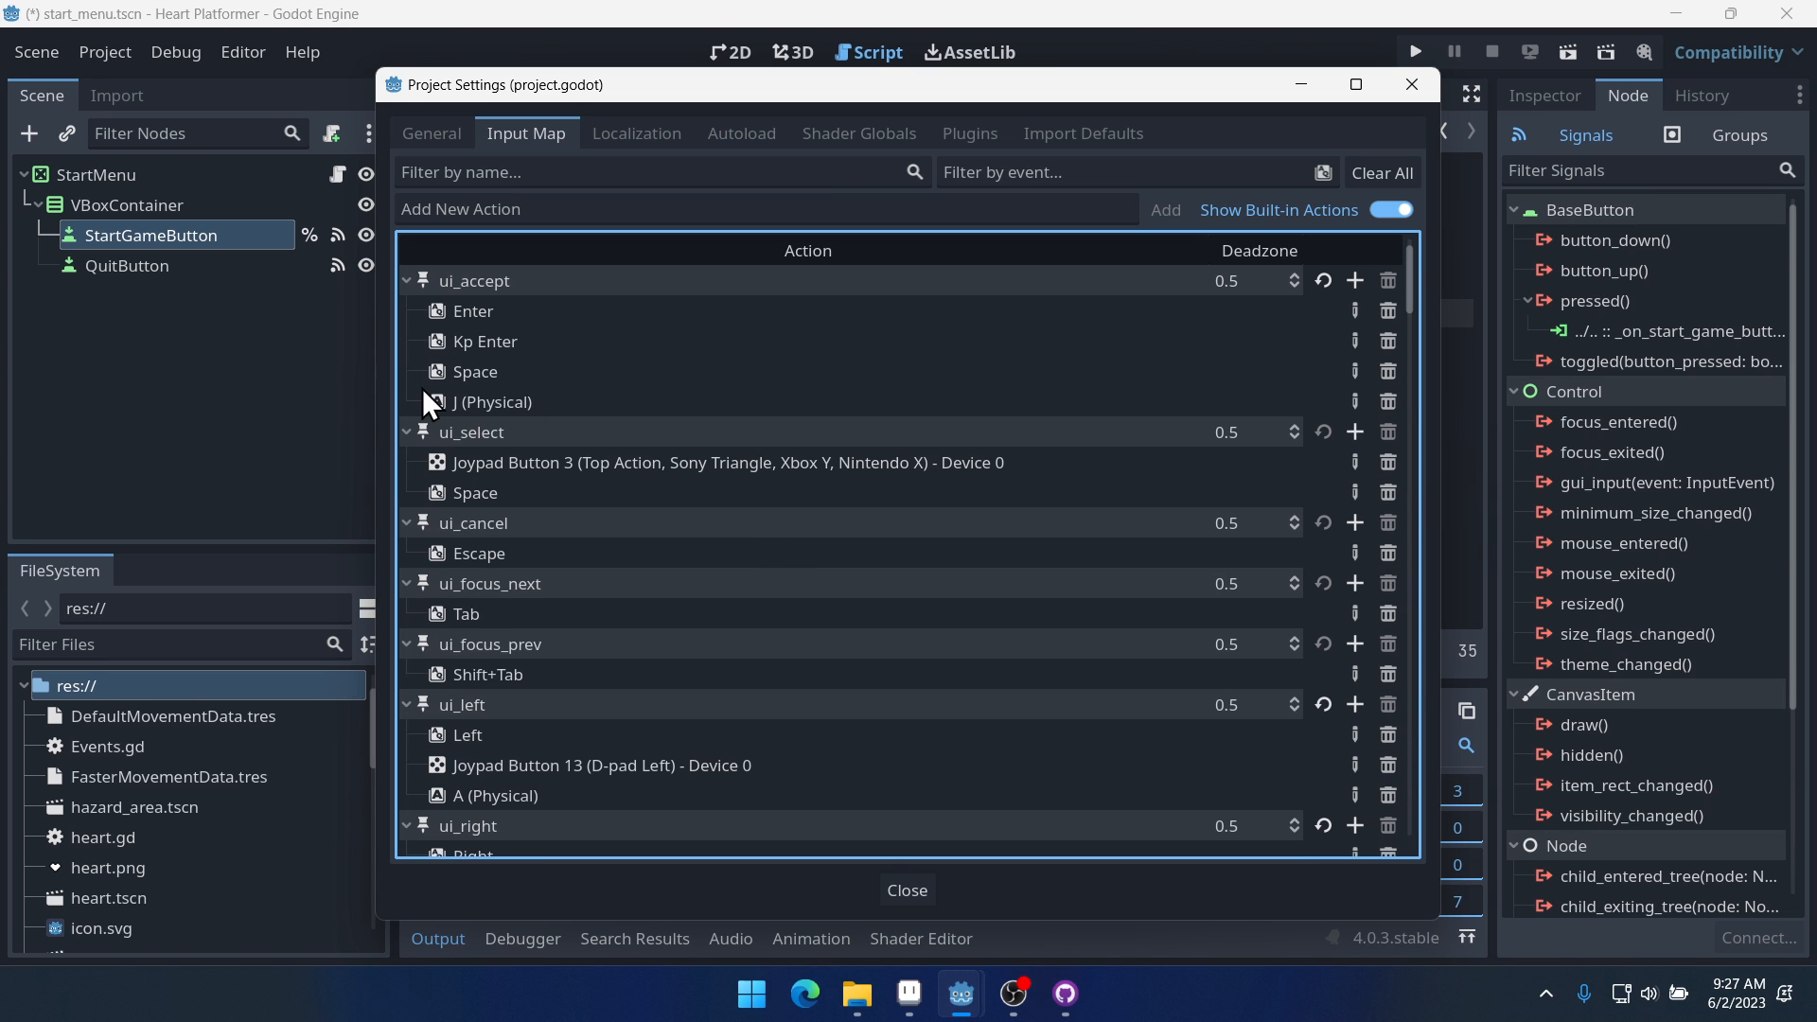
mouse_move(1353, 299)
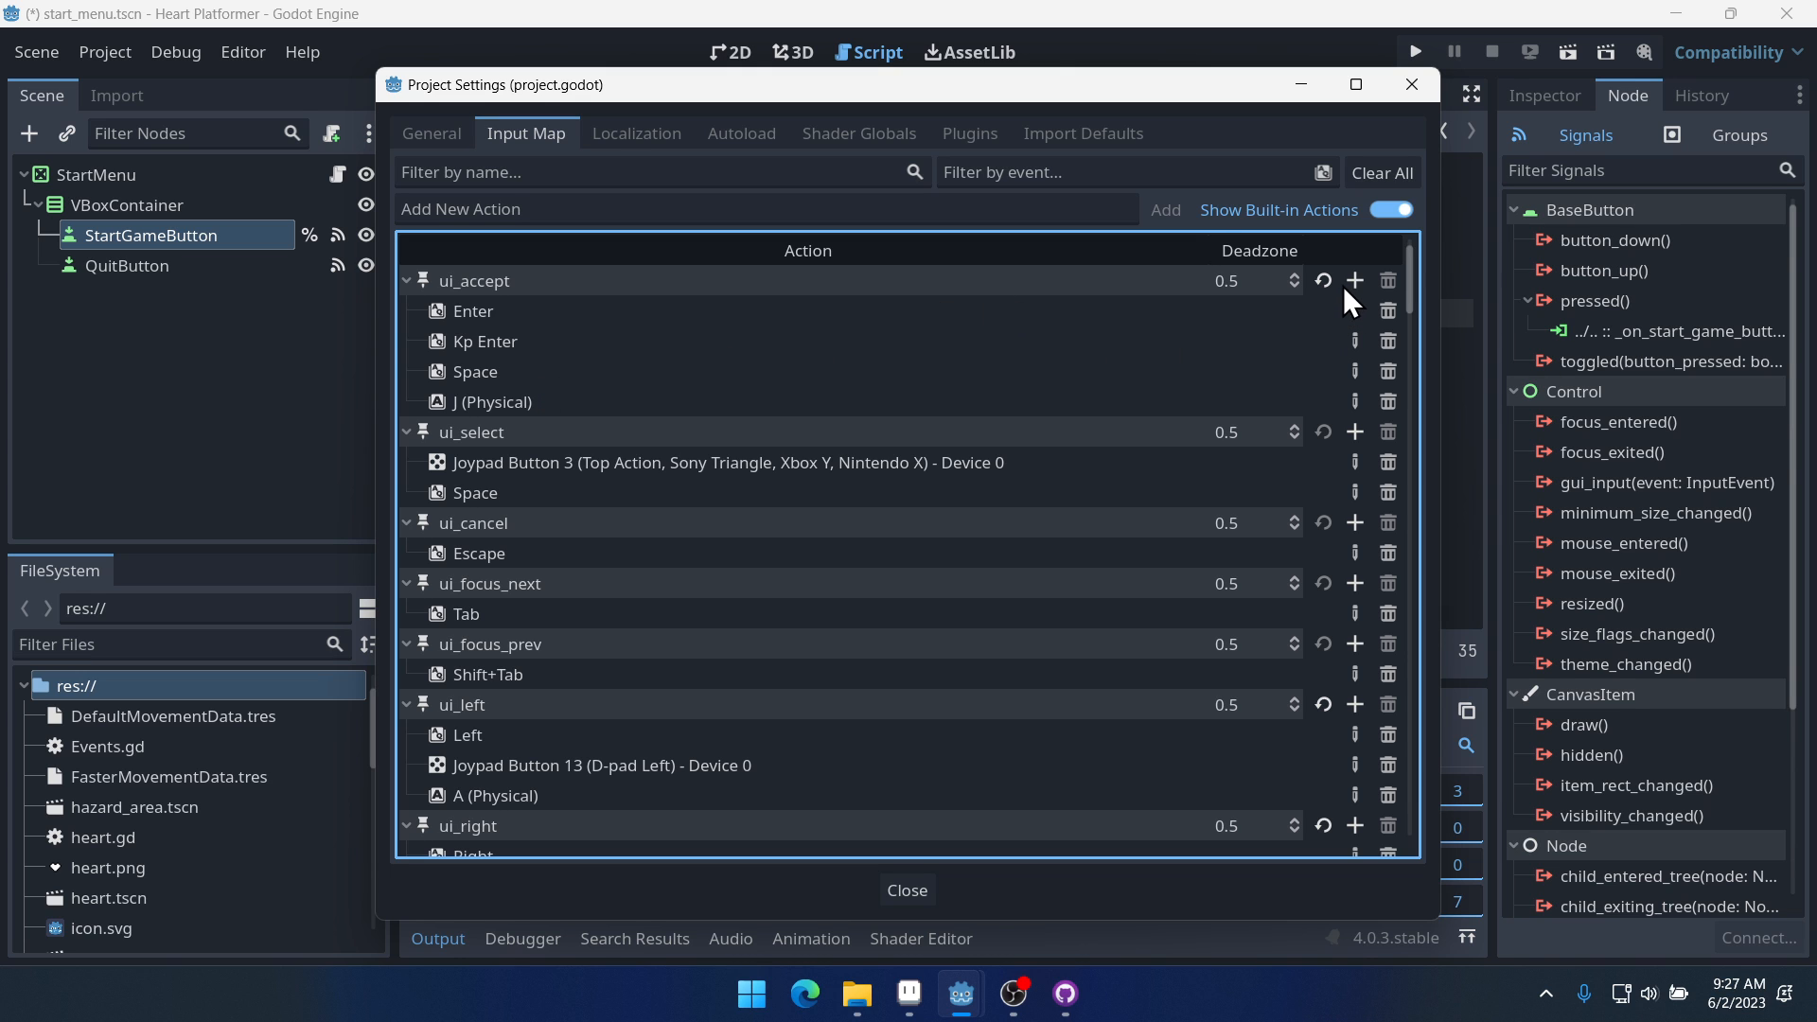
Add Joypad Button 0 as a ui_accept input and start a new event for ui_left
left_click(1355, 280)
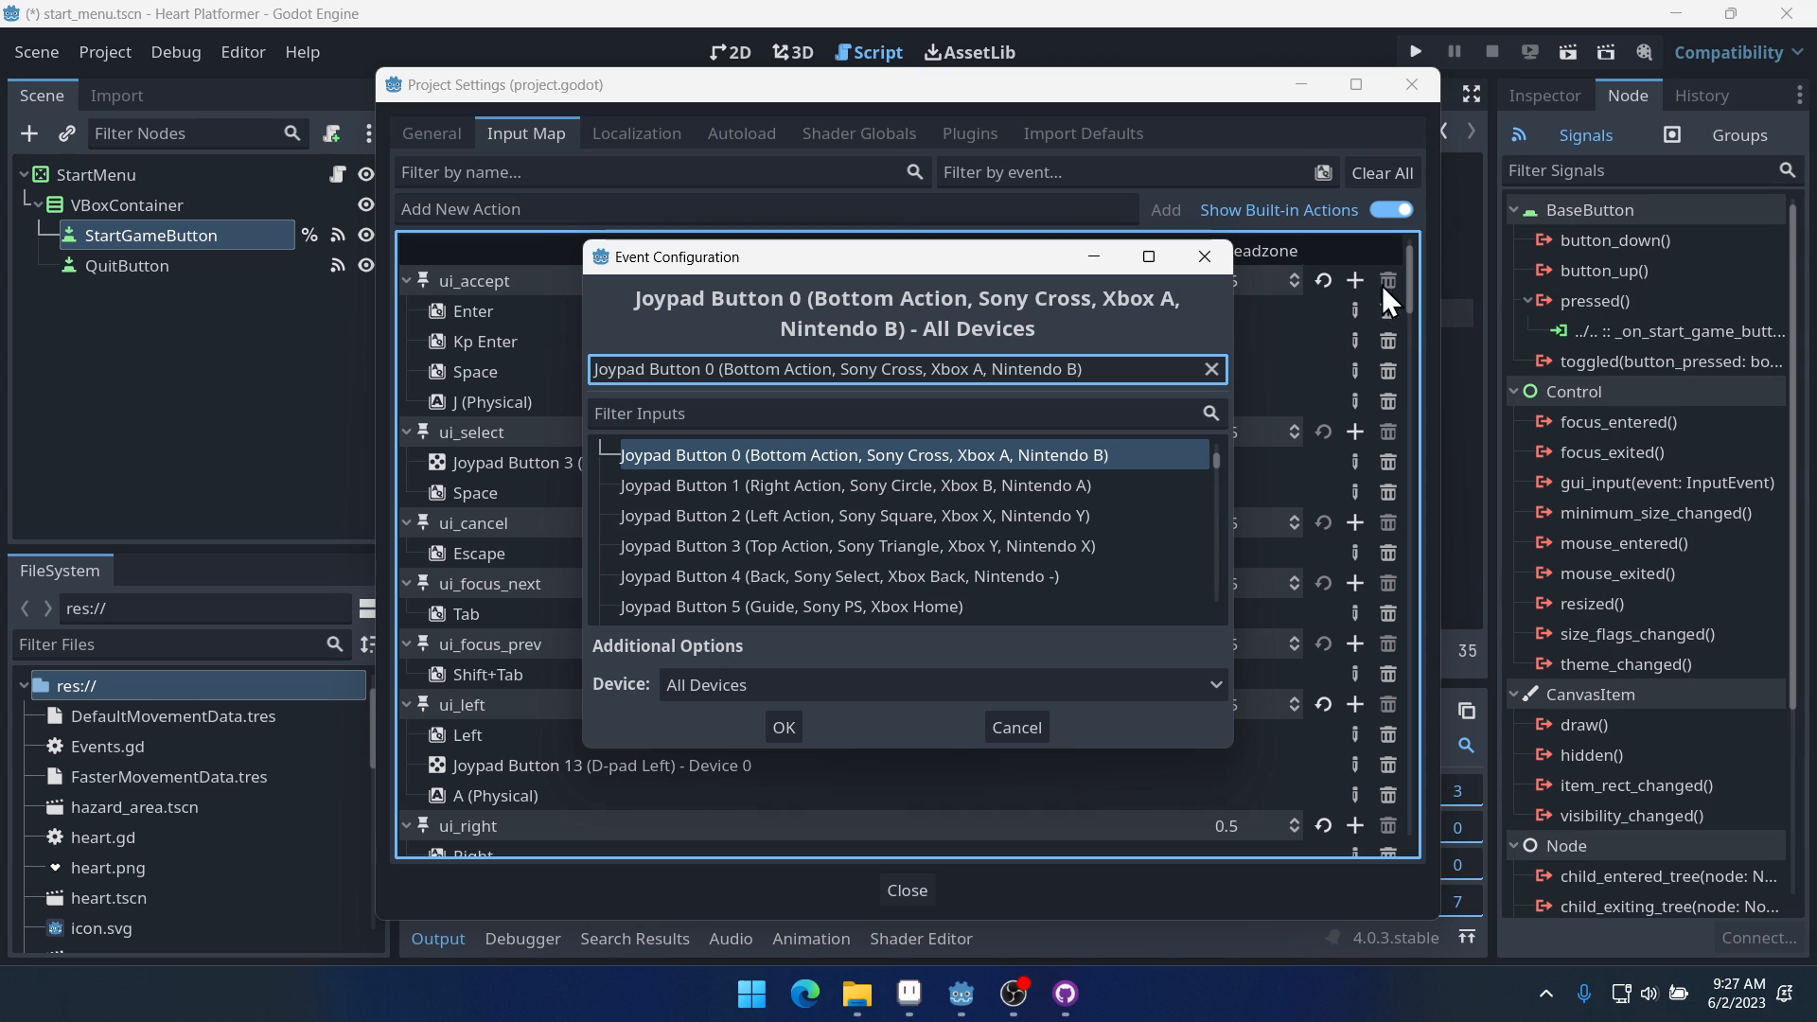
mouse_move(994, 595)
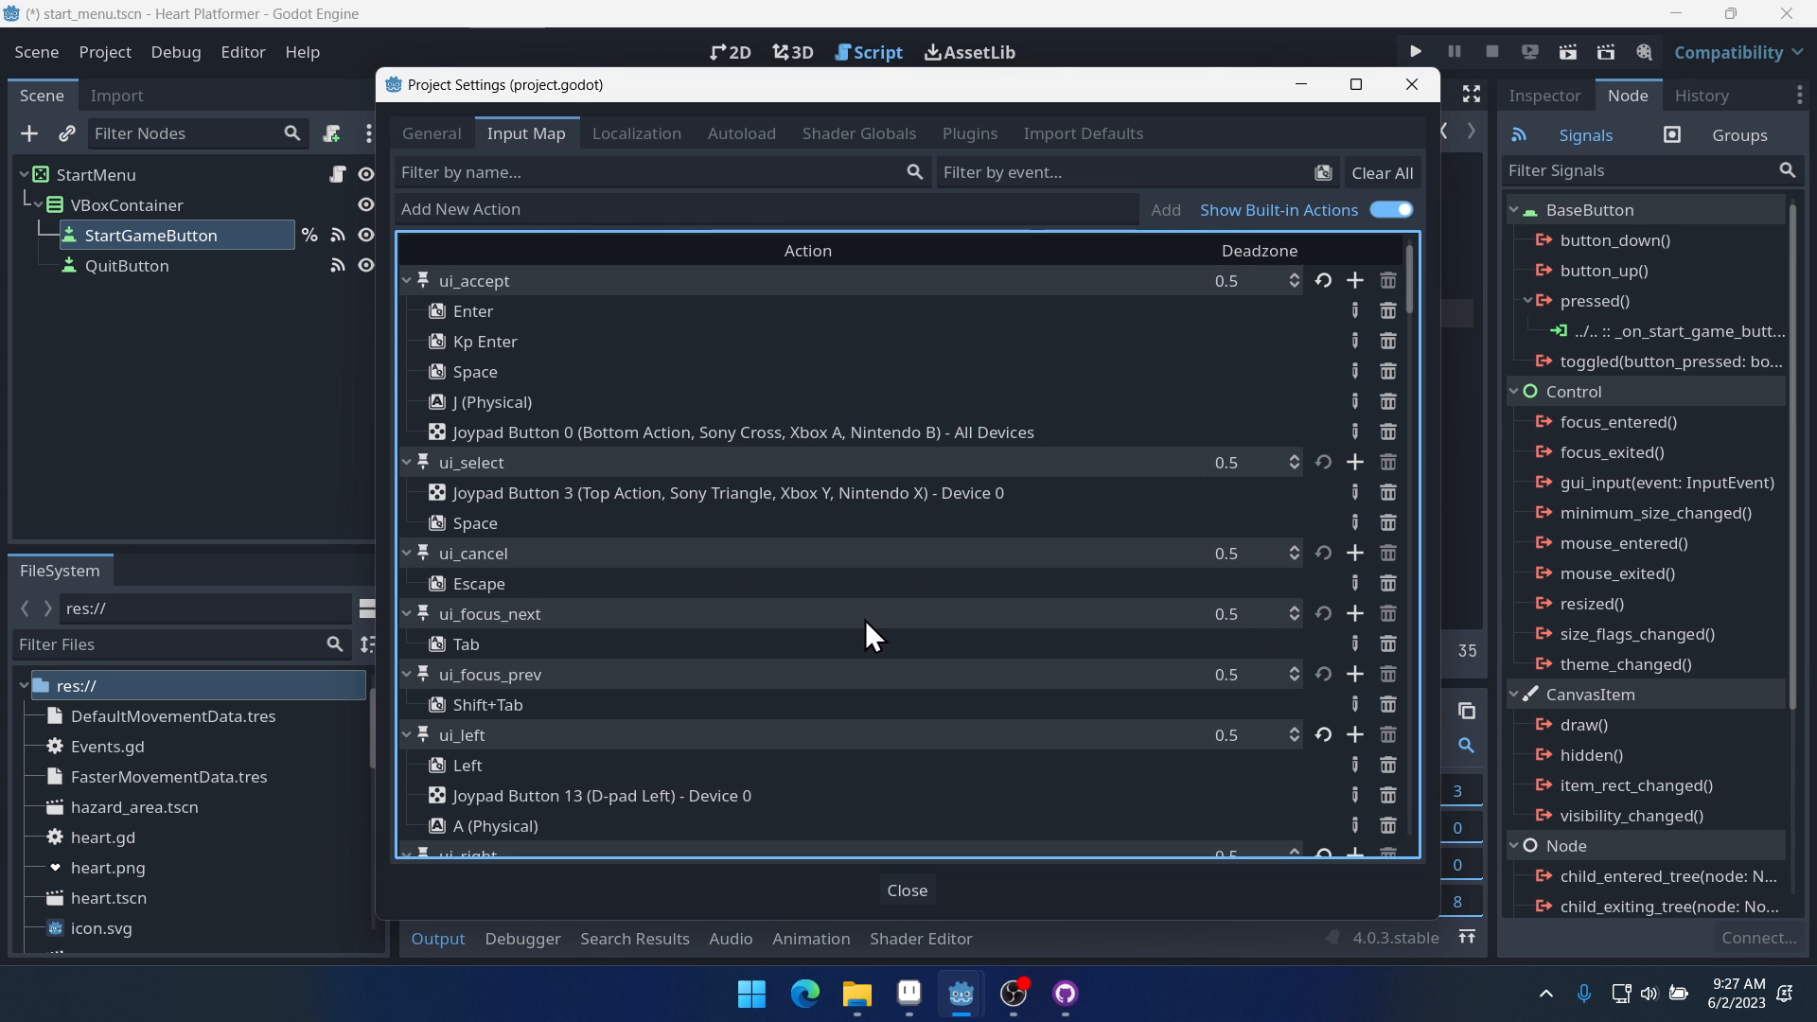
scroll("down", 3)
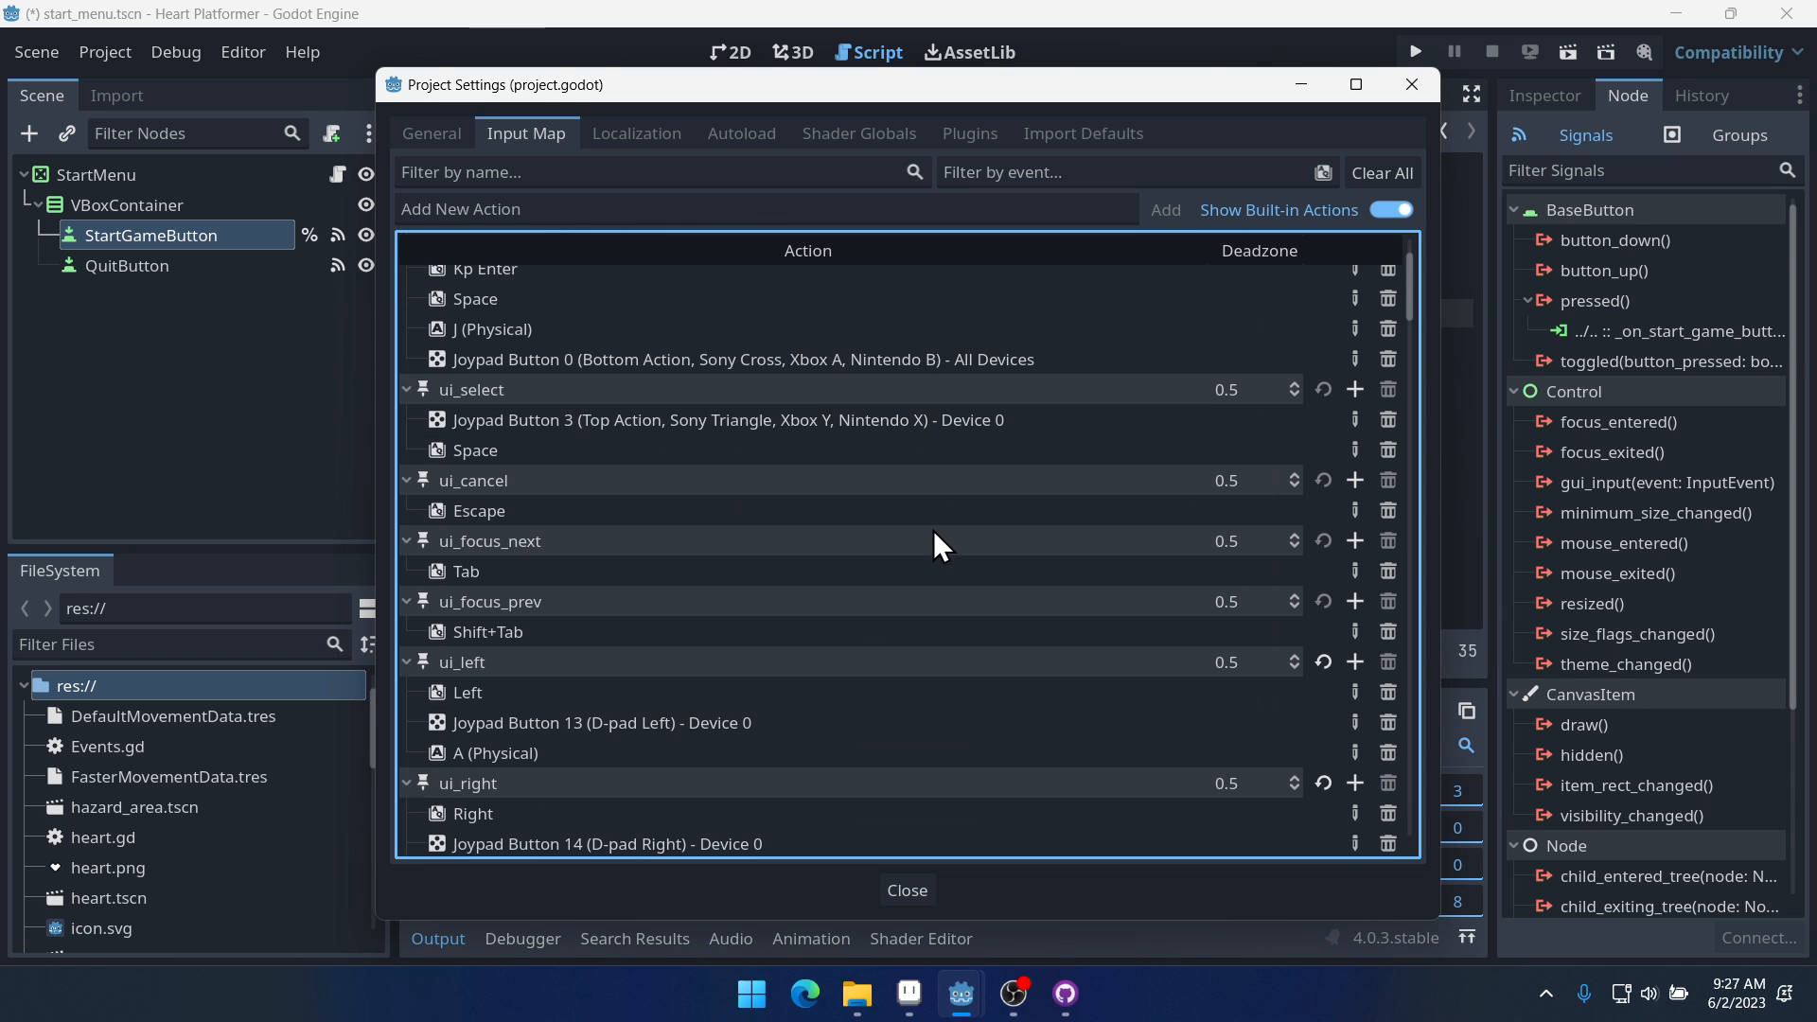
scroll("down", 3)
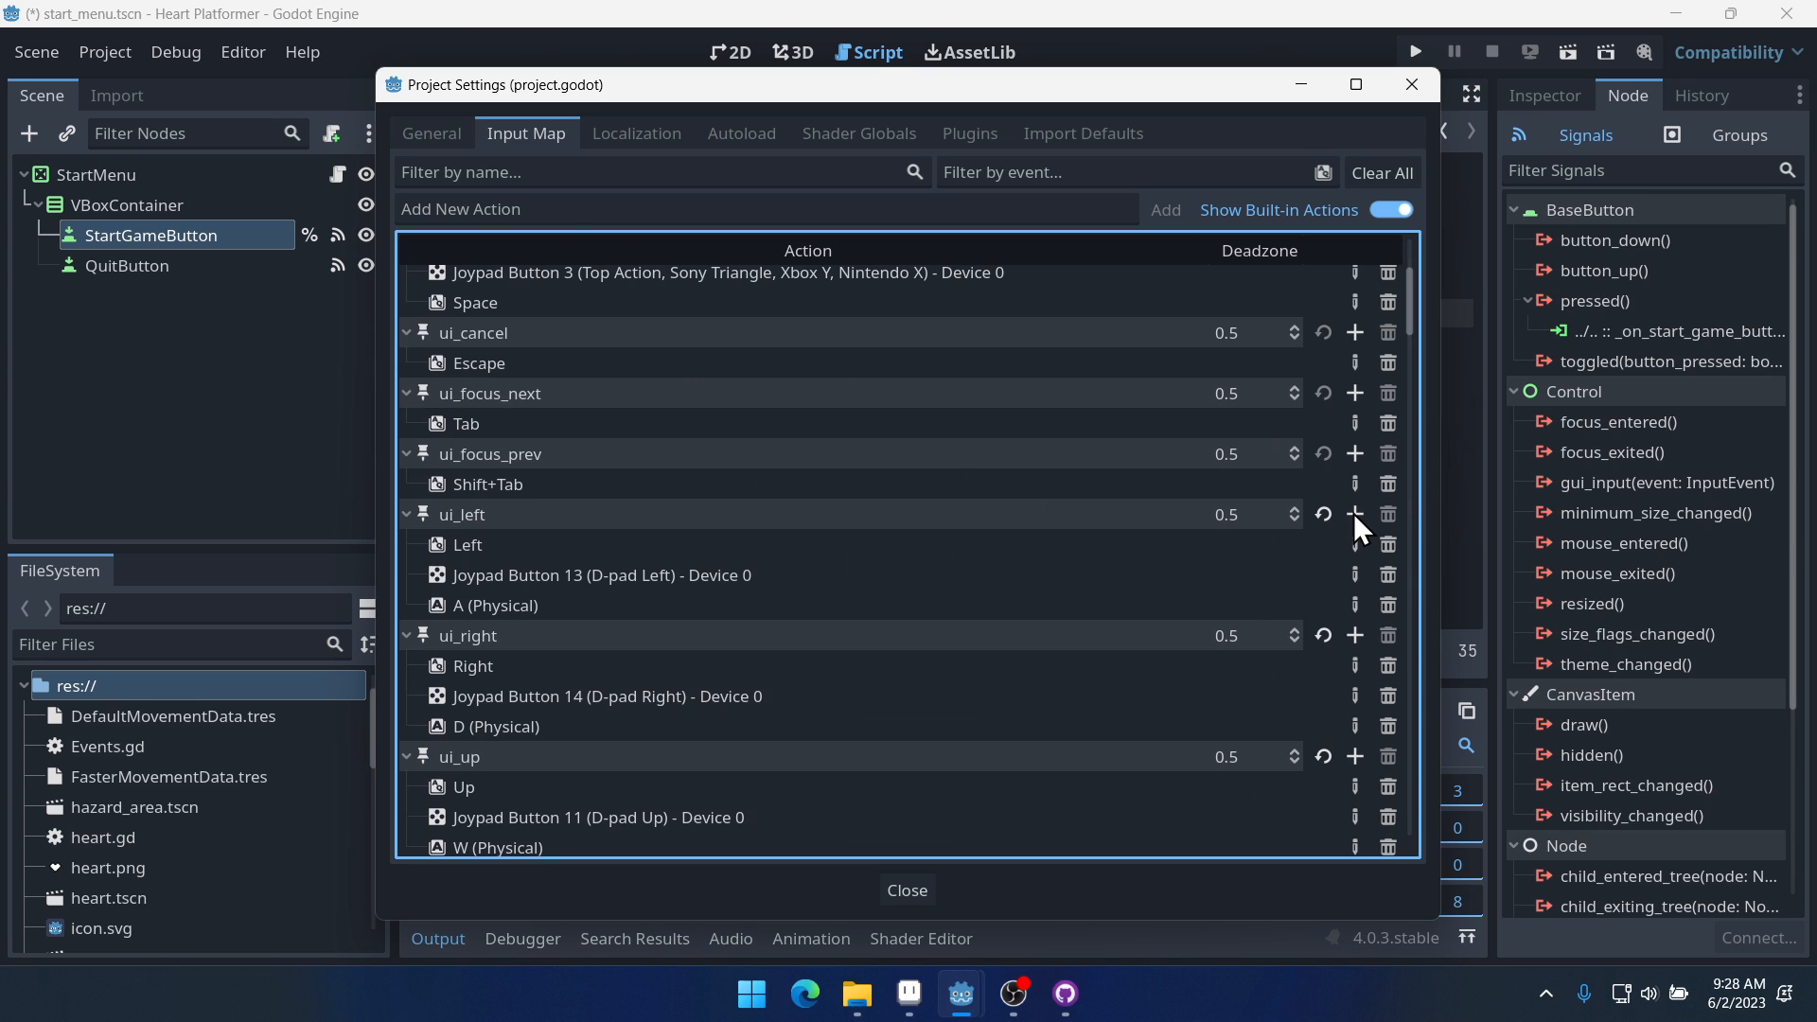
left_click(1353, 513)
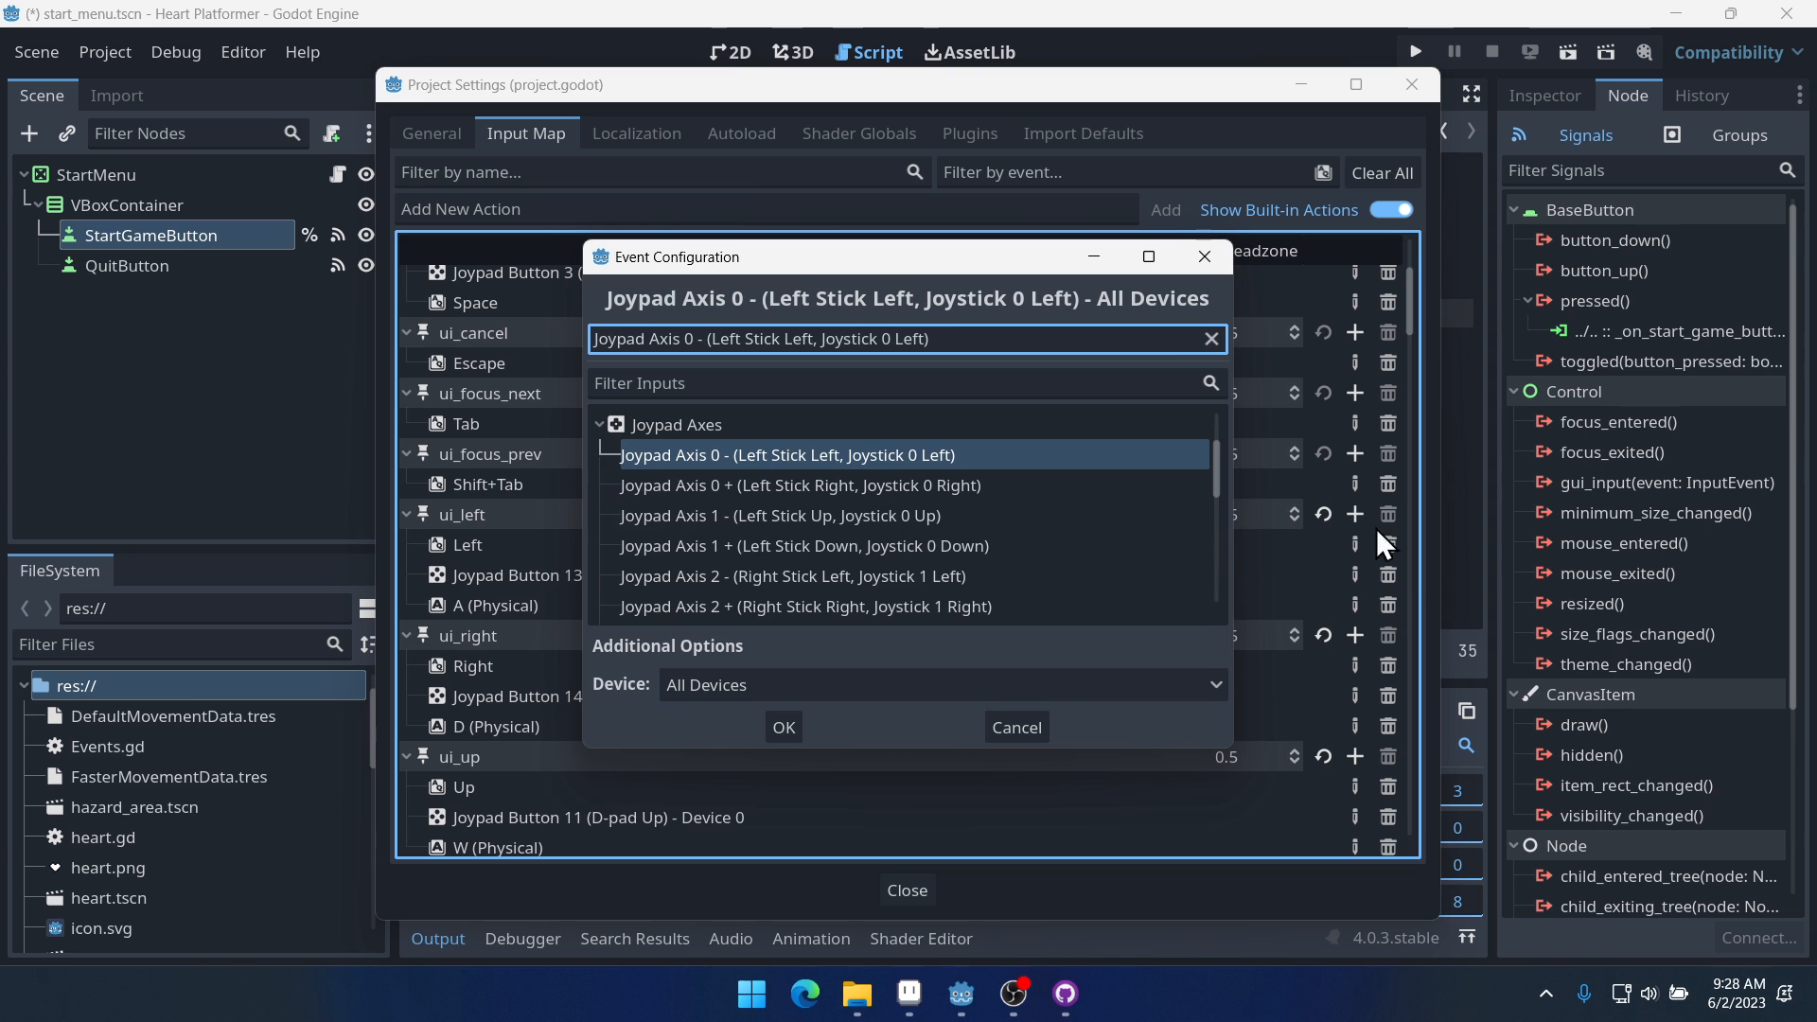
Bind the left stick axes to ui_left, ui_right, ui_up and ui_down
left_click(784, 727)
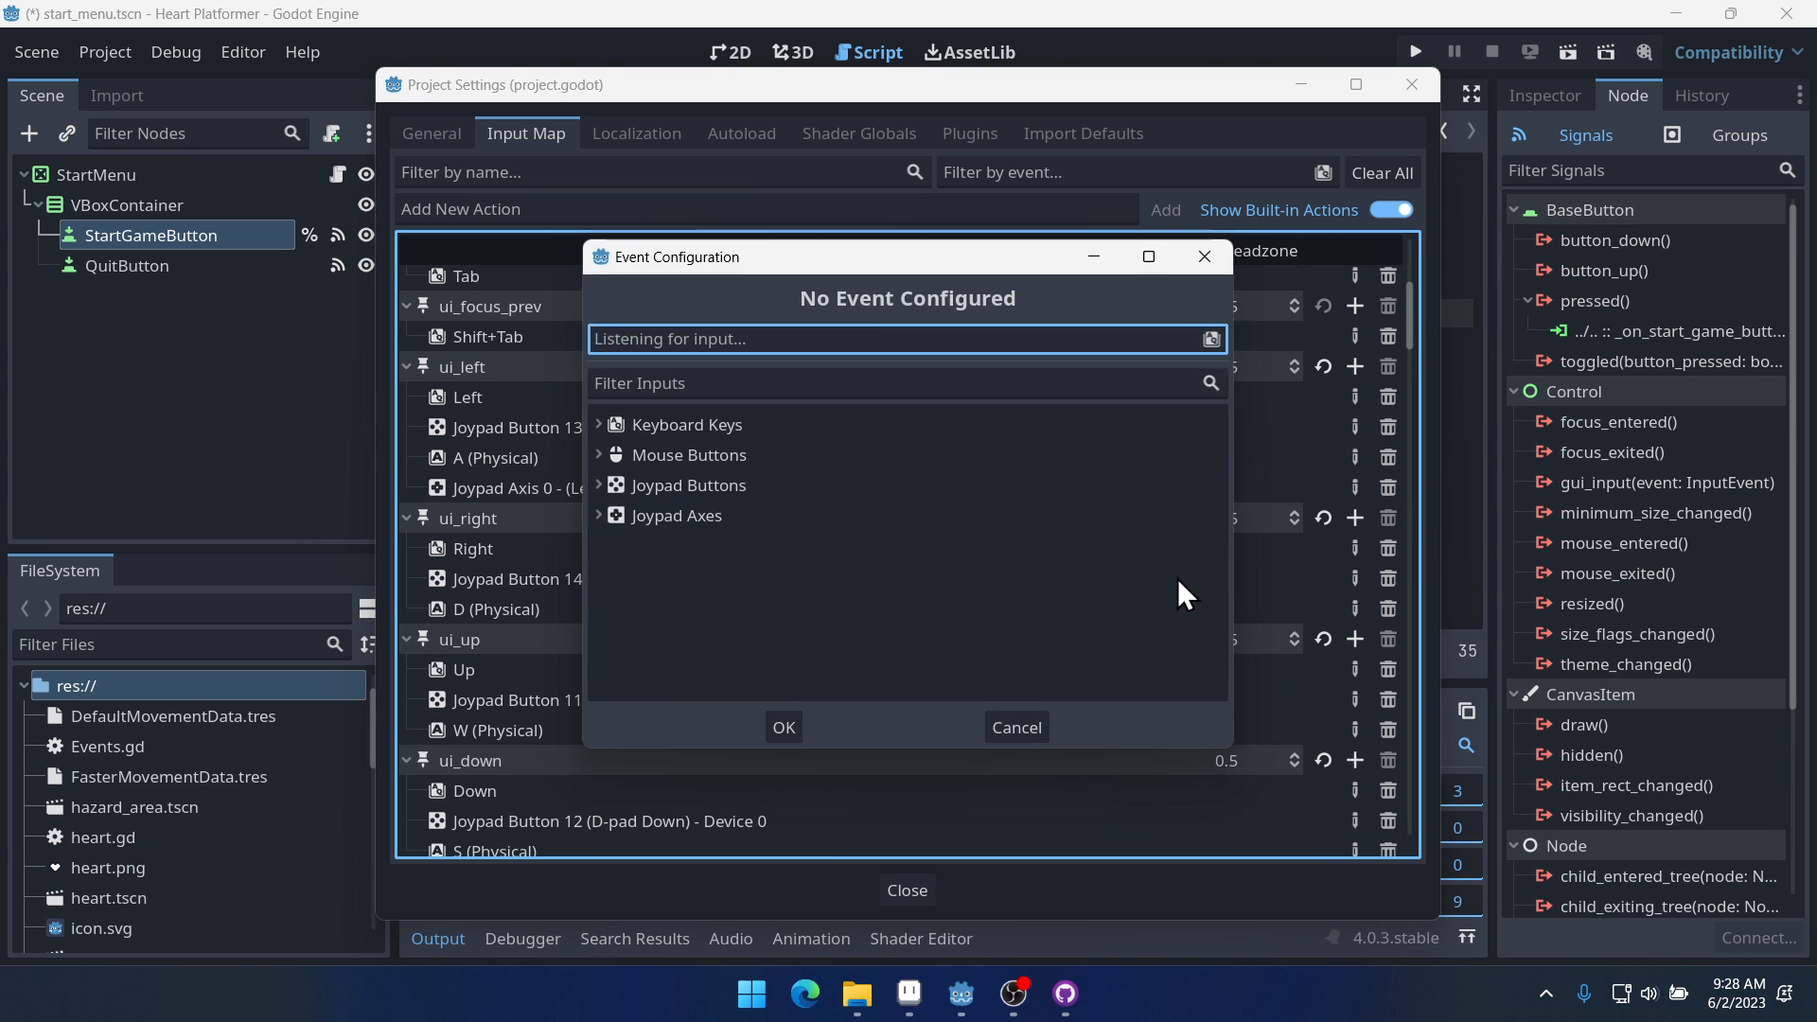
left_click(1014, 726)
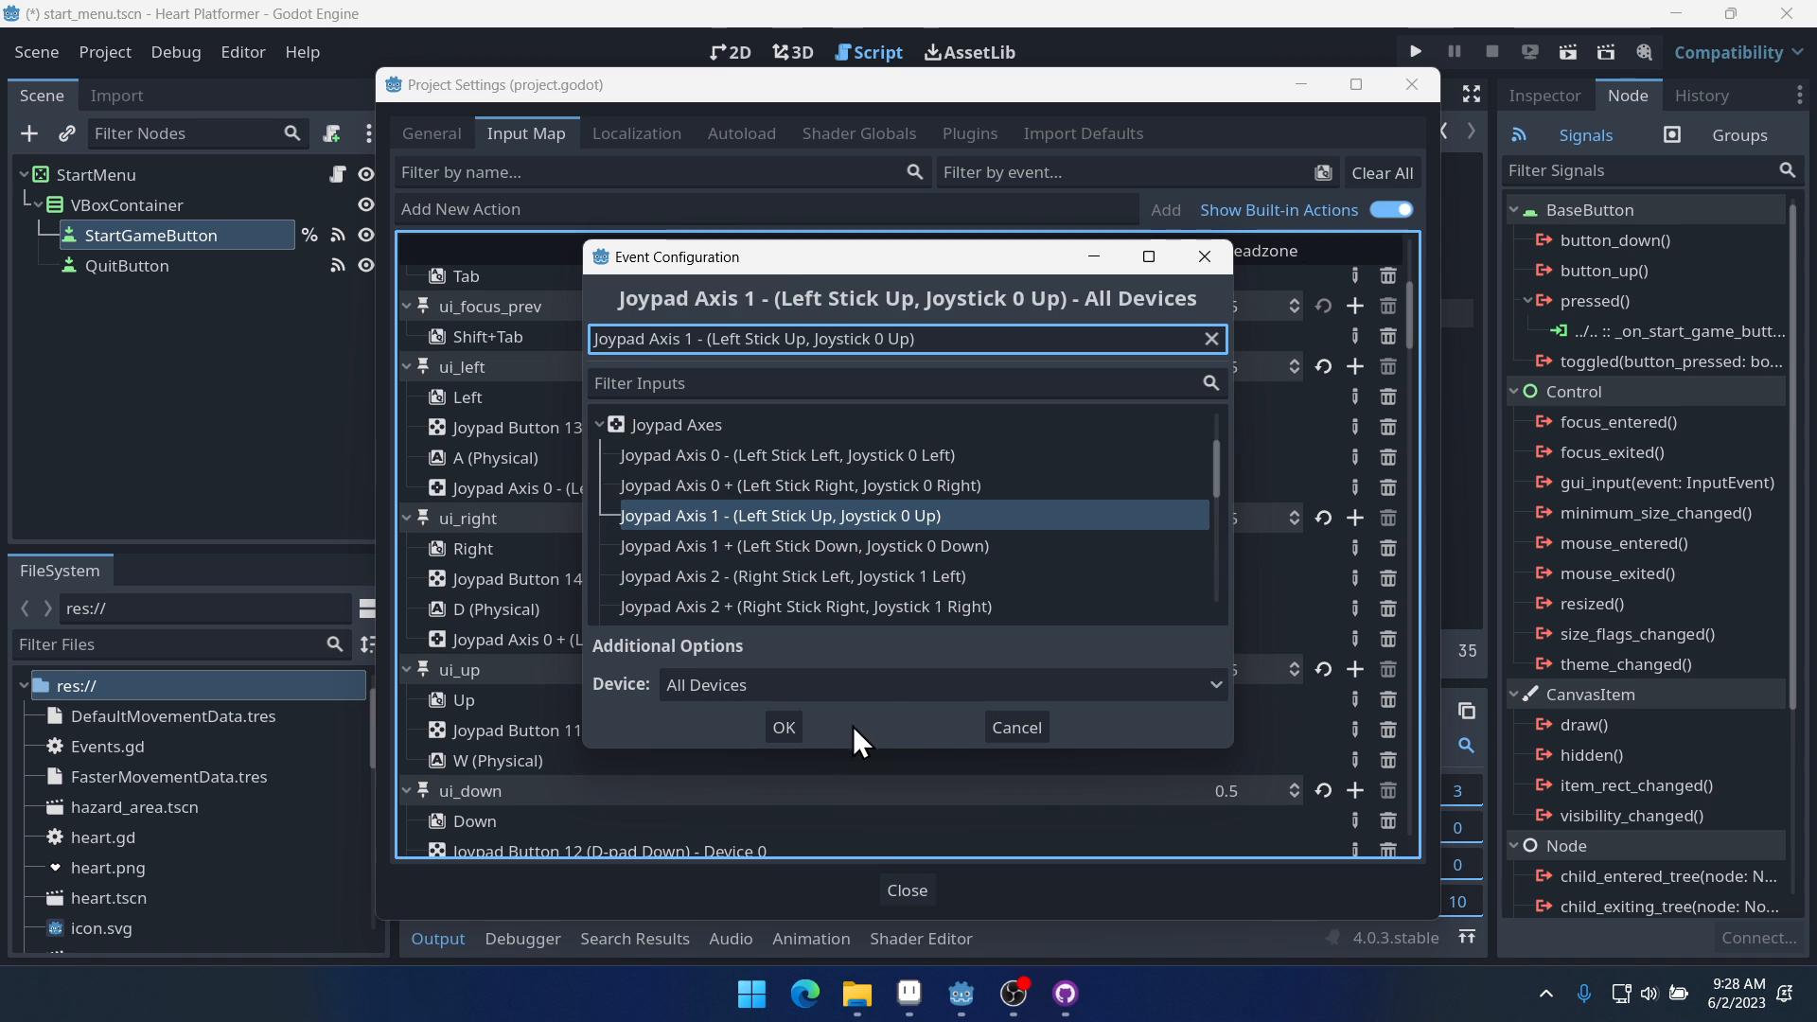
left_click(784, 727)
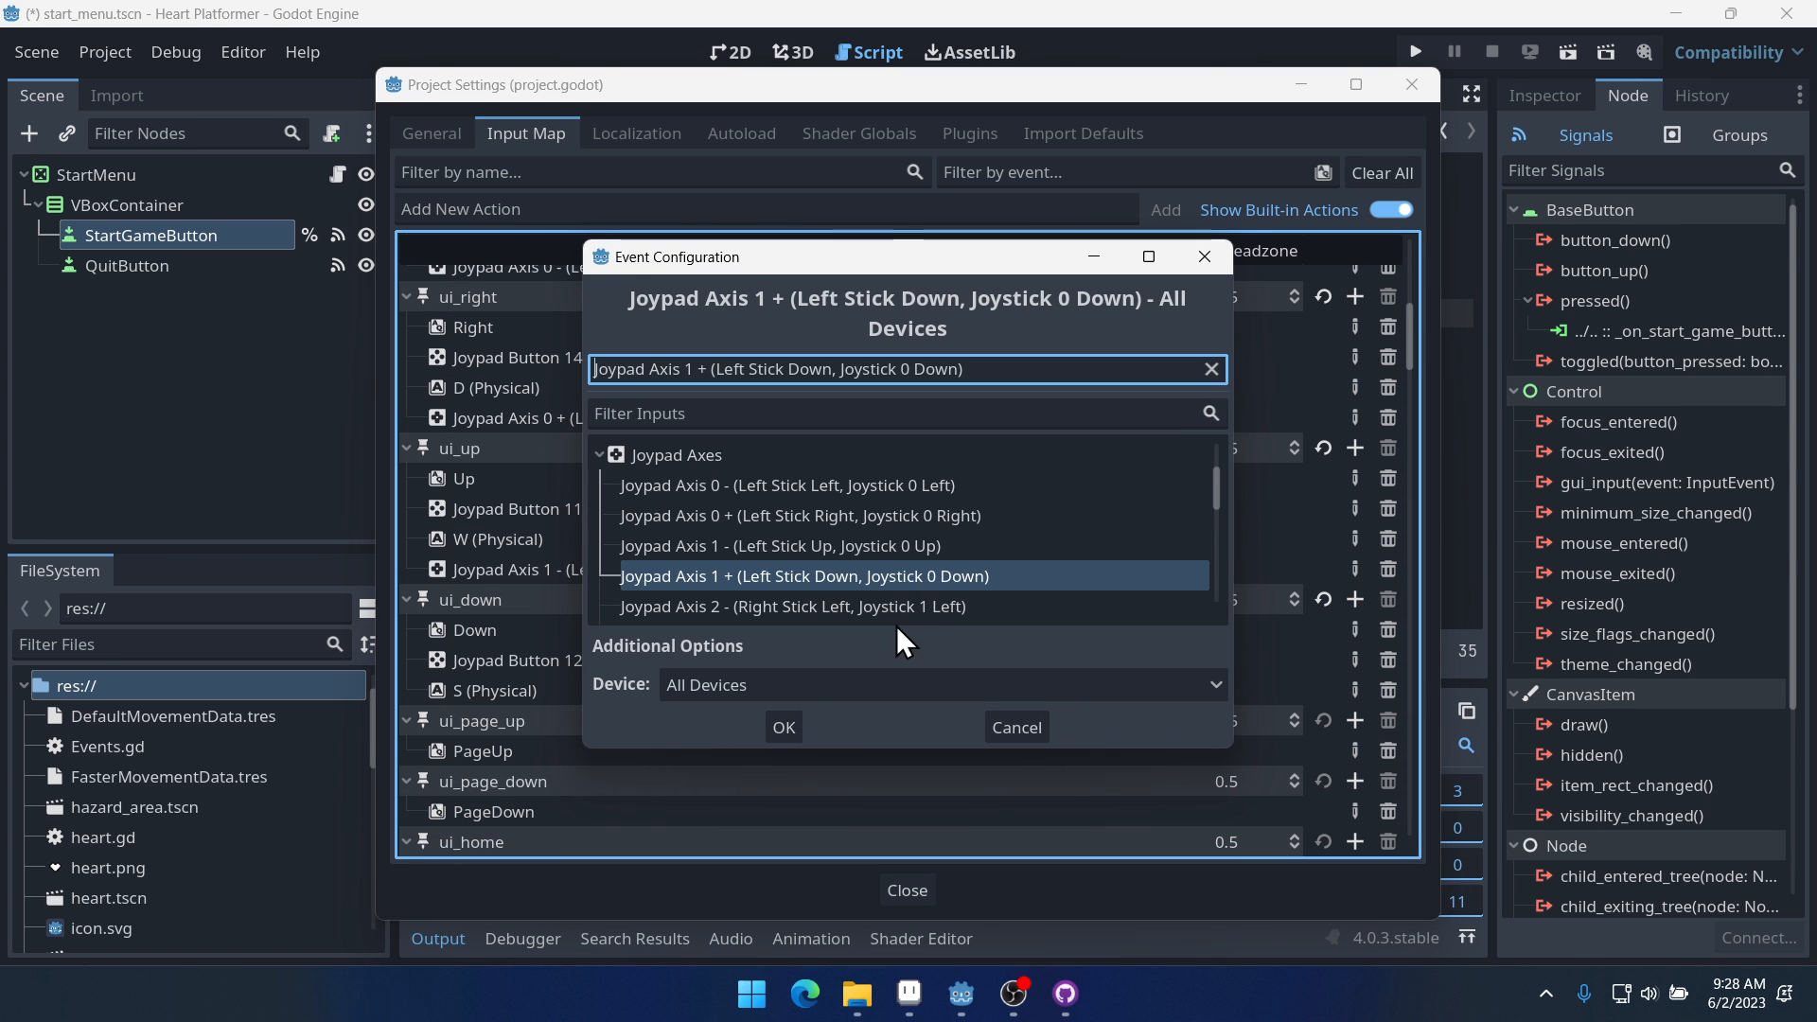
left_click(783, 727)
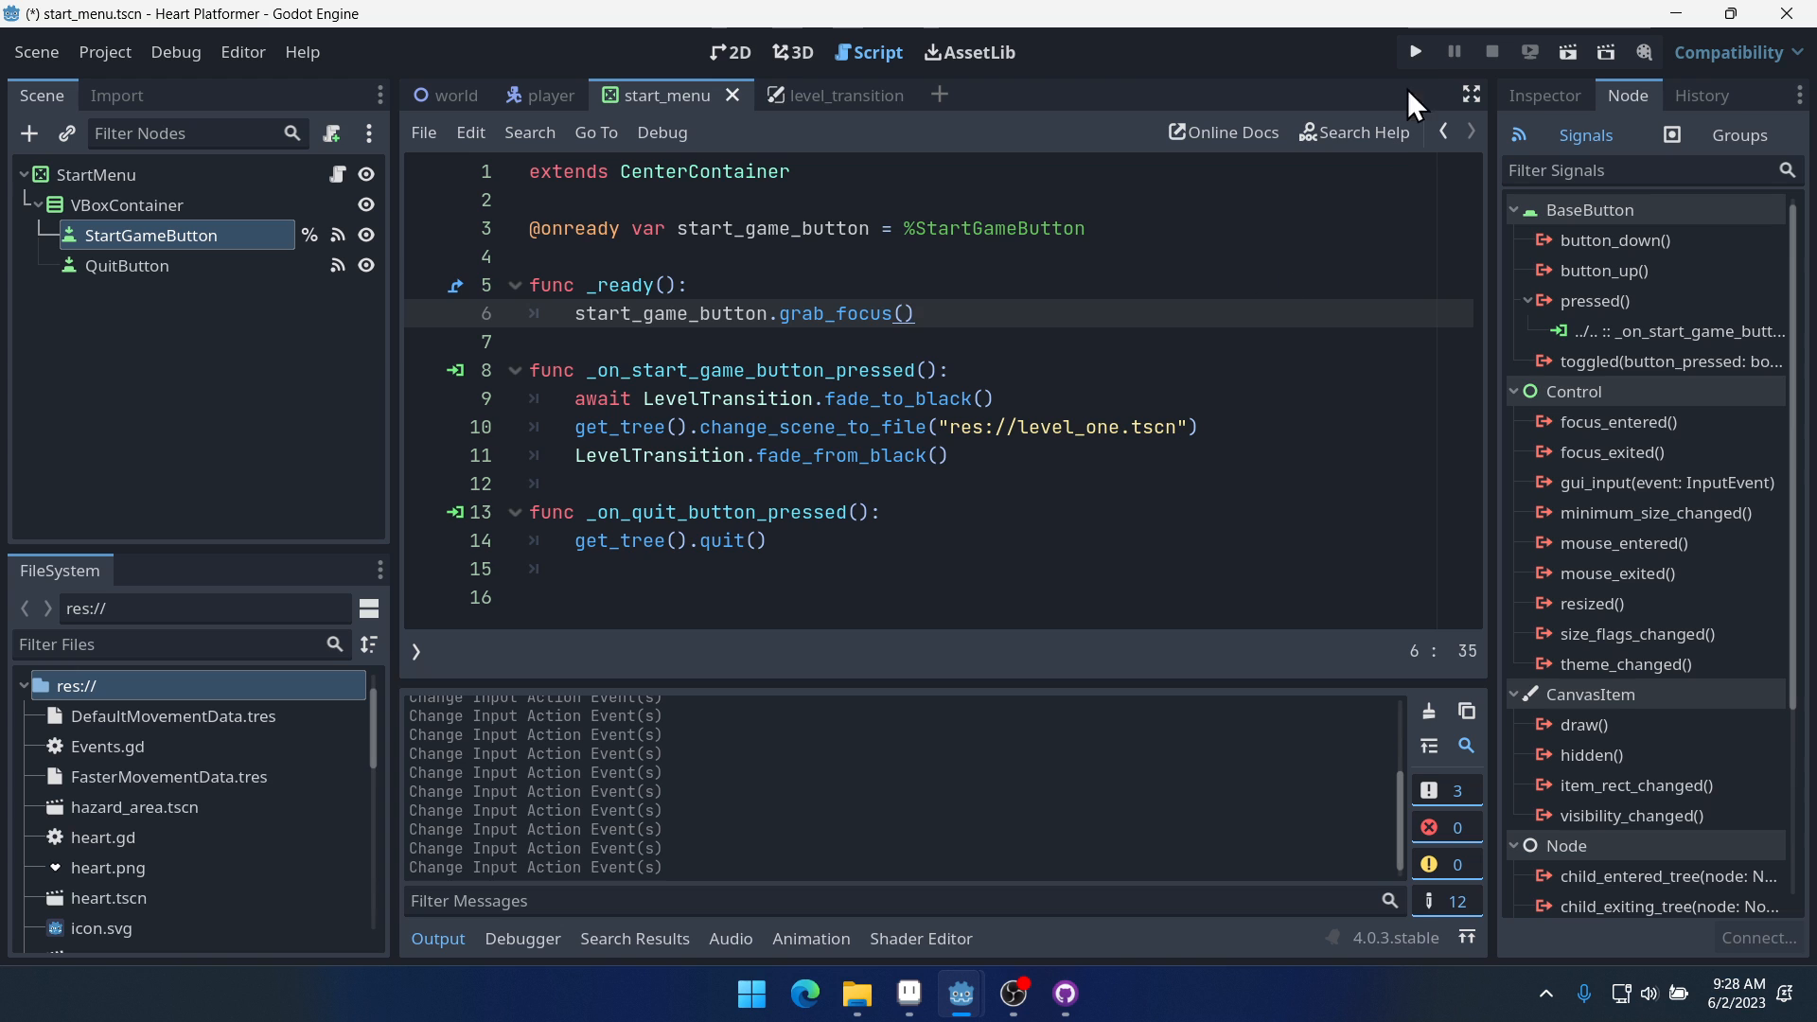
left_click(1413, 53)
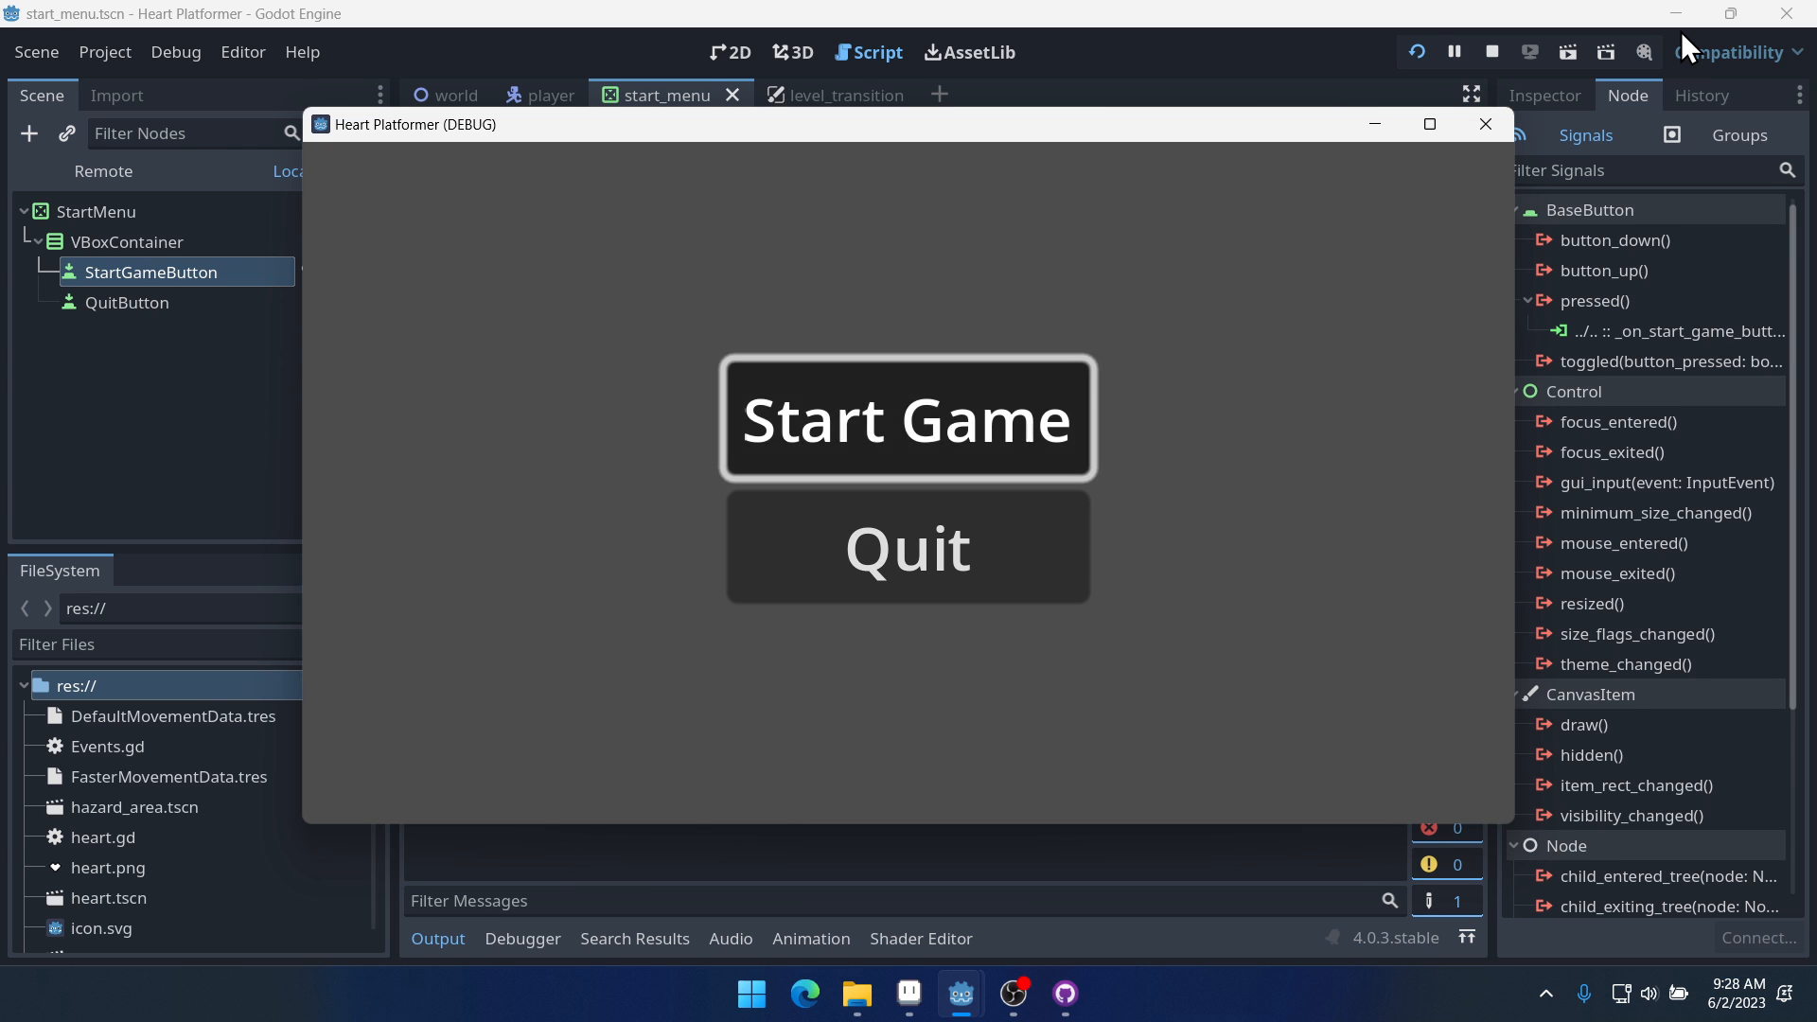
left_click(906, 418)
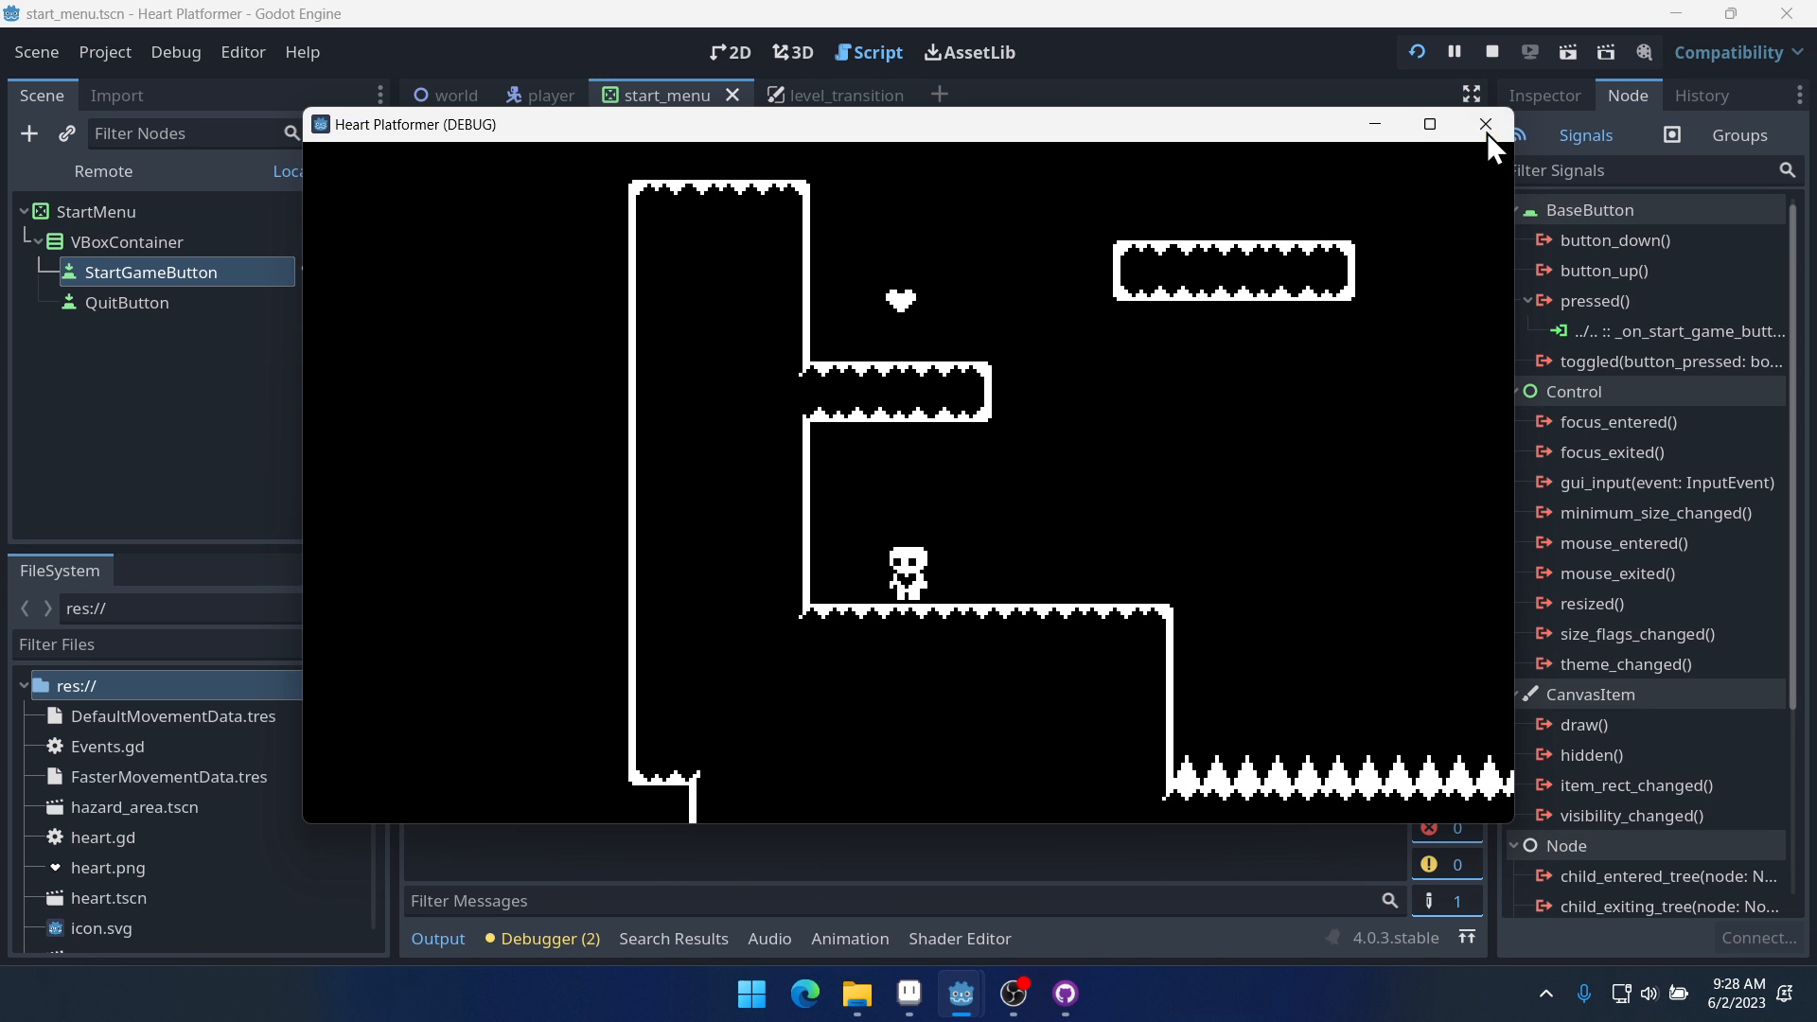
left_click(1485, 125)
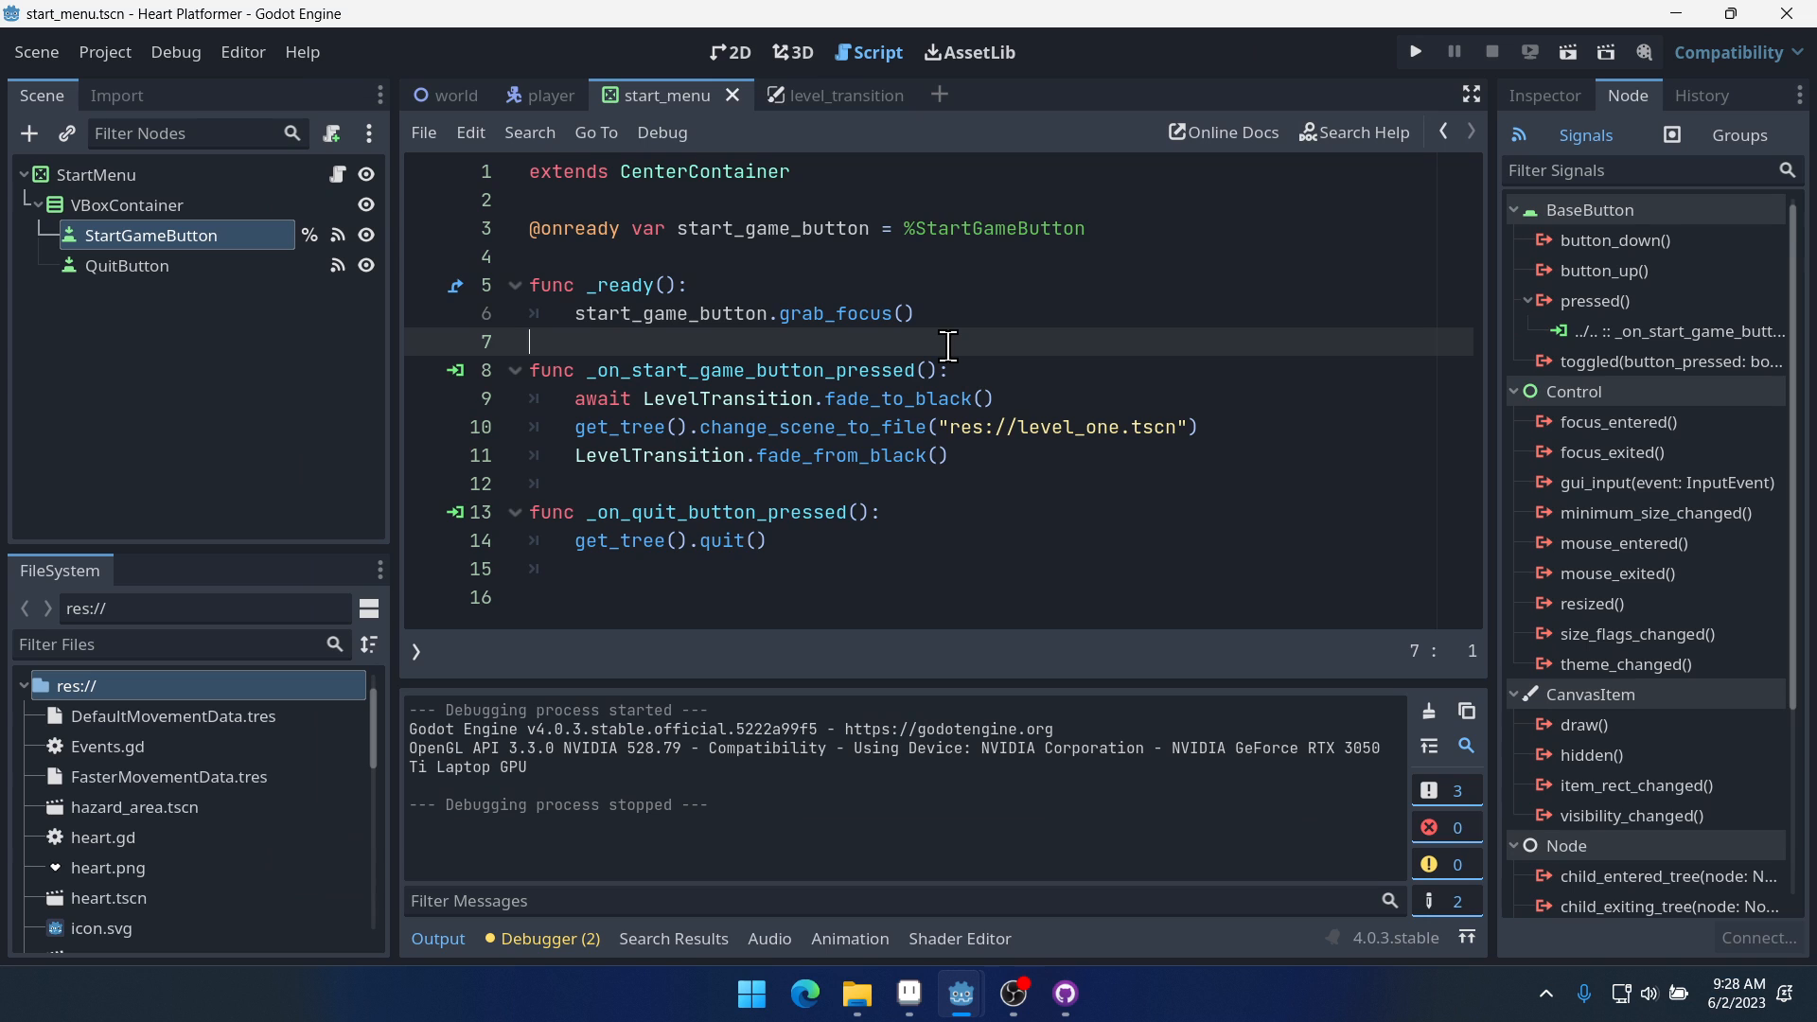
Return to the start menu 2D layout and view QuitButton's signals with pressed connected
triple_click(741, 312)
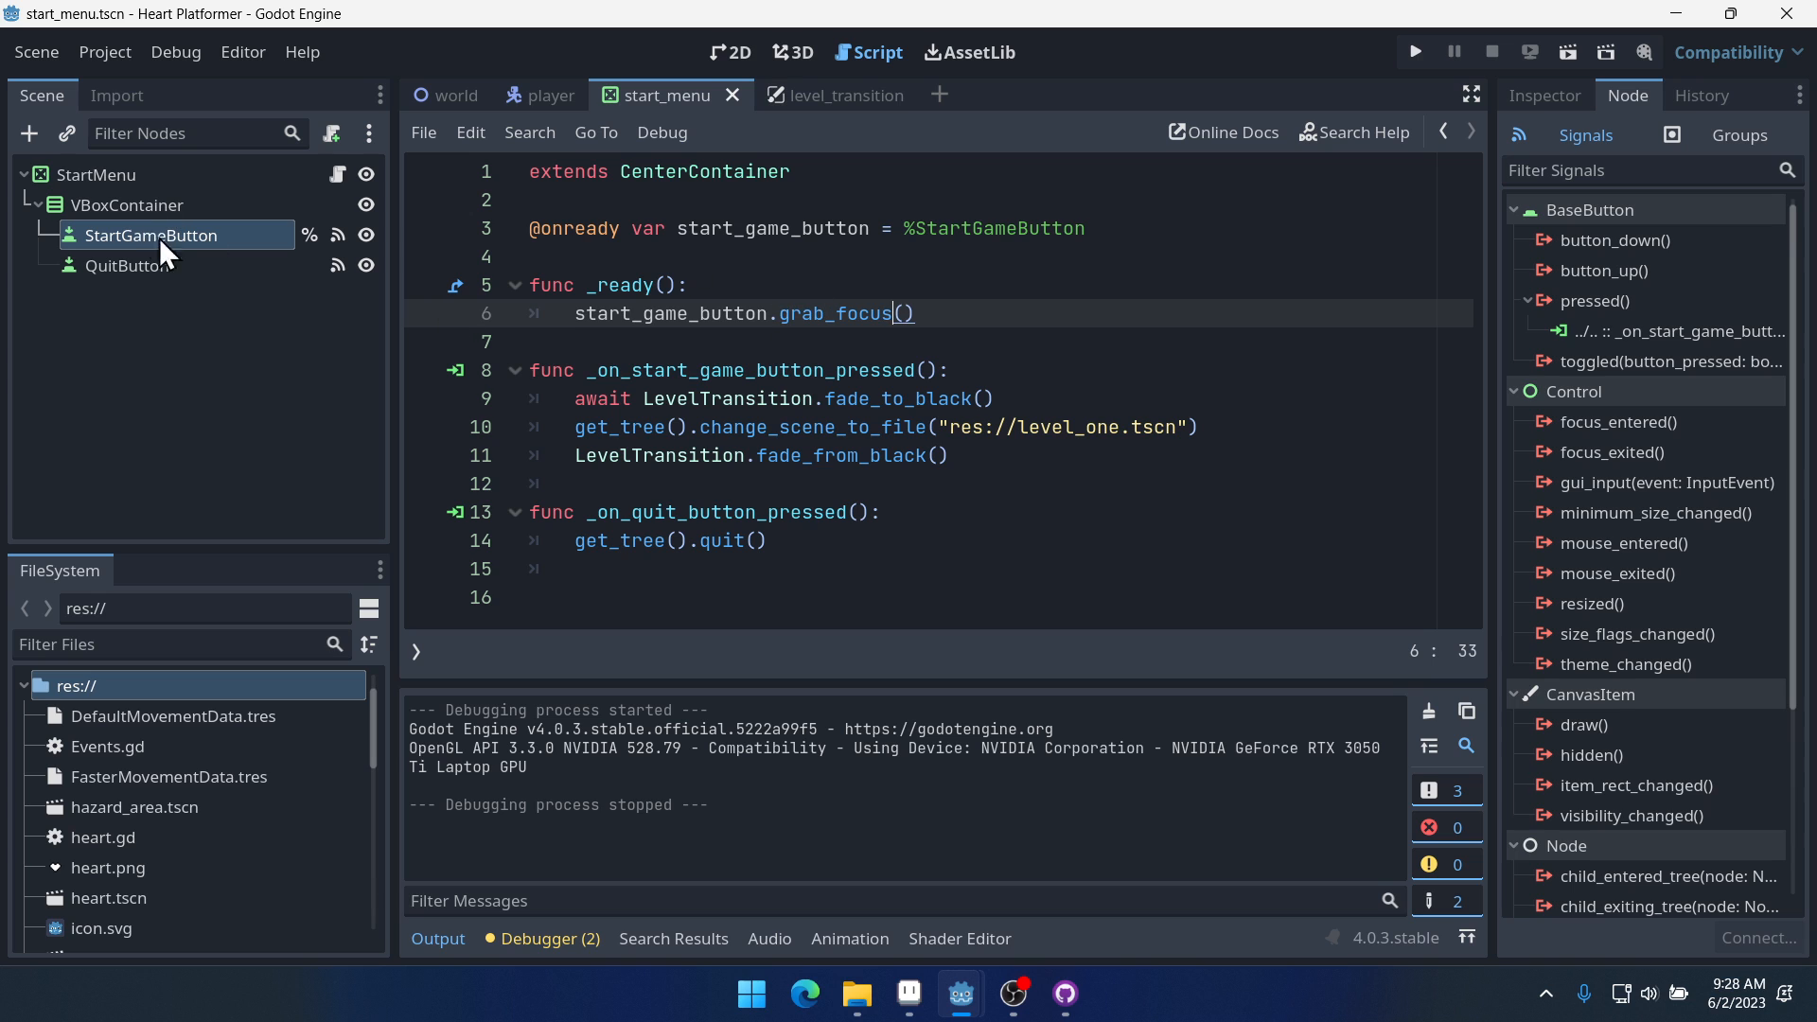
mouse_move(1013, 433)
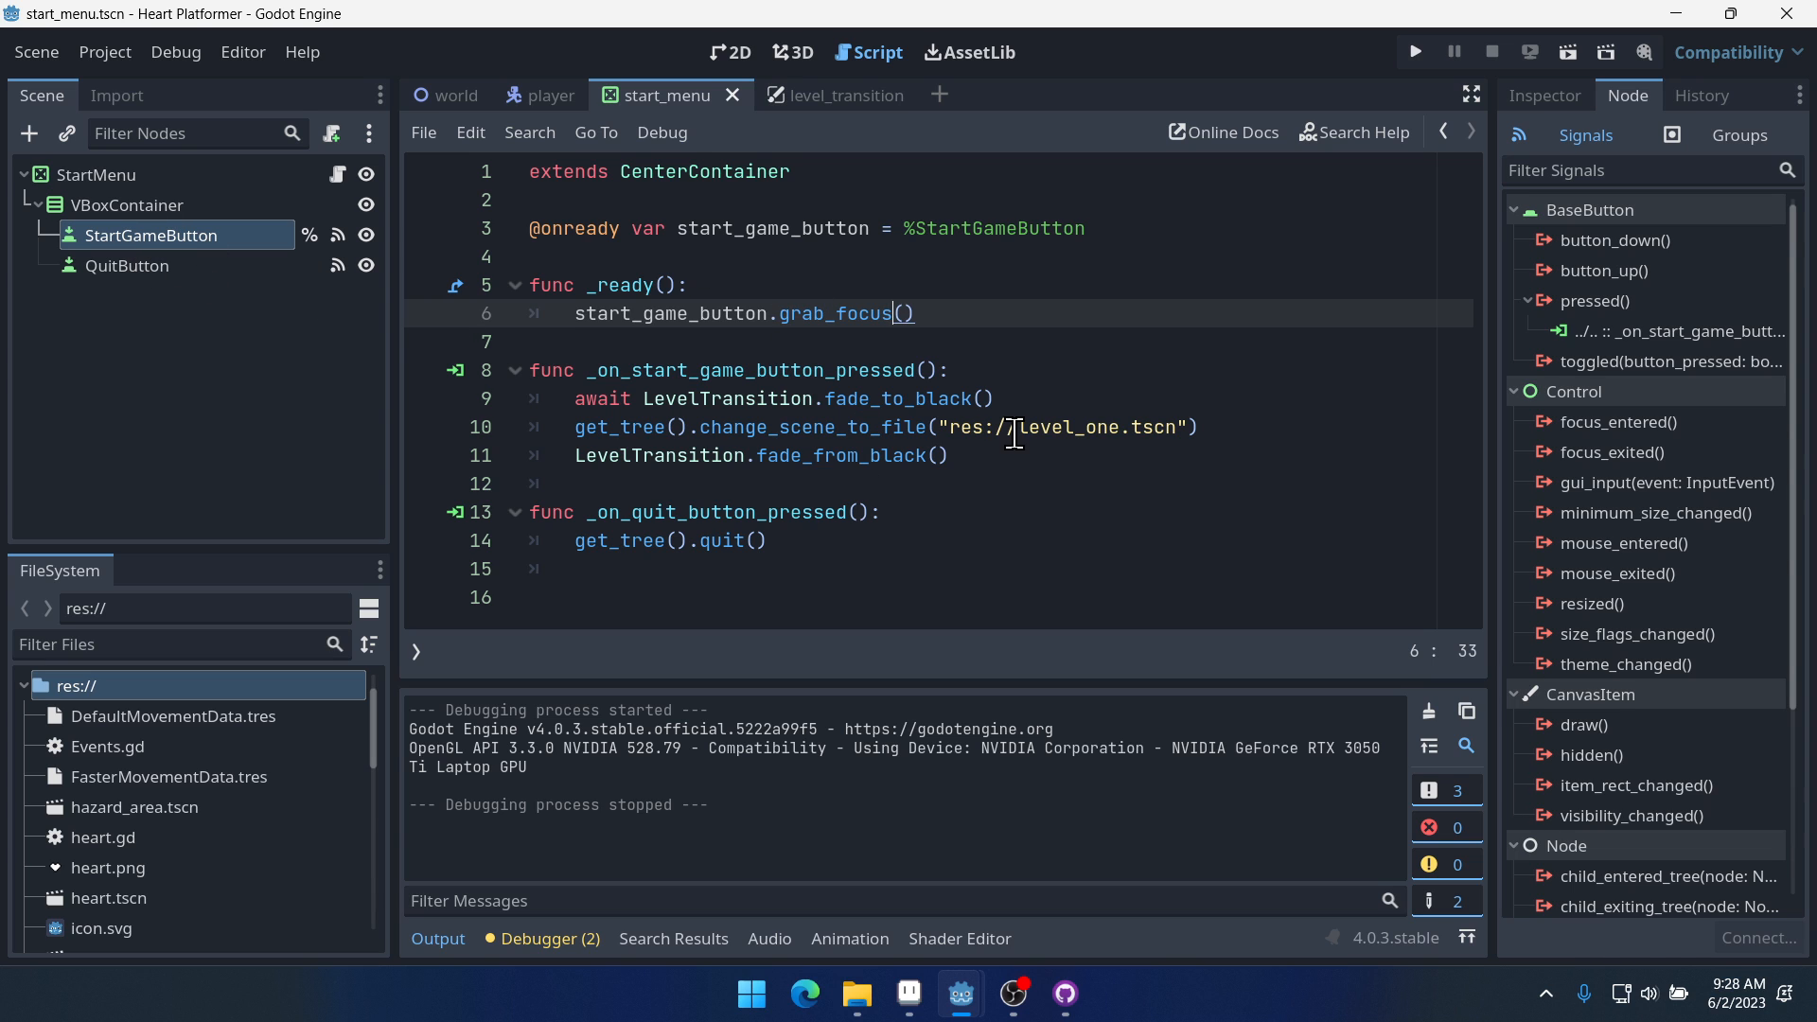
mouse_move(392, 289)
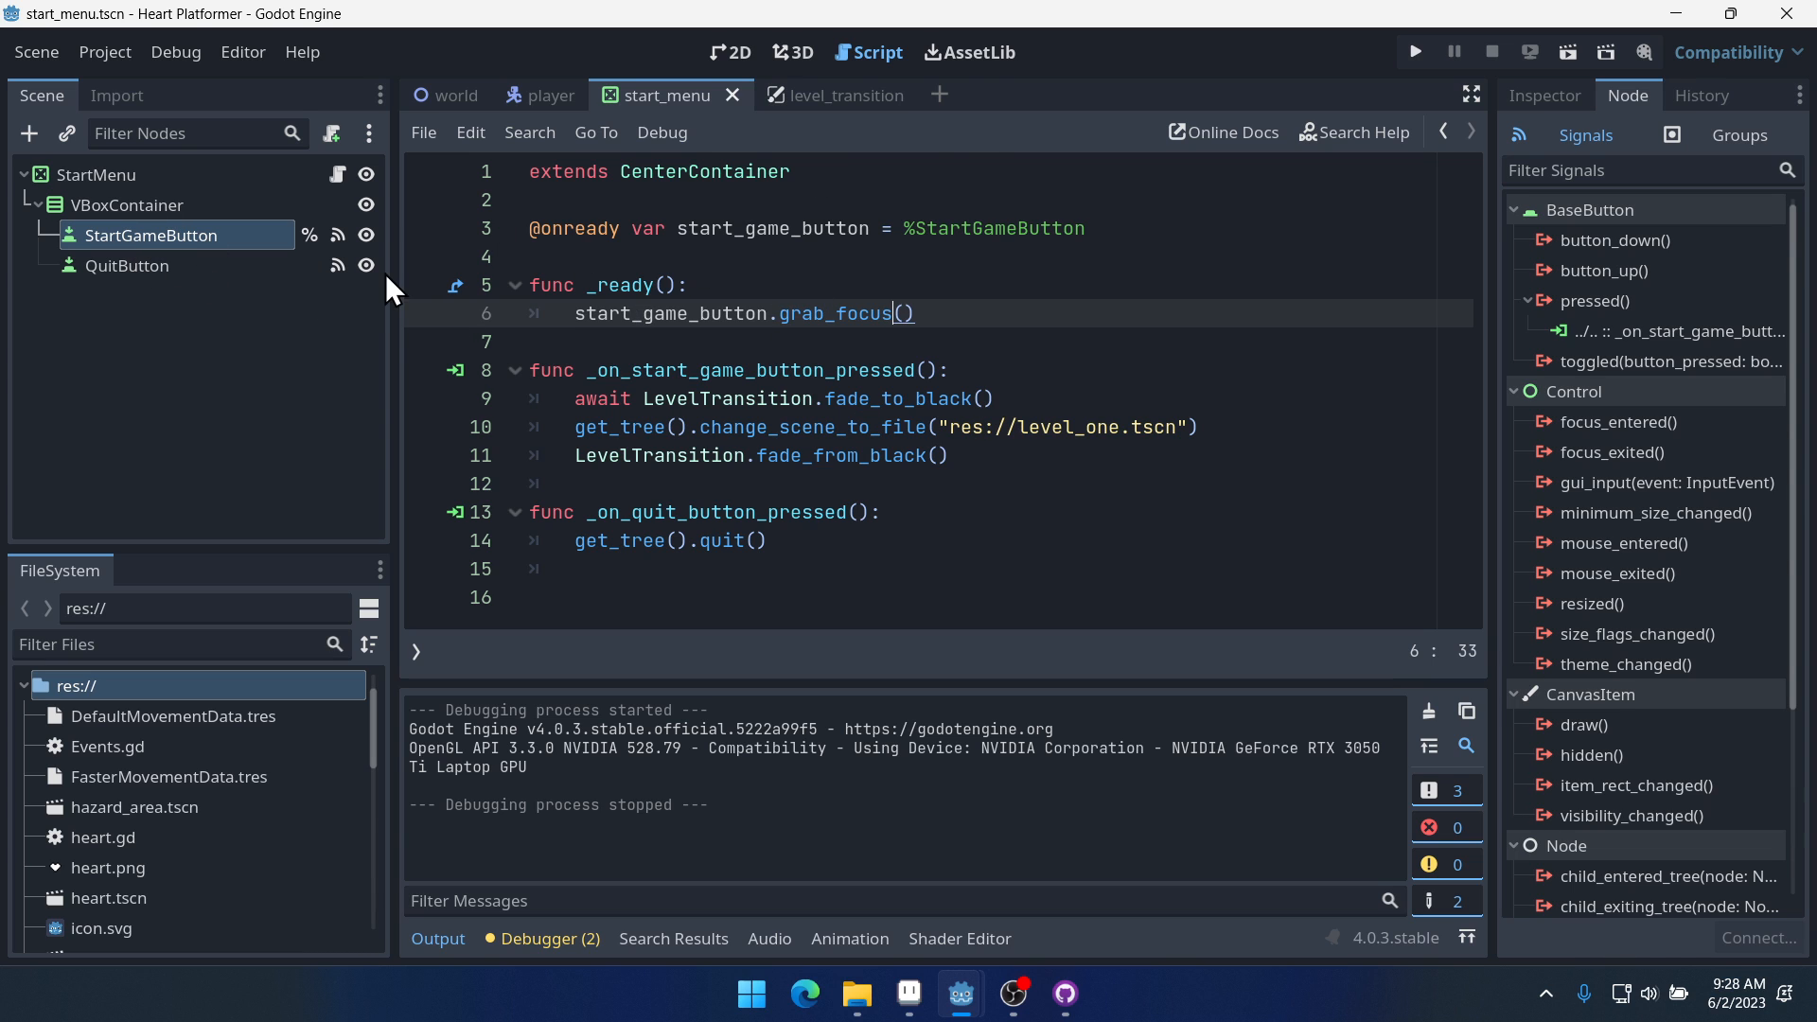
left_click(731, 53)
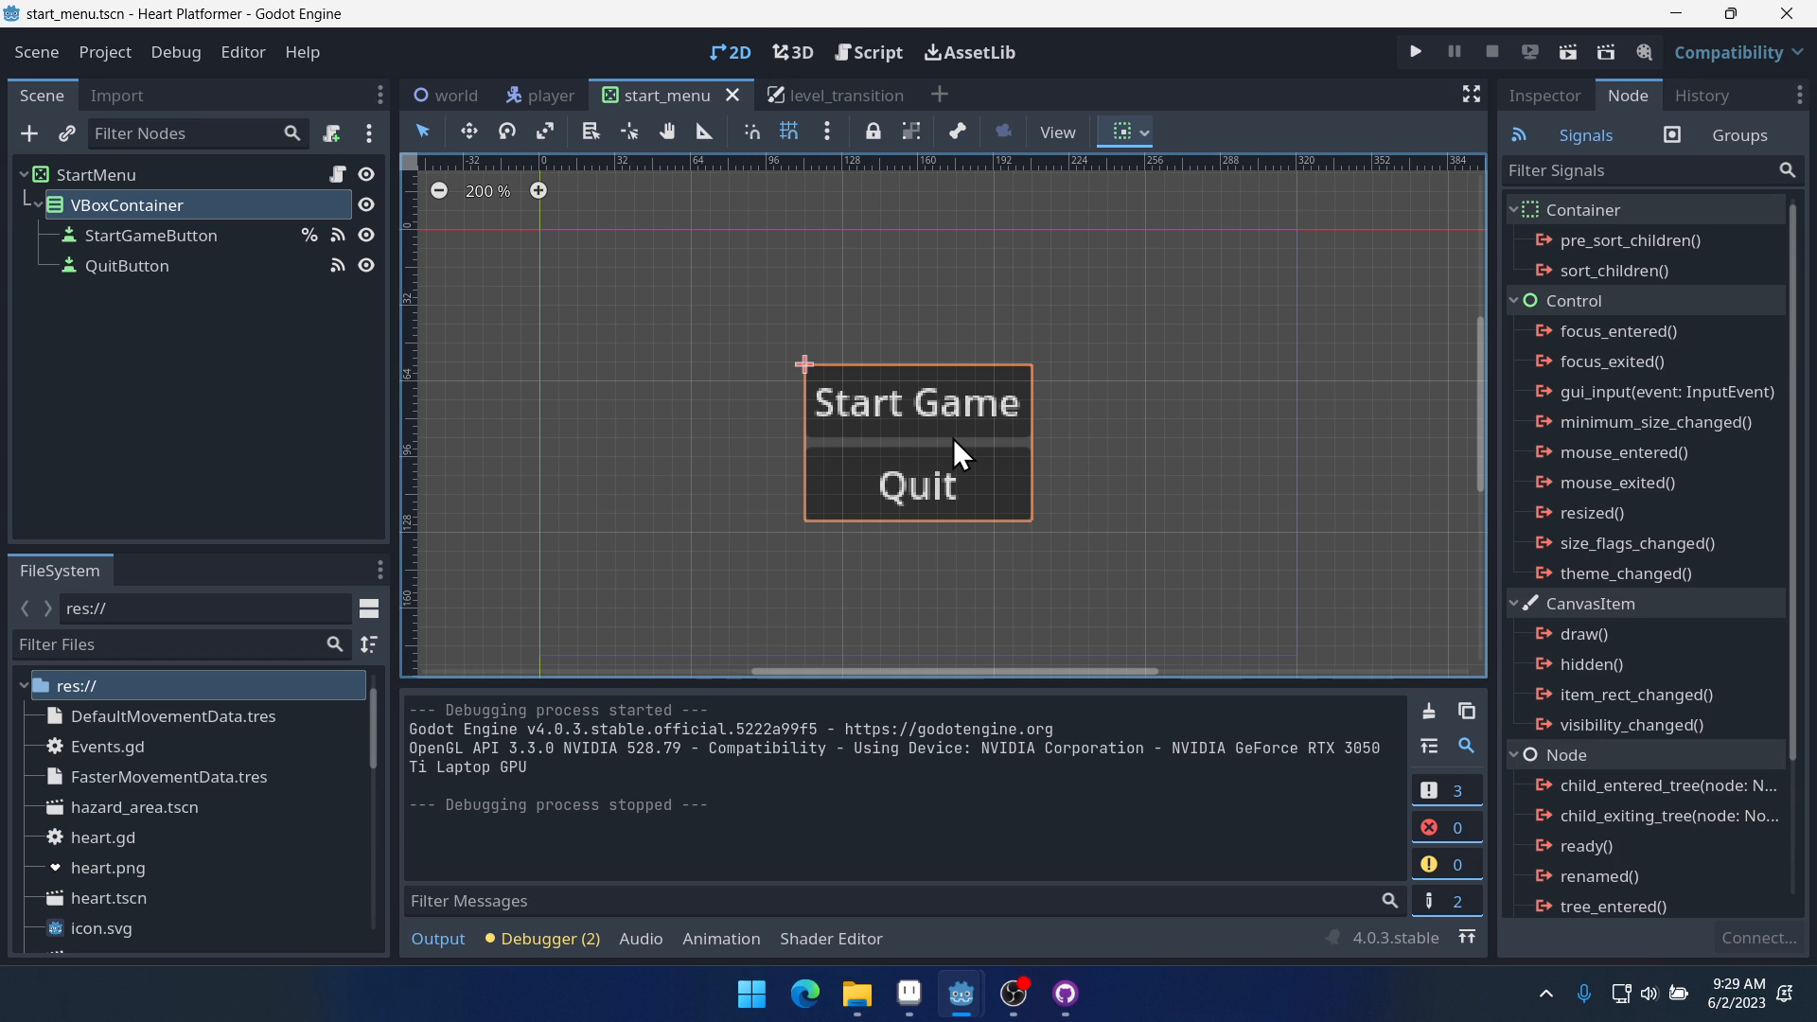
mouse_move(922, 295)
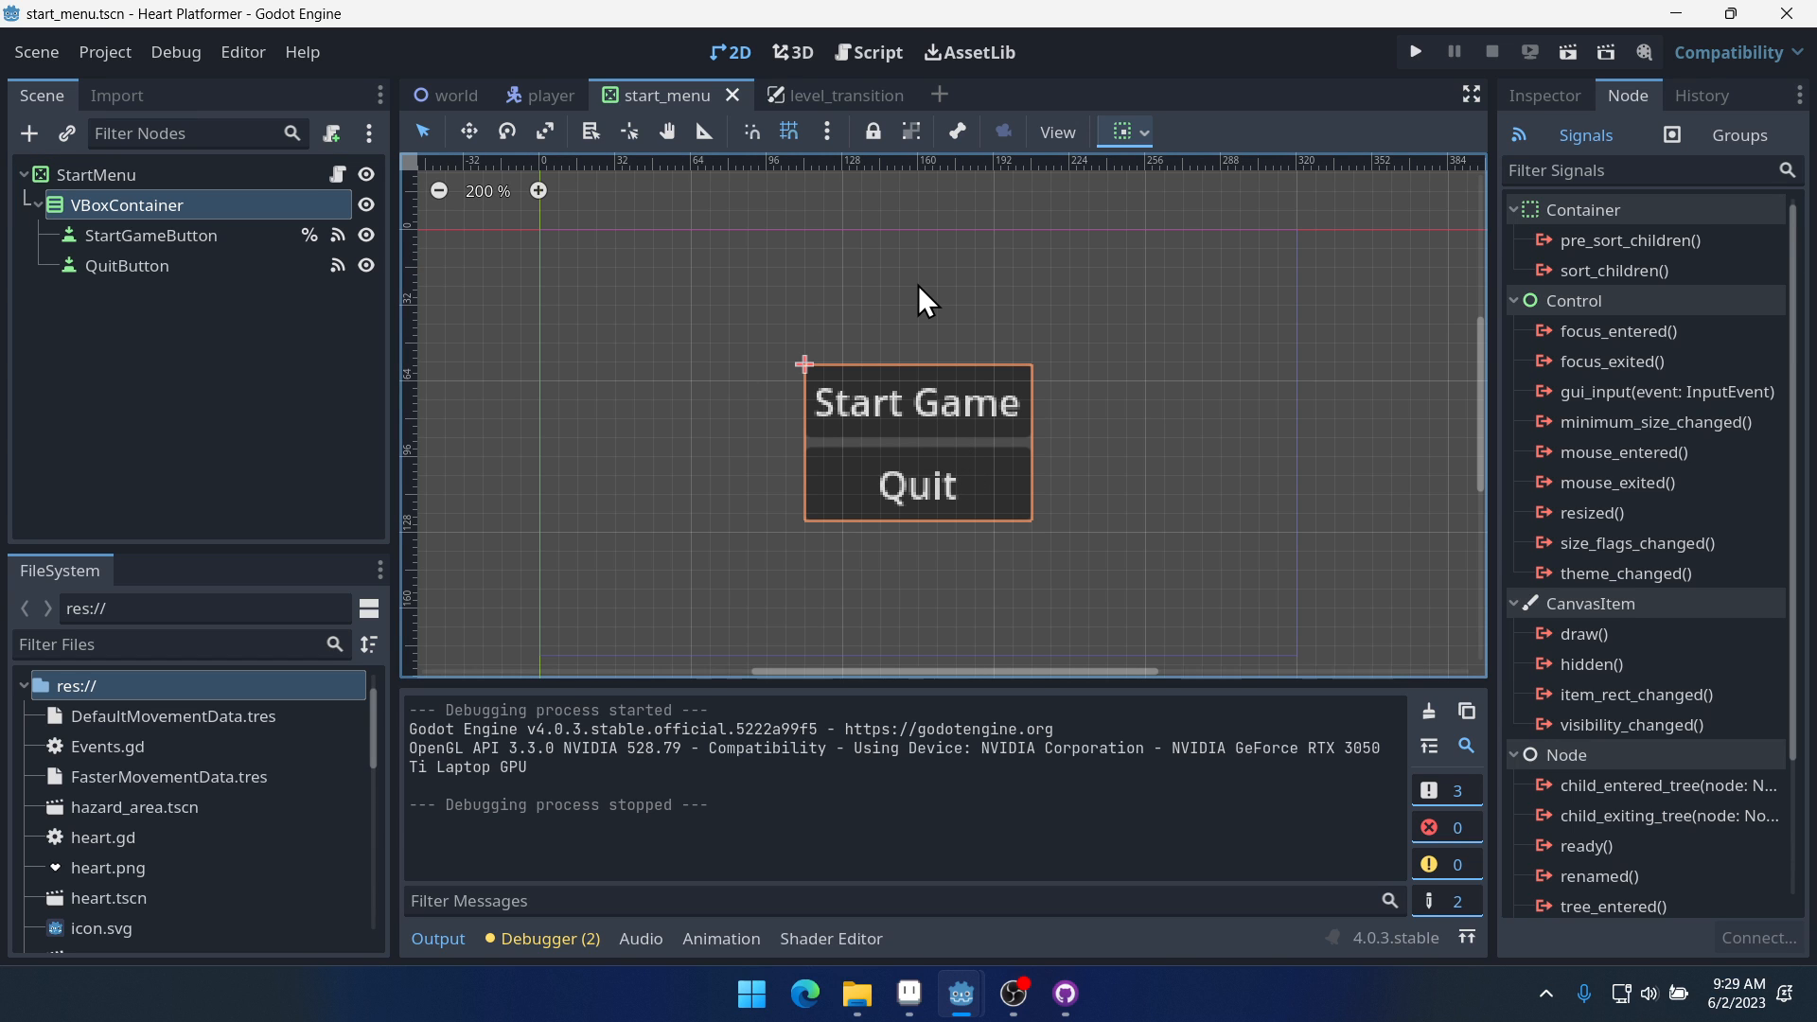
left_click(151, 235)
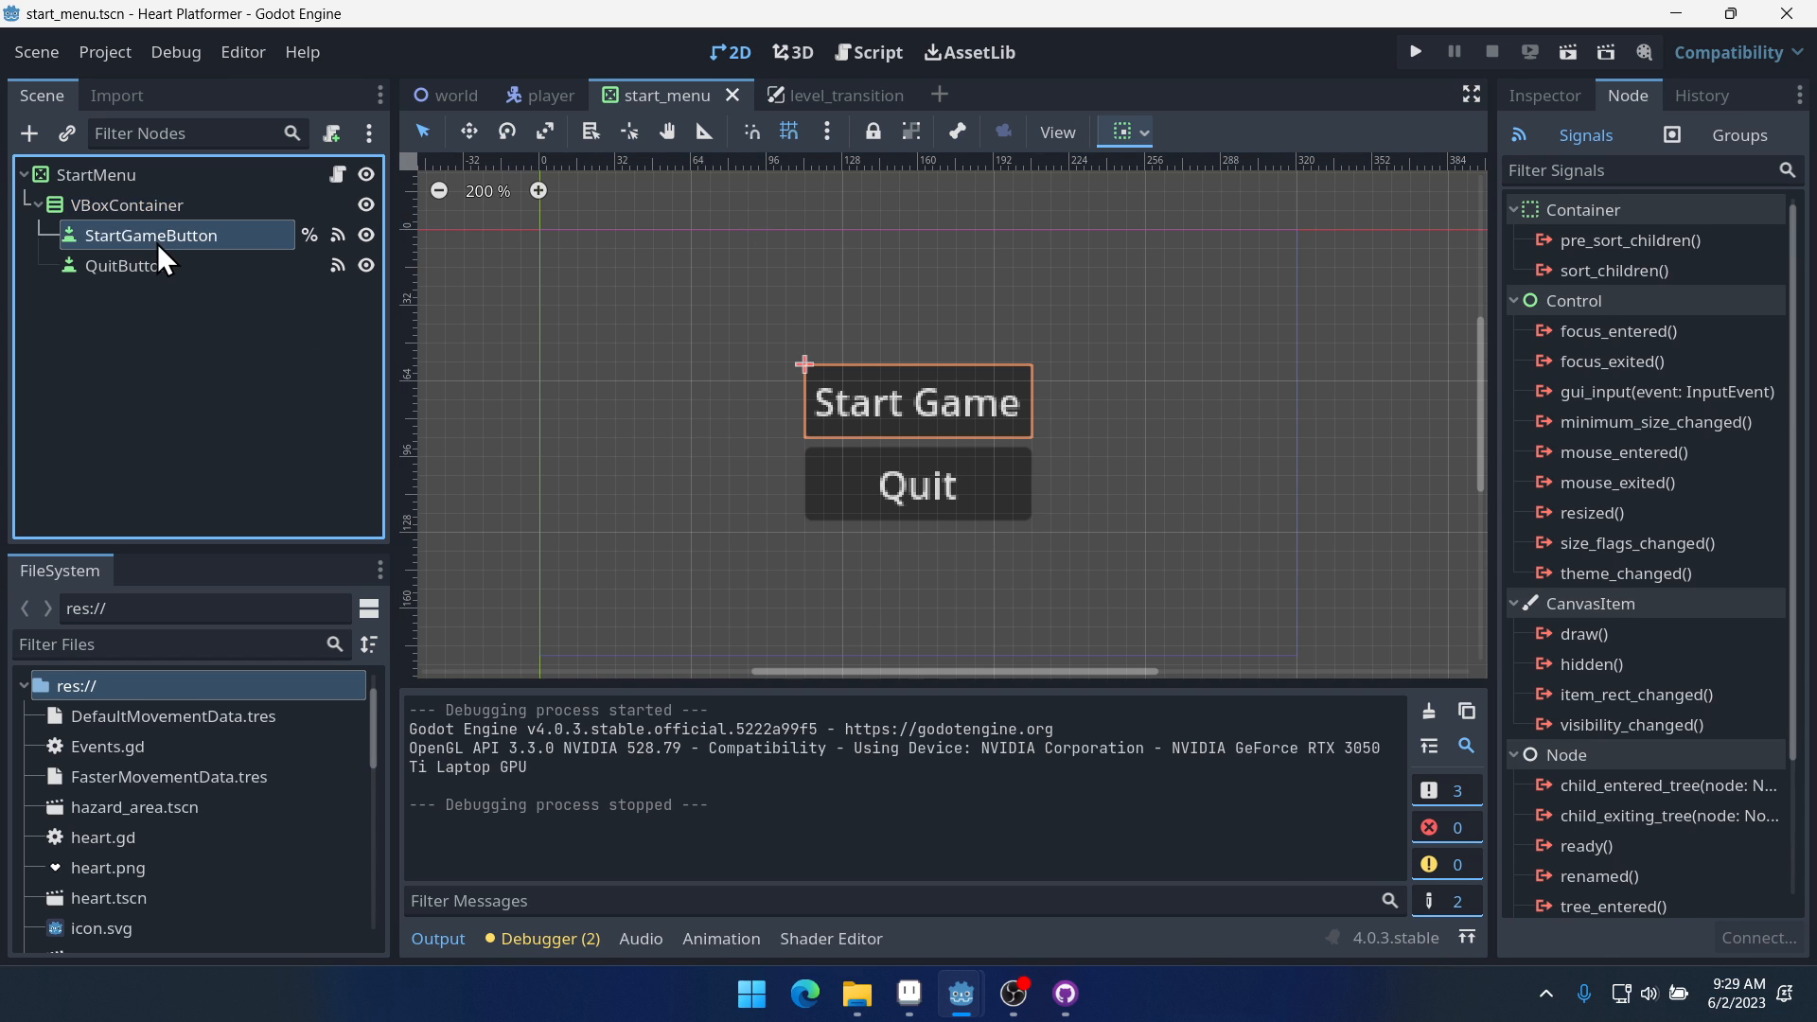
left_click(125, 265)
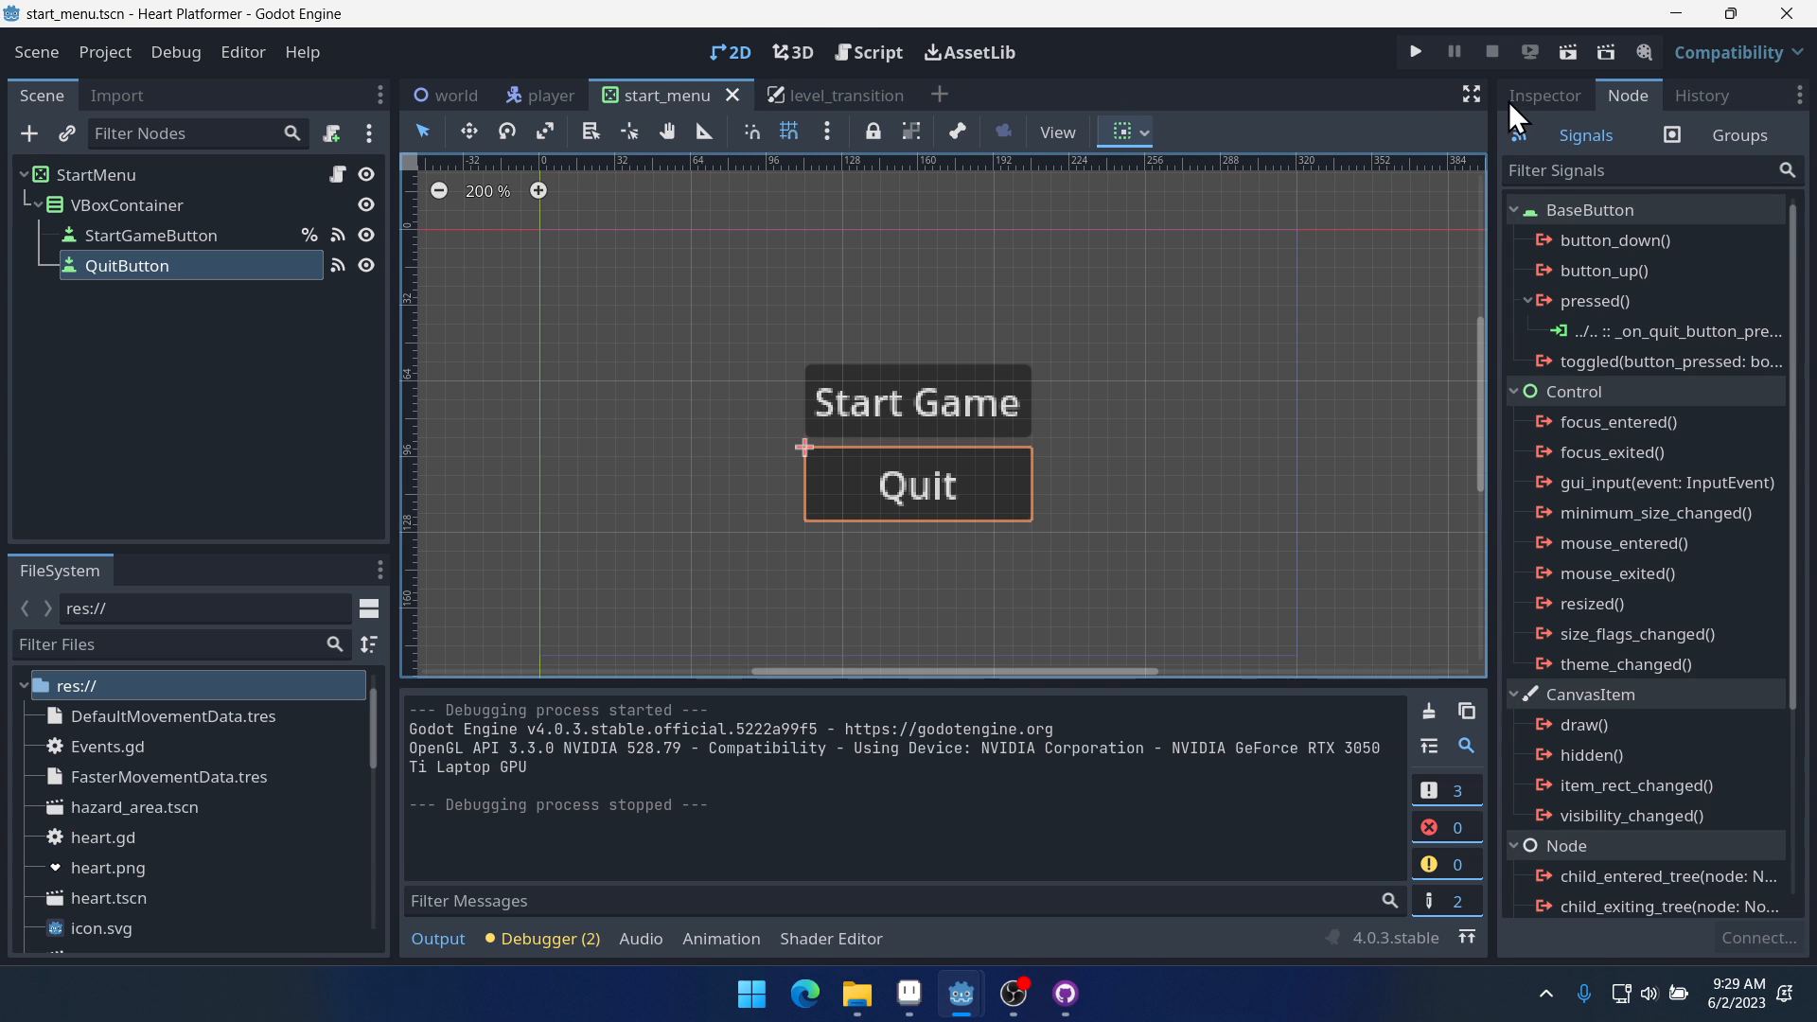
Show QuitButton's Focus section in the Inspector, all neighbors unassigned
left_click(1544, 95)
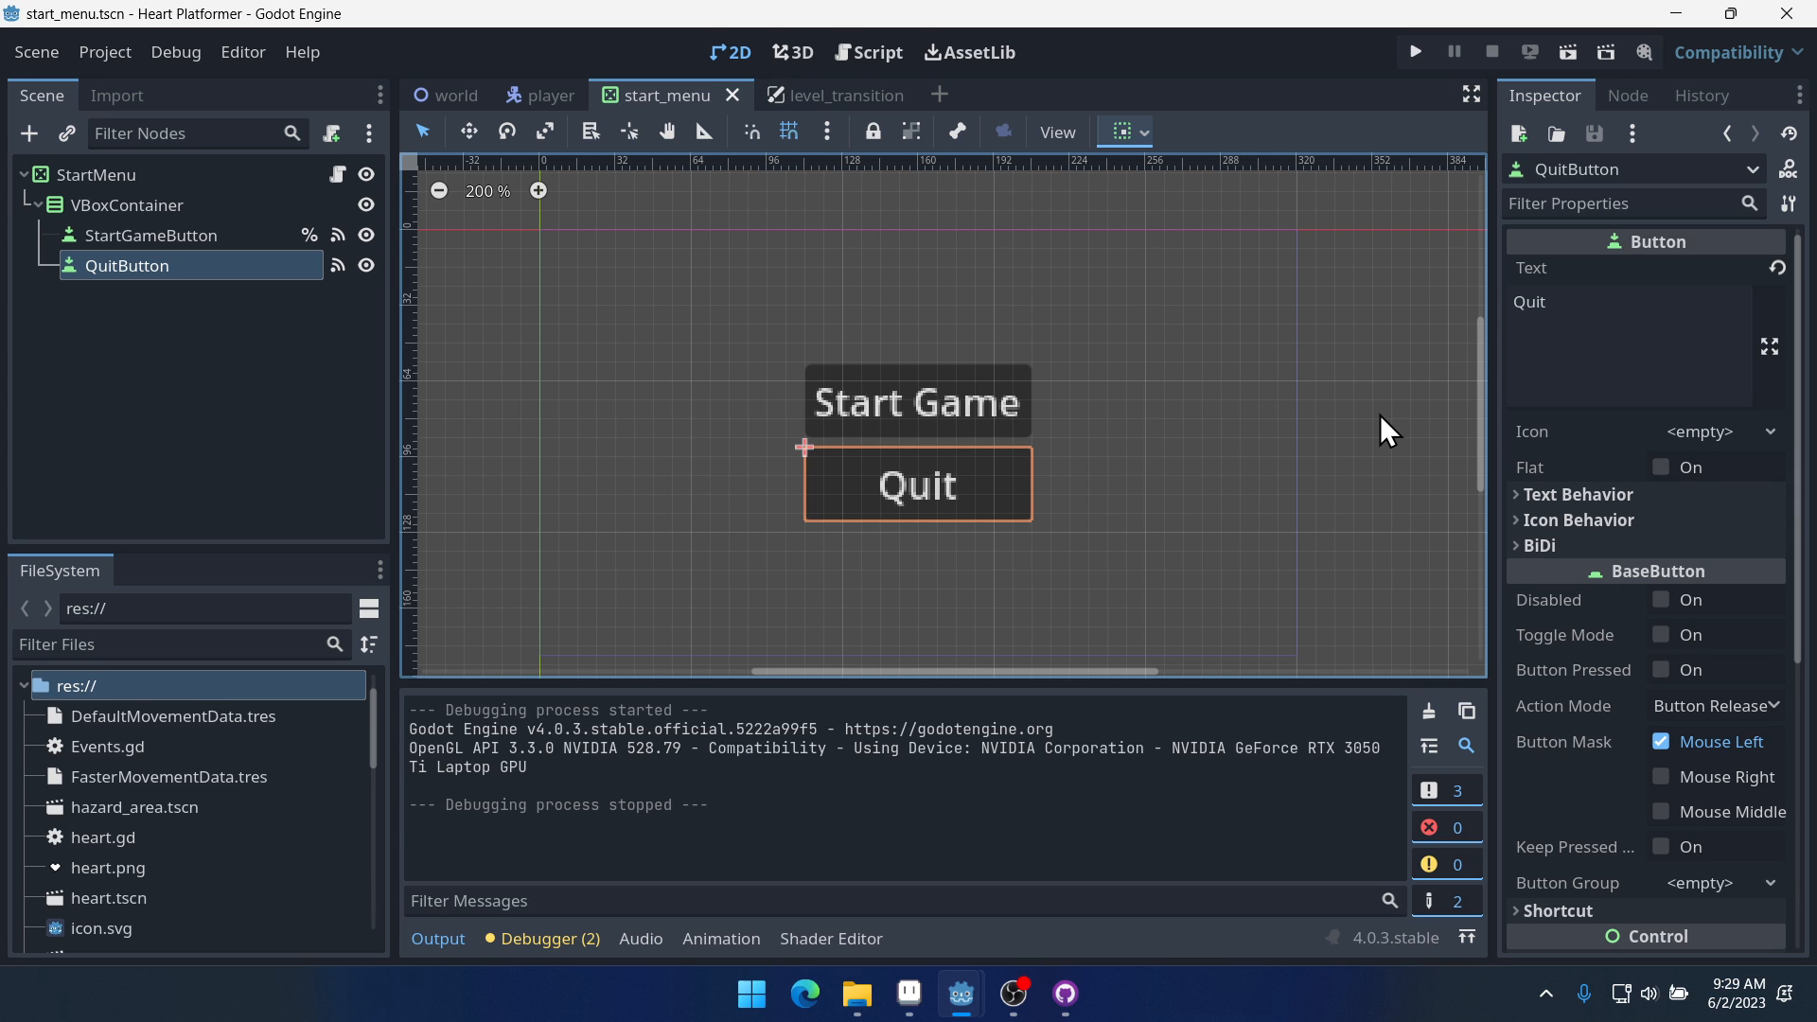
mouse_move(812, 437)
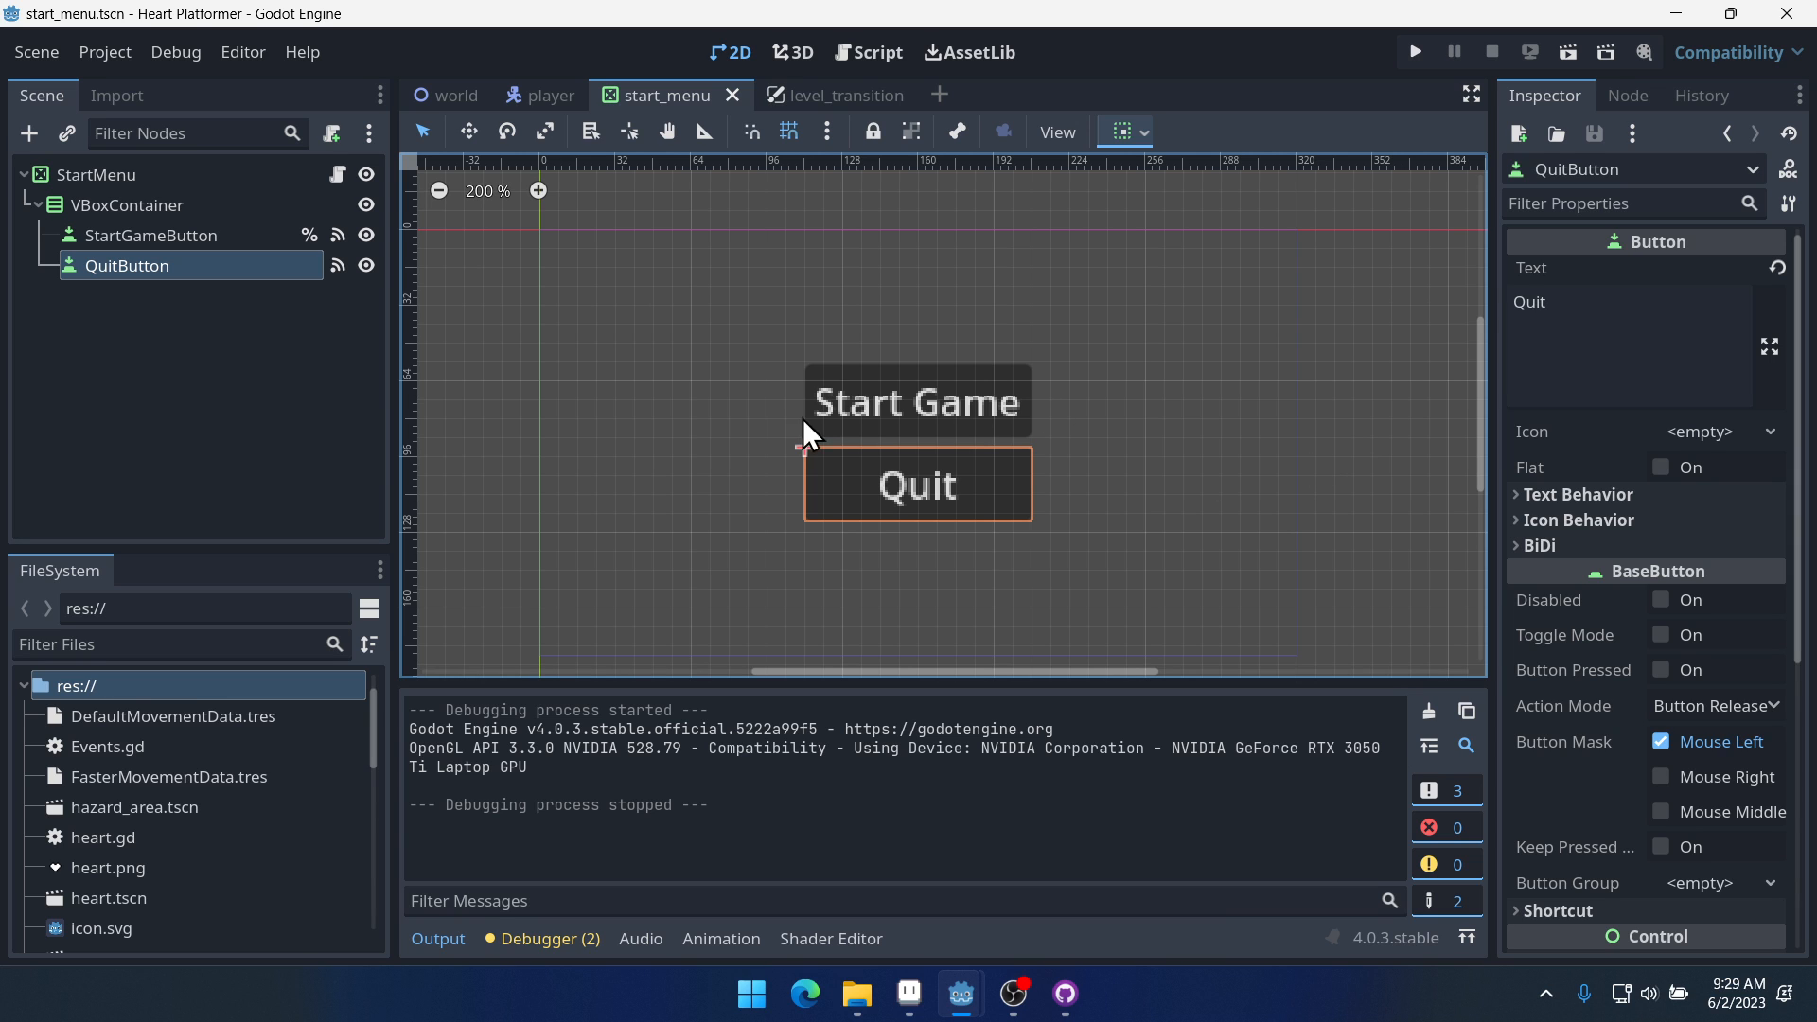
mouse_move(978, 437)
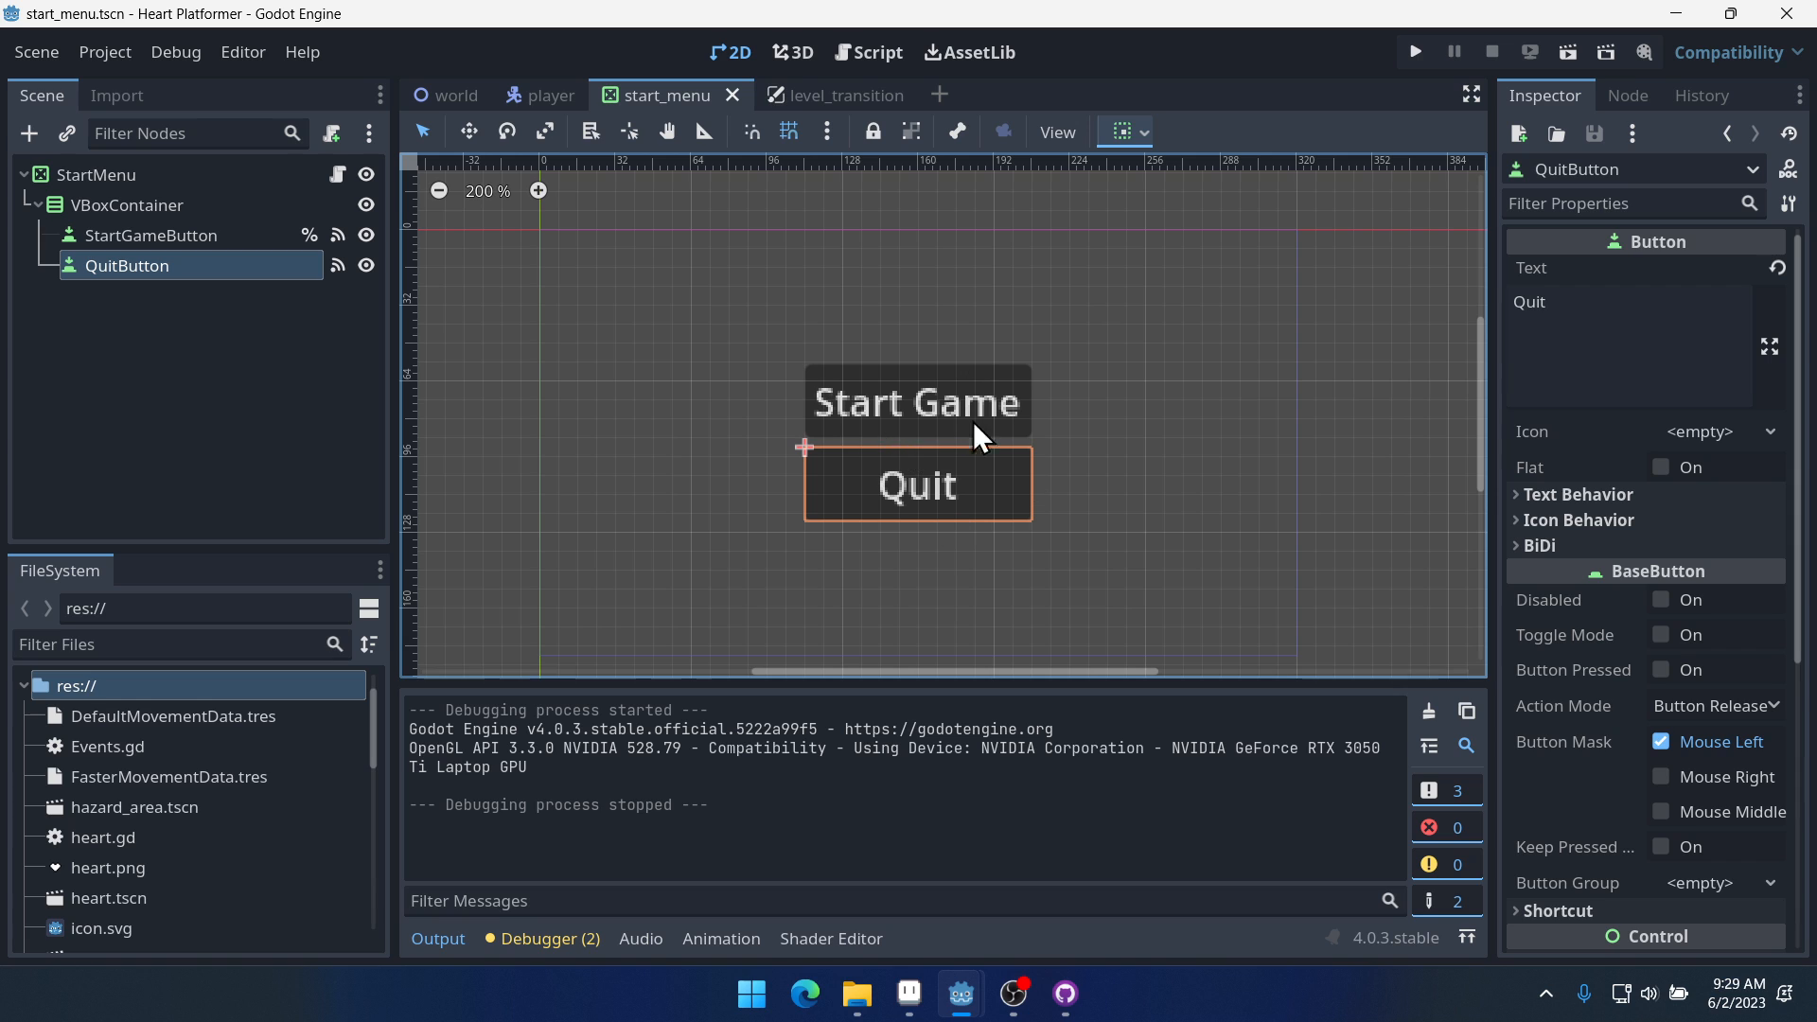
mouse_move(329, 371)
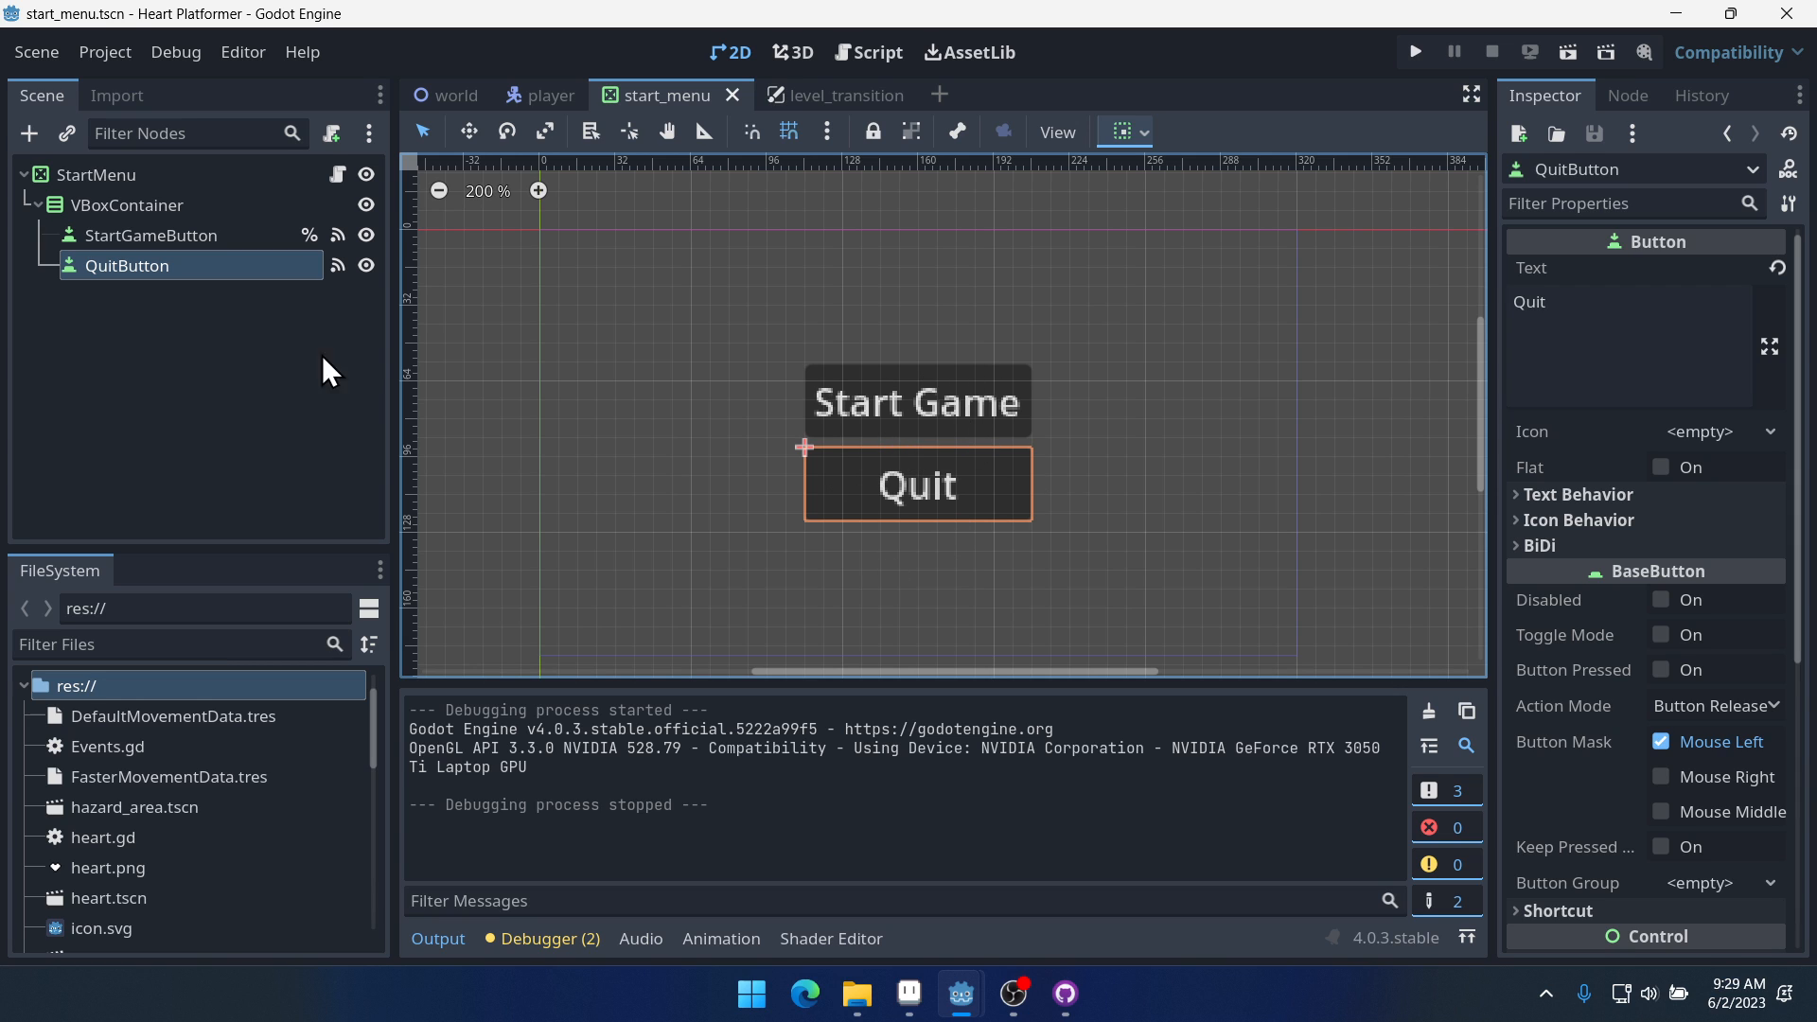
scroll("down", 3)
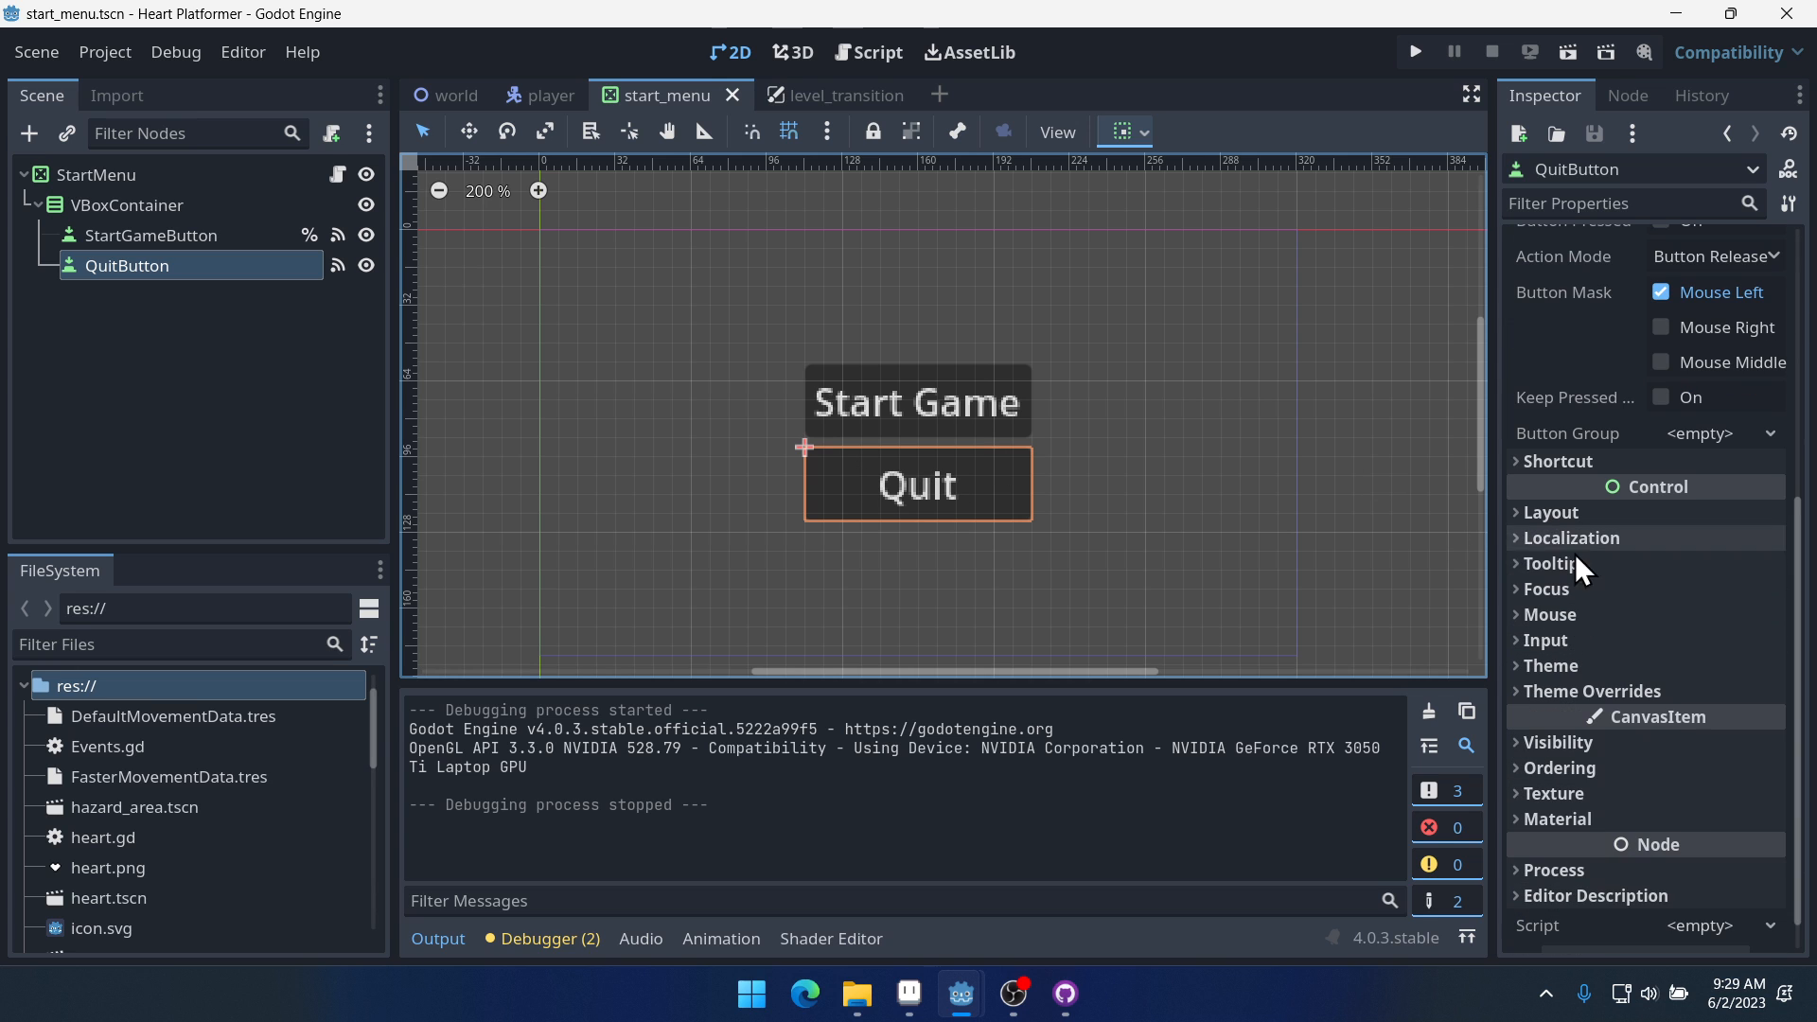
left_click(1546, 589)
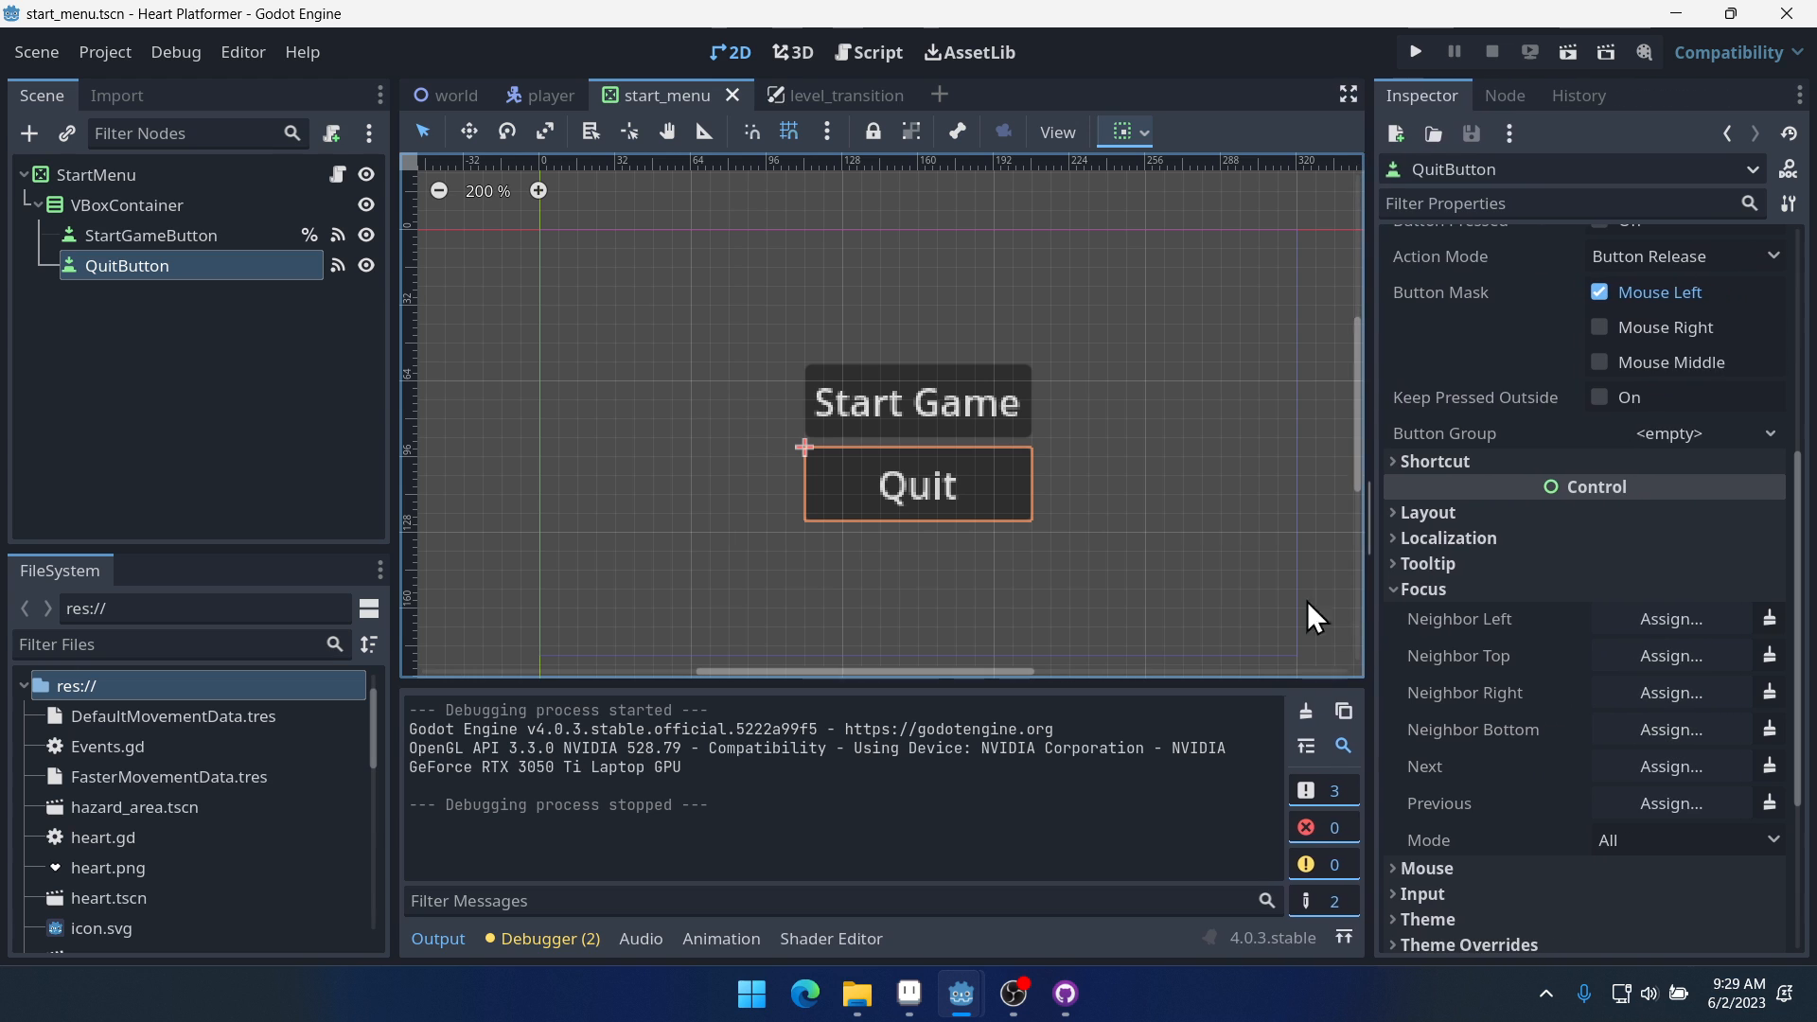
Show StartGameButton's Focus settings, neighbors unassigned and focus mode All
left_click(152, 234)
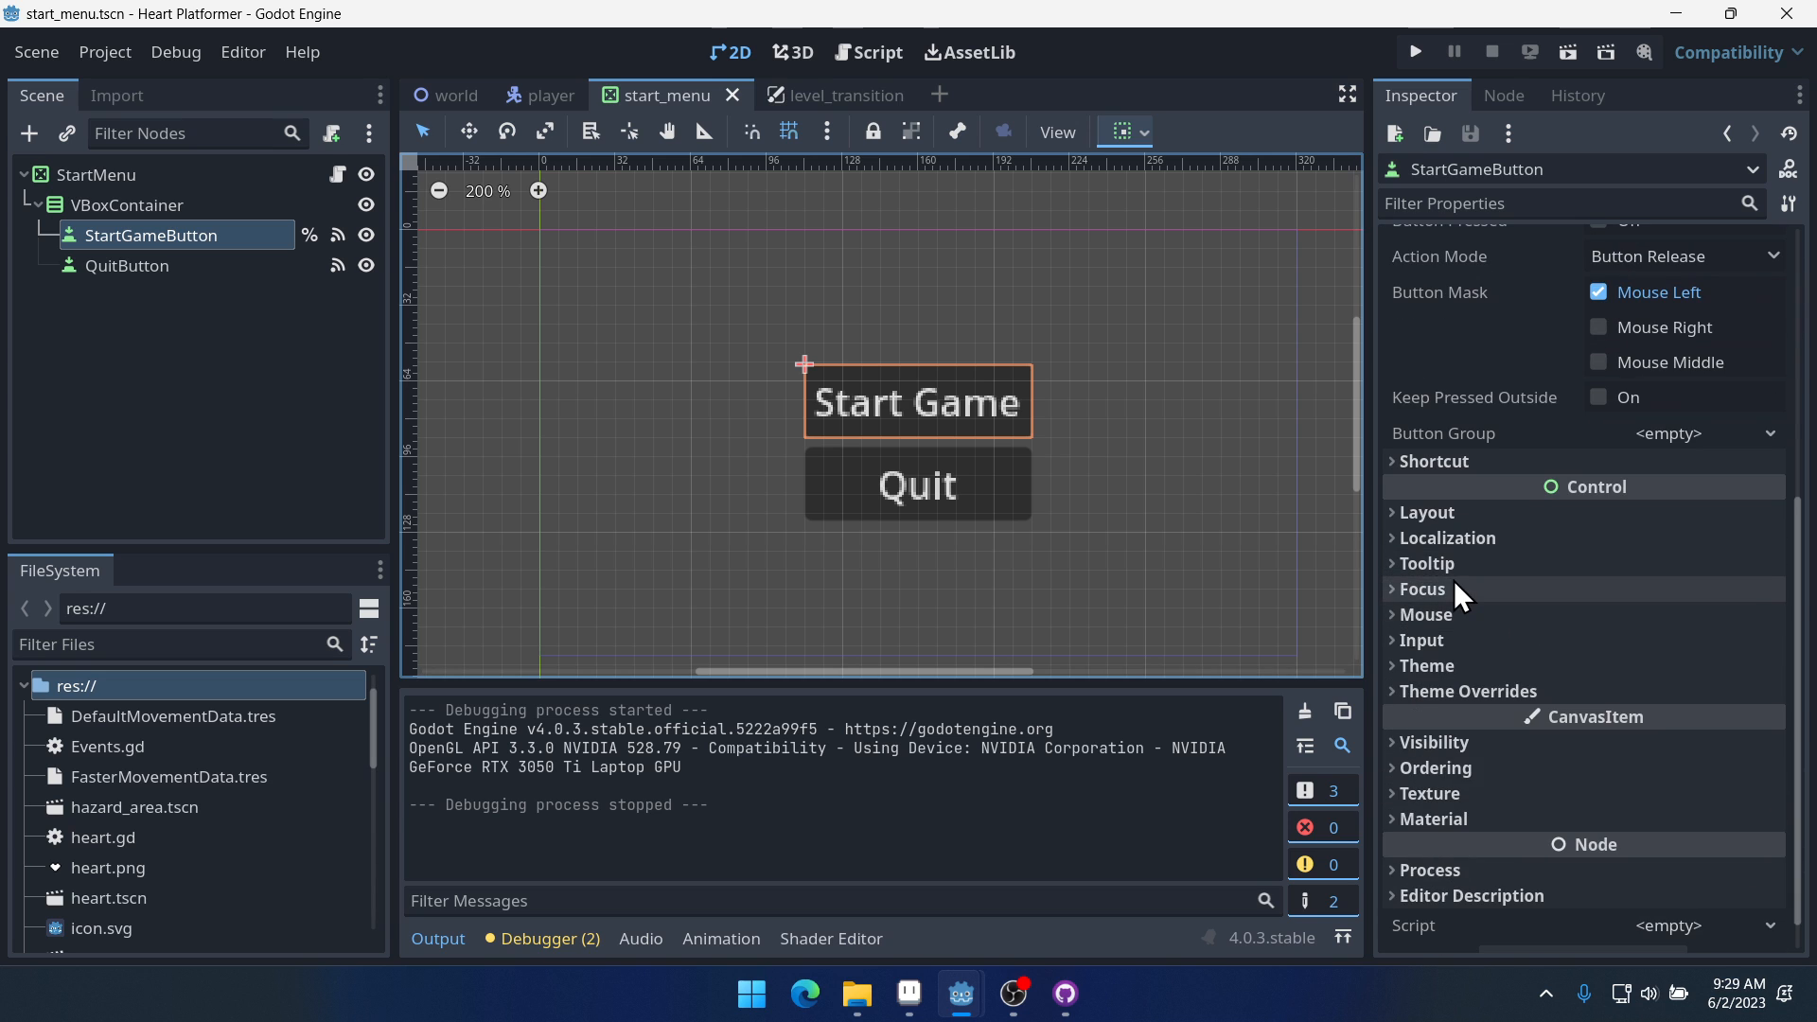
left_click(1421, 588)
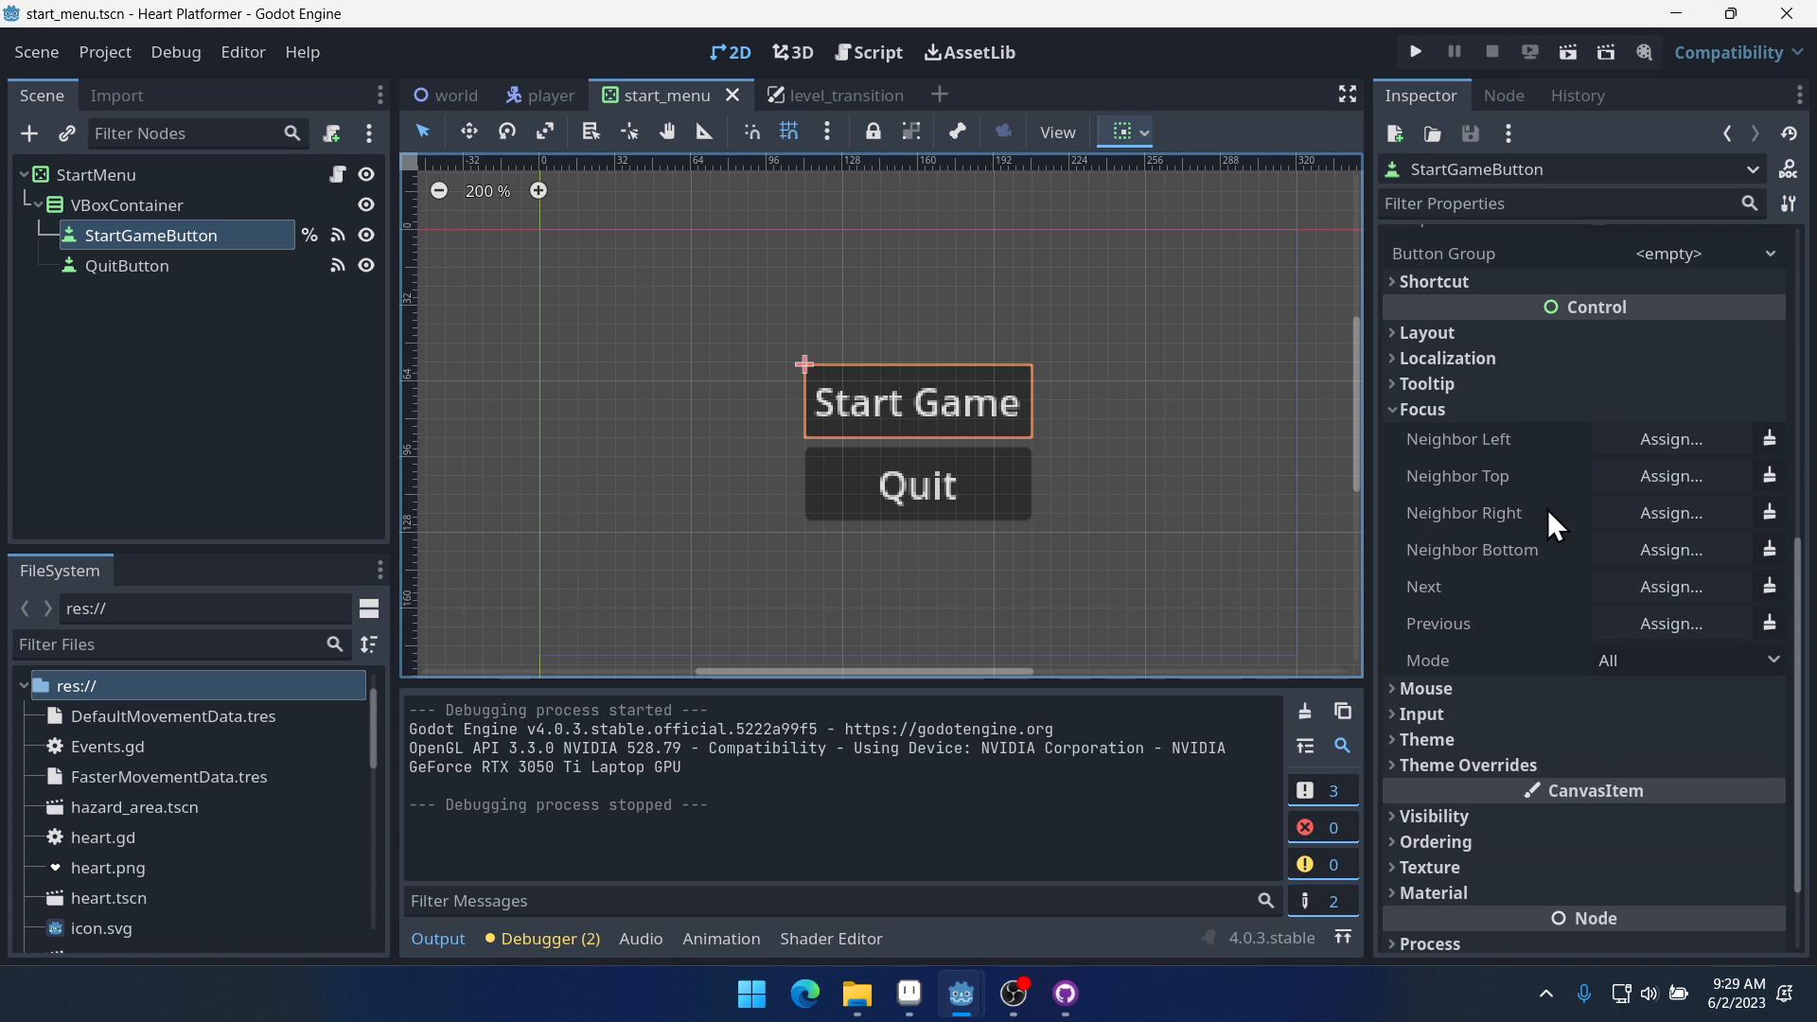
mouse_move(1426, 604)
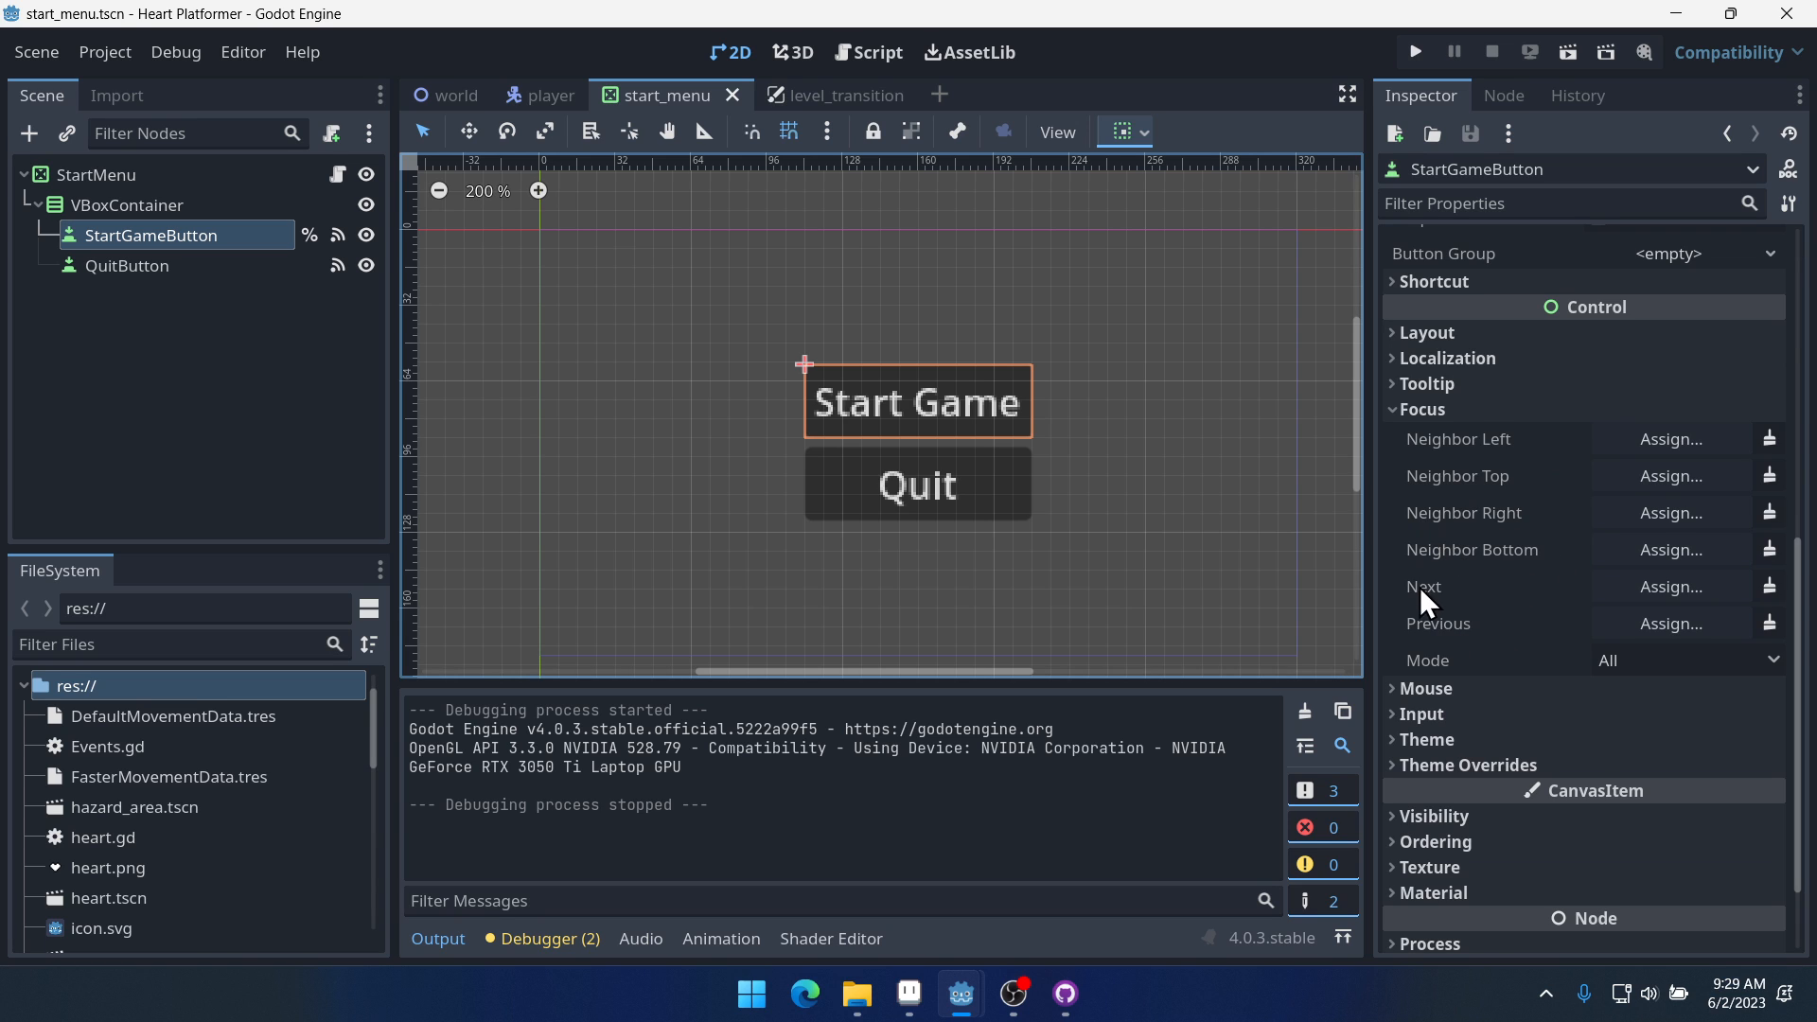
mouse_move(1385, 638)
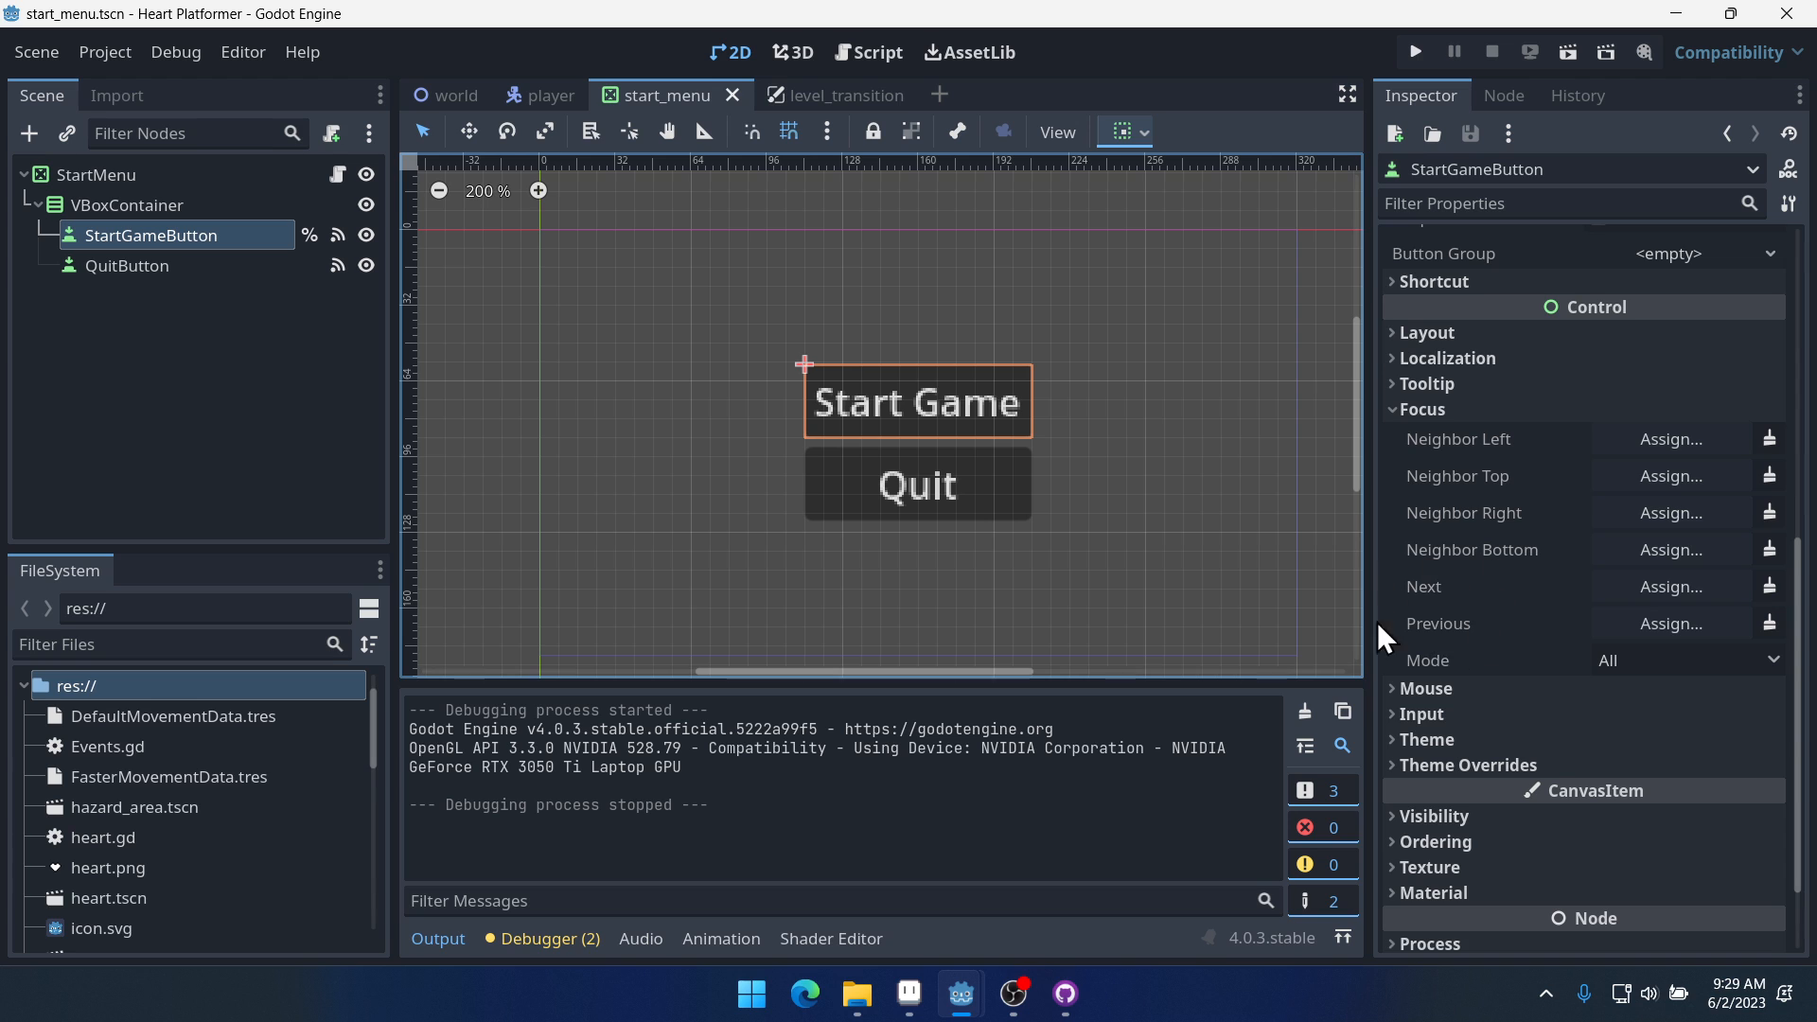
mouse_move(1454, 555)
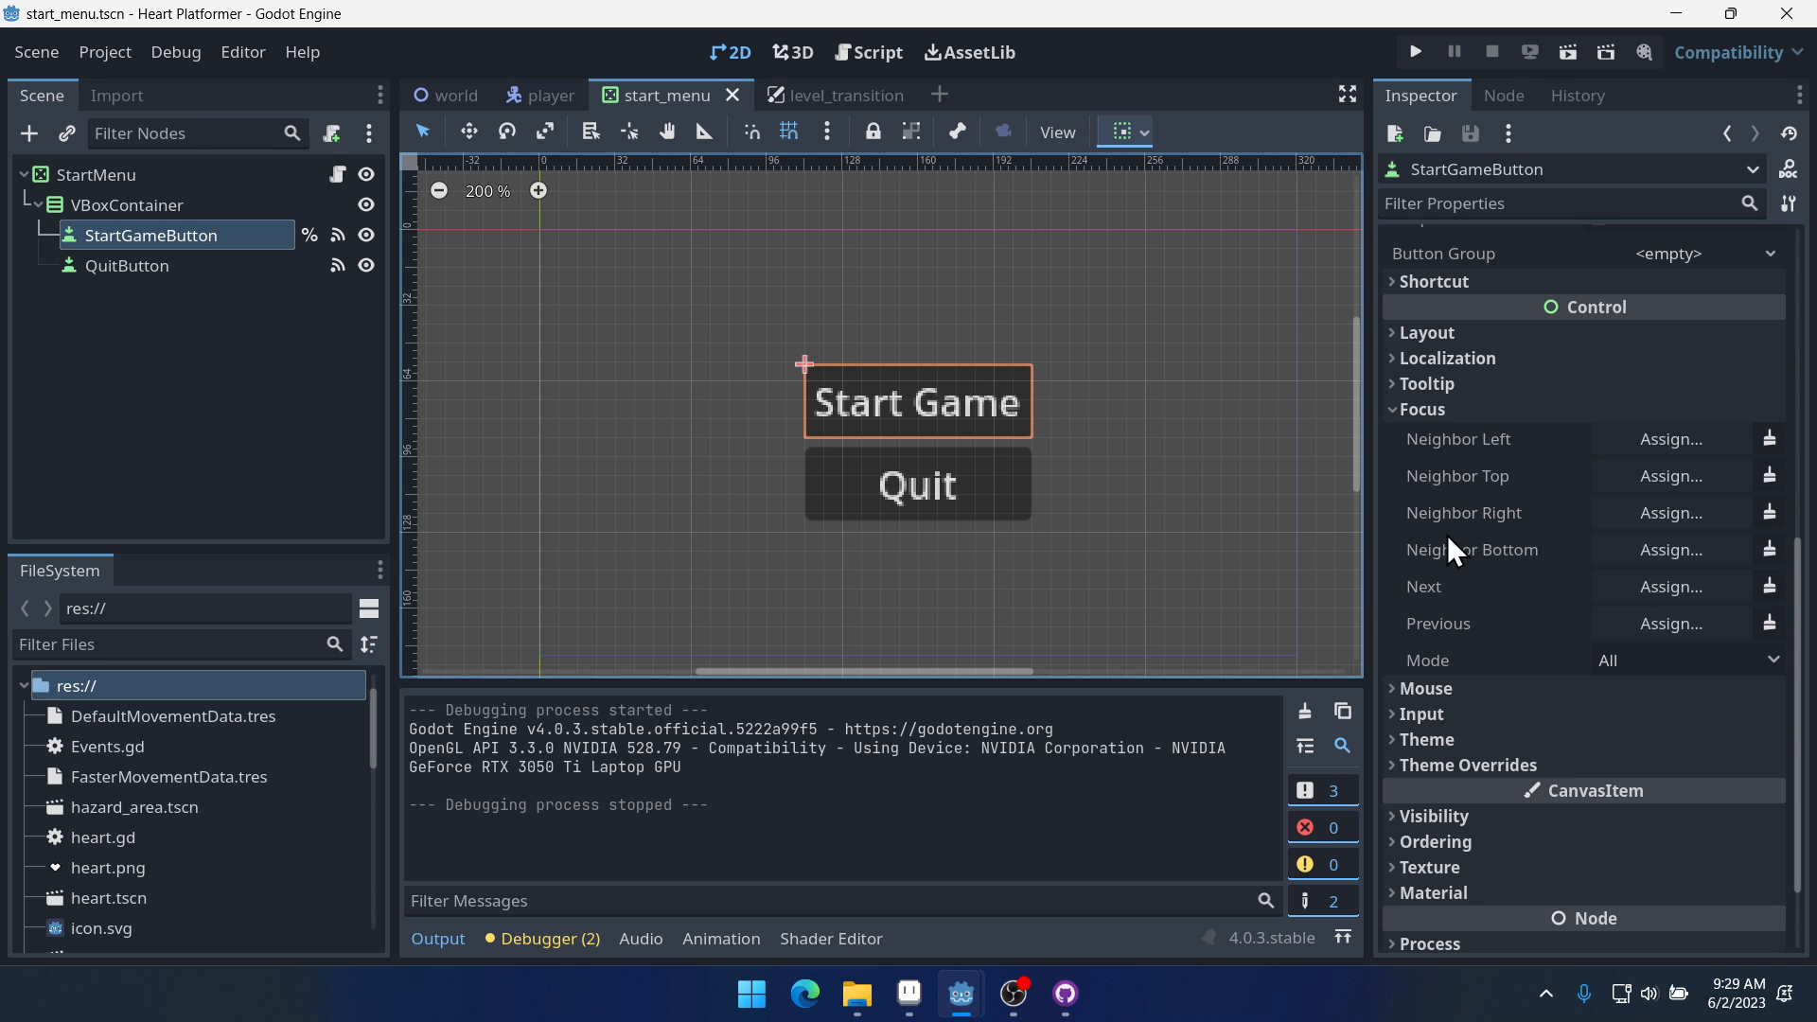
left_click(1686, 659)
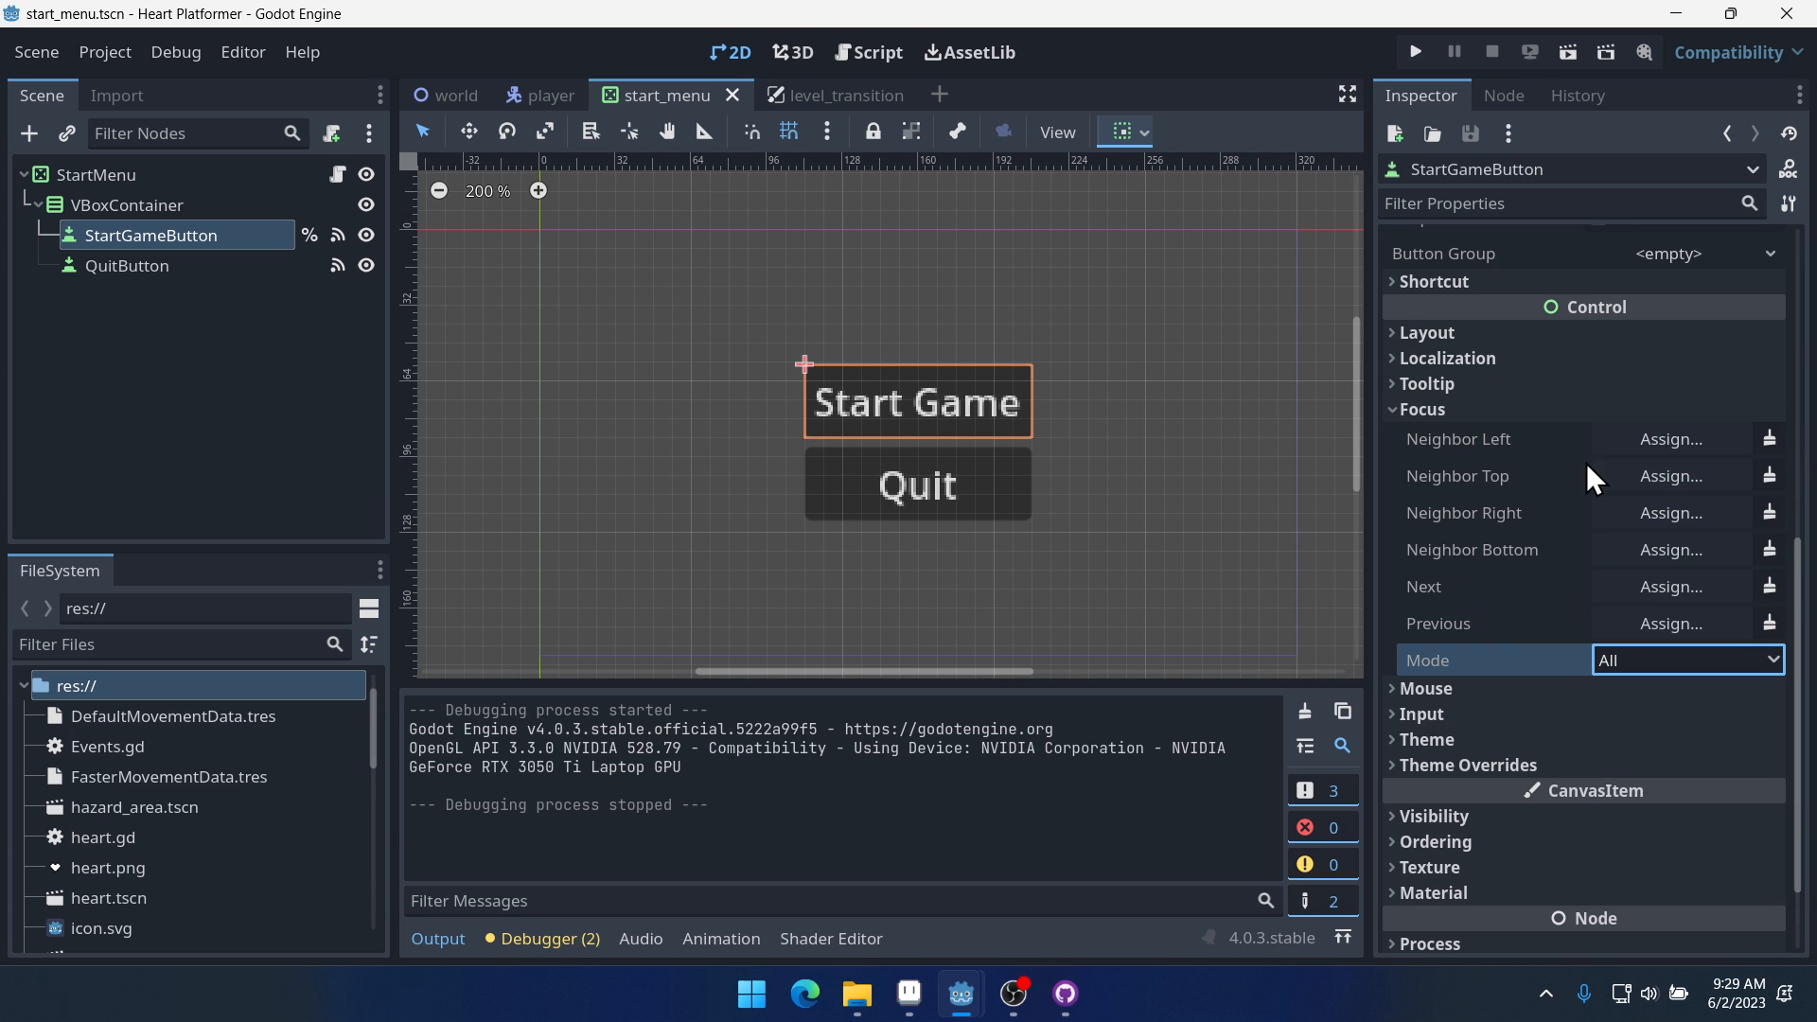
mouse_move(1321, 430)
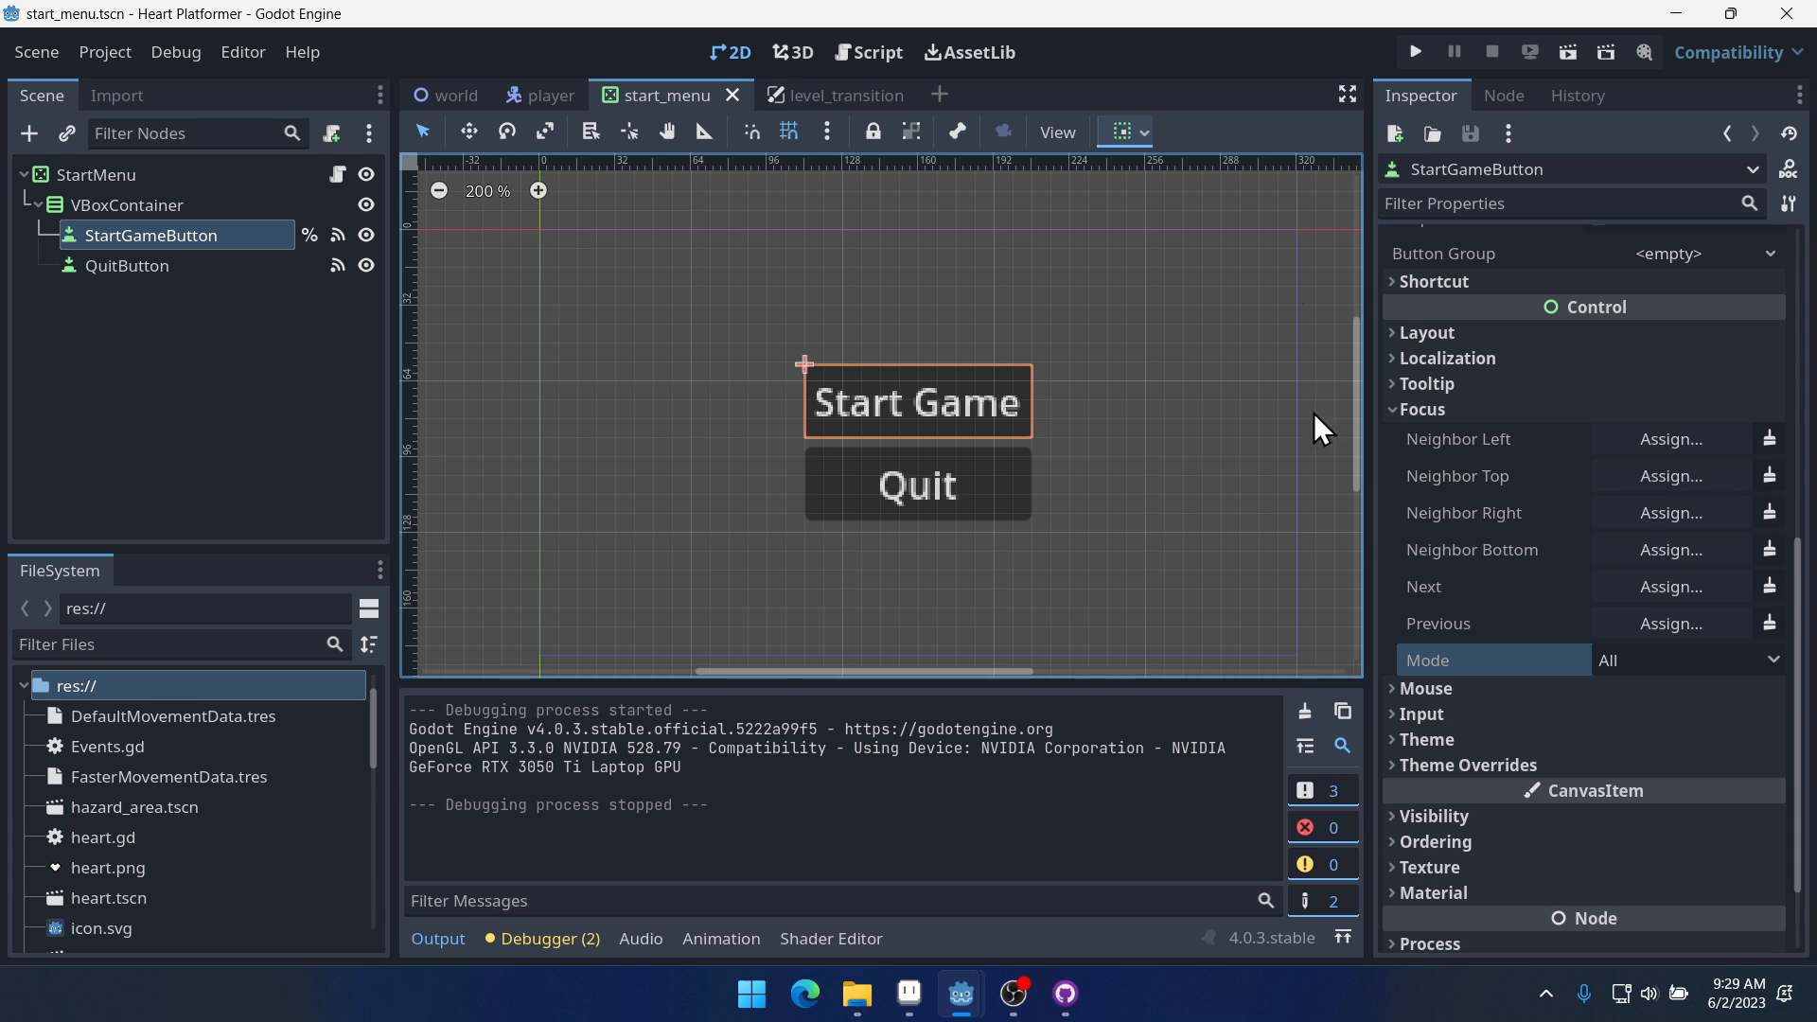
mouse_move(1245, 256)
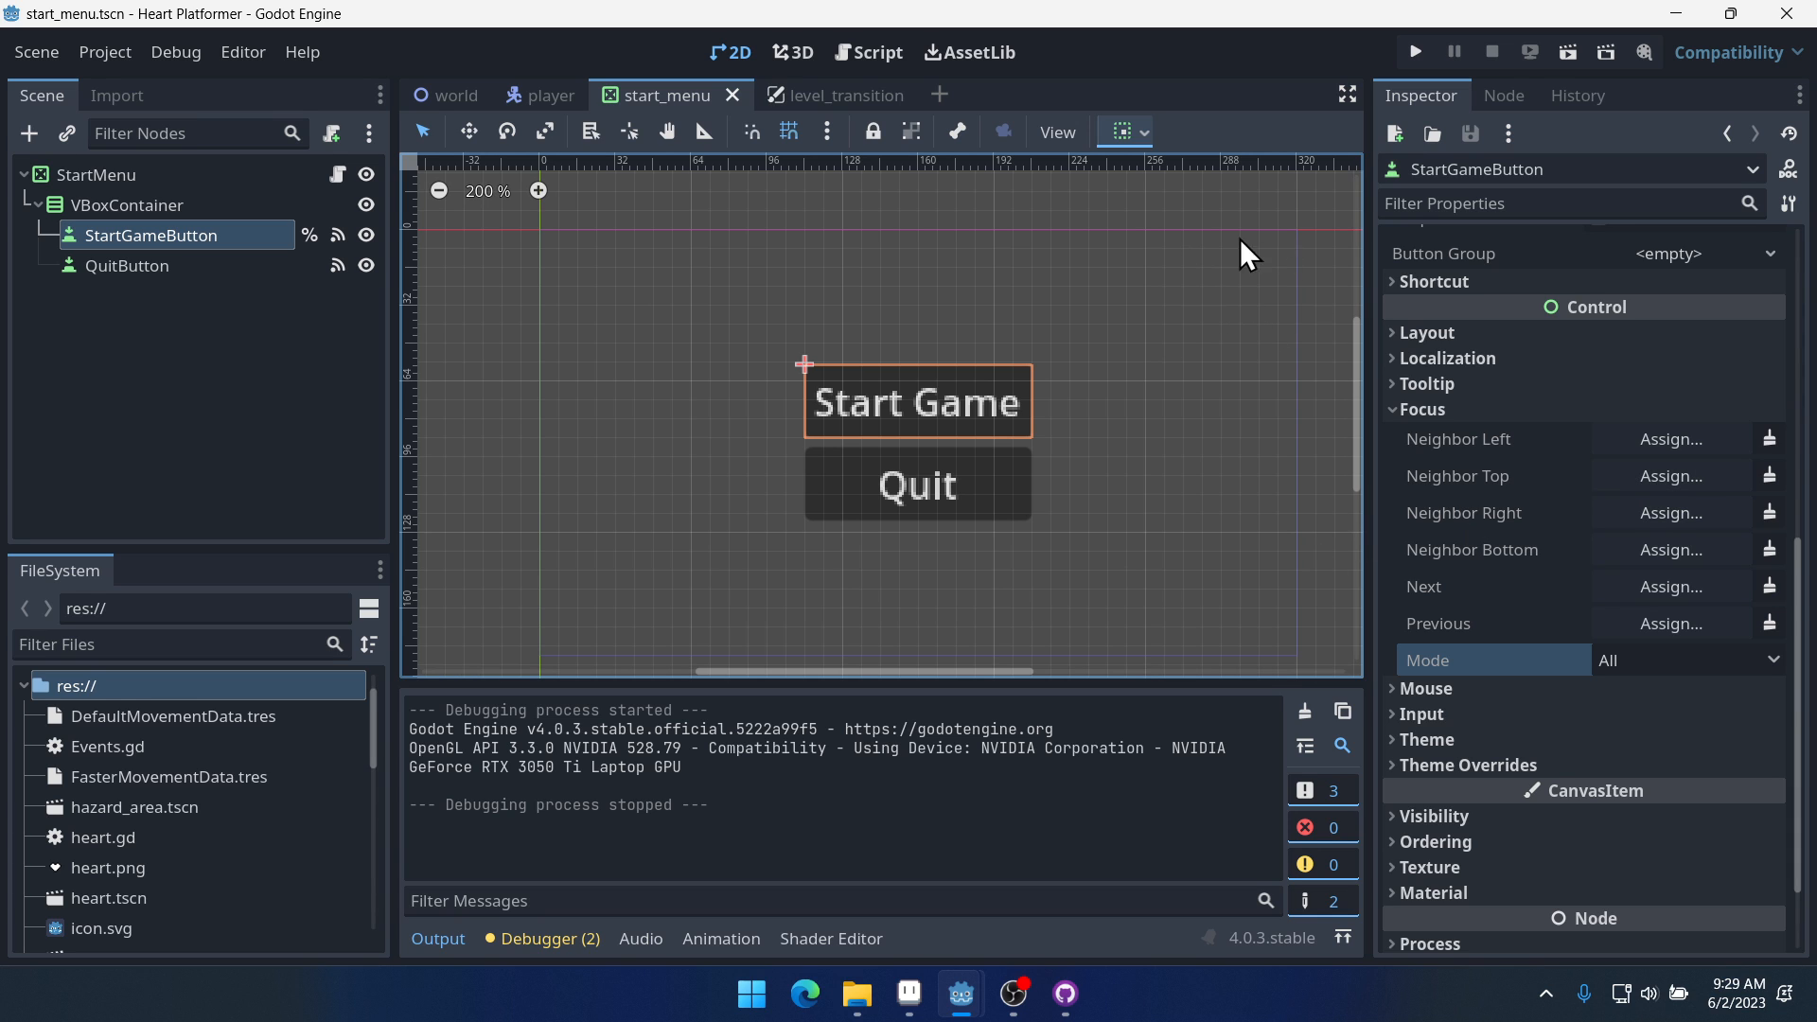
mouse_move(1542, 555)
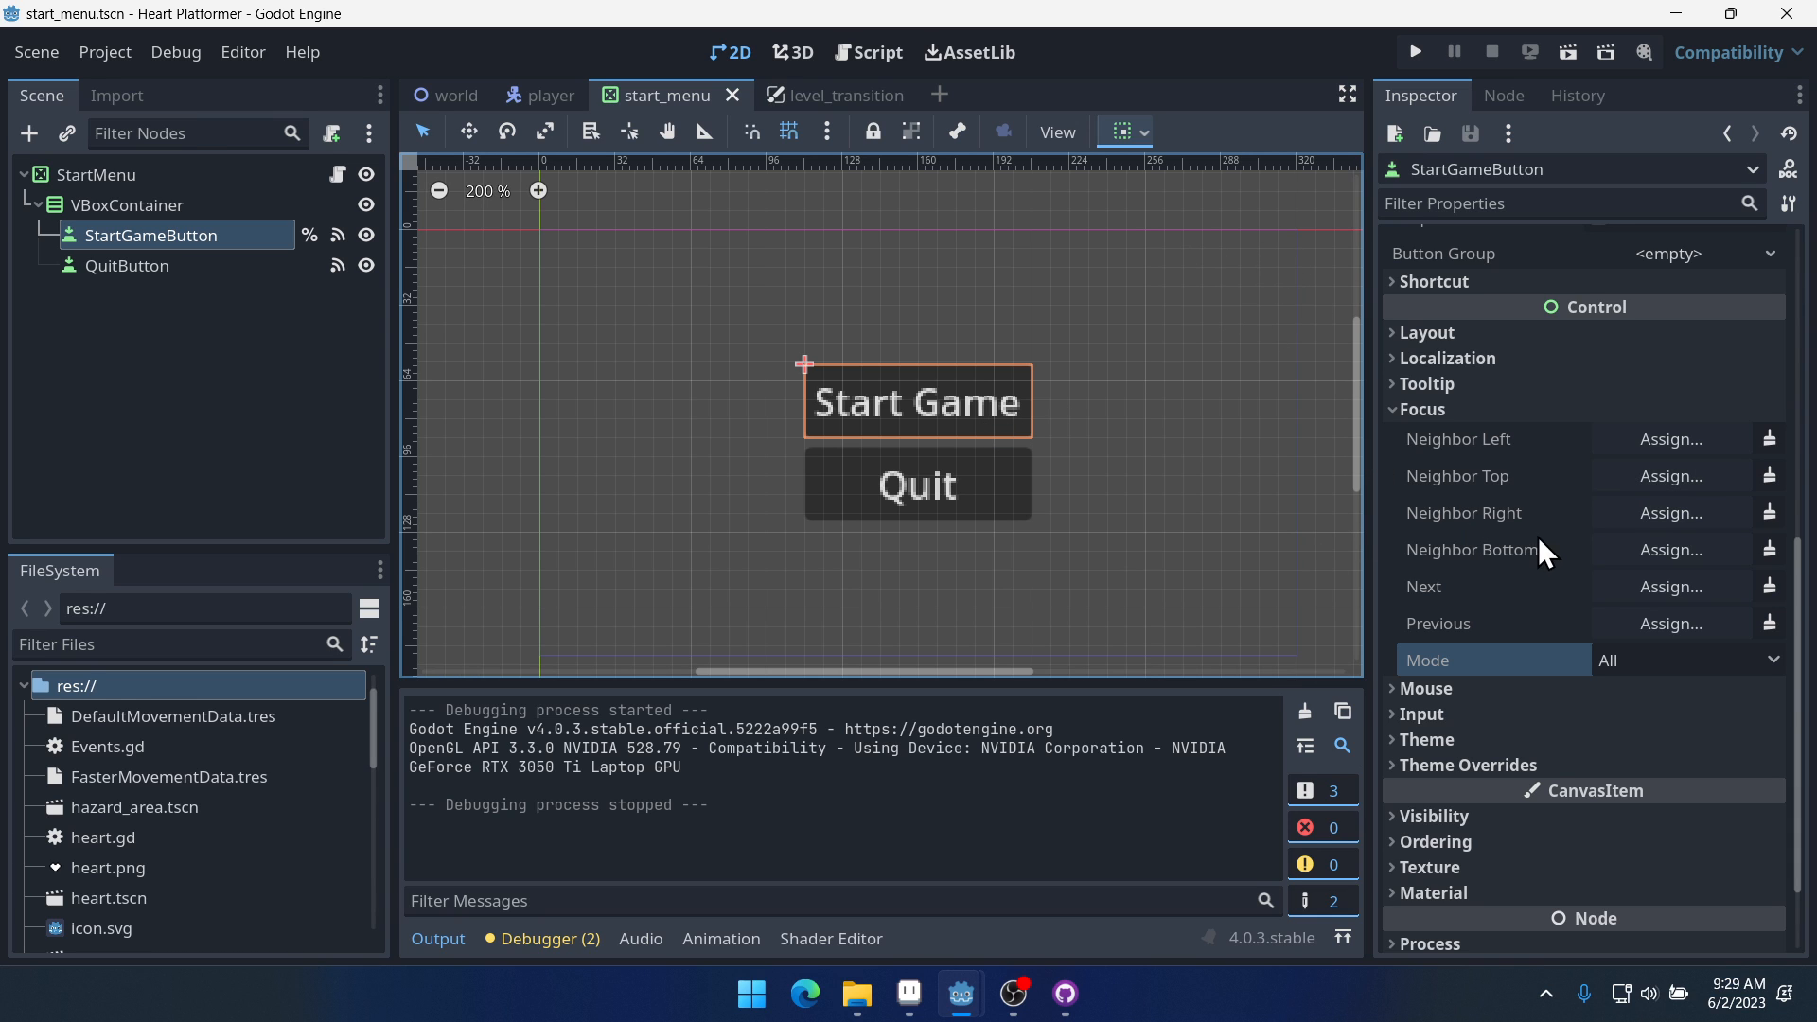
mouse_move(922, 411)
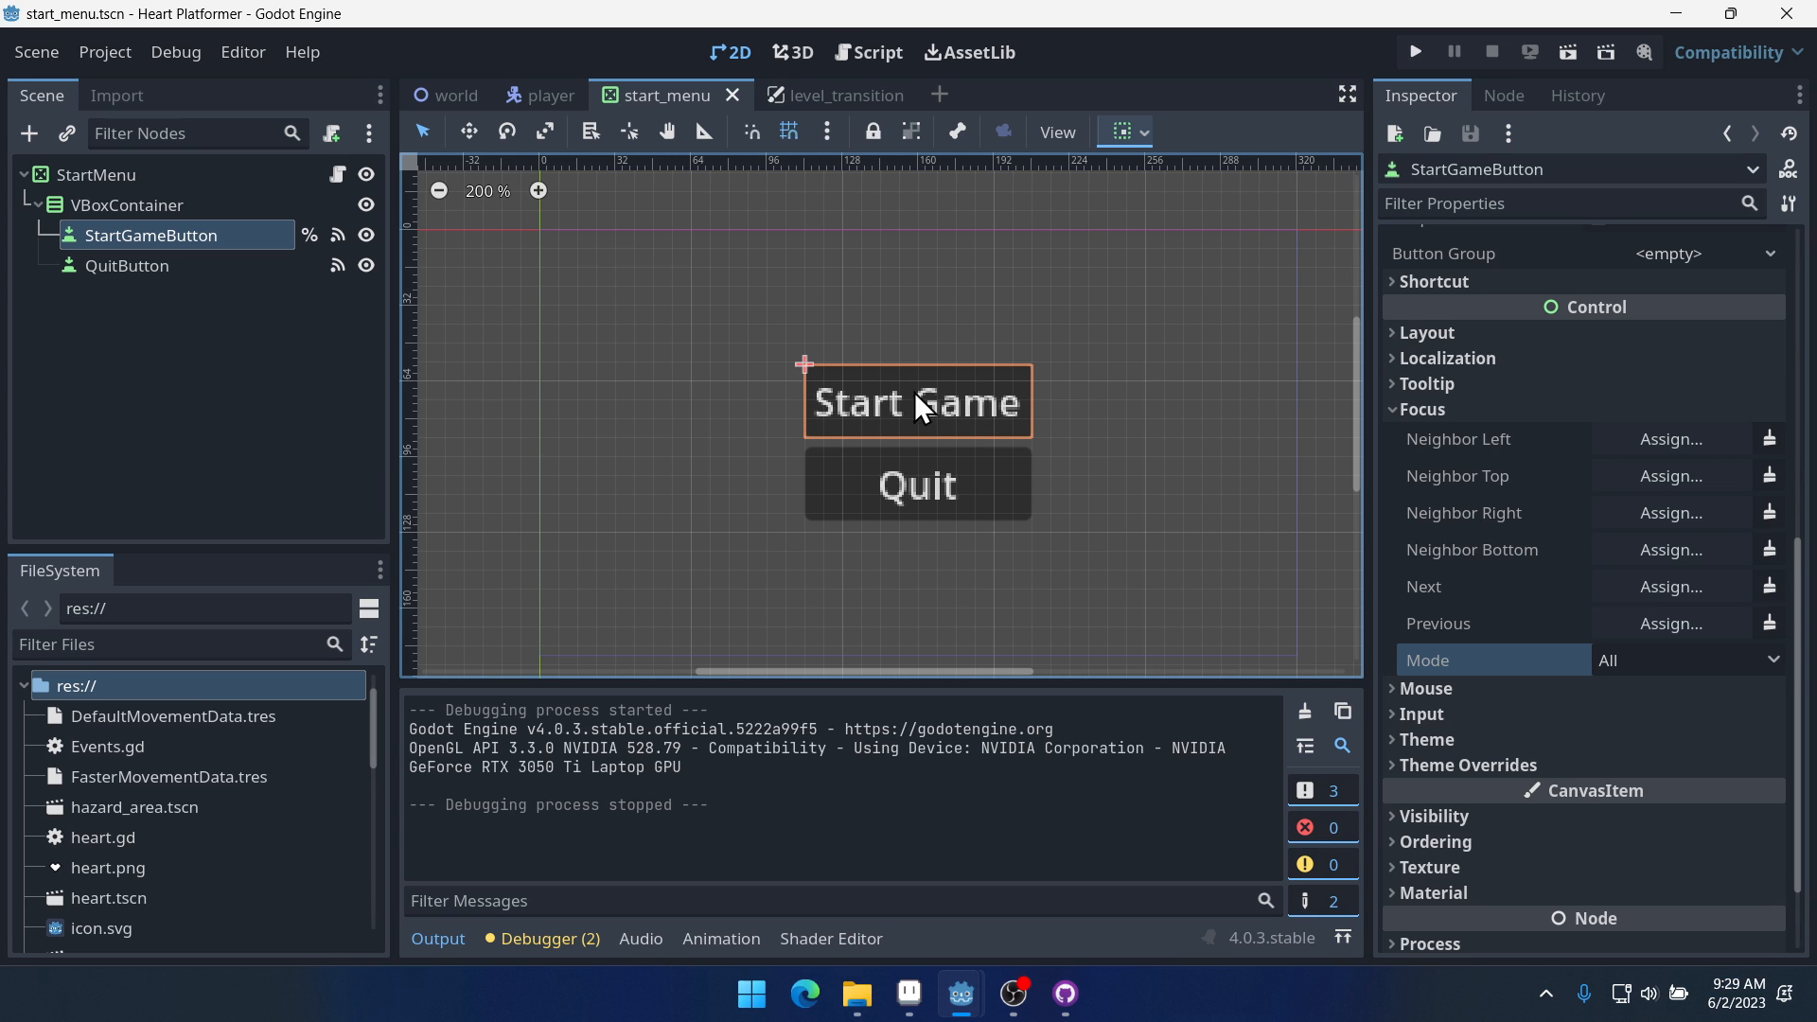
mouse_move(1671, 513)
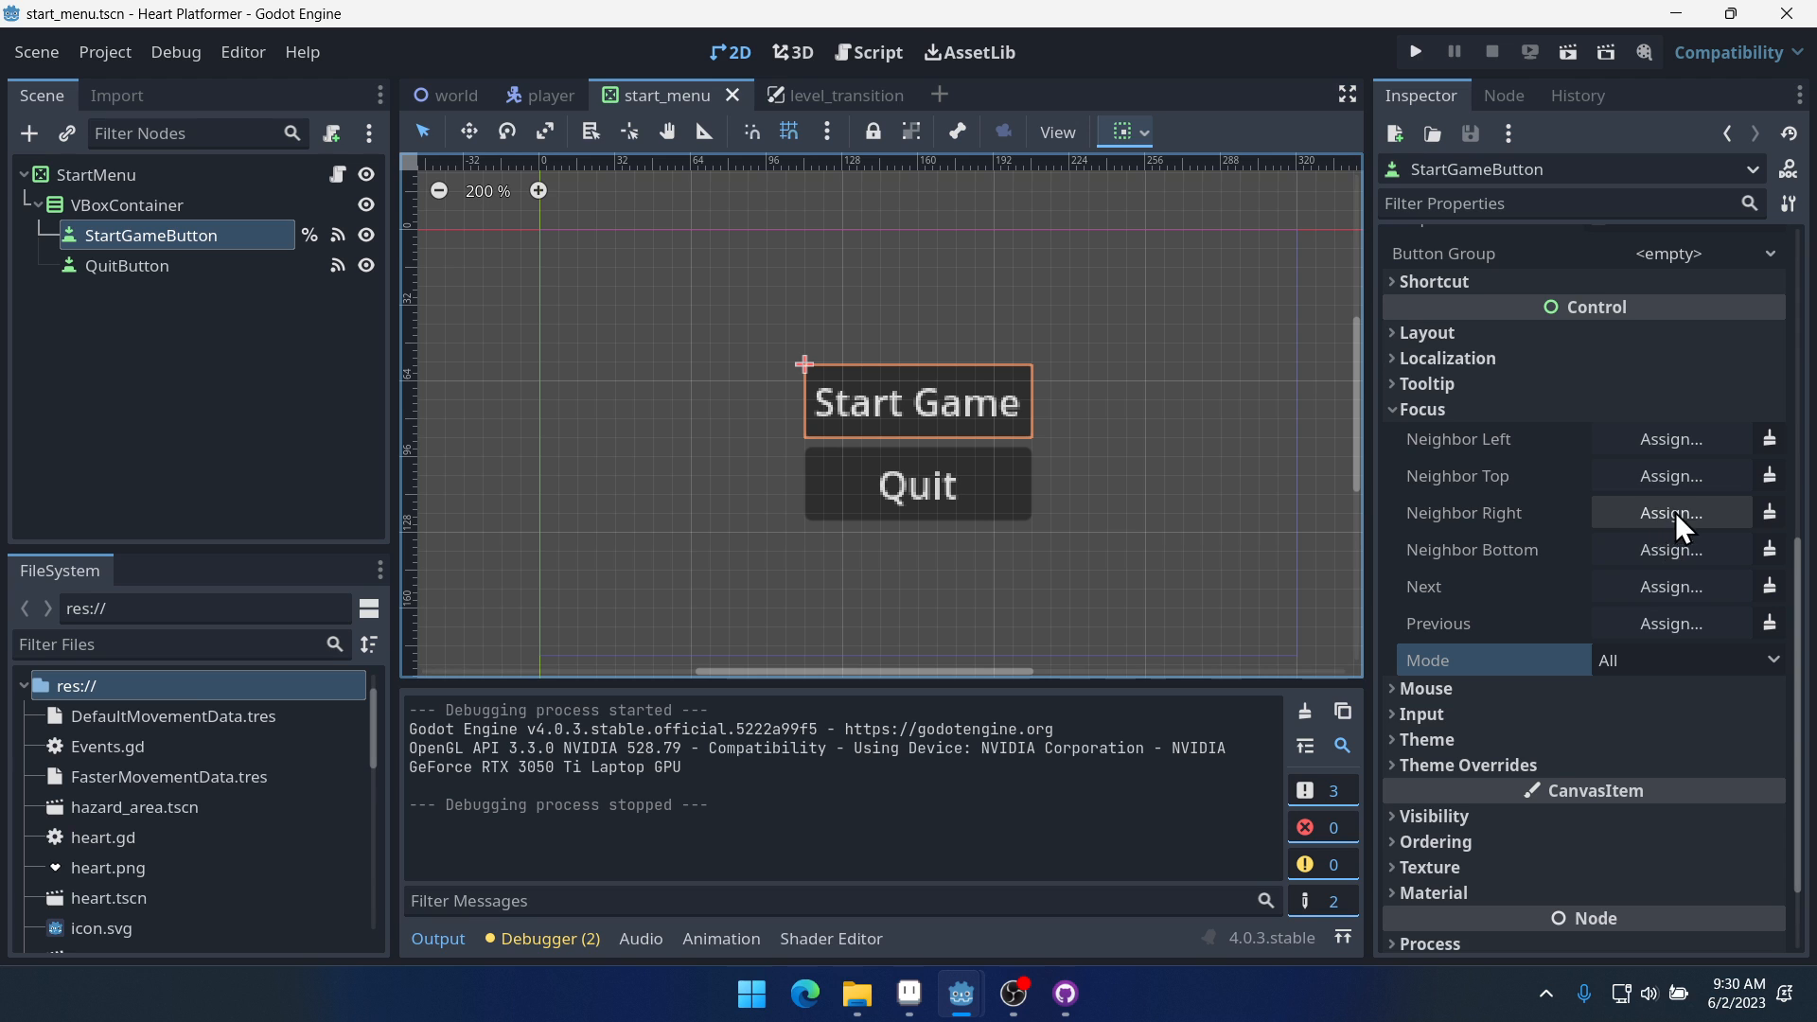
mouse_move(1211, 269)
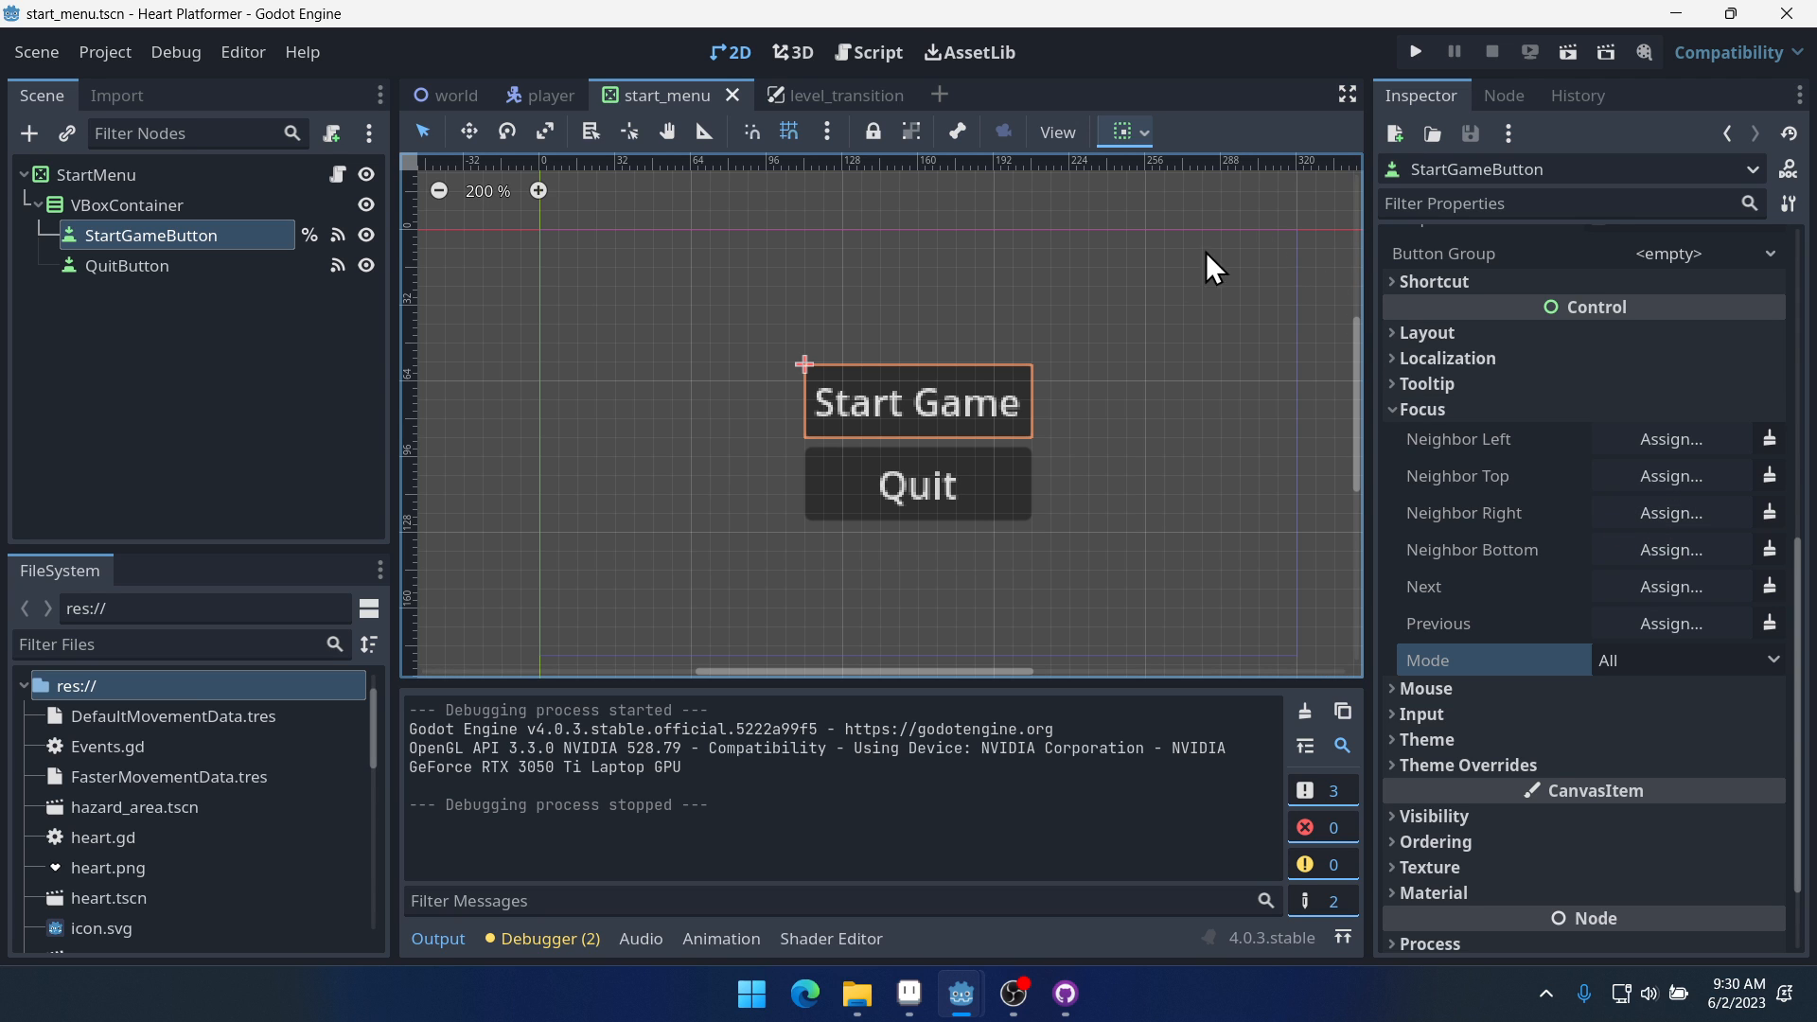
mouse_move(835, 415)
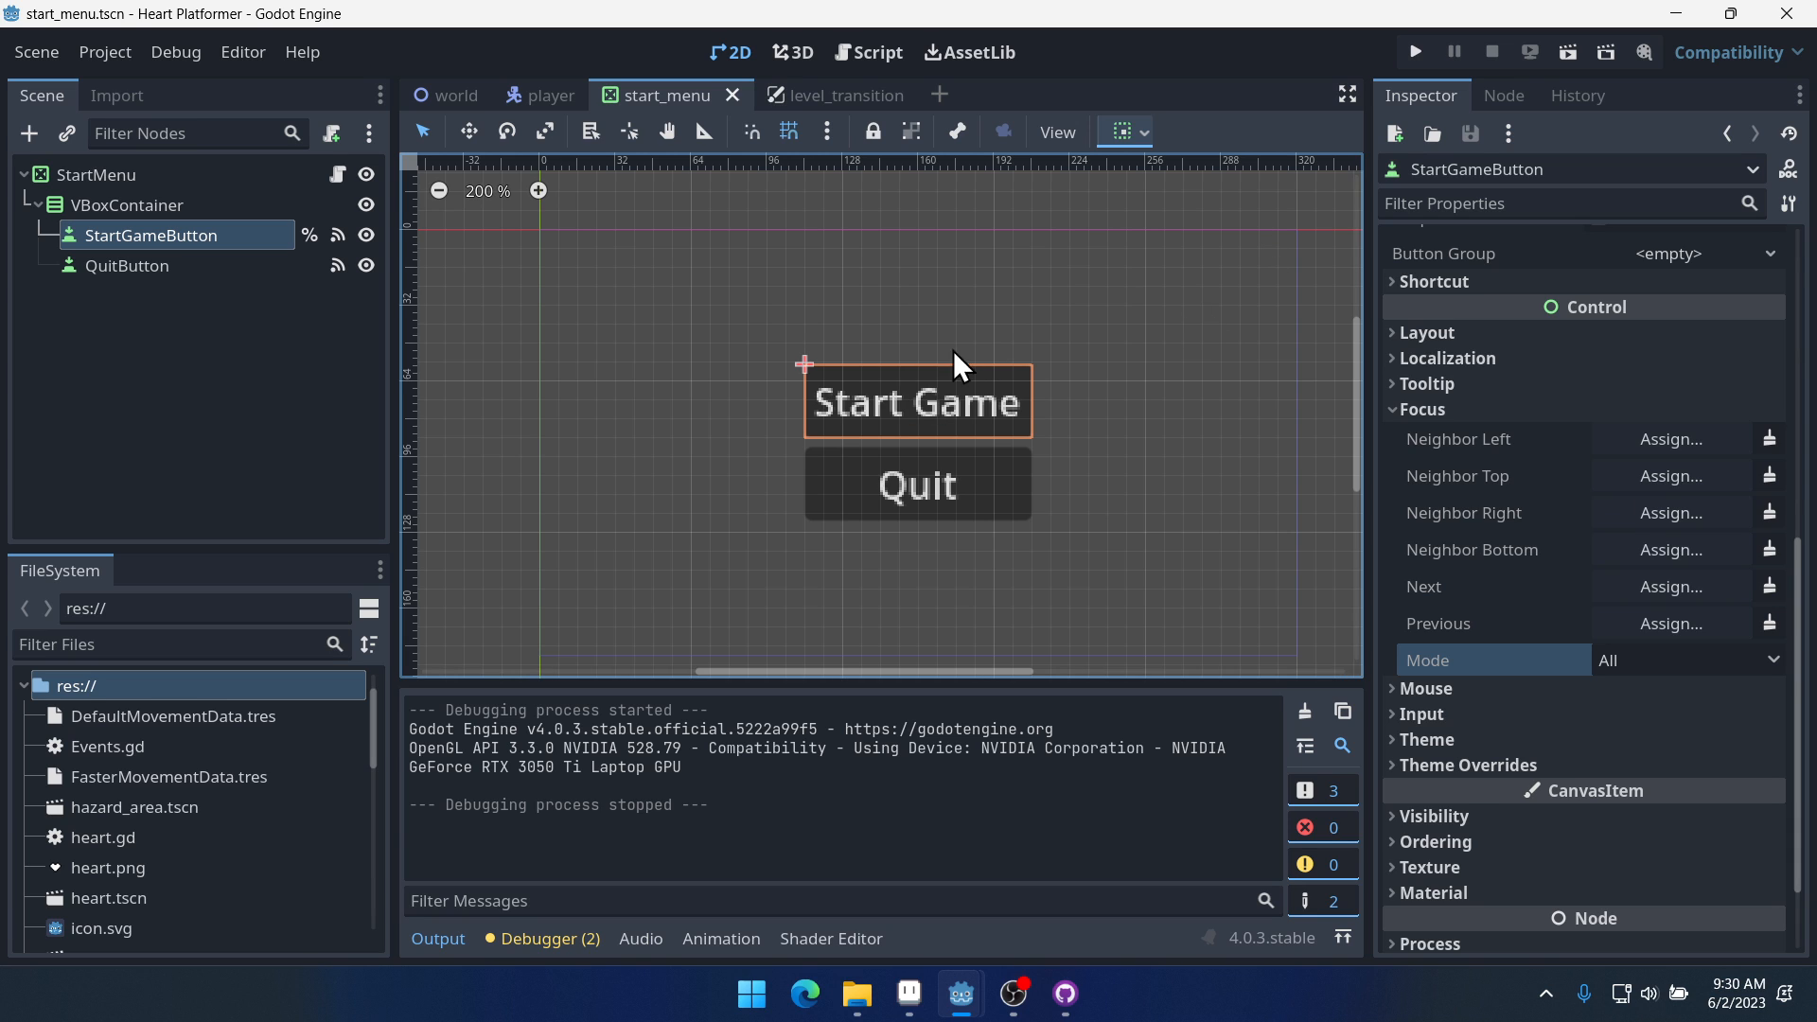
mouse_move(1573, 417)
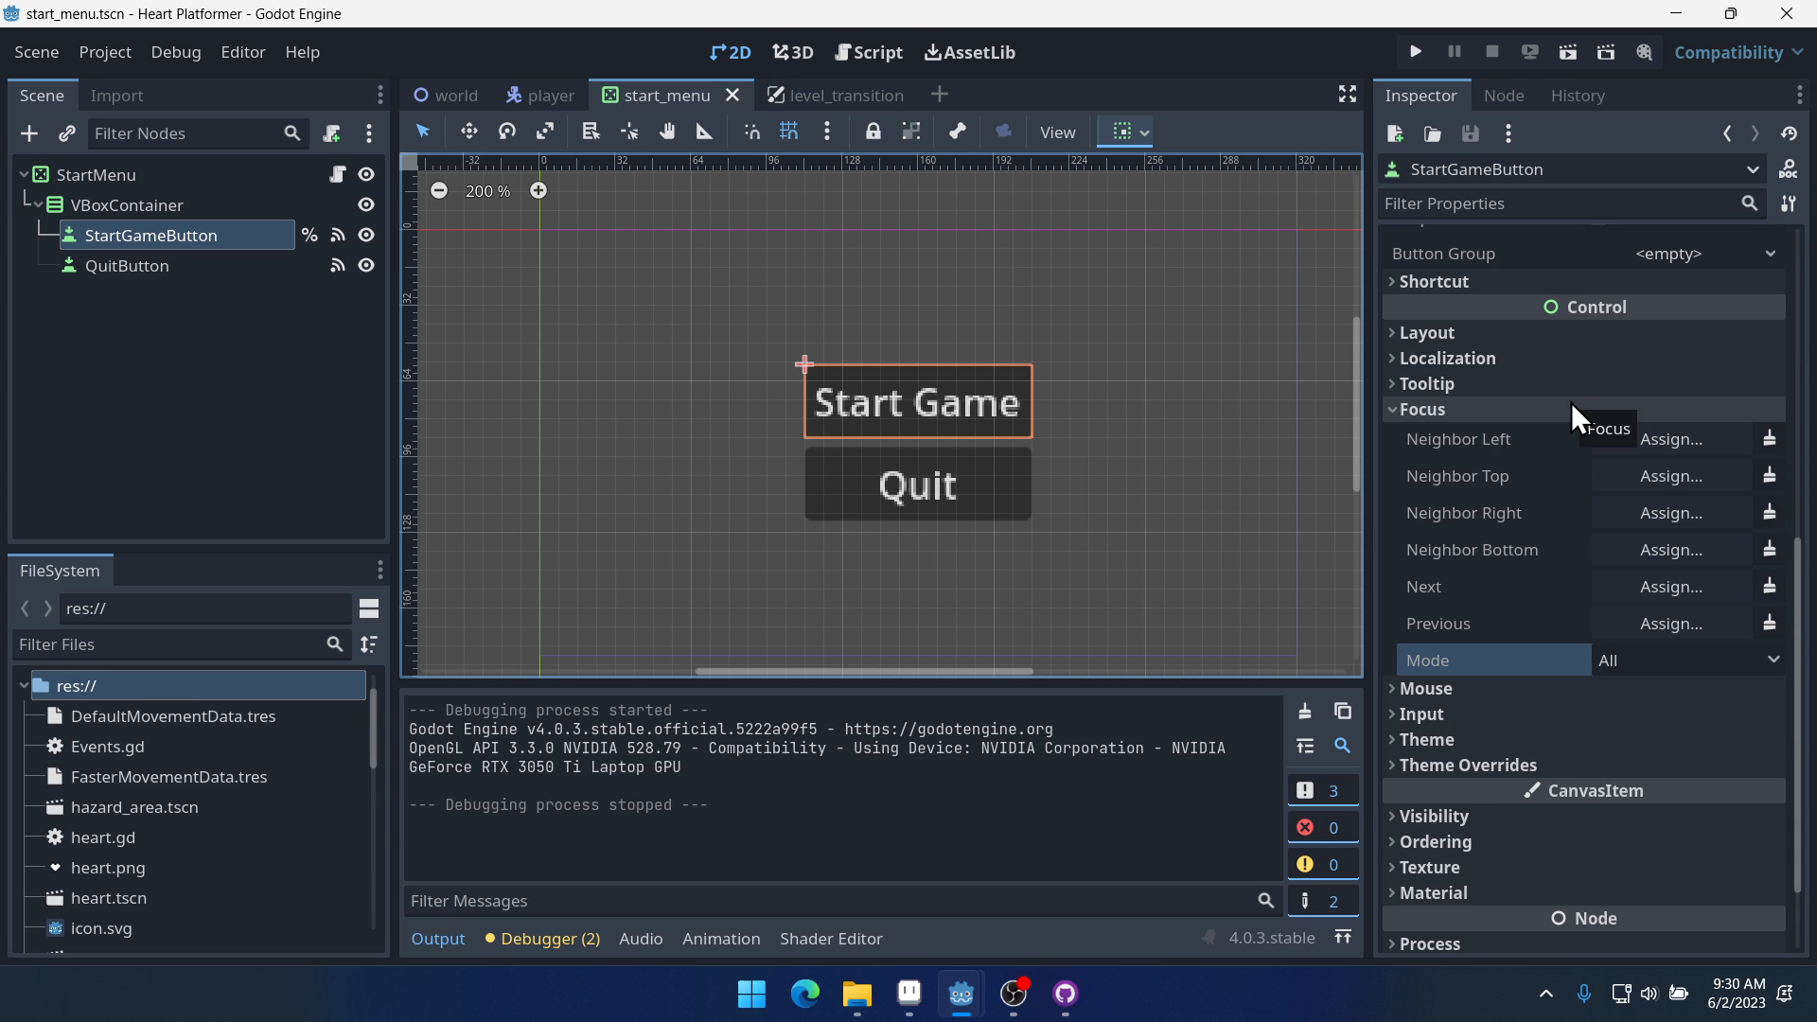
mouse_move(1506, 646)
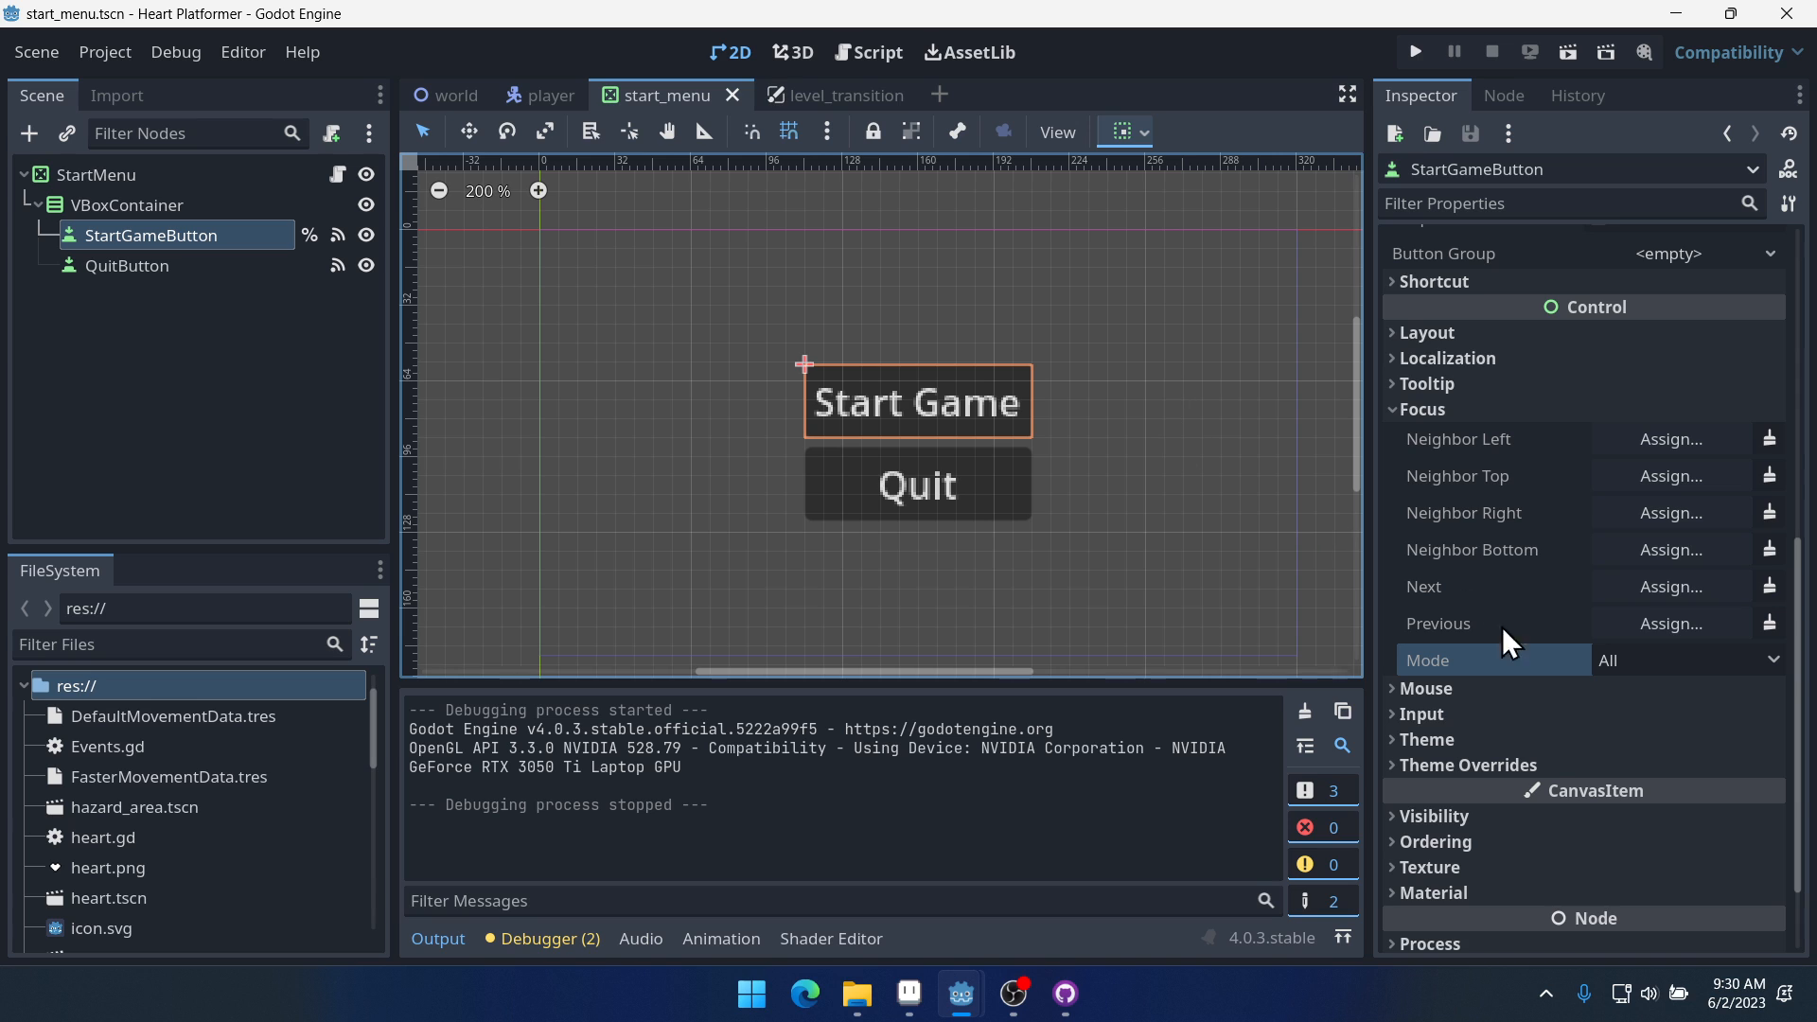
mouse_move(1567, 475)
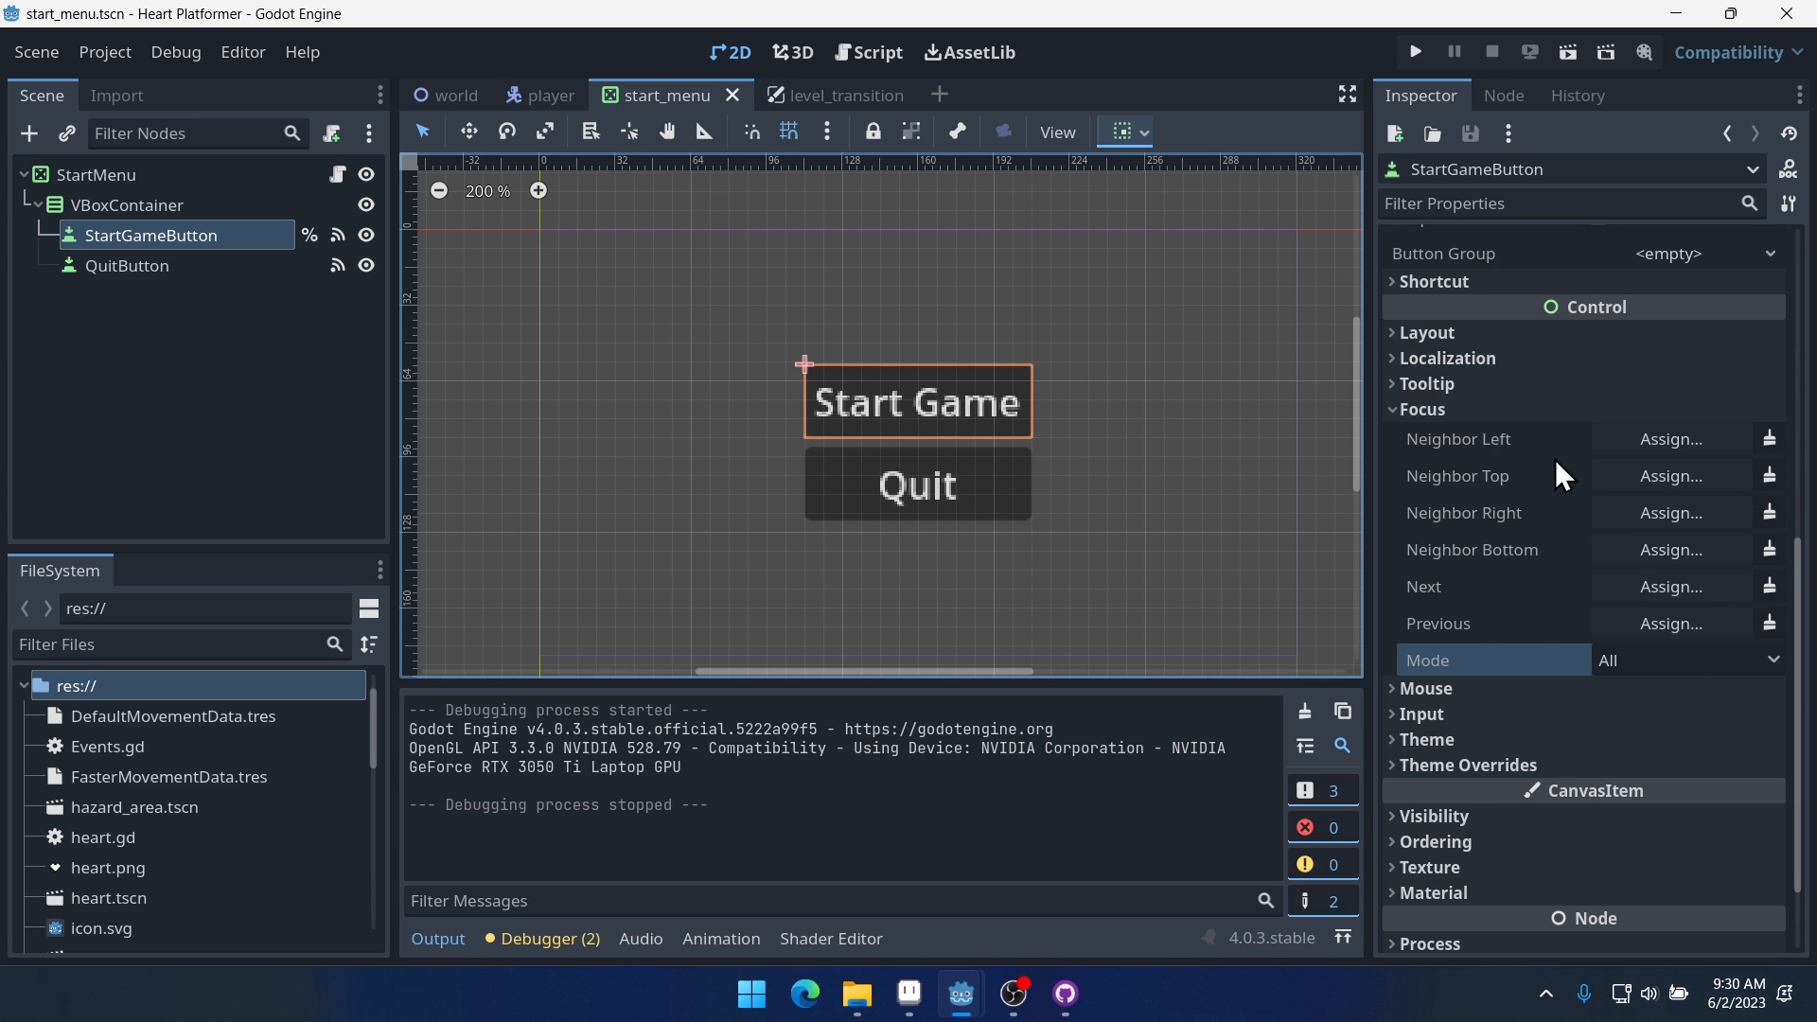
mouse_move(1238, 68)
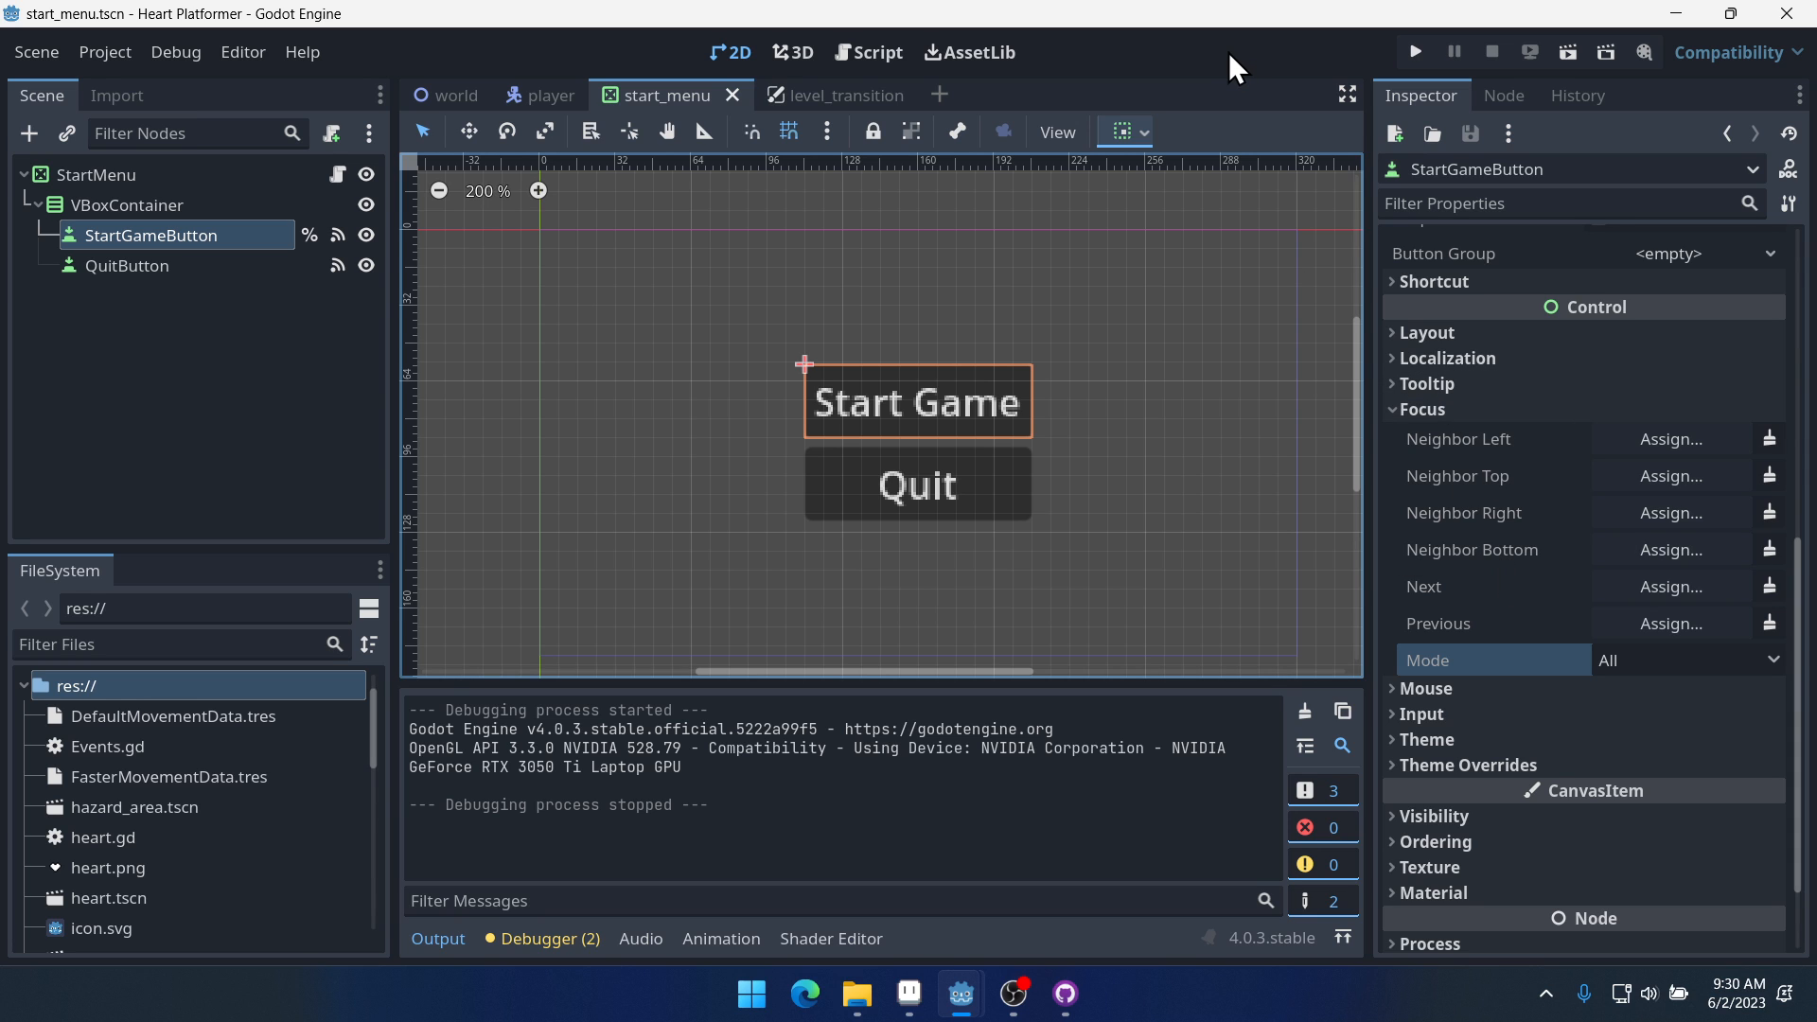
mouse_move(1338, 496)
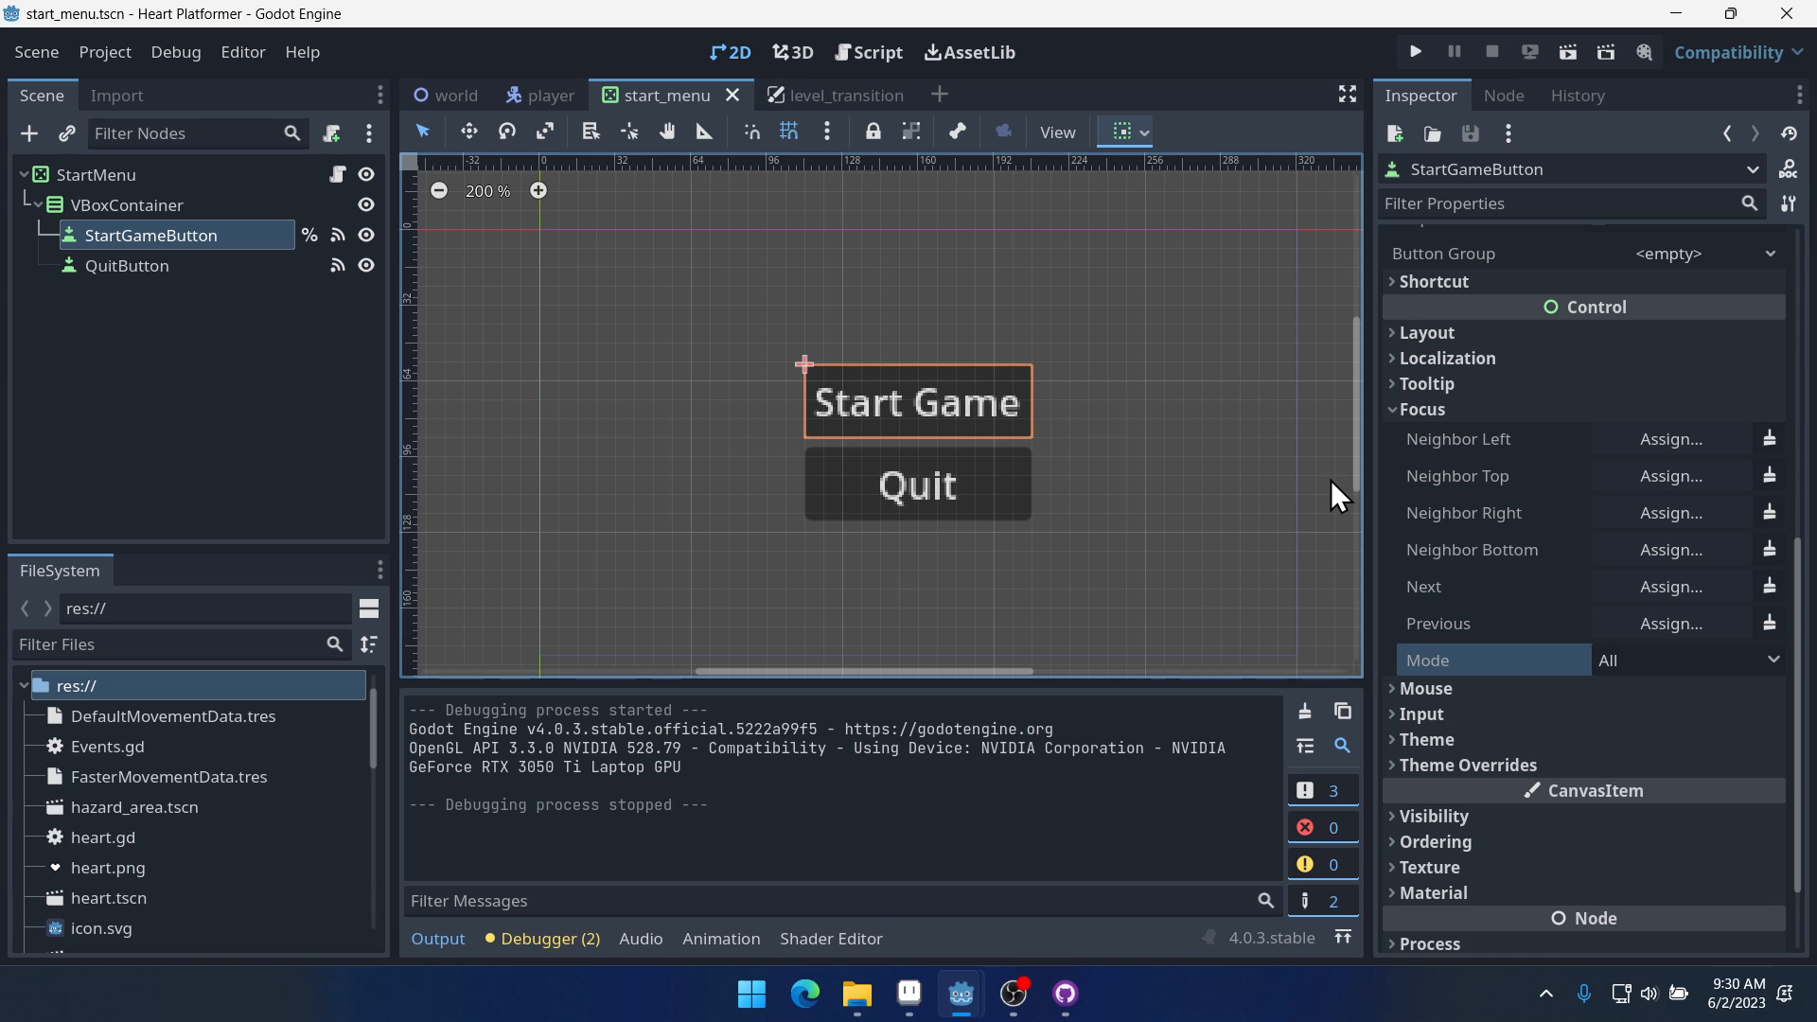
mouse_move(1122, 555)
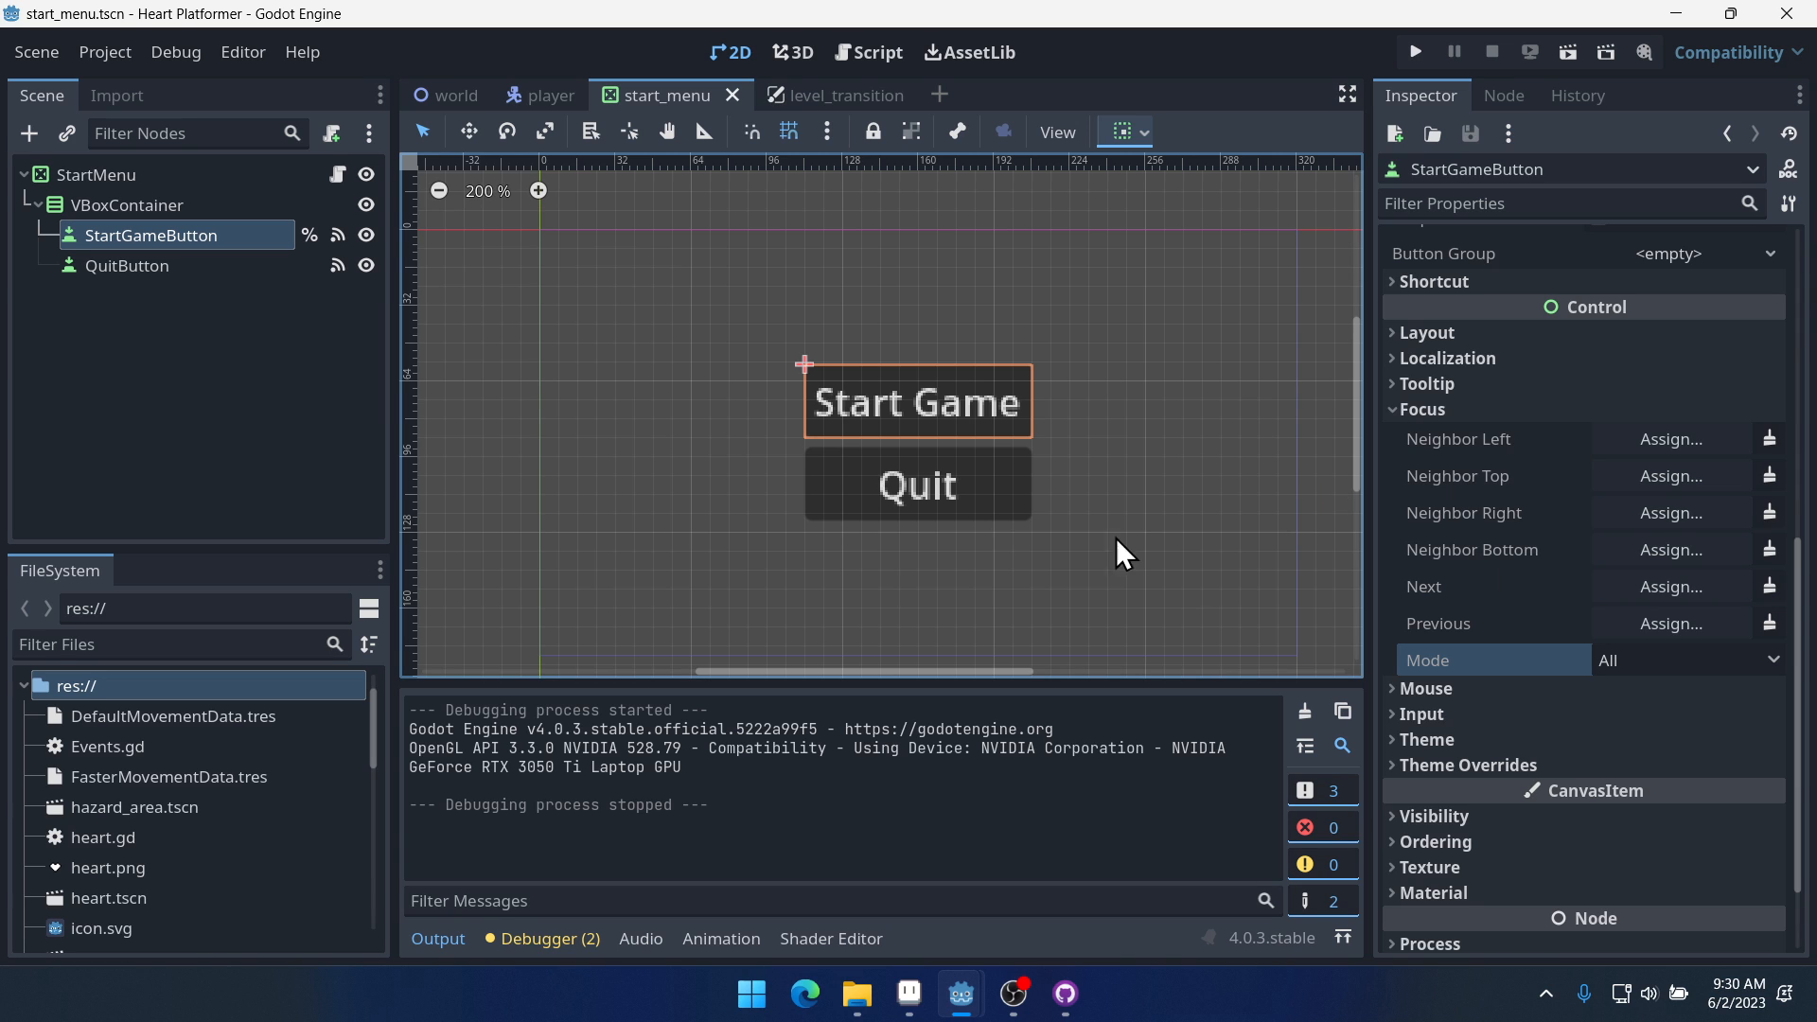
mouse_move(846, 400)
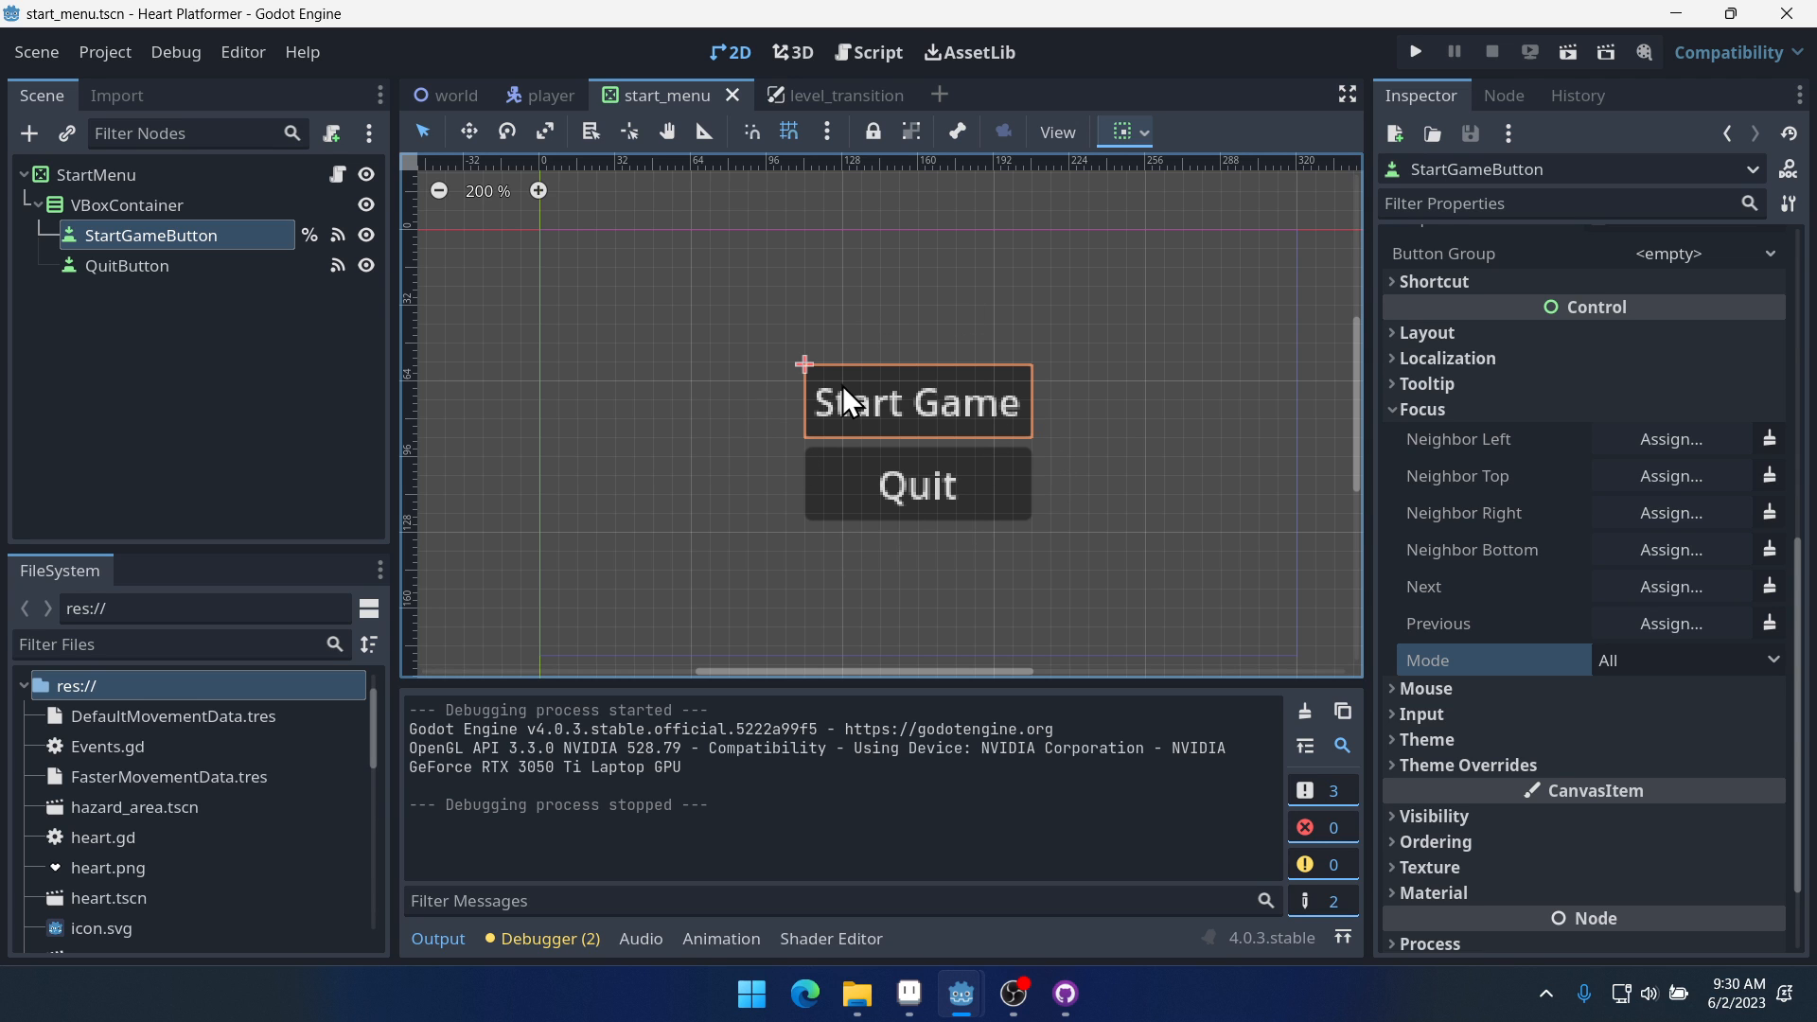
mouse_move(1111, 581)
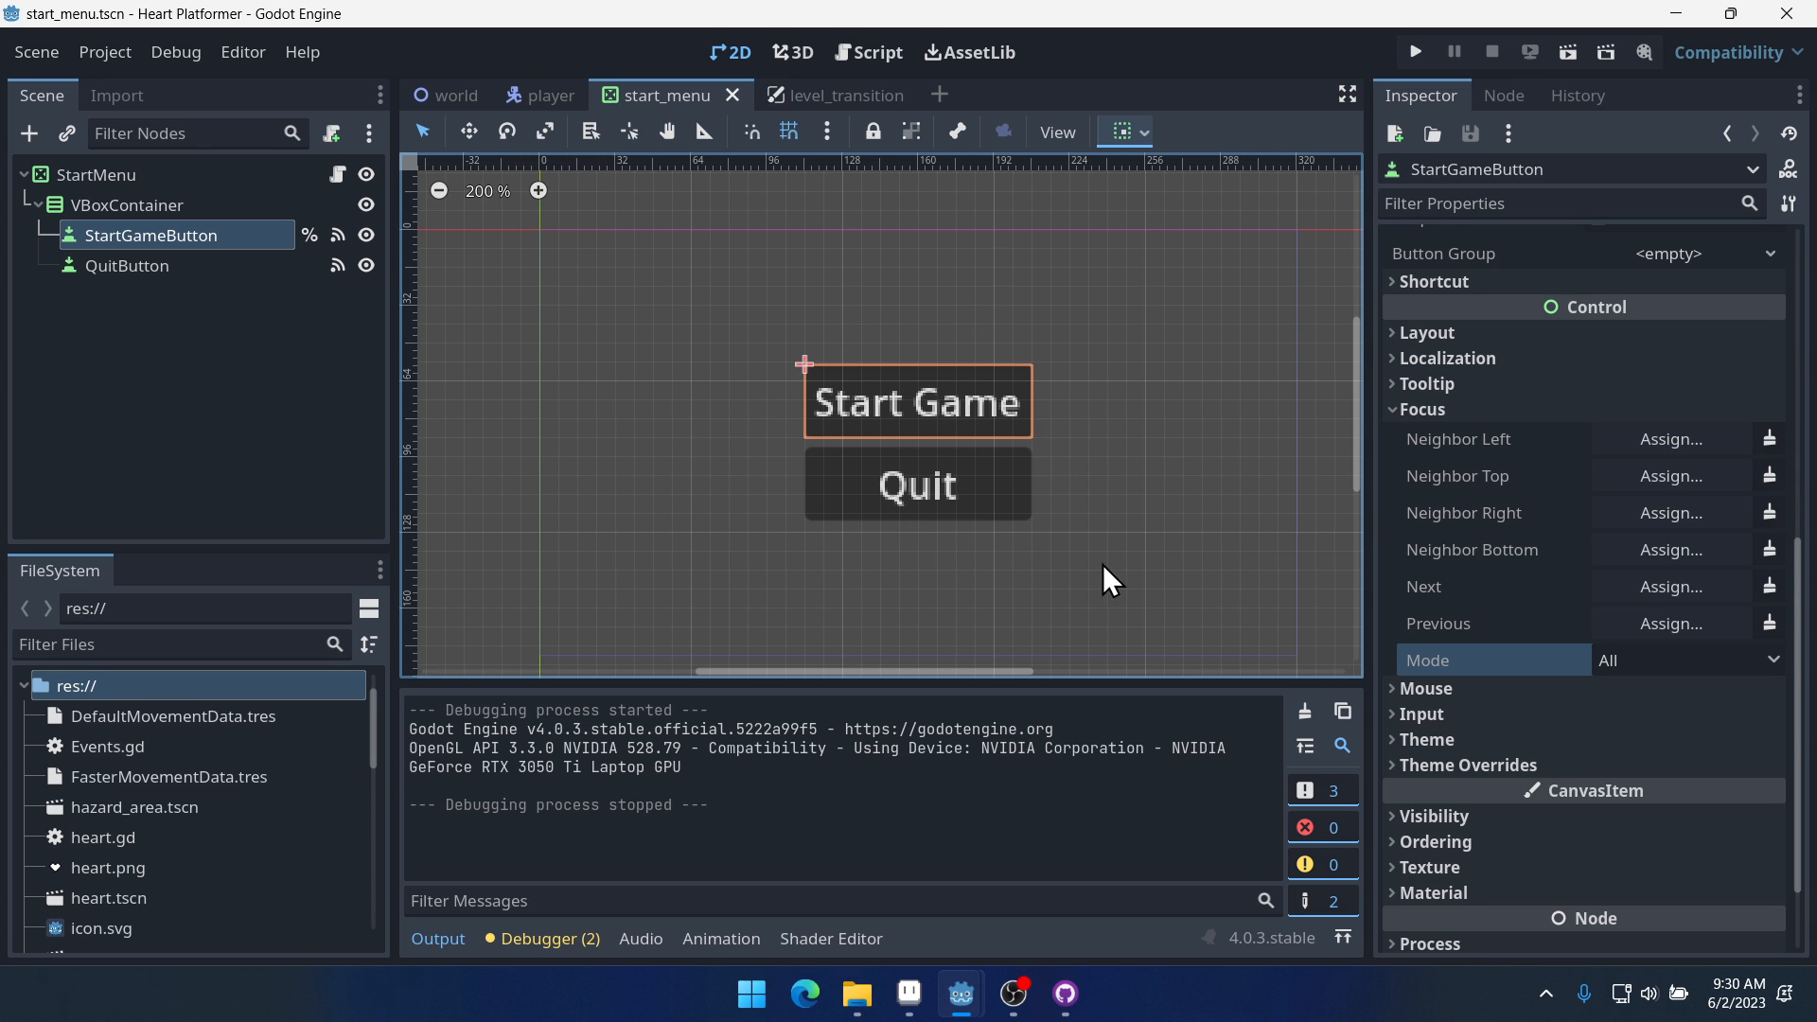
mouse_move(1254, 457)
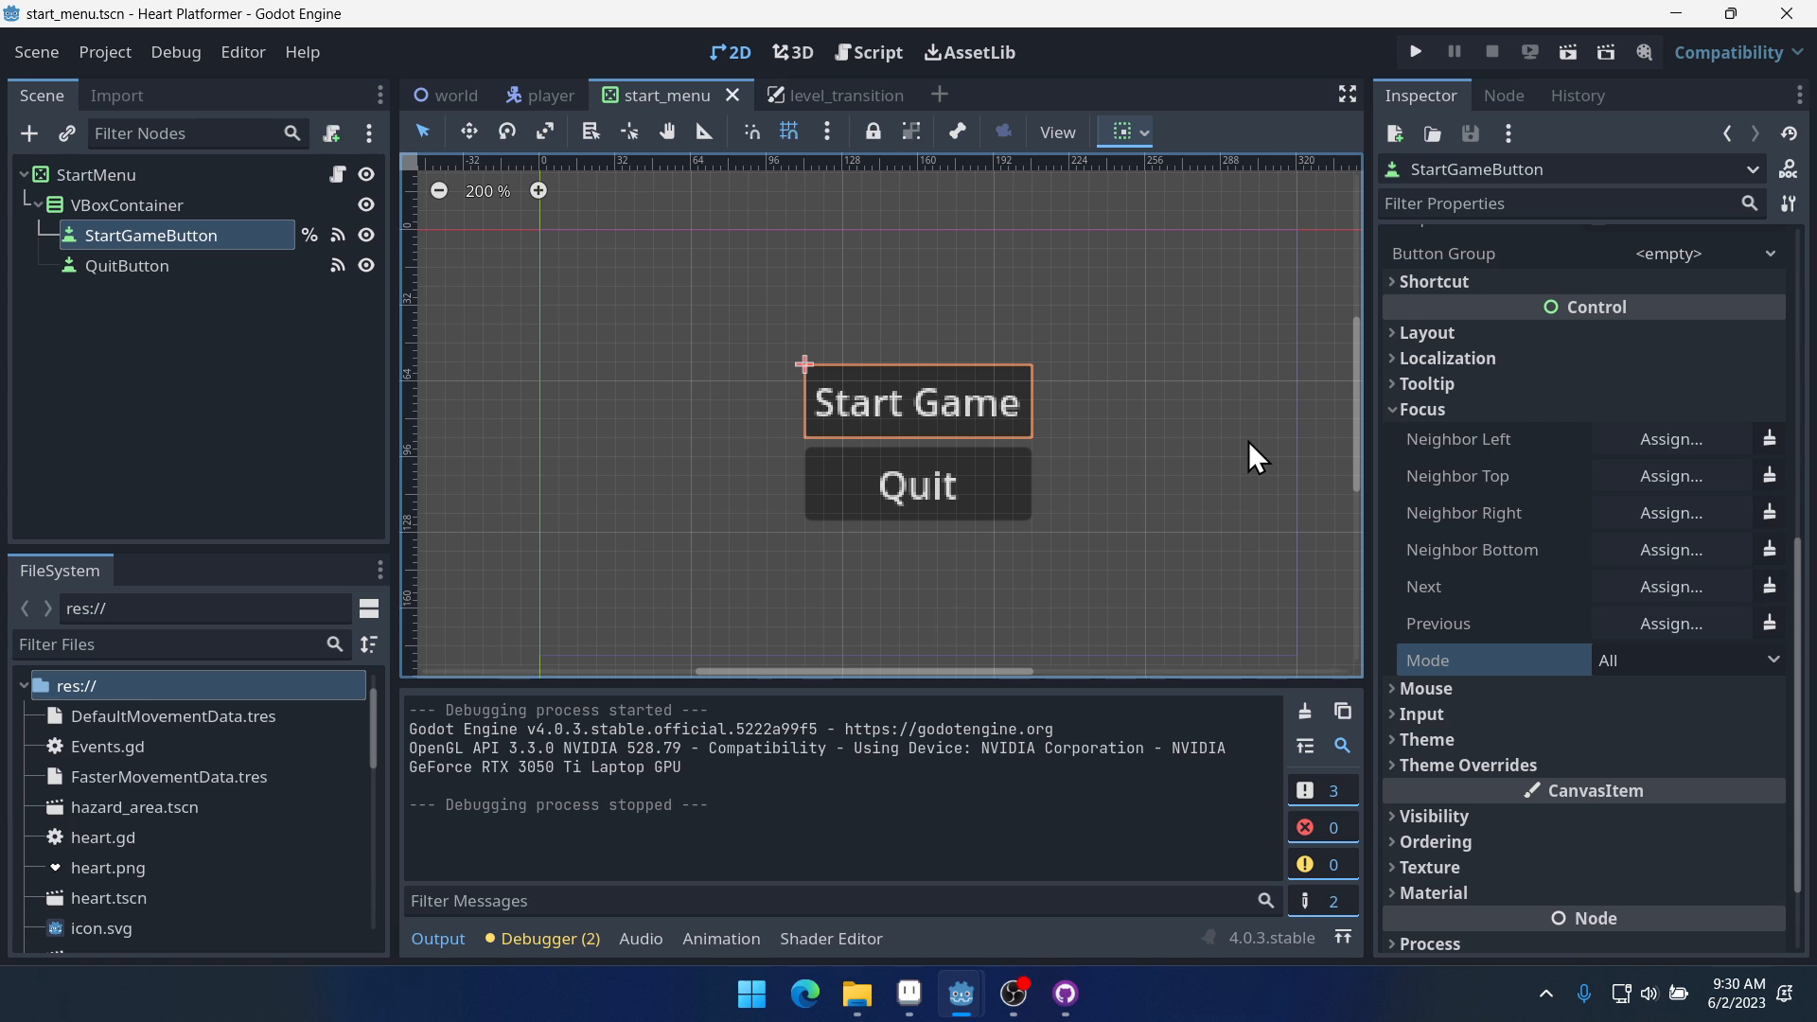